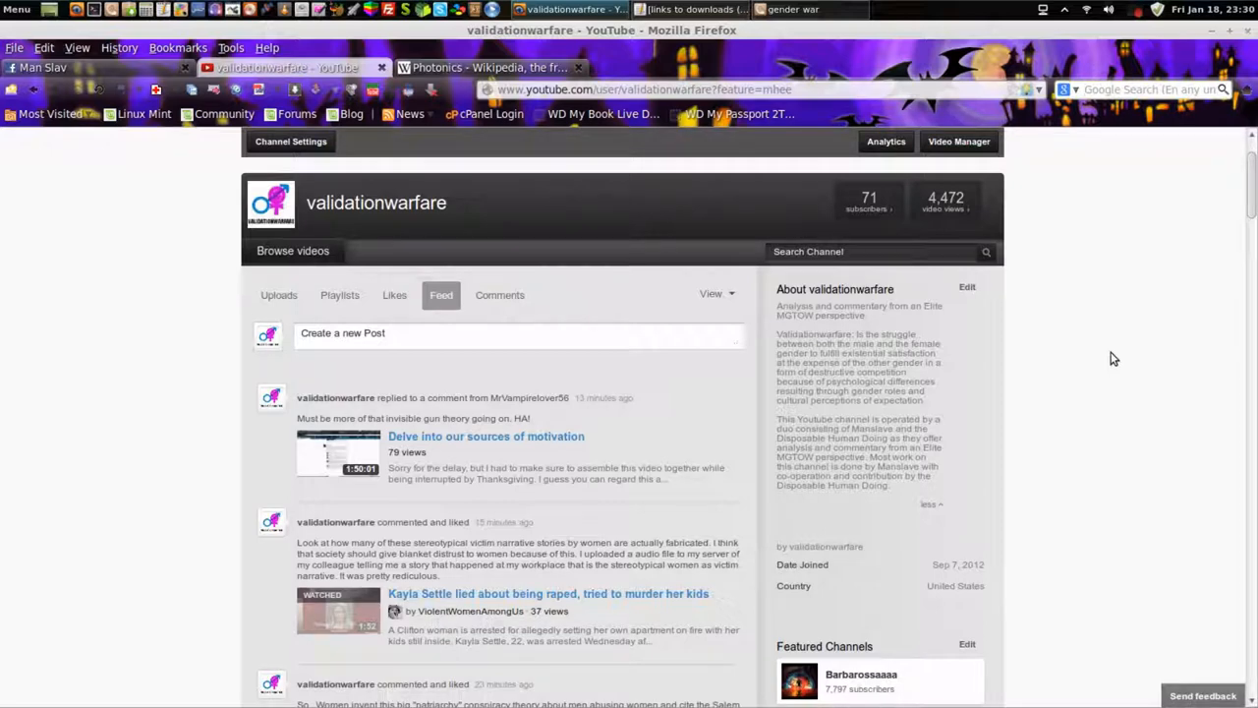
{"action": "mouse_move", "coordinate": [1079, 381]}
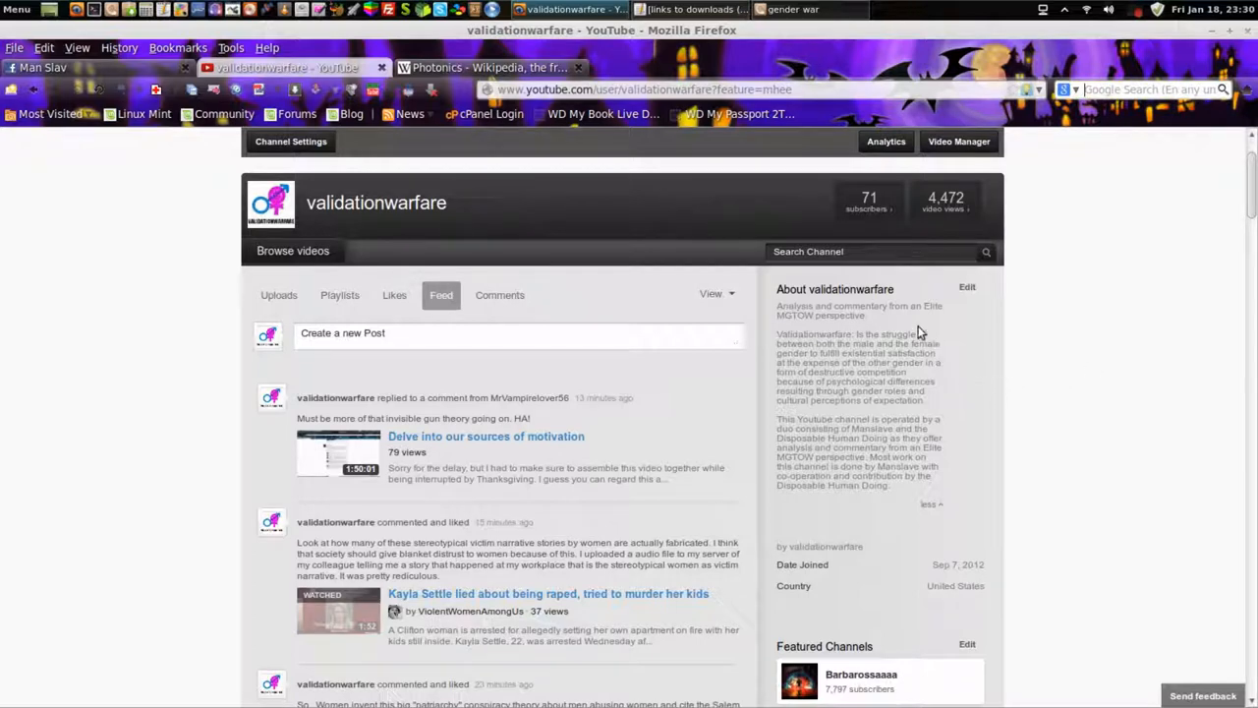
{"action": "mouse_move", "coordinate": [893, 325]}
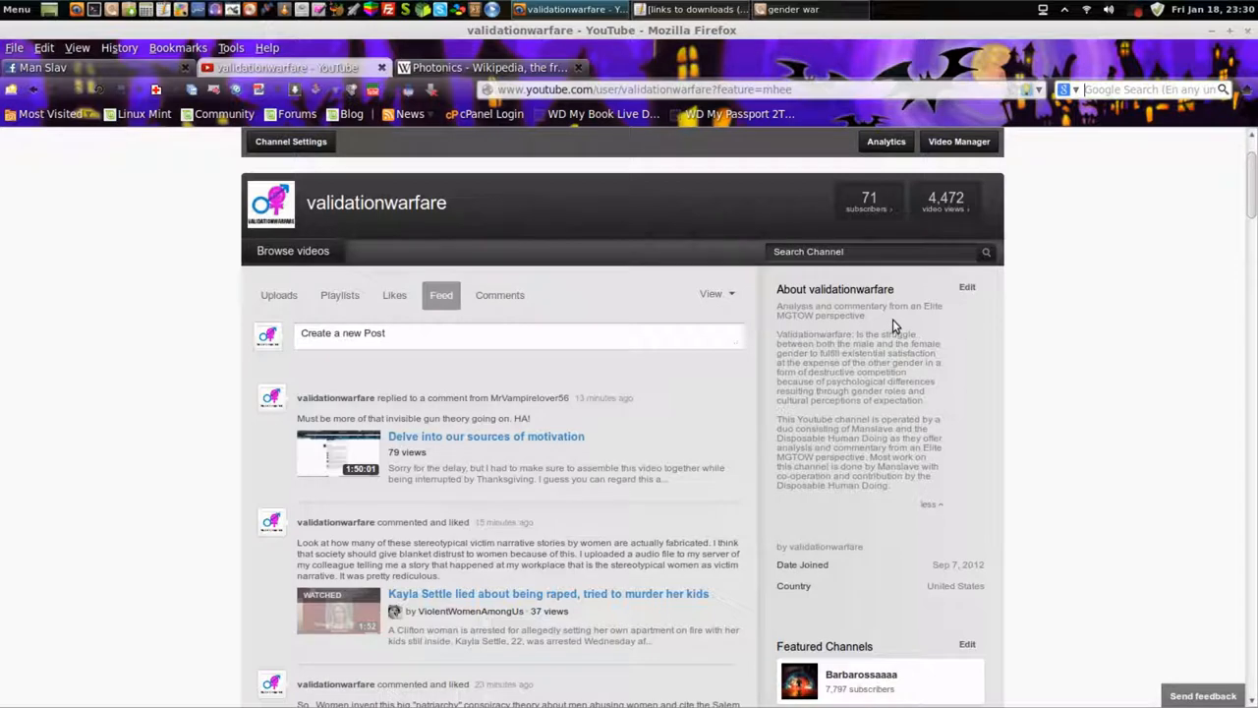
{"action": "mouse_move", "coordinate": [924, 327]}
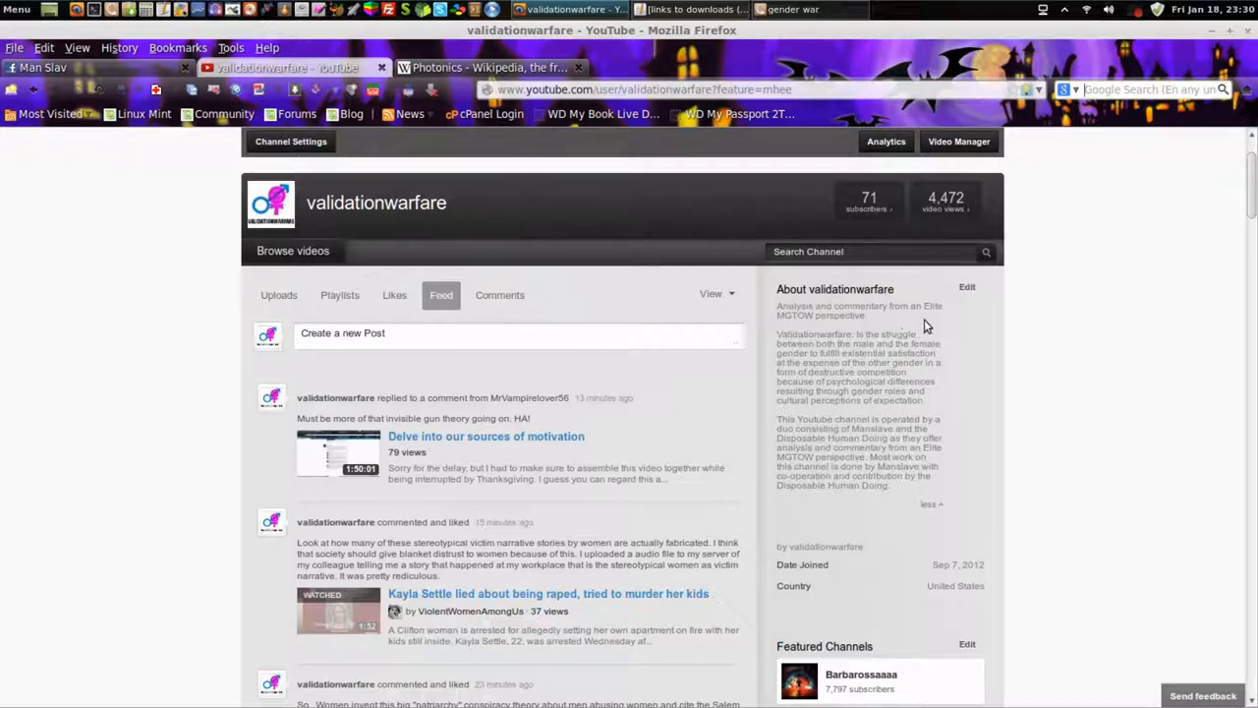
{"action": "mouse_move", "coordinate": [1011, 352]}
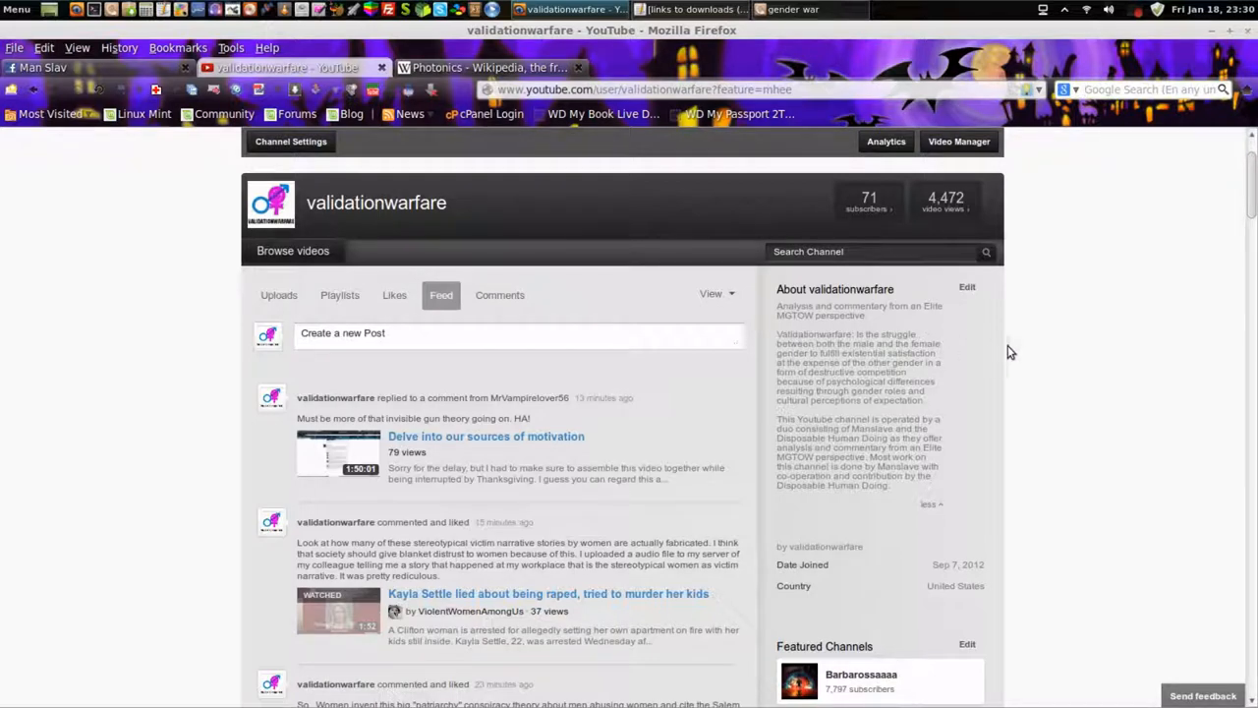
{"action": "mouse_move", "coordinate": [1077, 379]}
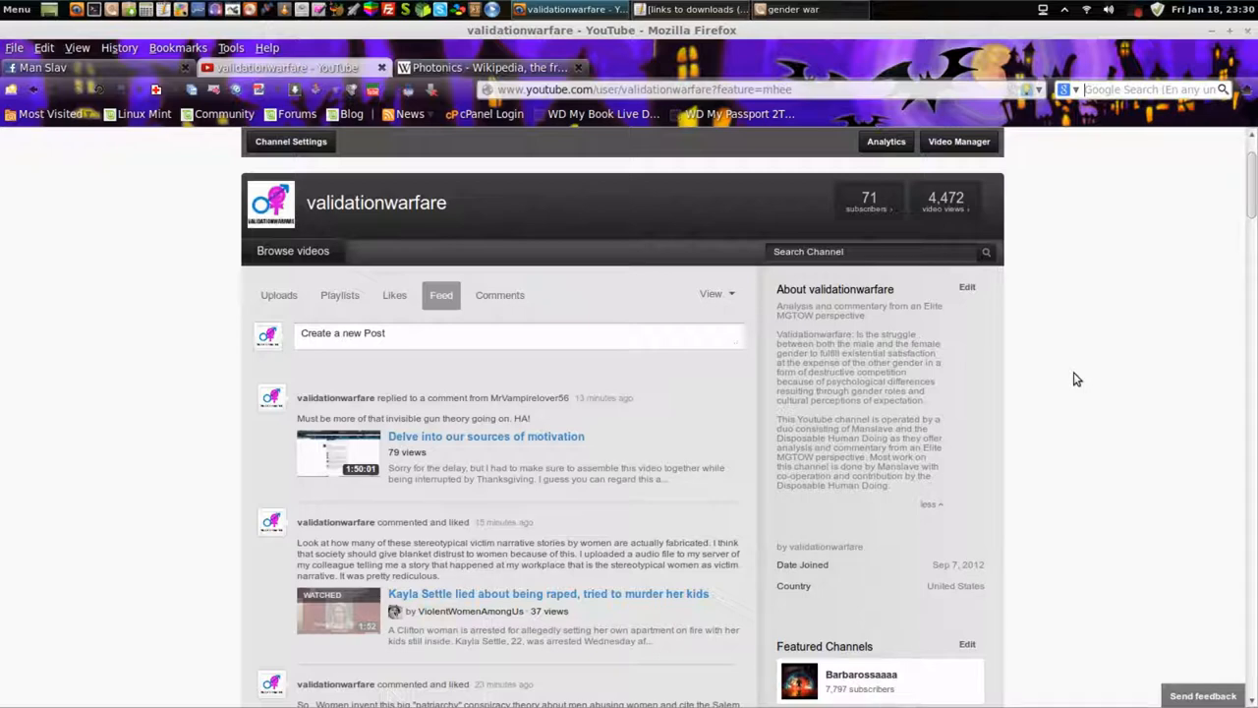
{"action": "mouse_move", "coordinate": [1071, 379]}
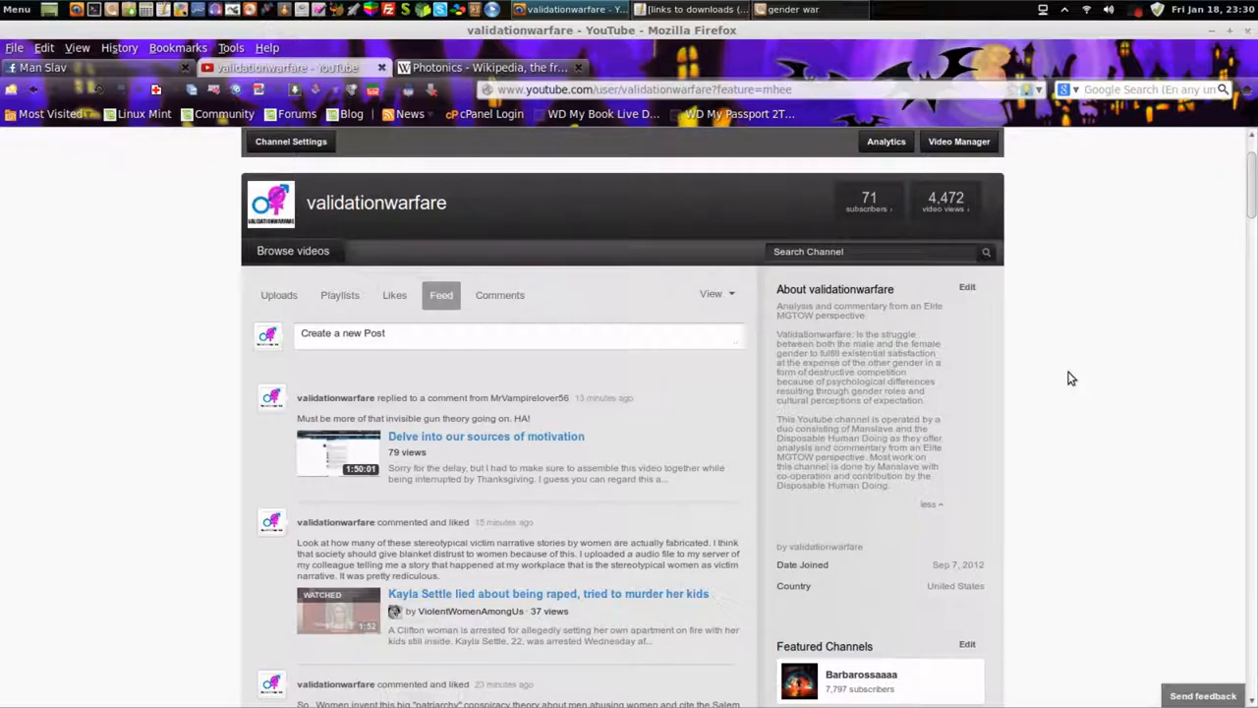
{"action": "mouse_move", "coordinate": [950, 327]}
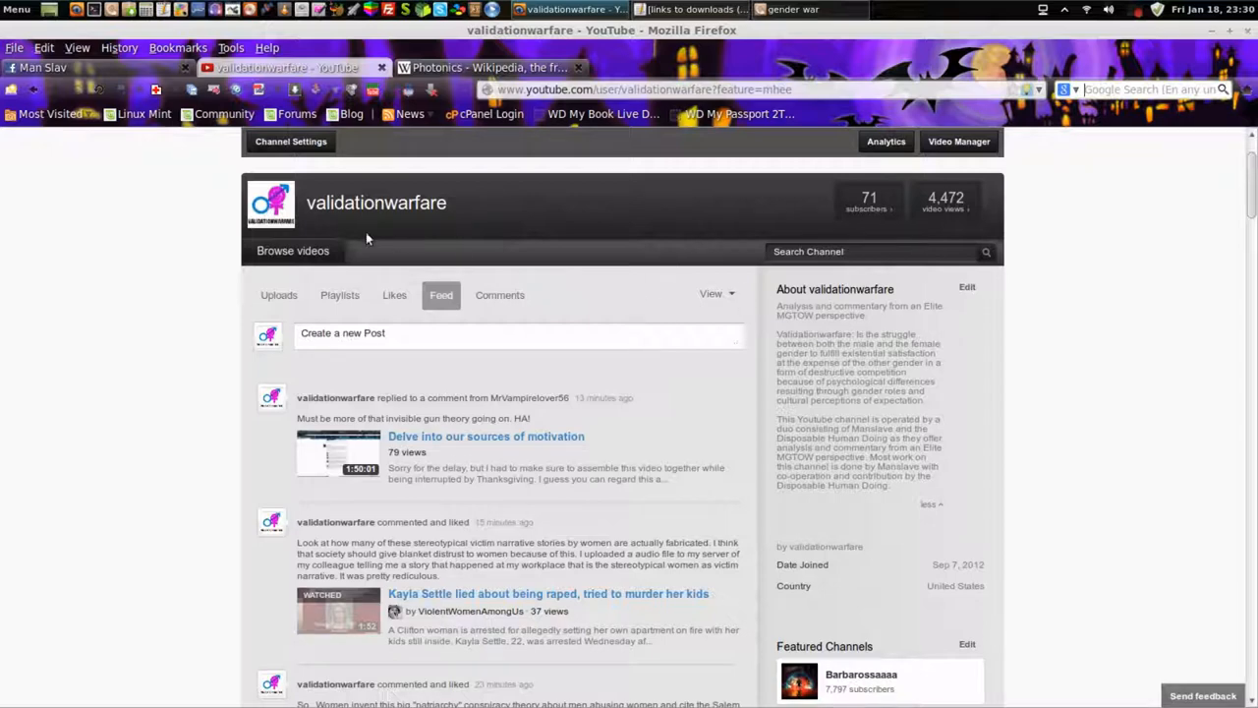
{"action": "mouse_move", "coordinate": [12, 89]}
{"action": "type", "text": "mgtow"}
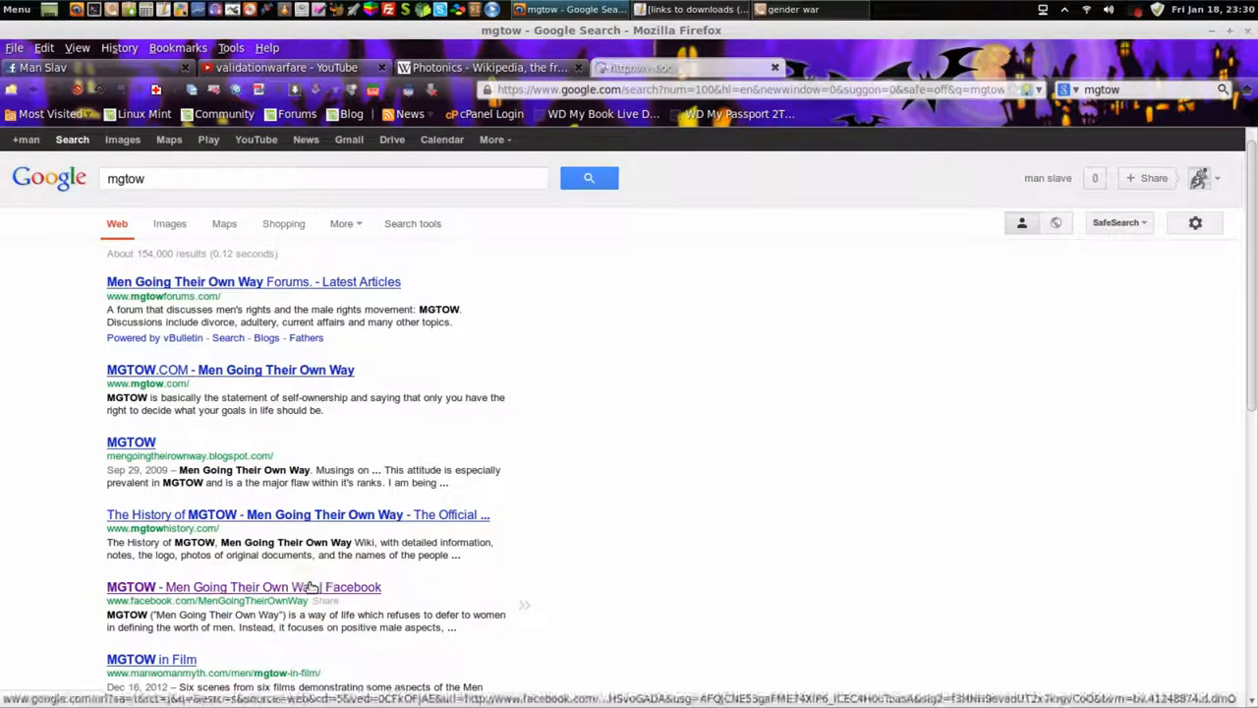
{"action": "left_click", "coordinate": [244, 587]}
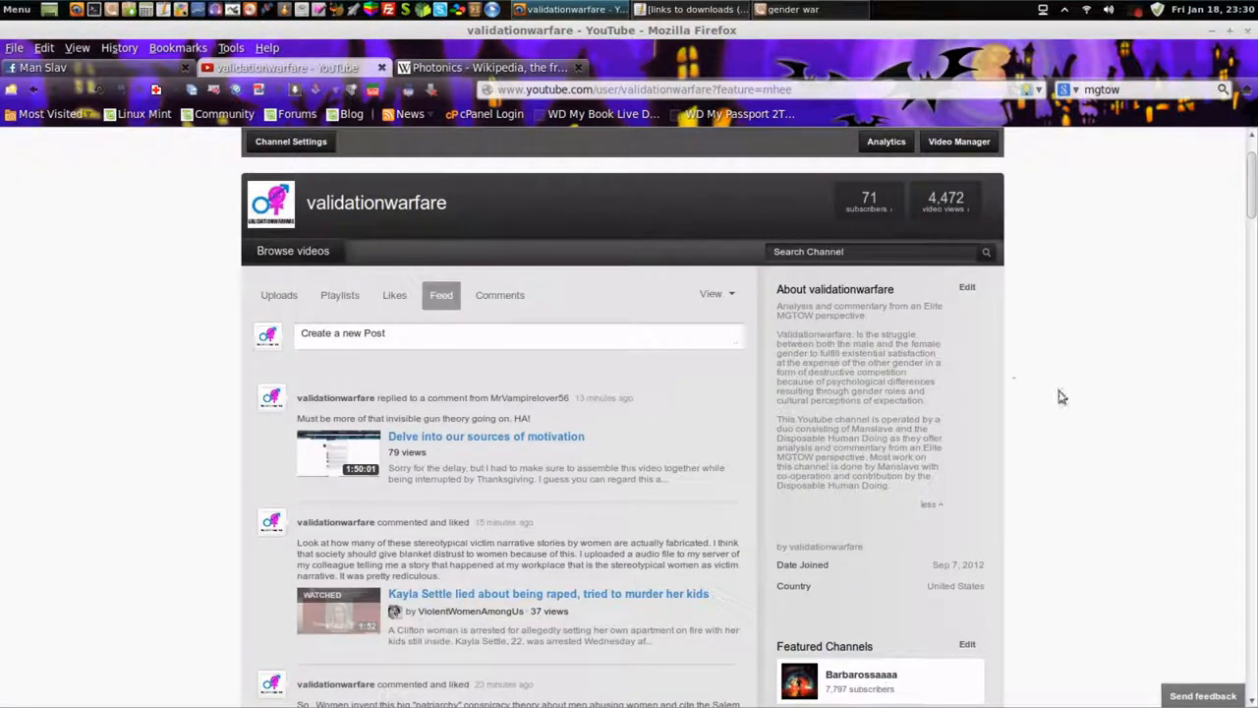
{"action": "mouse_move", "coordinate": [1081, 399]}
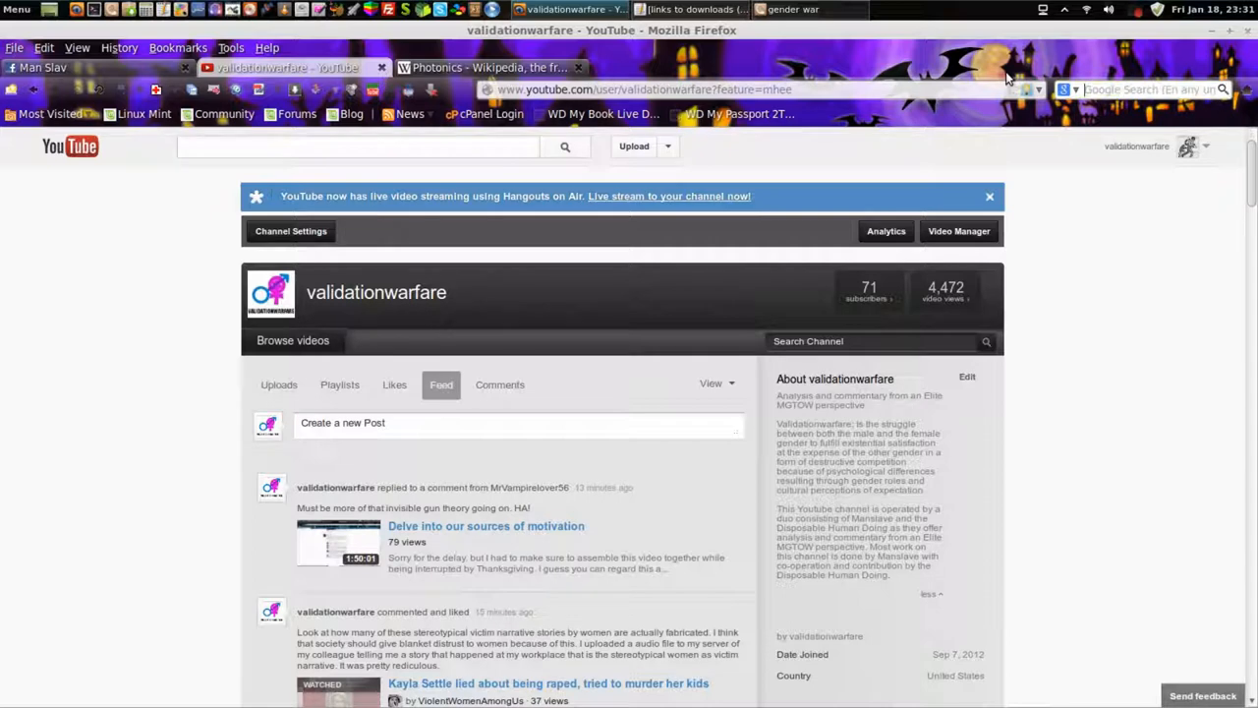
{"action": "mouse_move", "coordinate": [1078, 213]}
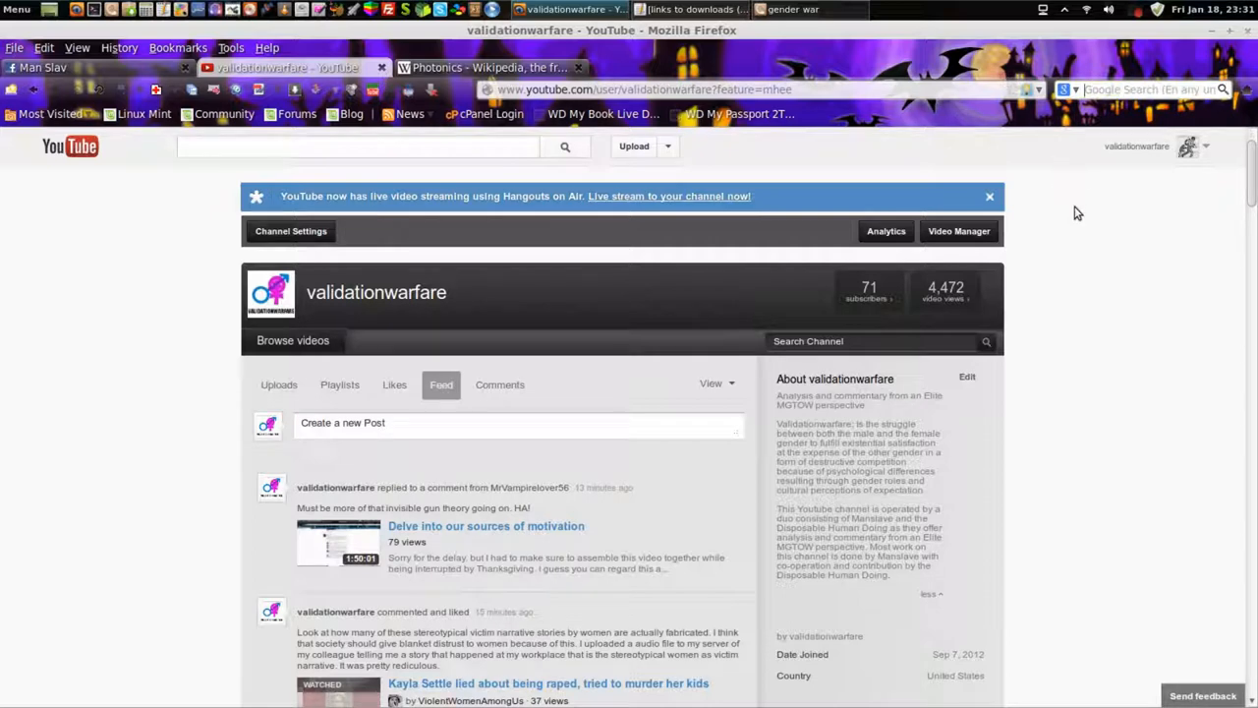
{"action": "mouse_move", "coordinate": [1082, 257]}
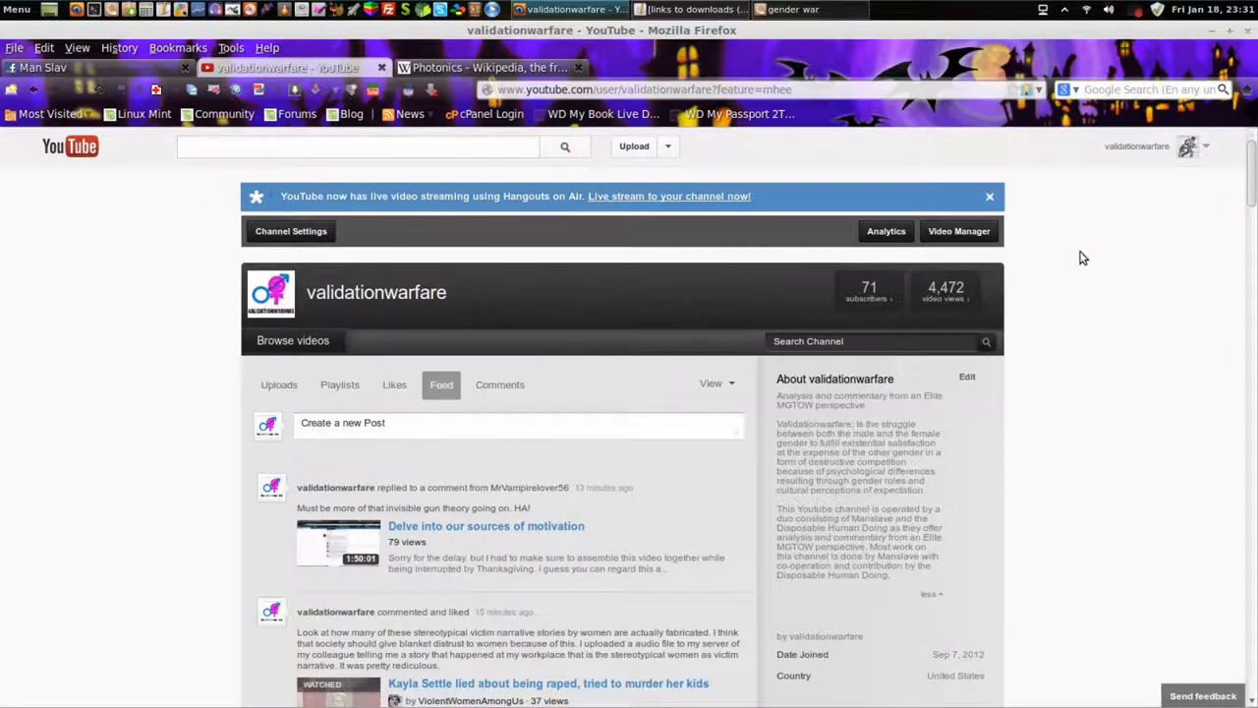
{"action": "mouse_move", "coordinate": [1107, 371]}
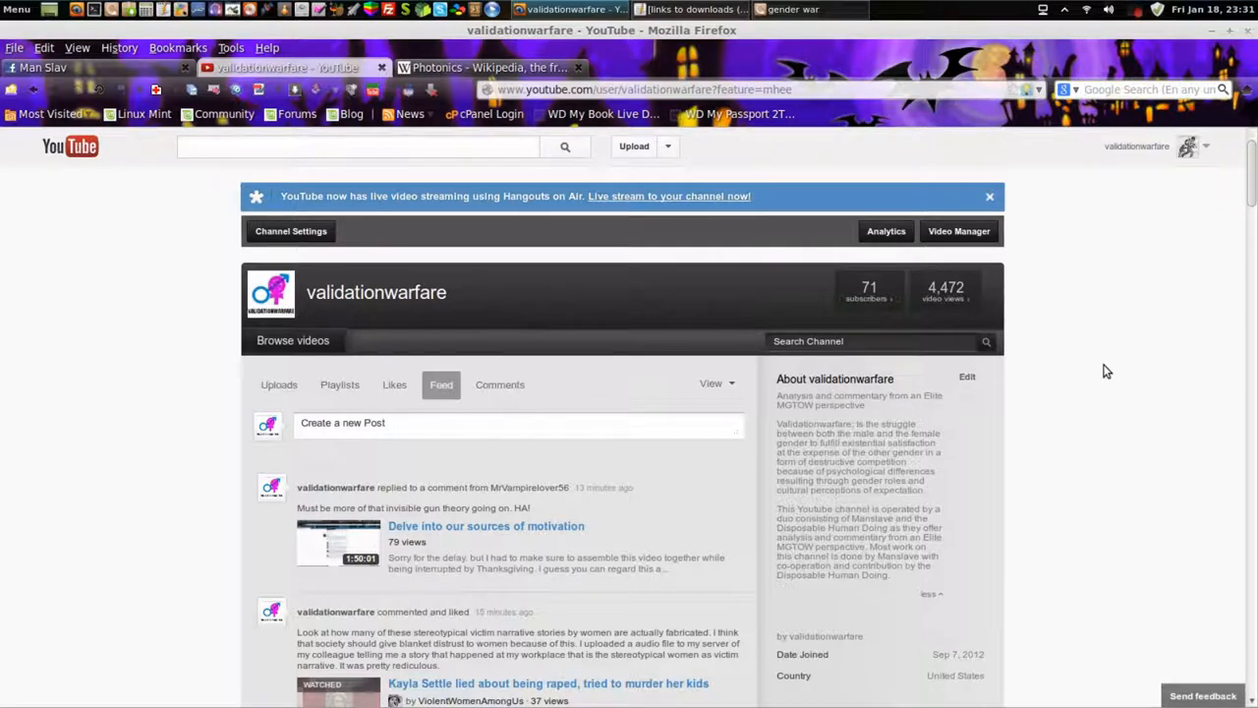
{"action": "scroll", "scroll_direction": "down", "scroll_amount": 3}
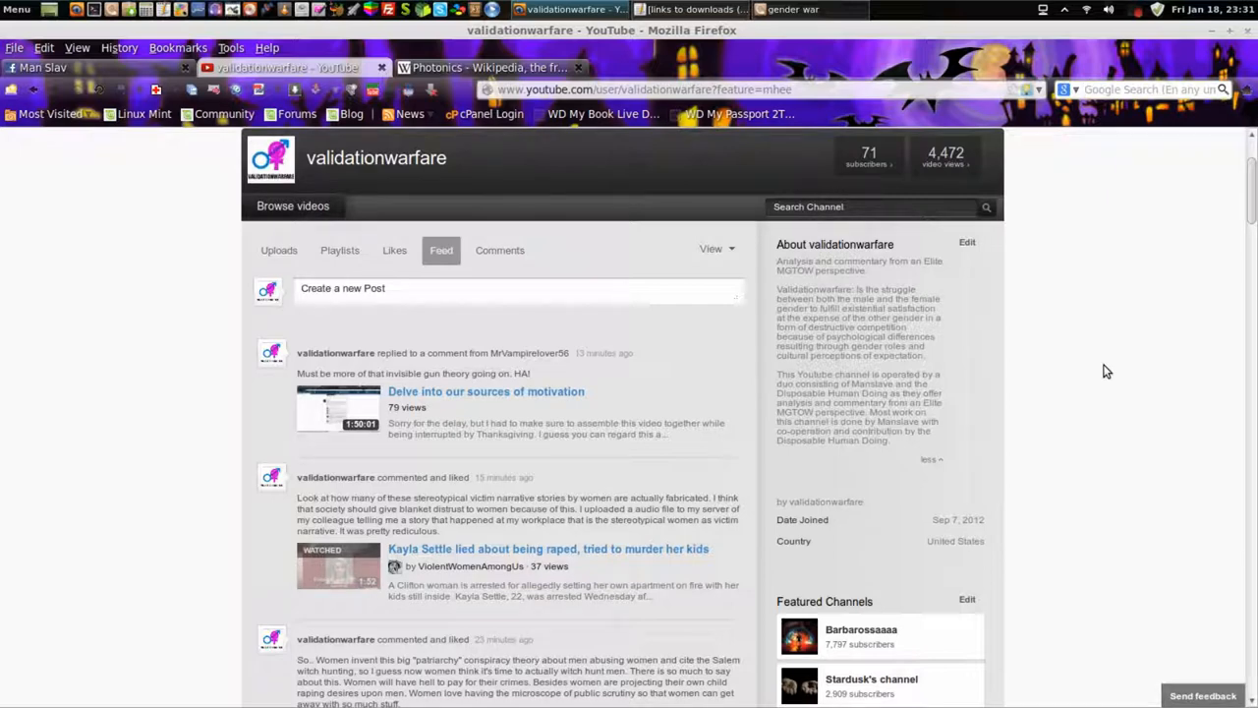
{"action": "mouse_move", "coordinate": [821, 283]}
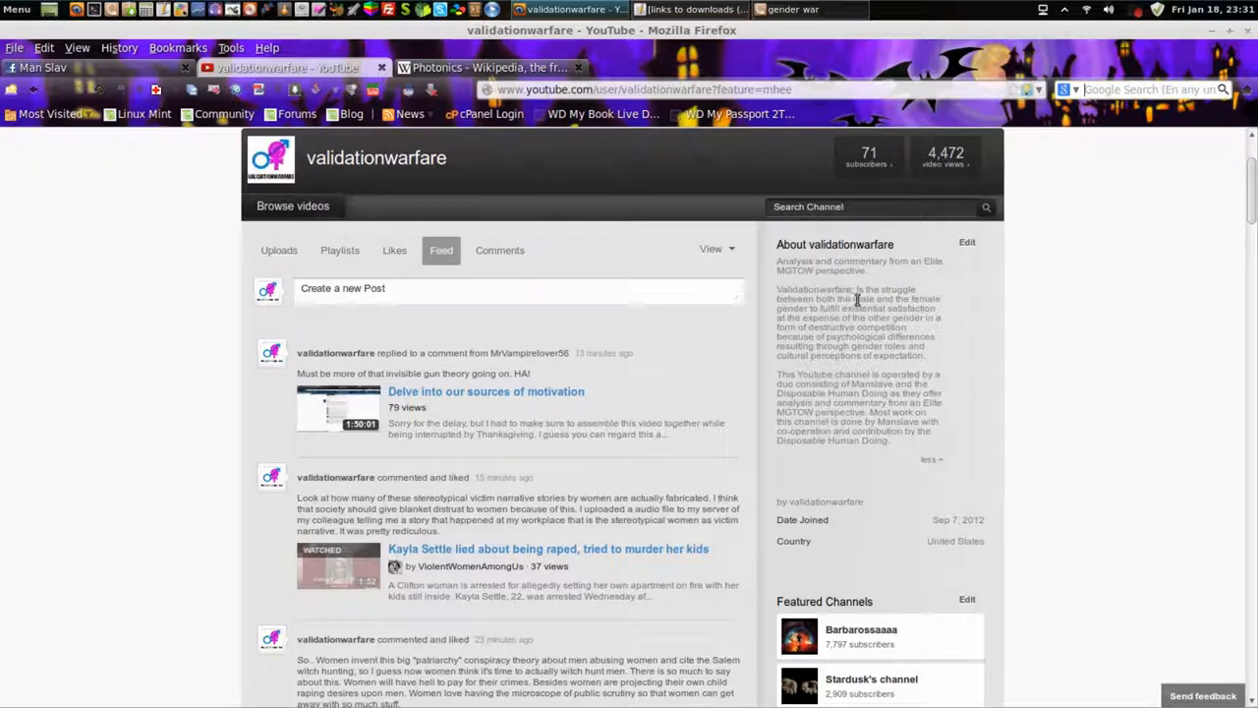
{"action": "mouse_move", "coordinate": [1050, 337]}
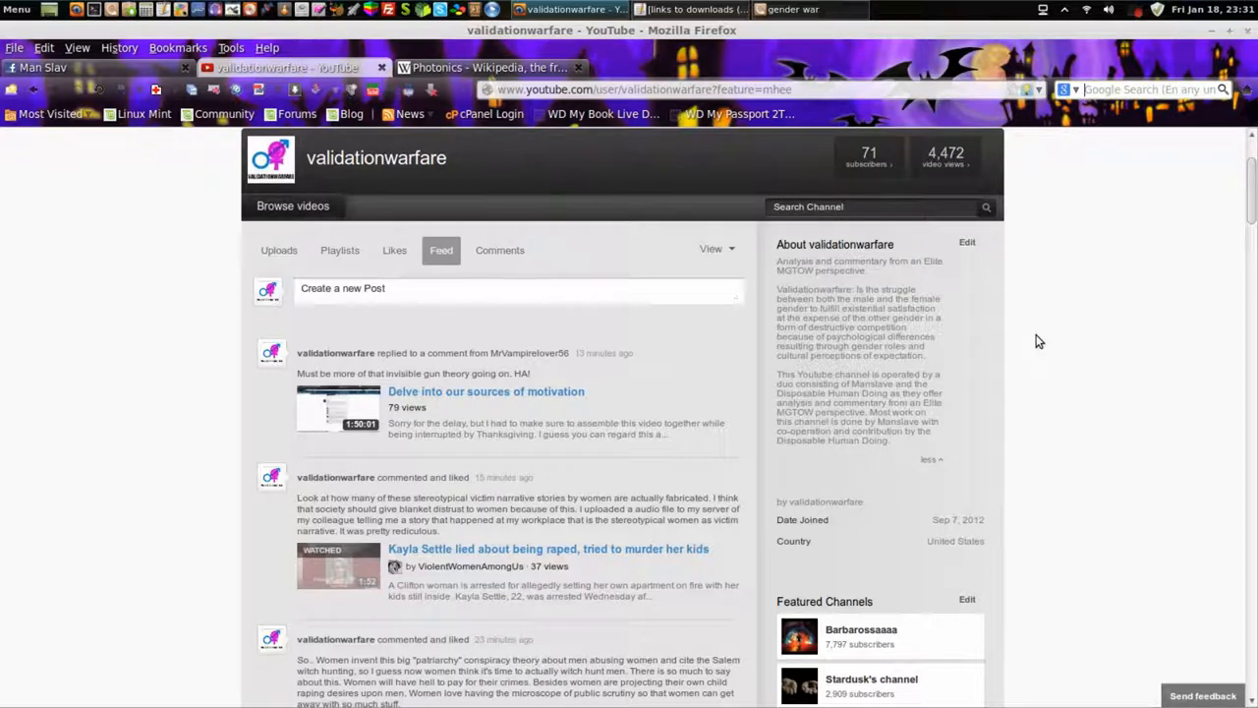
{"action": "mouse_move", "coordinate": [1070, 406]}
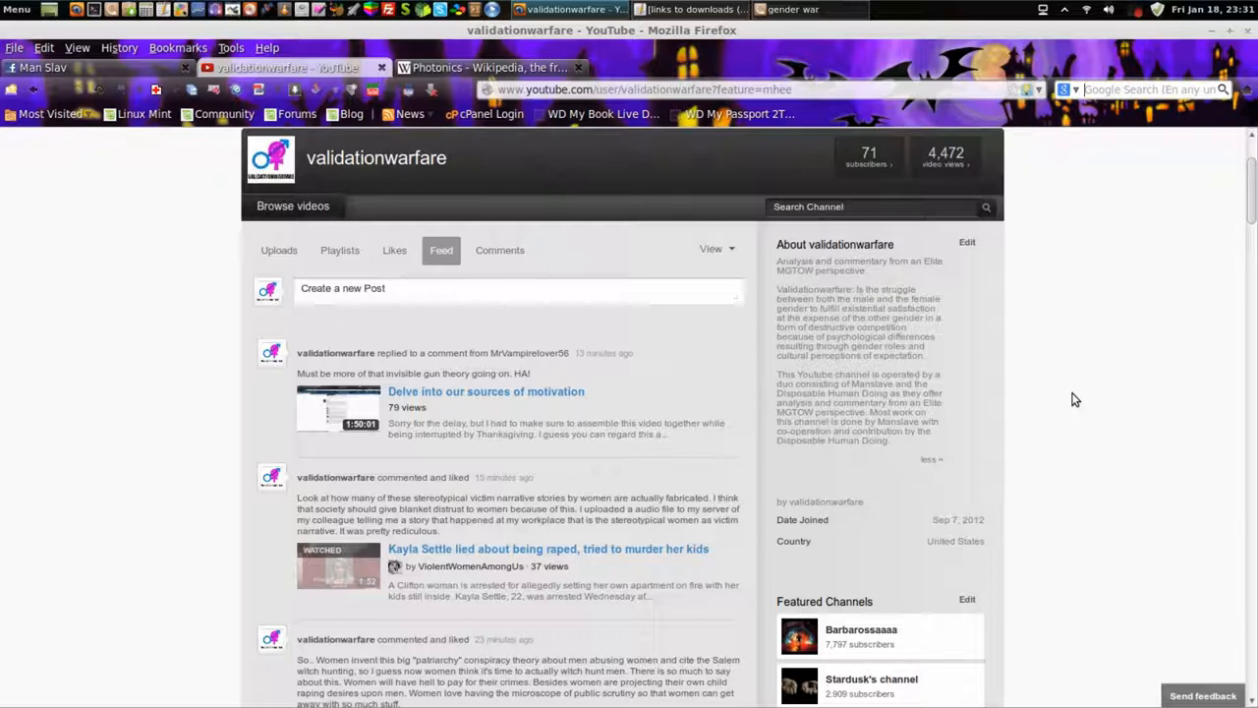
{"action": "mouse_move", "coordinate": [1066, 393]}
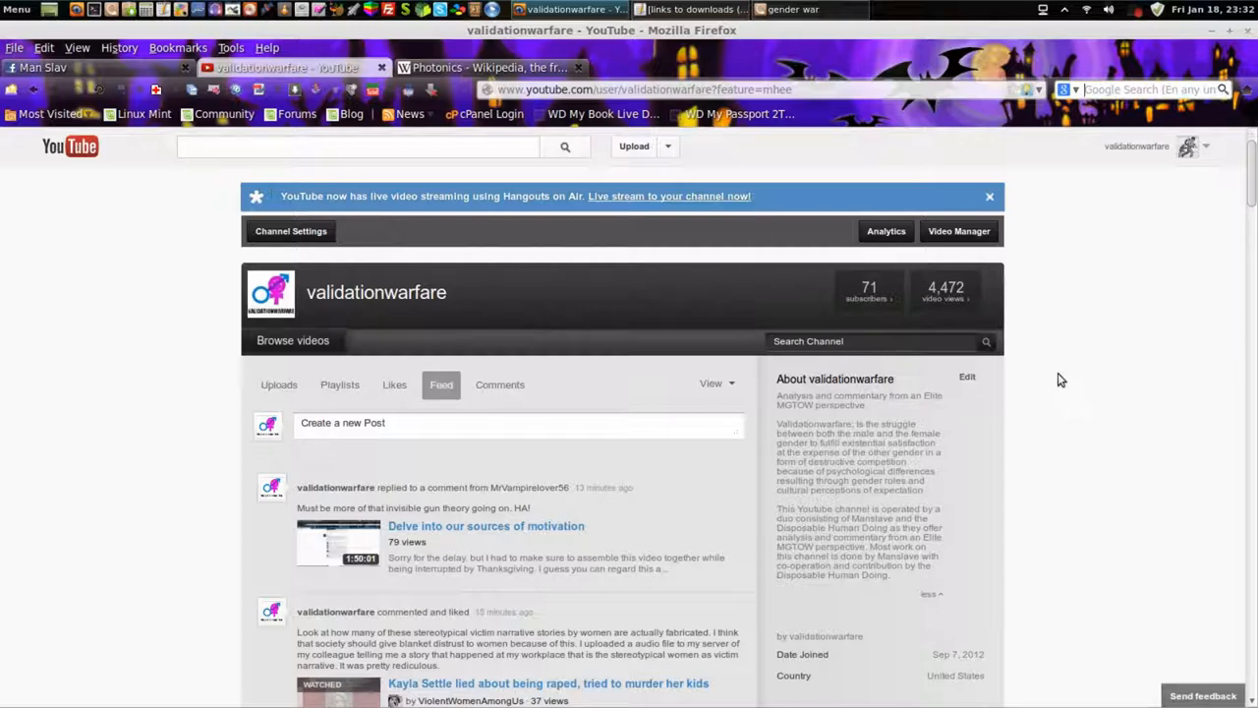
{"action": "mouse_move", "coordinate": [1067, 381]}
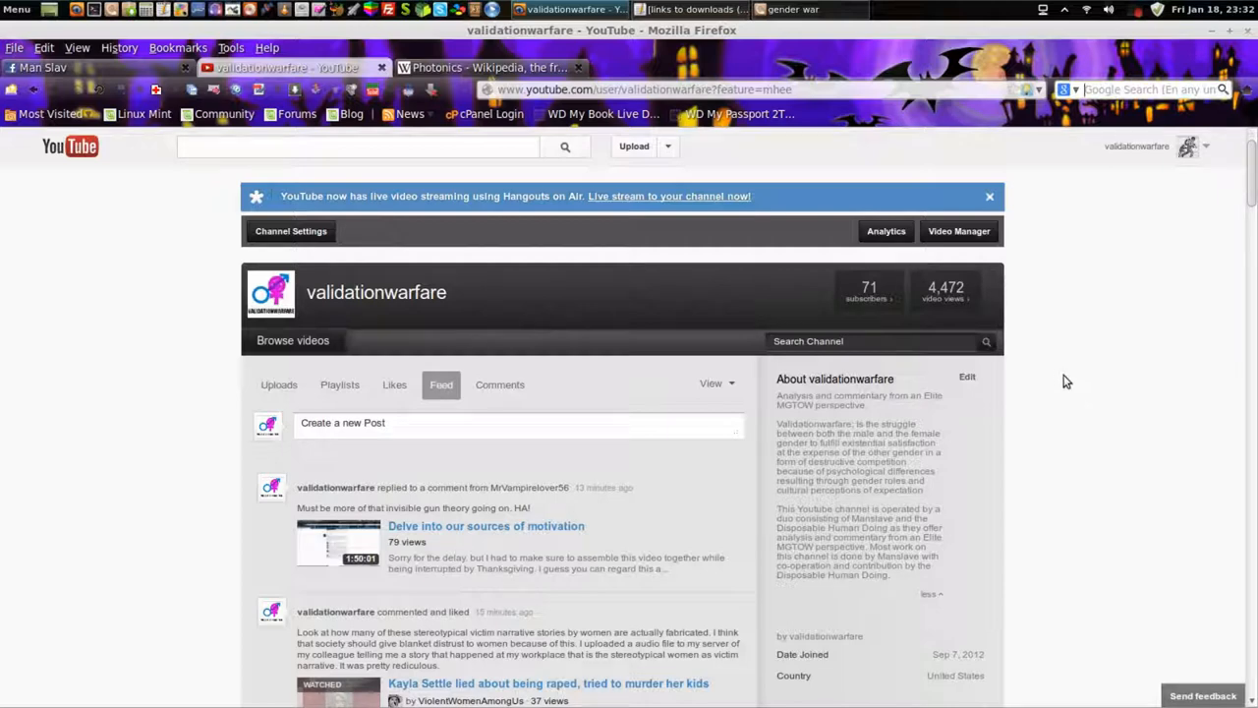
{"action": "mouse_move", "coordinate": [1079, 392]}
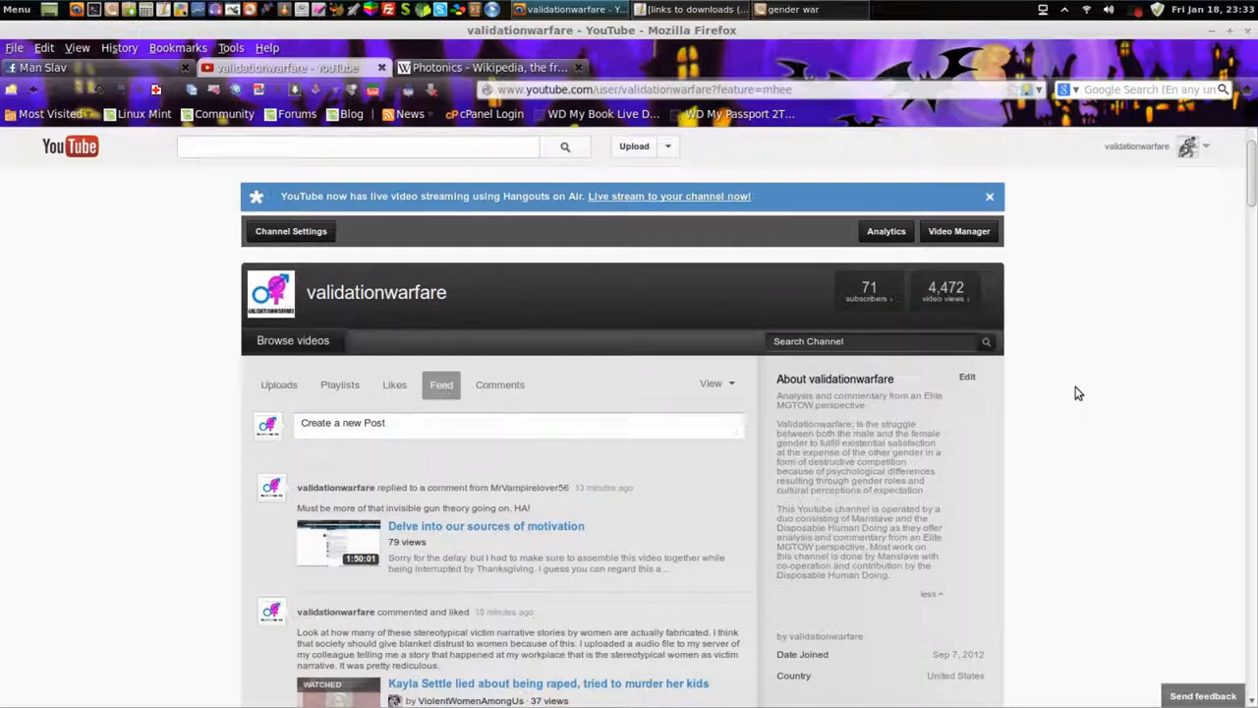
{"action": "scroll", "scroll_direction": "down", "scroll_amount": 3}
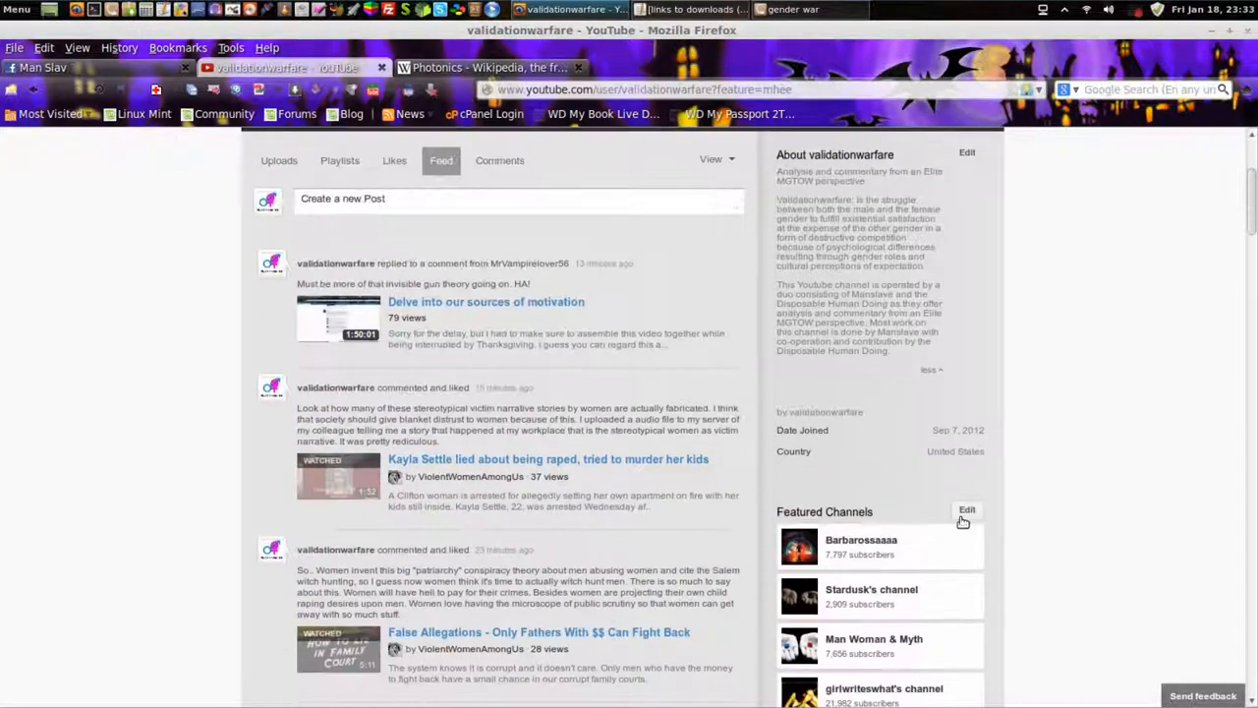
{"action": "right_click", "coordinate": [871, 499]}
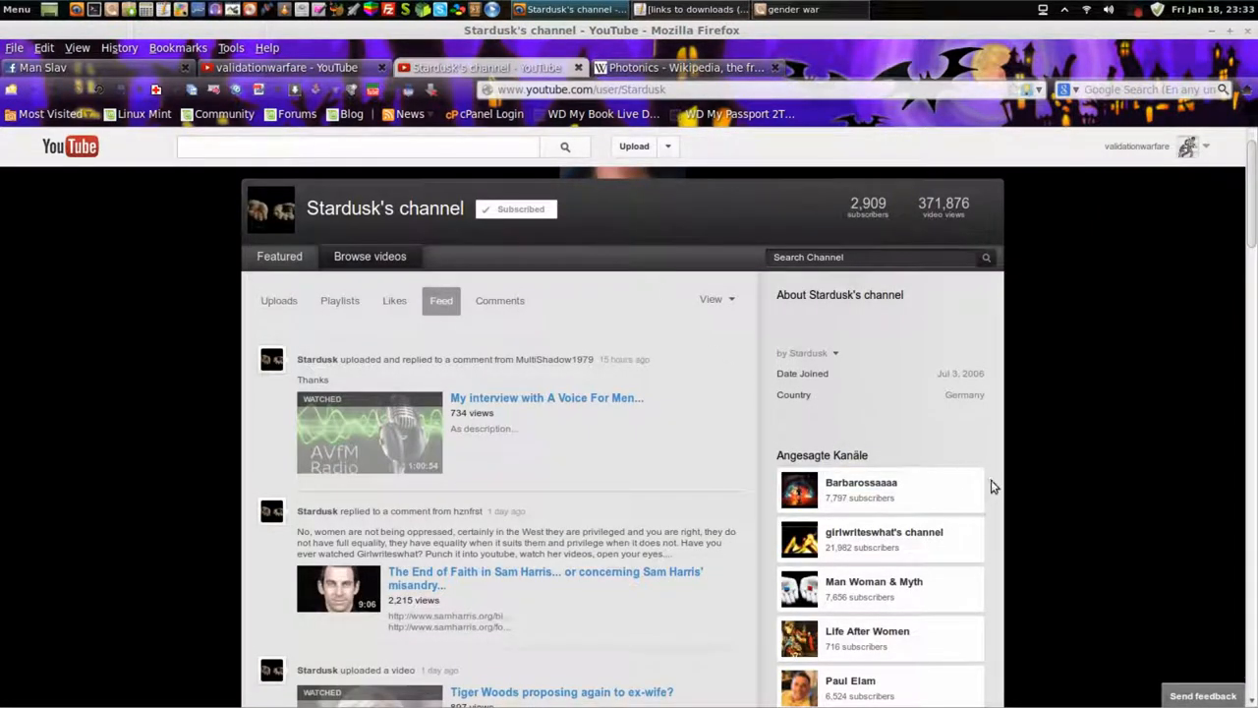
{"action": "mouse_move", "coordinate": [878, 476]}
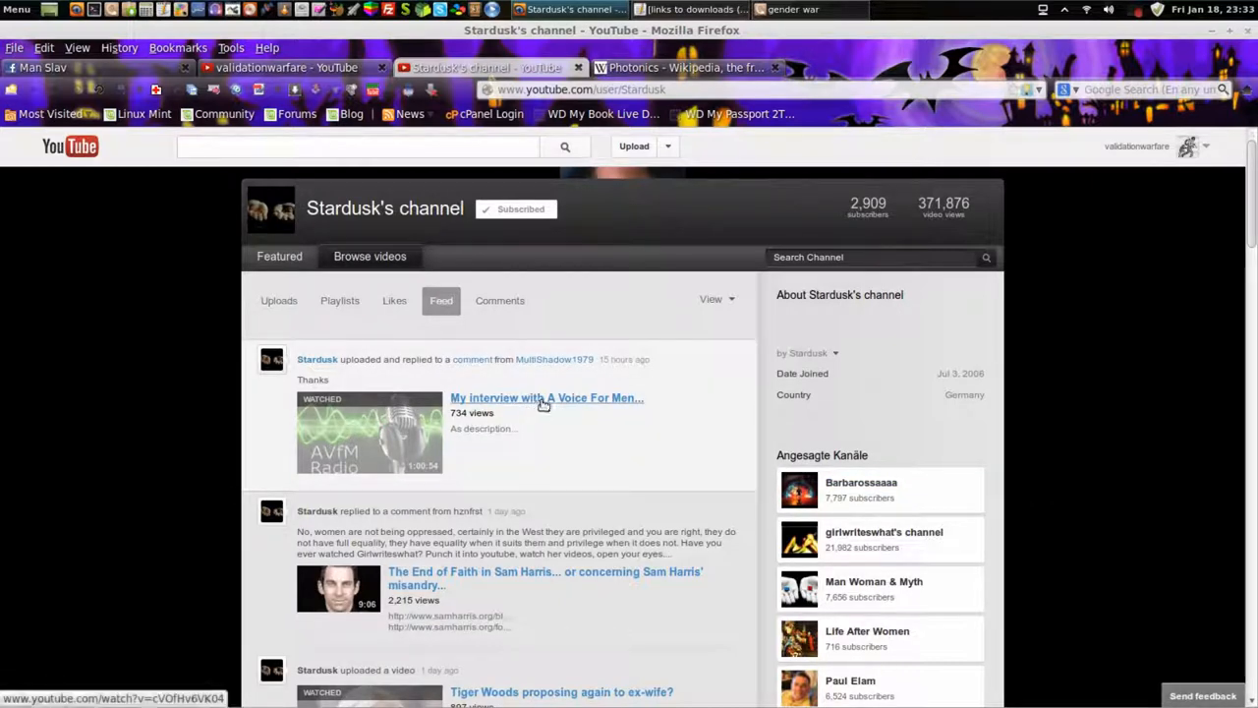
{"action": "mouse_move", "coordinate": [541, 399]}
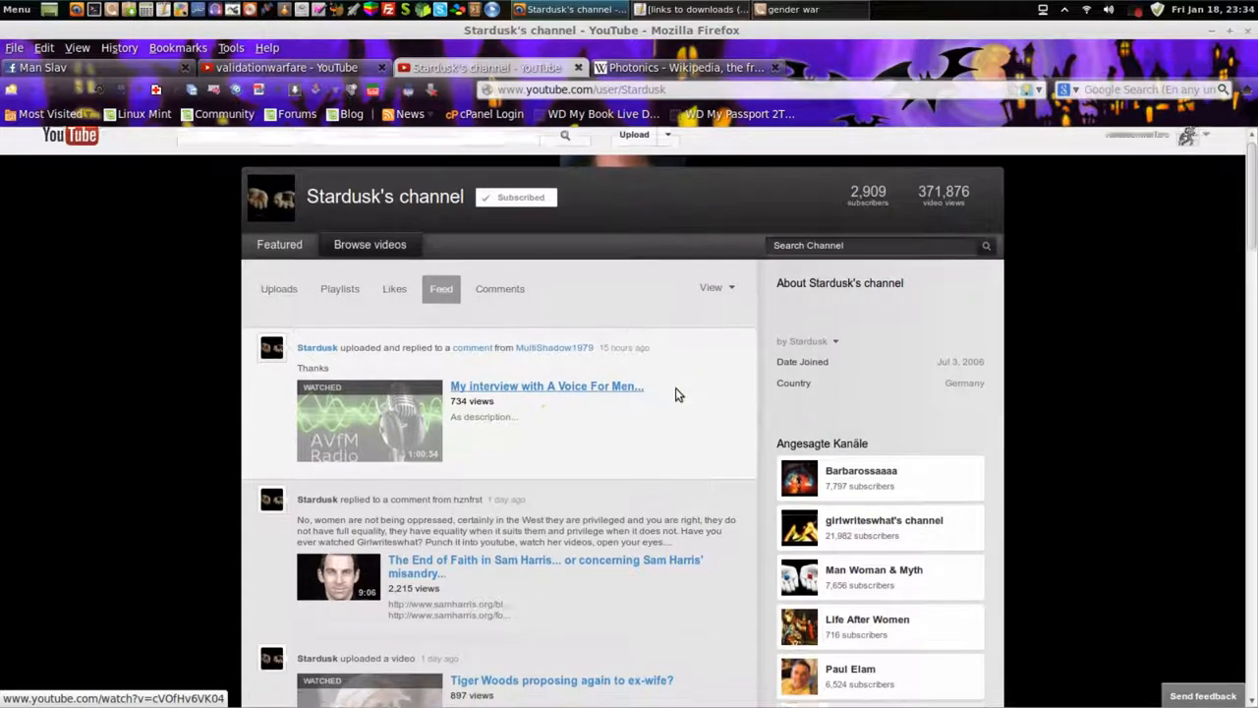
{"action": "scroll", "scroll_direction": "down", "scroll_amount": 3}
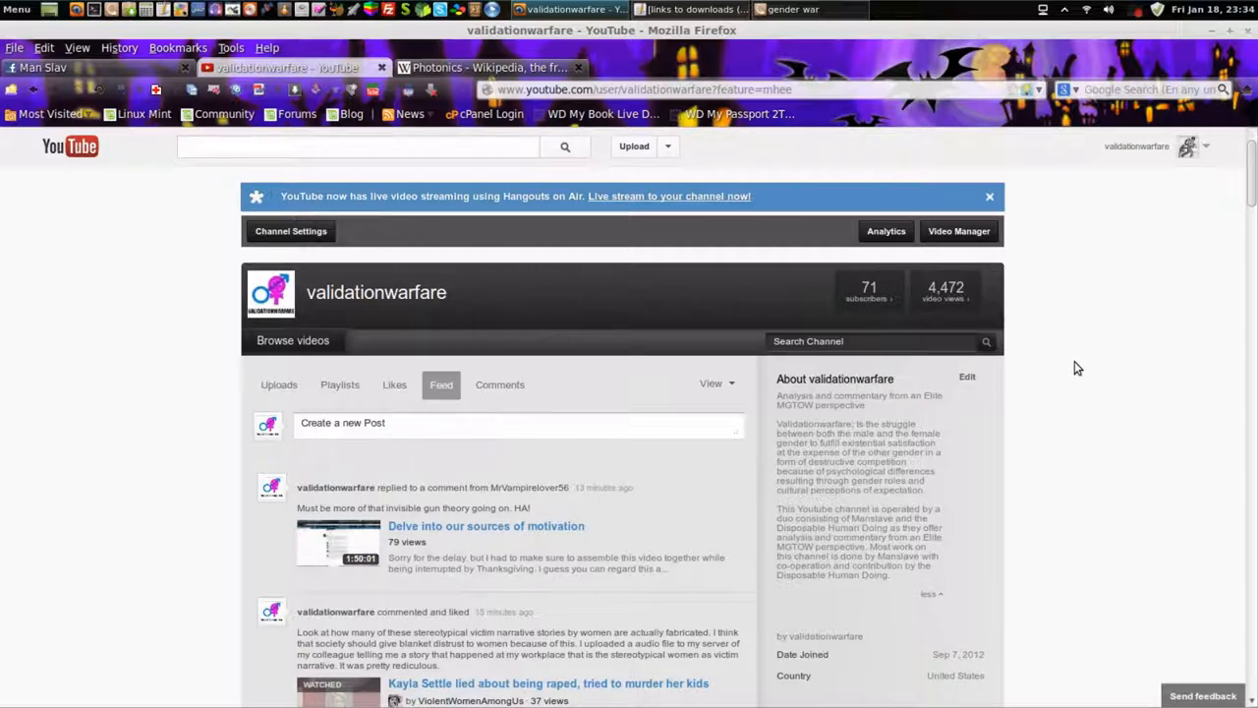
{"action": "mouse_move", "coordinate": [1082, 373]}
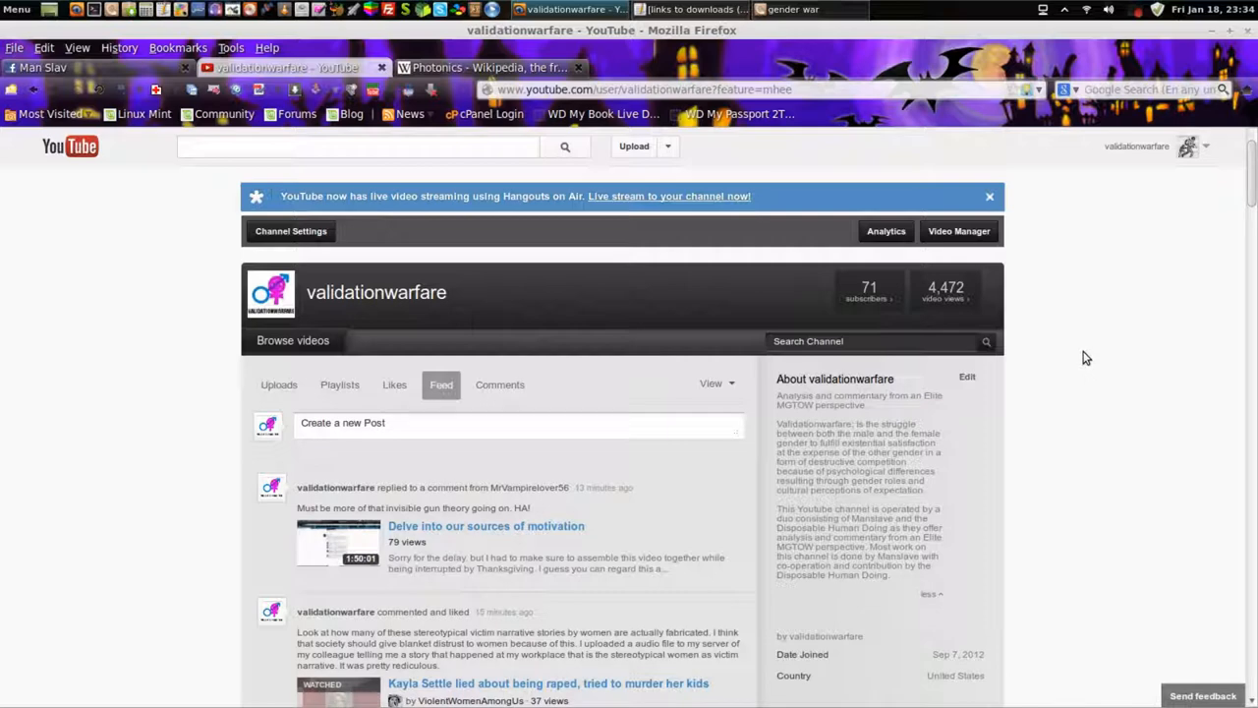
{"action": "mouse_move", "coordinate": [1076, 352]}
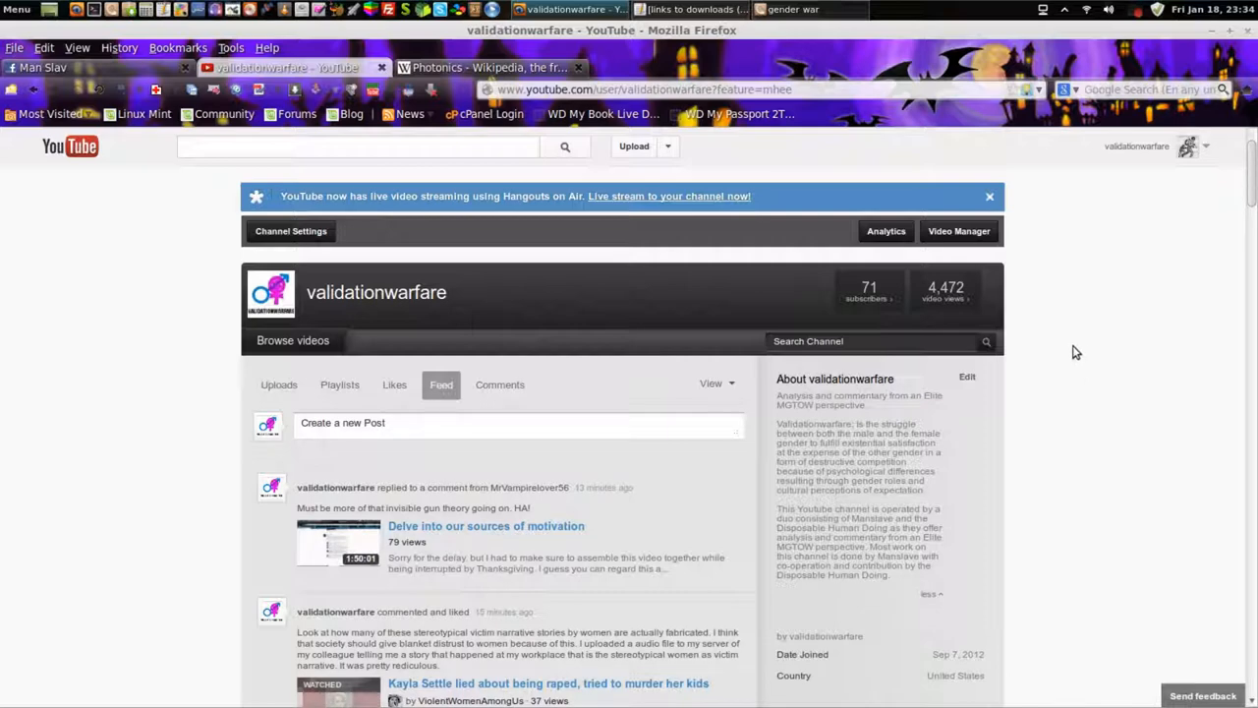
{"action": "mouse_move", "coordinate": [1061, 339]}
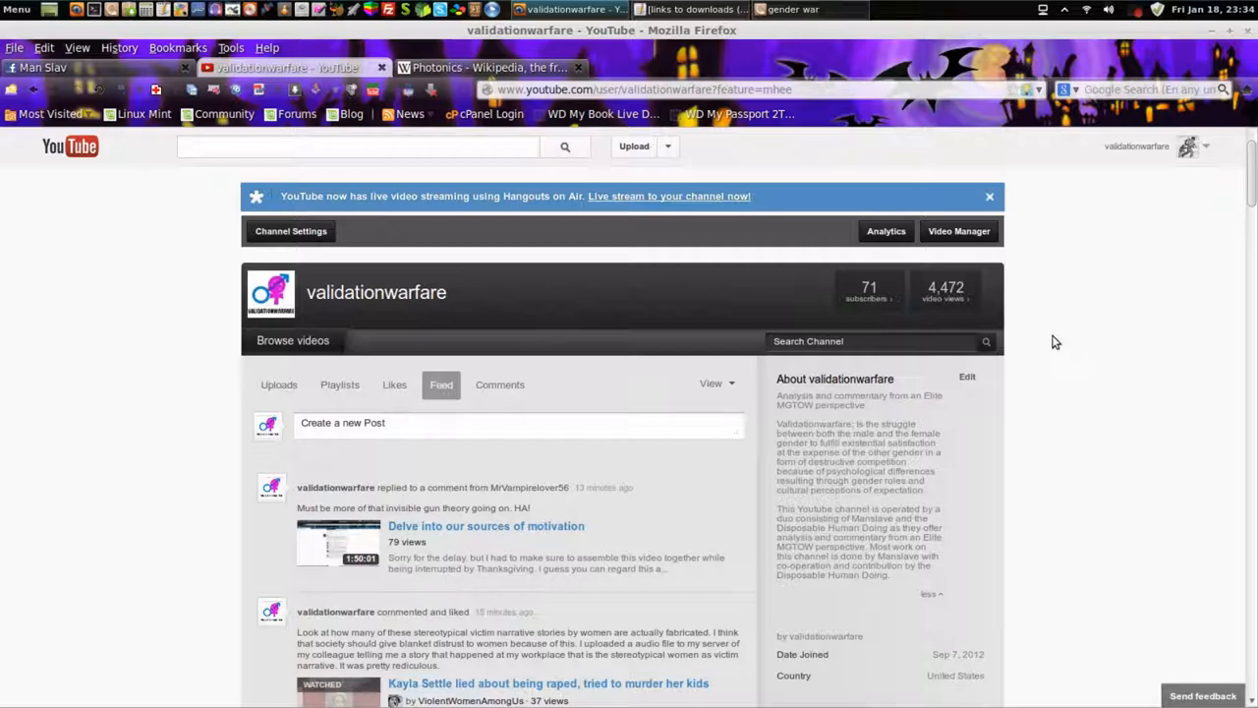
{"action": "mouse_move", "coordinate": [550, 263]}
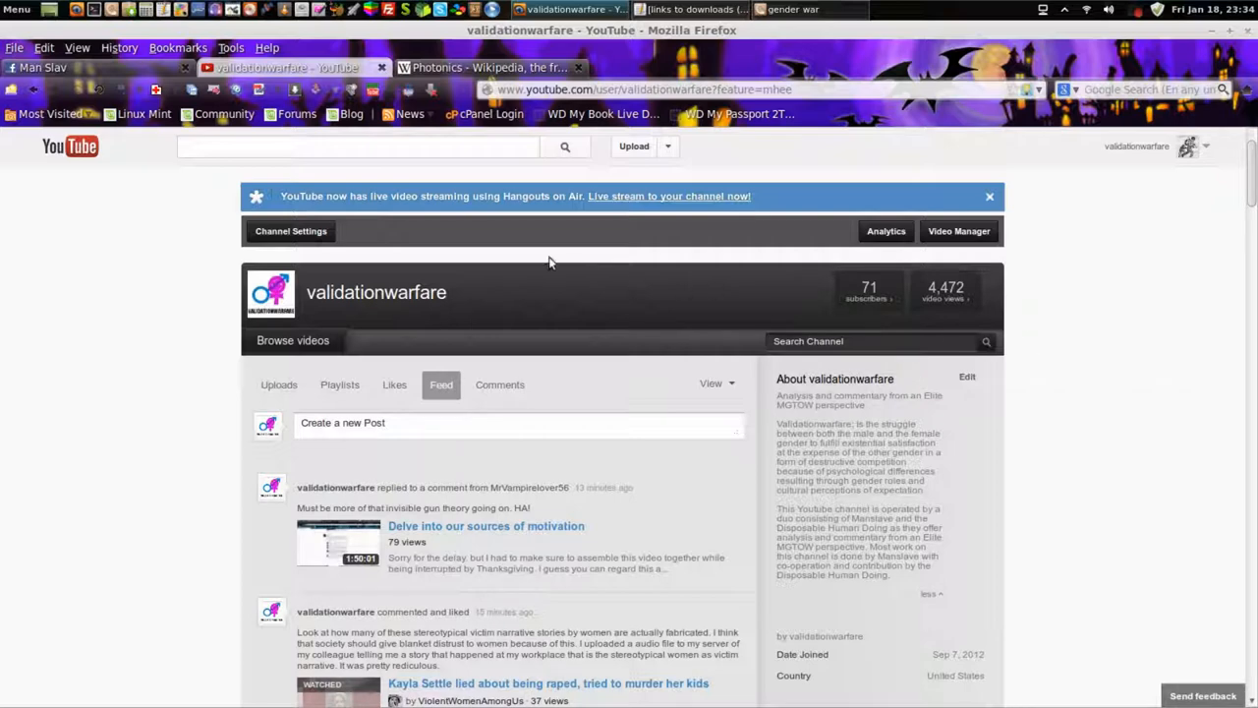
{"action": "mouse_move", "coordinate": [1016, 345]}
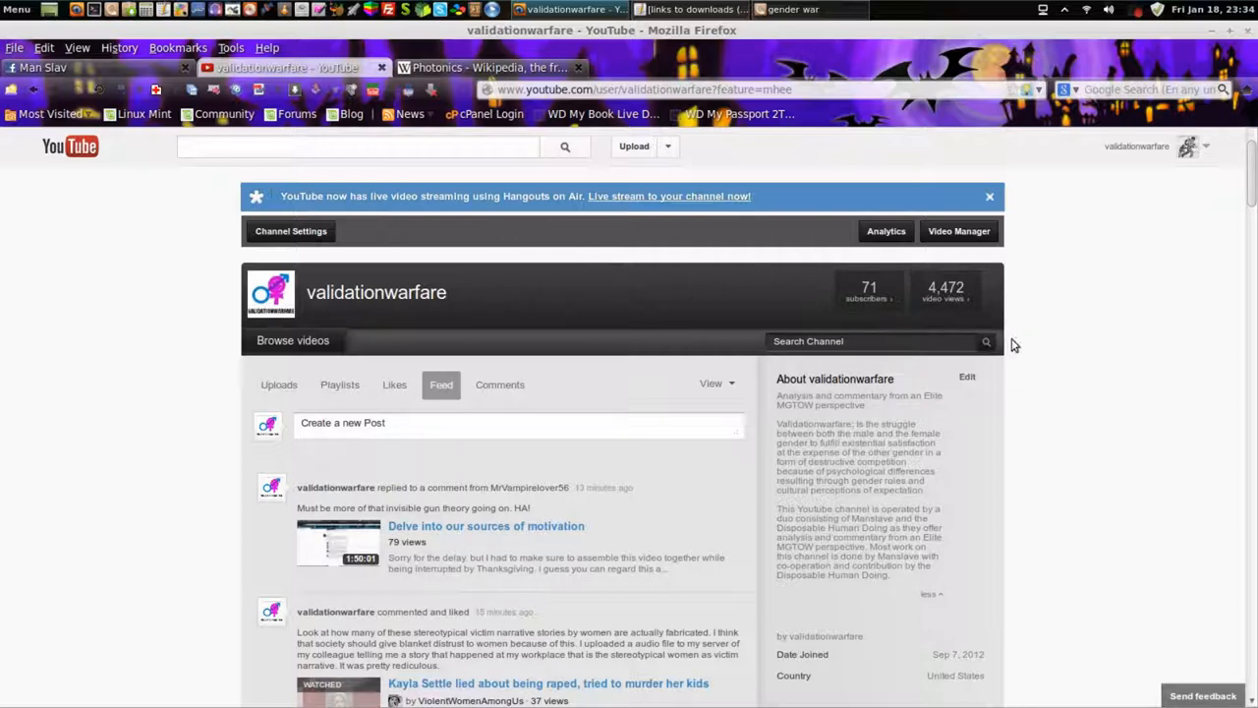
{"action": "mouse_move", "coordinate": [1071, 382]}
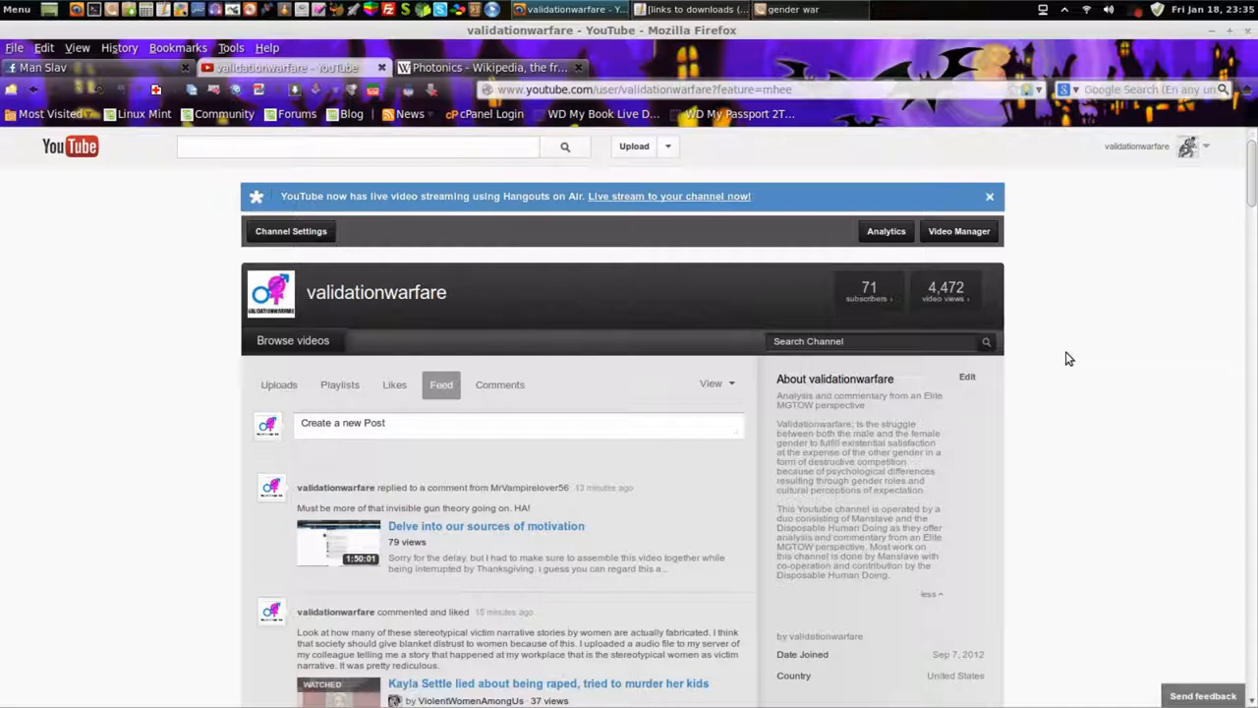
{"action": "mouse_move", "coordinate": [1091, 373]}
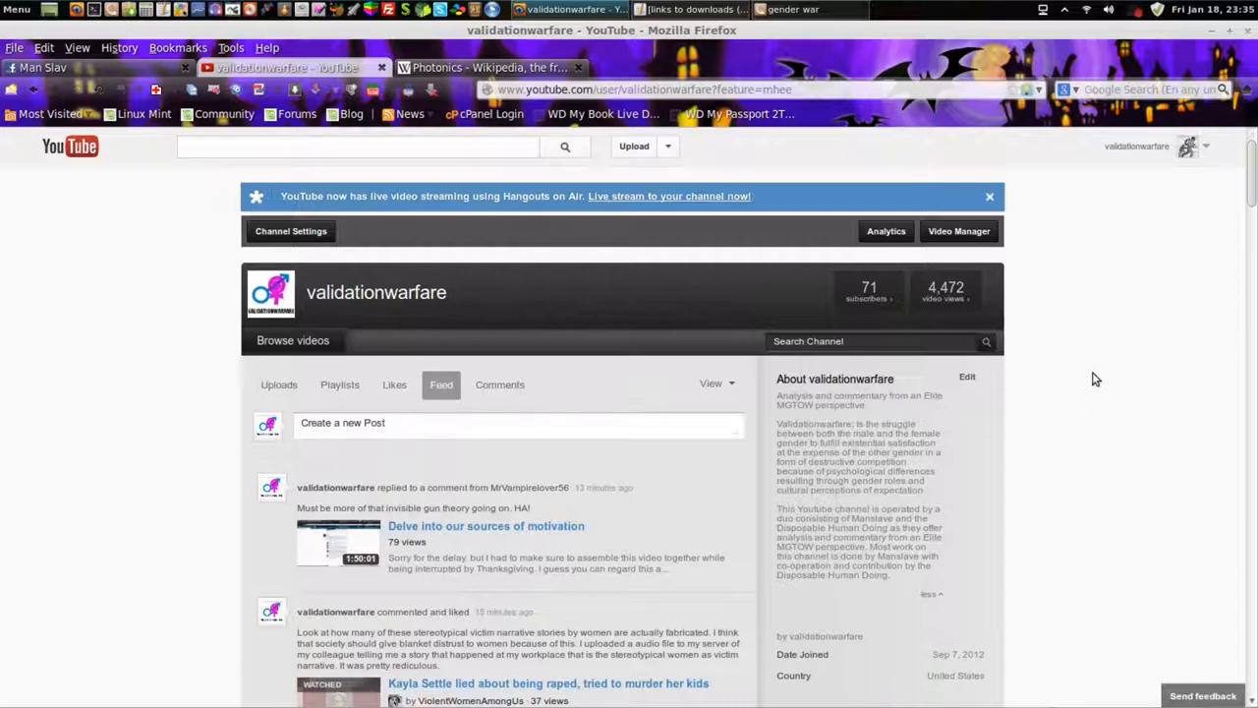
{"action": "mouse_move", "coordinate": [754, 292]}
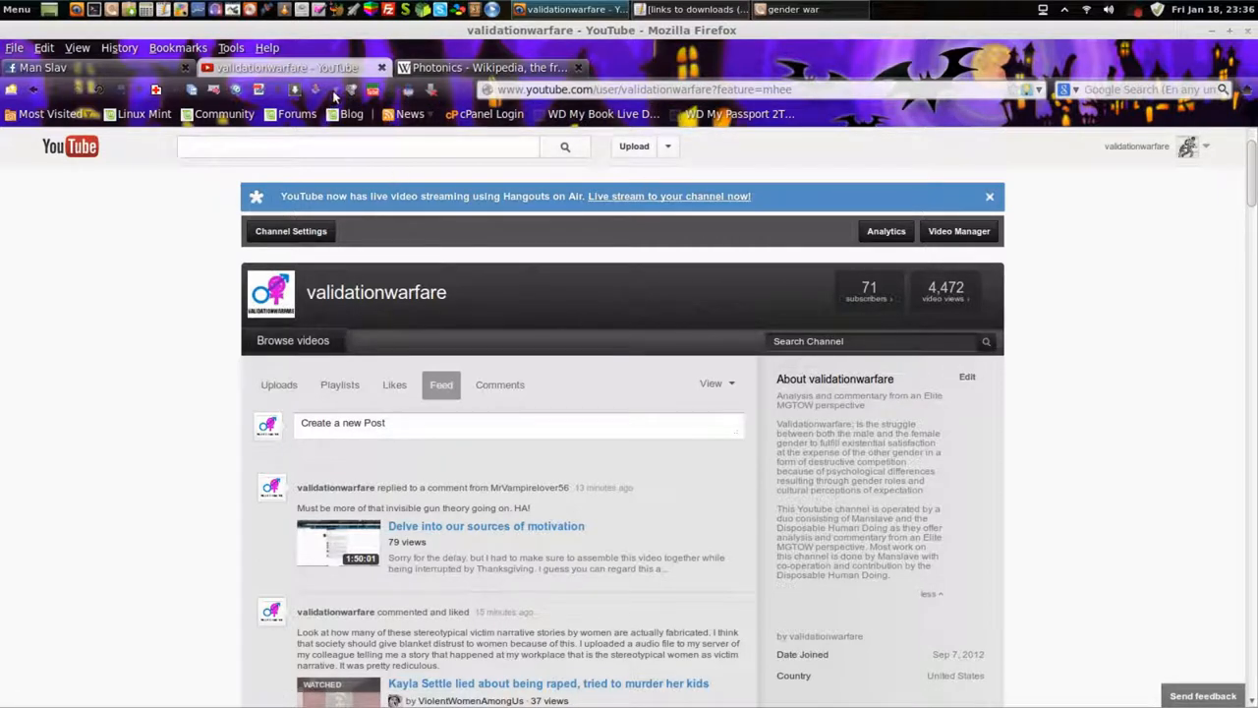
{"action": "mouse_move", "coordinate": [351, 90]}
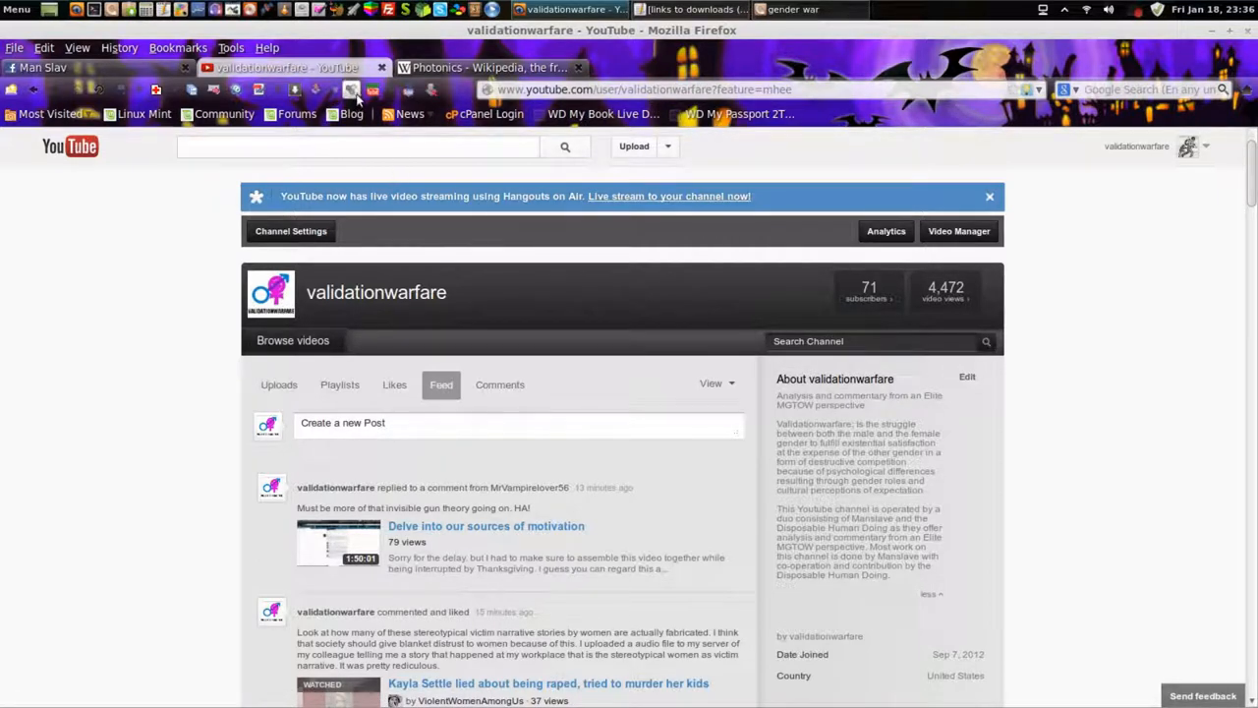
{"action": "mouse_move", "coordinate": [352, 89]}
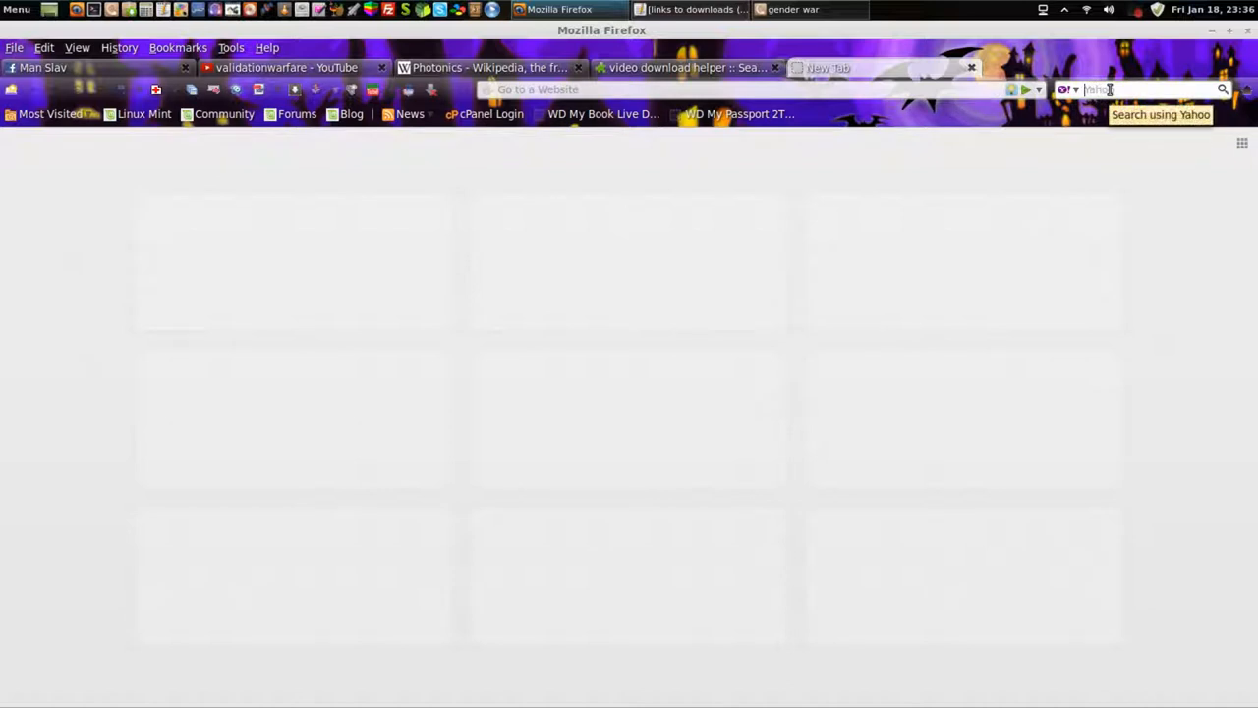
Search Yahoo for 'mycroft' in a new tab.
{"action": "type", "text": "mycroft"}
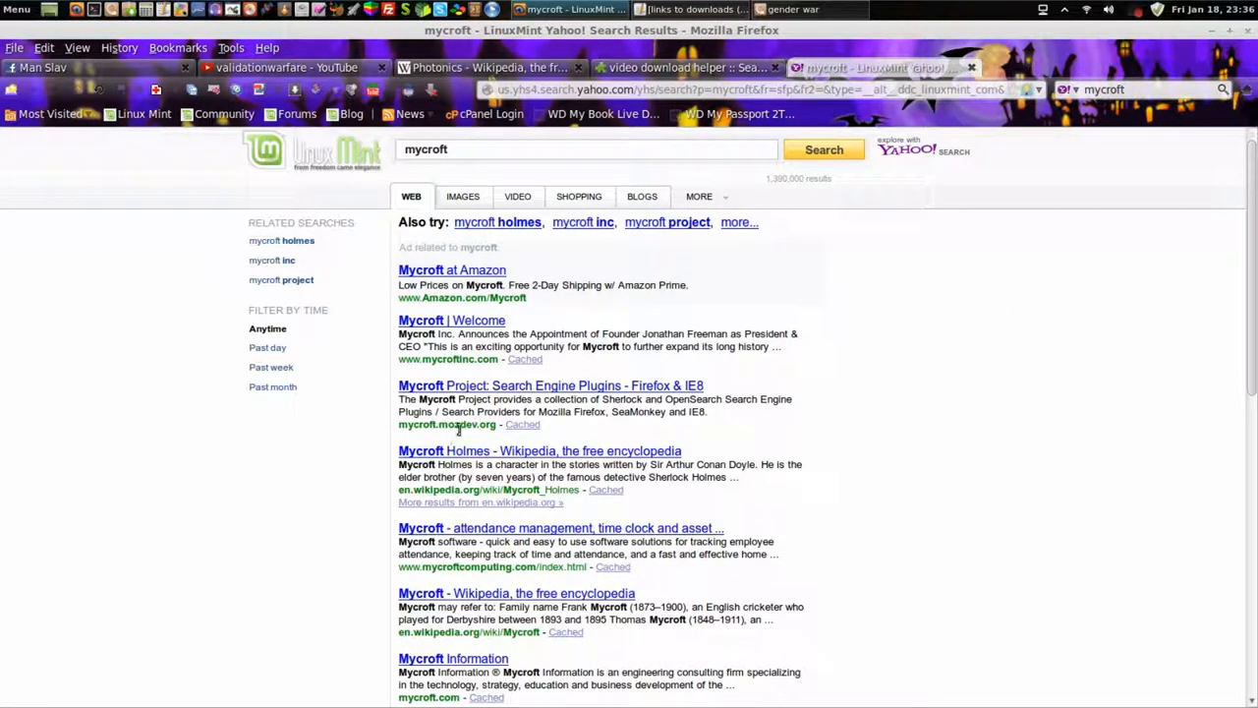
Open the Mycroft Project site and search its plugins for 'mycroft'.
{"action": "left_click", "coordinate": [549, 385]}
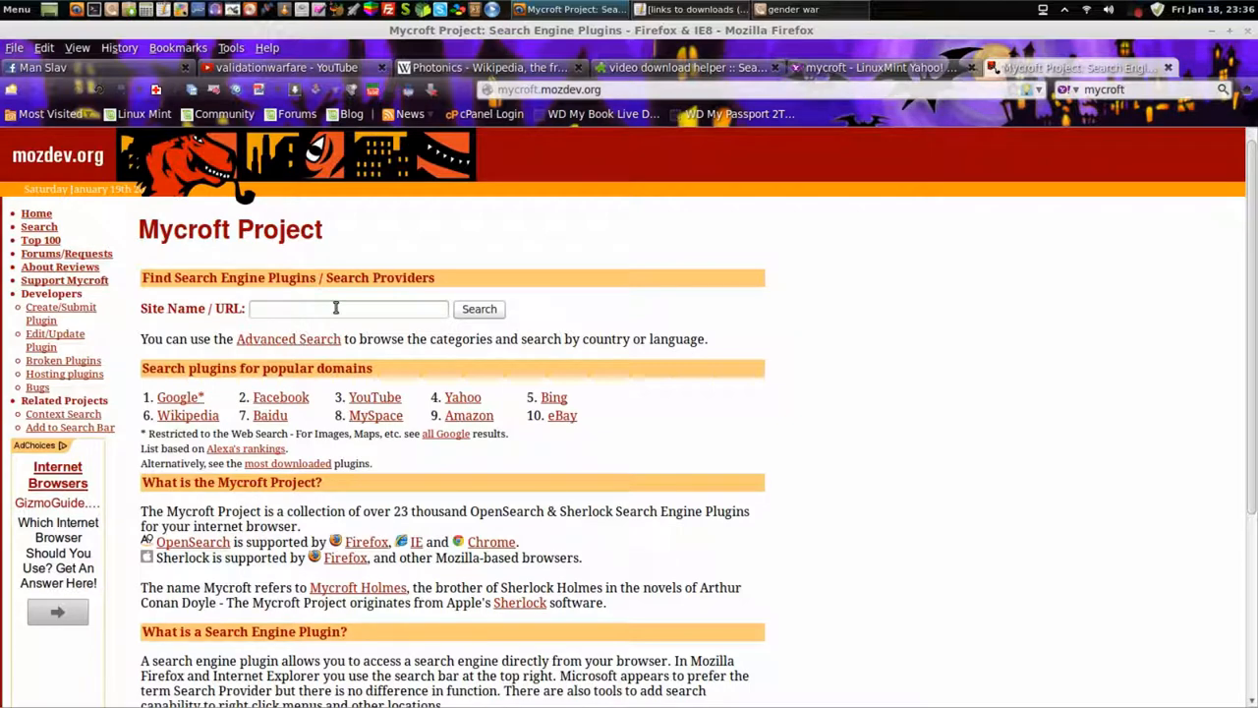
{"action": "type", "text": "mycroft"}
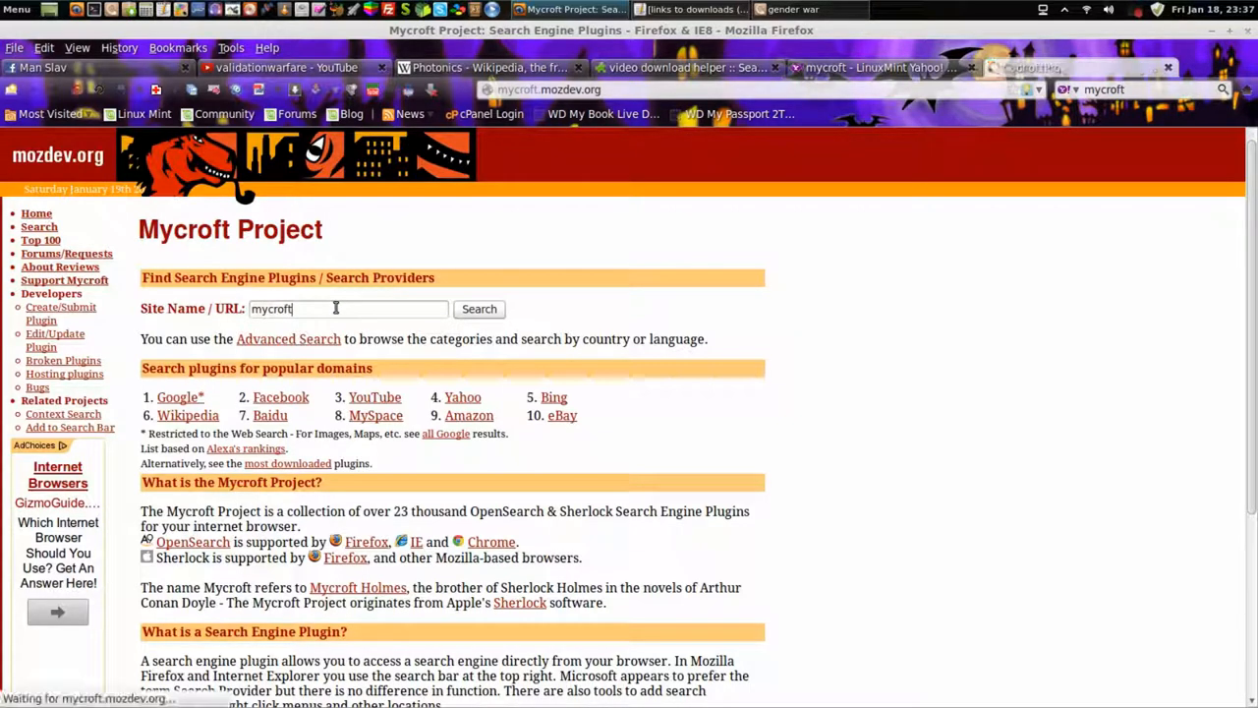
{"action": "left_click", "coordinate": [479, 308]}
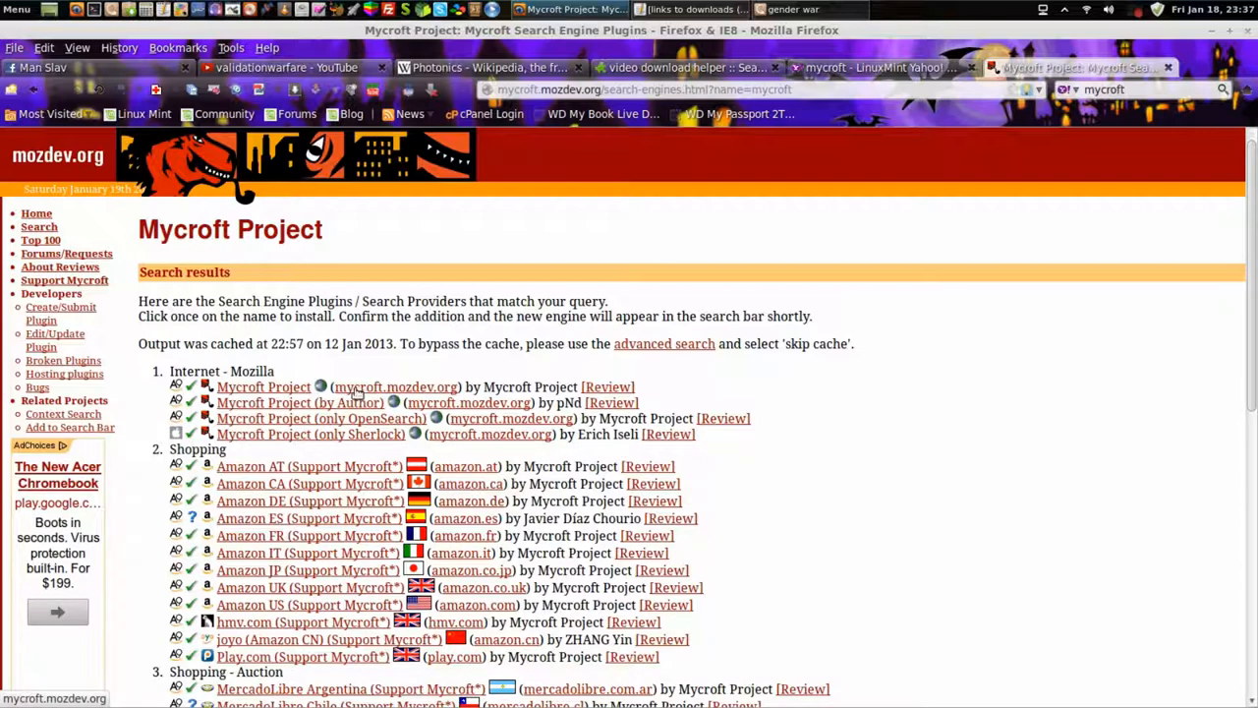
Try installing the Mycroft plugin, dismiss the already-exists warning, and pick the Mycroft search engine.
{"action": "left_click", "coordinate": [263, 386]}
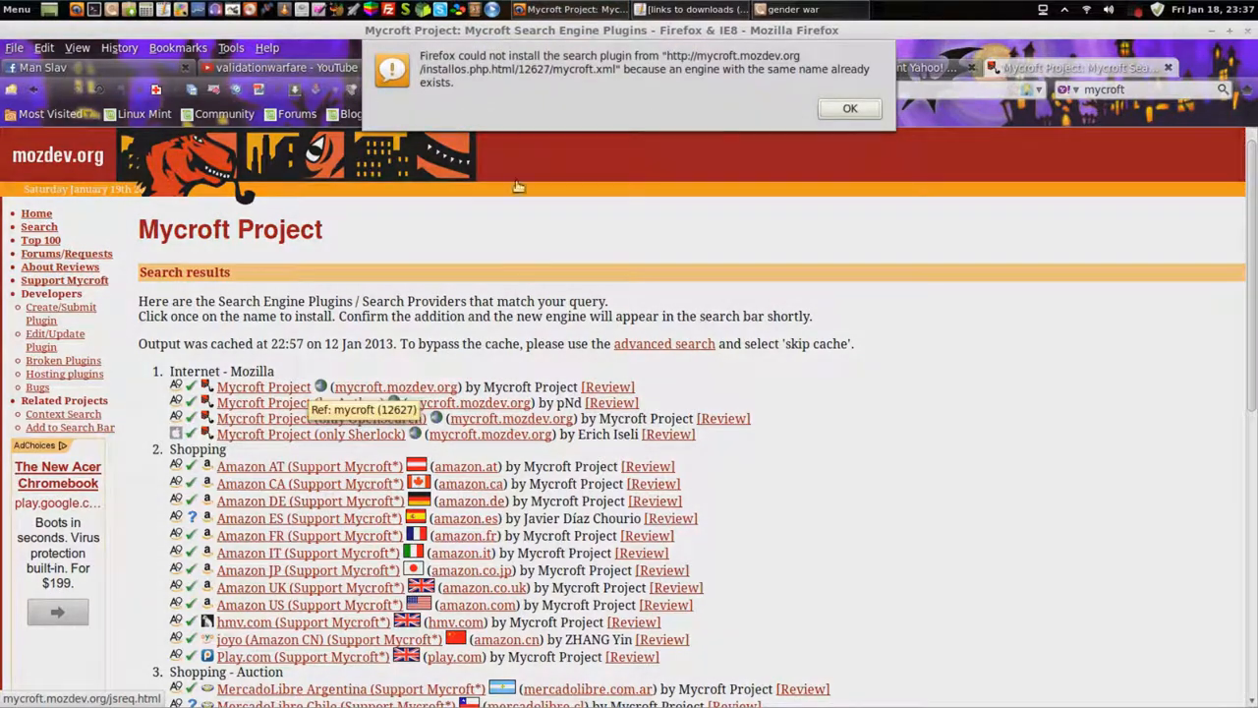
{"action": "left_click", "coordinate": [850, 108]}
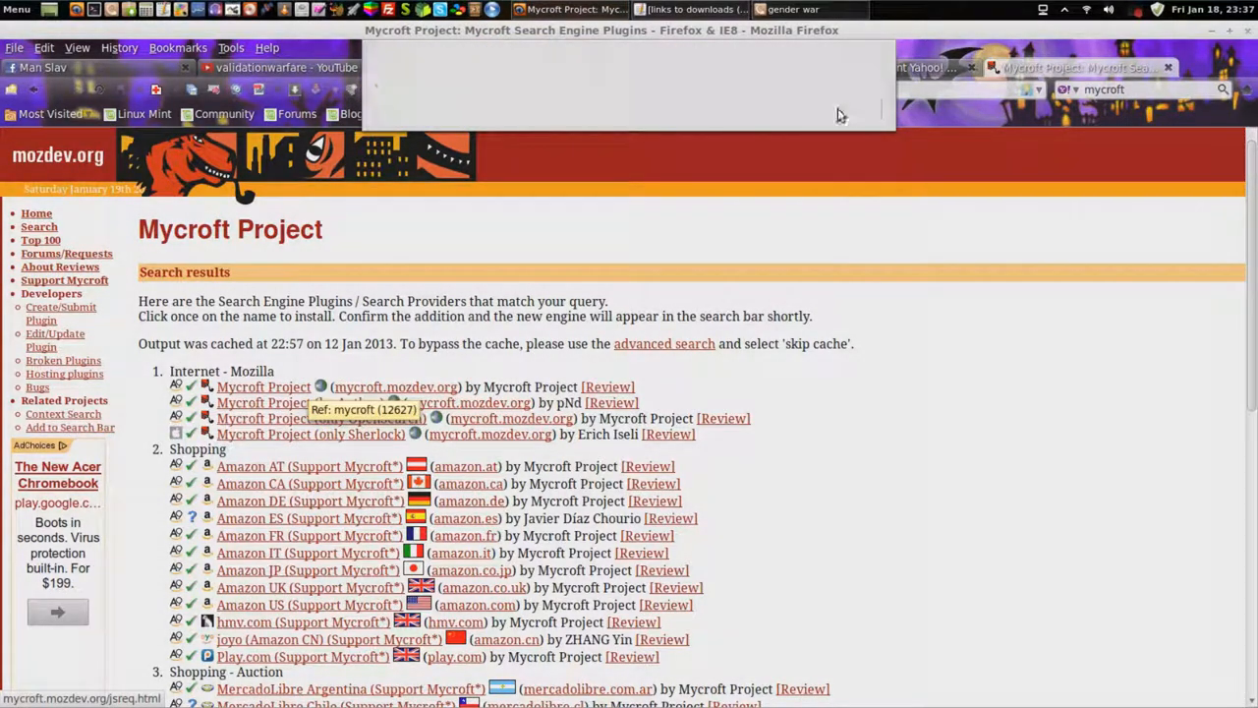
{"action": "left_click", "coordinate": [1080, 89]}
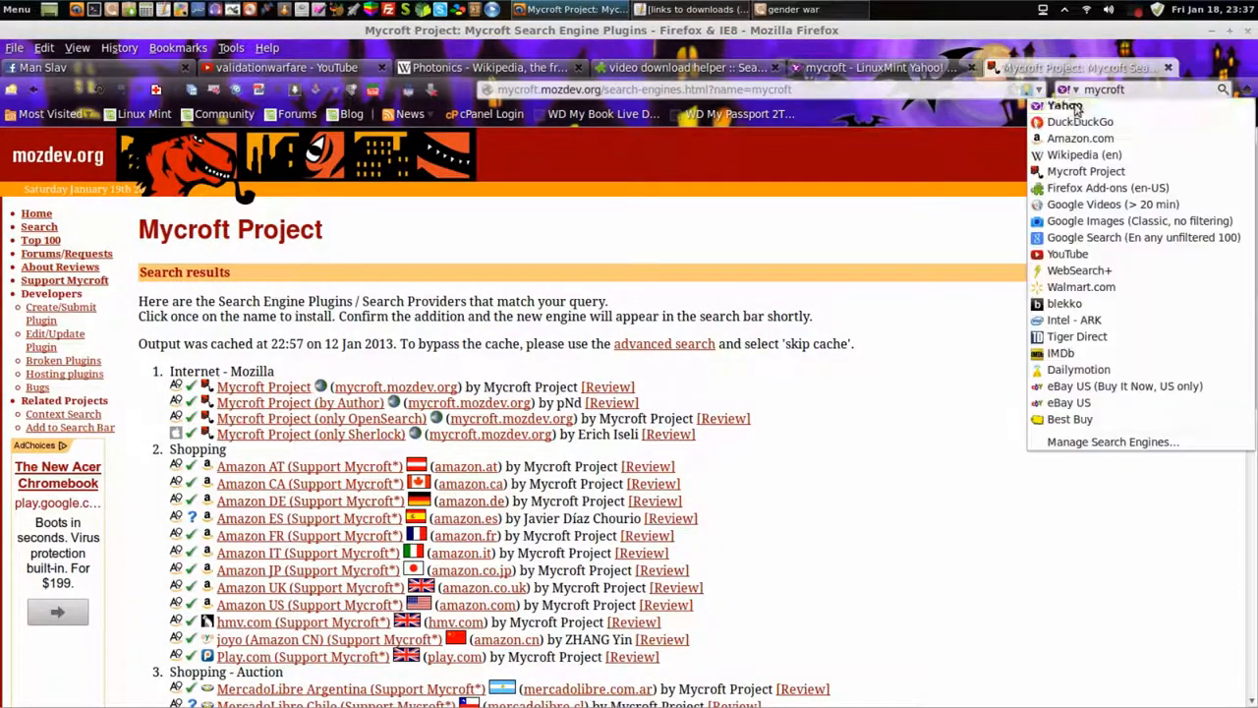
{"action": "mouse_move", "coordinate": [1085, 154]}
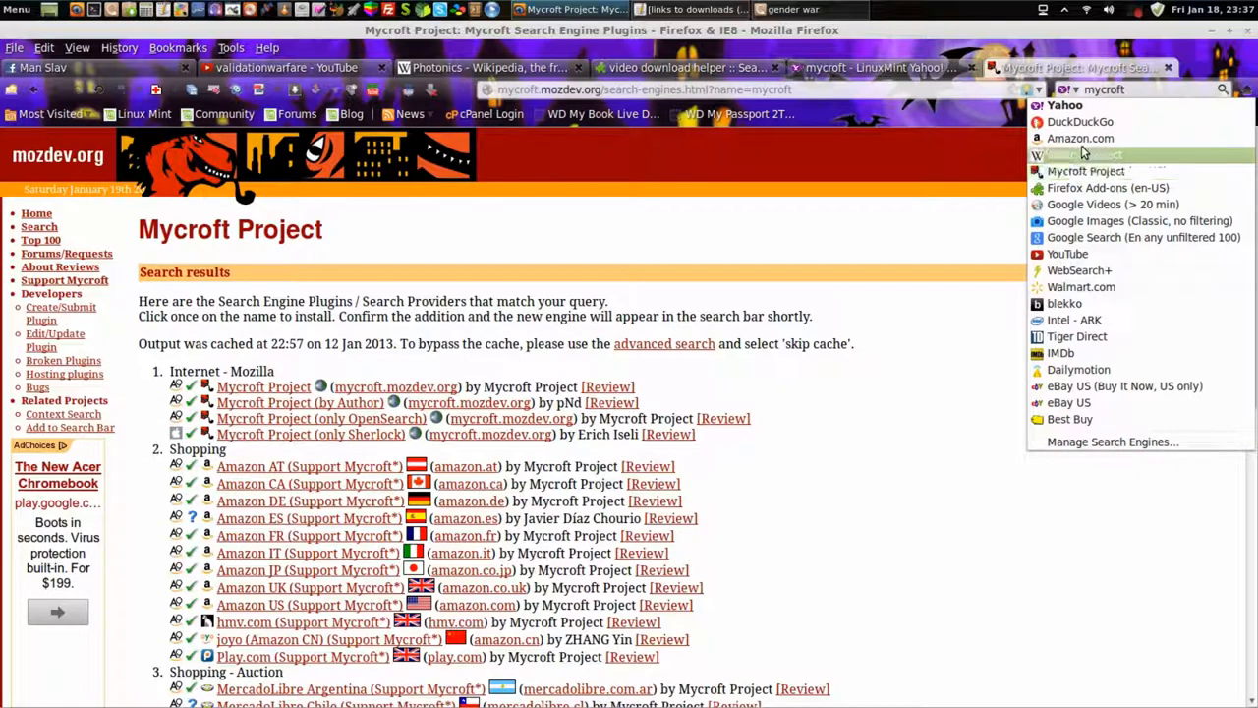
{"action": "mouse_move", "coordinate": [1086, 171]}
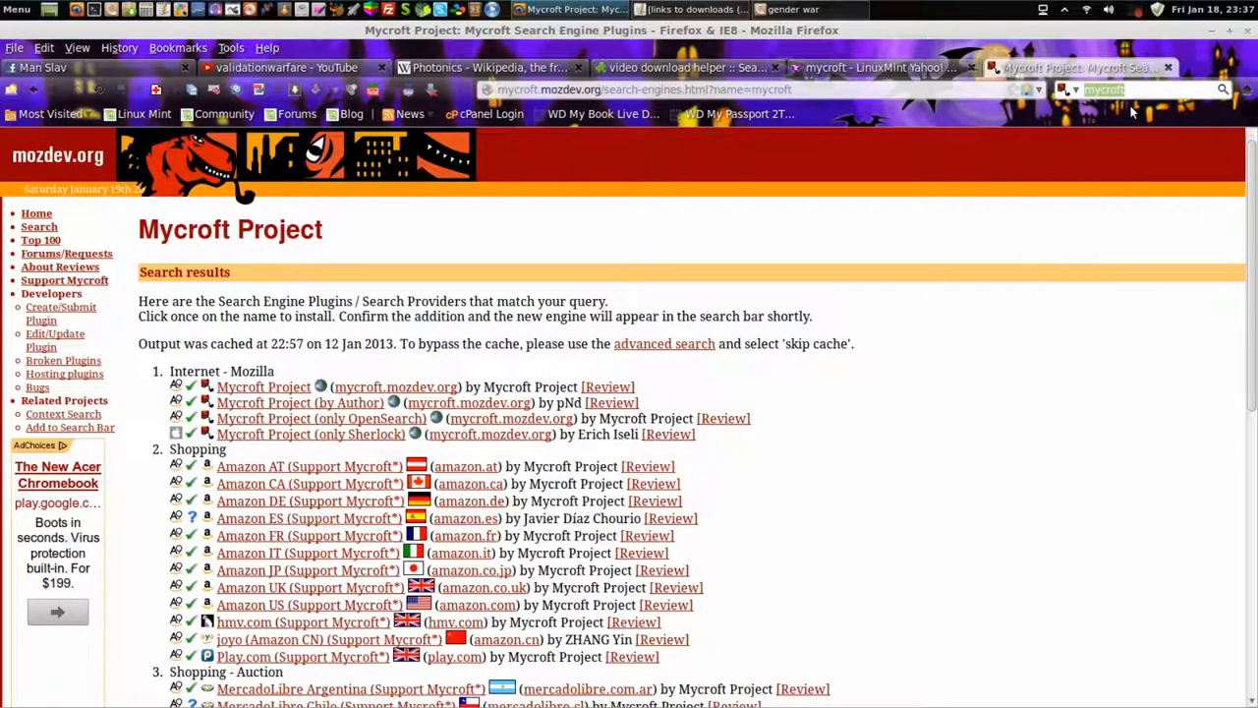
Search Mycroft for 'youtube' and 'firefox' plugins, then return to the add-ons results.
{"action": "type", "text": "youtube"}
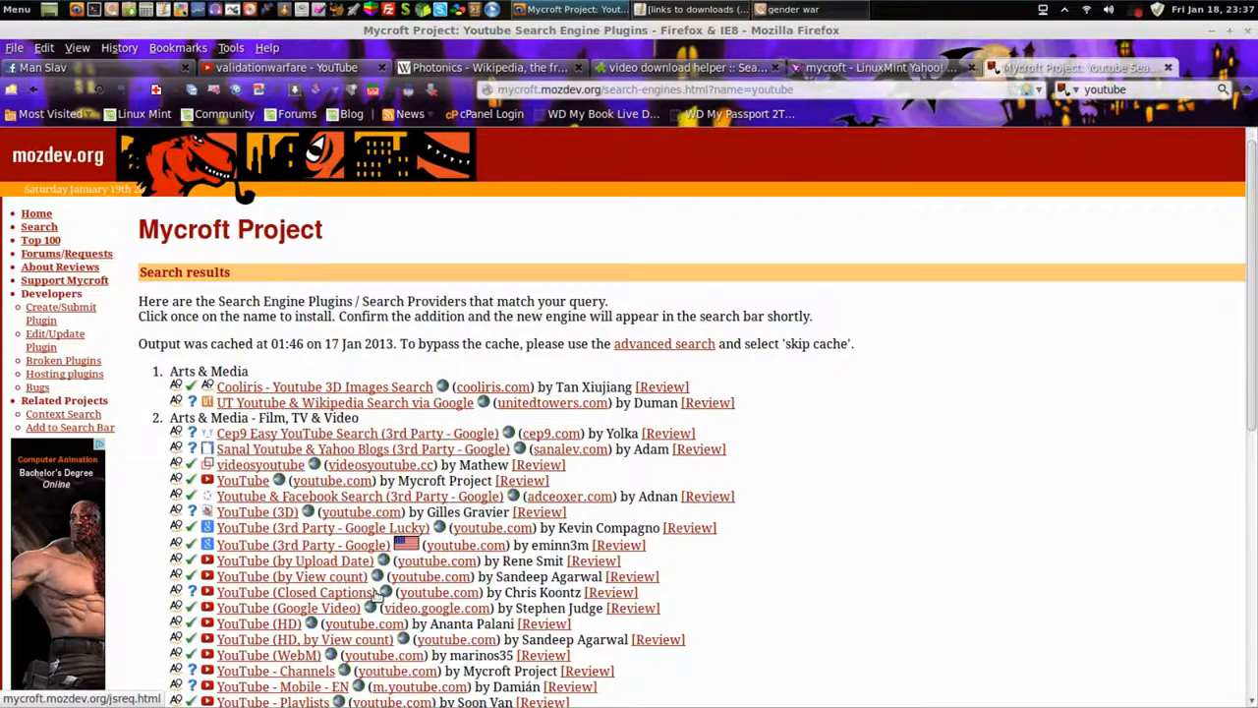
{"action": "scroll", "scroll_direction": "down", "scroll_amount": 3}
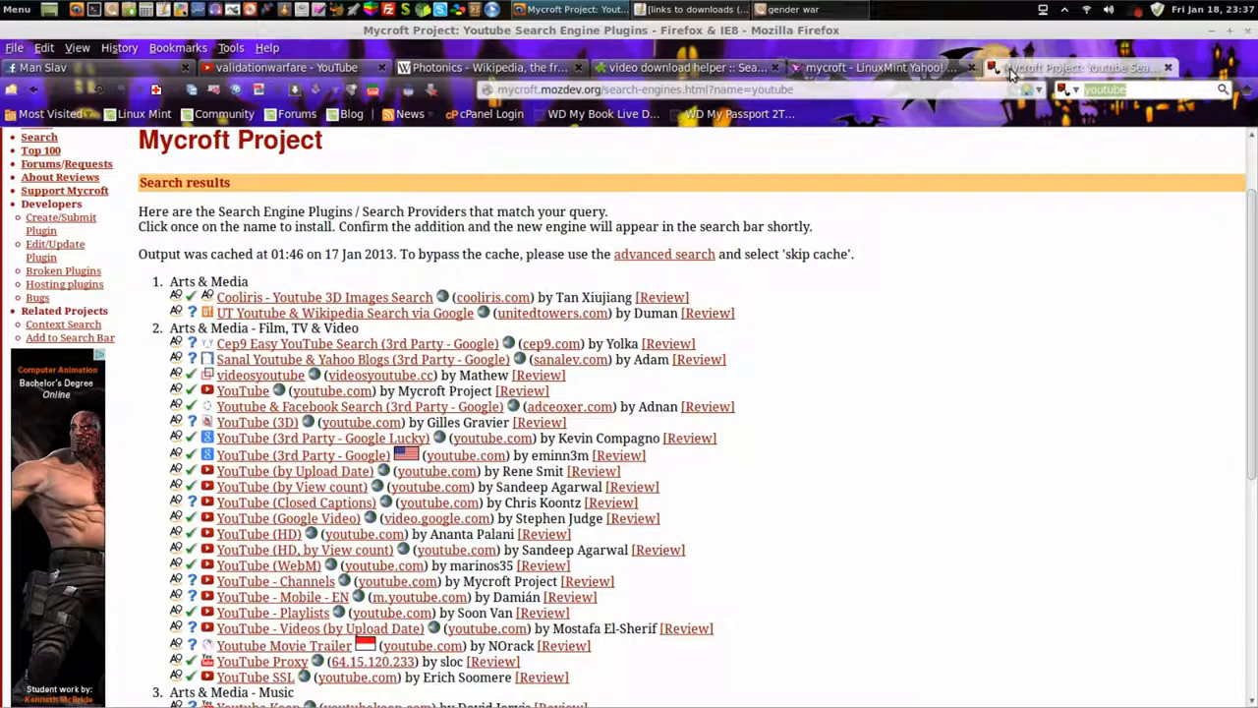
{"action": "type", "text": "firefox"}
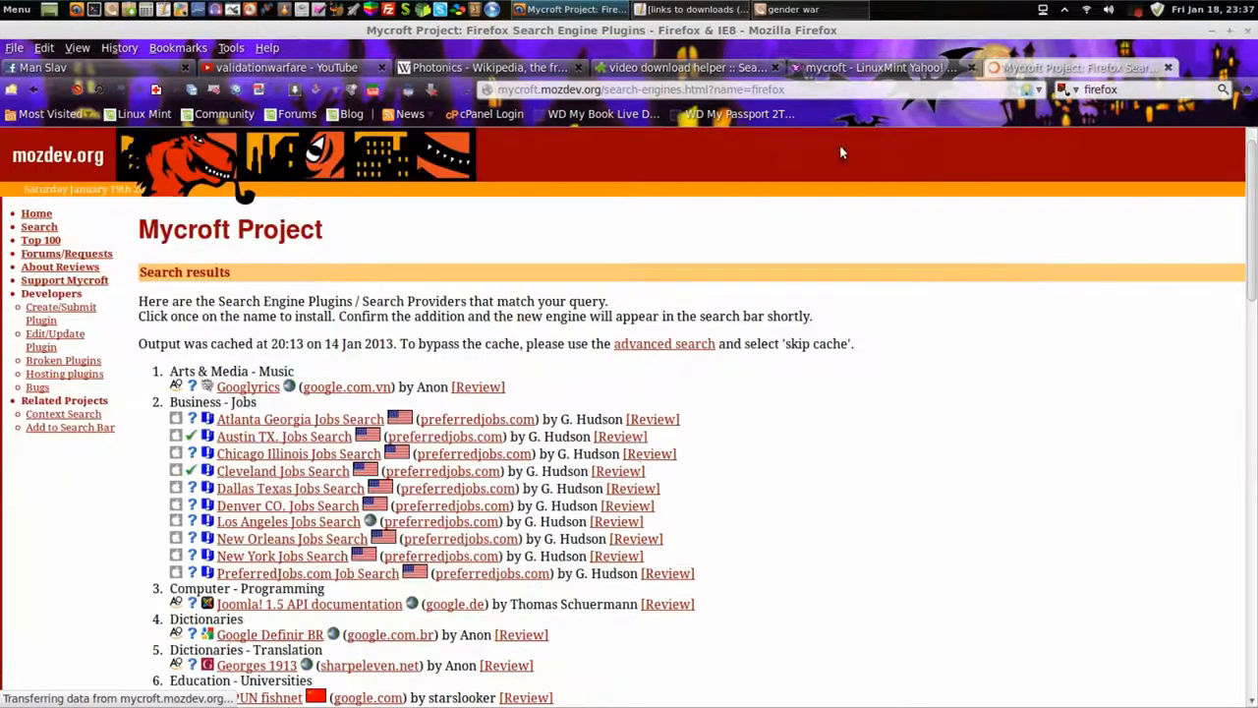
{"action": "scroll", "scroll_direction": "down", "scroll_amount": 3}
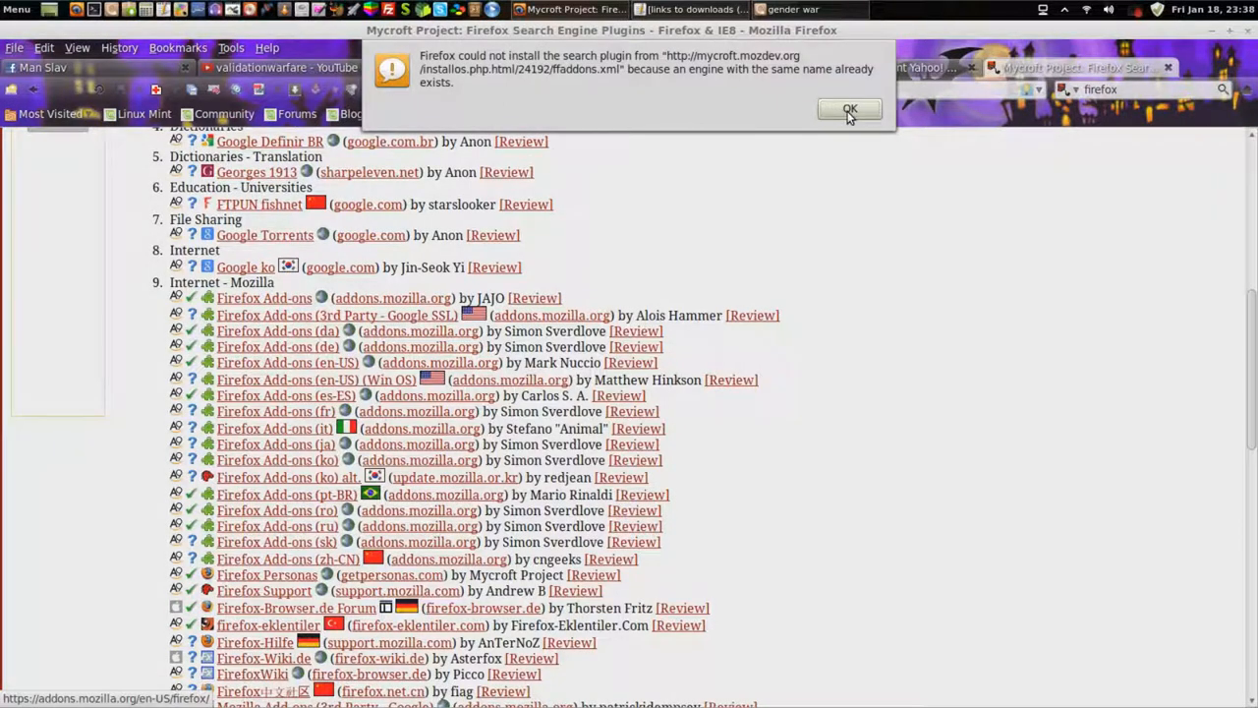
{"action": "left_click", "coordinate": [850, 109]}
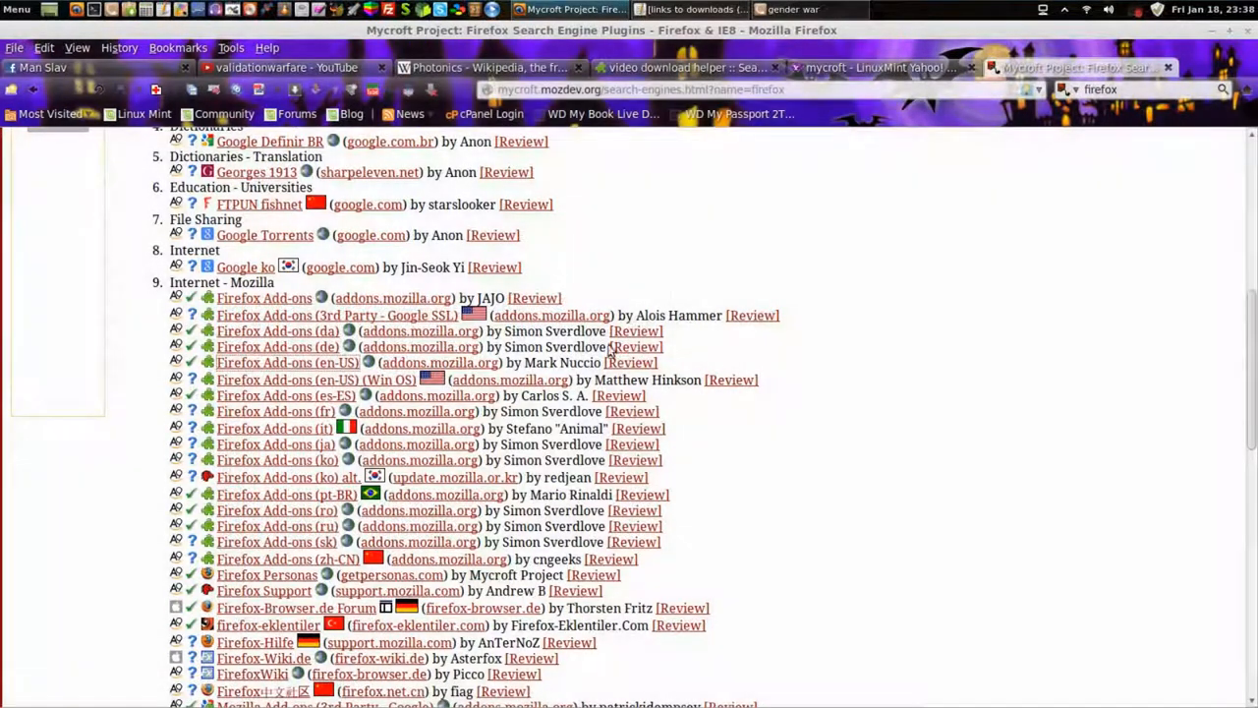
{"action": "left_click", "coordinate": [1067, 90]}
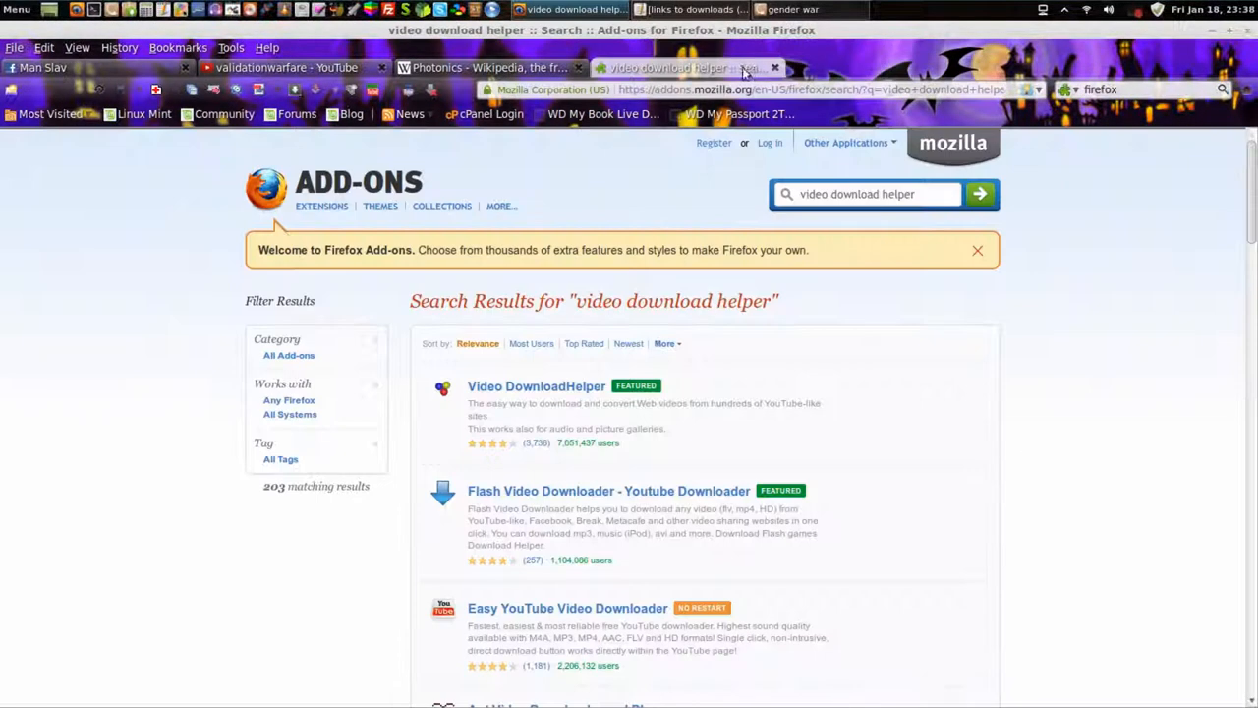
{"action": "mouse_move", "coordinate": [536, 385]}
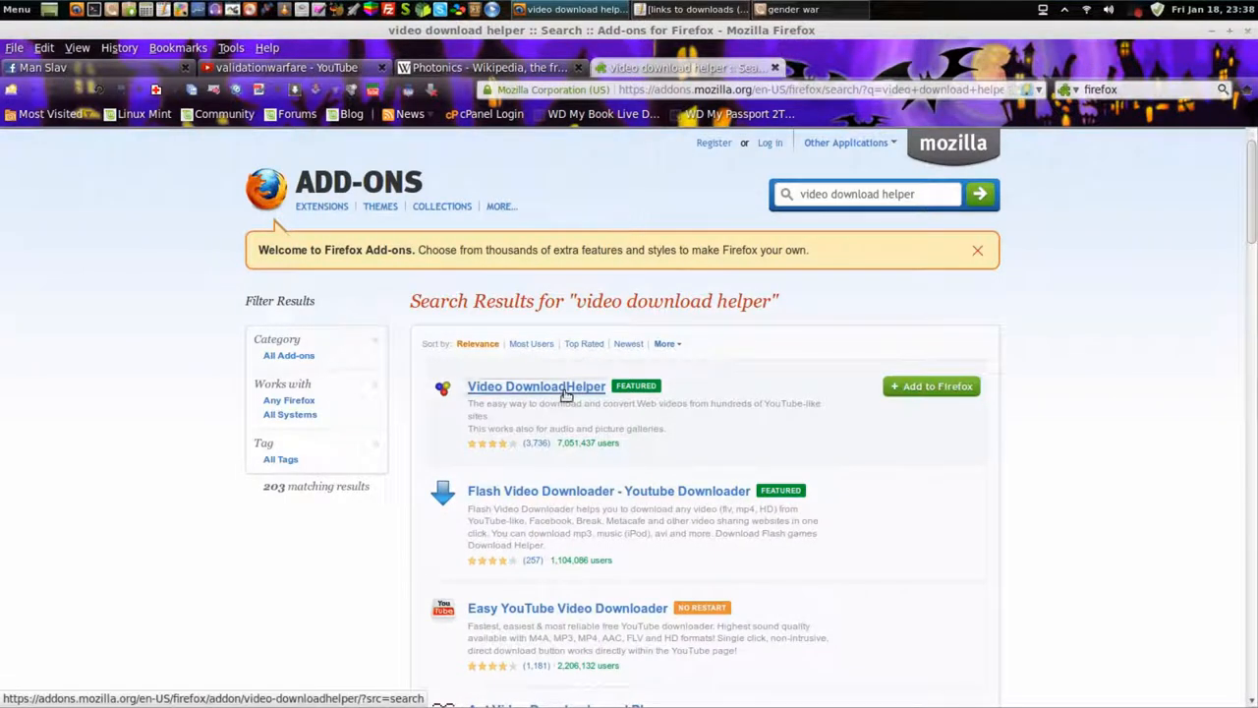
Open the Video DownloadHelper add-on page, start Add to Firefox, then cancel the install.
{"action": "left_click", "coordinate": [536, 386]}
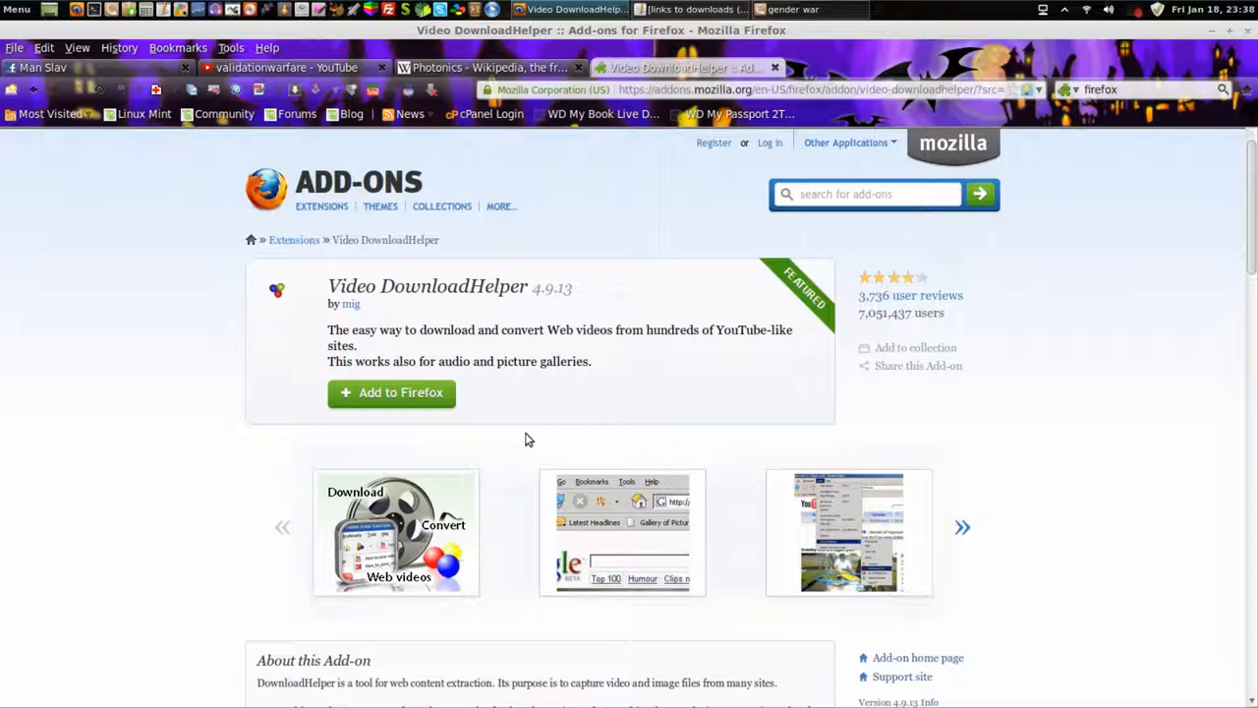
{"action": "mouse_move", "coordinate": [401, 392]}
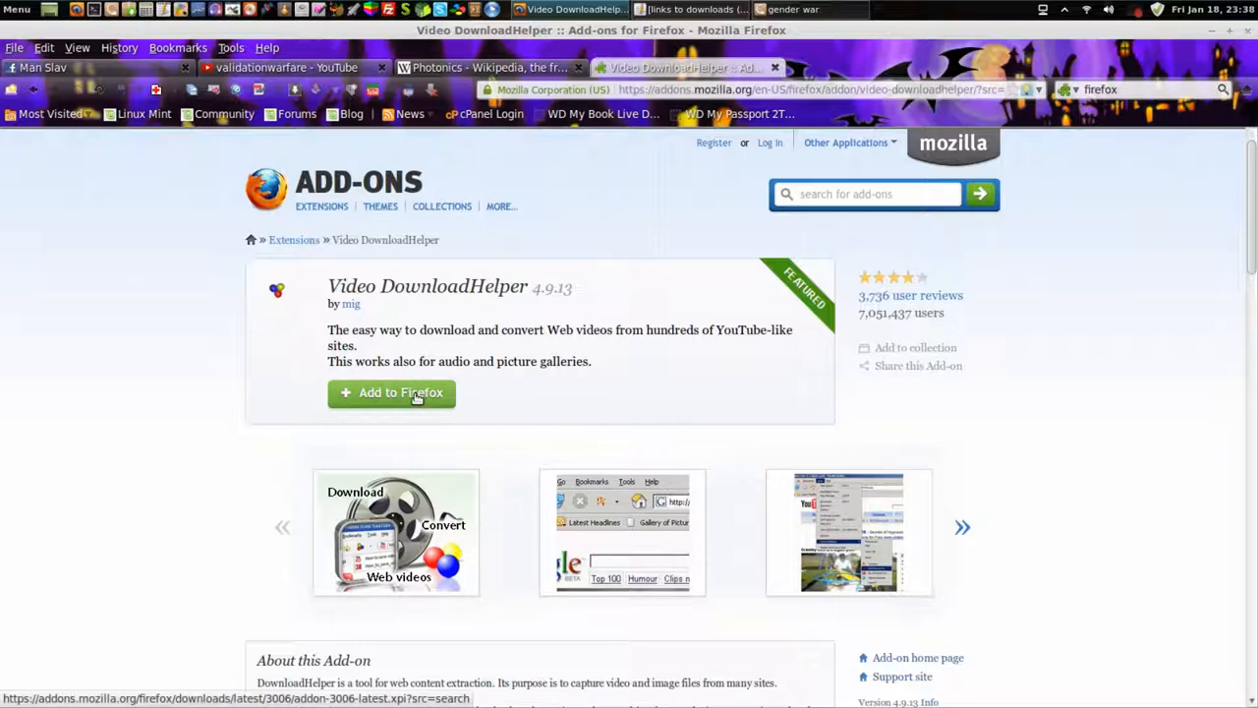
{"action": "left_click", "coordinate": [391, 392]}
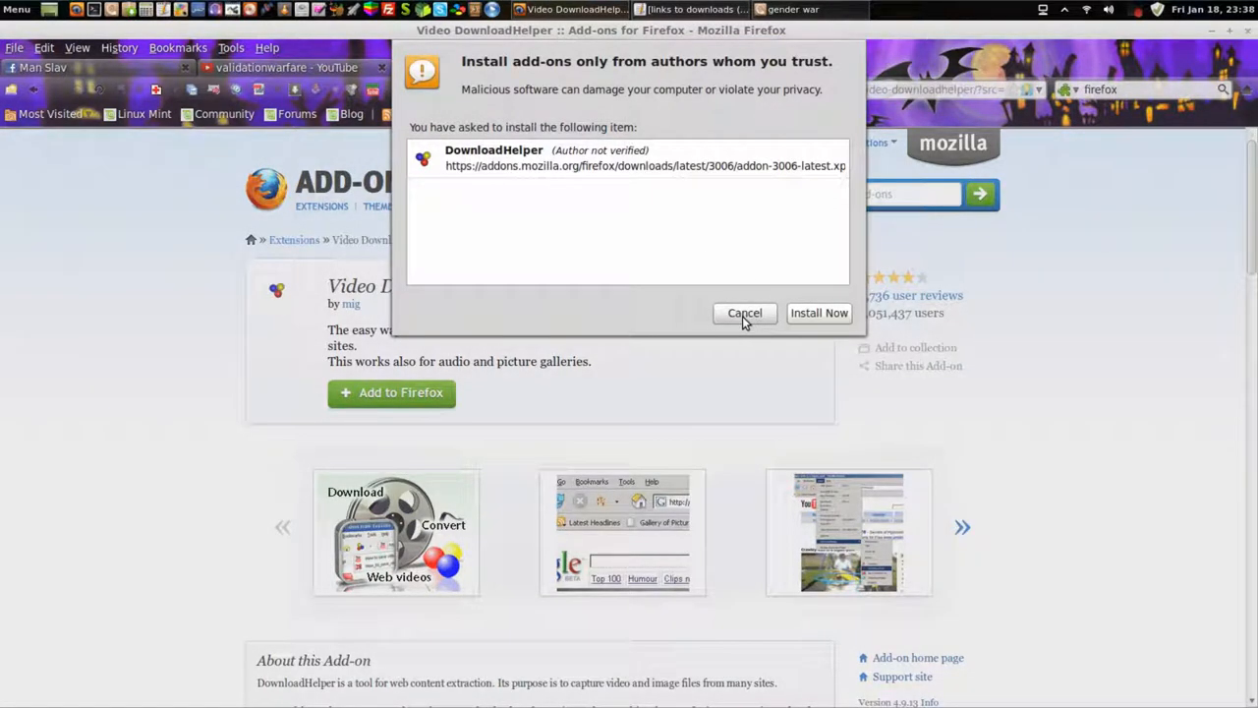
{"action": "left_click", "coordinate": [744, 312]}
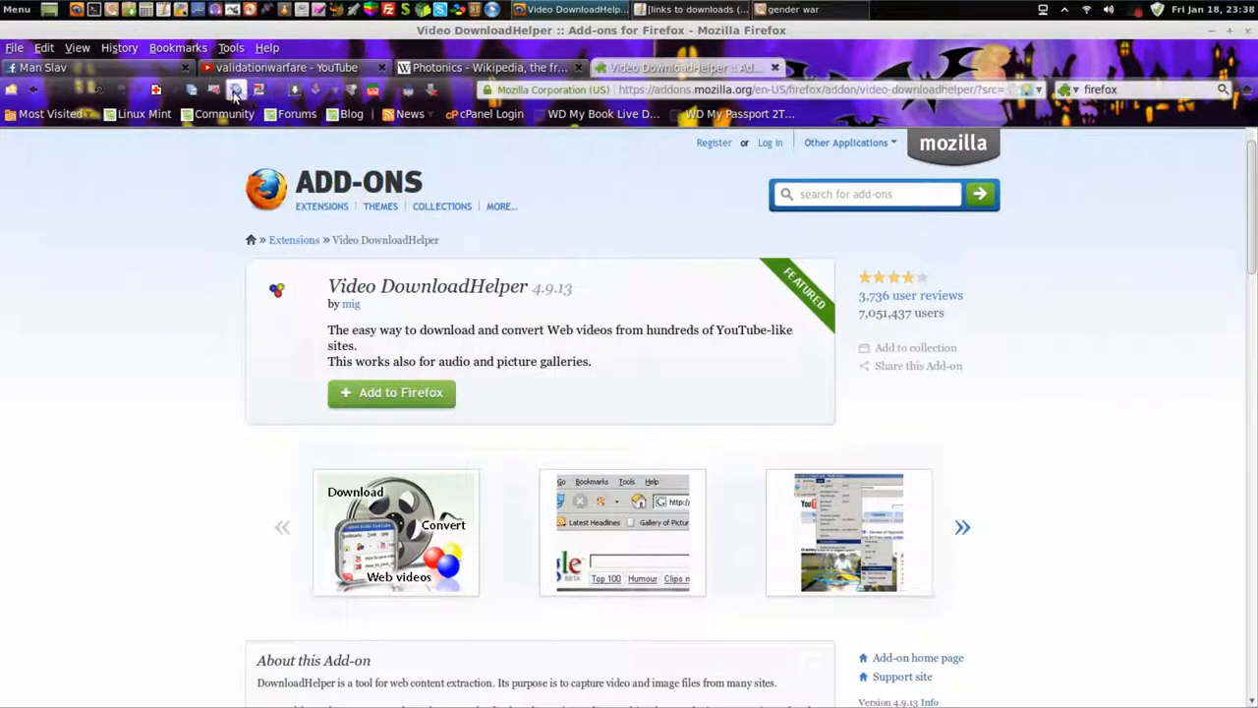
{"action": "mouse_move", "coordinate": [354, 90]}
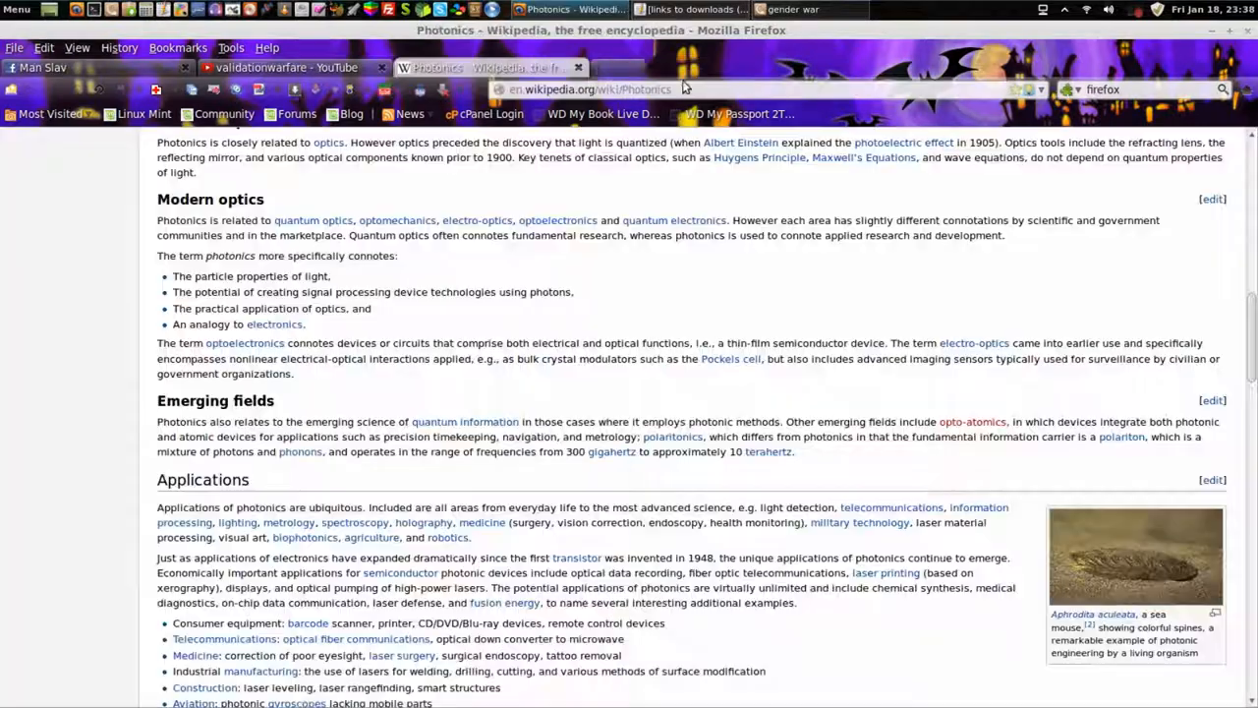
Return to validationwarfare's page and open featured channel ViolentWomenAmongUs in a new tab.
{"action": "left_click", "coordinate": [285, 67]}
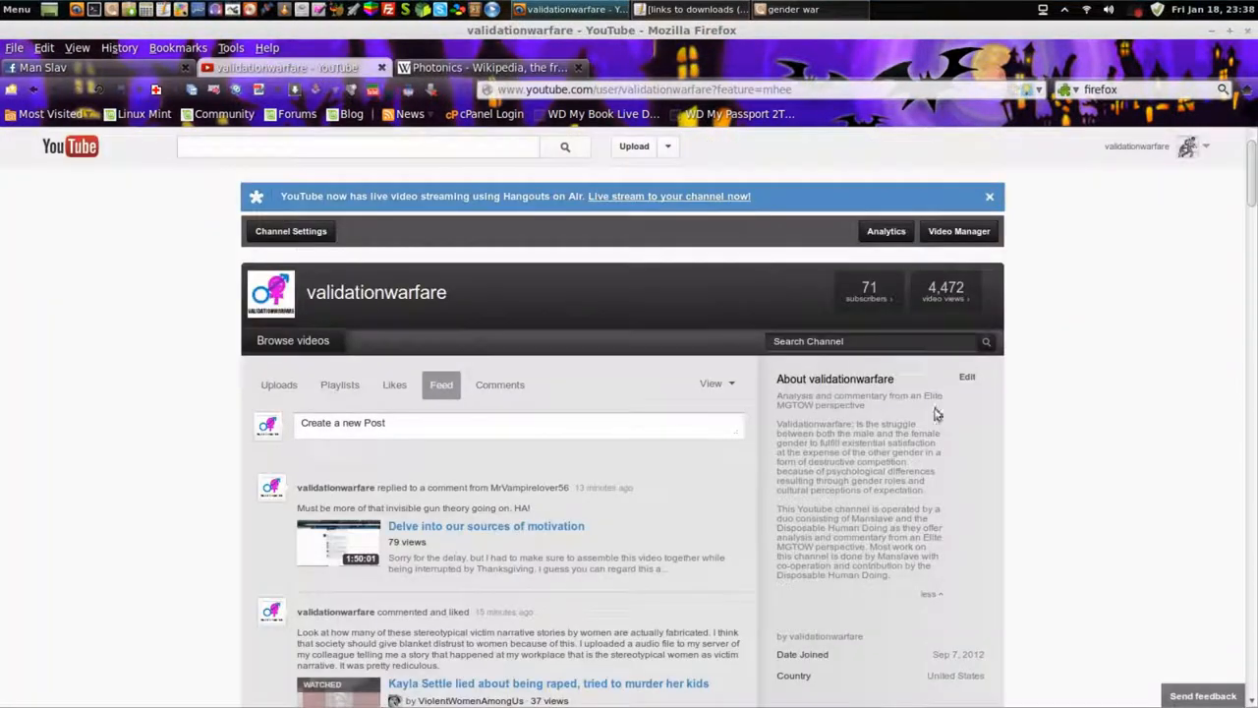
{"action": "scroll", "scroll_direction": "down", "scroll_amount": 3}
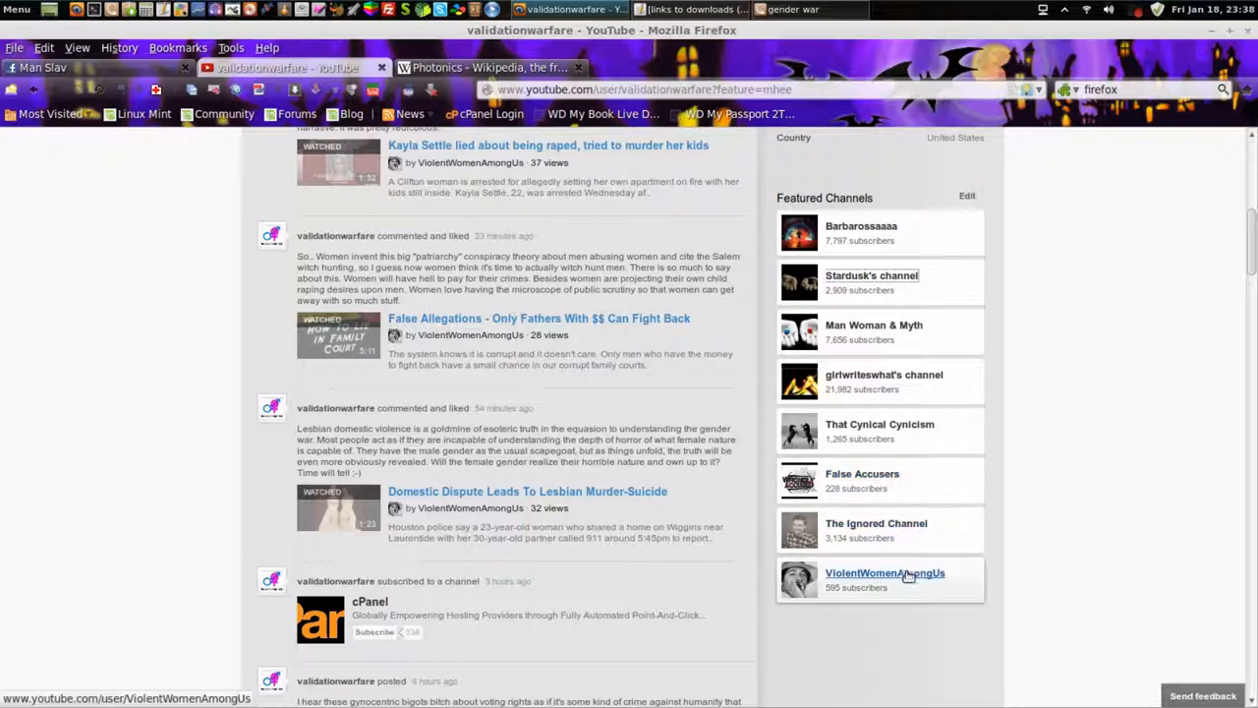
{"action": "right_click", "coordinate": [885, 573]}
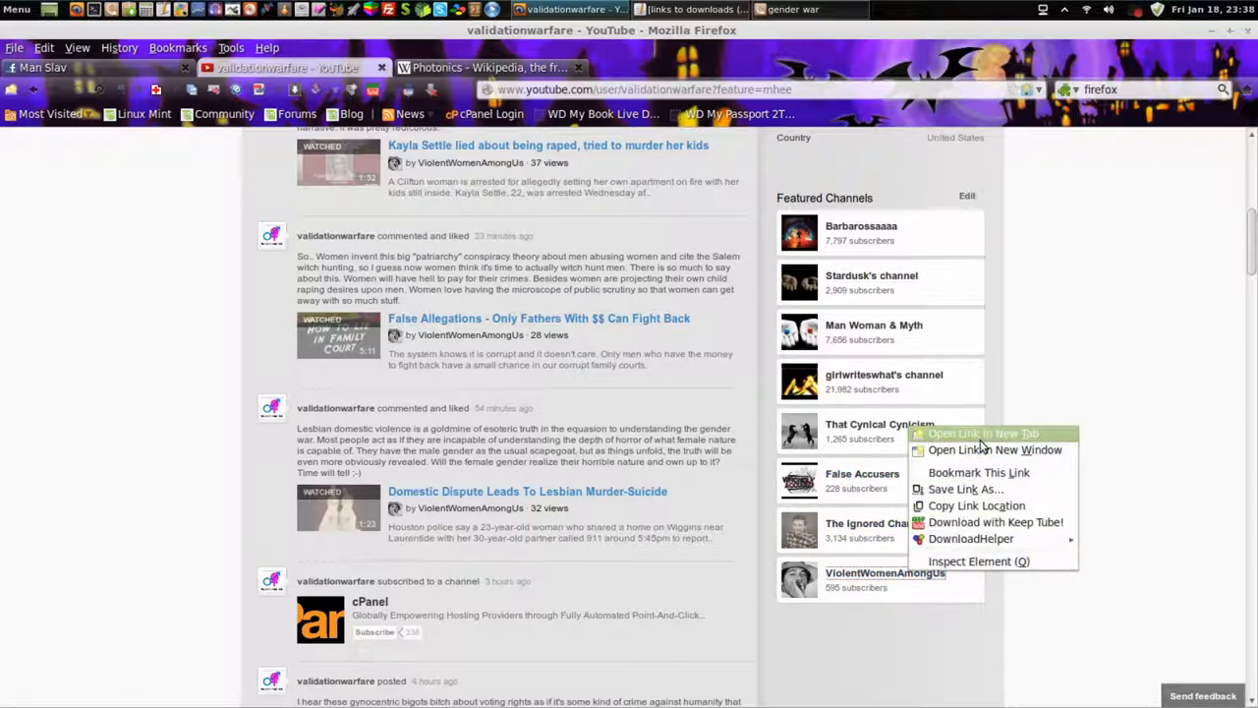
{"action": "left_click", "coordinate": [983, 433]}
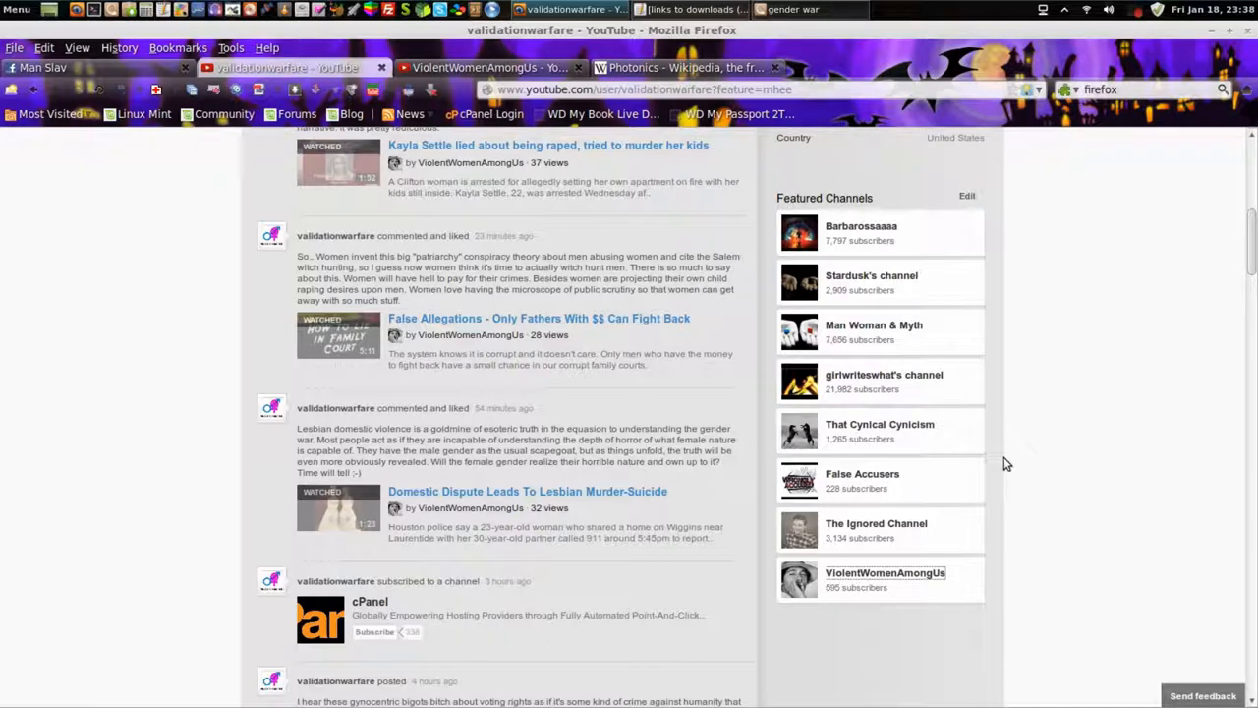
{"action": "mouse_move", "coordinate": [994, 464]}
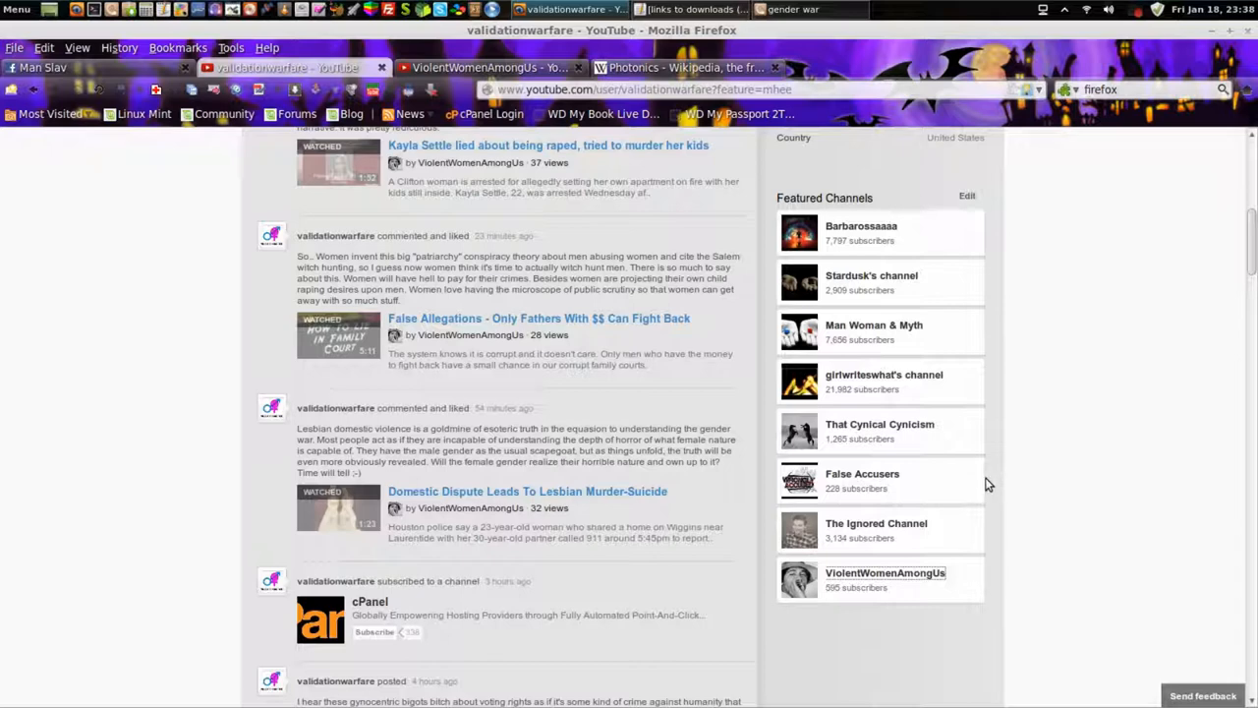
{"action": "mouse_move", "coordinate": [987, 481]}
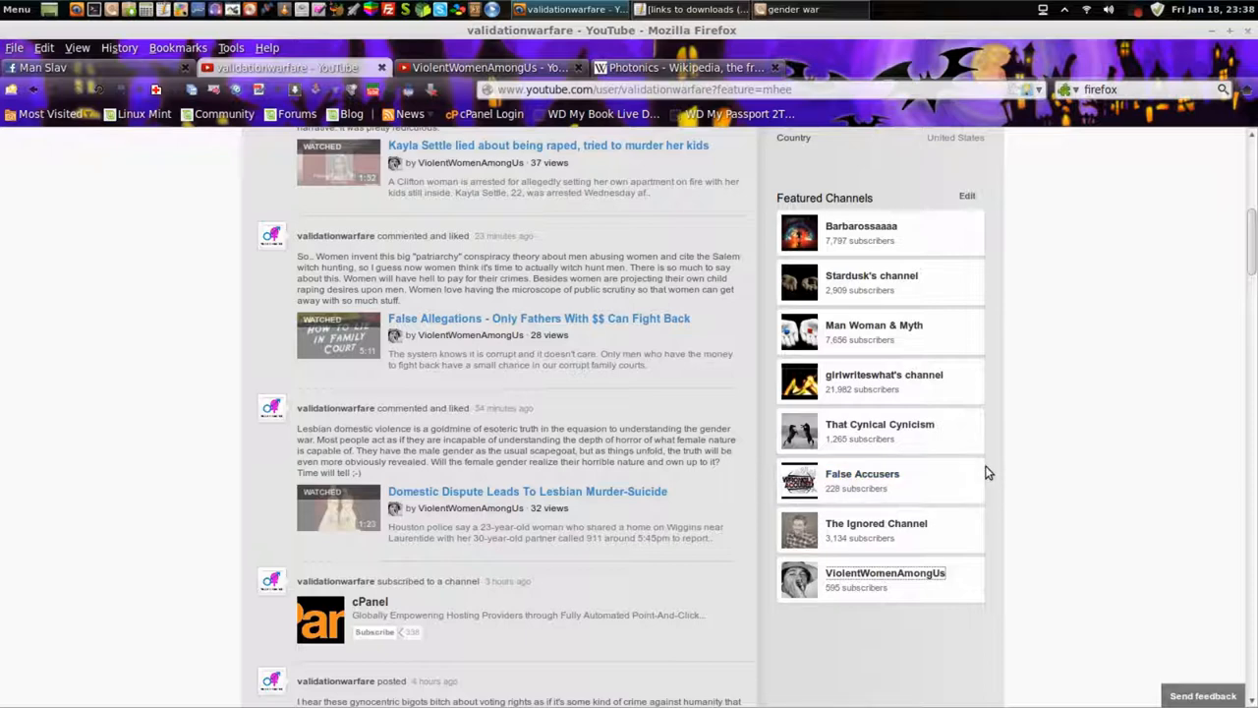
{"action": "mouse_move", "coordinate": [1003, 474]}
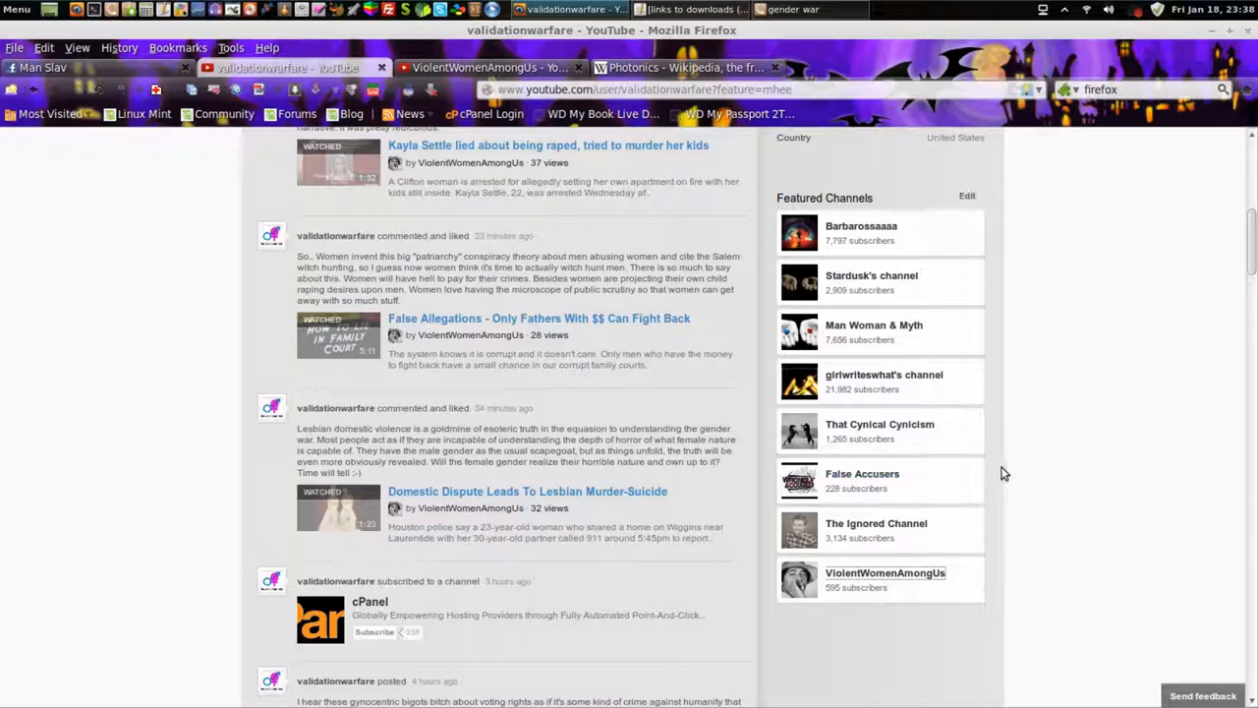
{"action": "mouse_move", "coordinate": [1012, 467]}
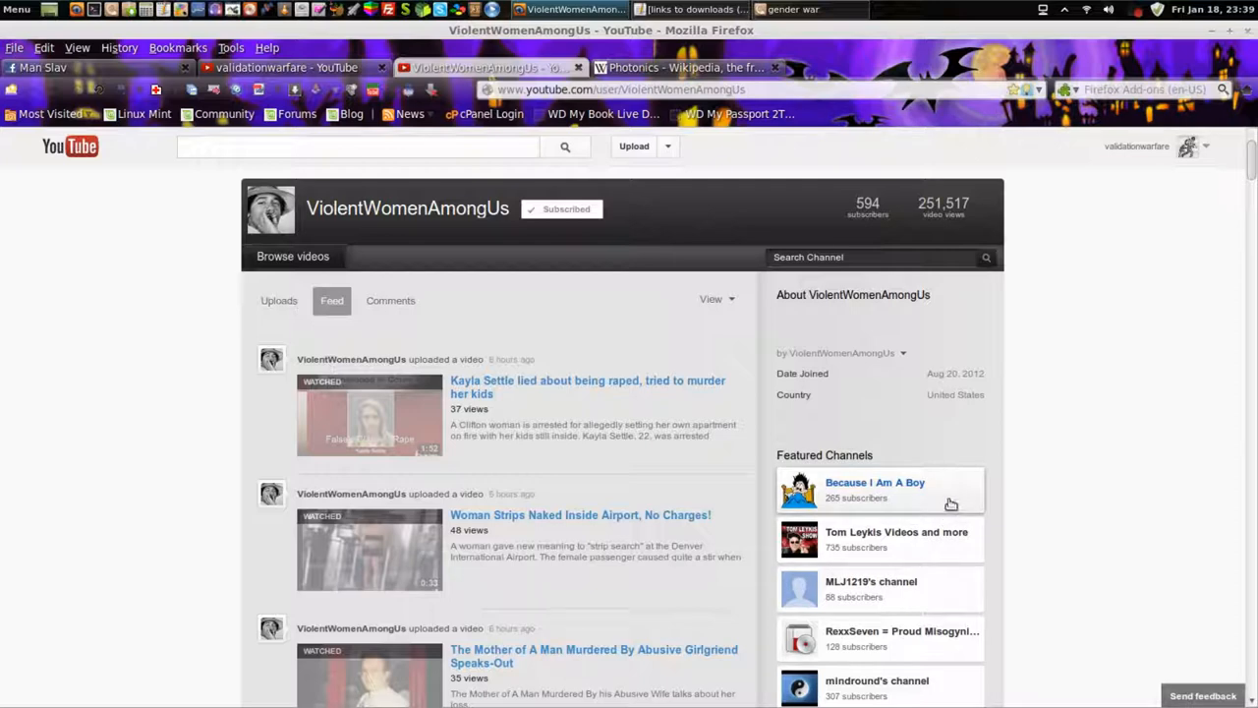
Scroll through ViolentWomenAmongUs's activity feed, then show its Uploads grid.
{"action": "scroll", "scroll_direction": "down", "scroll_amount": 3}
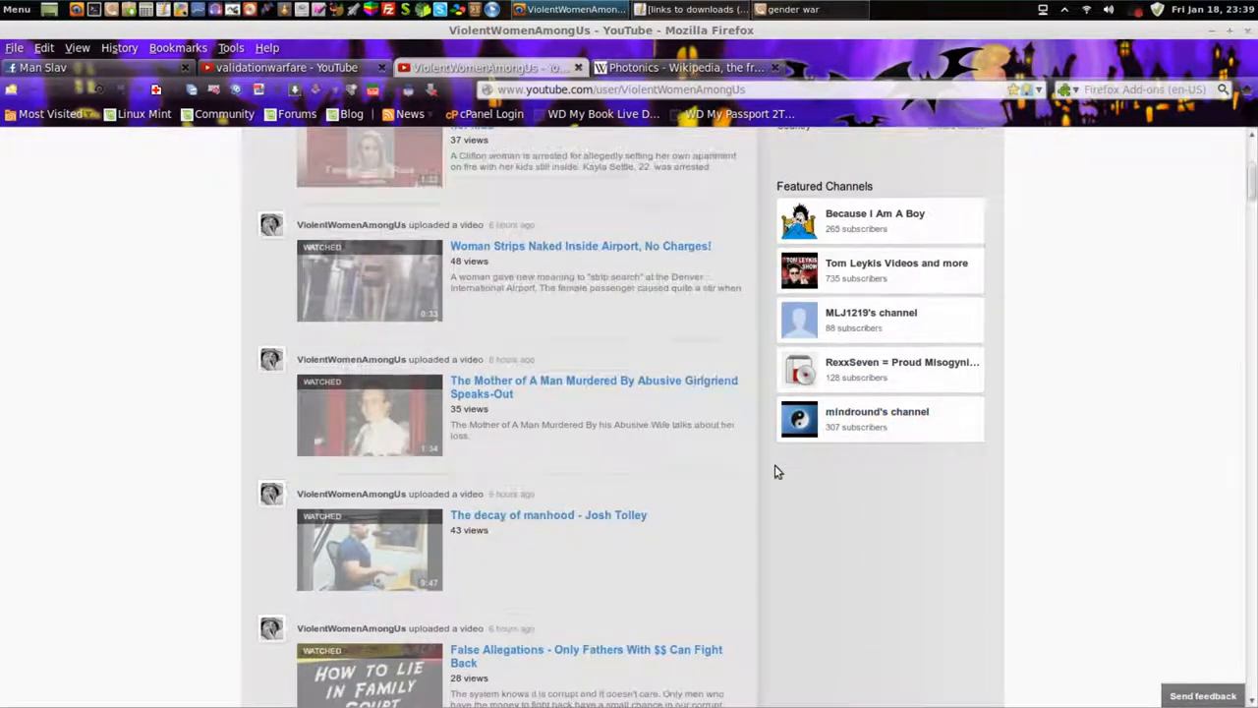
{"action": "scroll", "scroll_direction": "down", "scroll_amount": 3}
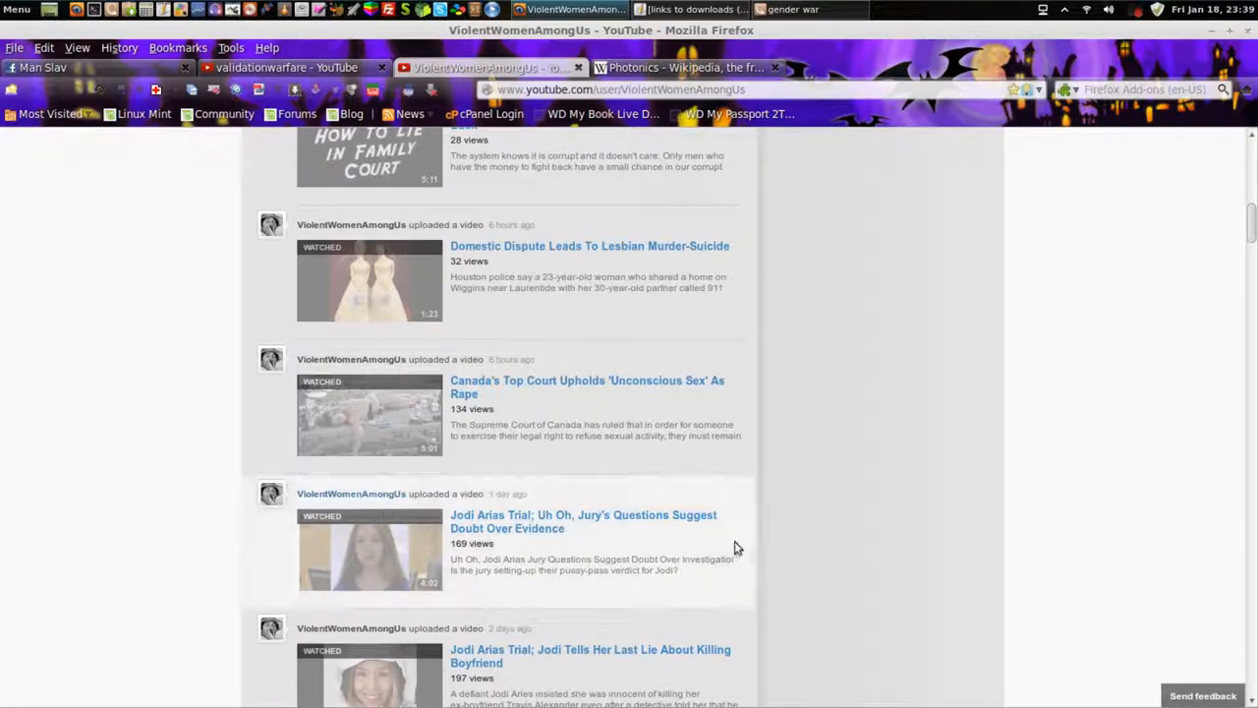
{"action": "scroll", "scroll_direction": "down", "scroll_amount": 3}
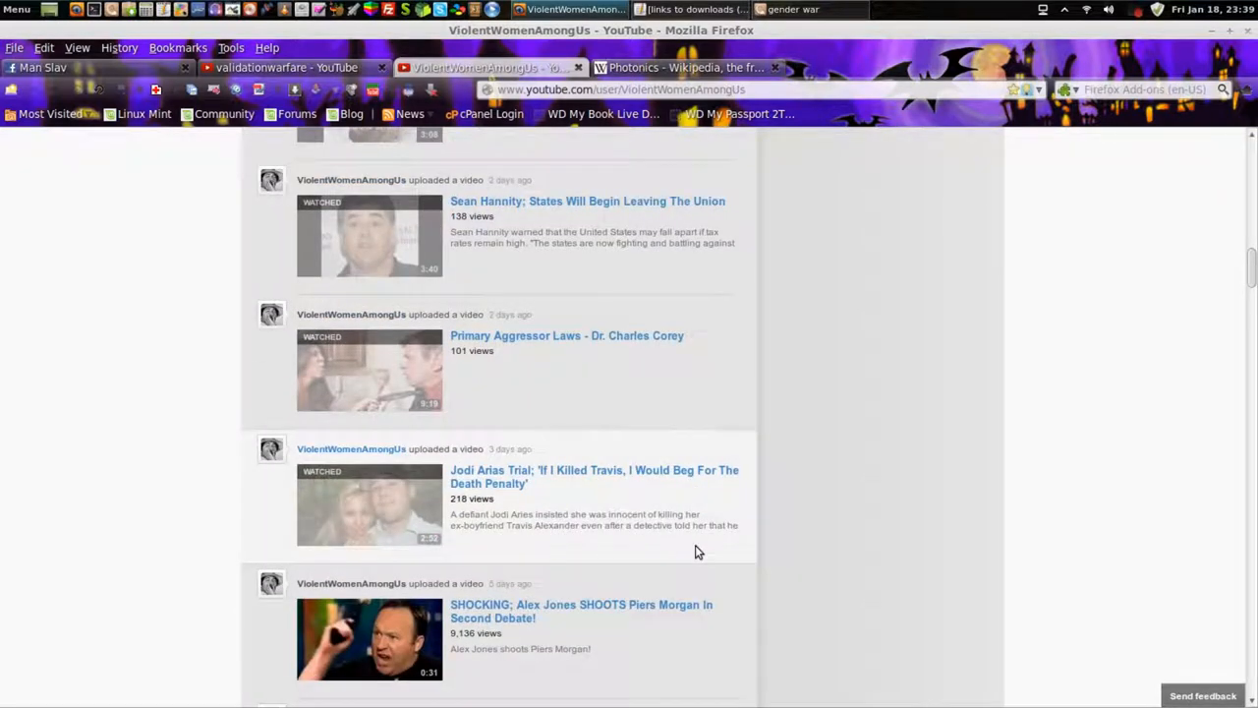
{"action": "scroll", "scroll_direction": "down", "scroll_amount": 3}
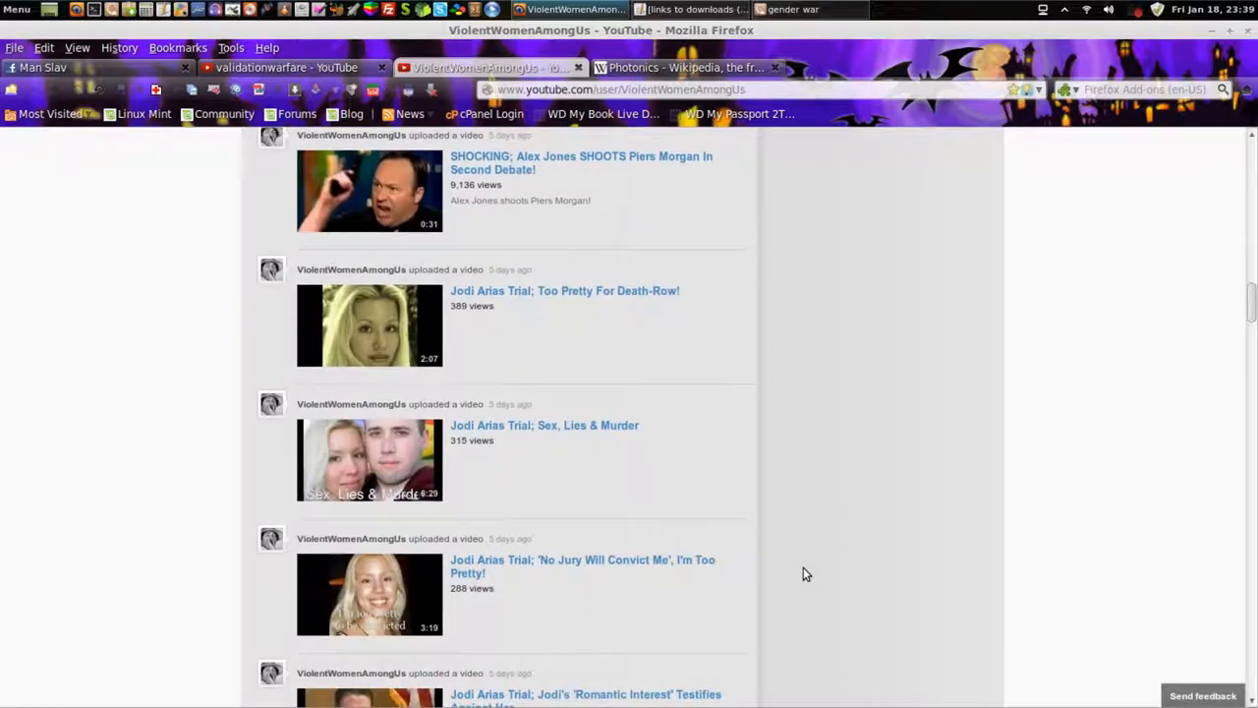
{"action": "scroll", "scroll_direction": "down", "scroll_amount": 3}
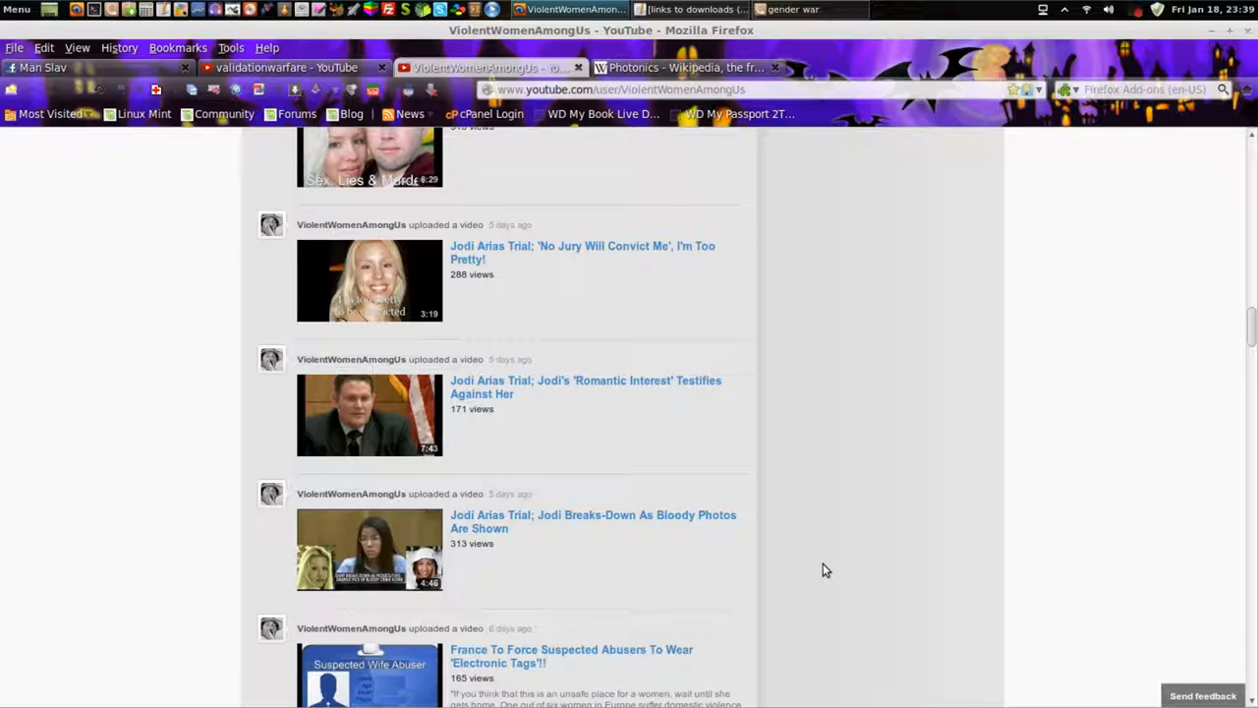
{"action": "scroll", "scroll_direction": "down", "scroll_amount": 3}
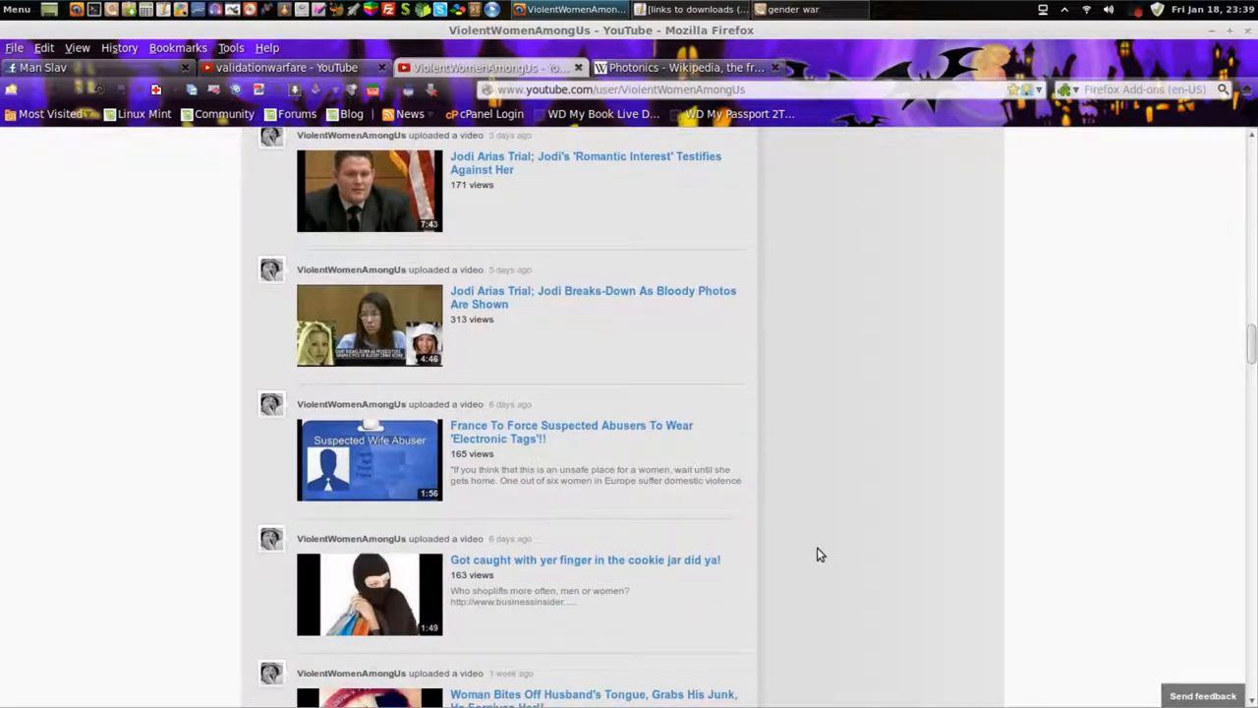
{"action": "scroll", "scroll_direction": "down", "scroll_amount": 3}
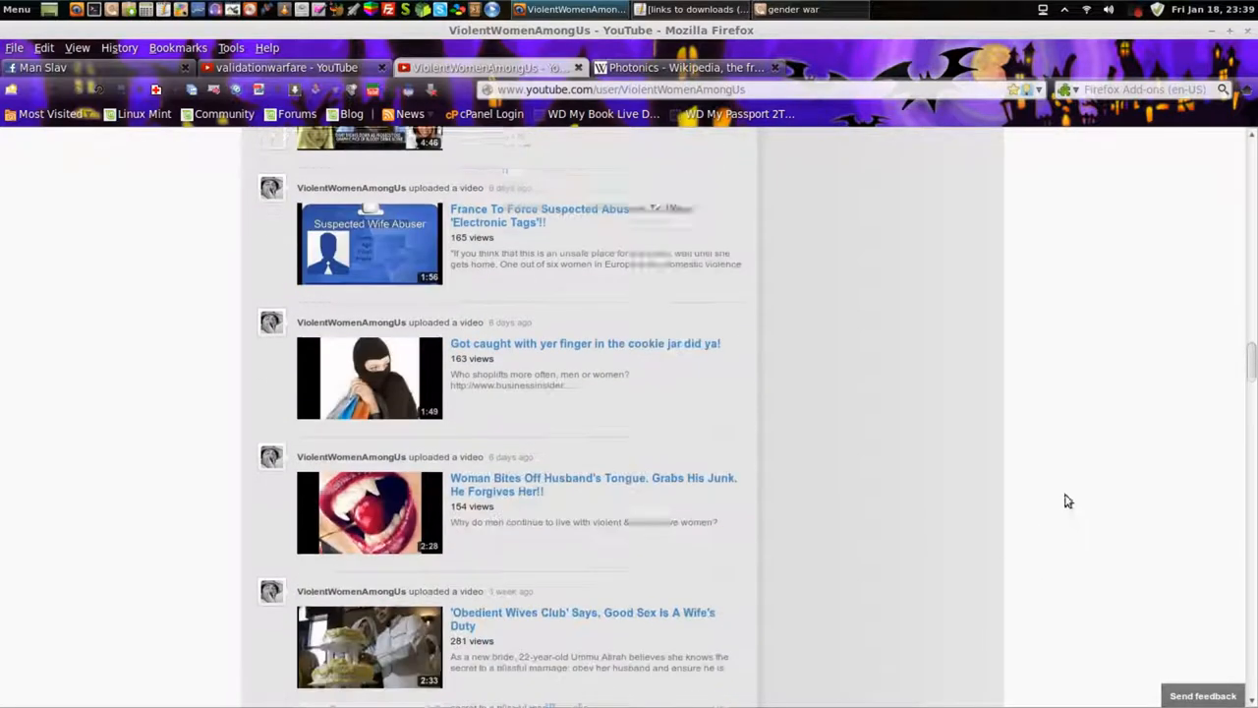
{"action": "scroll", "scroll_direction": "down", "scroll_amount": 3}
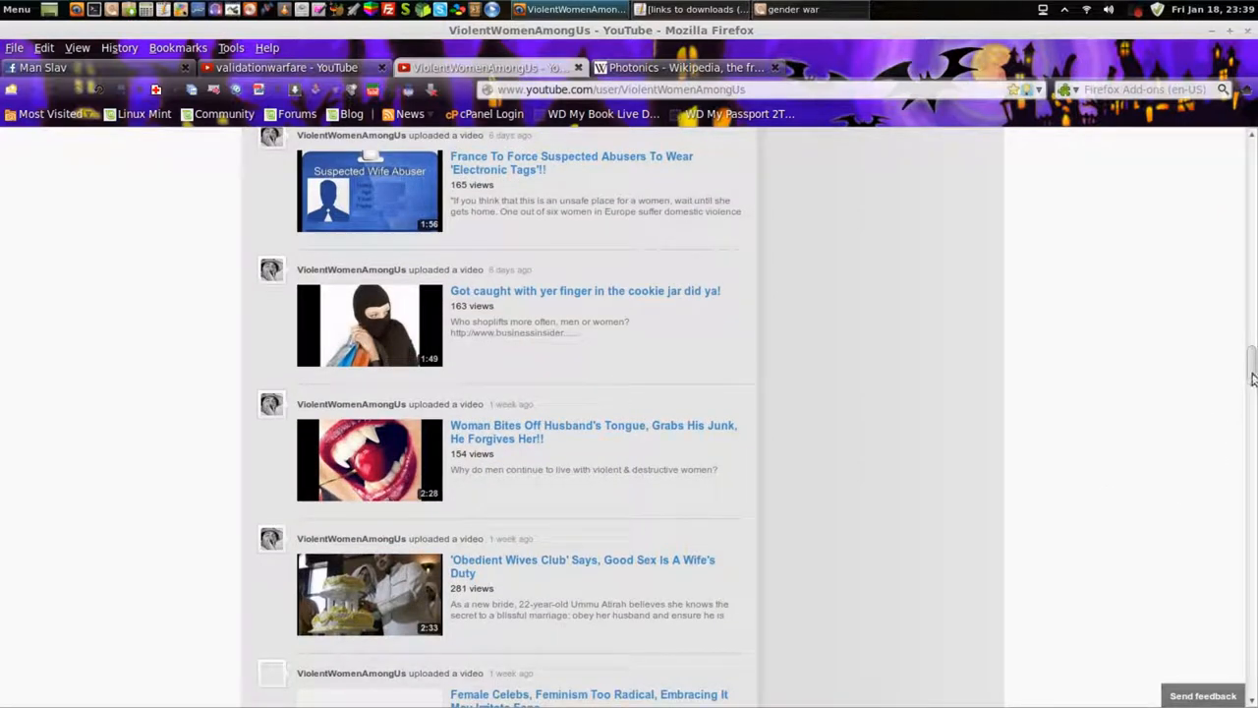
{"action": "scroll", "scroll_direction": "down", "scroll_amount": 3}
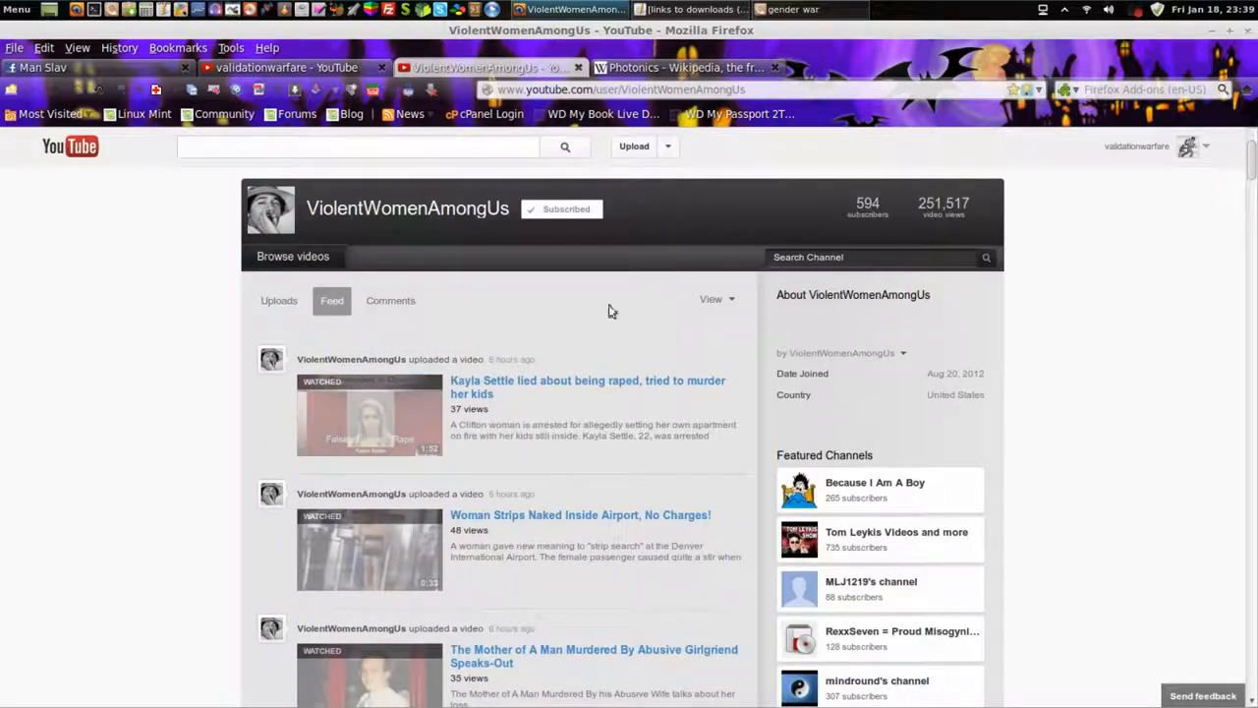
{"action": "left_click", "coordinate": [279, 300]}
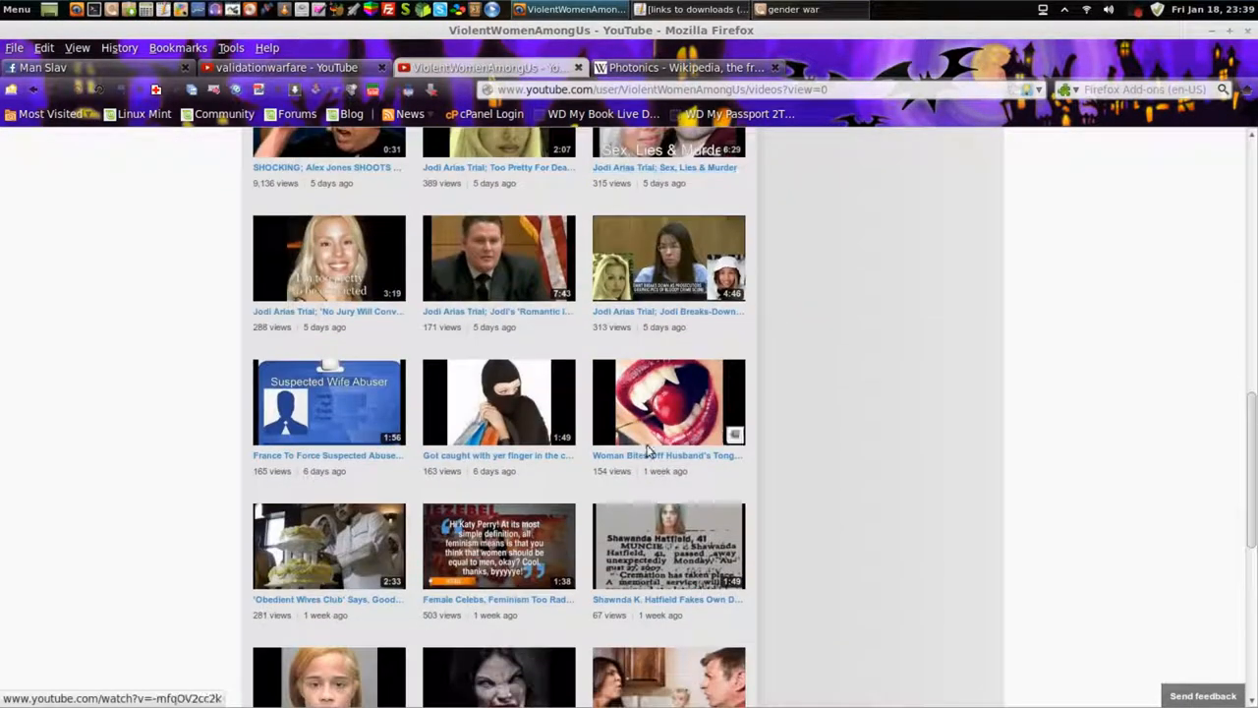
Scroll the uploads grid and play 'We are raising a generation of deluded narcissists'.
{"action": "scroll", "scroll_direction": "down", "scroll_amount": 3}
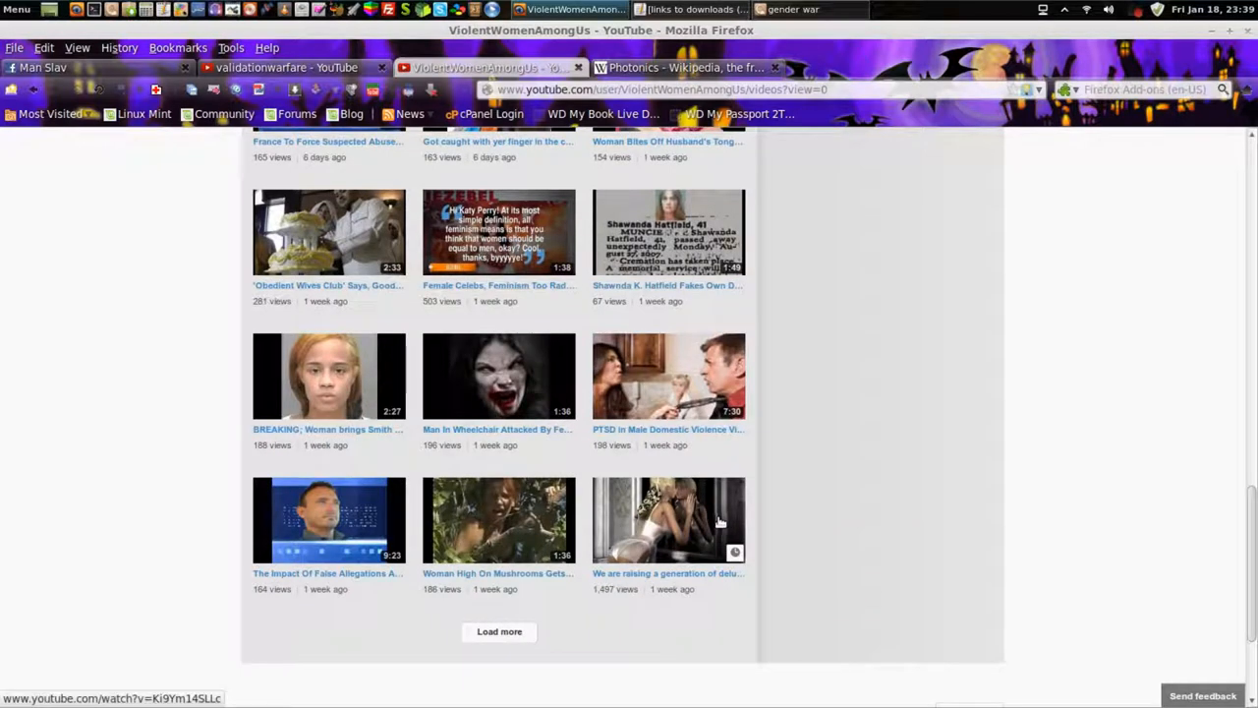
{"action": "mouse_move", "coordinate": [534, 429]}
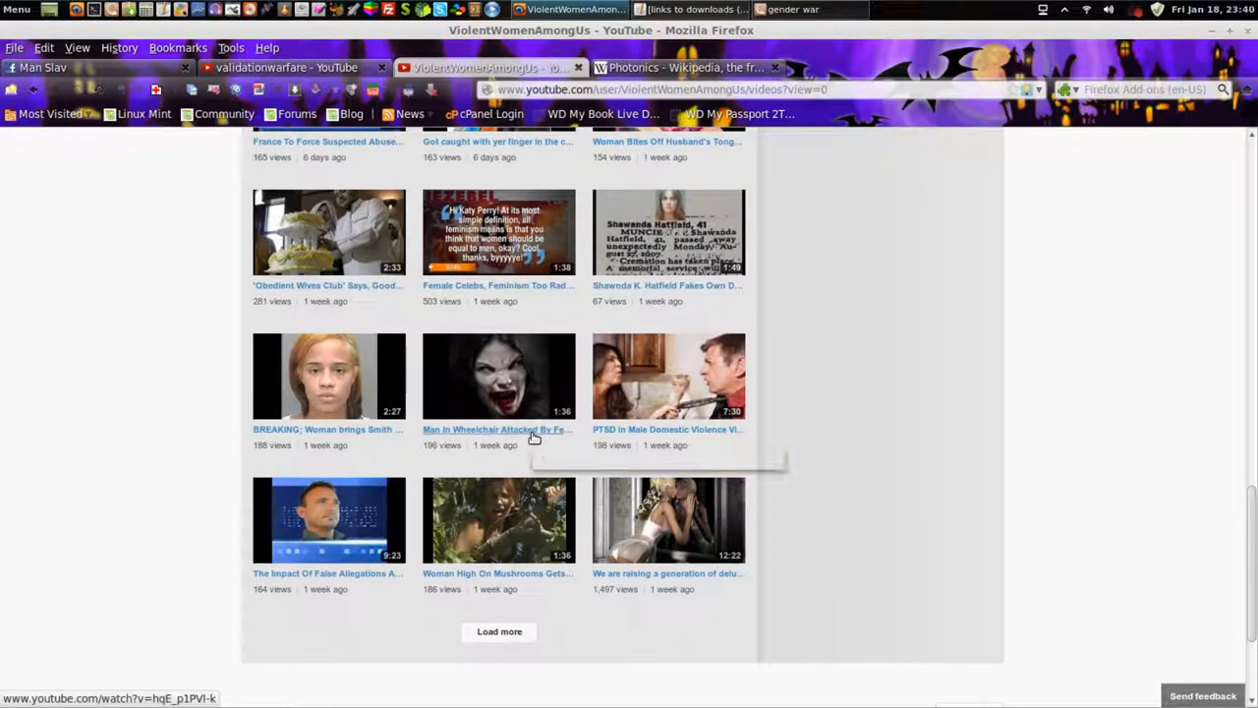
{"action": "mouse_move", "coordinate": [359, 433]}
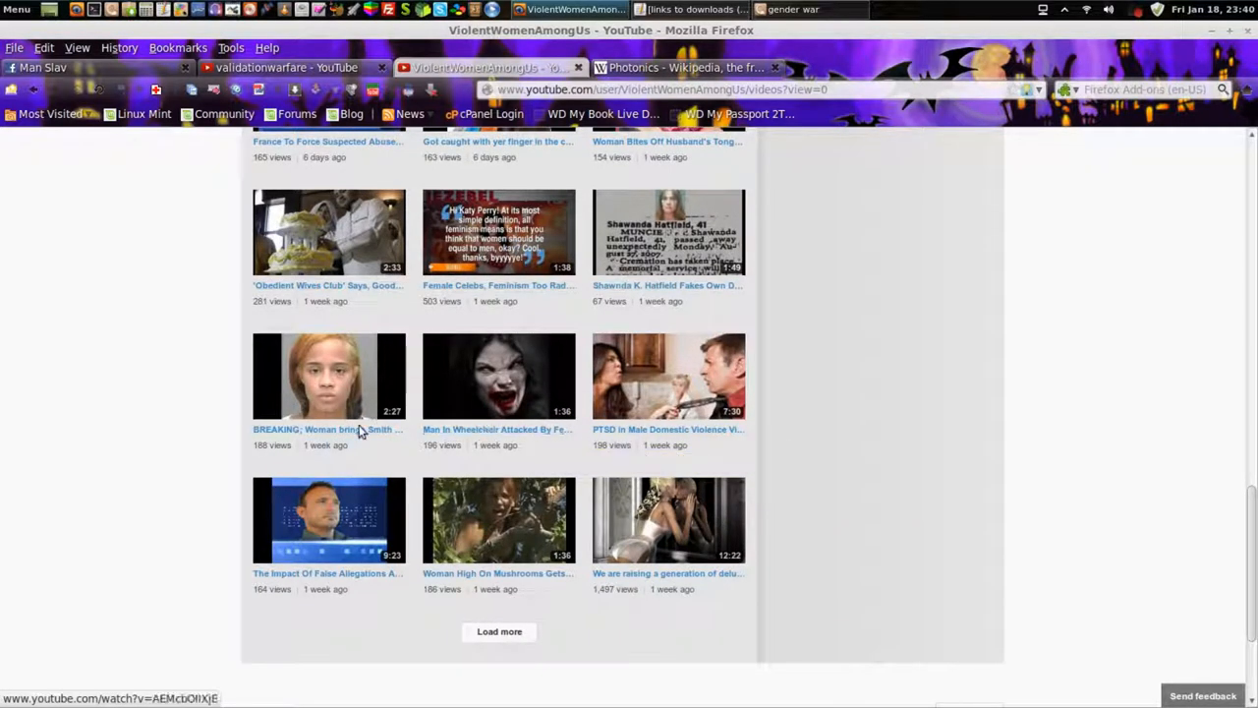
{"action": "mouse_move", "coordinate": [361, 429]}
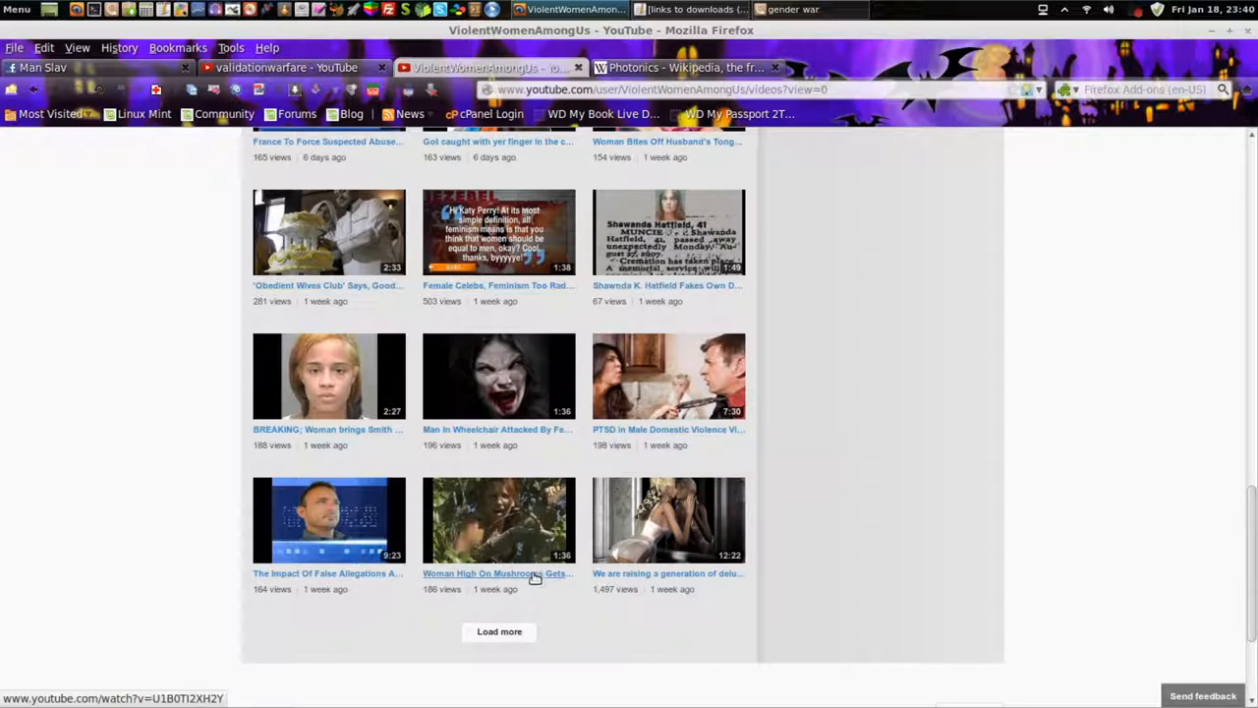
{"action": "mouse_move", "coordinate": [535, 575]}
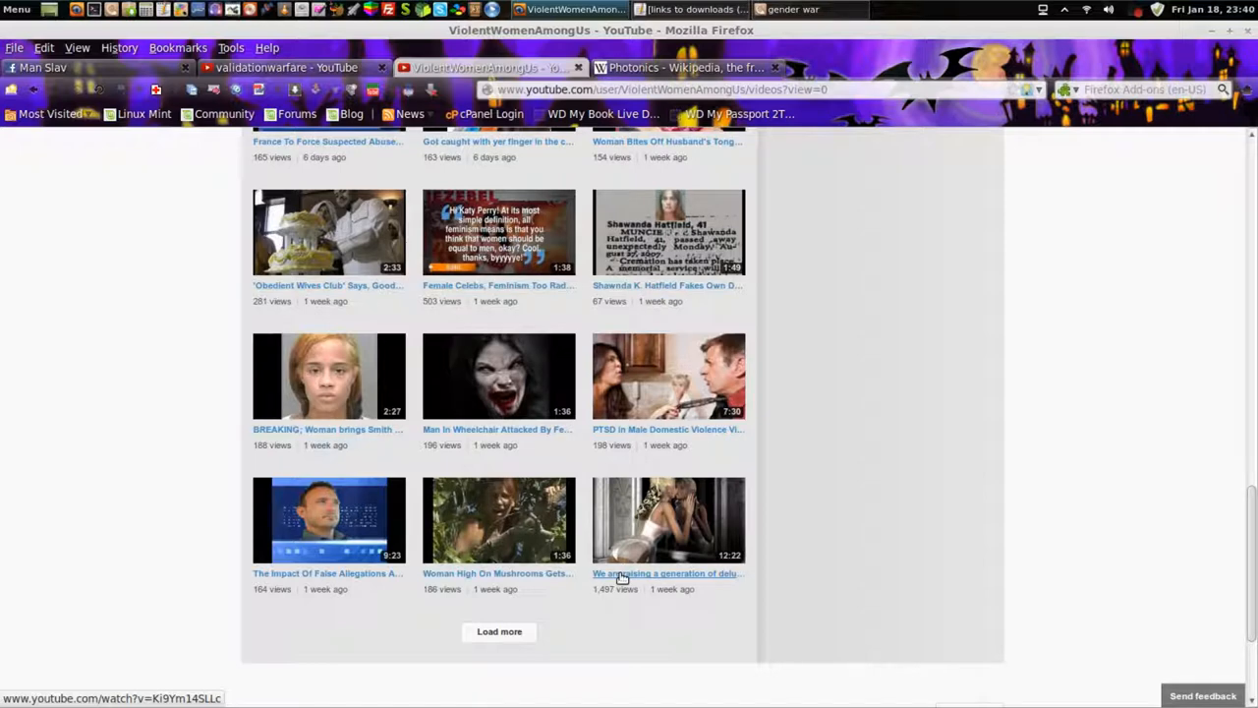
{"action": "left_click", "coordinate": [669, 519]}
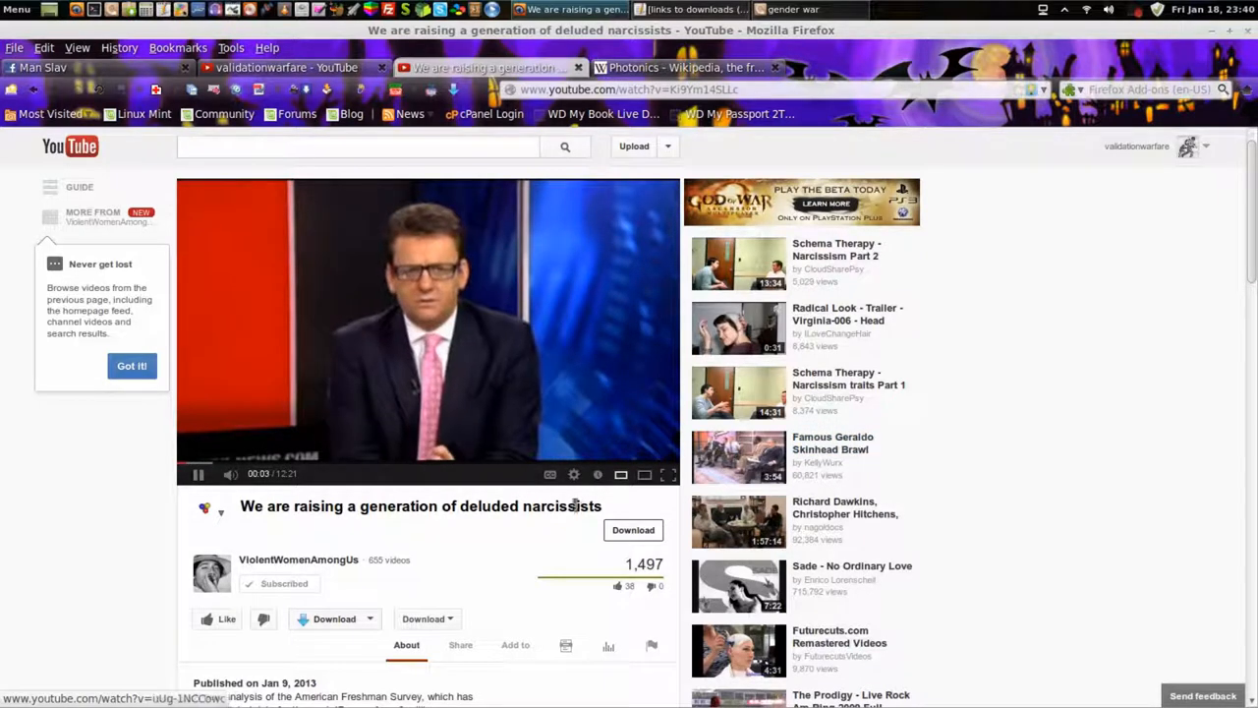
Watch the narcissists video briefly, then start typing 'fem' into YouTube search.
{"action": "scroll", "scroll_direction": "down", "scroll_amount": 3}
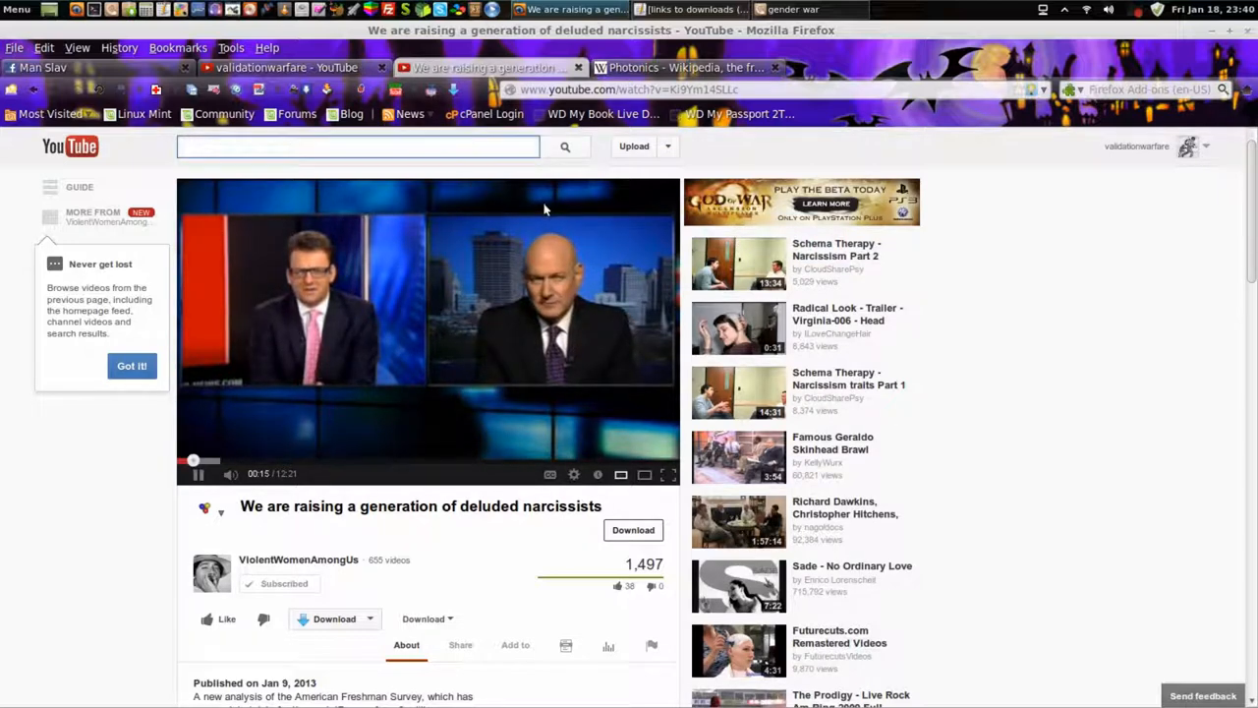
{"action": "type", "text": "femtv"}
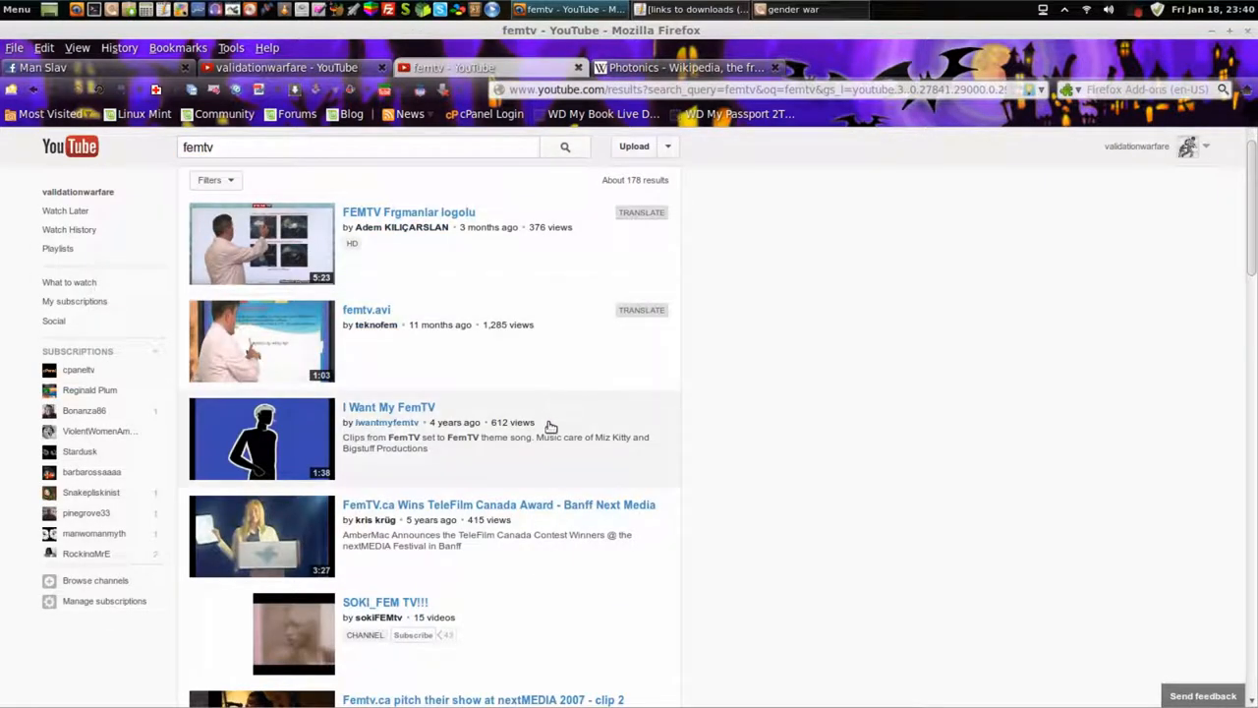
Run the 'femtv' search, go to the account's channel page, and scroll through its feed.
{"action": "scroll", "scroll_direction": "down", "scroll_amount": 3}
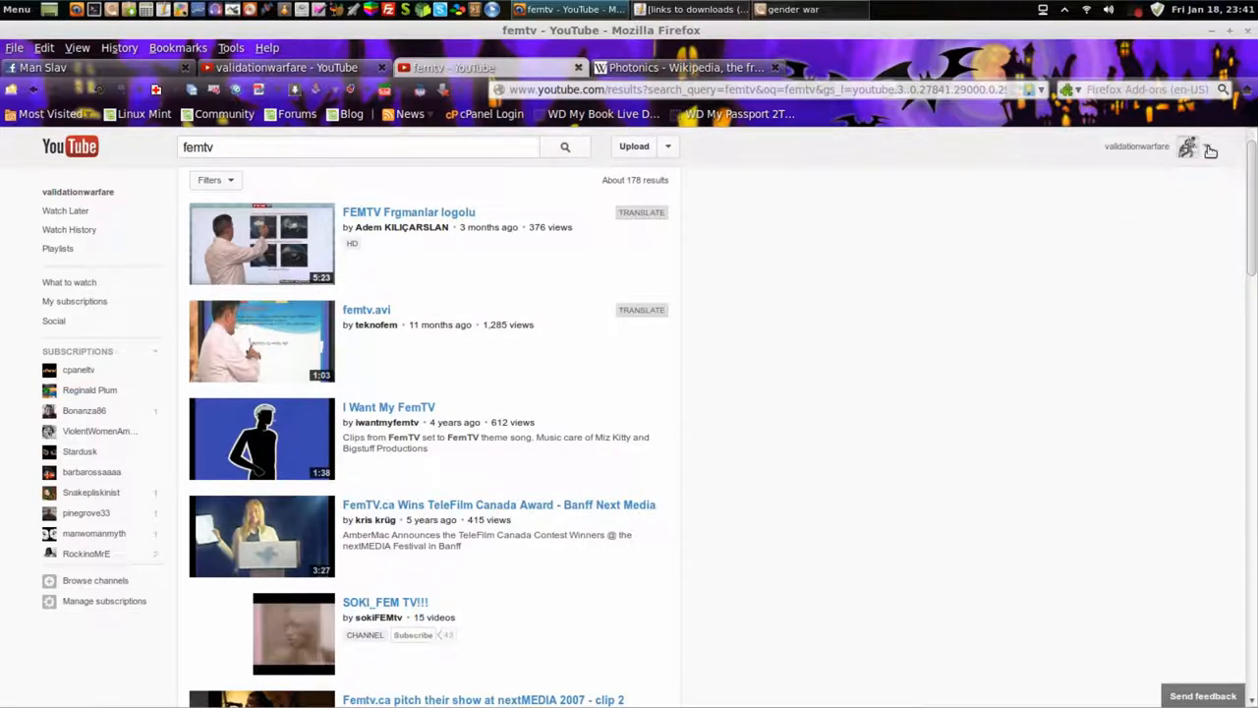
{"action": "left_click", "coordinate": [1188, 146]}
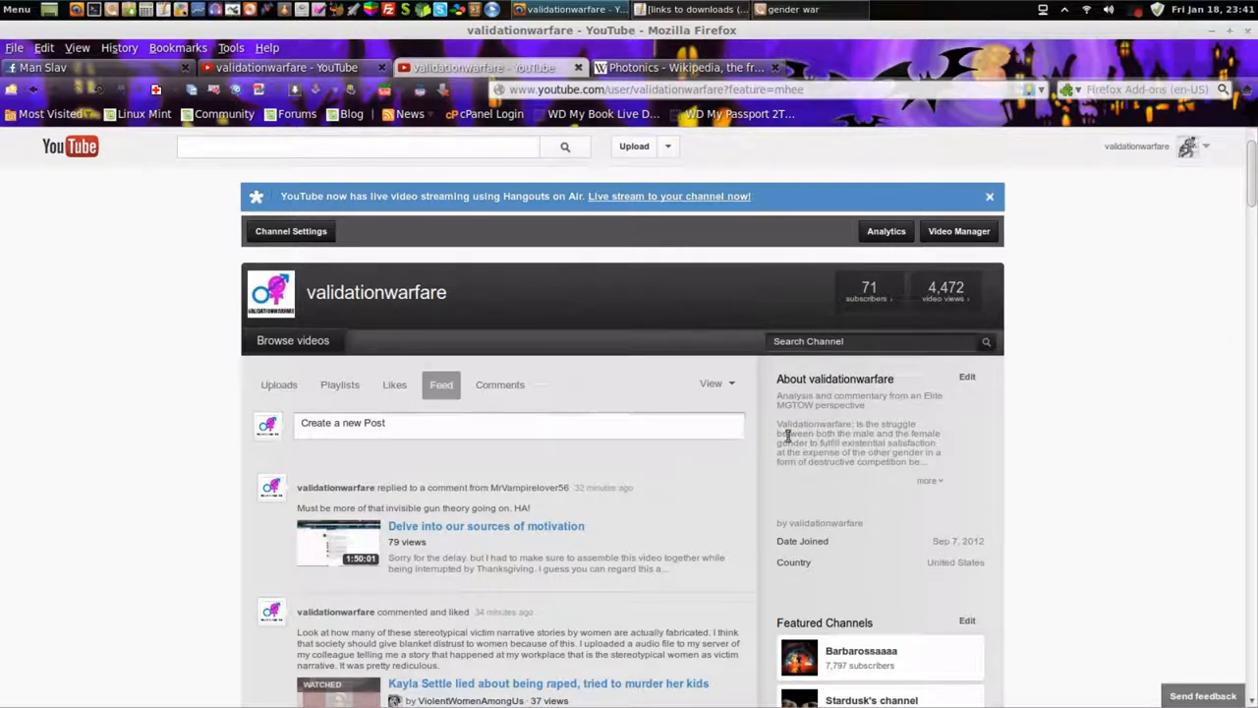
{"action": "scroll", "scroll_direction": "down", "scroll_amount": 3}
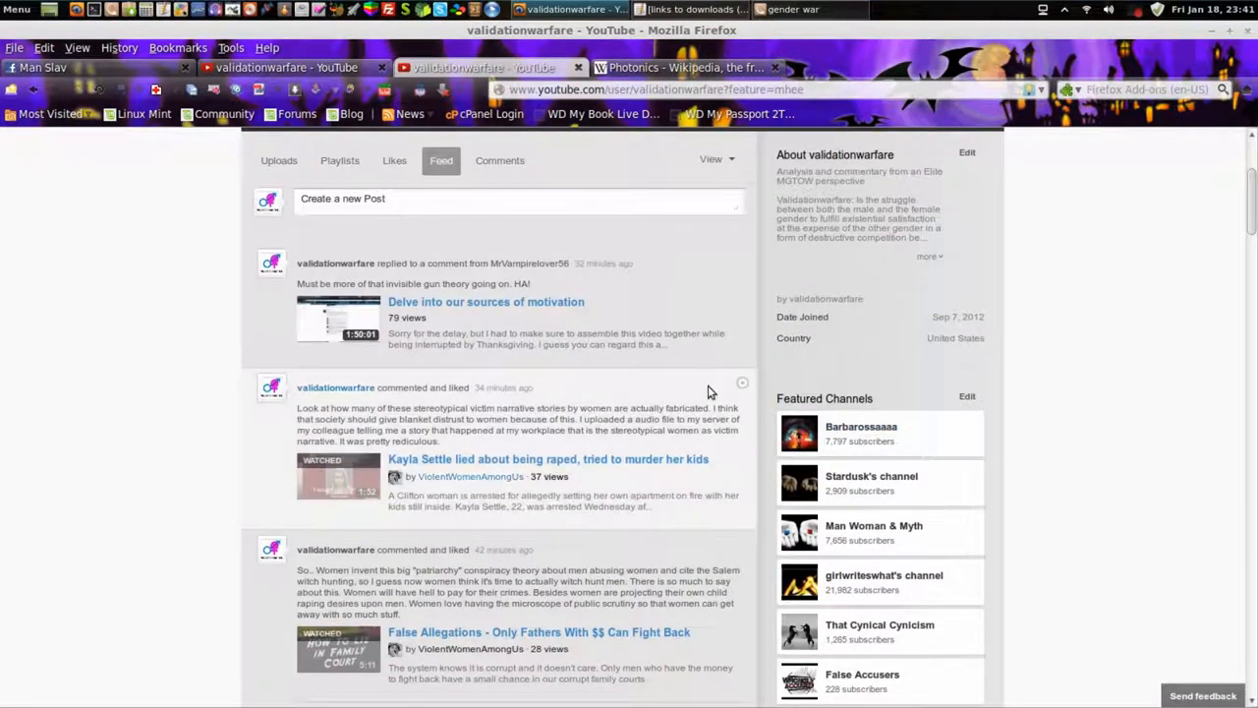
{"action": "scroll", "scroll_direction": "down", "scroll_amount": 3}
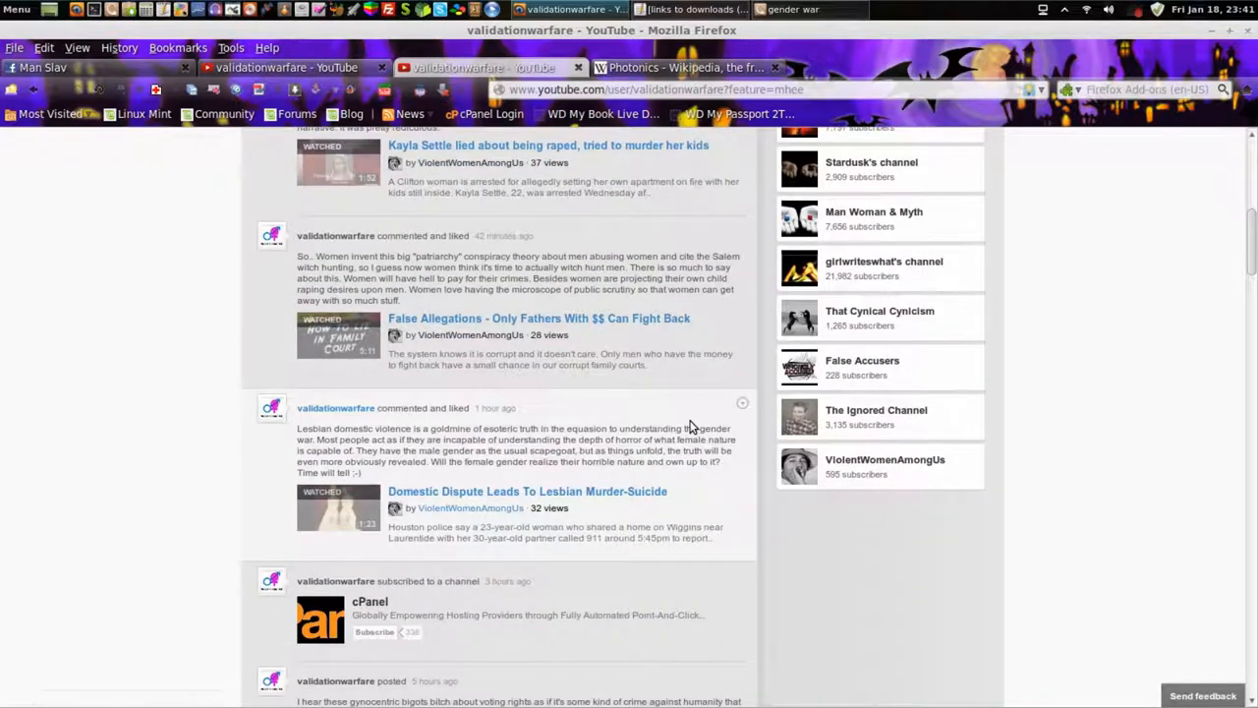
{"action": "scroll", "scroll_direction": "down", "scroll_amount": 3}
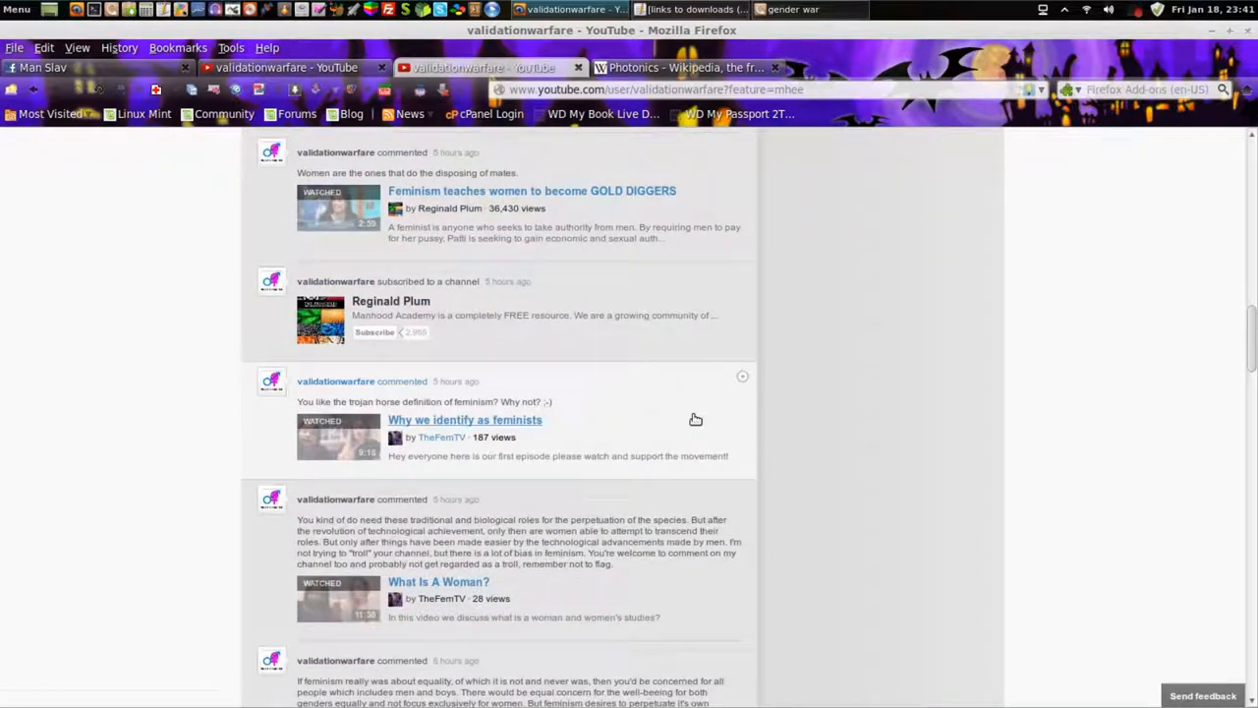
{"action": "scroll", "scroll_direction": "down", "scroll_amount": 3}
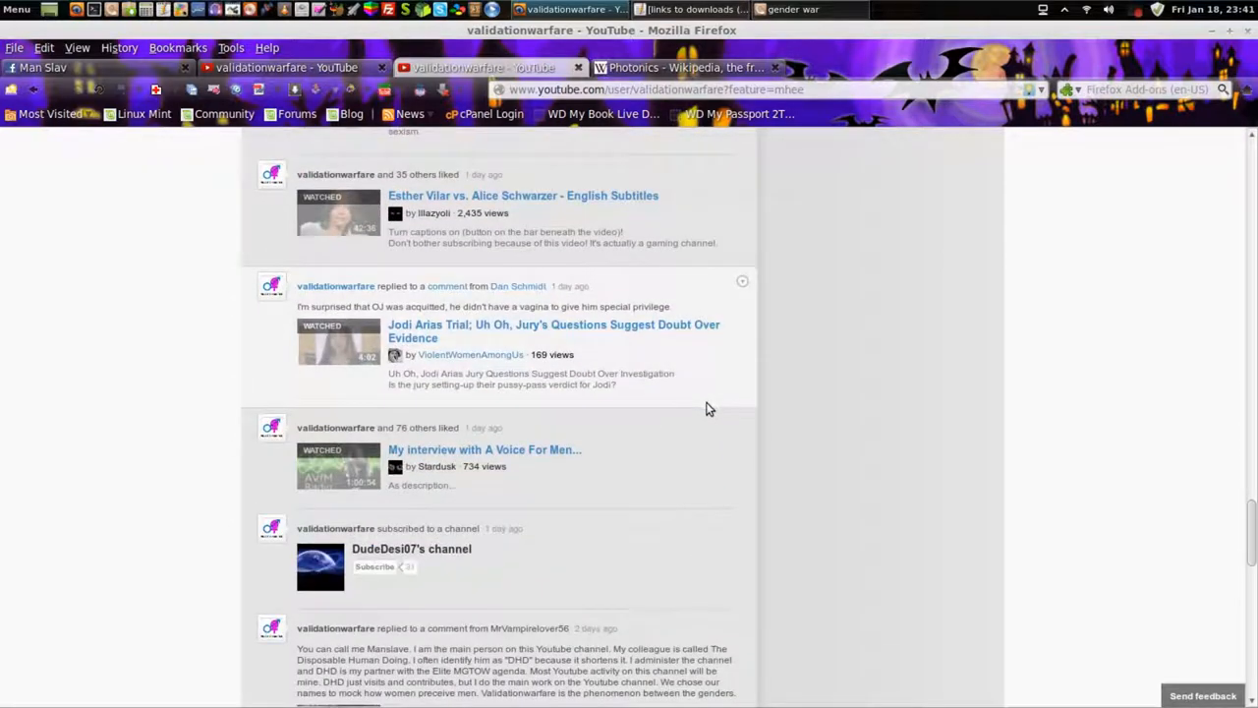
{"action": "scroll", "scroll_direction": "down", "scroll_amount": 3}
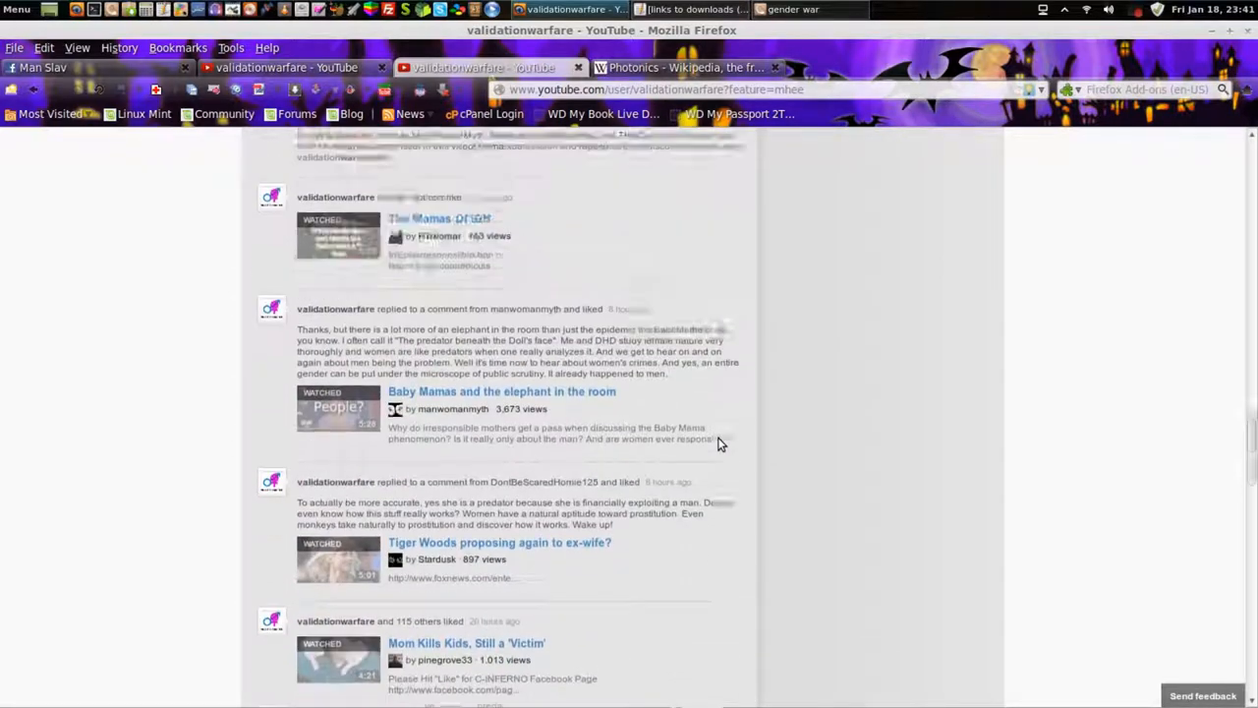
{"action": "scroll", "scroll_direction": "down", "scroll_amount": 3}
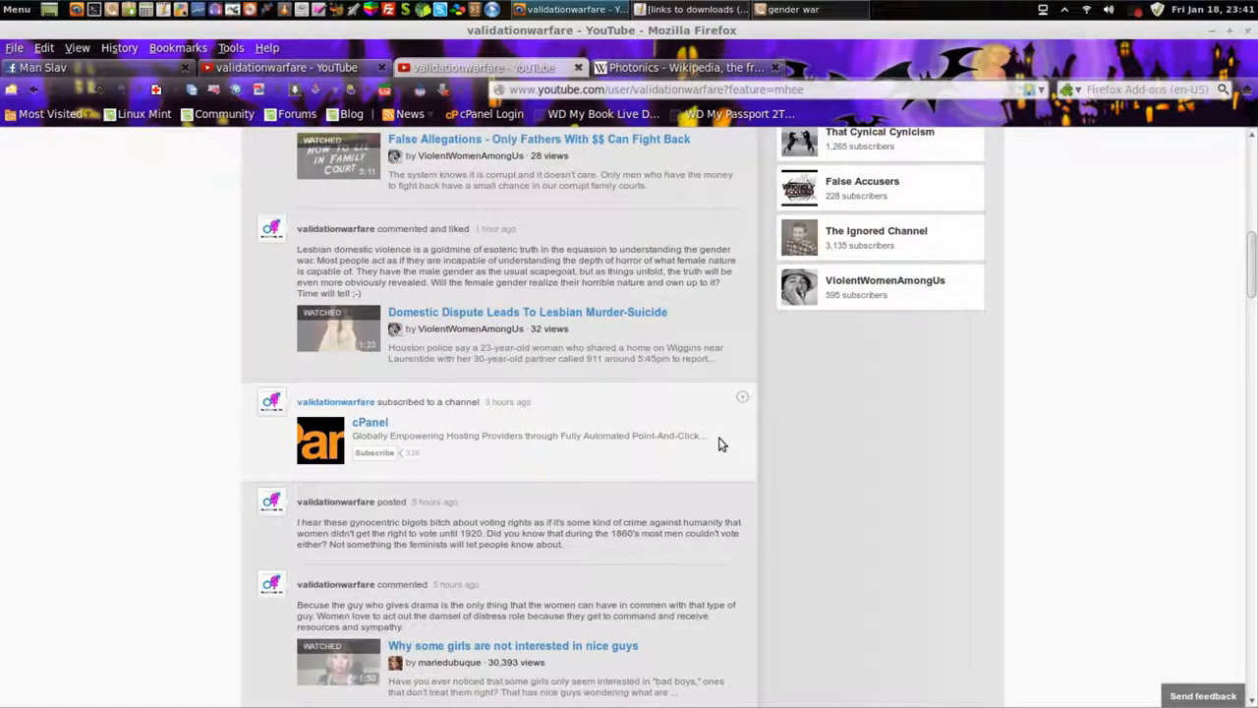
{"action": "scroll", "scroll_direction": "down", "scroll_amount": 3}
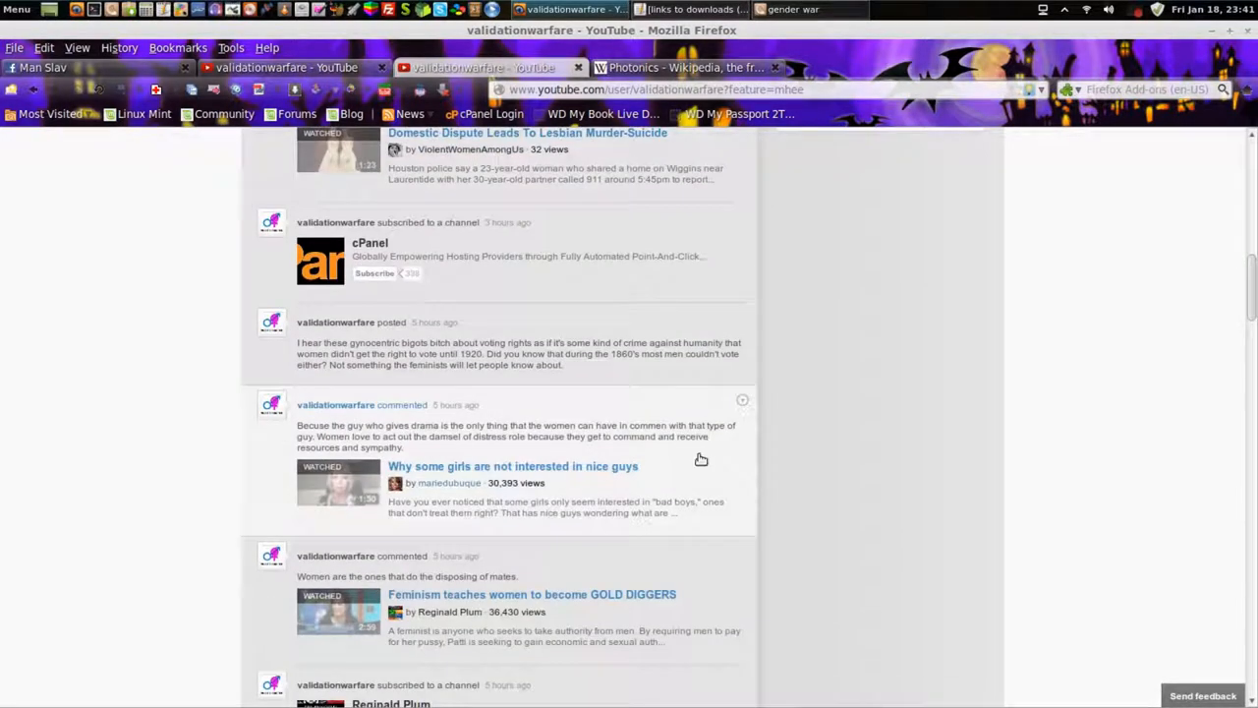
{"action": "scroll", "scroll_direction": "down", "scroll_amount": 3}
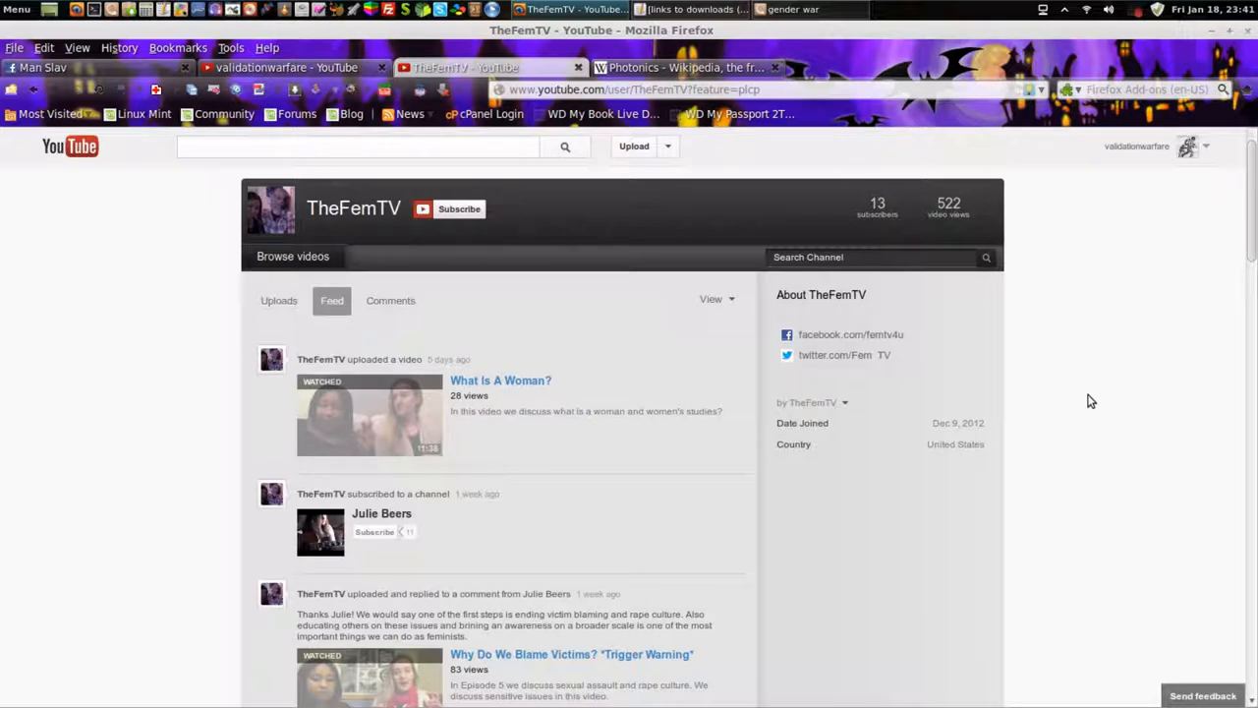
{"action": "mouse_move", "coordinate": [1097, 395]}
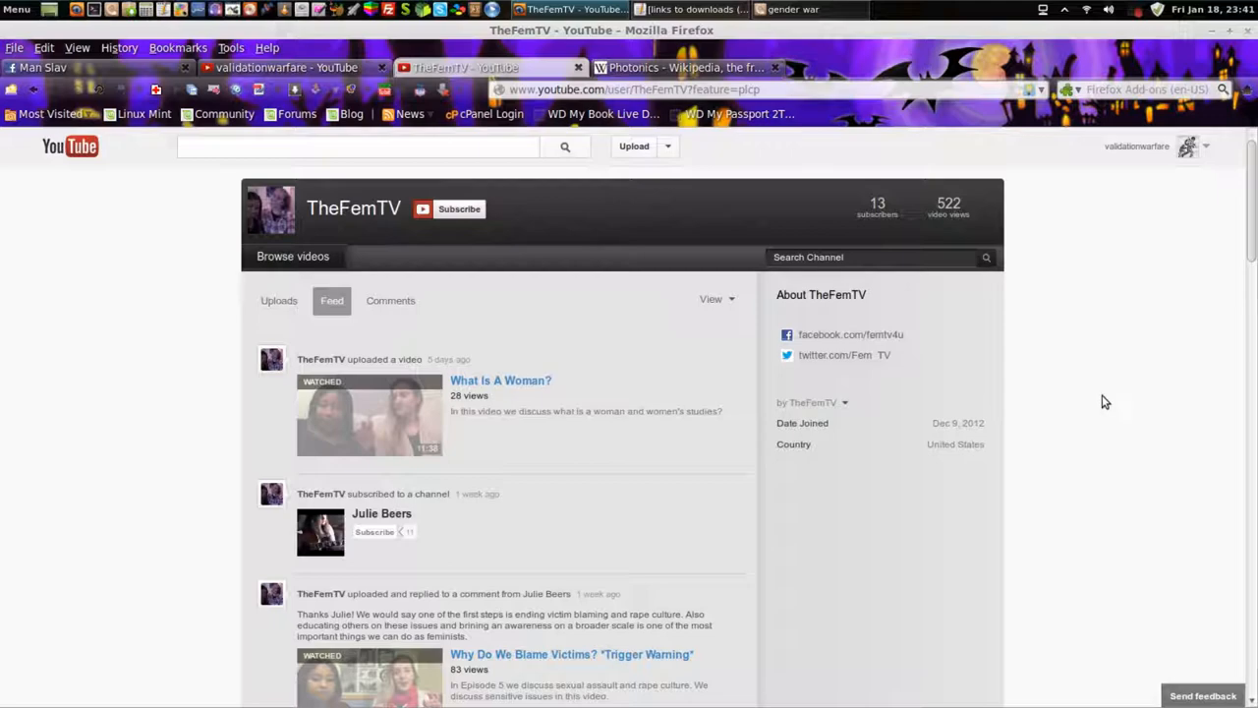
{"action": "mouse_move", "coordinate": [546, 327]}
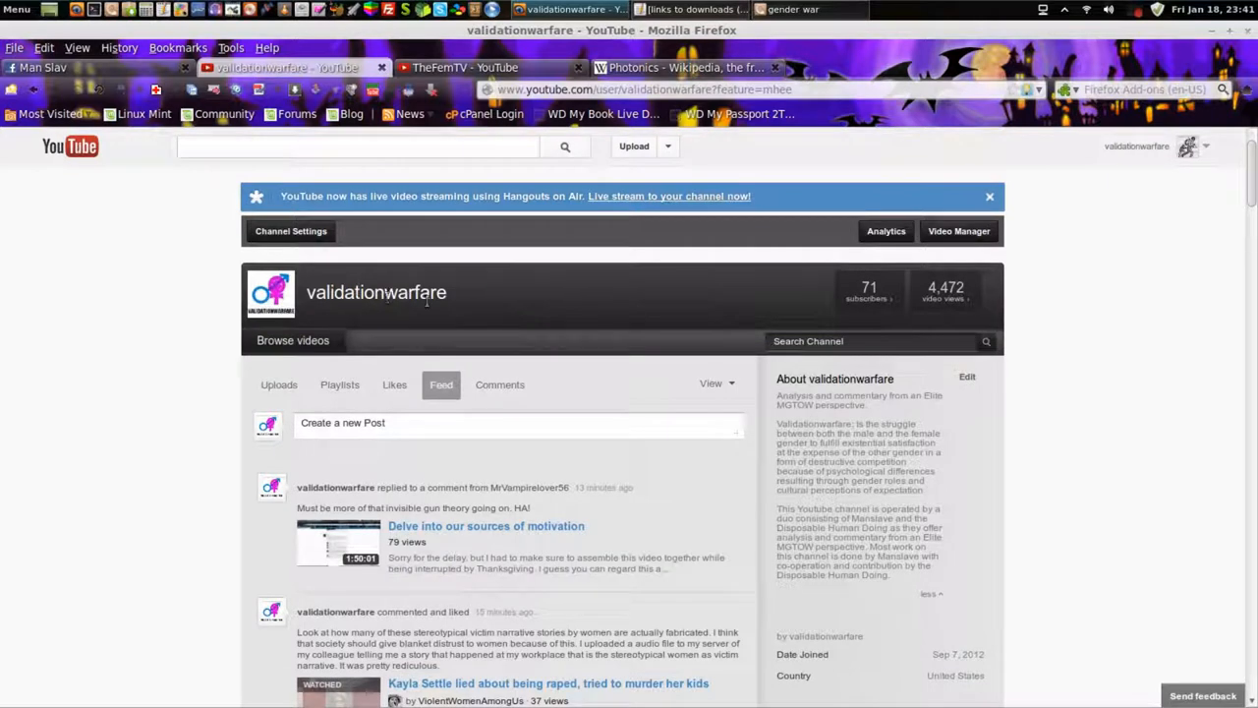
{"action": "mouse_move", "coordinate": [456, 304]}
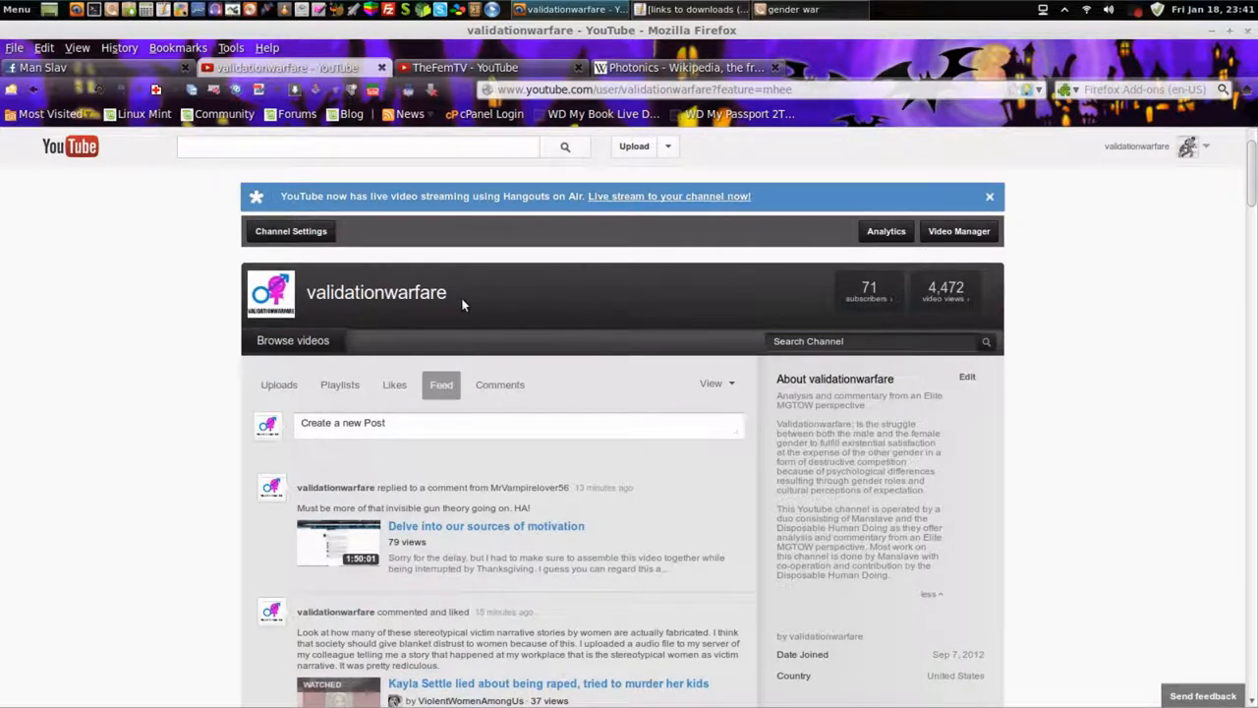
{"action": "mouse_move", "coordinate": [501, 316]}
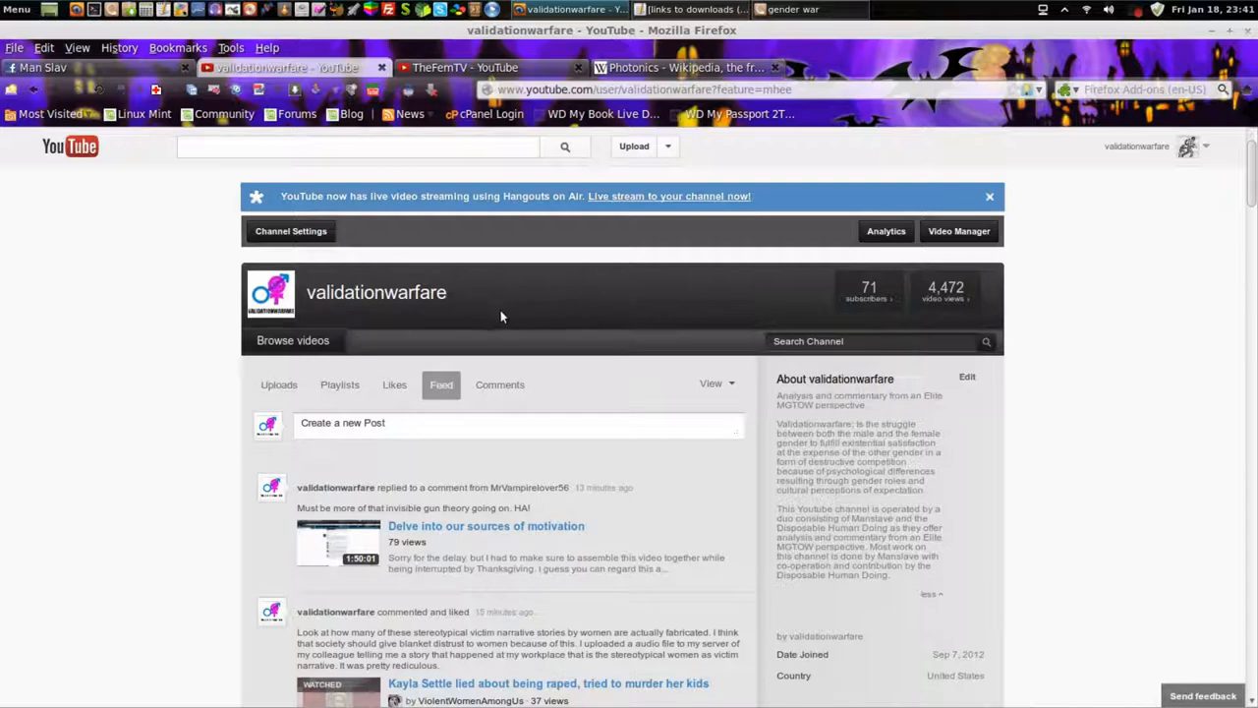
Switch the Firefox search bar's engine from the dropdown to YouTube.
{"action": "left_click", "coordinate": [1067, 88]}
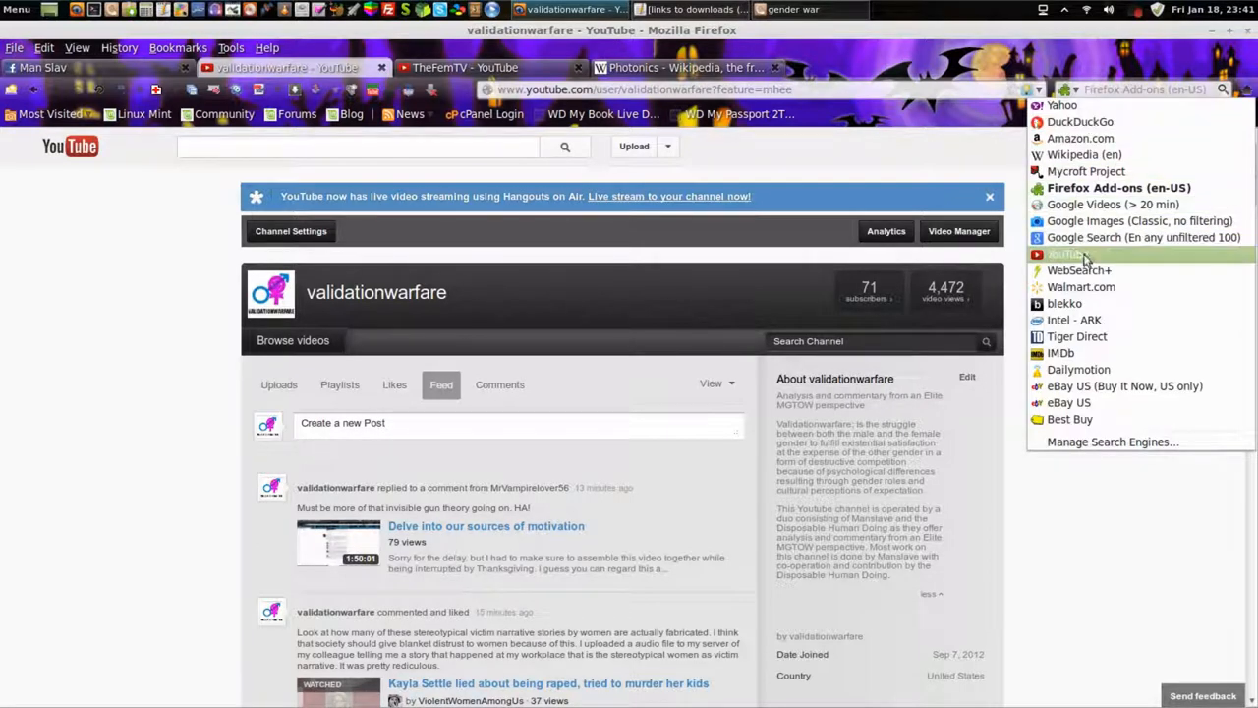
{"action": "left_click", "coordinate": [1067, 254]}
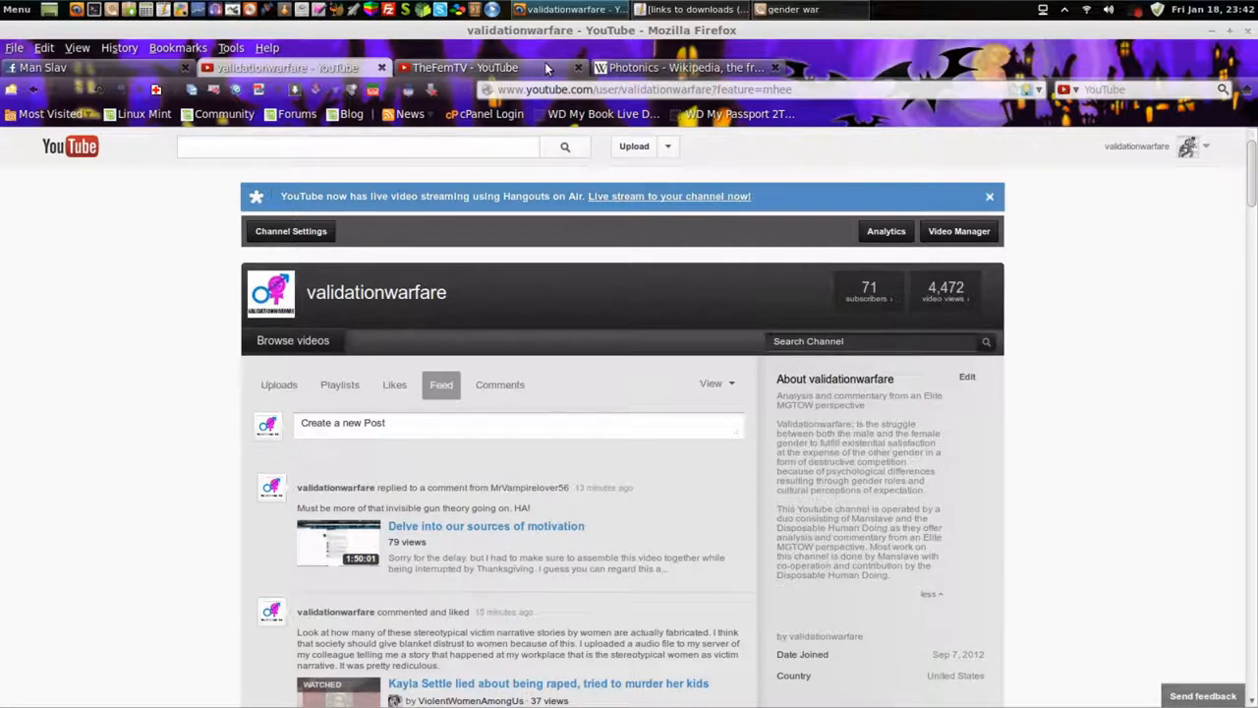
On TheFemTV tab, scroll the feed through its subscriptions to Feminist Frequency.
{"action": "left_click", "coordinate": [457, 67]}
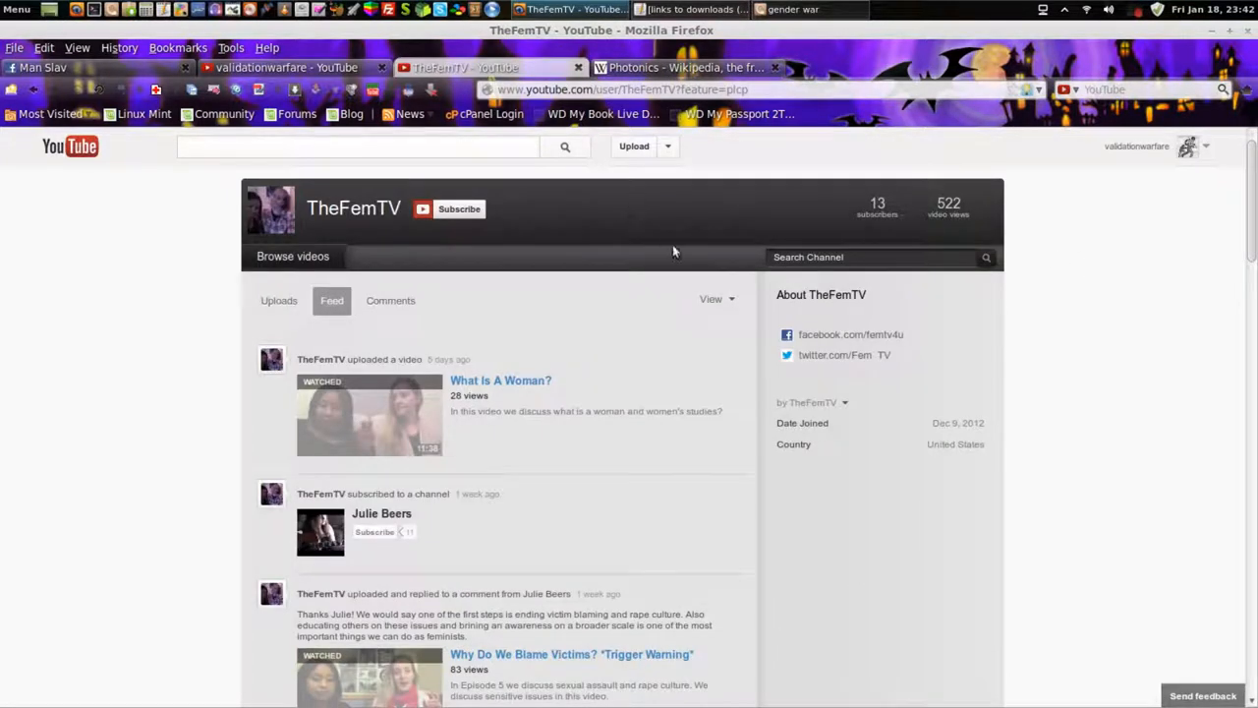
{"action": "mouse_move", "coordinate": [902, 442]}
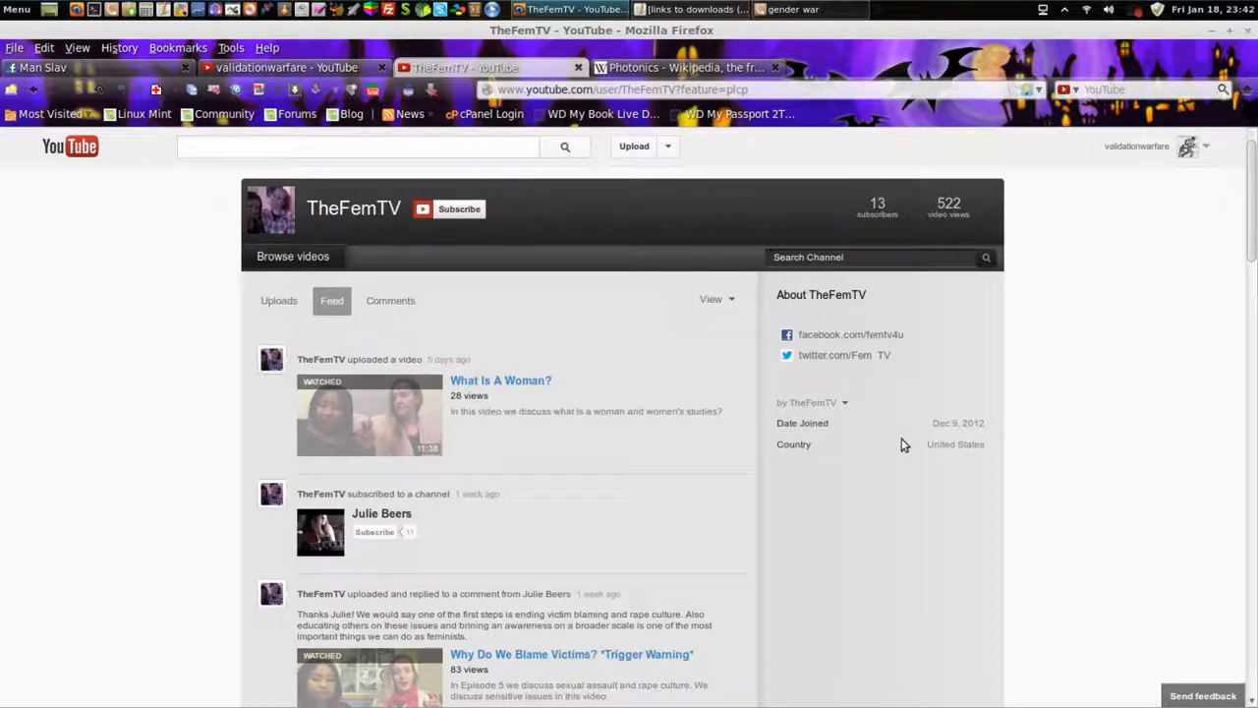
{"action": "mouse_move", "coordinate": [818, 342]}
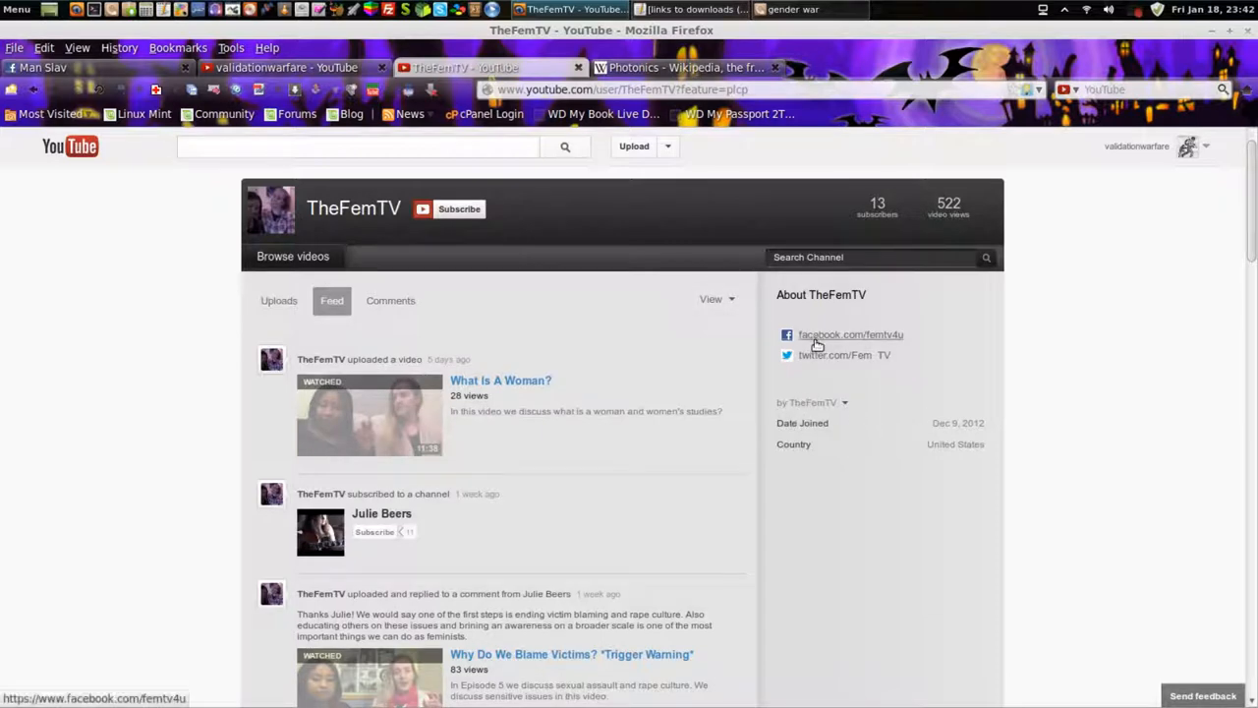
{"action": "mouse_move", "coordinate": [862, 399]}
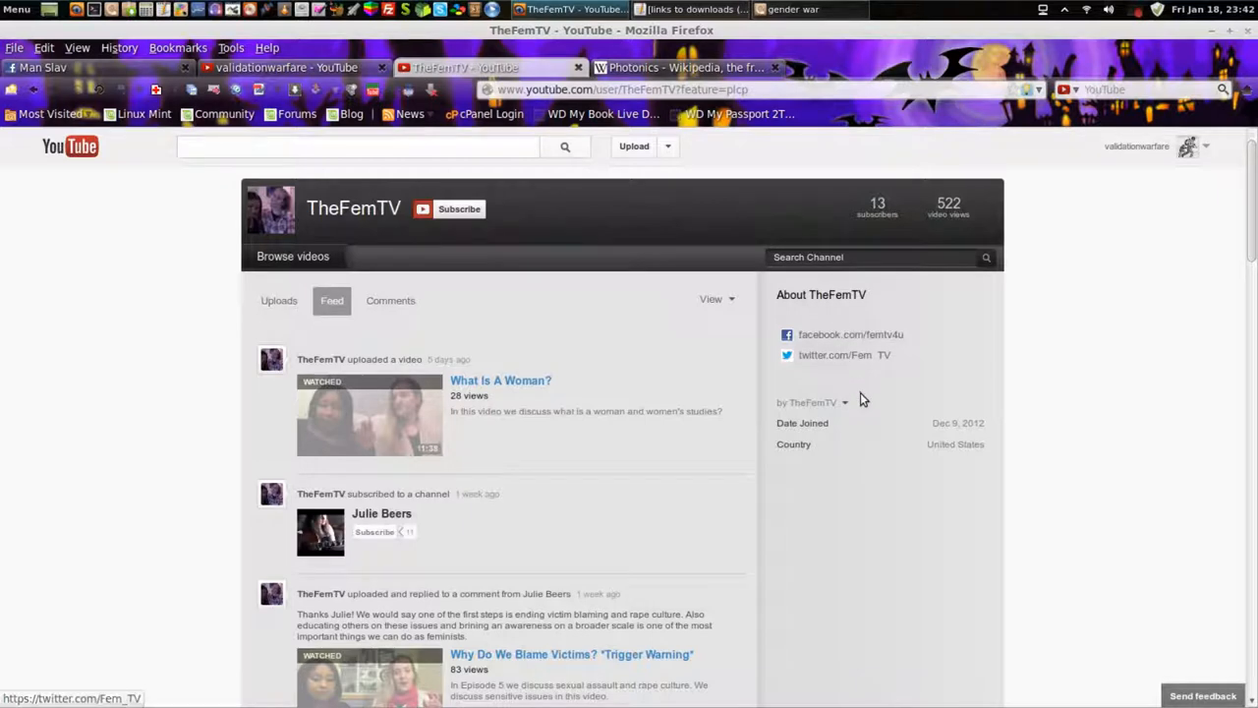
{"action": "mouse_move", "coordinate": [829, 436]}
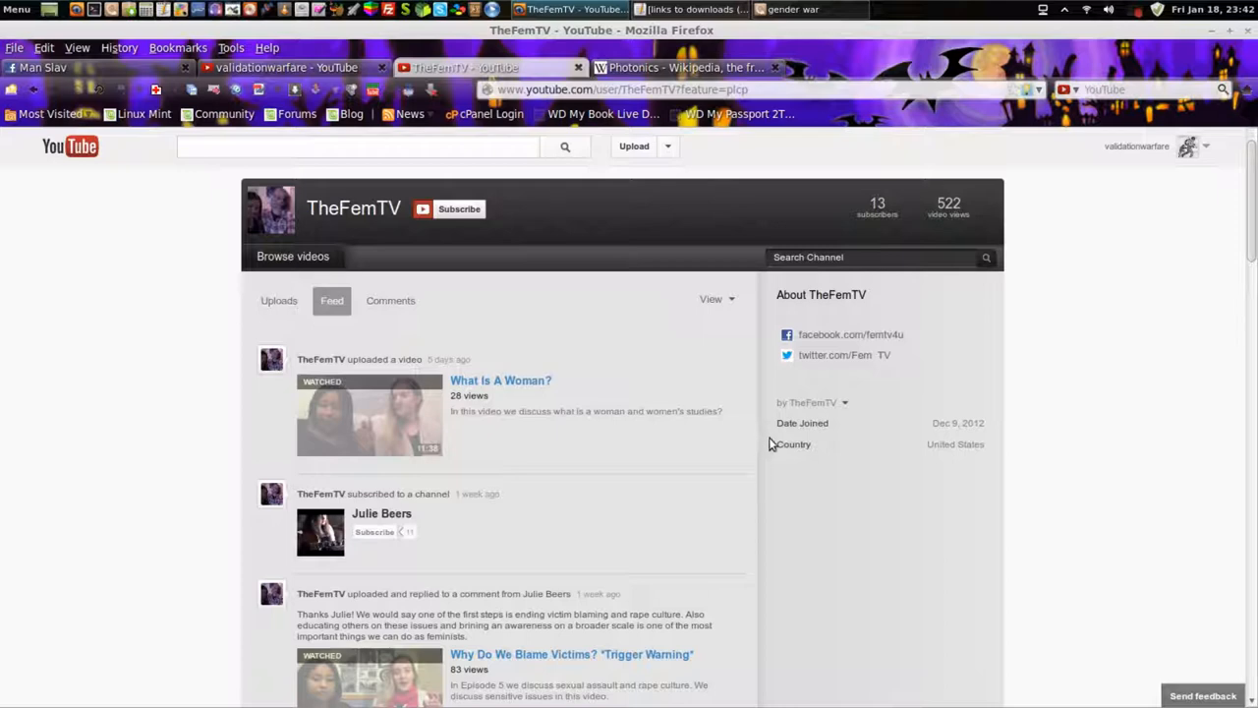
{"action": "mouse_move", "coordinate": [809, 444]}
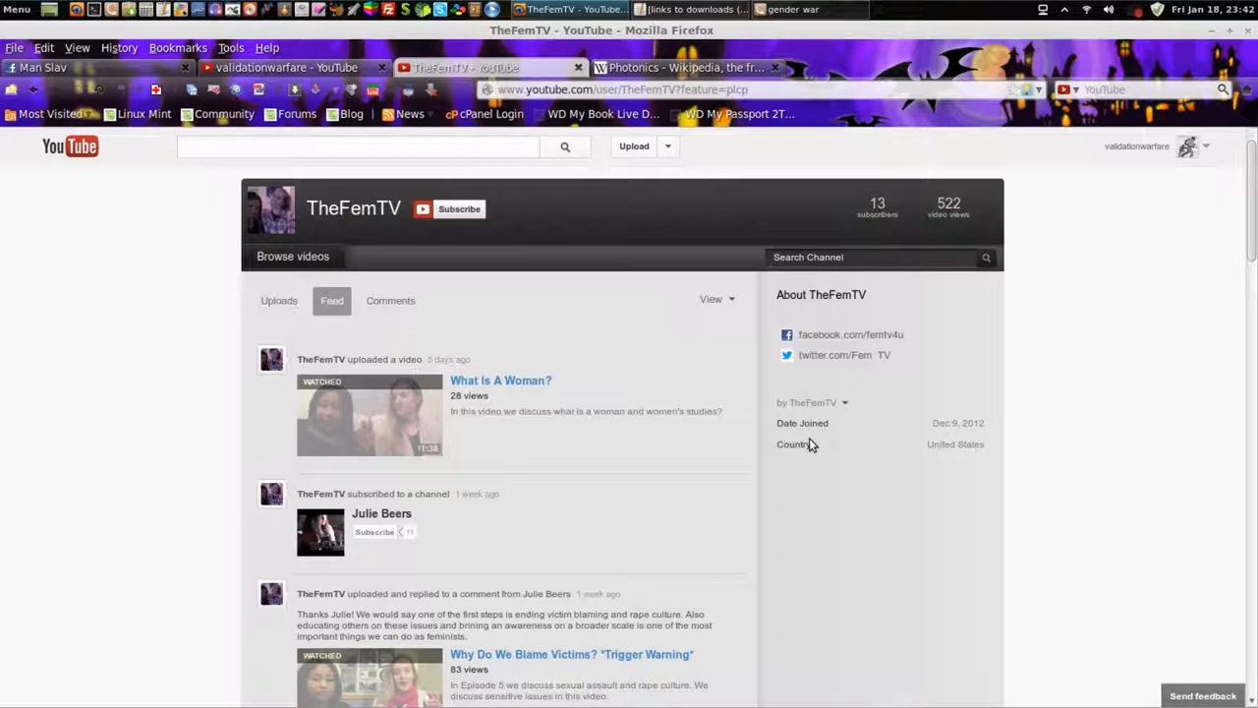
{"action": "scroll", "scroll_direction": "down", "scroll_amount": 3}
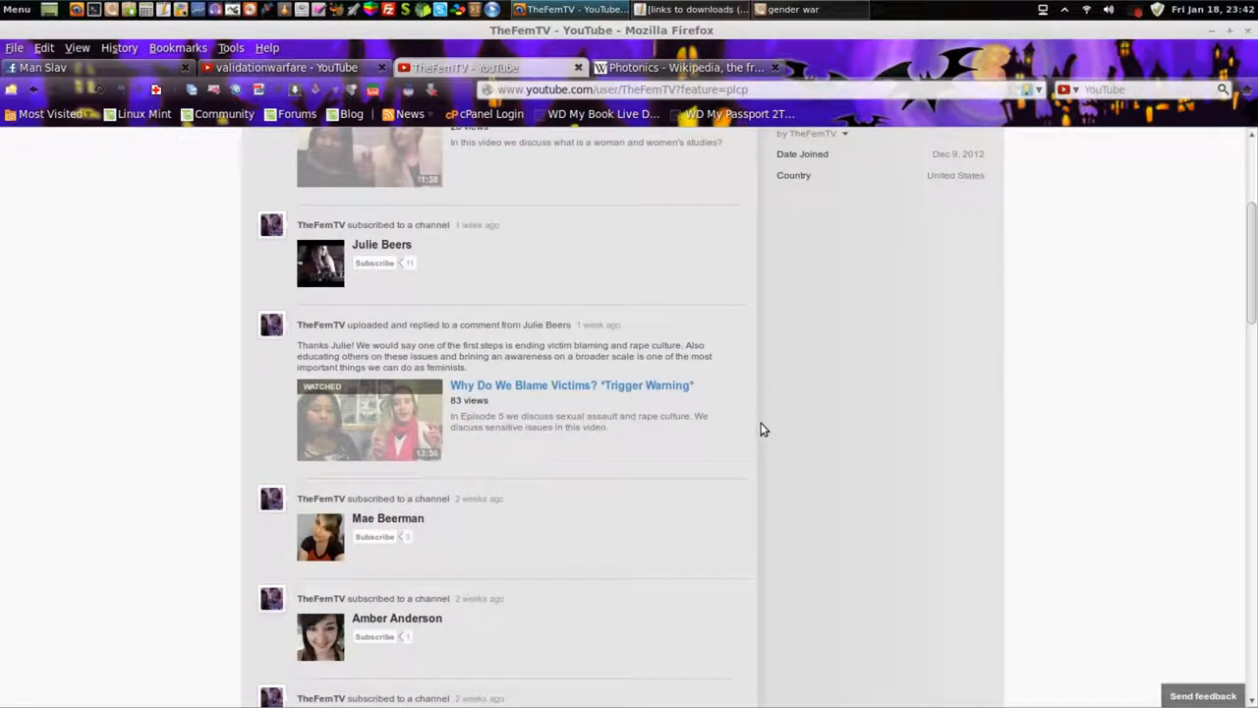
{"action": "scroll", "scroll_direction": "down", "scroll_amount": 3}
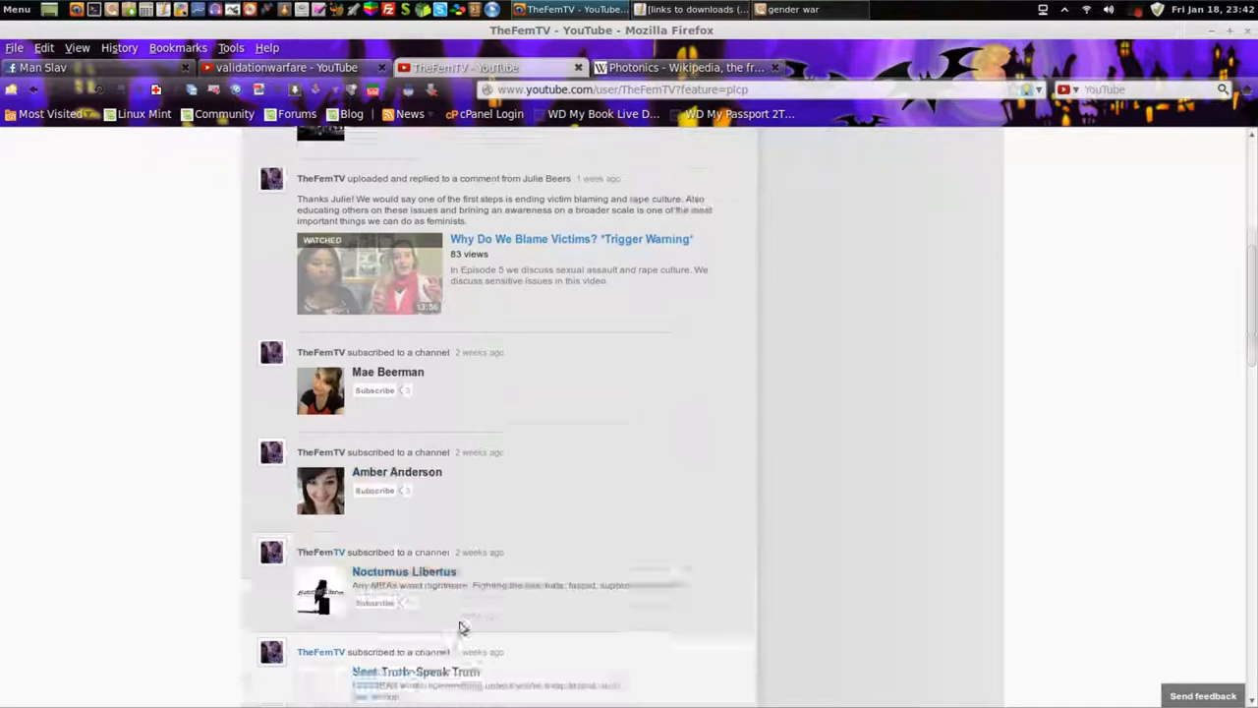
{"action": "scroll", "scroll_direction": "down", "scroll_amount": 3}
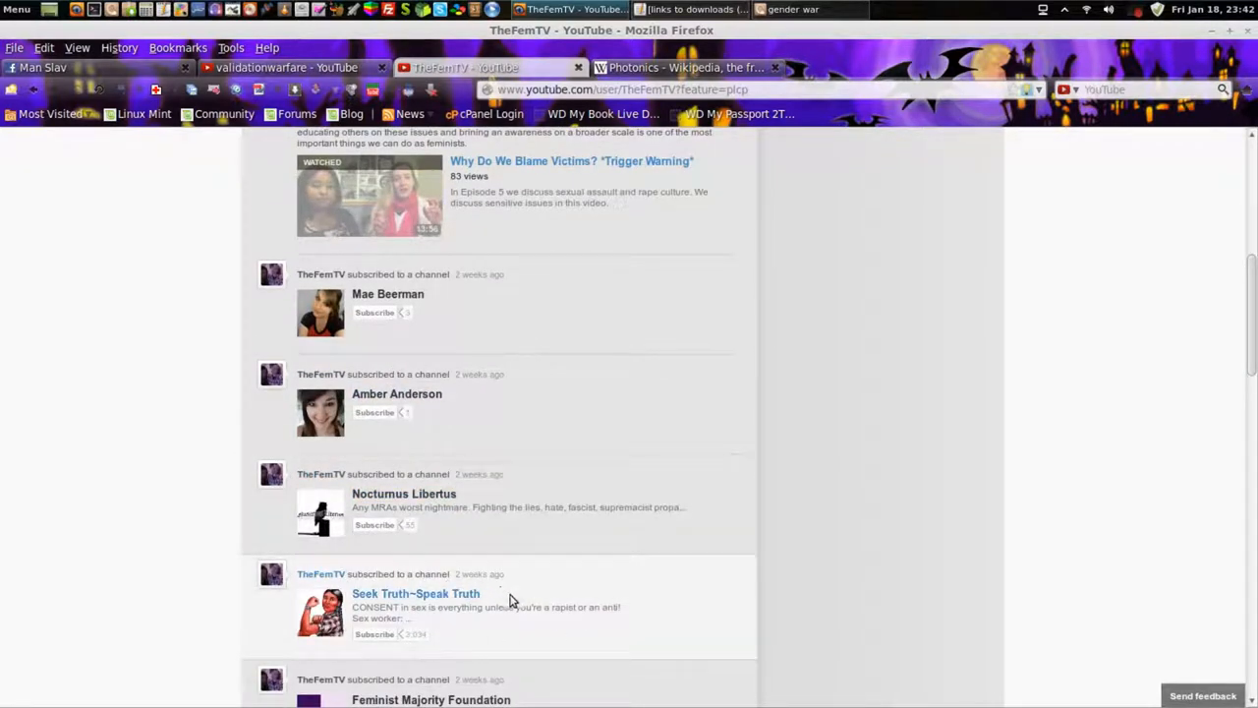
{"action": "mouse_move", "coordinate": [467, 636]}
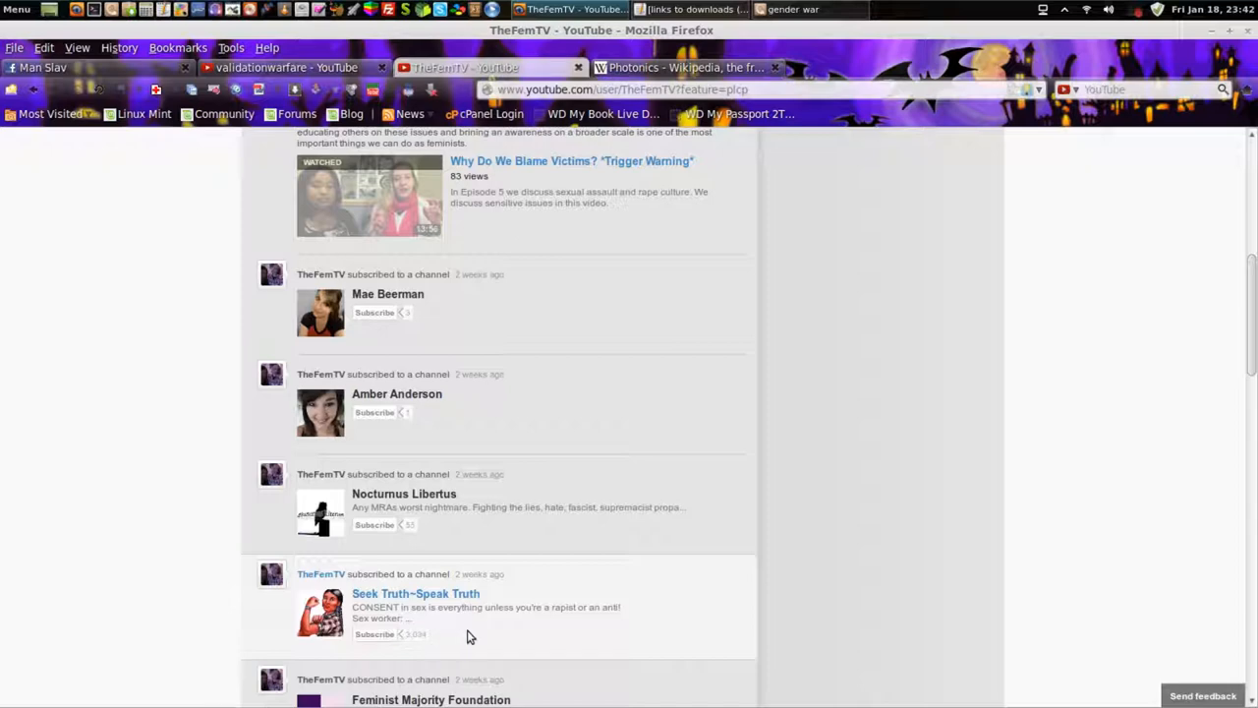
{"action": "mouse_move", "coordinate": [565, 631]}
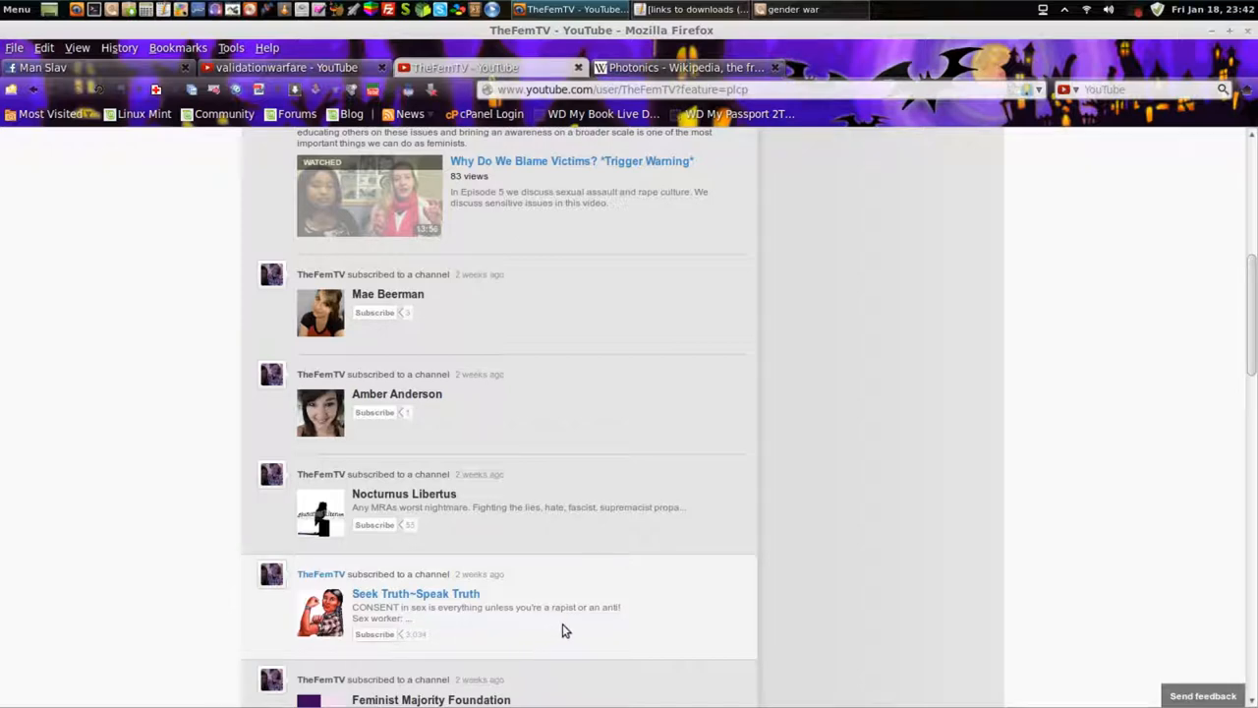
{"action": "mouse_move", "coordinate": [488, 597]}
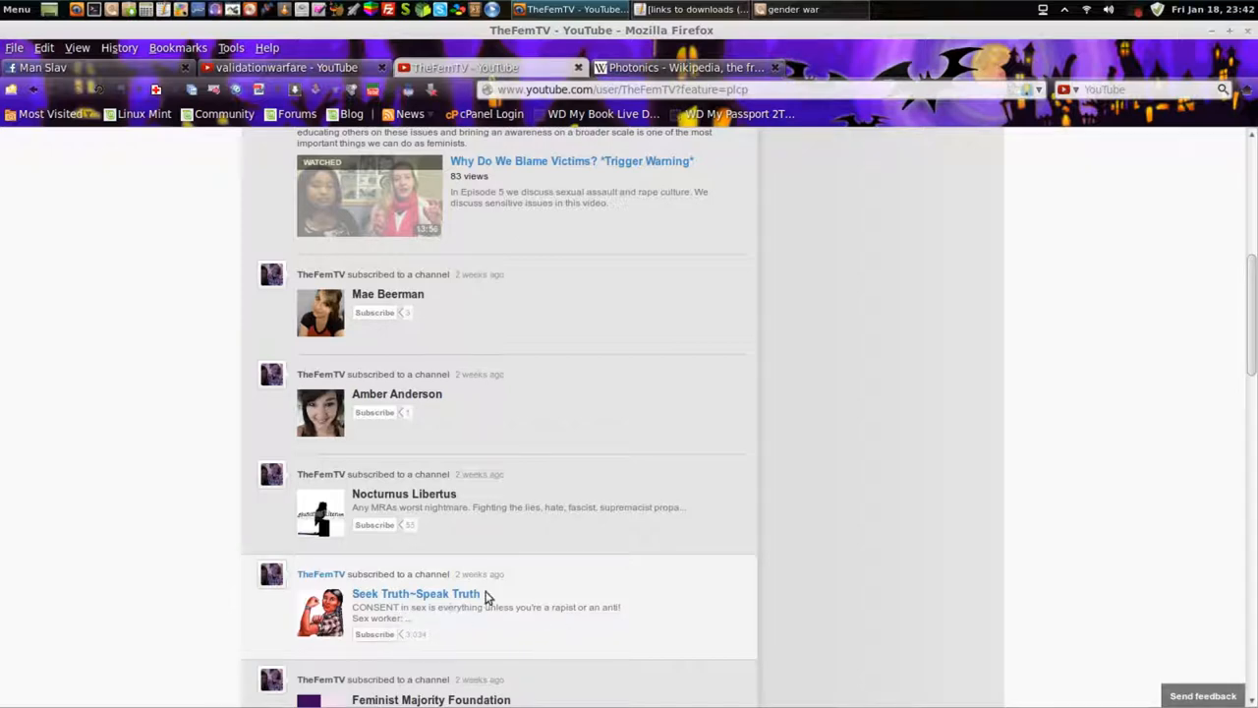
{"action": "scroll", "scroll_direction": "down", "scroll_amount": 3}
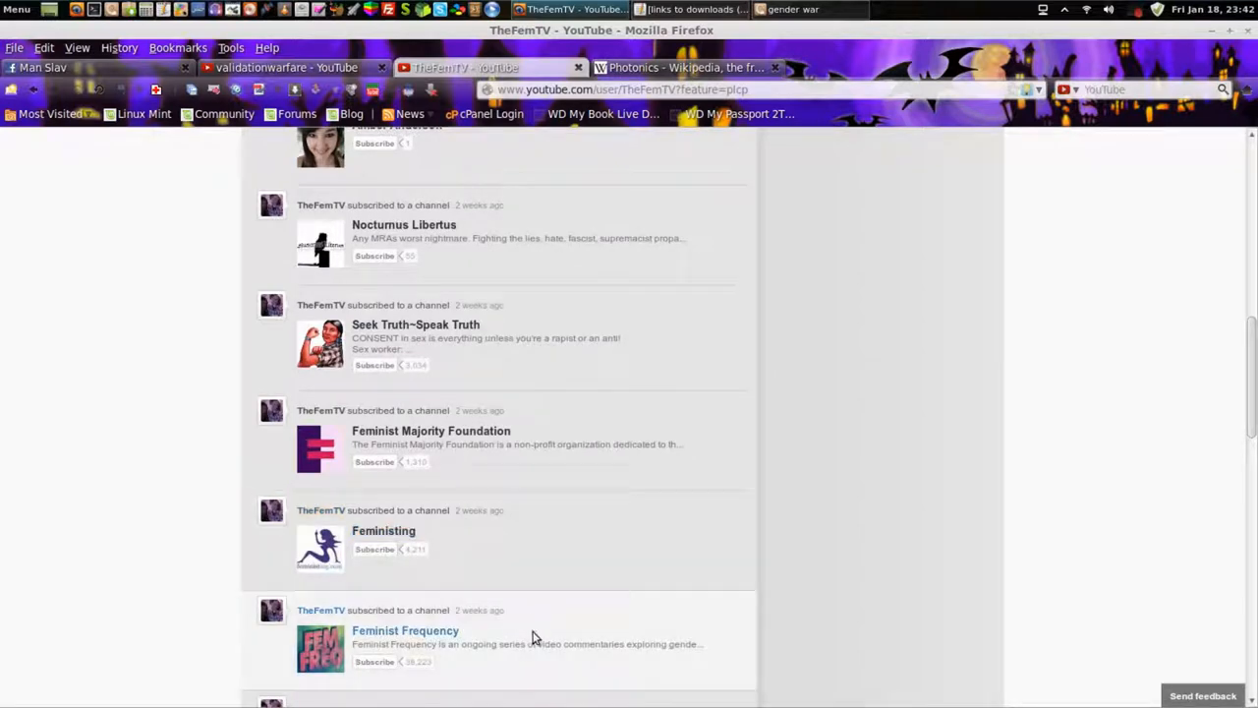
{"action": "mouse_move", "coordinate": [413, 631]}
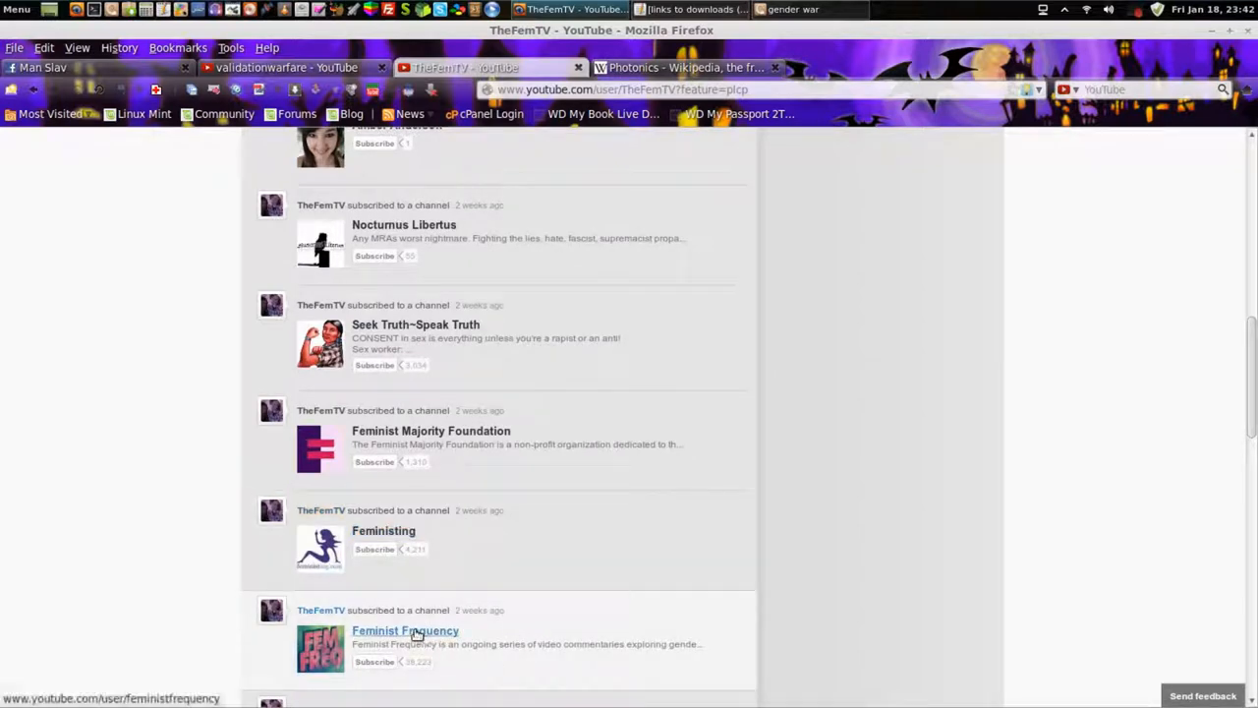
{"action": "scroll", "scroll_direction": "down", "scroll_amount": 3}
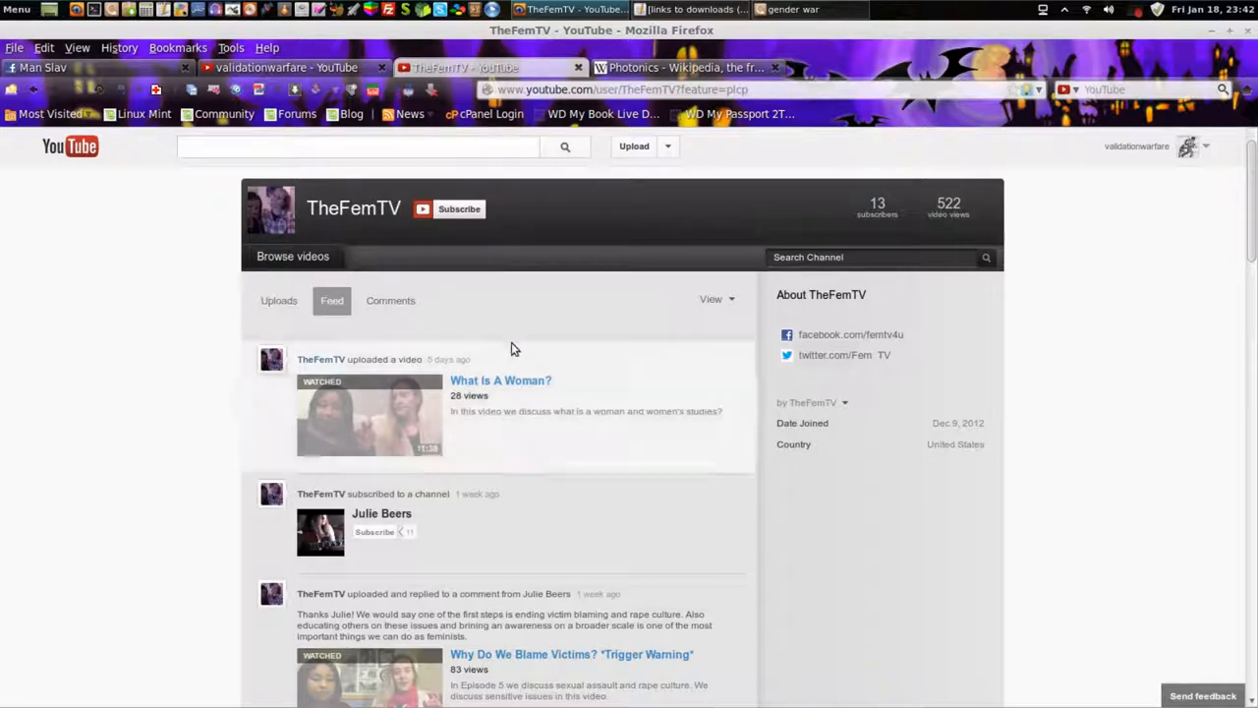
{"action": "mouse_move", "coordinate": [715, 380]}
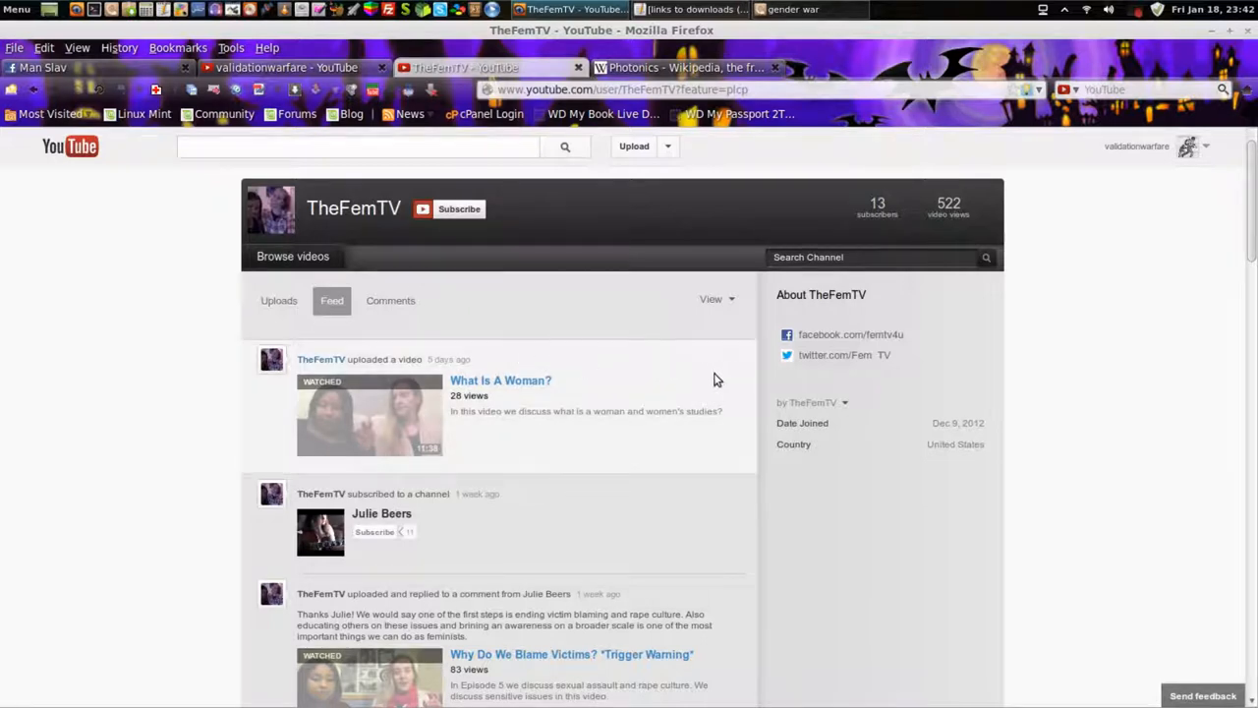
{"action": "mouse_move", "coordinate": [629, 411]}
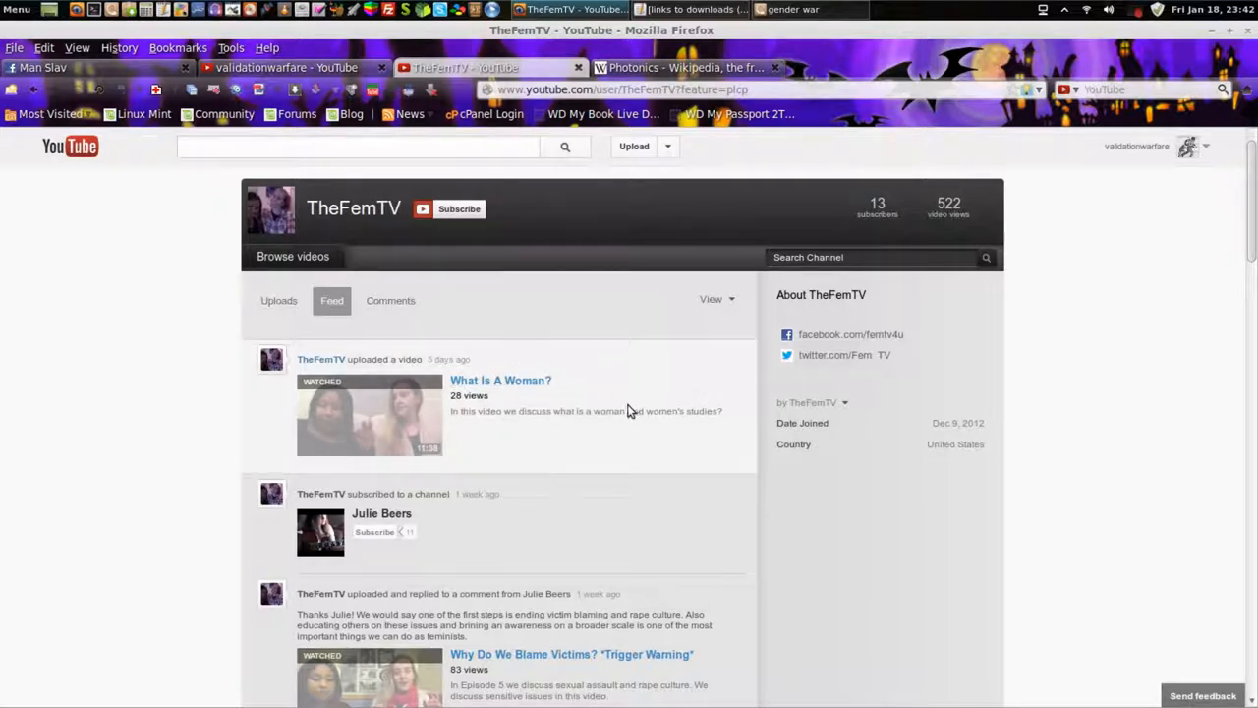
{"action": "mouse_move", "coordinate": [624, 411]}
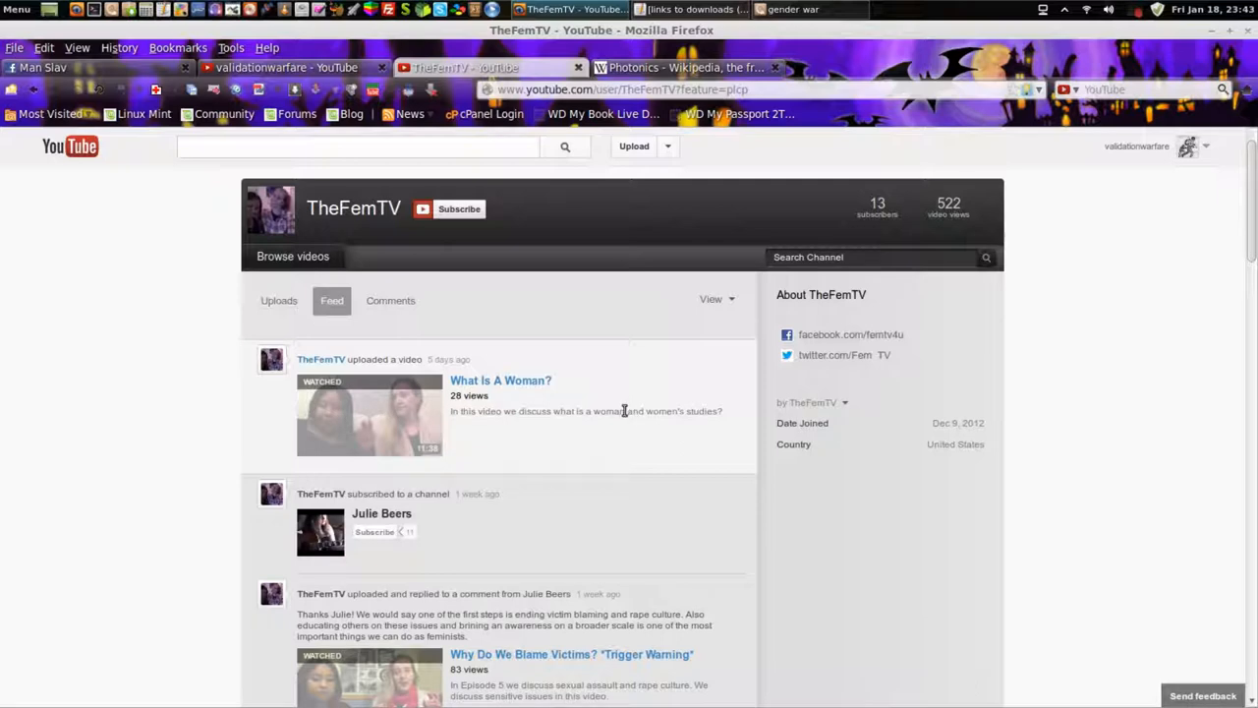
{"action": "mouse_move", "coordinate": [1128, 488]}
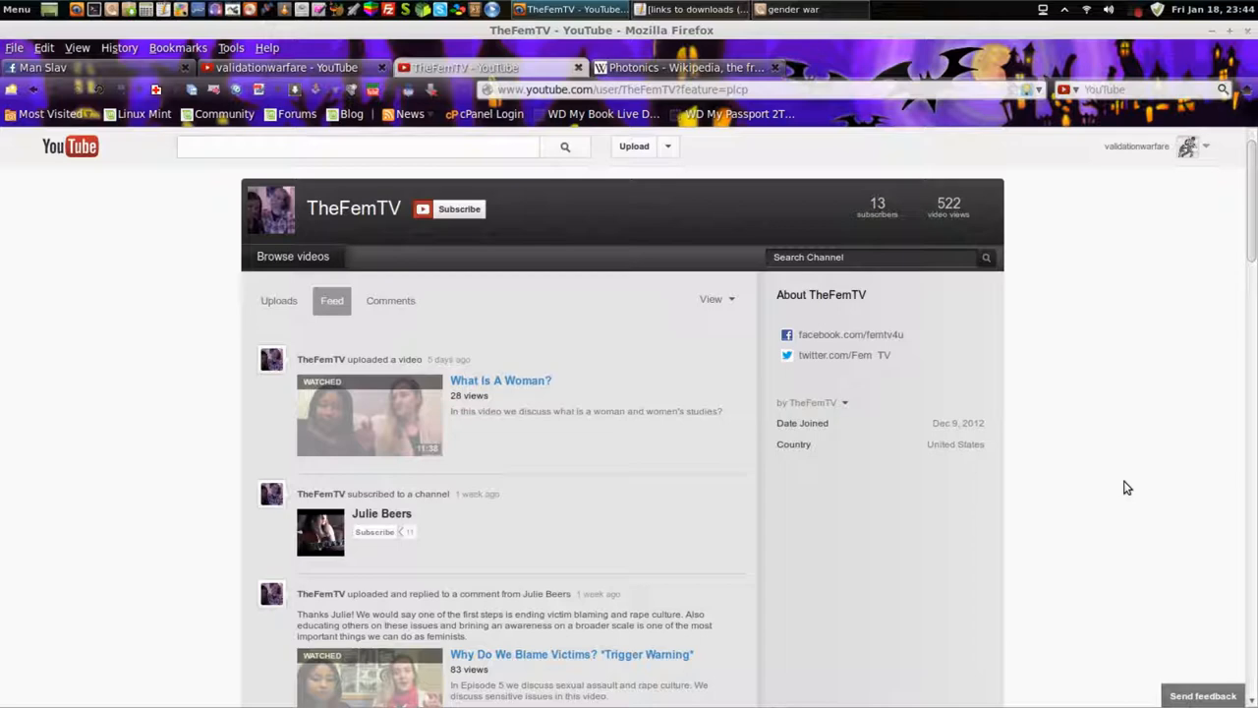
{"action": "mouse_move", "coordinate": [1101, 366]}
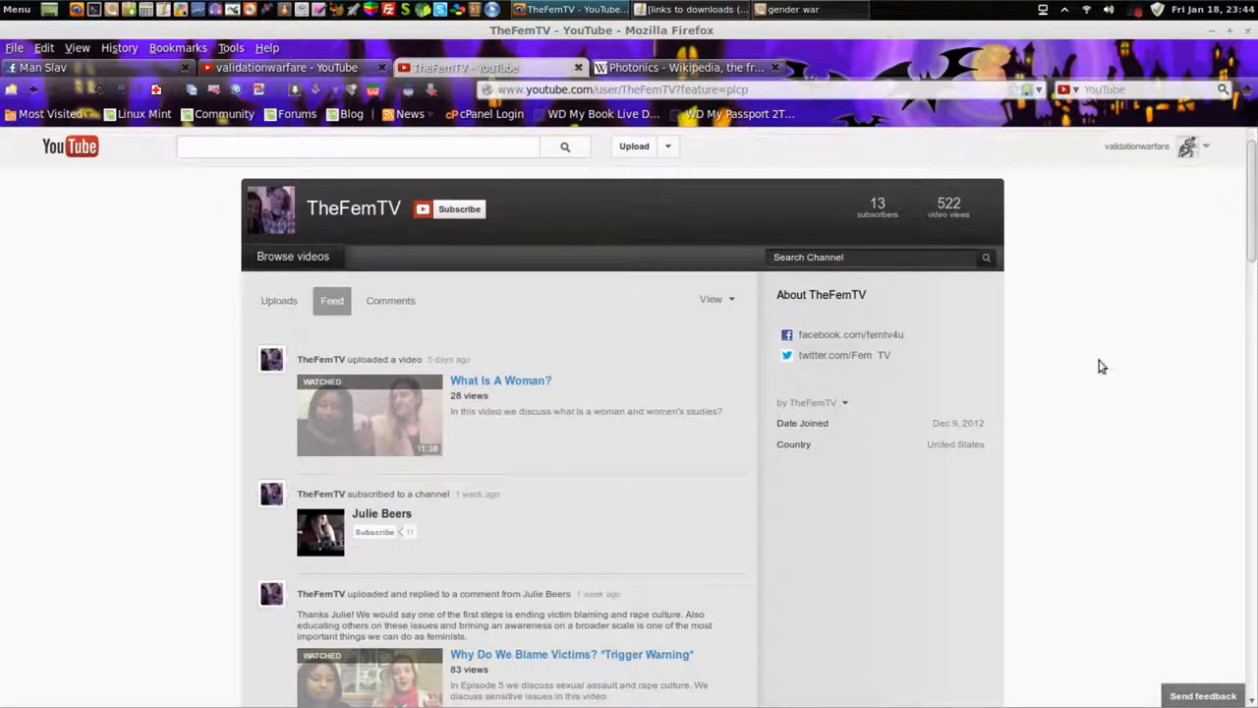
Bring up the Nemo window showing the gender war folder.
{"action": "left_click", "coordinate": [791, 9]}
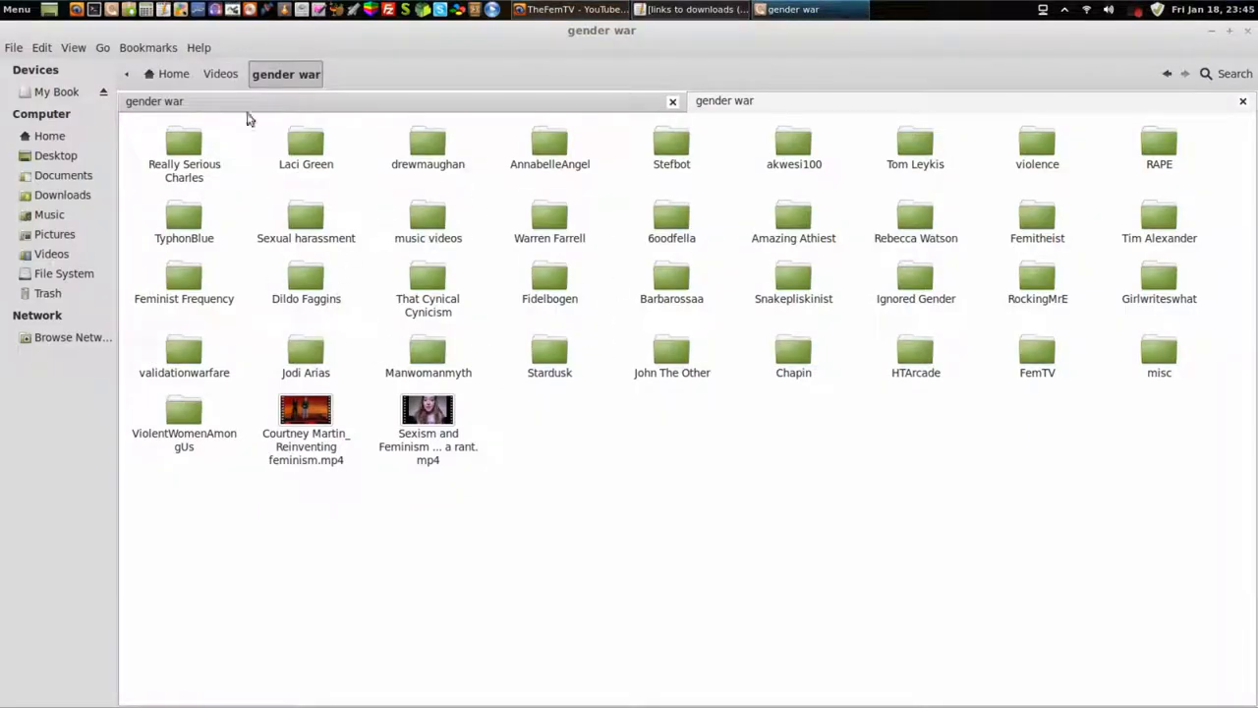
{"action": "mouse_move", "coordinate": [752, 257]}
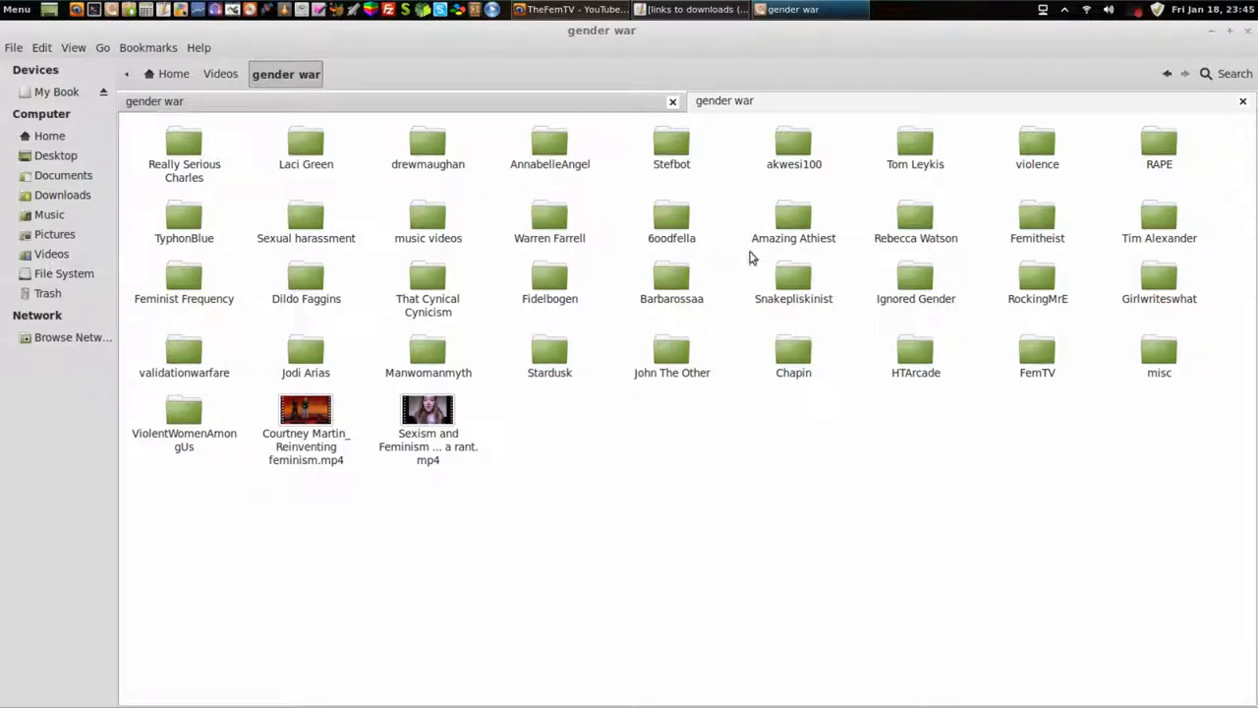
{"action": "mouse_move", "coordinate": [172, 91]}
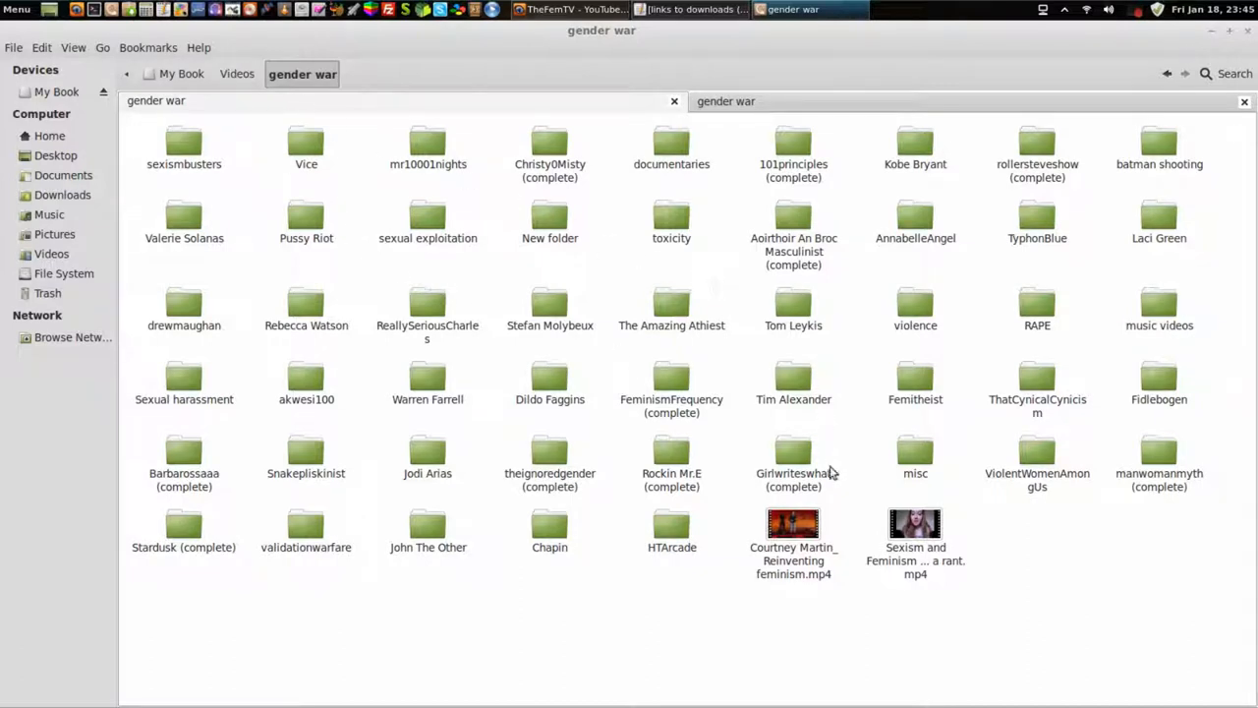
{"action": "mouse_move", "coordinate": [516, 285]}
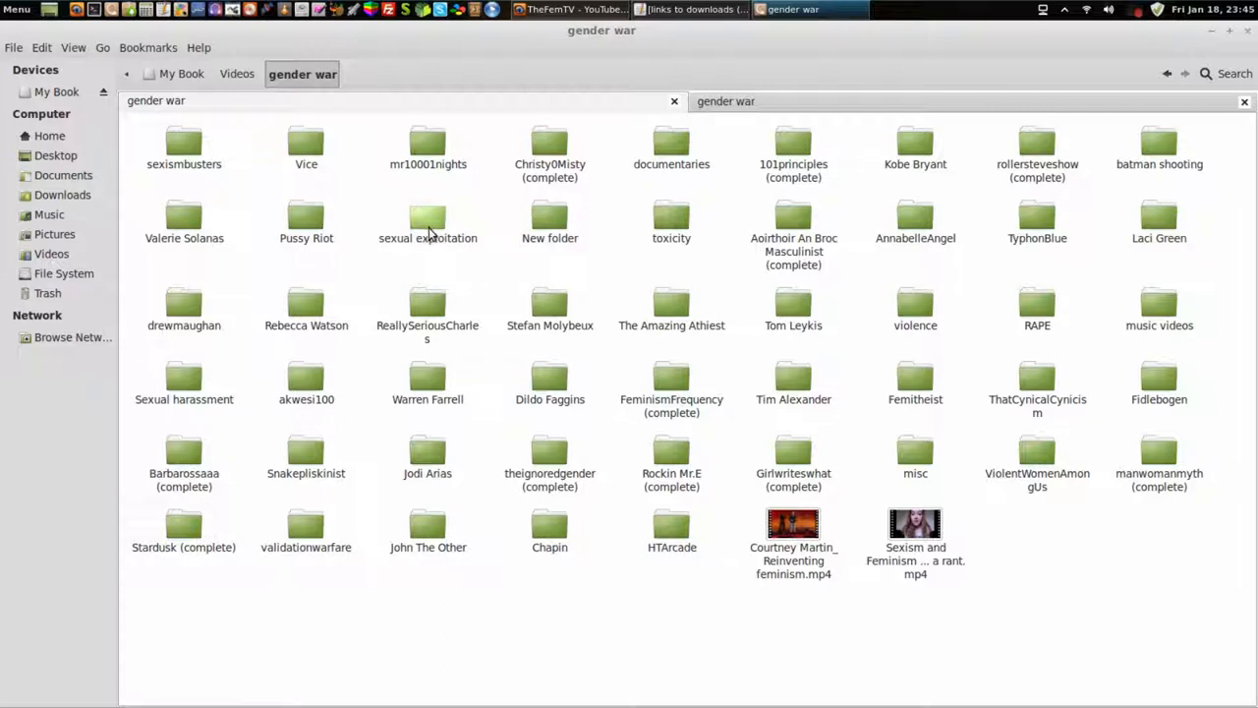
{"action": "mouse_move", "coordinate": [747, 438]}
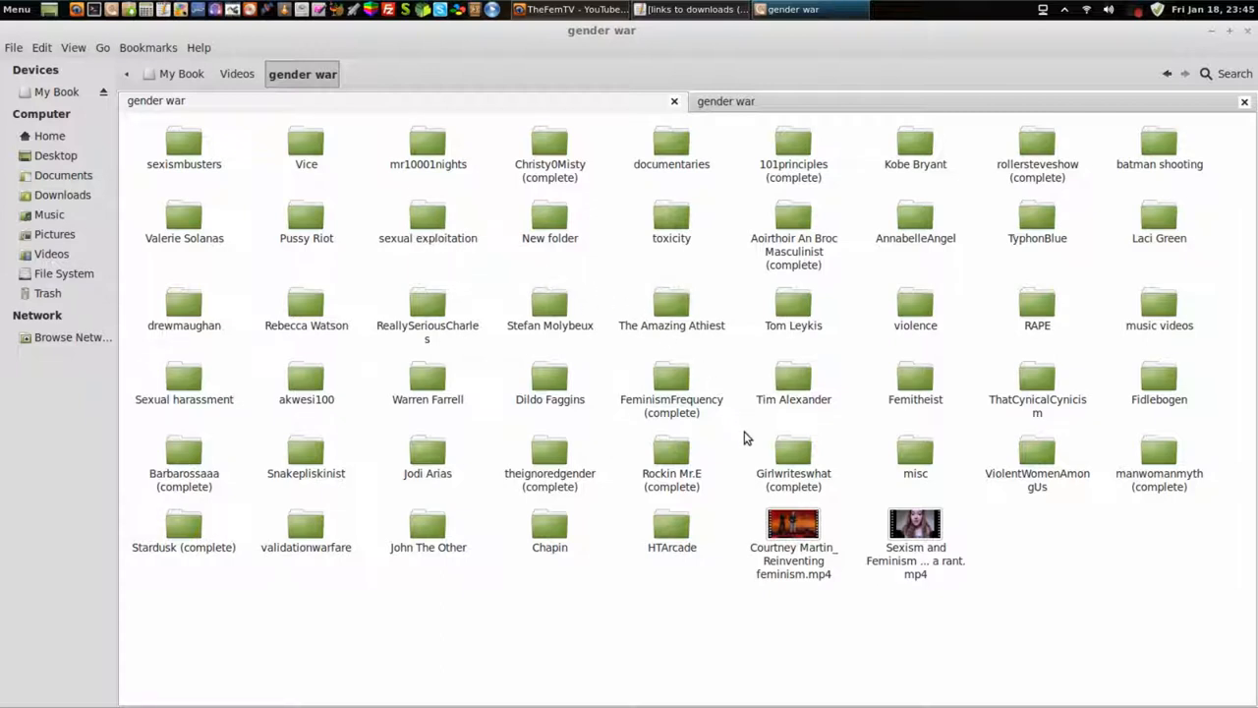
{"action": "mouse_move", "coordinate": [880, 505]}
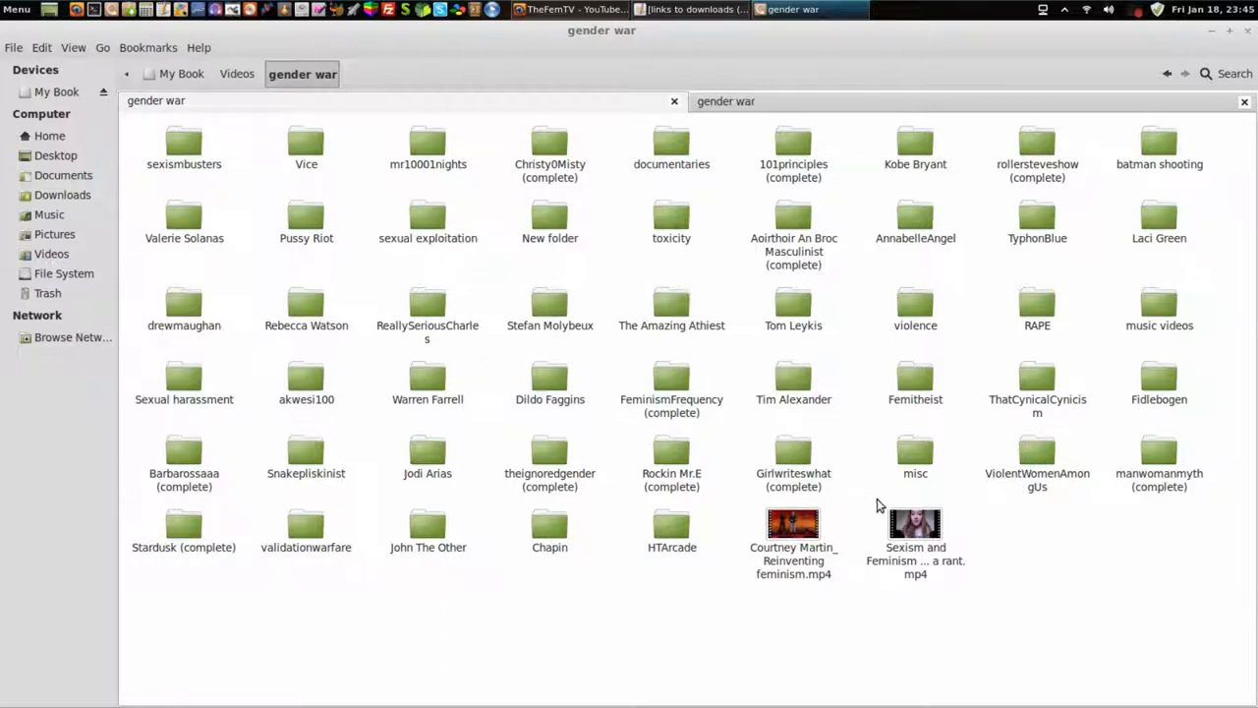
{"action": "mouse_move", "coordinate": [1015, 534]}
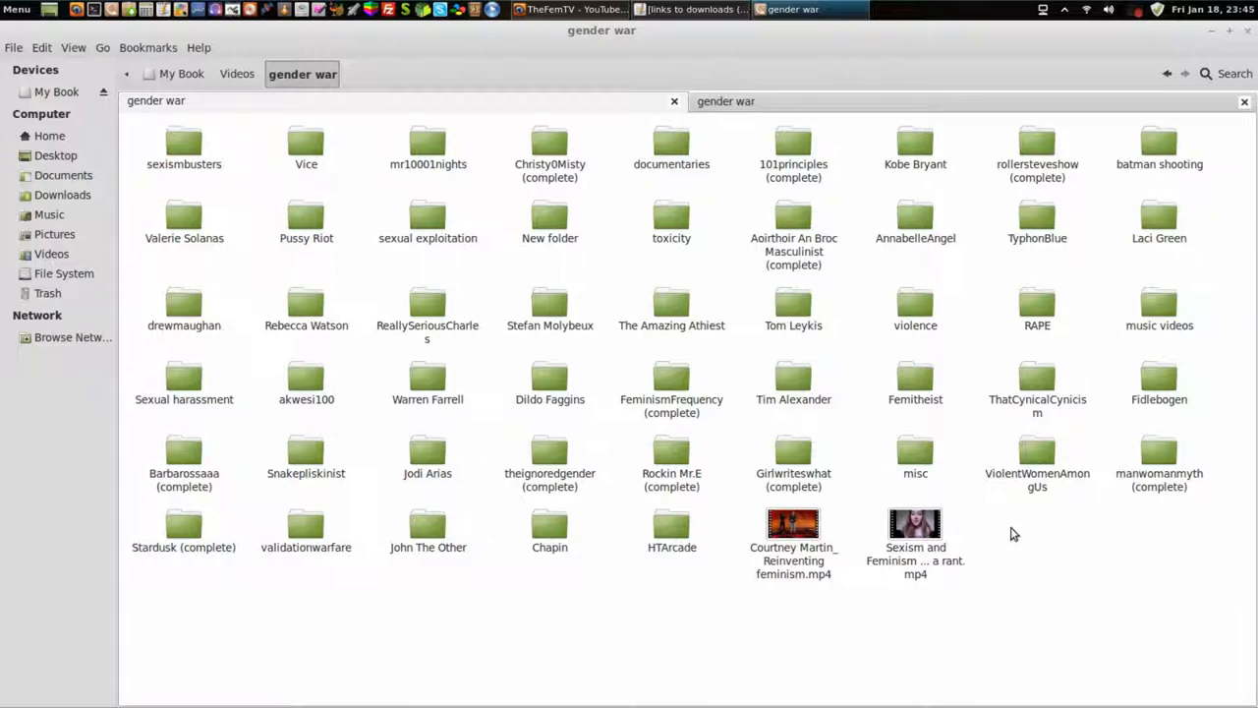
{"action": "mouse_move", "coordinate": [1022, 536]}
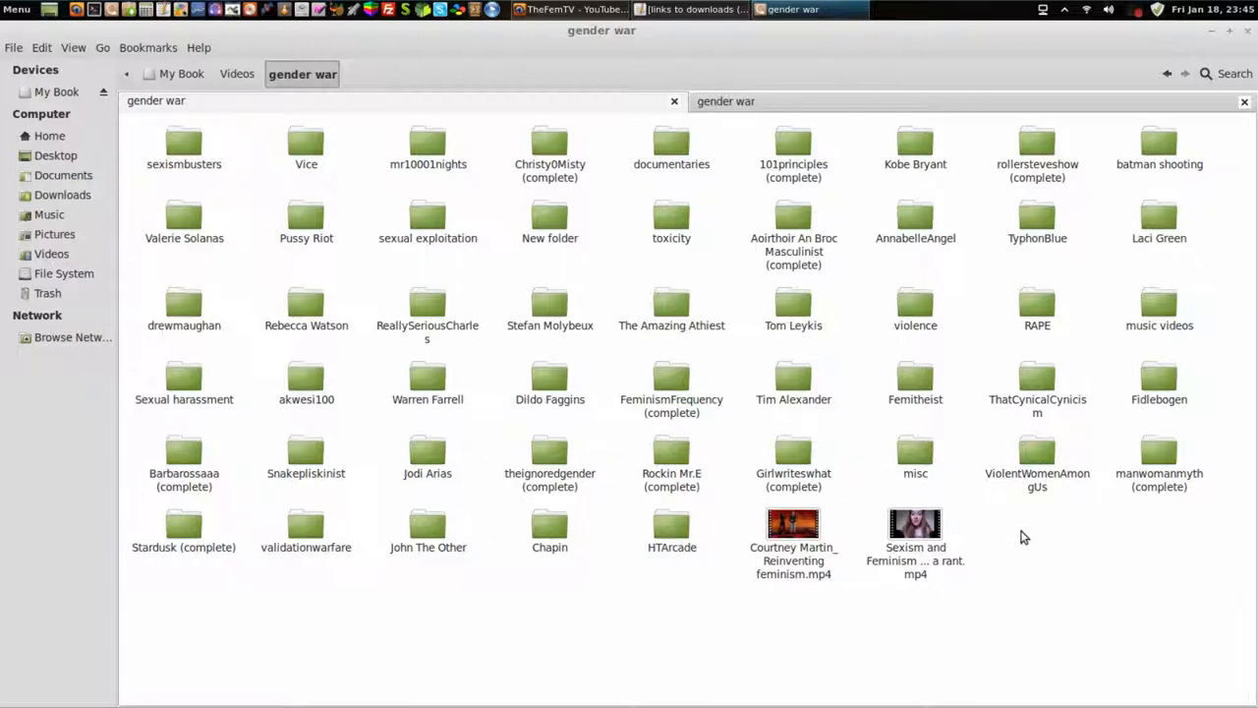
{"action": "mouse_move", "coordinate": [345, 25]}
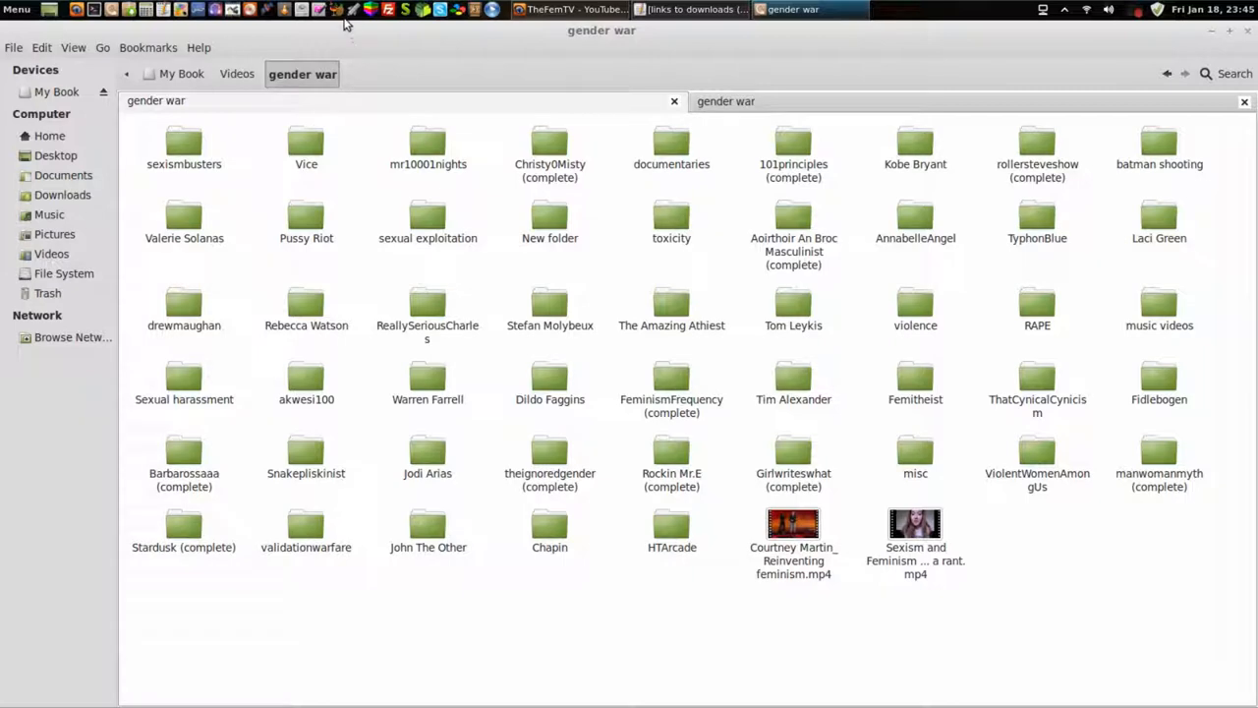
{"action": "mouse_move", "coordinate": [671, 378]}
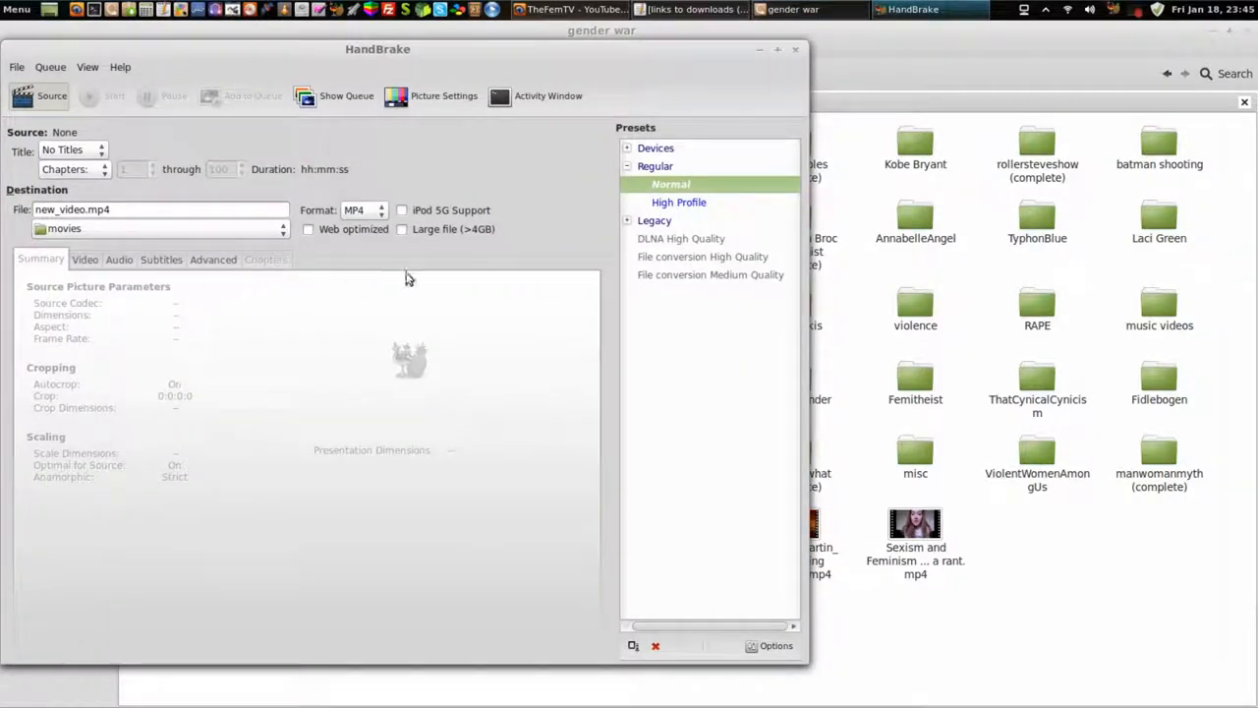
Select the DLNA High Quality preset and show the Advanced x264 options.
{"action": "left_click", "coordinate": [681, 237]}
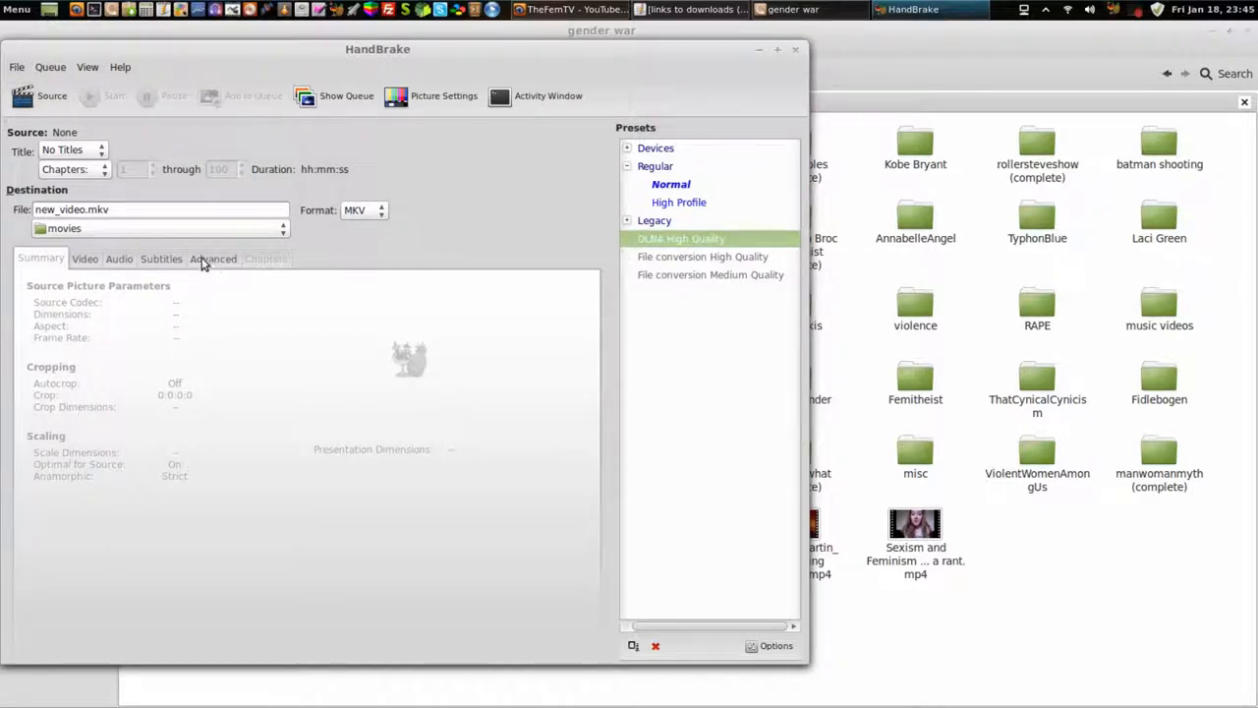
{"action": "left_click", "coordinate": [213, 258]}
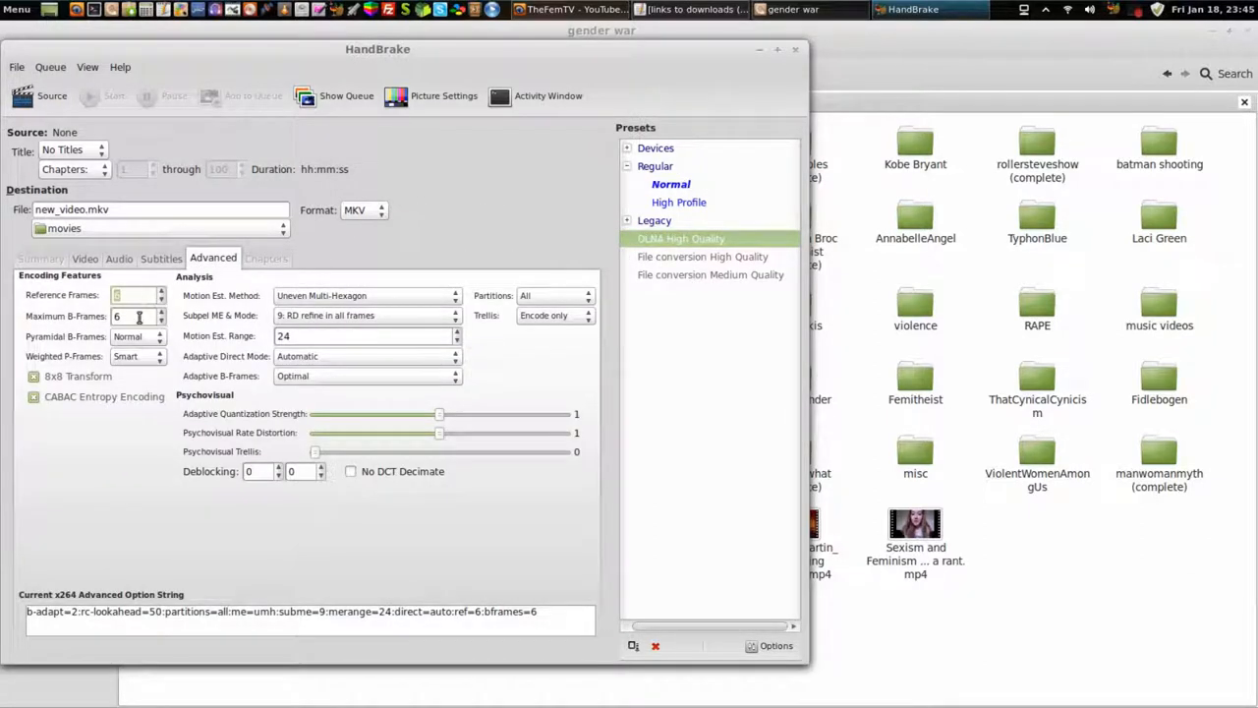
{"action": "mouse_move", "coordinate": [128, 336]}
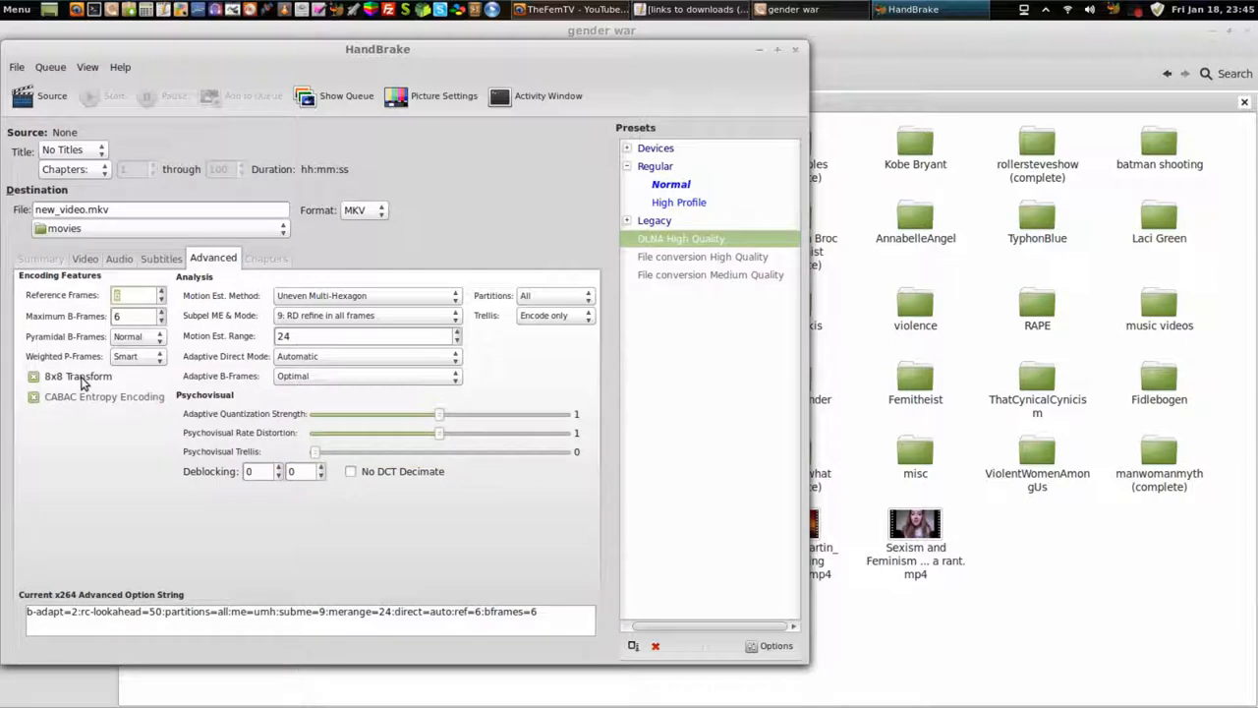
{"action": "mouse_move", "coordinate": [120, 413]}
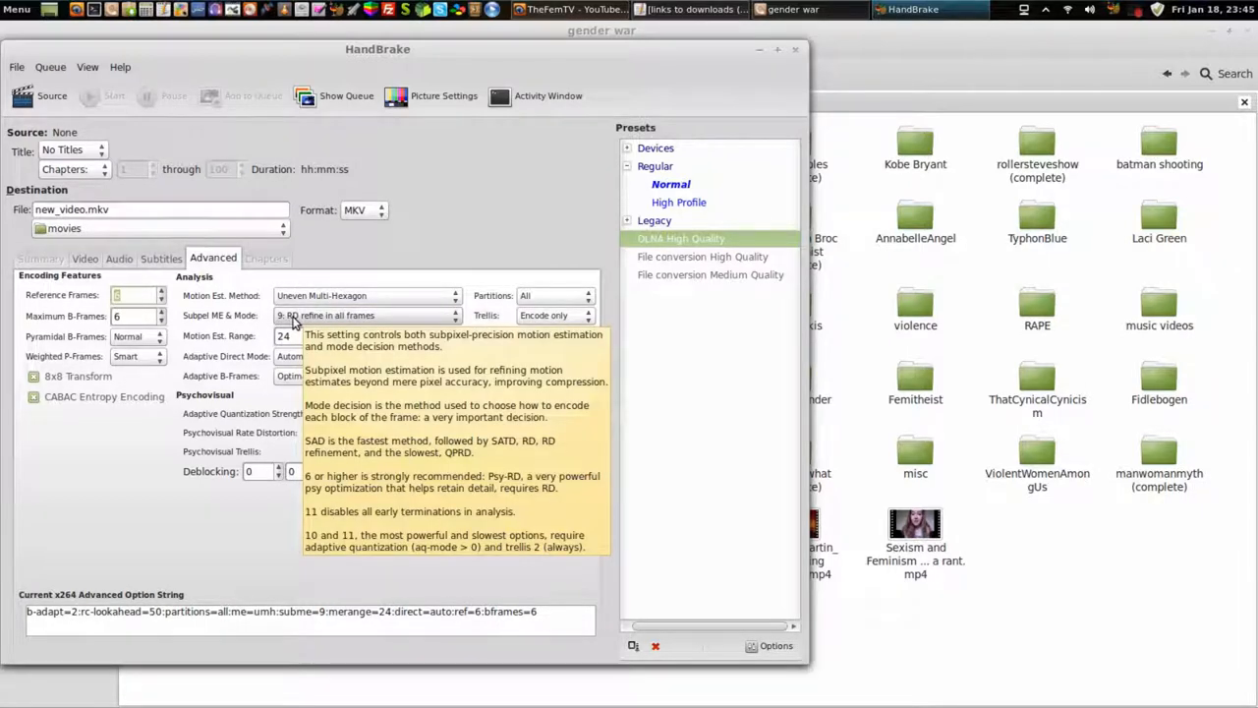
{"action": "mouse_move", "coordinate": [307, 329]}
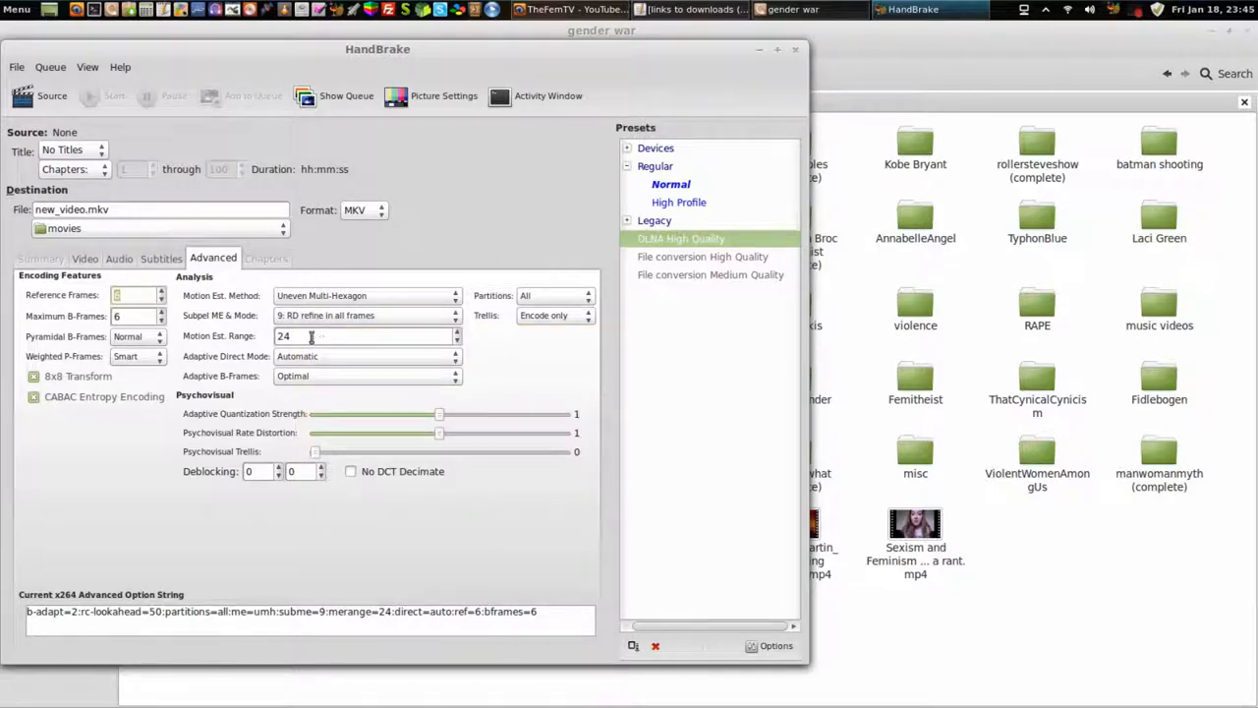
{"action": "mouse_move", "coordinate": [305, 335]}
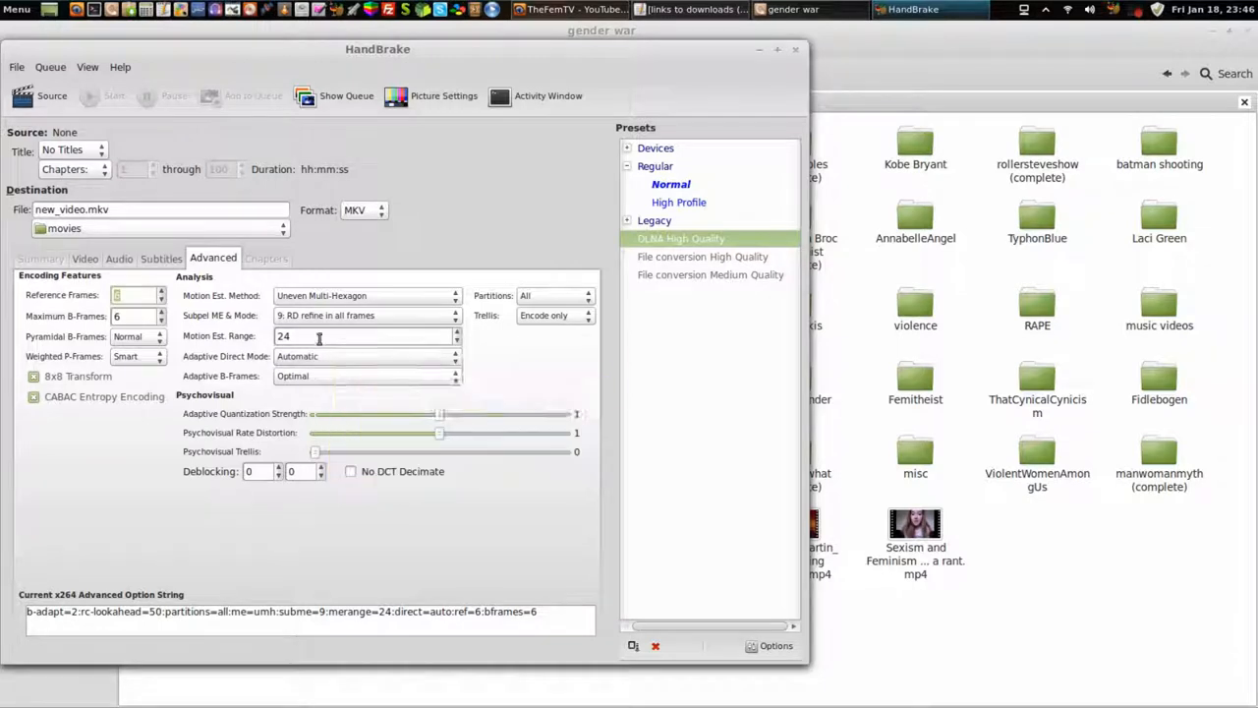
{"action": "mouse_move", "coordinate": [315, 369]}
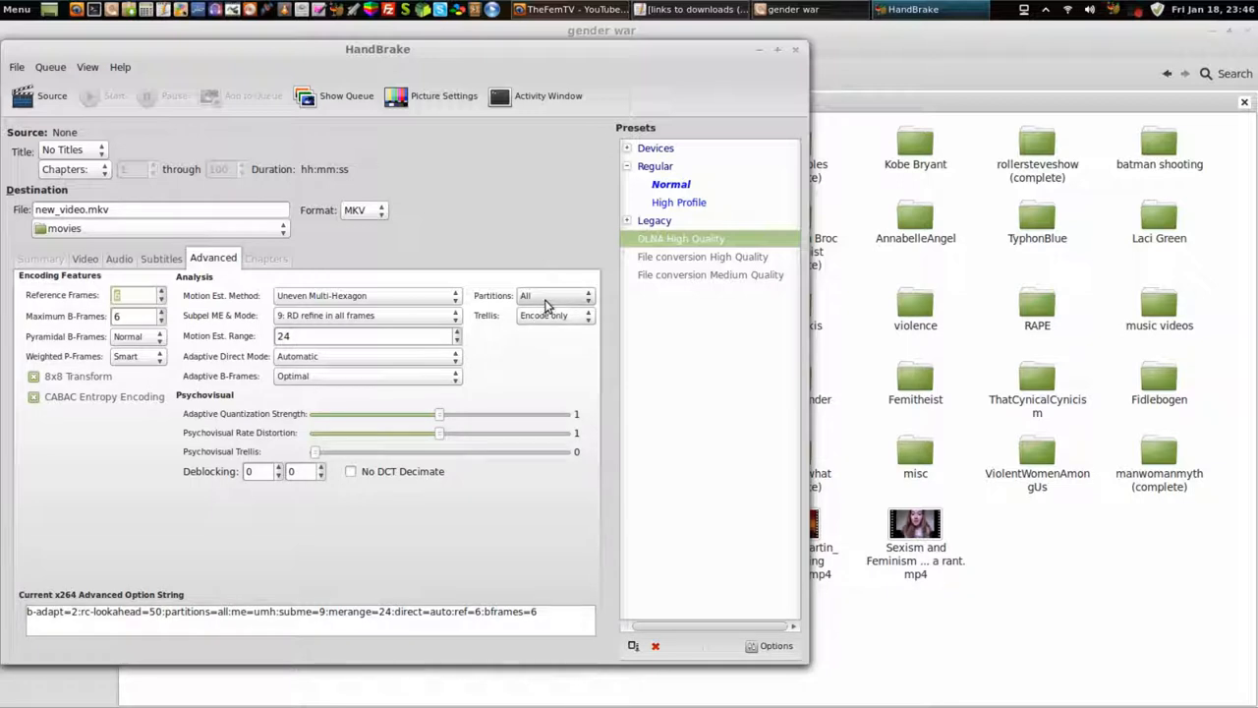
{"action": "mouse_move", "coordinate": [545, 300]}
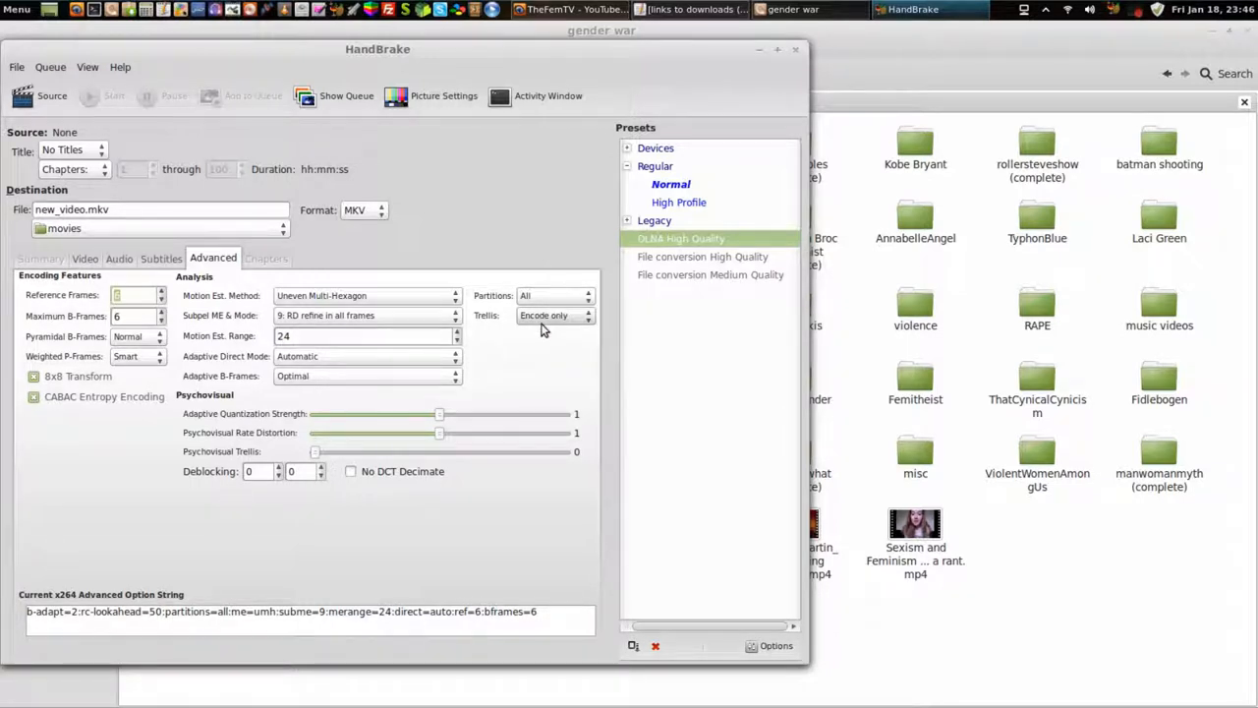
{"action": "mouse_move", "coordinate": [526, 334]}
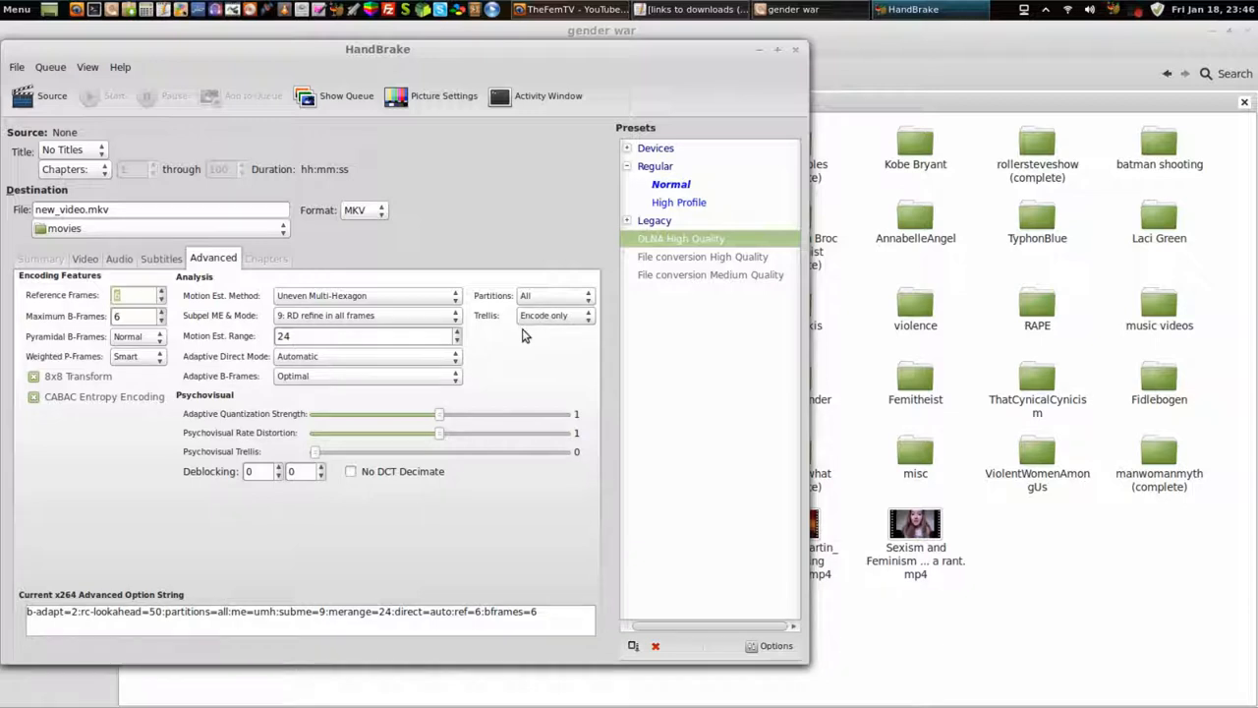
Show the Video tab: H.264, same-as-source framerate, constant quality RF 12.
{"action": "left_click", "coordinate": [85, 257]}
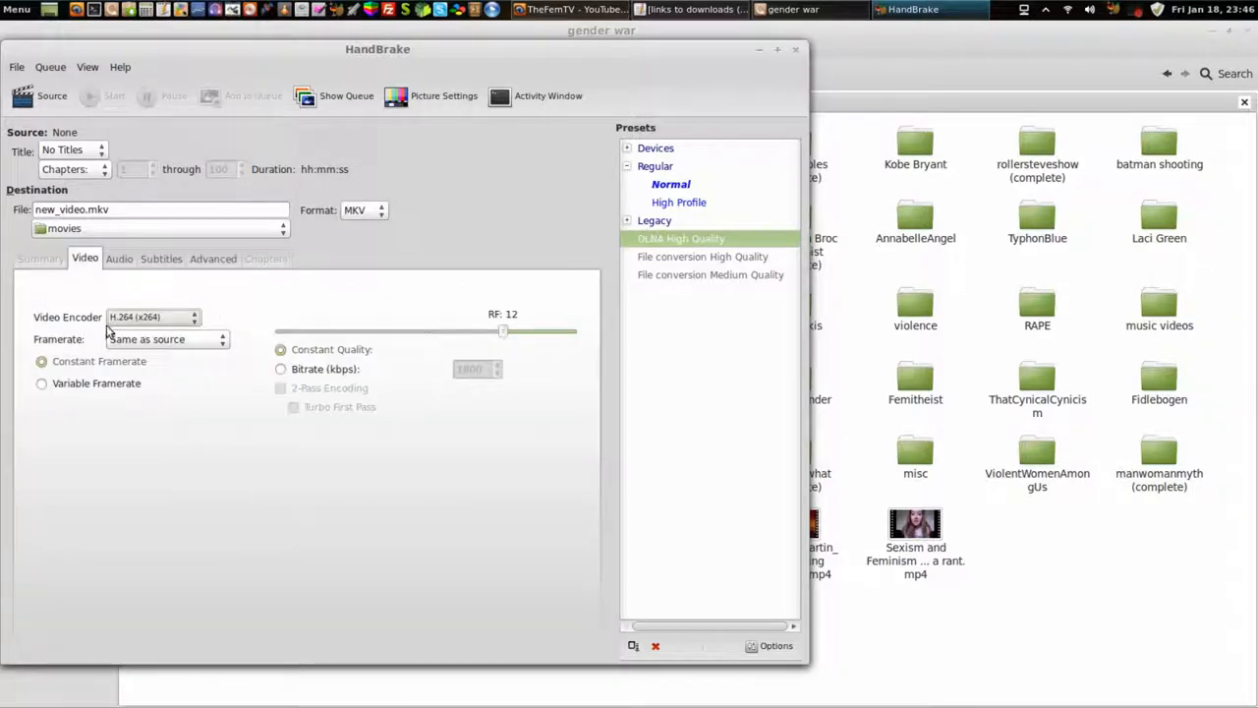
{"action": "mouse_move", "coordinate": [155, 327]}
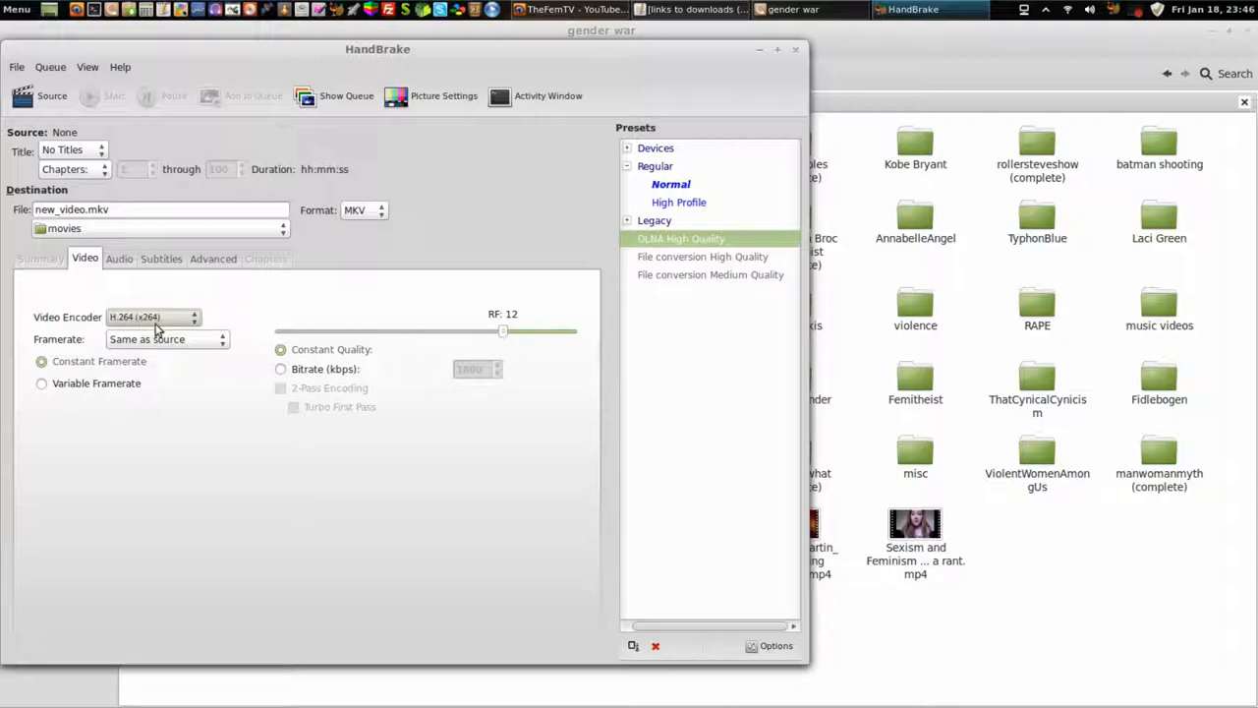
{"action": "mouse_move", "coordinate": [458, 352]}
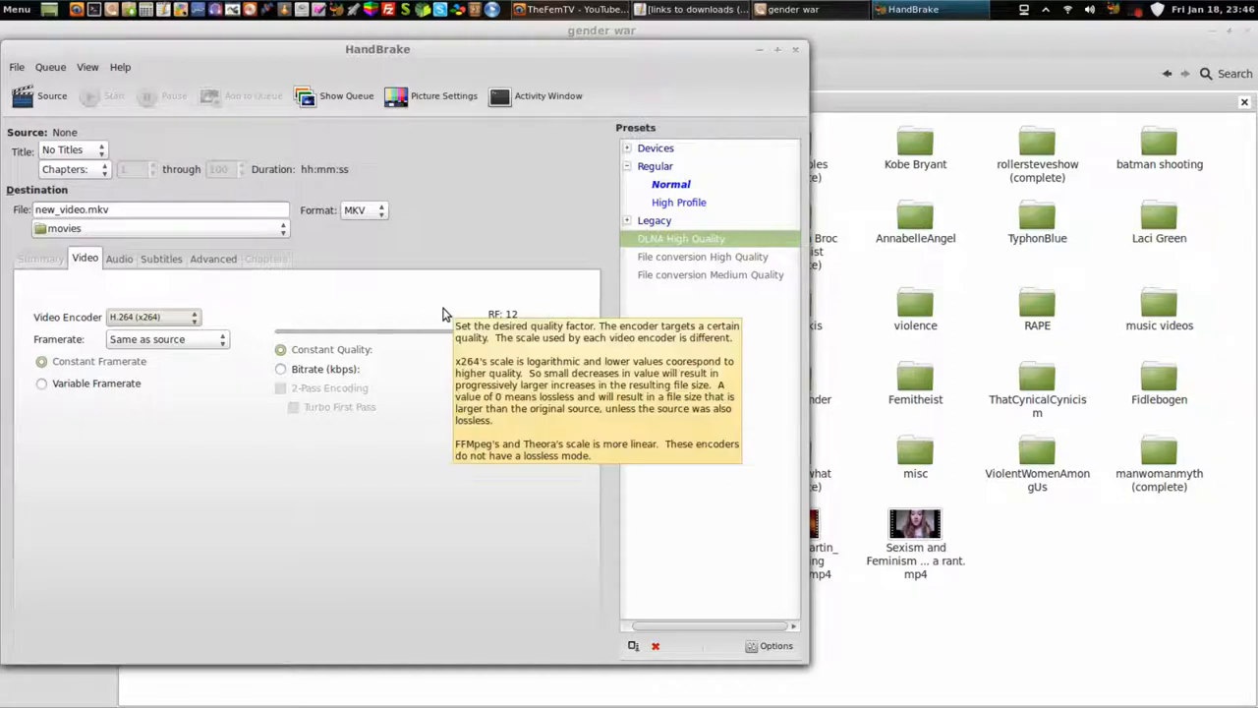
{"action": "mouse_move", "coordinate": [300, 364]}
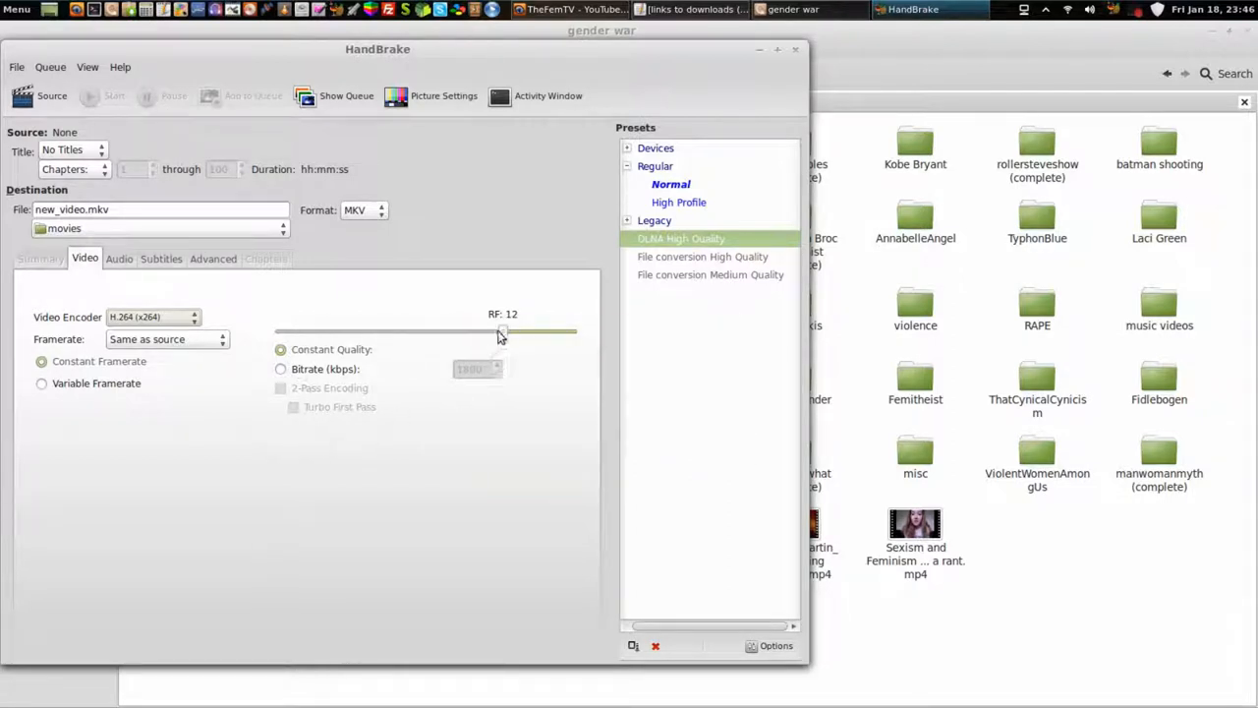
{"action": "mouse_move", "coordinate": [503, 332]}
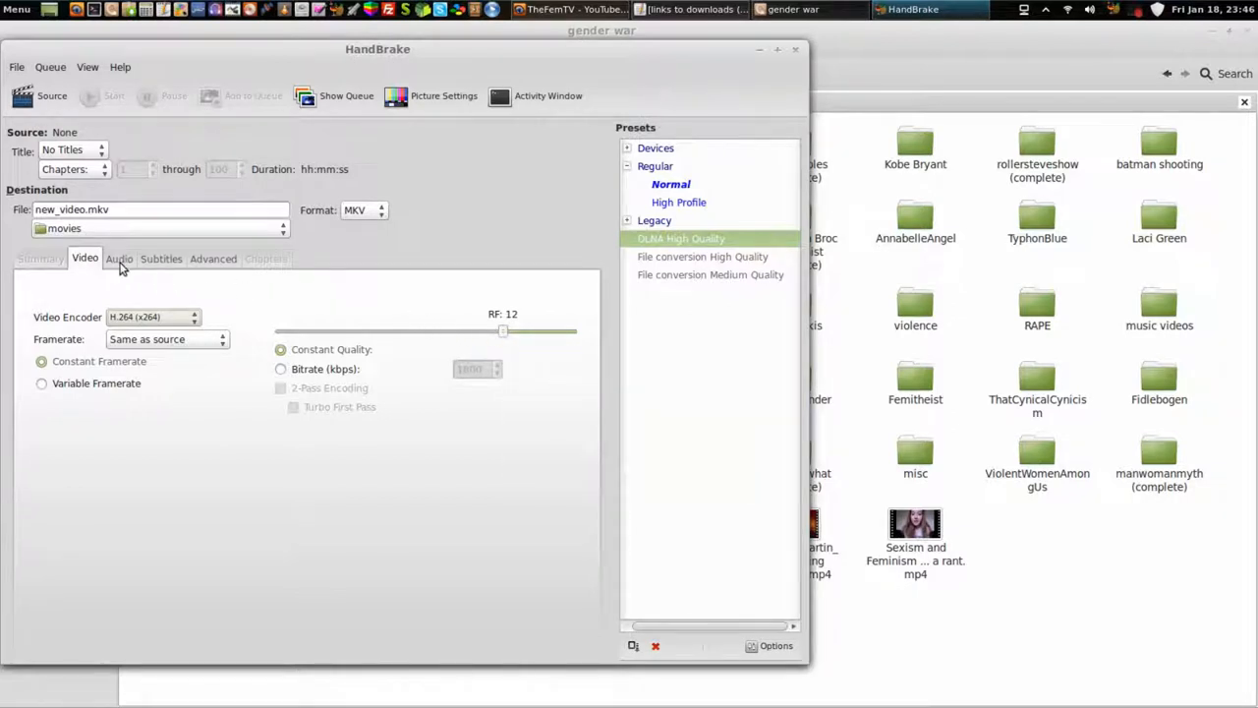
Show the Audio tab, listing one AC3 passthrough track with no source.
{"action": "left_click", "coordinate": [118, 258]}
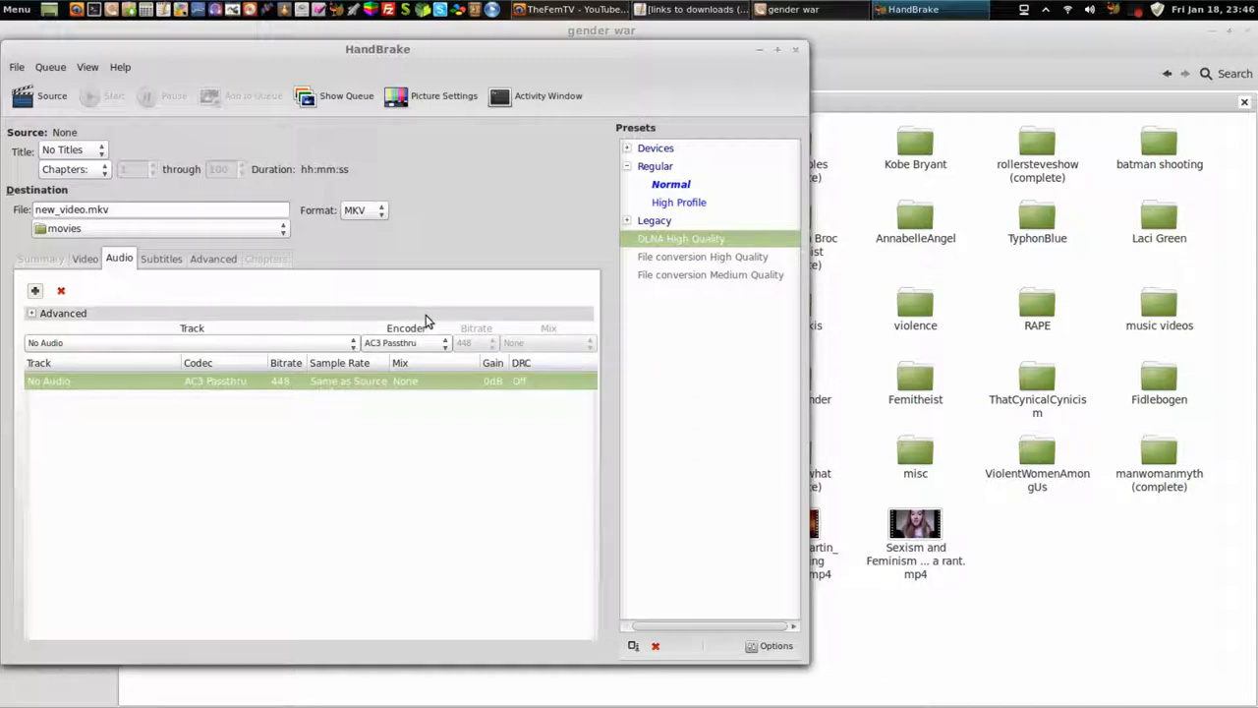
{"action": "mouse_move", "coordinate": [439, 326]}
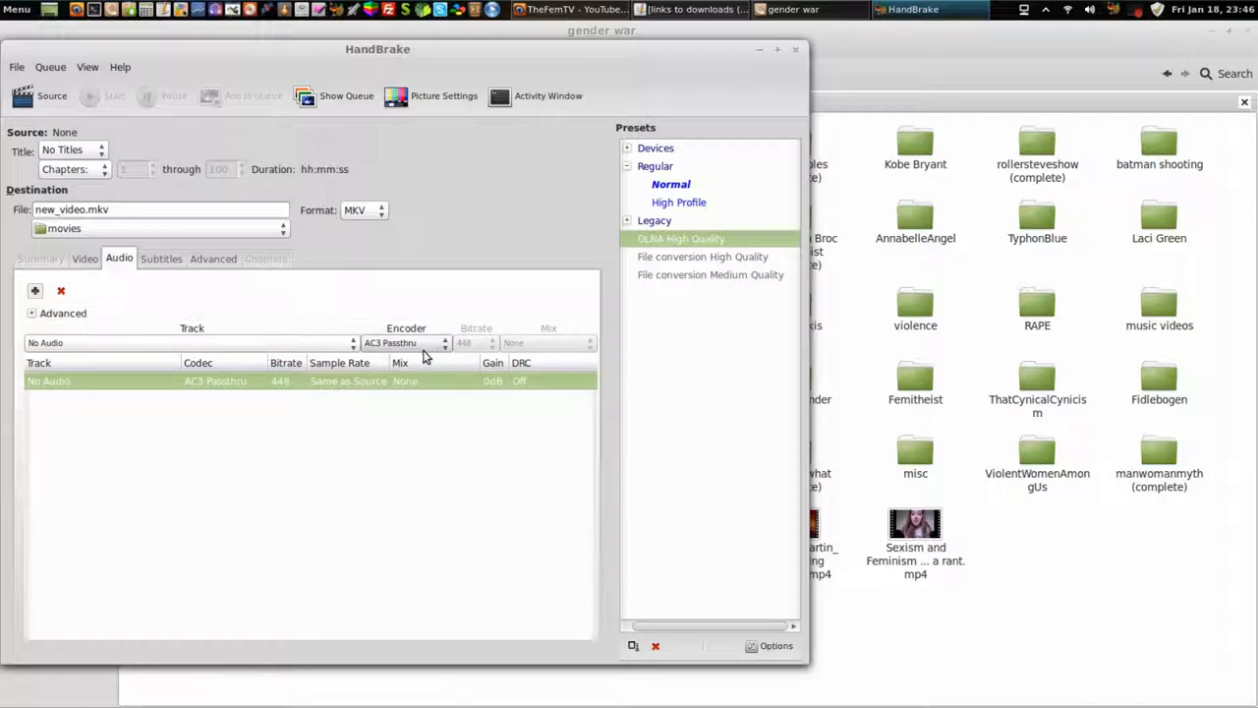
{"action": "mouse_move", "coordinate": [438, 396]}
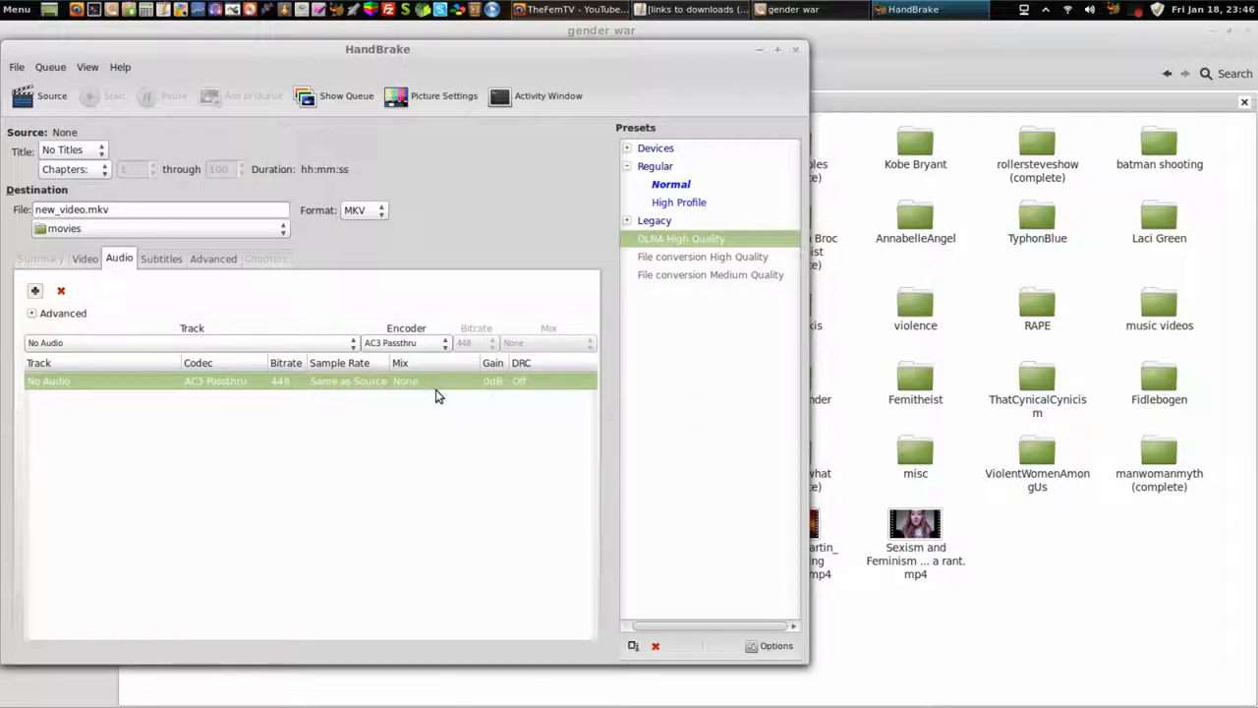
{"action": "mouse_move", "coordinate": [288, 391]}
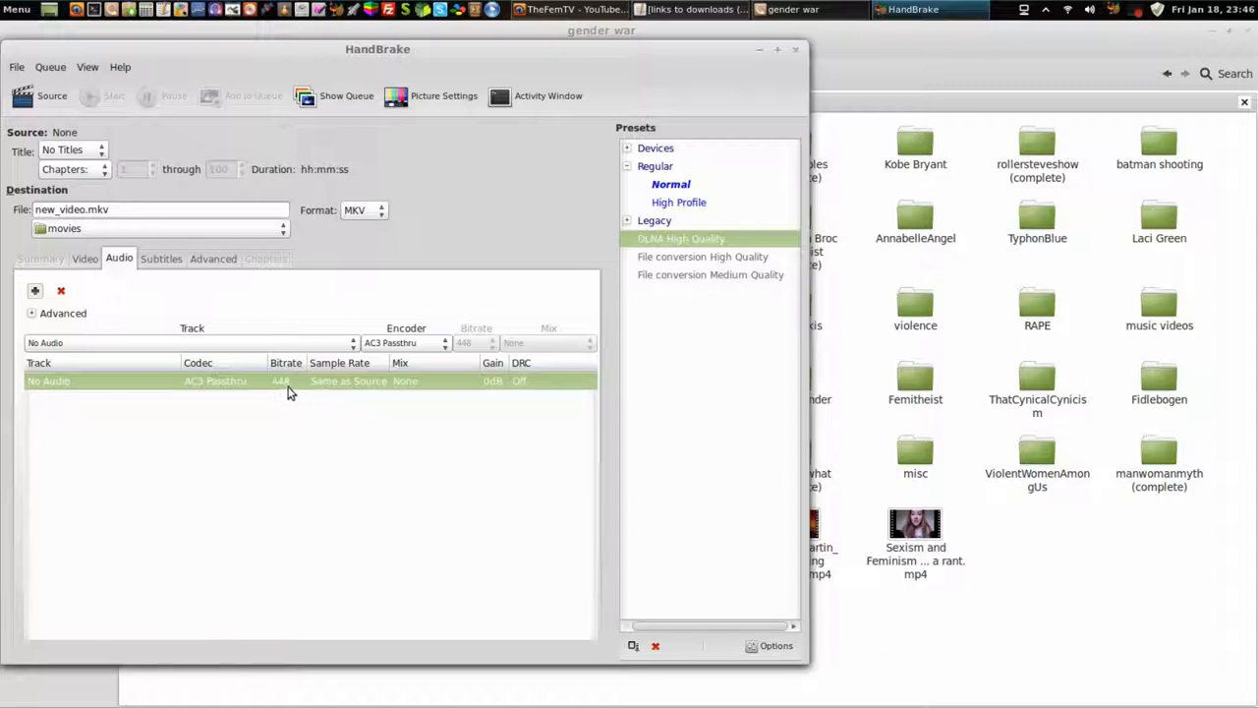
{"action": "mouse_move", "coordinate": [277, 396]}
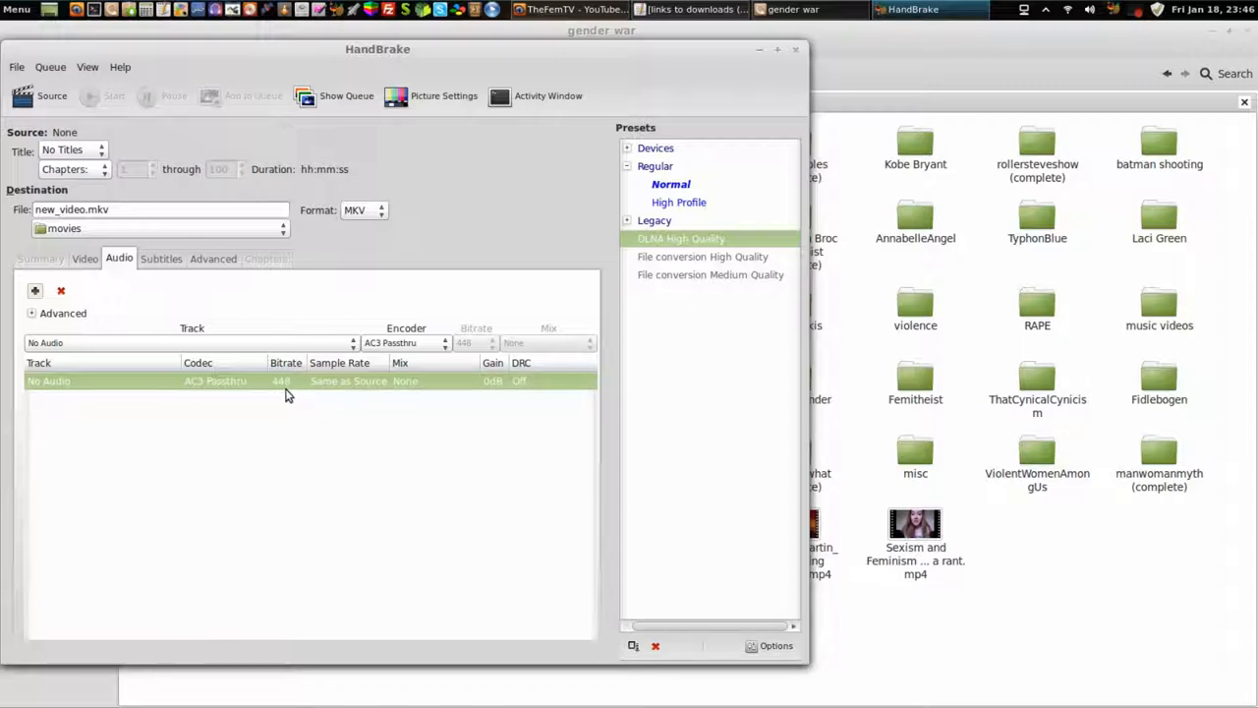
{"action": "mouse_move", "coordinate": [365, 369]}
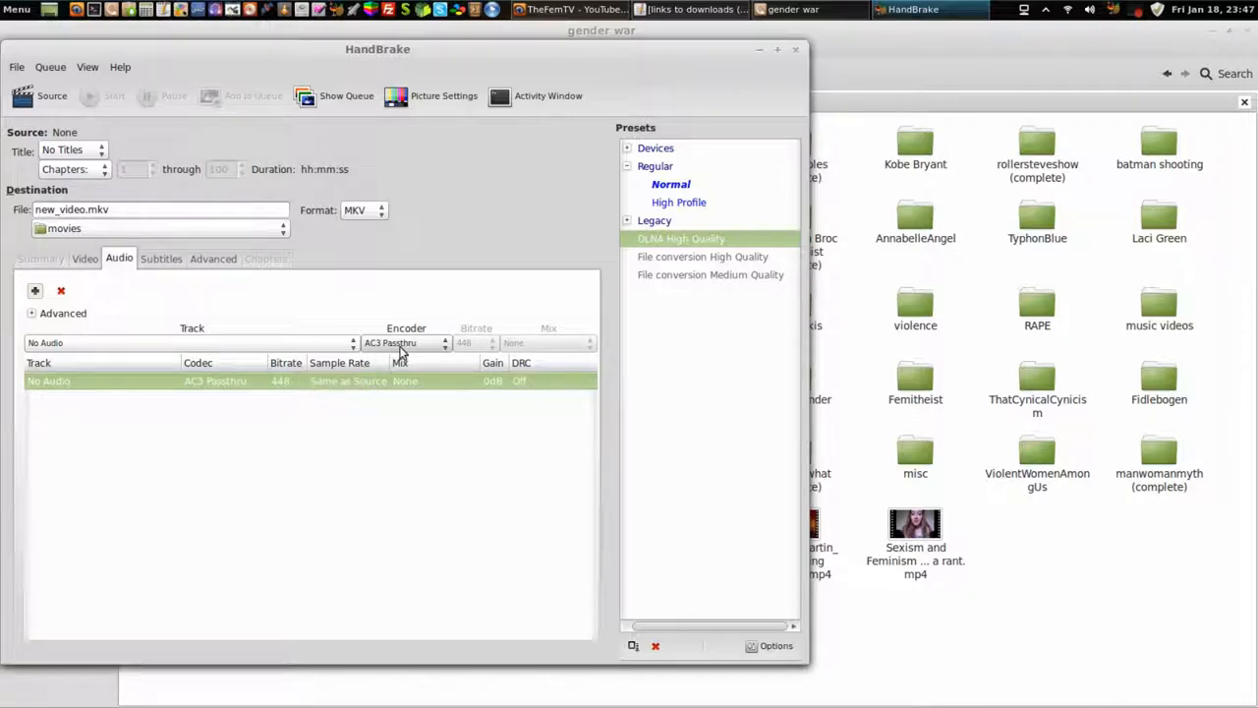
{"action": "mouse_move", "coordinate": [406, 342]}
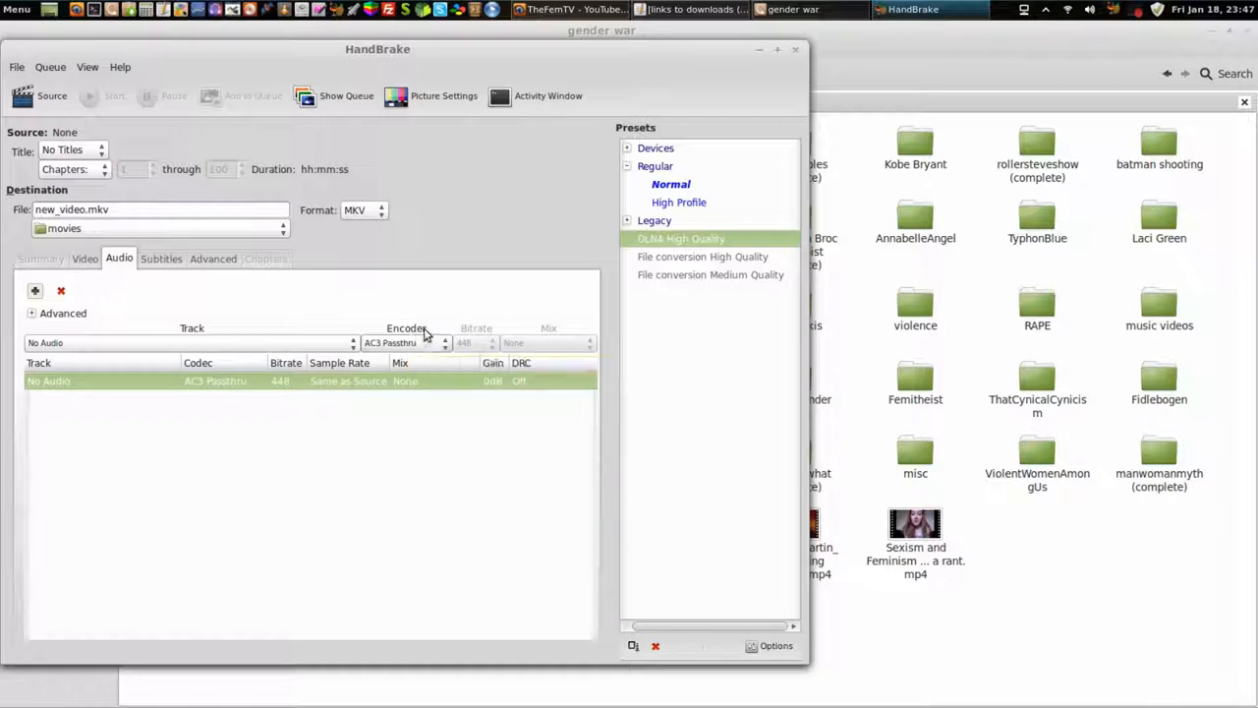
{"action": "mouse_move", "coordinate": [423, 349]}
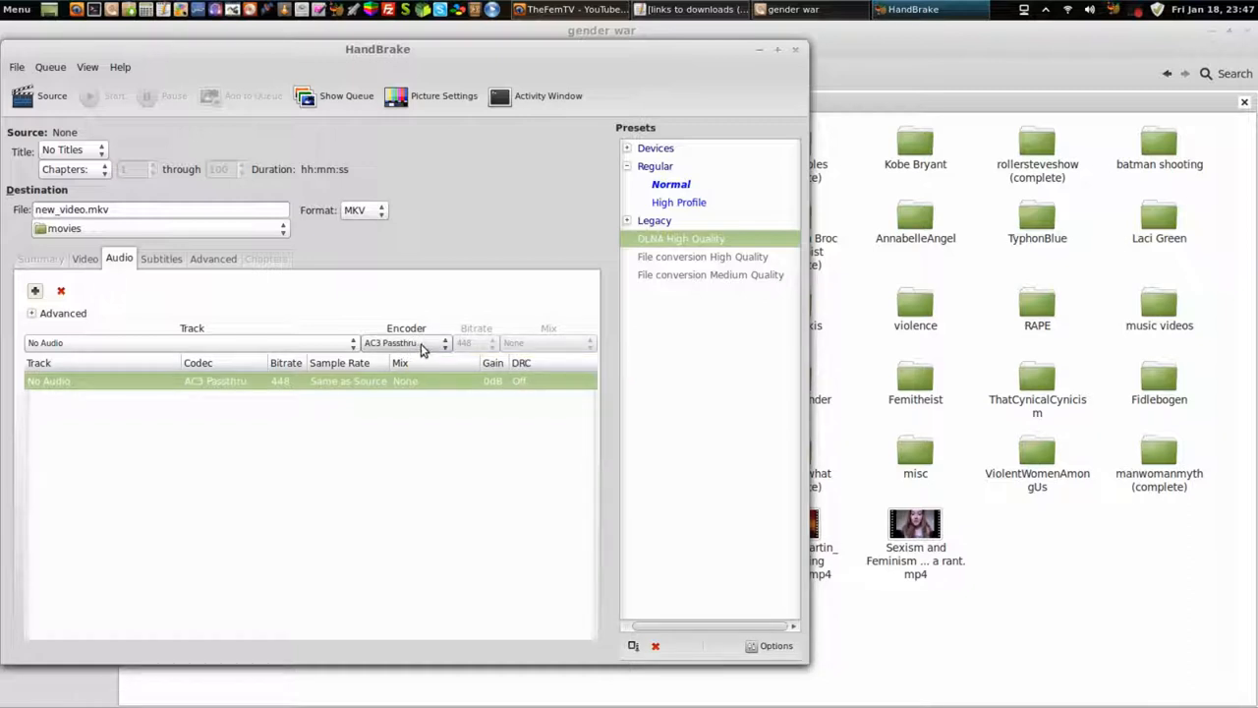
{"action": "mouse_move", "coordinate": [418, 349]}
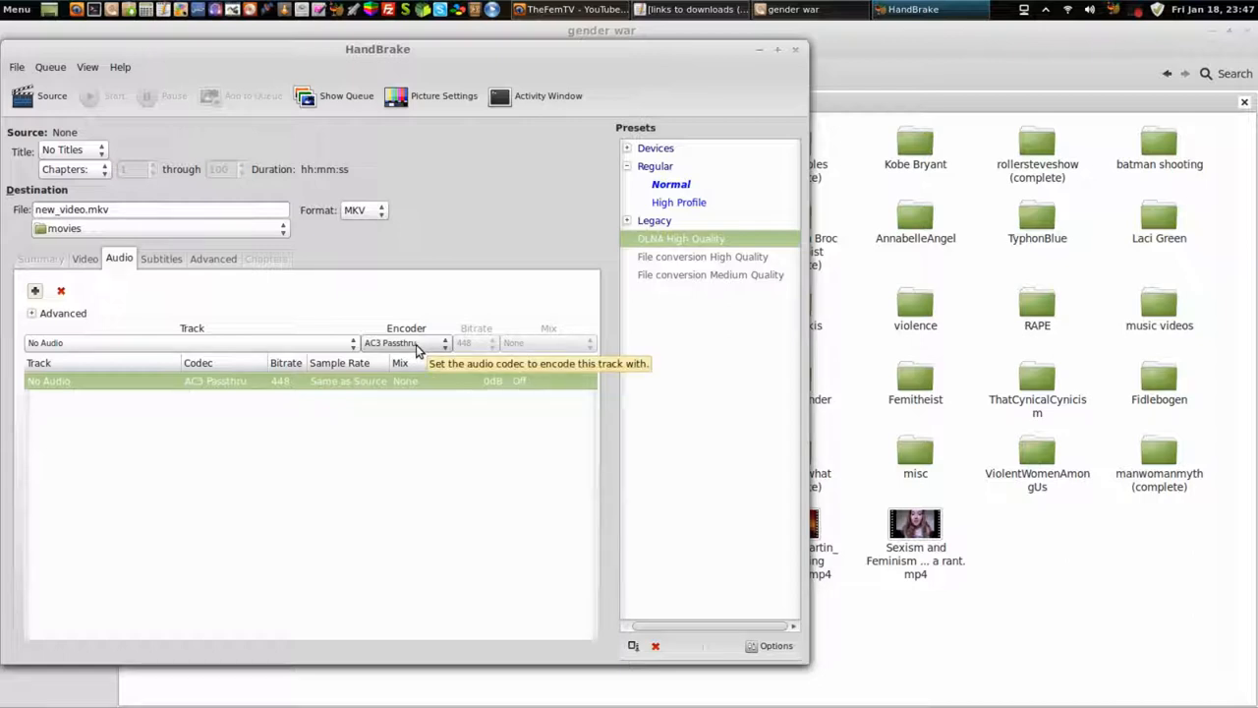
{"action": "mouse_move", "coordinate": [400, 349]}
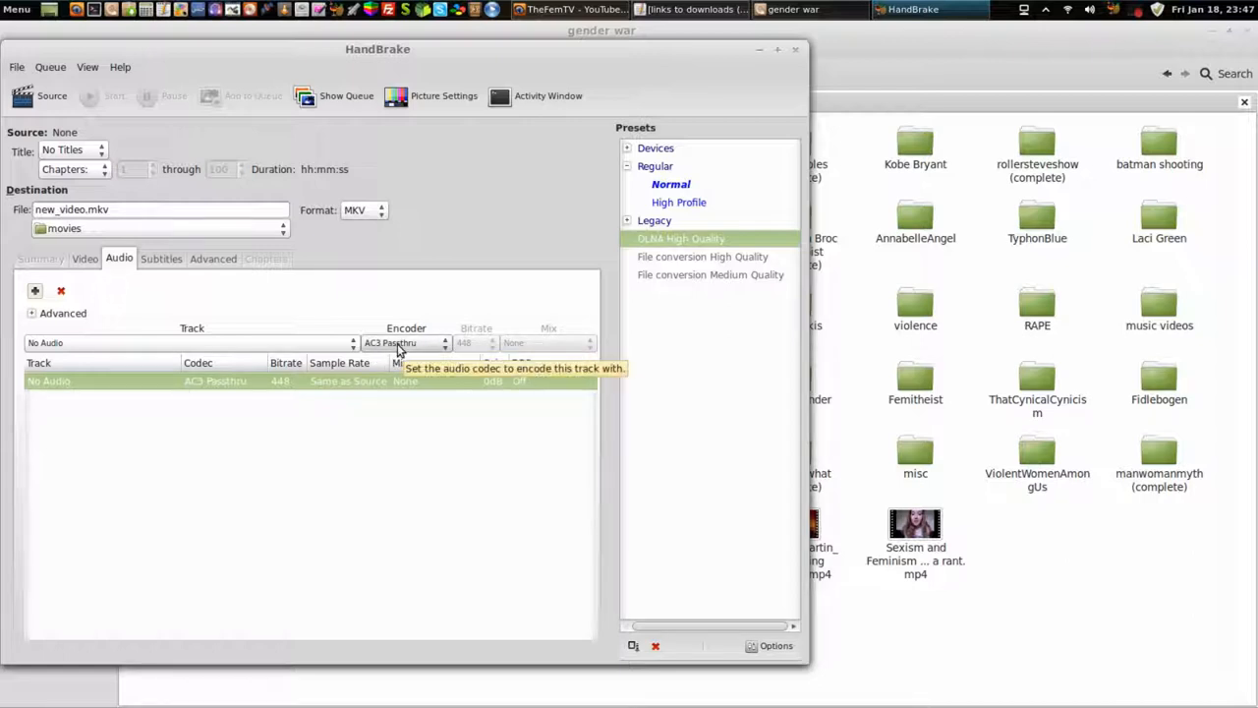
{"action": "mouse_move", "coordinate": [449, 357]}
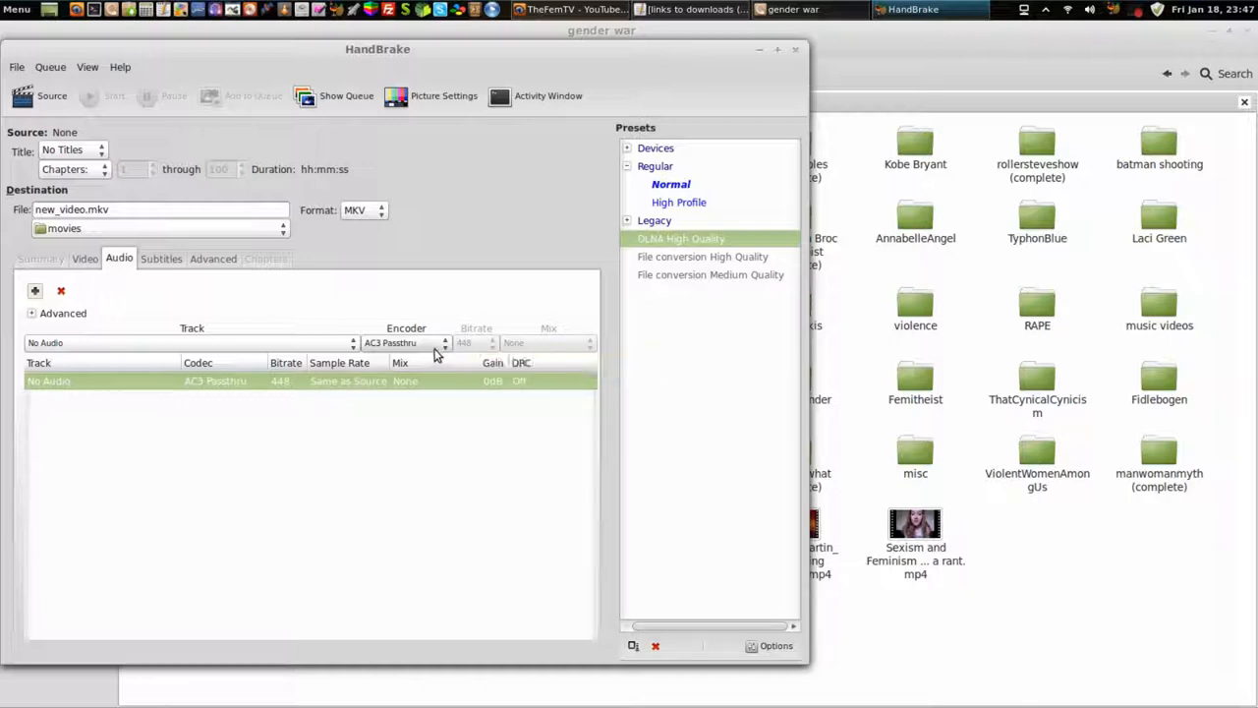
{"action": "mouse_move", "coordinate": [403, 349]}
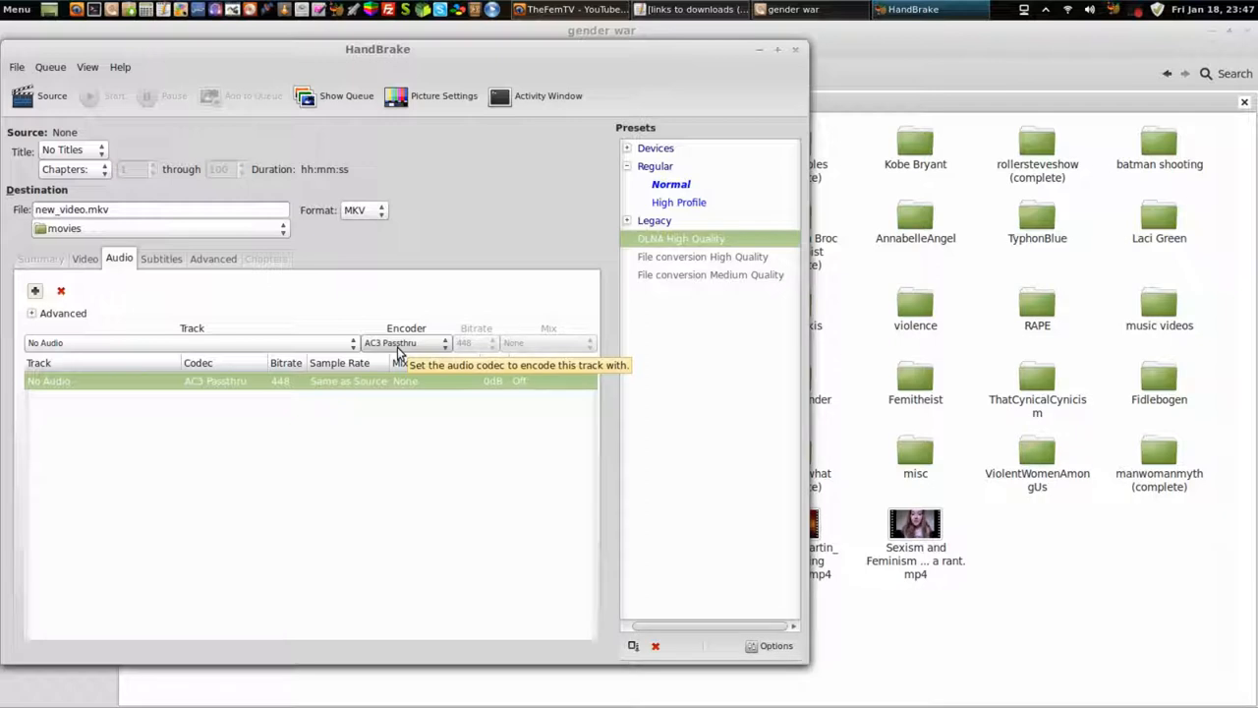
{"action": "mouse_move", "coordinate": [462, 319]}
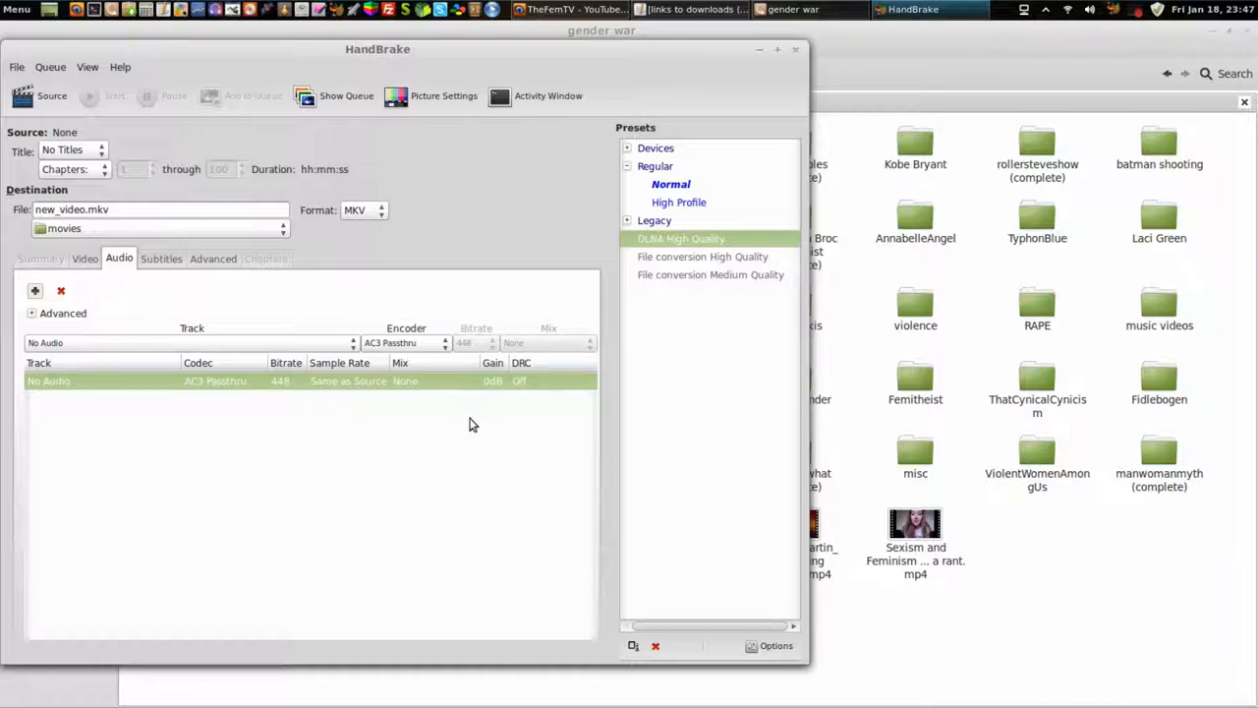
{"action": "mouse_move", "coordinate": [460, 381]}
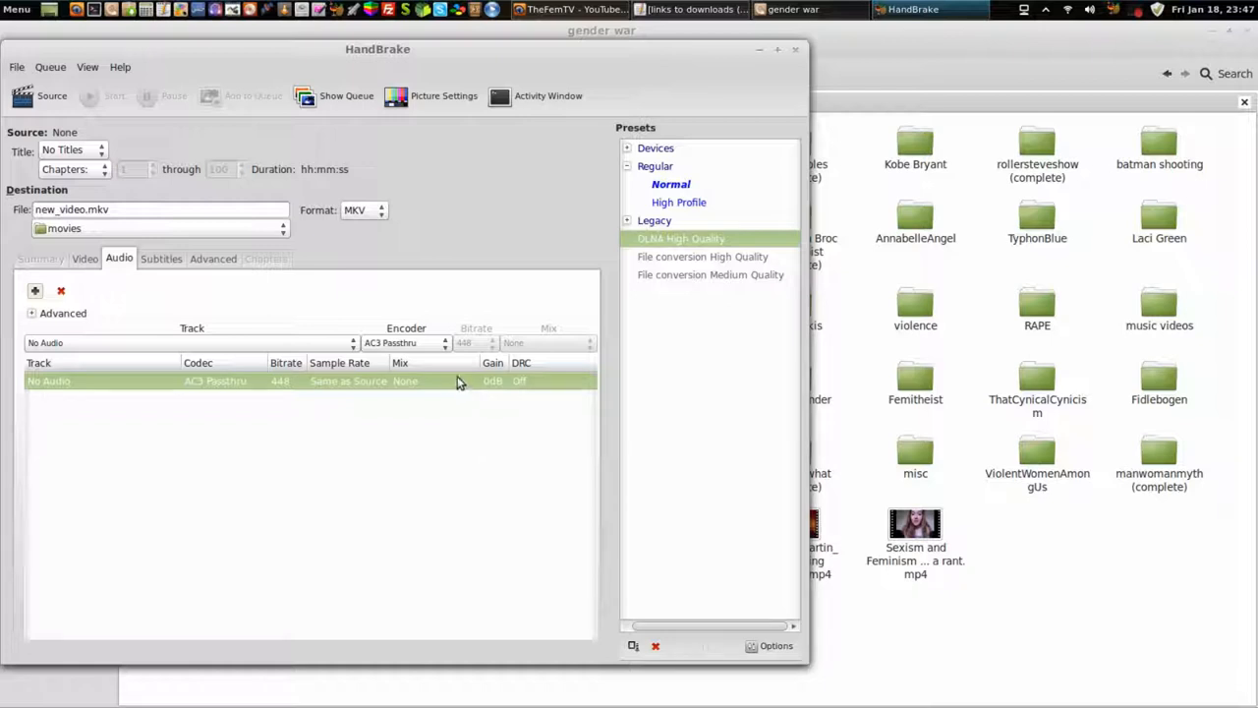
{"action": "mouse_move", "coordinate": [450, 376]}
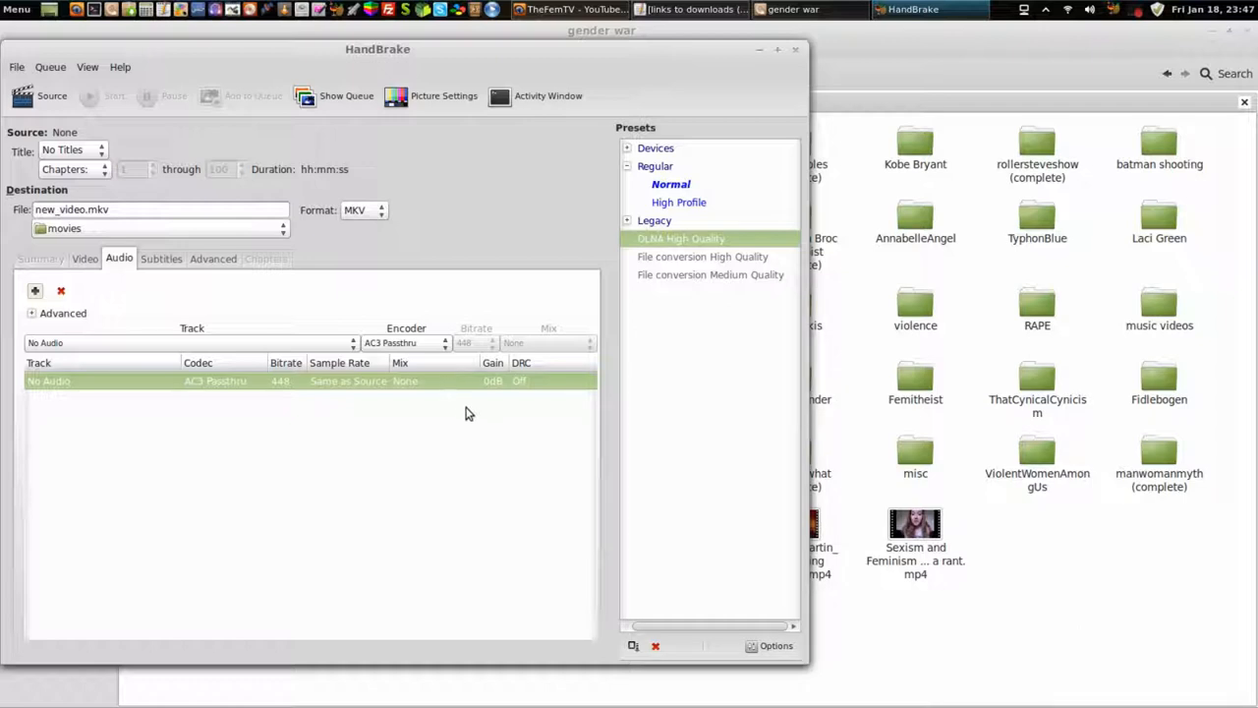
{"action": "mouse_move", "coordinate": [479, 414]}
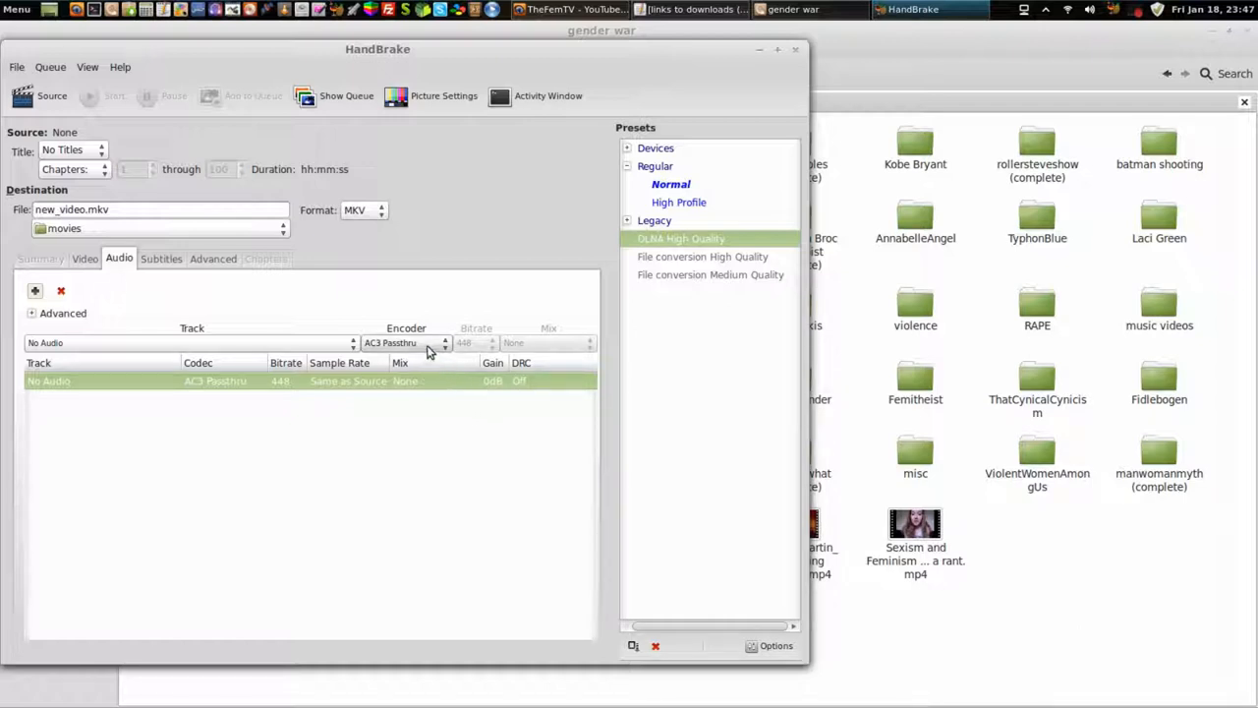
{"action": "mouse_move", "coordinate": [427, 347]}
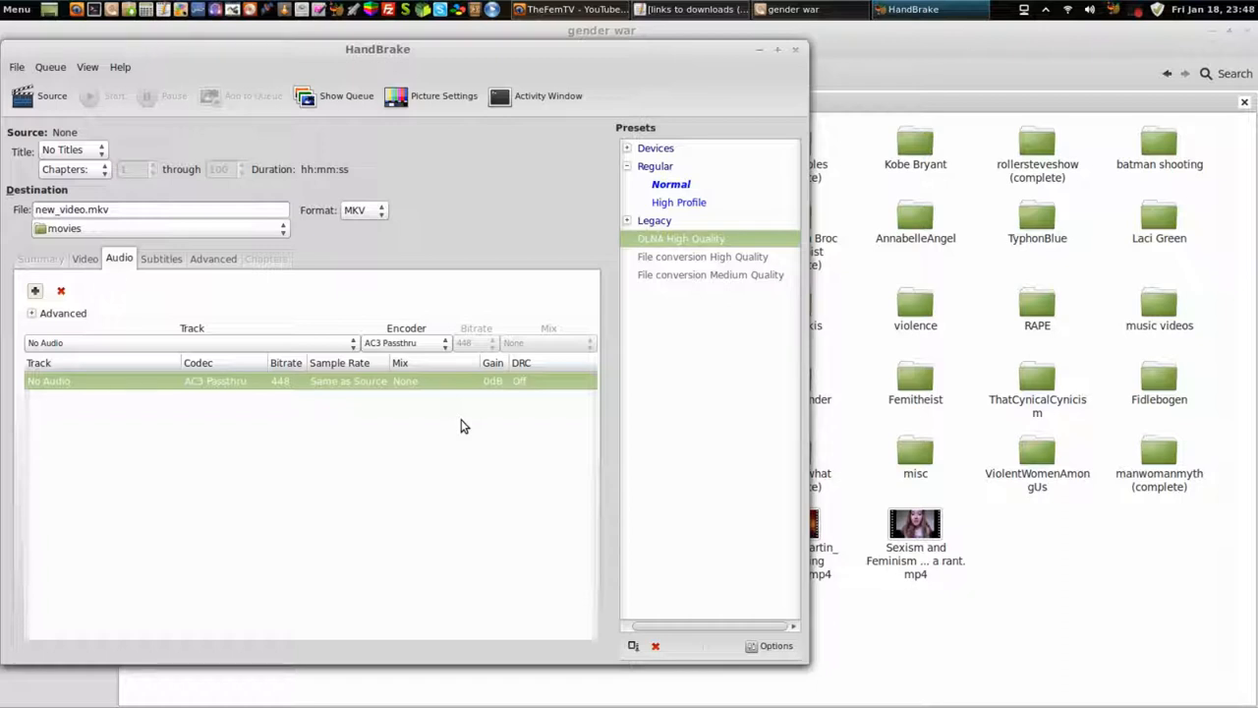
{"action": "mouse_move", "coordinate": [511, 414]}
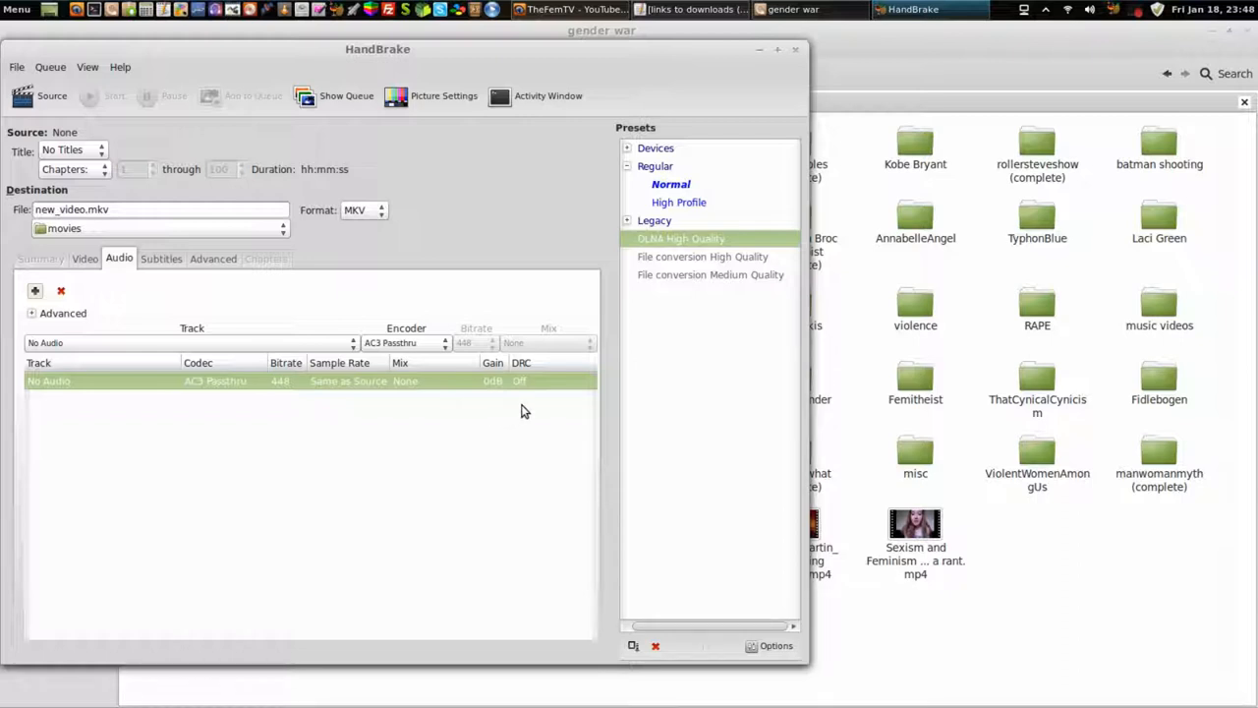
{"action": "mouse_move", "coordinate": [531, 408]}
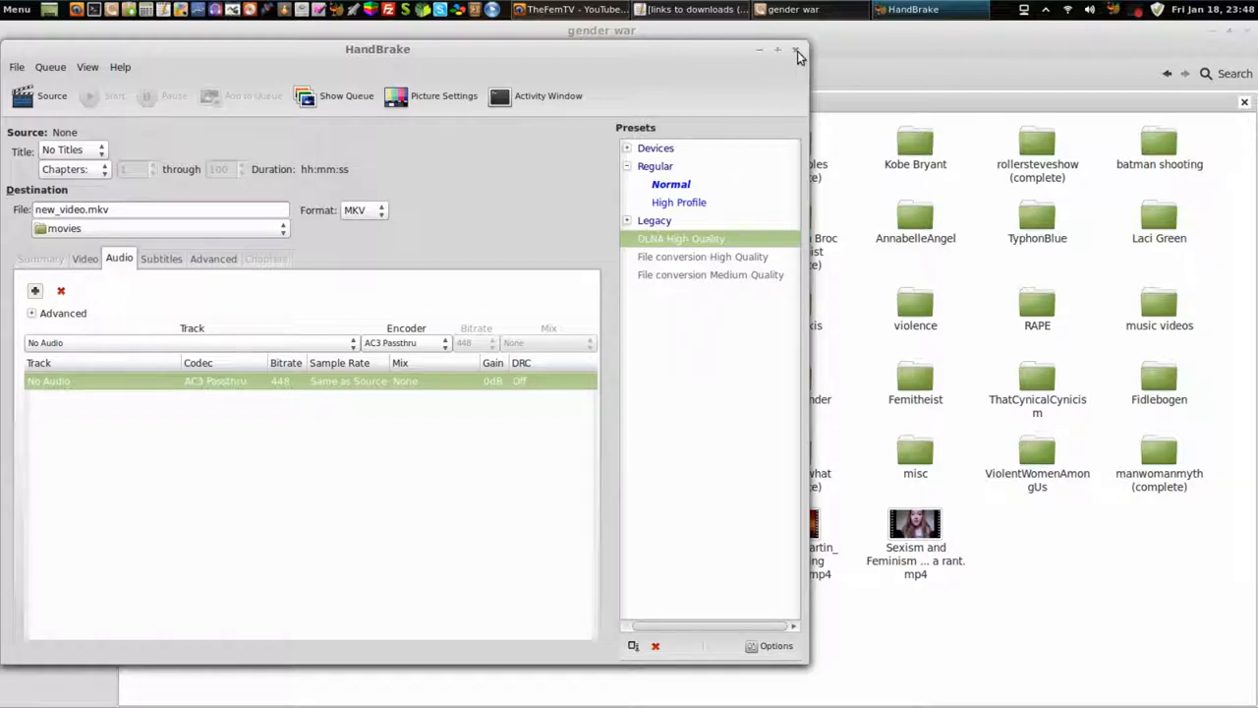
Close HandBrake, open and dismiss the Mint Menu, and return to Nemo's gender war folder.
{"action": "left_click", "coordinate": [799, 51]}
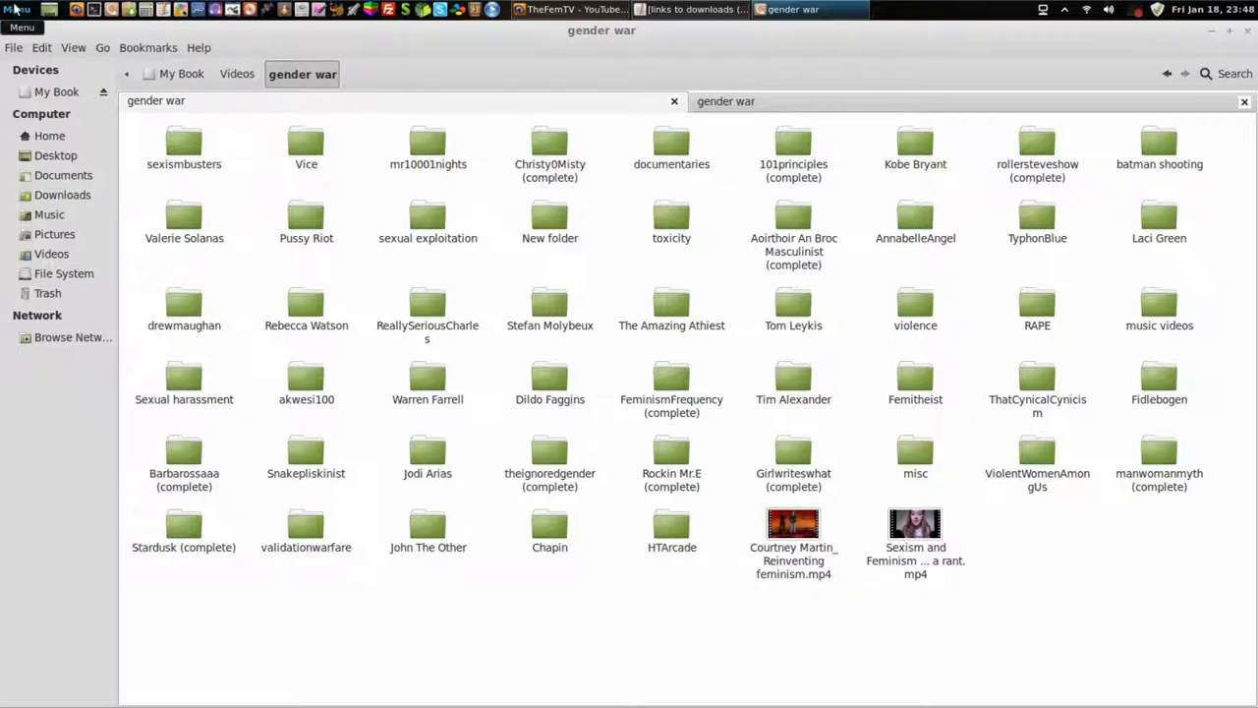
{"action": "left_click", "coordinate": [21, 26]}
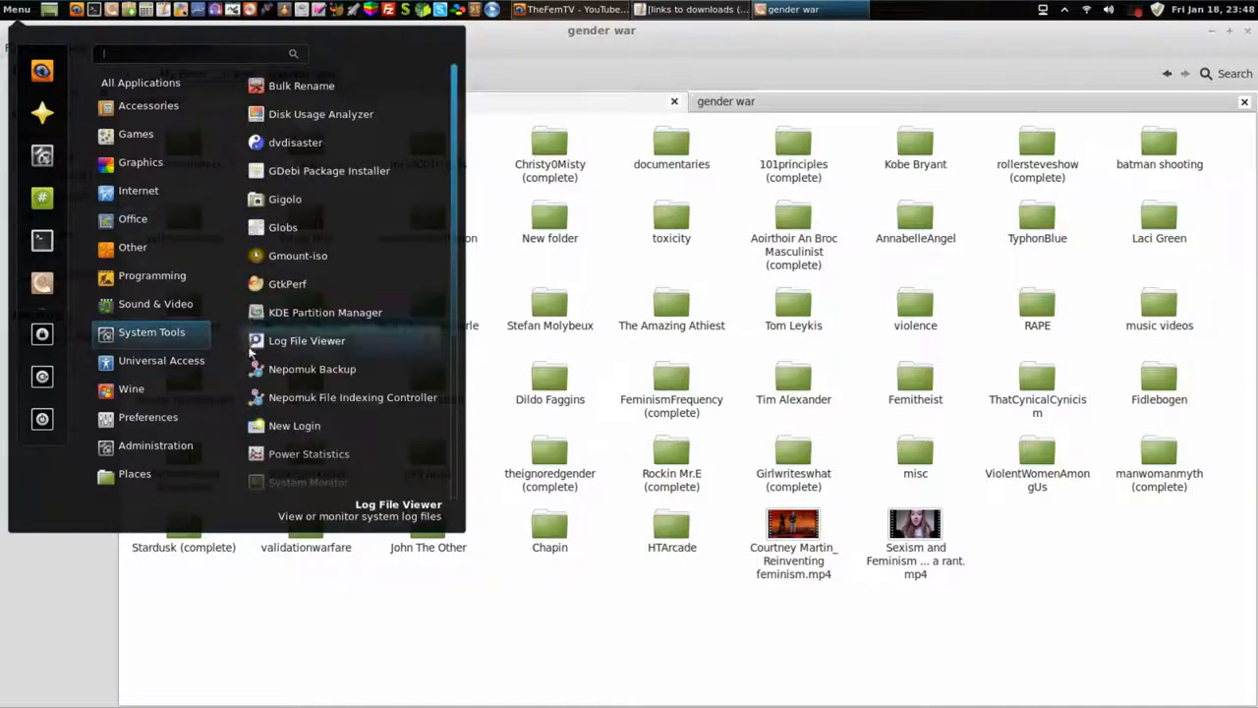
{"action": "left_click", "coordinate": [135, 134]}
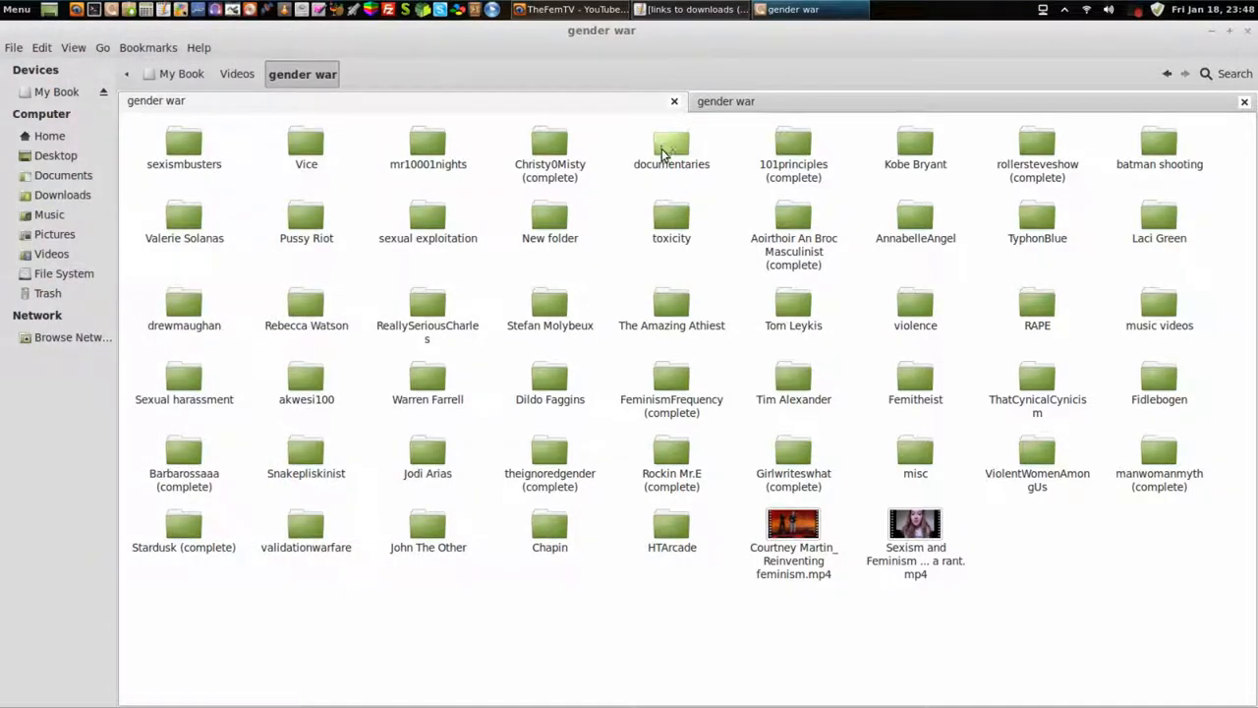
{"action": "mouse_move", "coordinate": [675, 194]}
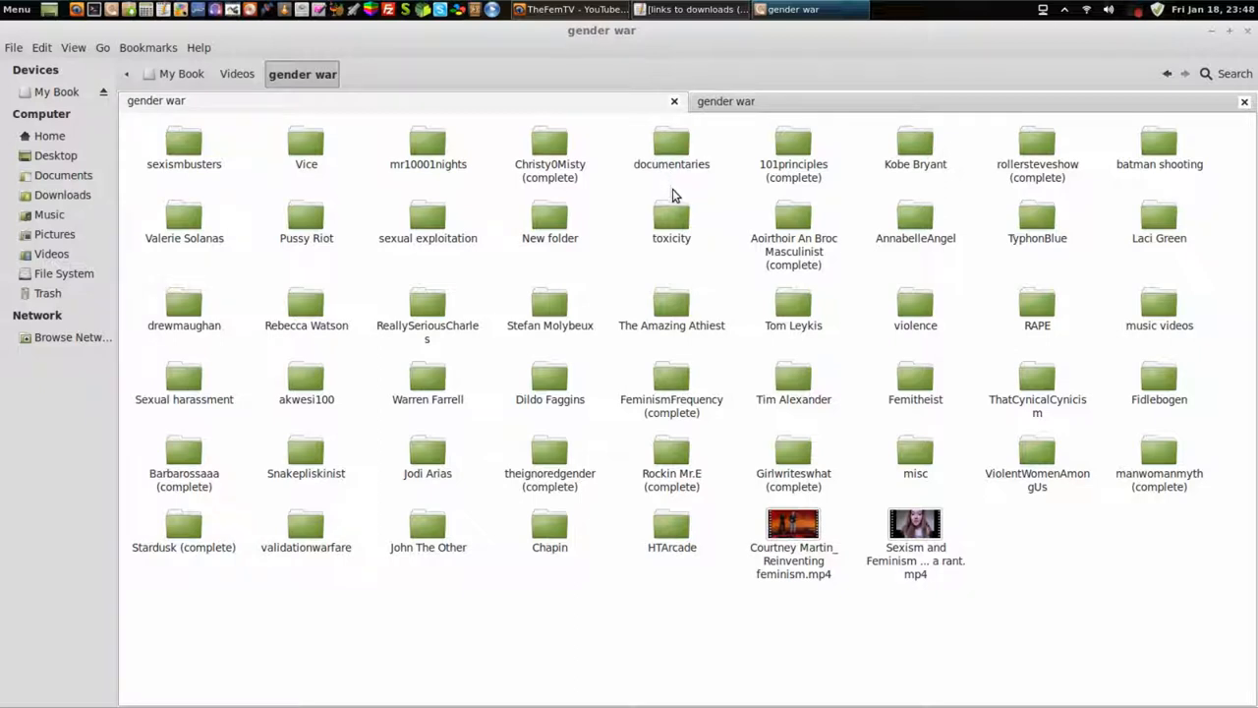
{"action": "mouse_move", "coordinate": [747, 355]}
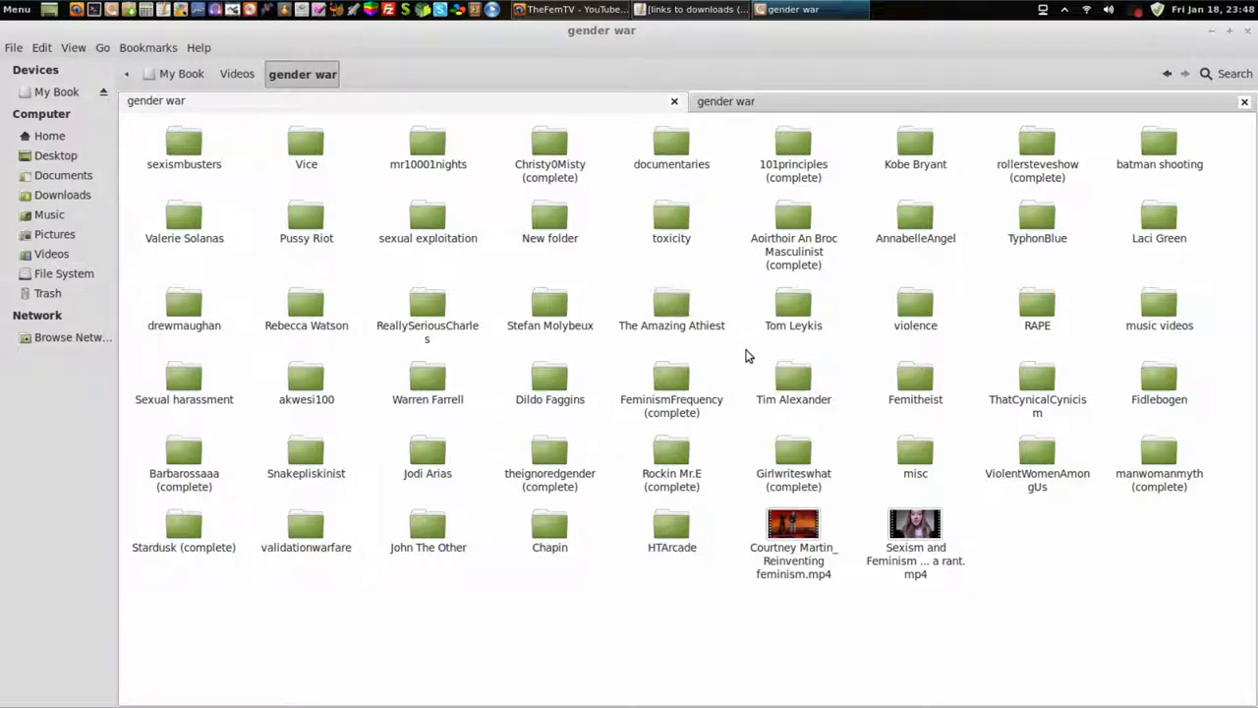
{"action": "mouse_move", "coordinate": [860, 440]}
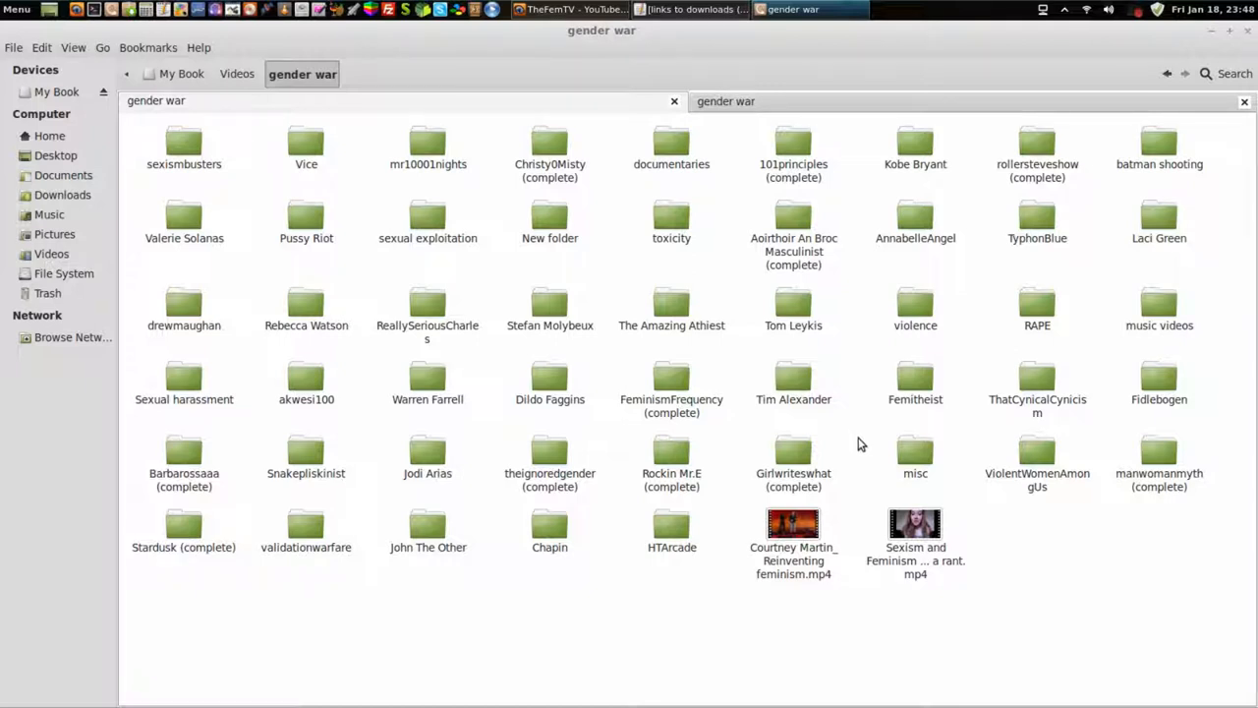
{"action": "mouse_move", "coordinate": [849, 401]}
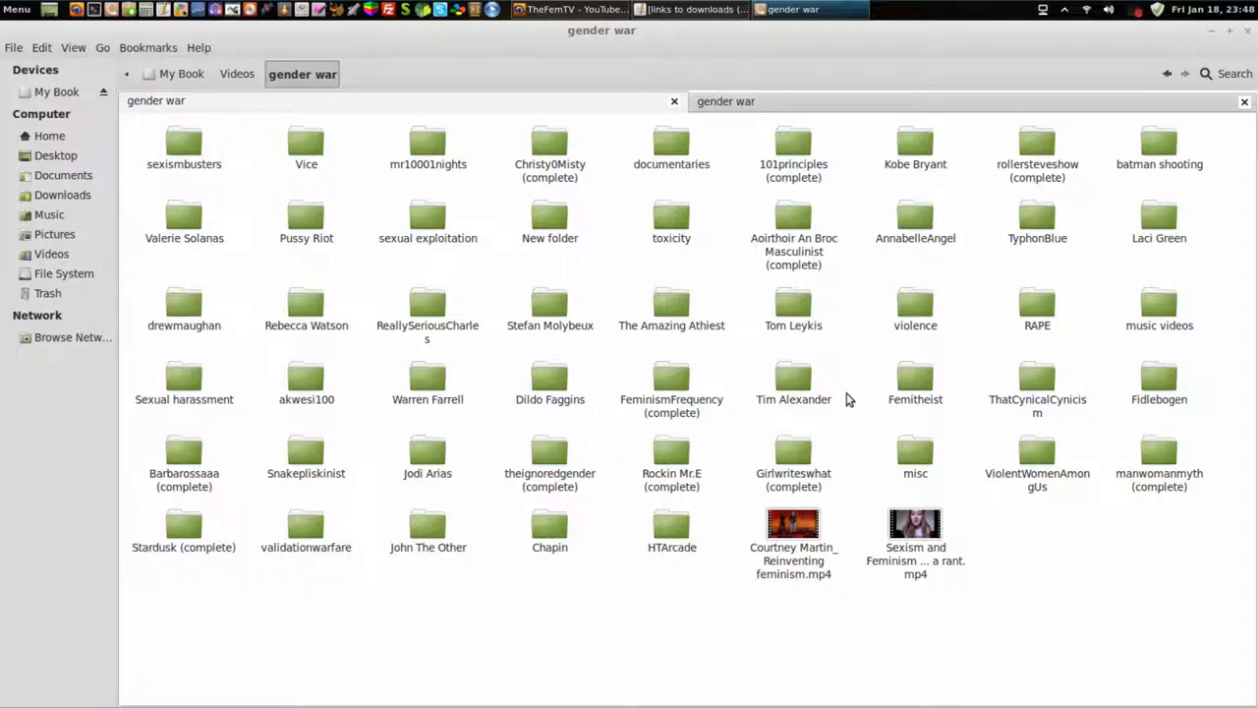
{"action": "left_click", "coordinate": [551, 9]}
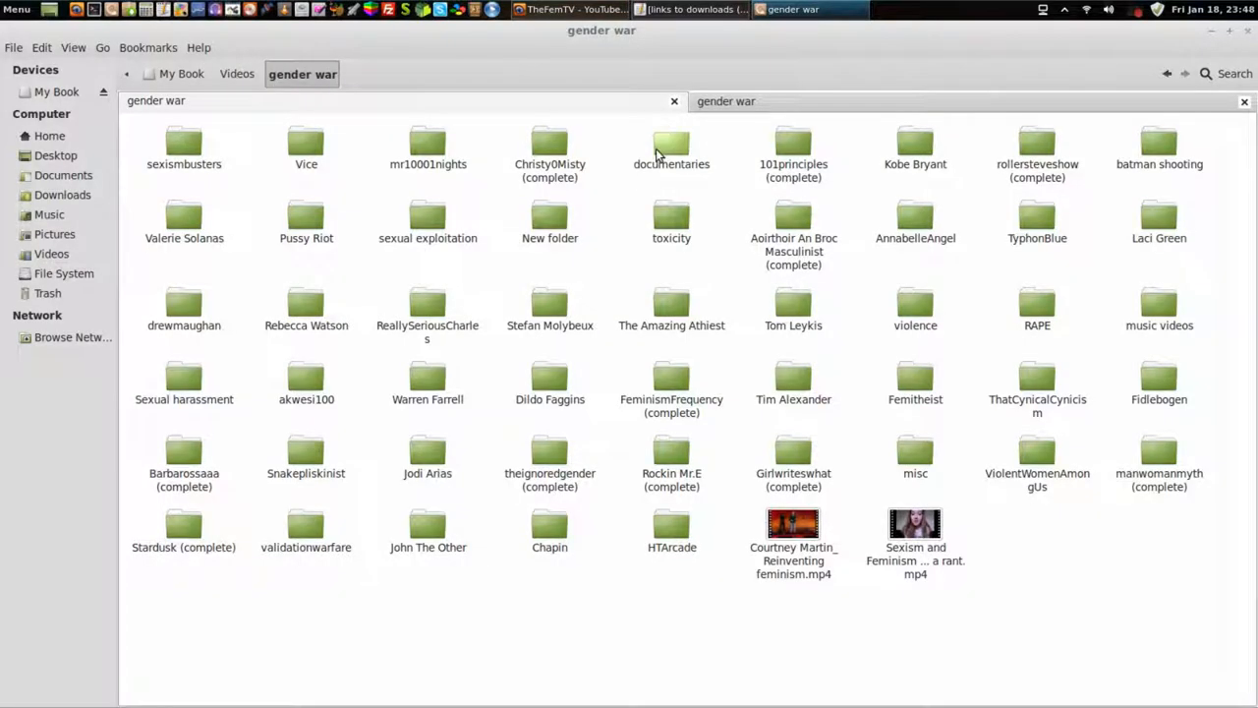
{"action": "mouse_move", "coordinate": [712, 303]}
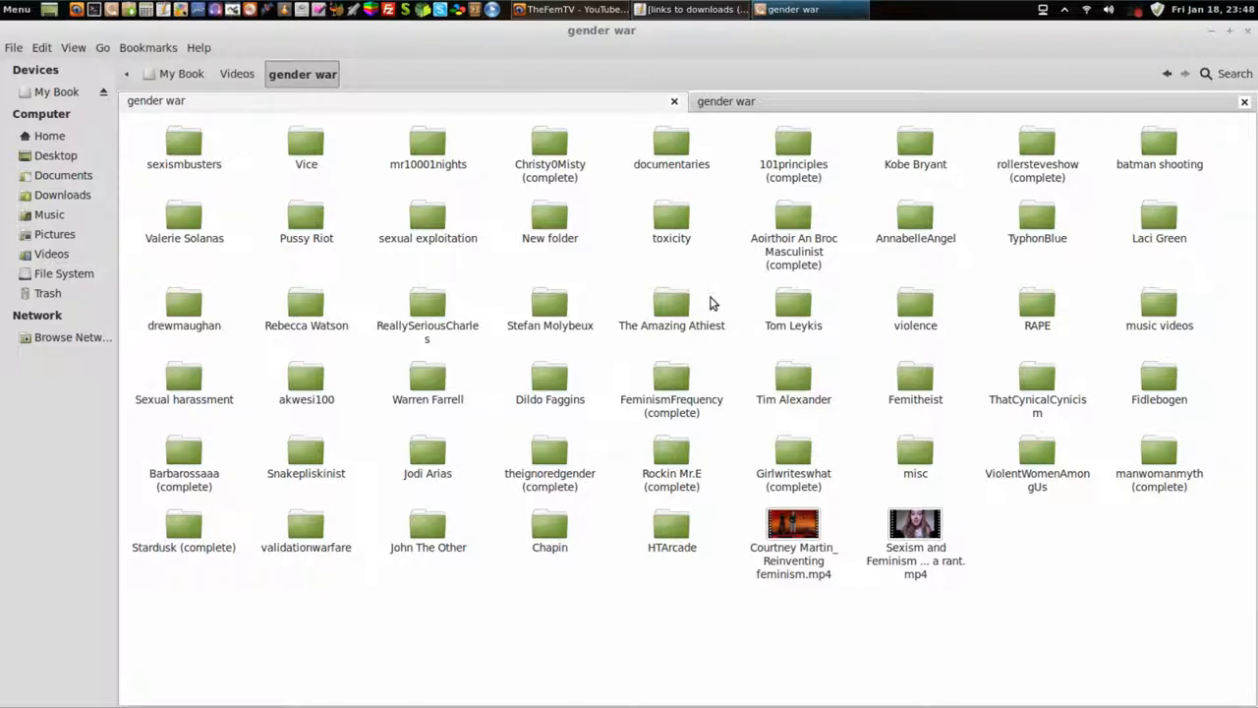
{"action": "mouse_move", "coordinate": [715, 292]}
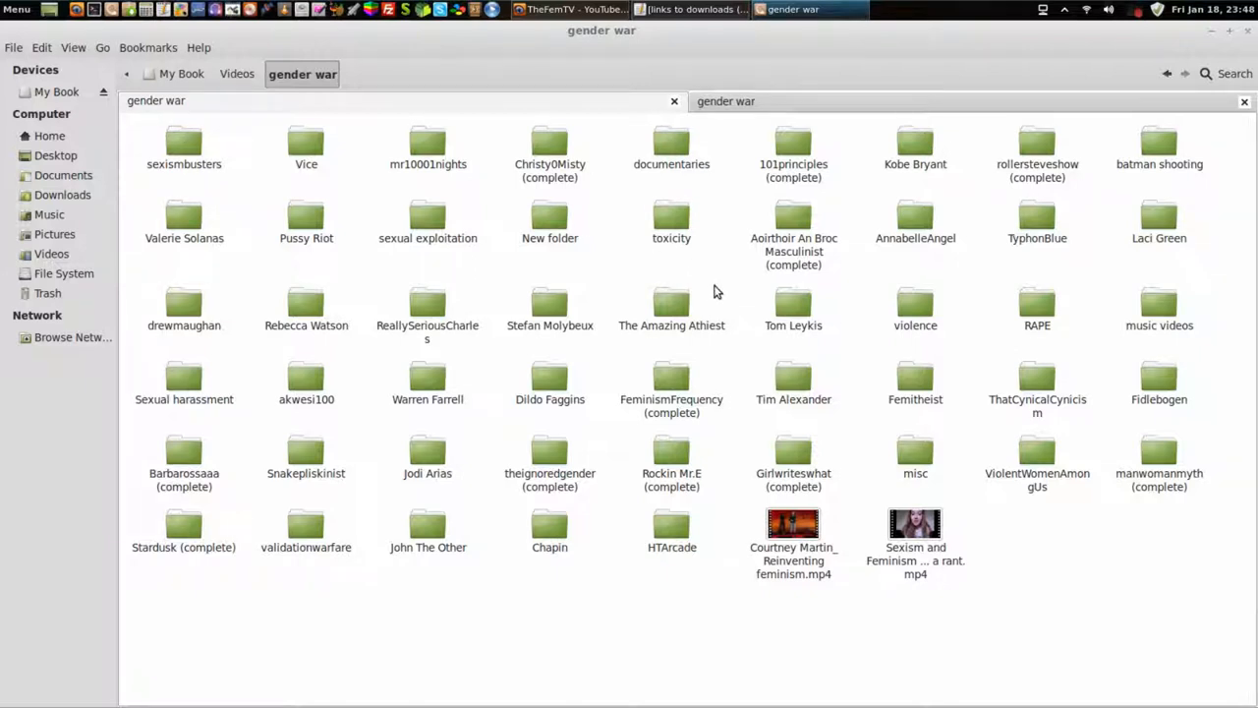
{"action": "mouse_move", "coordinate": [717, 373]}
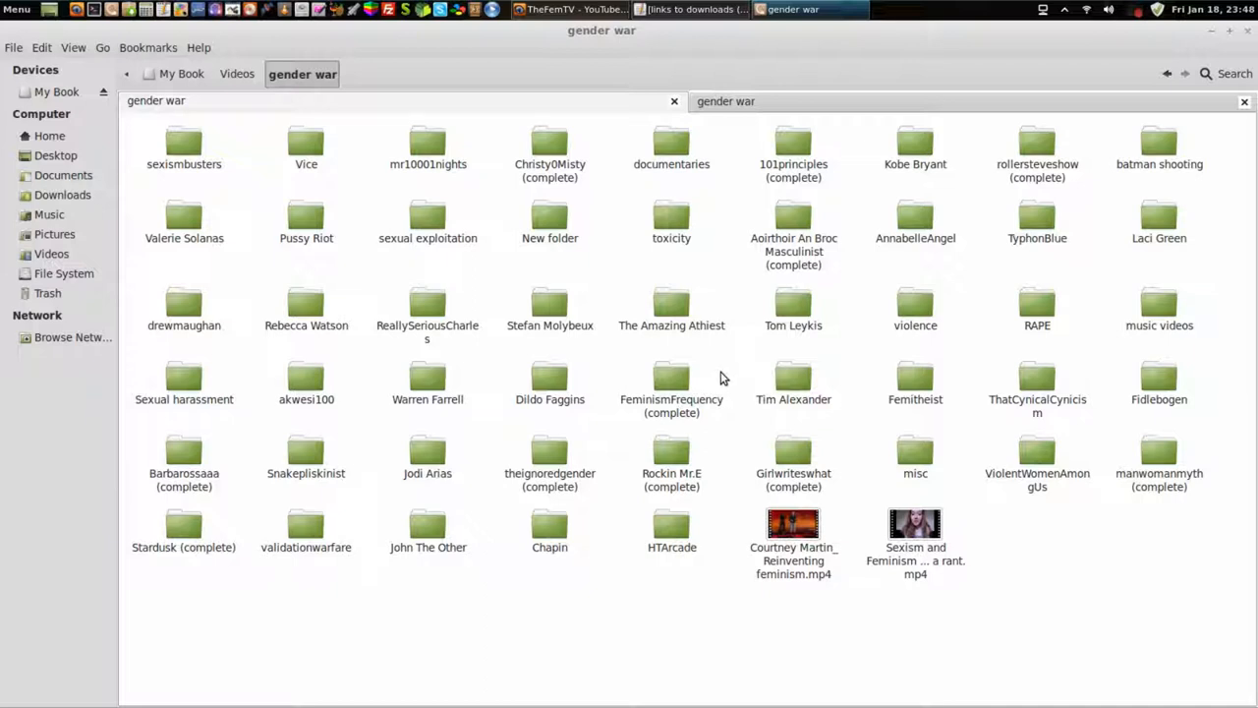
{"action": "mouse_move", "coordinate": [611, 238]}
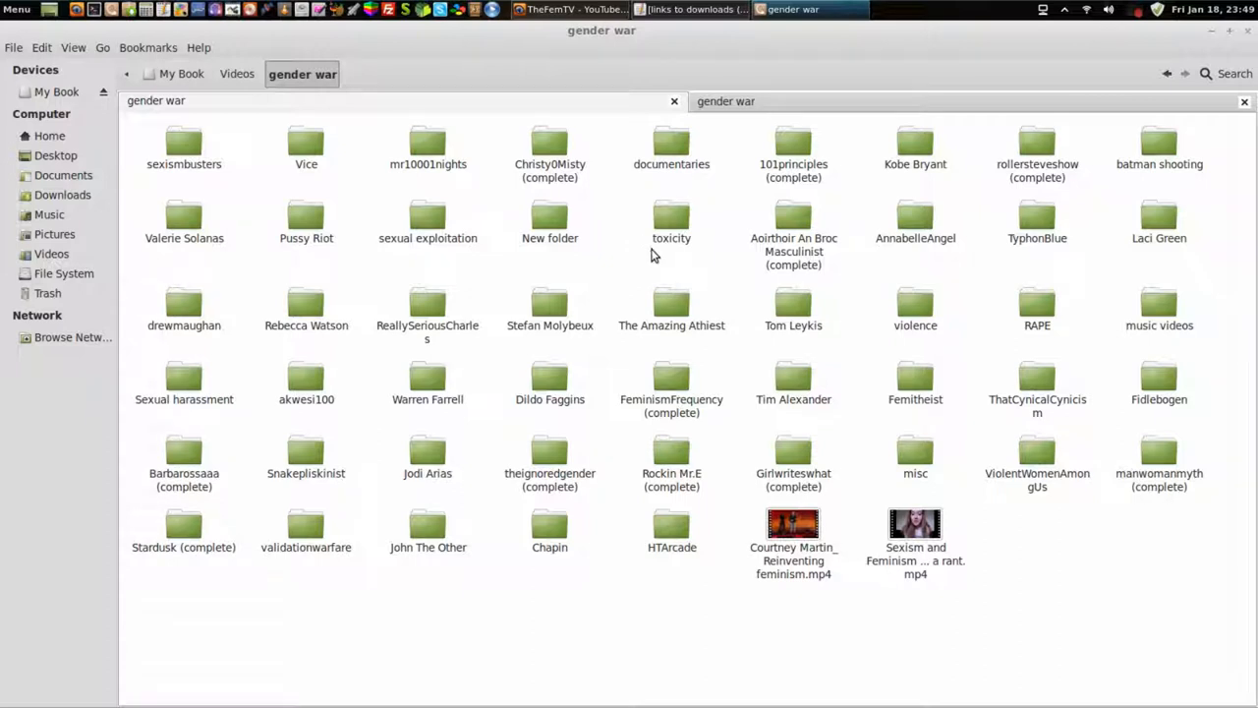
{"action": "mouse_move", "coordinate": [656, 260]}
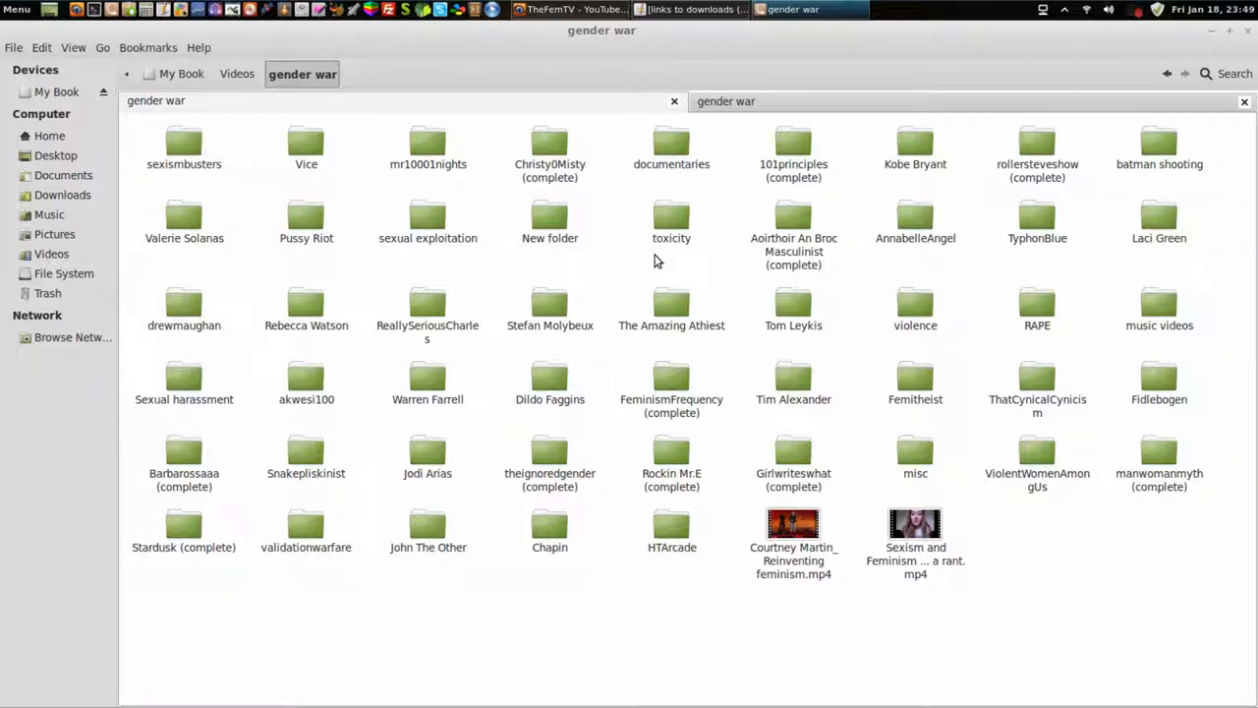
{"action": "mouse_move", "coordinate": [632, 278]}
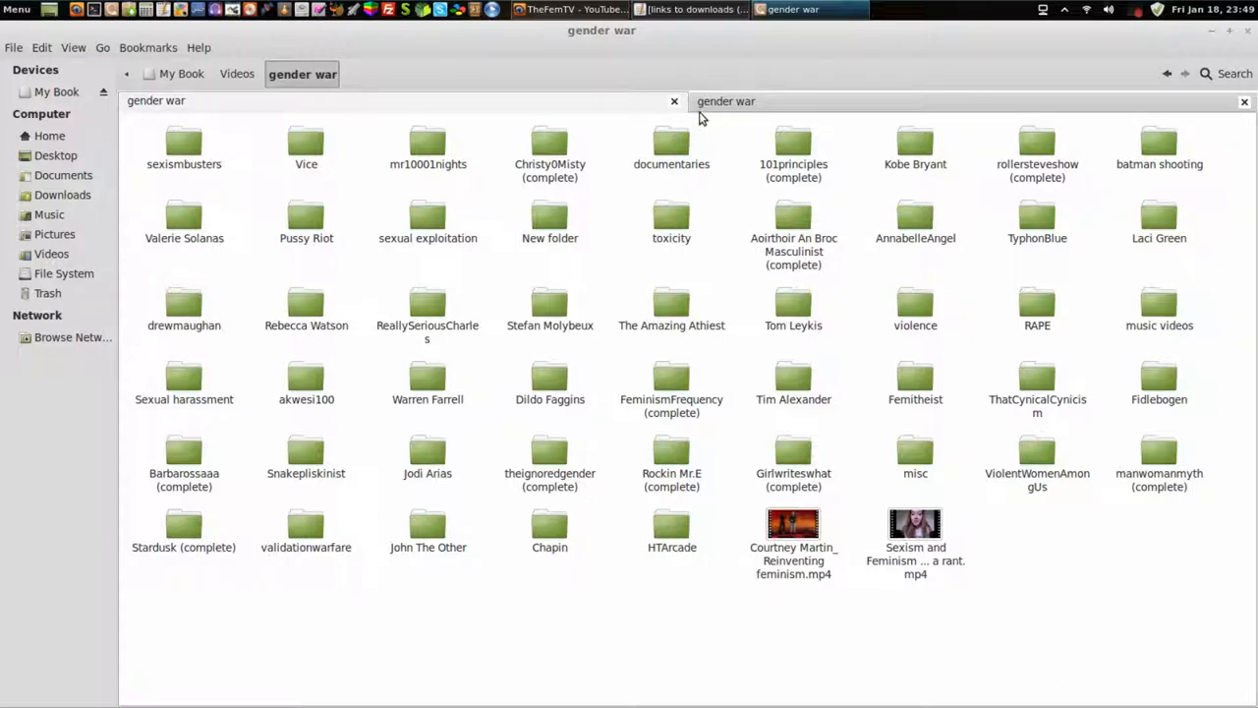
{"action": "mouse_move", "coordinate": [654, 136]}
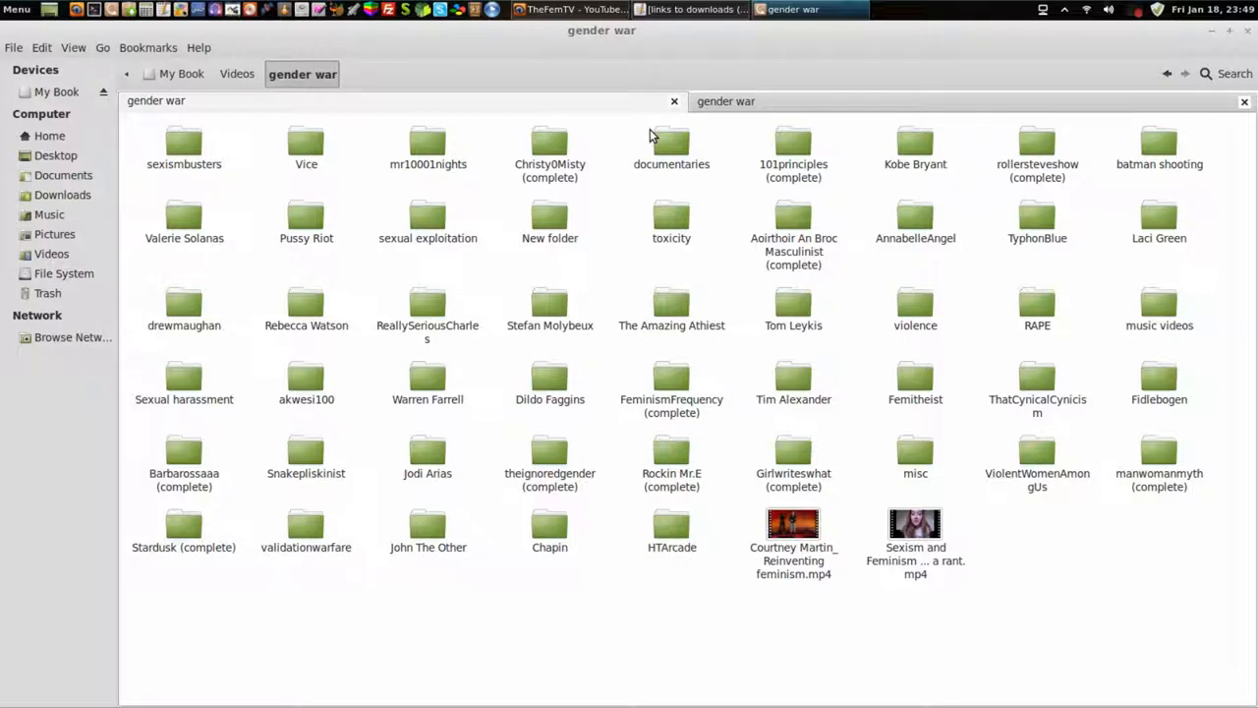
{"action": "mouse_move", "coordinate": [651, 136]}
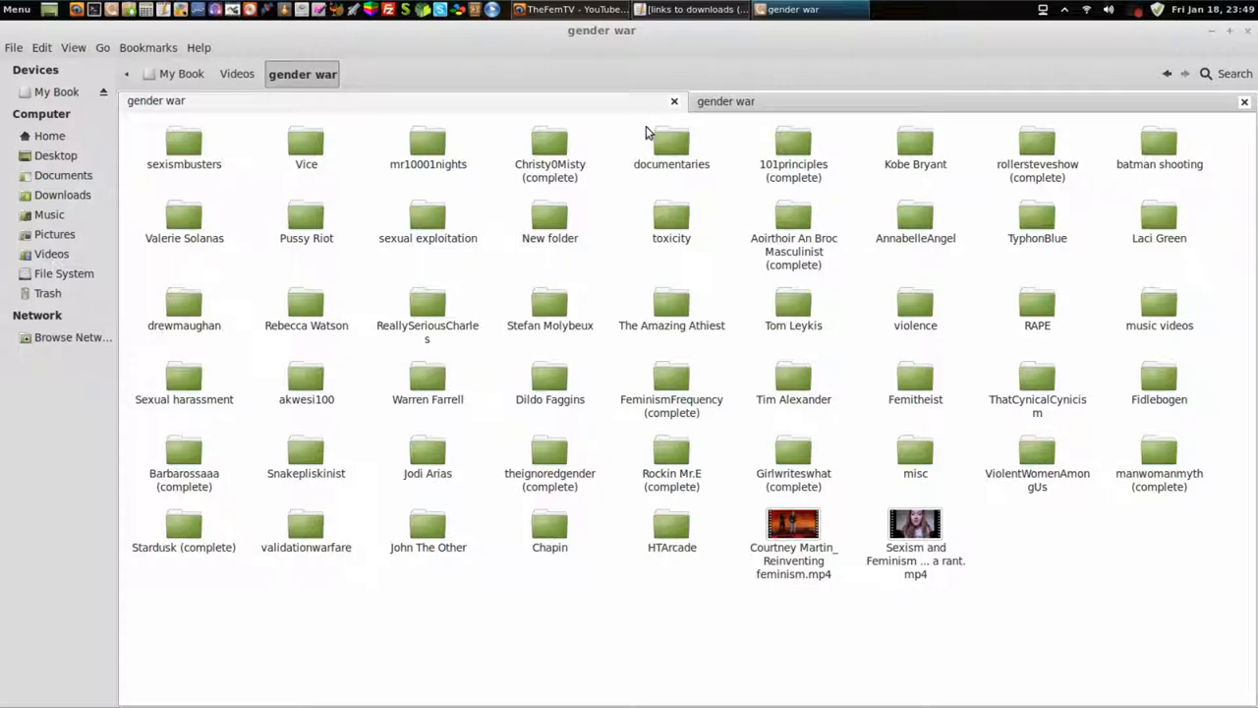
{"action": "mouse_move", "coordinate": [676, 66]}
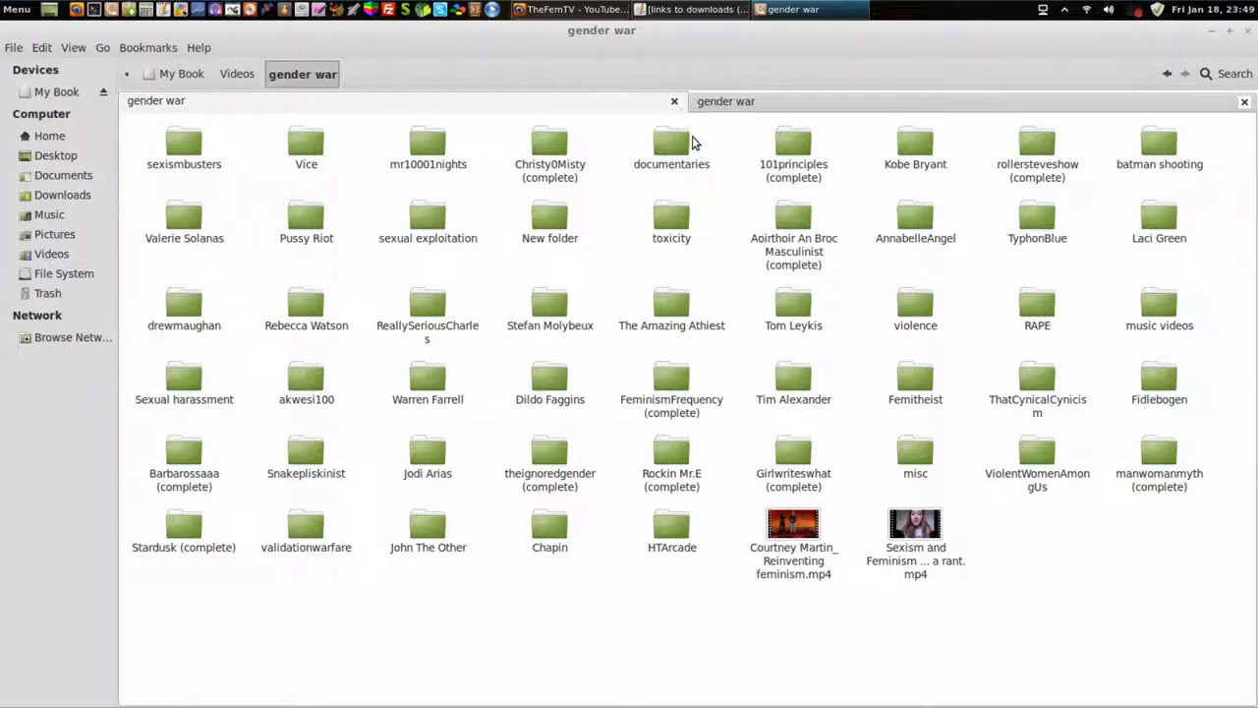
Open and close the Man Slav Facebook notifications, then return to TheFemTV tab.
{"action": "left_click", "coordinate": [551, 9]}
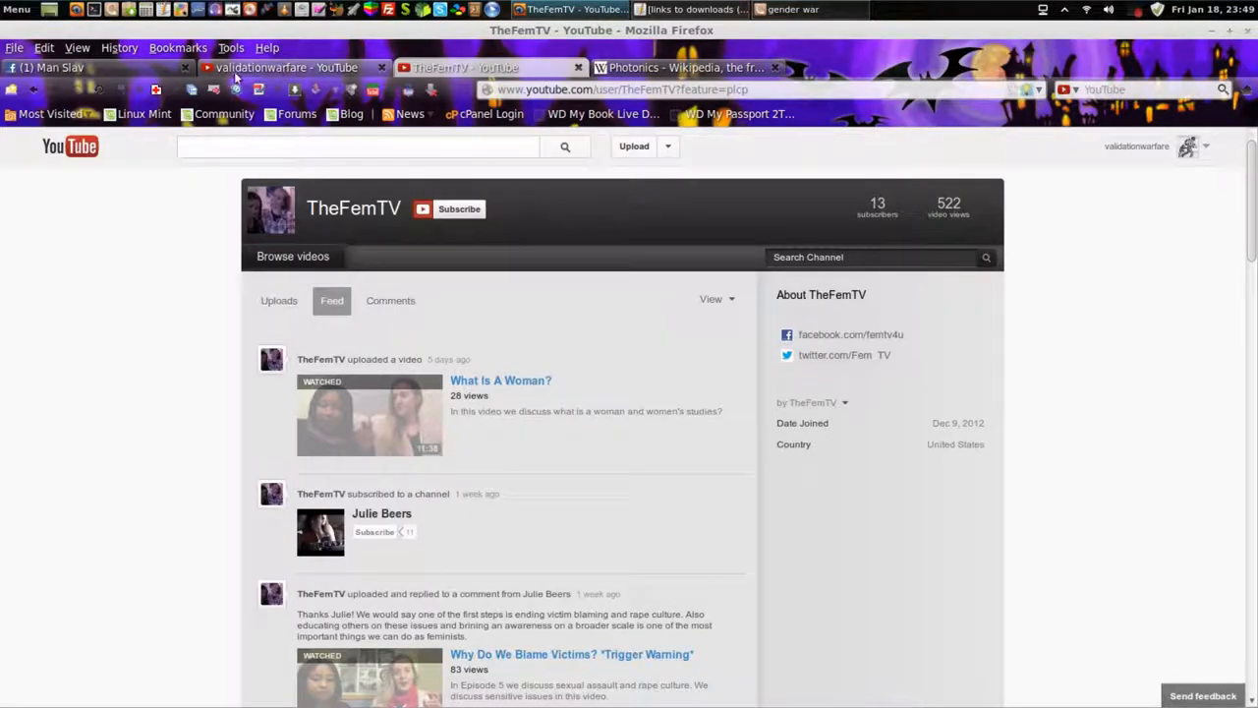
{"action": "left_click", "coordinate": [59, 67]}
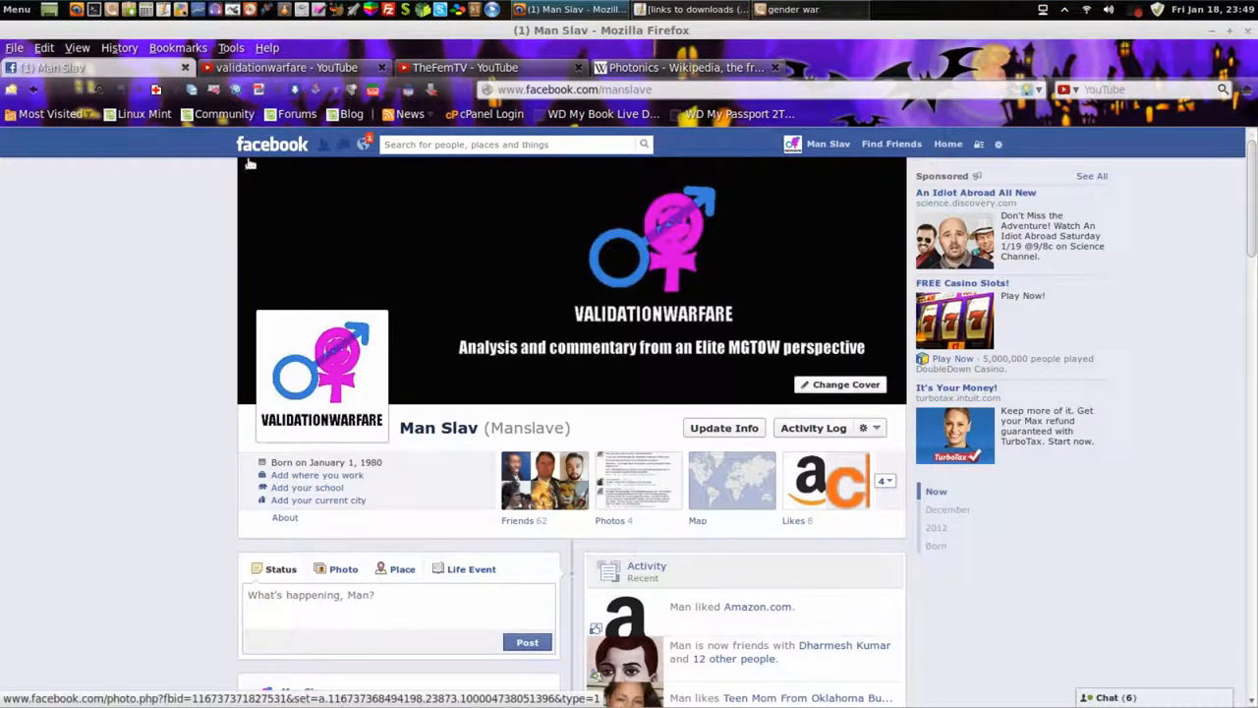
{"action": "left_click", "coordinate": [363, 144]}
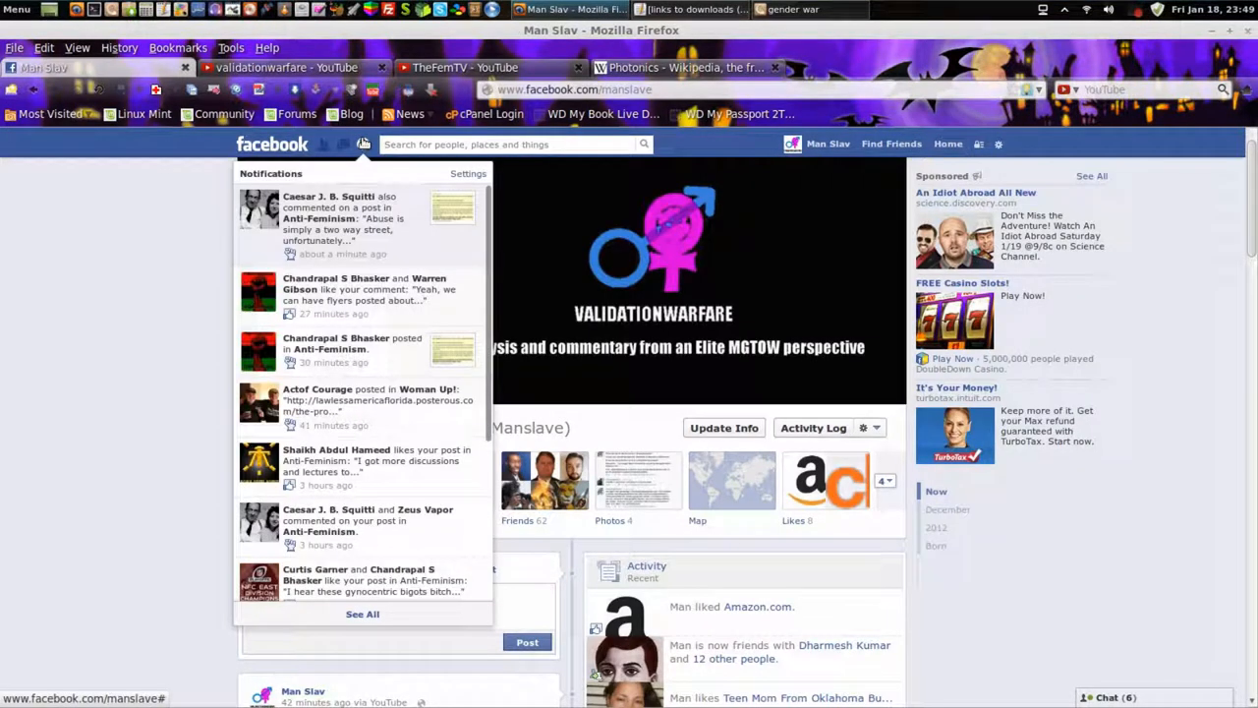
{"action": "left_click", "coordinate": [363, 144]}
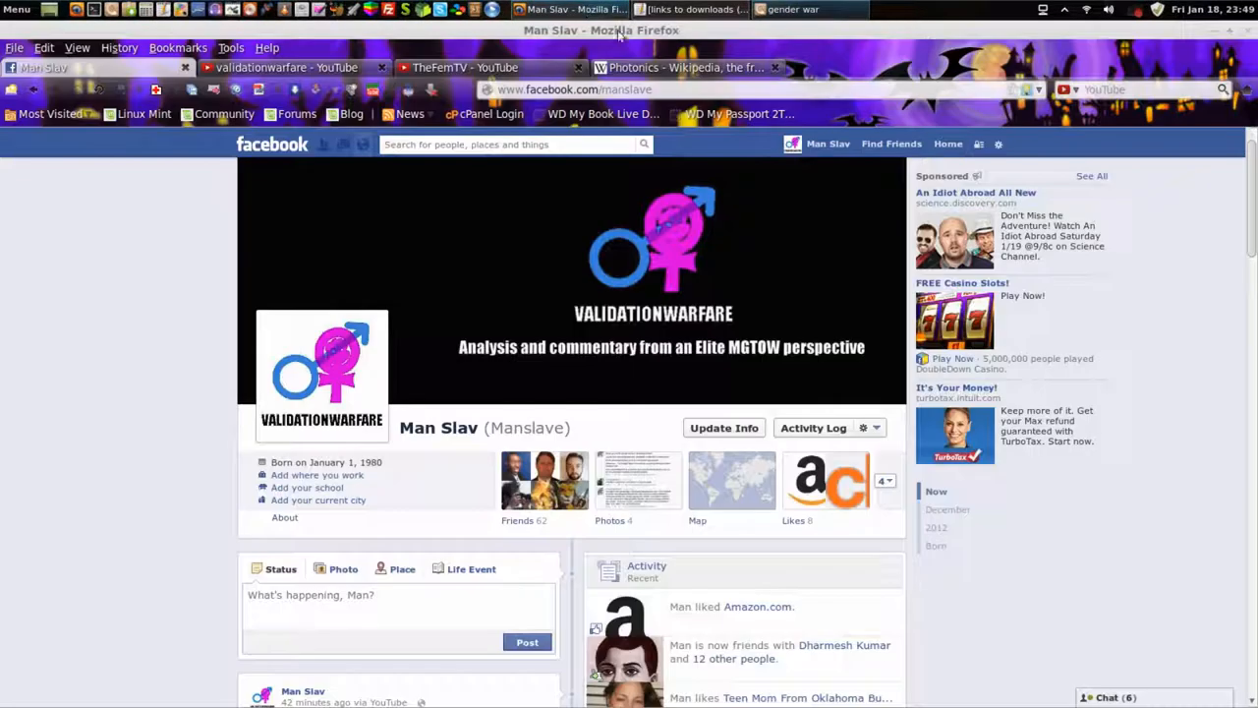
{"action": "left_click", "coordinate": [462, 67]}
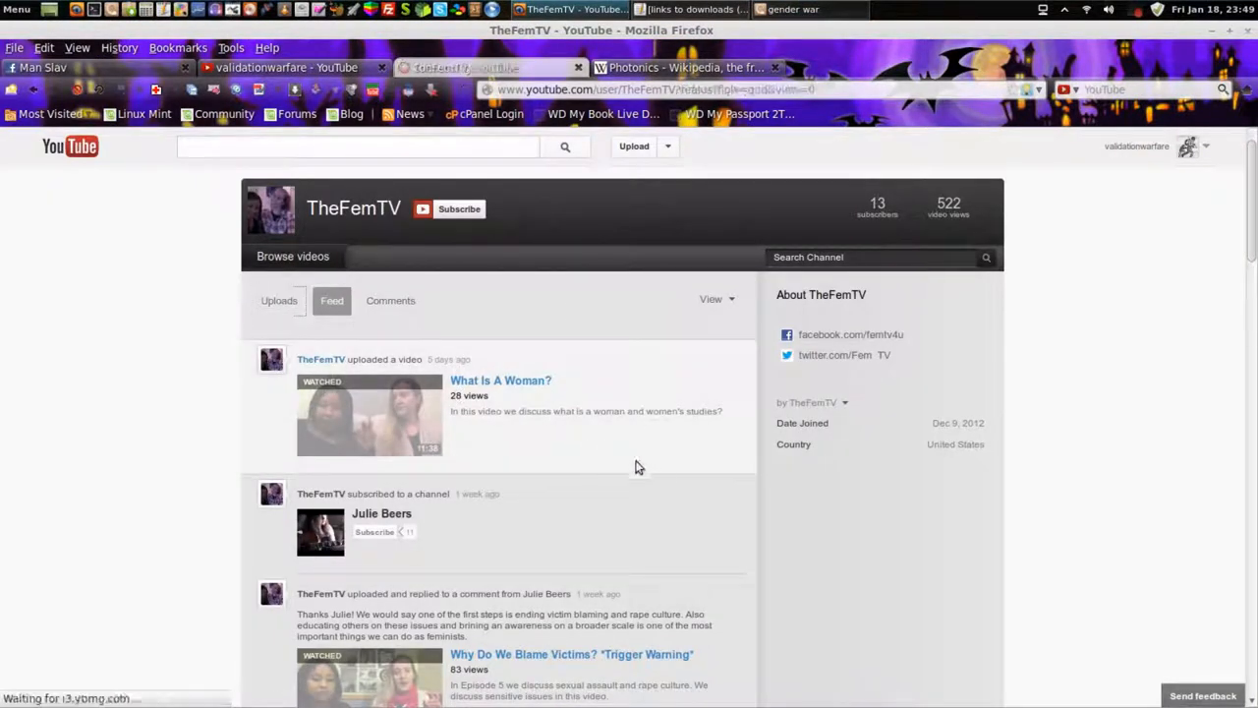
Show TheFemTV's Uploads and switch to the newly opened 'What Is A Woman?' tab.
{"action": "left_click", "coordinate": [280, 300]}
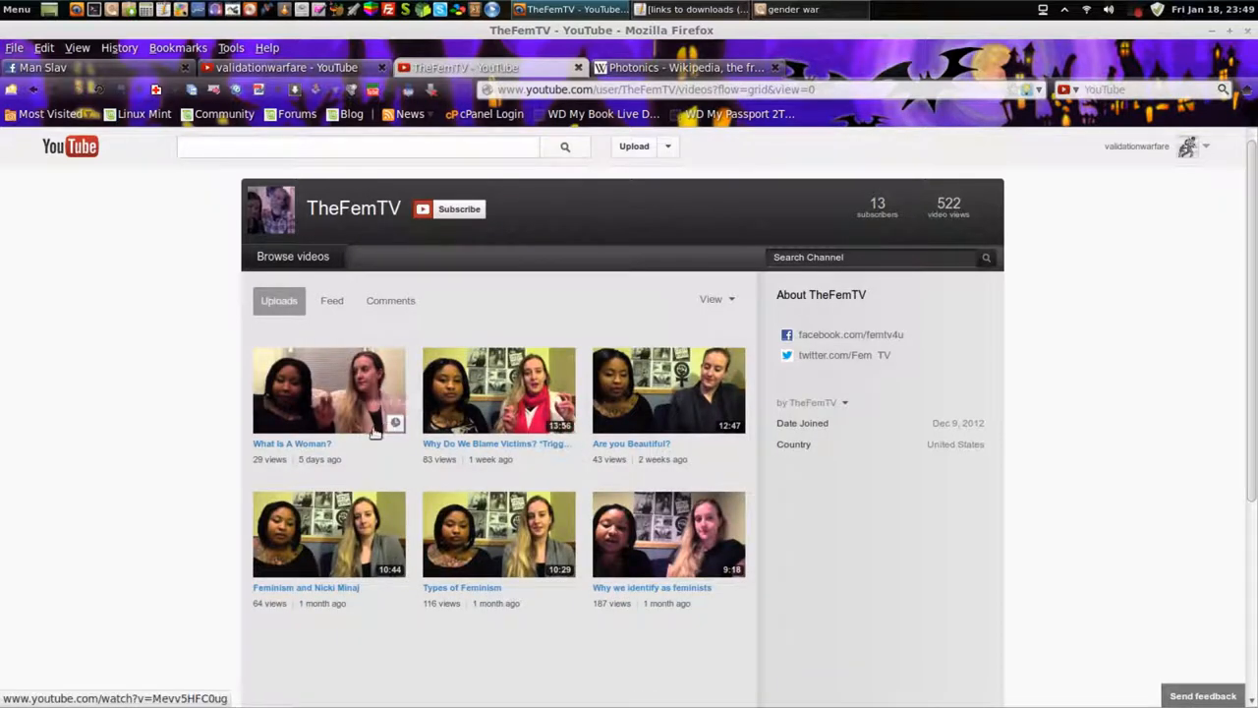
{"action": "mouse_move", "coordinate": [582, 573]}
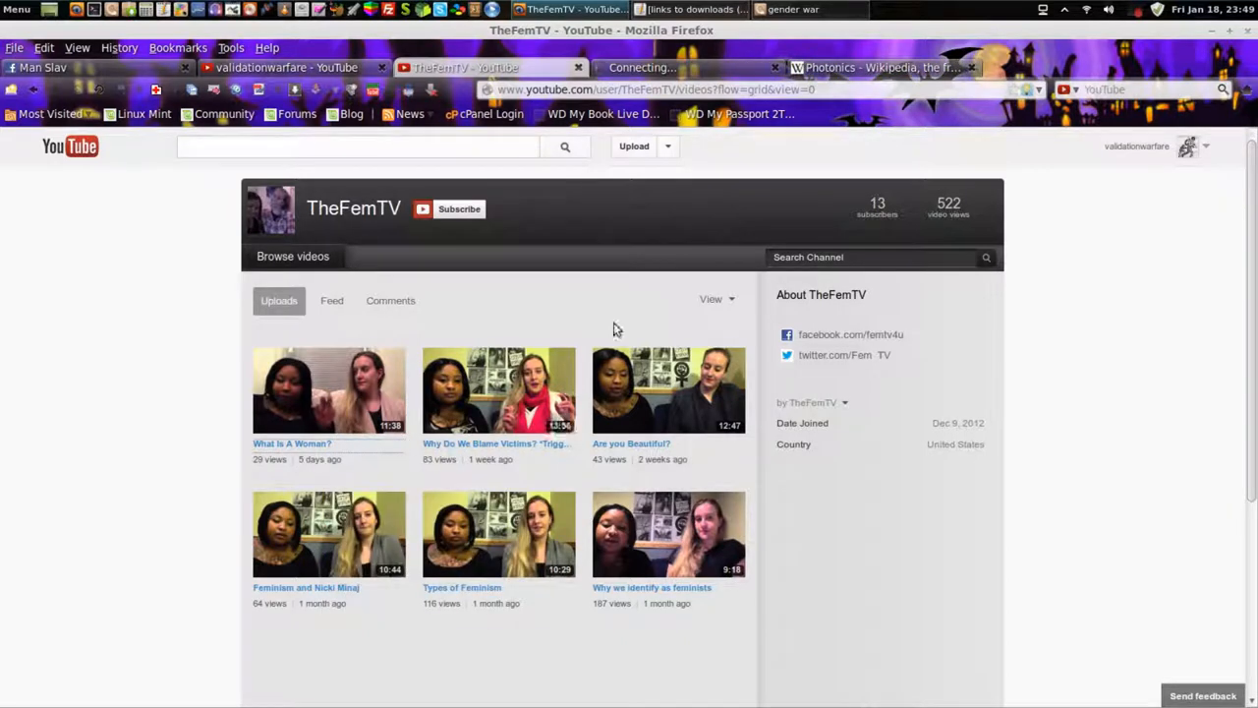
{"action": "left_click", "coordinate": [329, 391]}
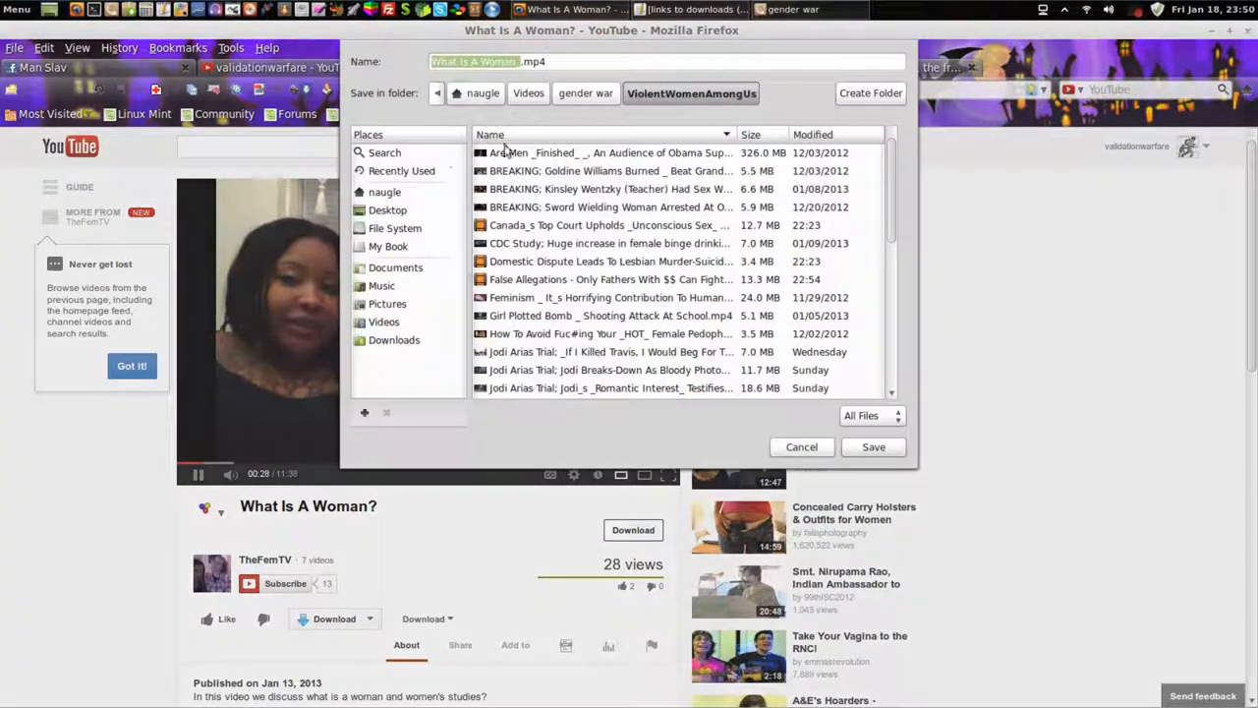
Save the 'What Is A Woman?' mp4 into the gender war/FemTV folder.
{"action": "left_click", "coordinate": [586, 93]}
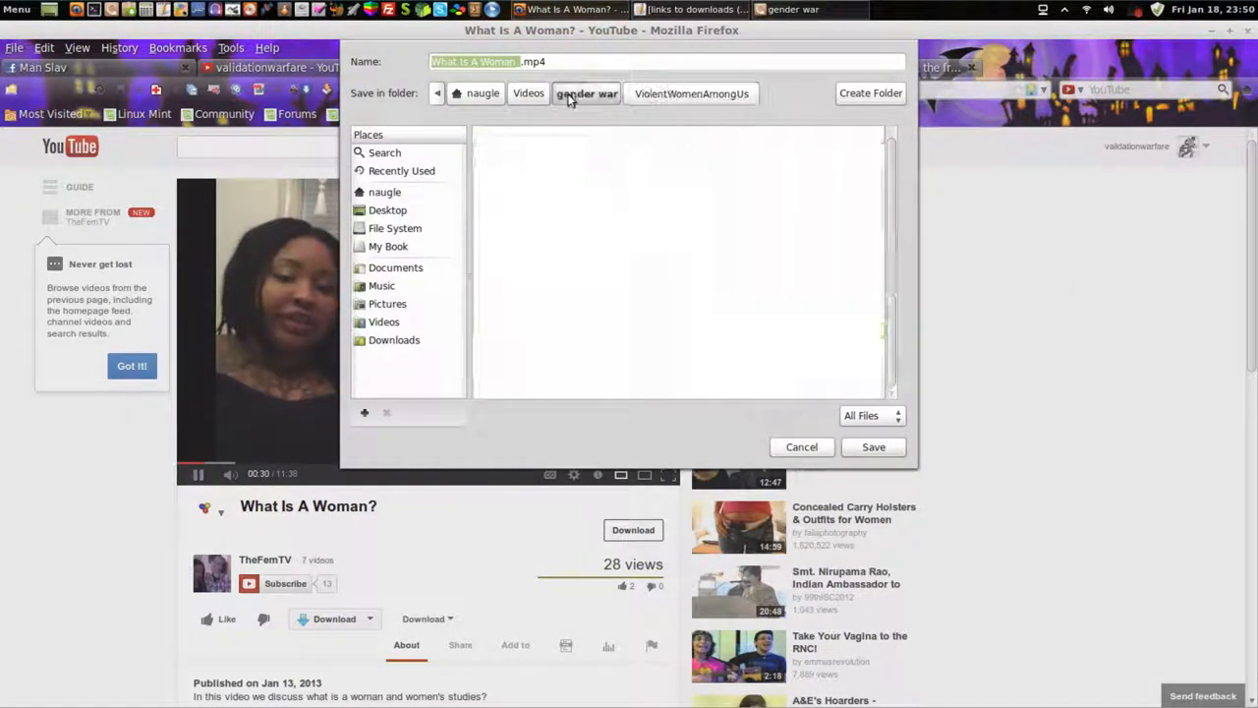
{"action": "left_click", "coordinate": [587, 92]}
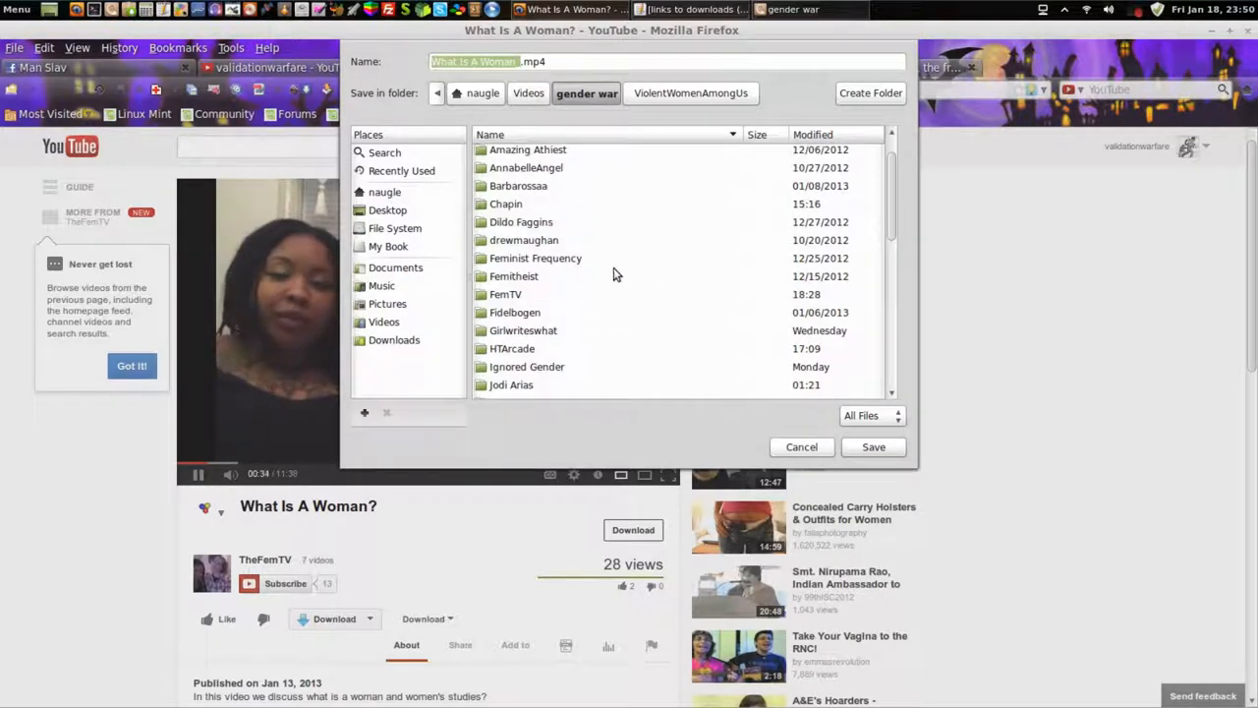
{"action": "scroll", "scroll_direction": "down", "scroll_amount": 3}
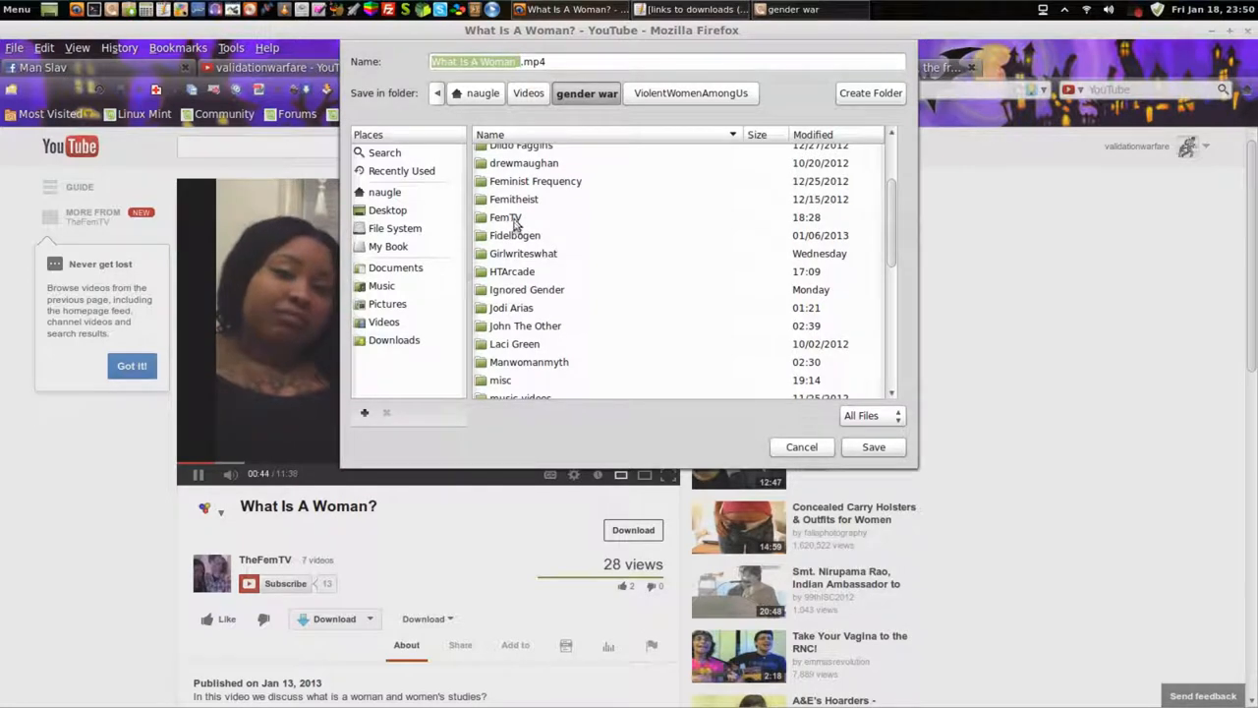
{"action": "double_click", "coordinate": [505, 216]}
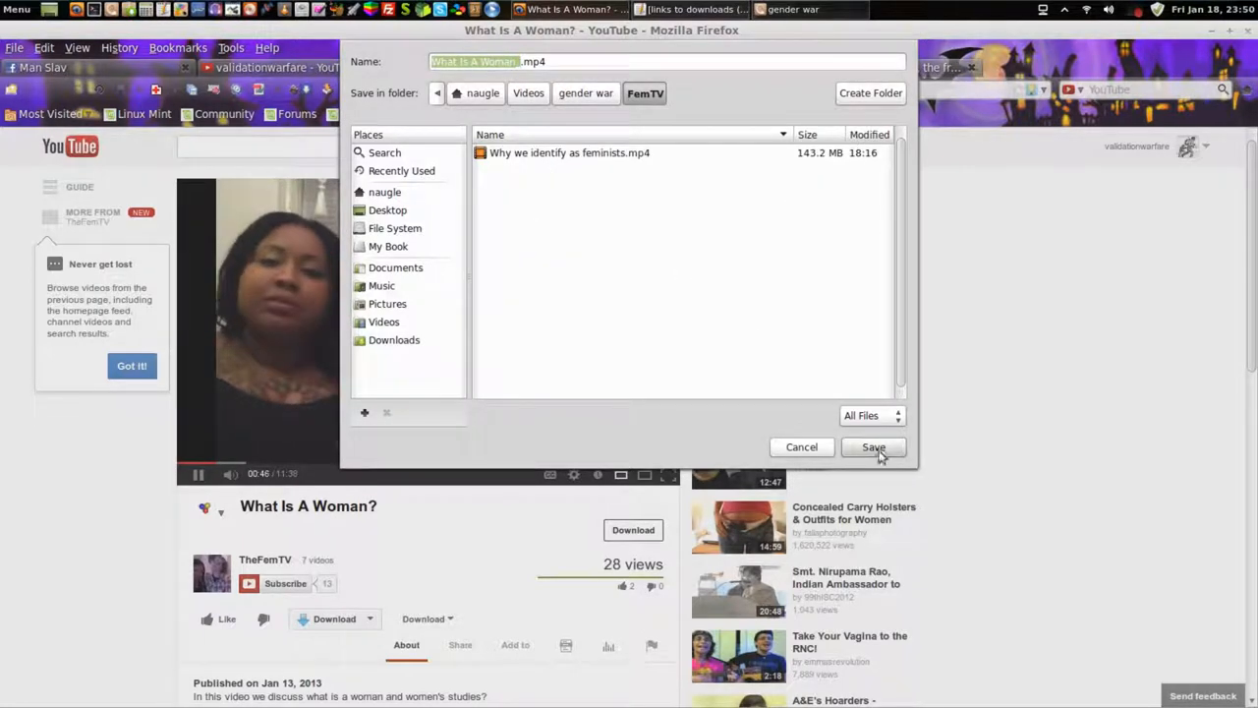
{"action": "left_click", "coordinate": [873, 446]}
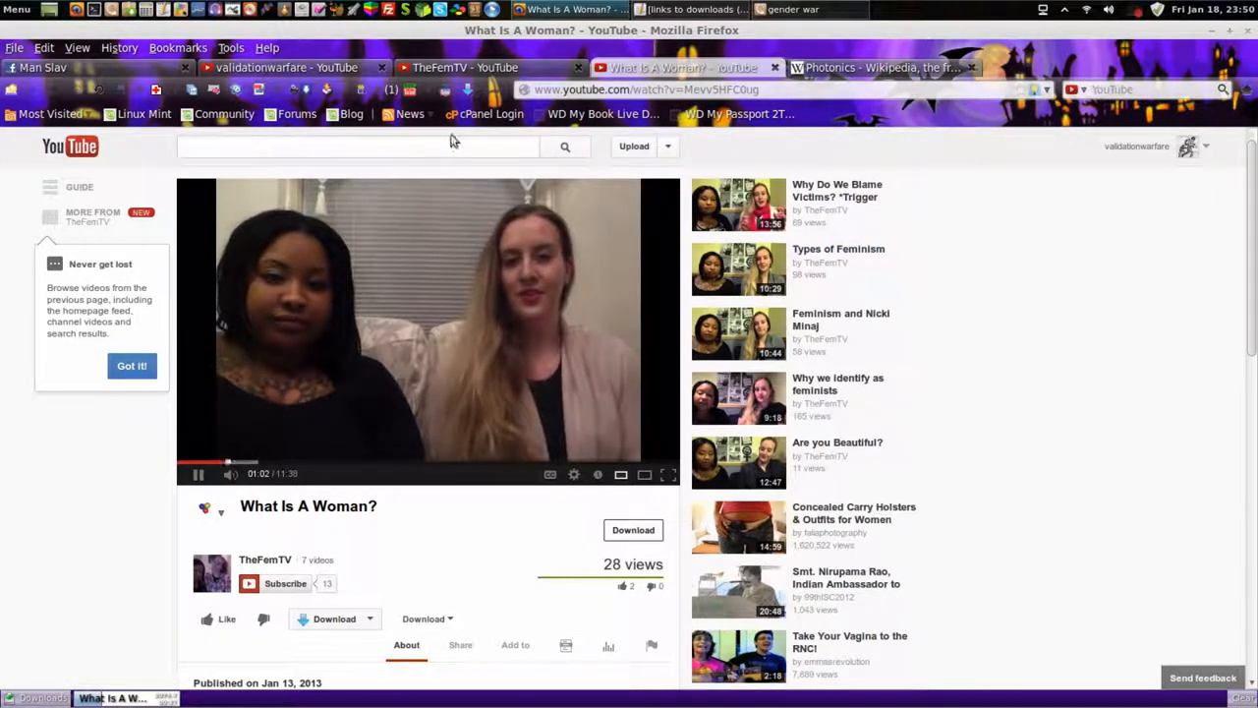
{"action": "left_click", "coordinate": [266, 559]}
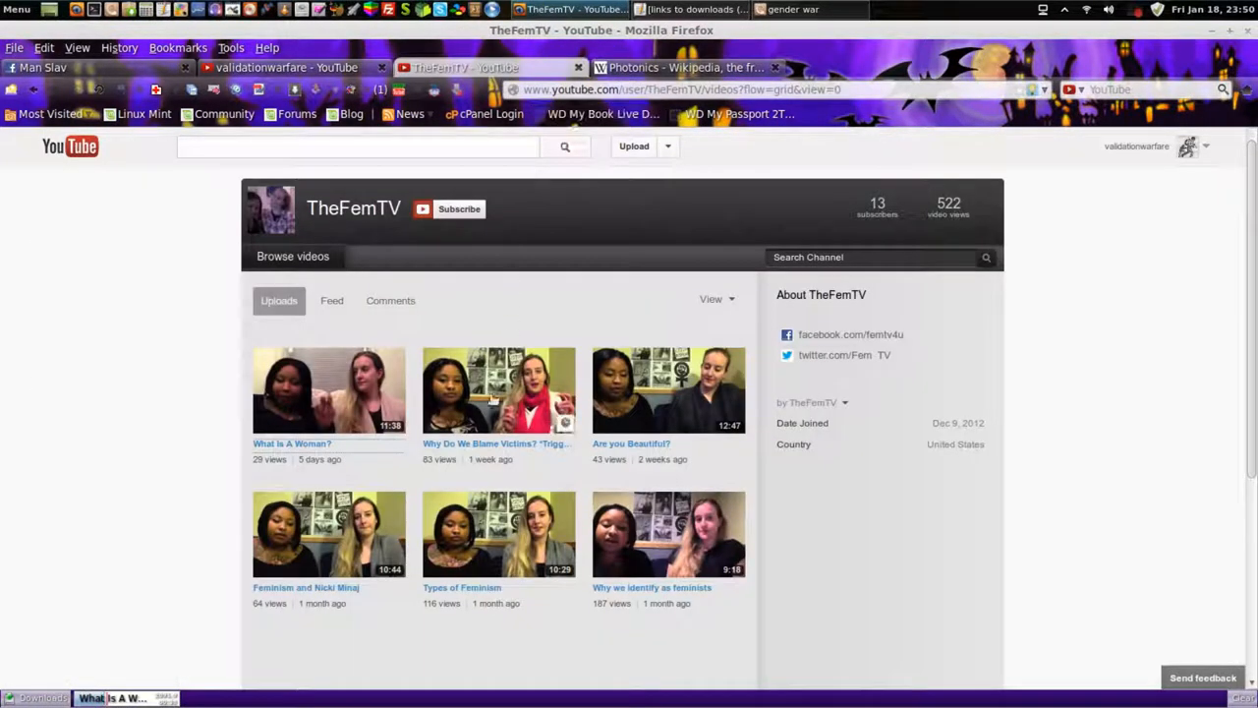
{"action": "left_click", "coordinate": [113, 698]}
{"action": "type", "text": "download"}
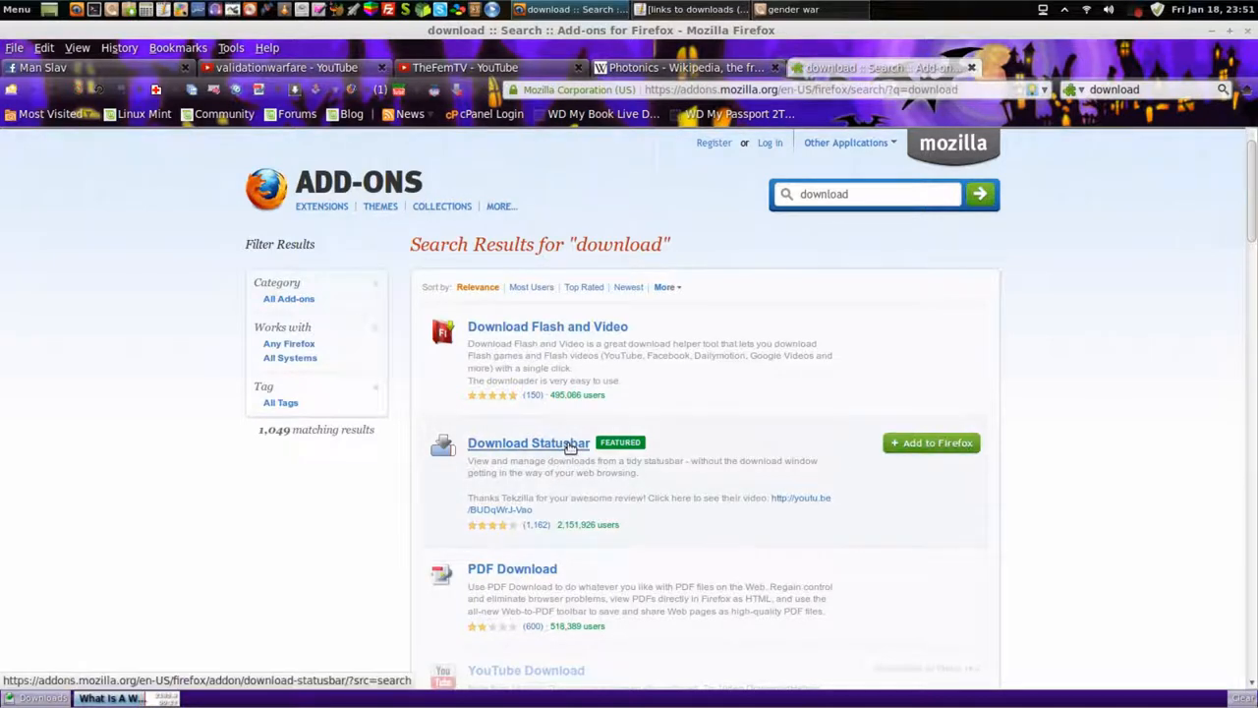
{"action": "left_click", "coordinate": [528, 443]}
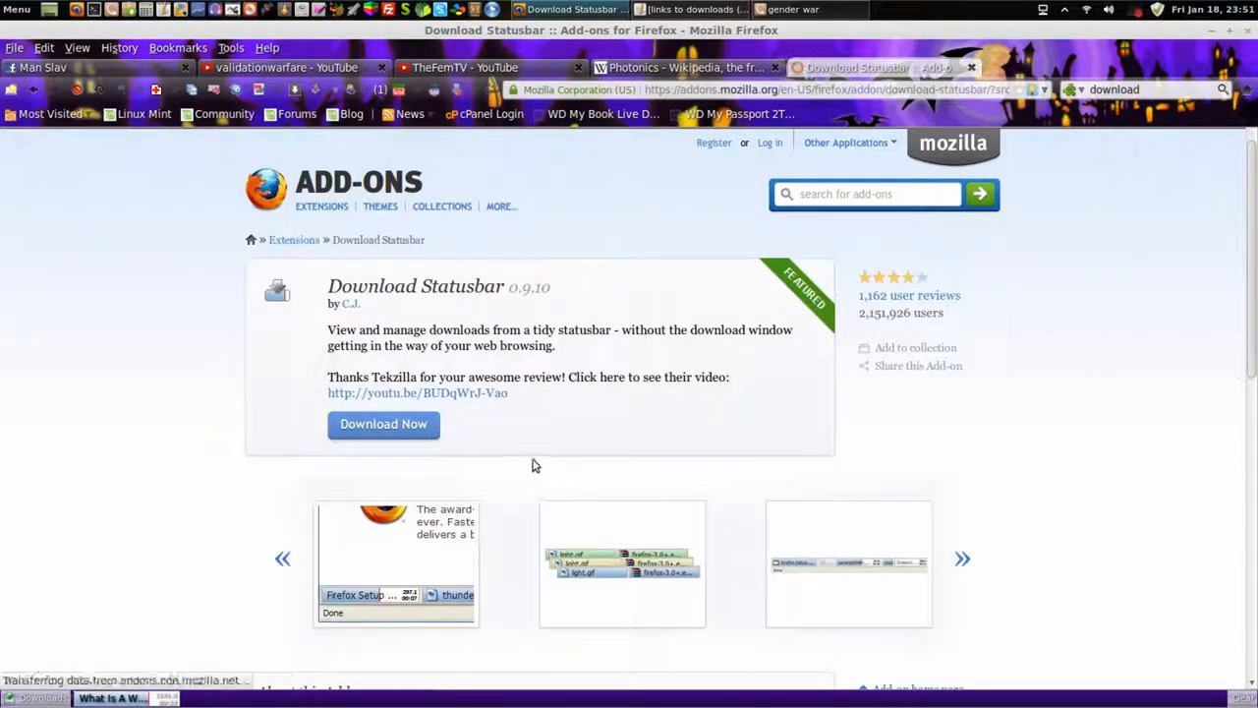
{"action": "scroll", "scroll_direction": "down", "scroll_amount": 3}
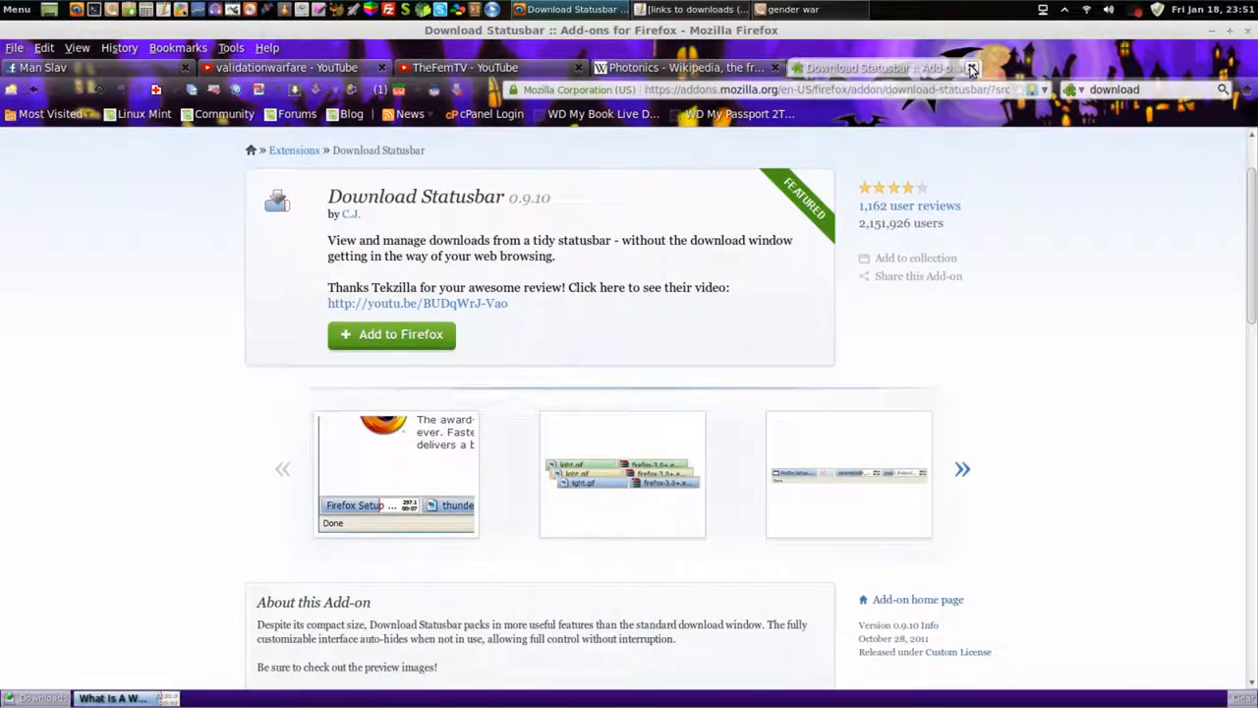
{"action": "mouse_move", "coordinate": [973, 68]}
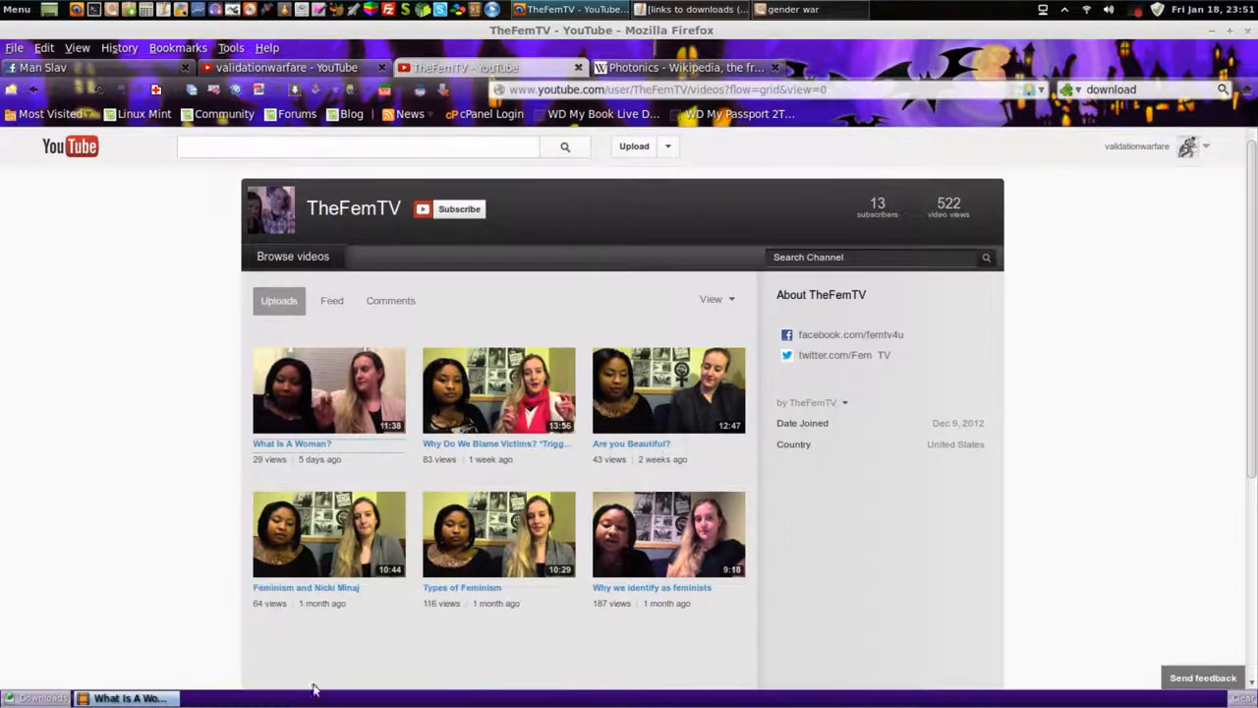
{"action": "mouse_move", "coordinate": [897, 557]}
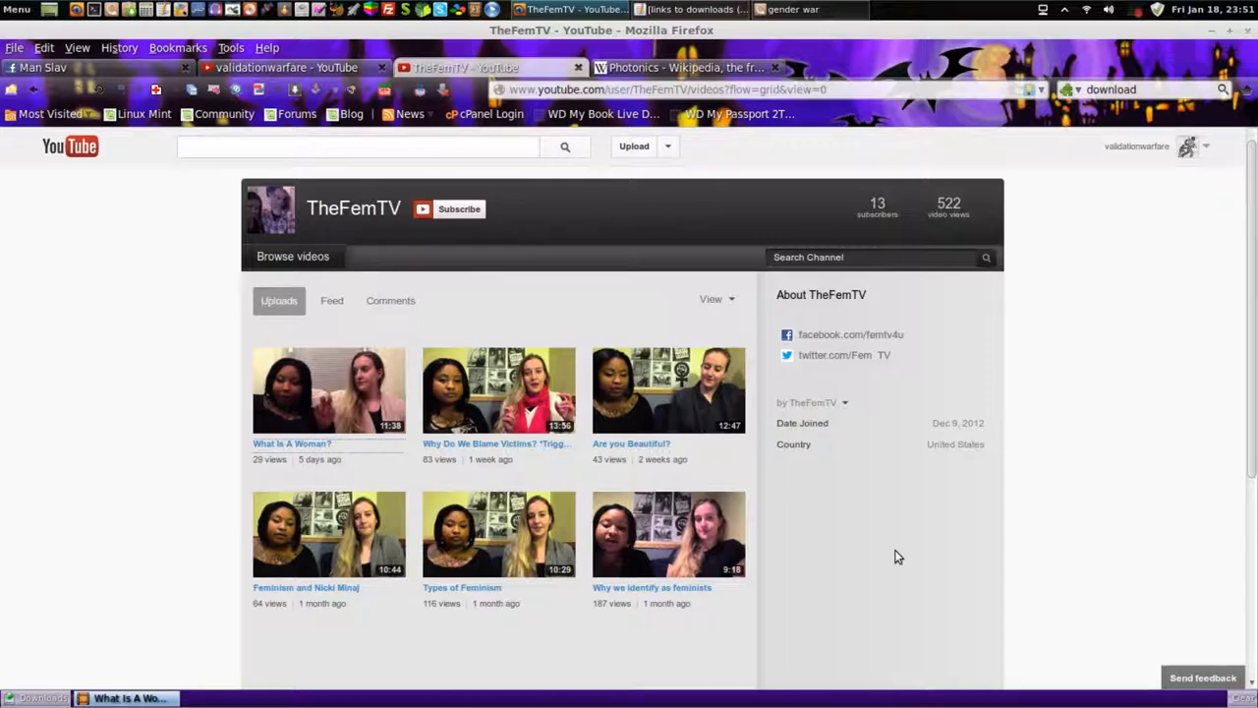
{"action": "mouse_move", "coordinate": [511, 443]}
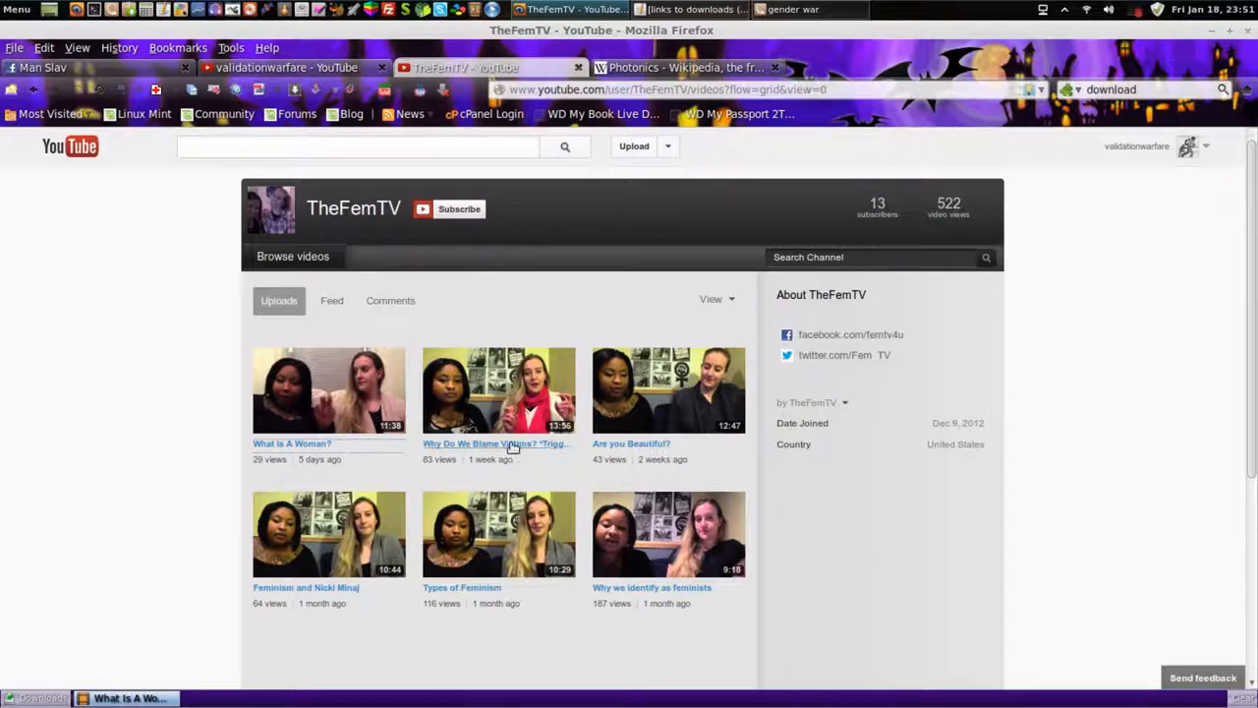
Download the 720p MP4 of 'Why Do We Blame Victims?' into the FemTV folder.
{"action": "left_click", "coordinate": [497, 444]}
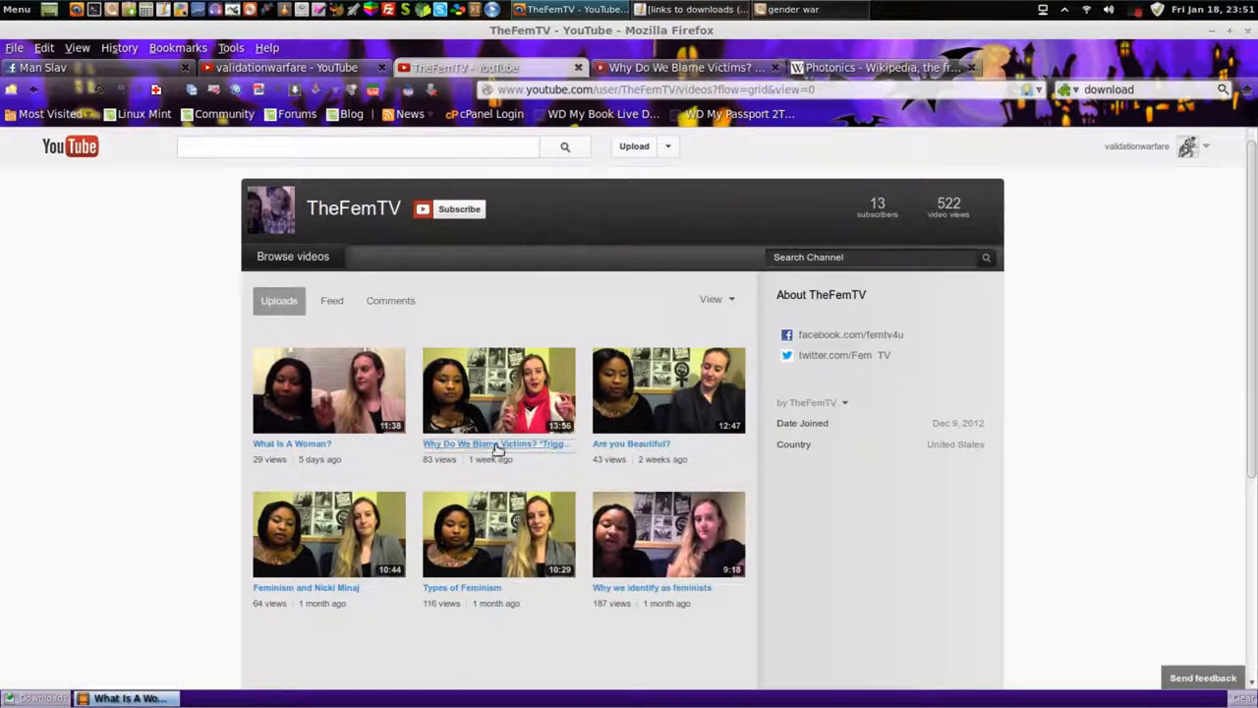
{"action": "right_click", "coordinate": [496, 443]}
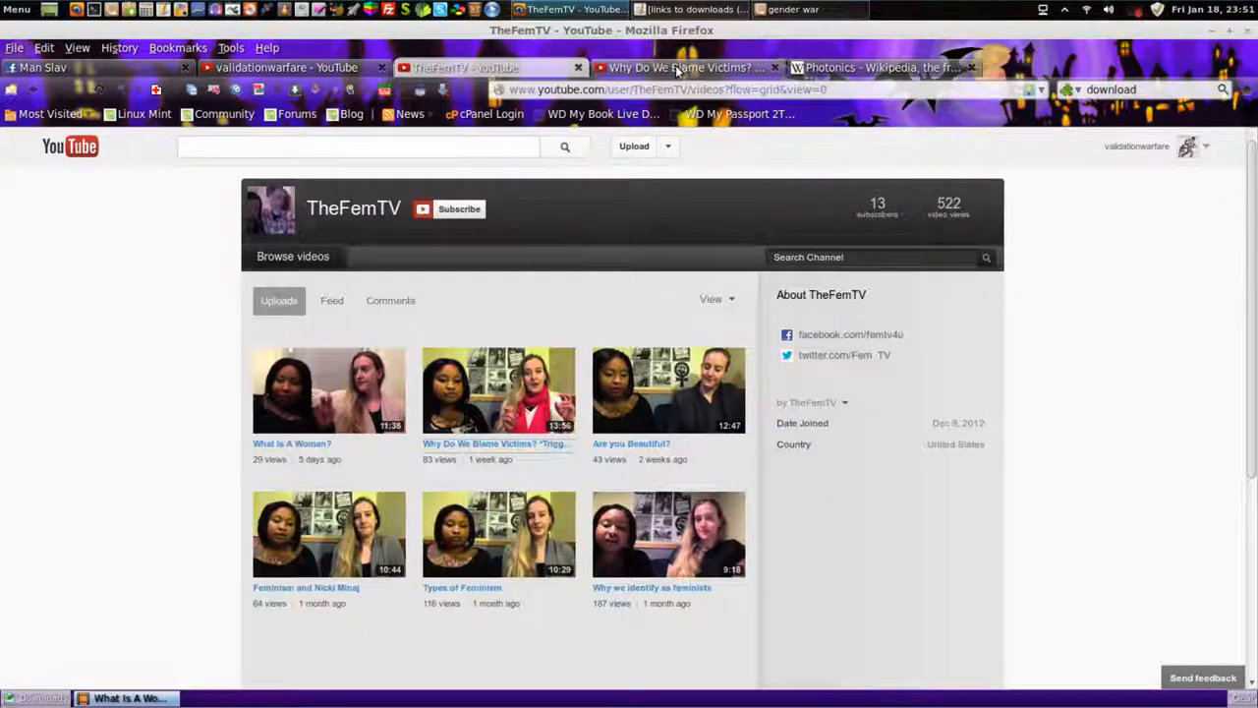
{"action": "left_click", "coordinate": [499, 391]}
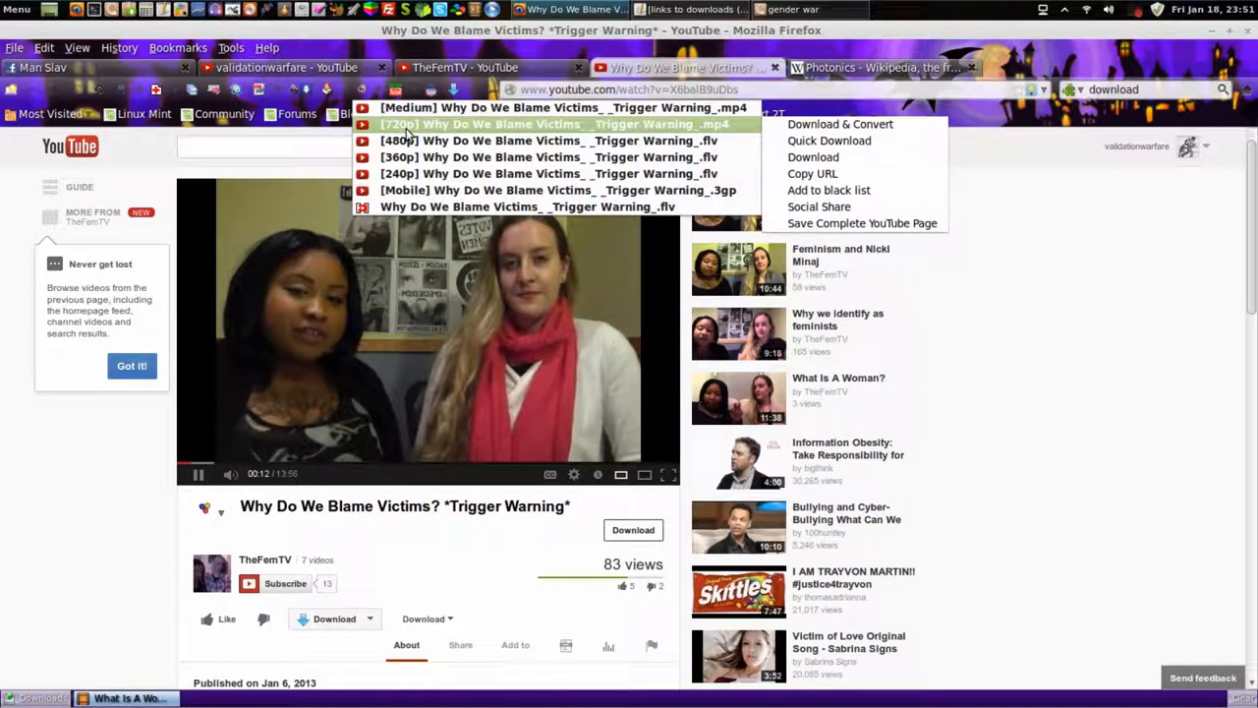
{"action": "left_click", "coordinate": [813, 156]}
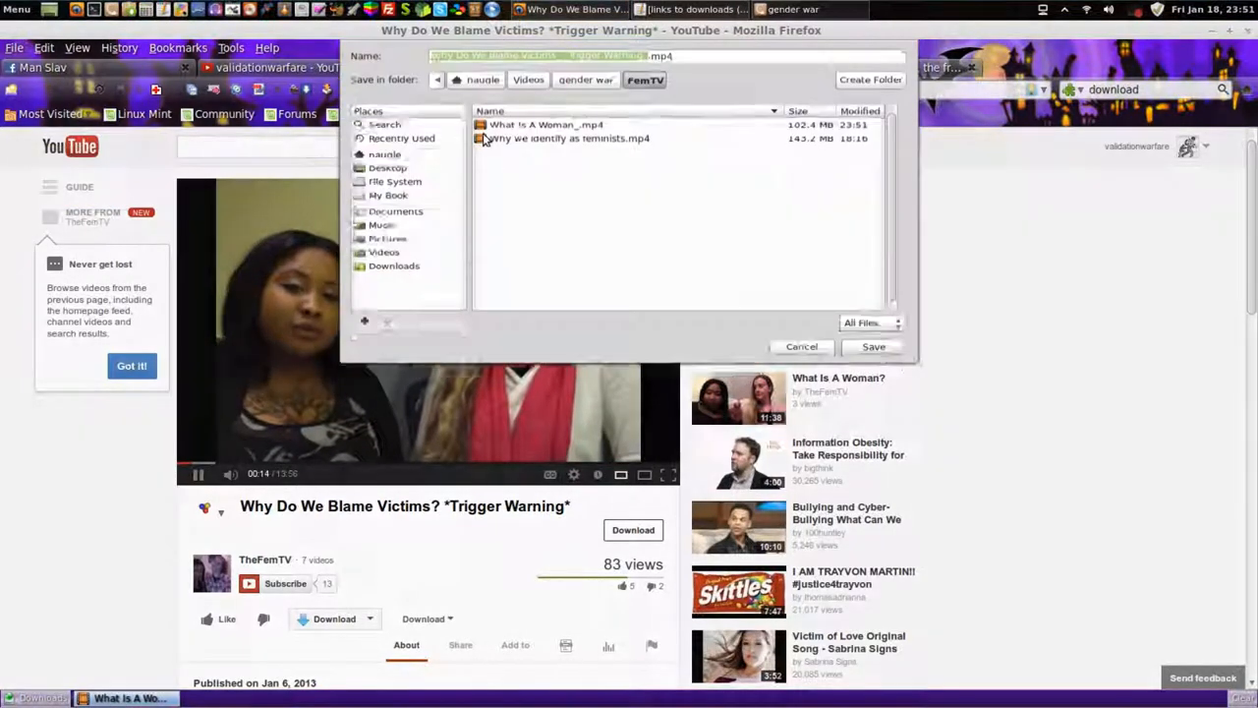
{"action": "left_click", "coordinate": [801, 346]}
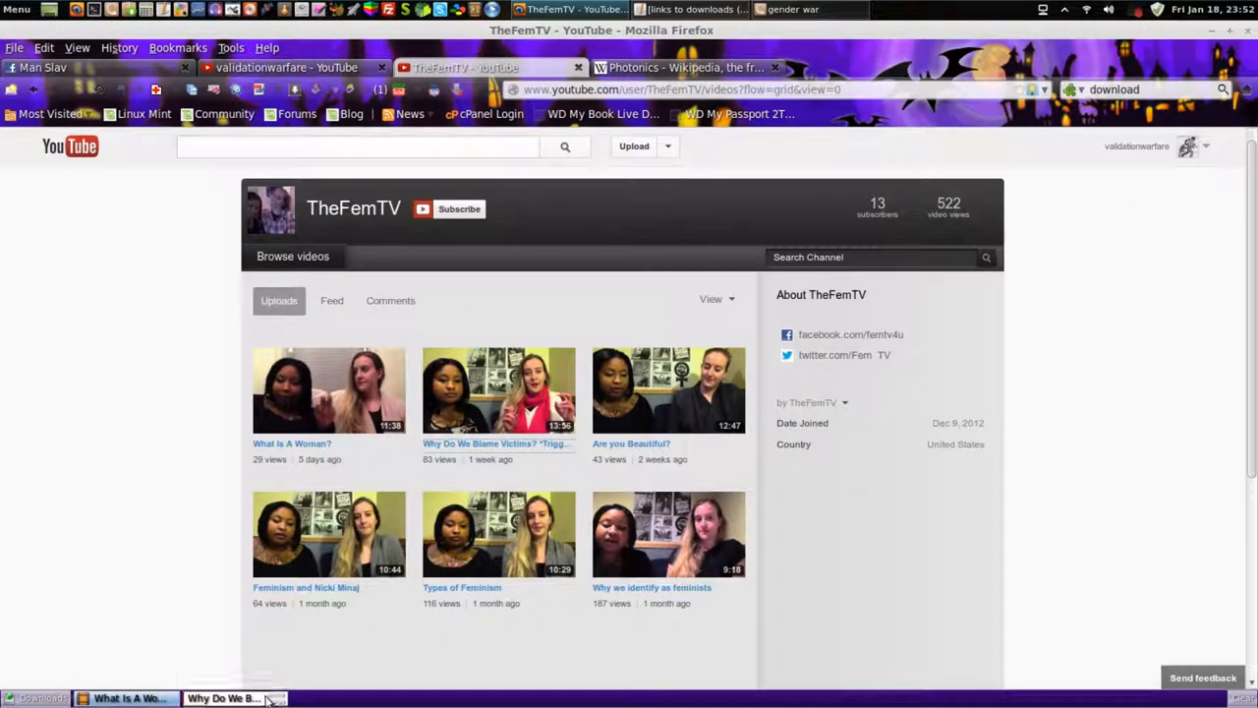
Open 'Are you Beautiful?' in its own tab and save its MP4 into FemTV.
{"action": "left_click", "coordinate": [226, 698]}
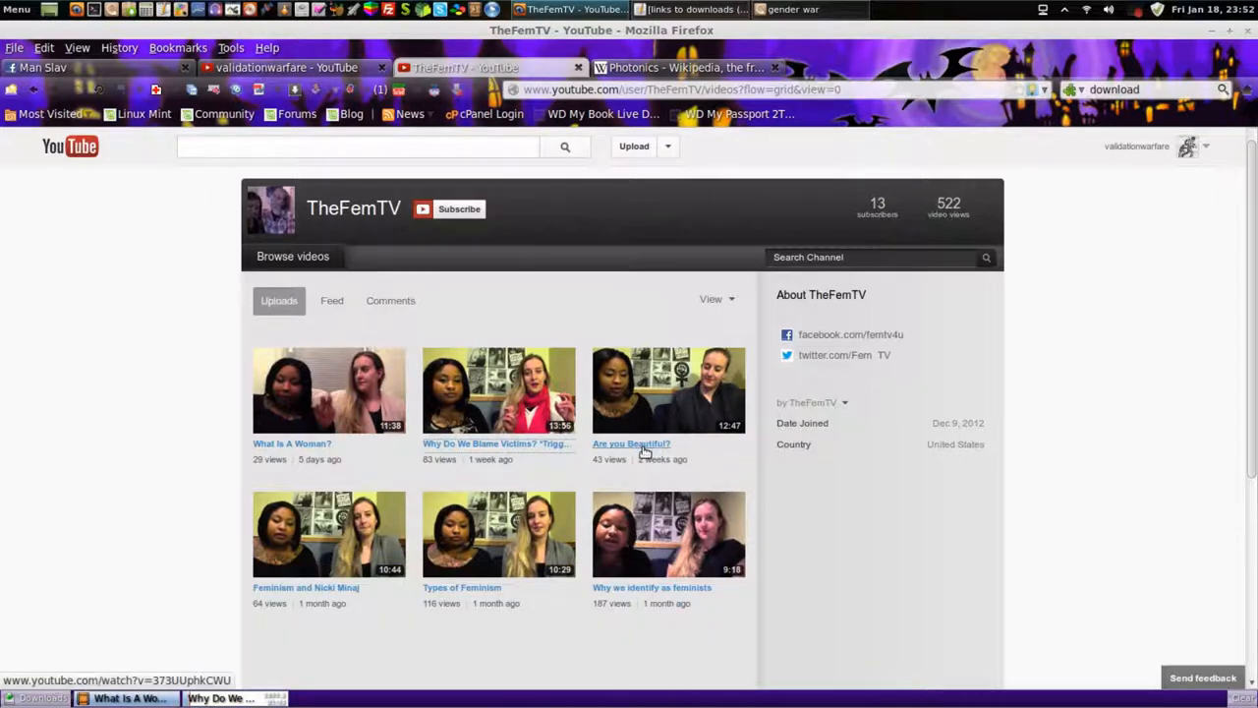
{"action": "left_click", "coordinate": [631, 444]}
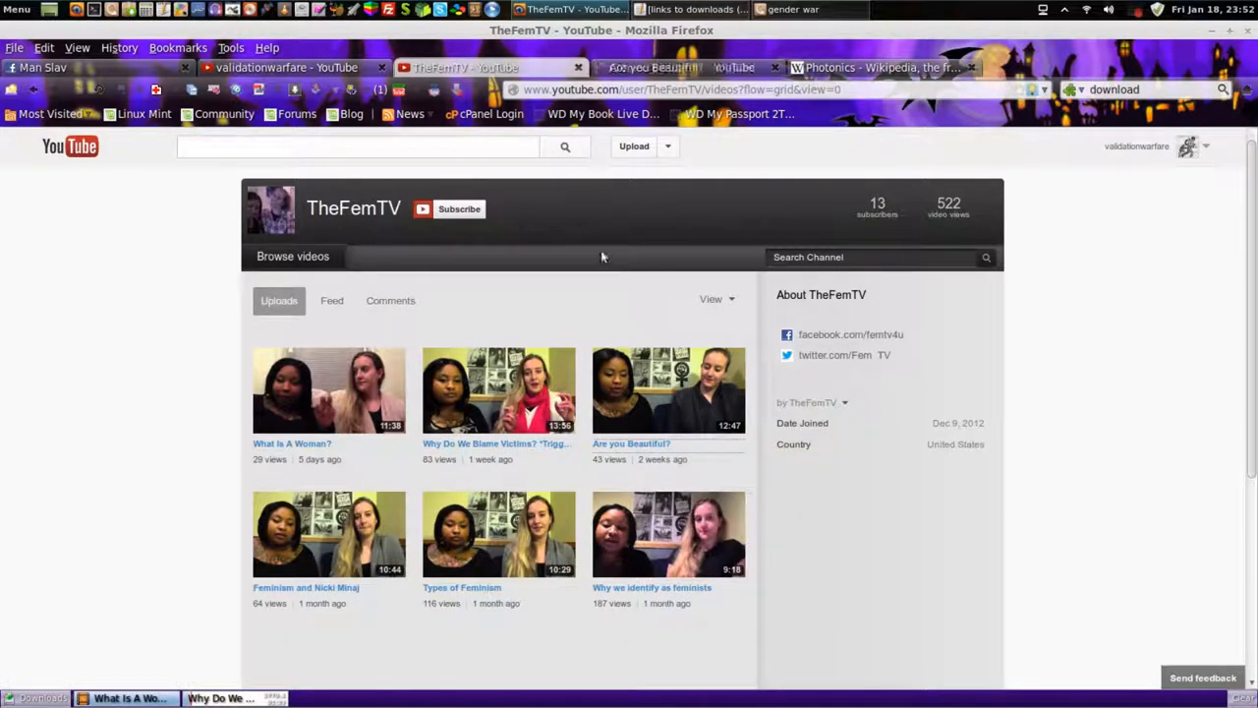
{"action": "left_click", "coordinate": [668, 391]}
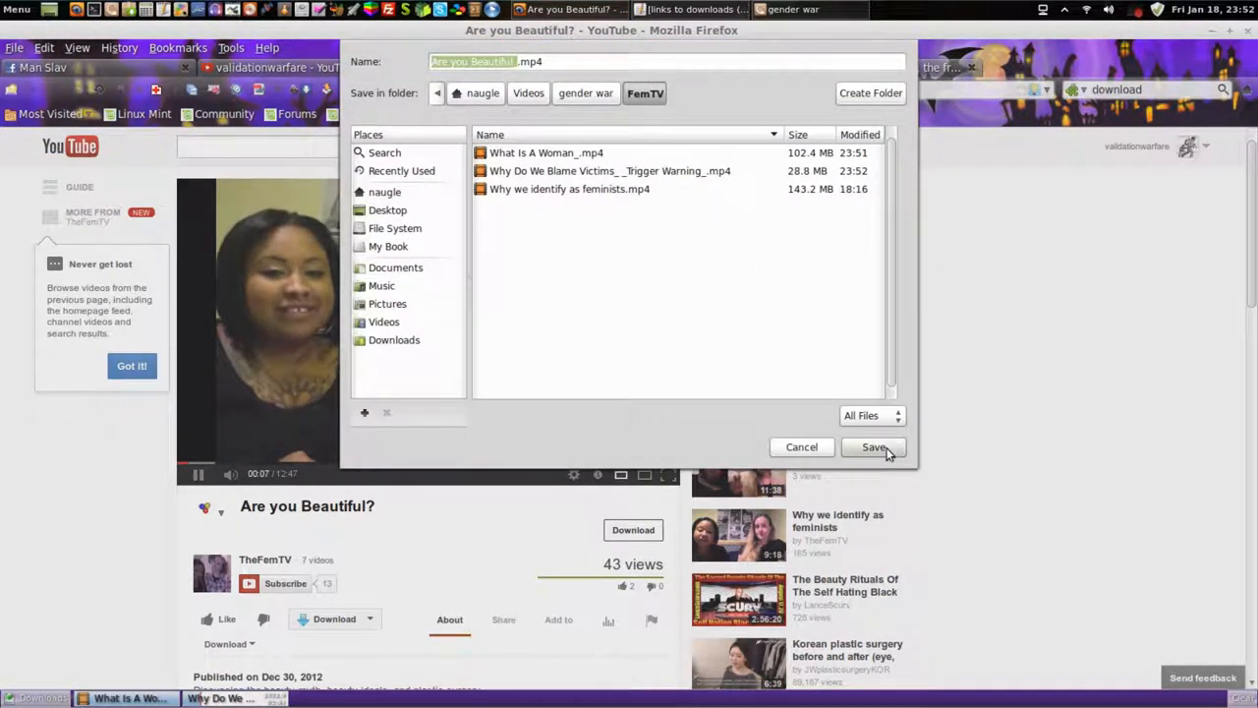
{"action": "left_click", "coordinate": [873, 446]}
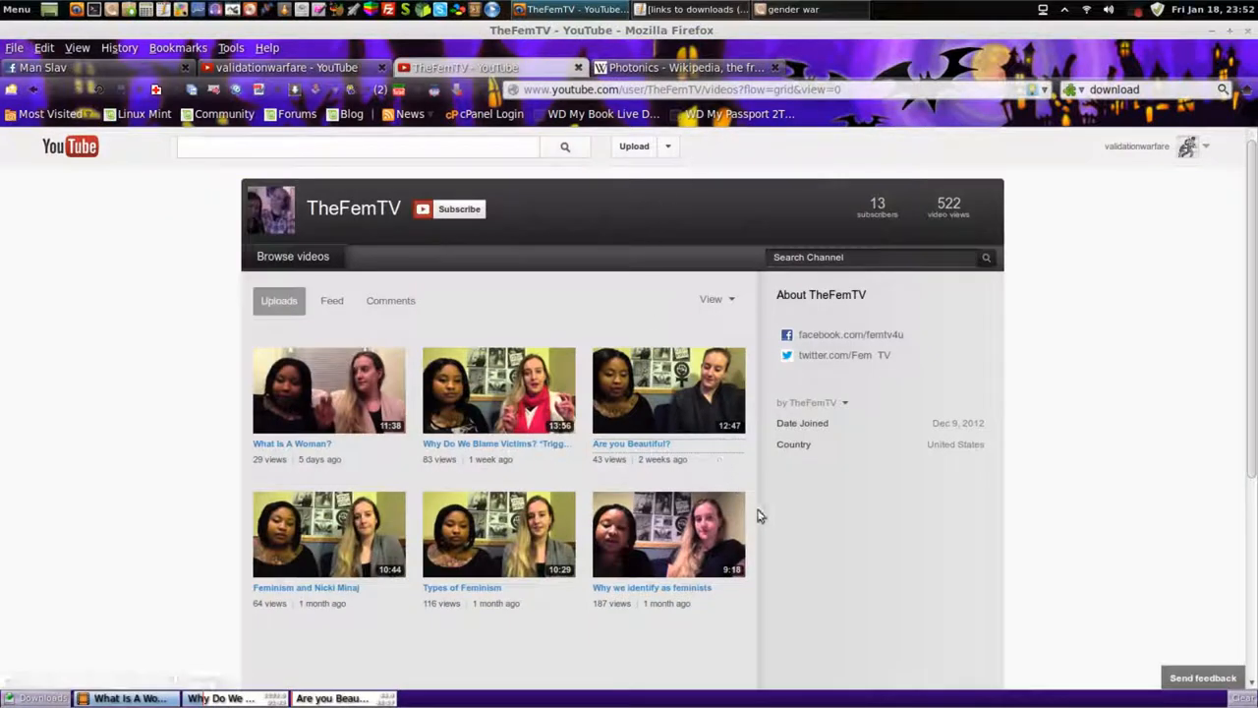
{"action": "mouse_move", "coordinate": [844, 561]}
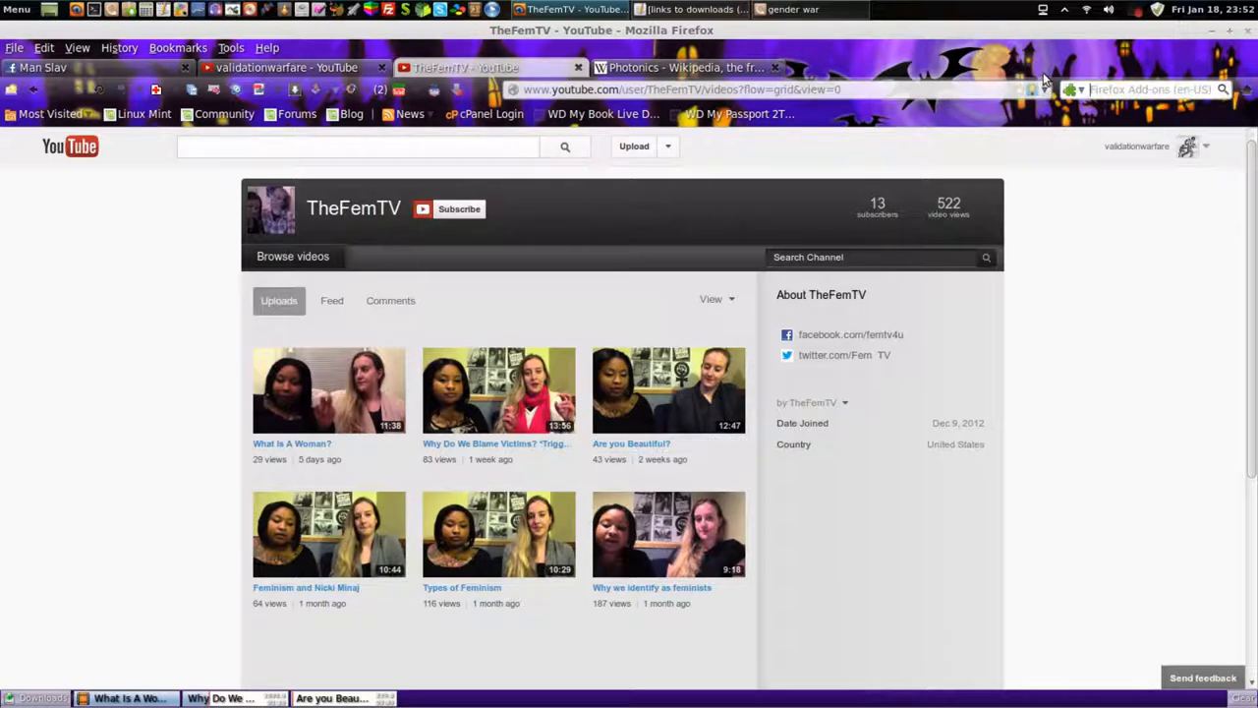
Switch the search bar's engine from Firefox Add-ons back to YouTube.
{"action": "left_click", "coordinate": [1070, 90]}
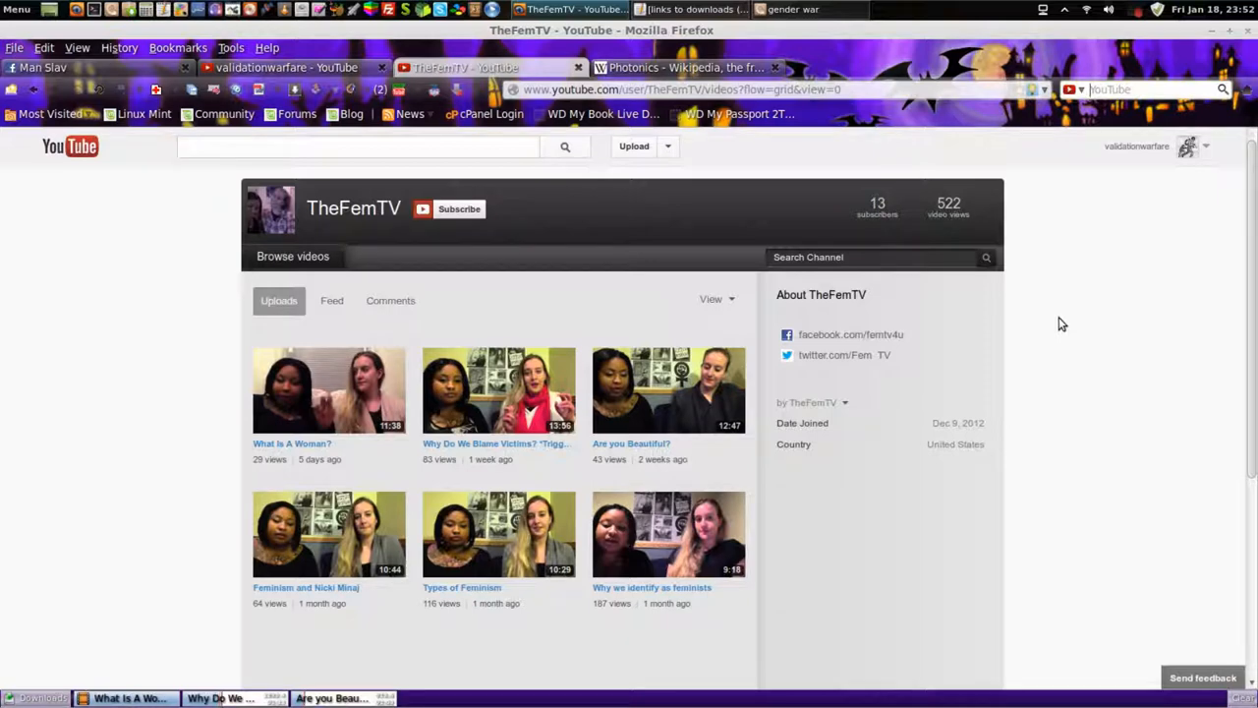
{"action": "mouse_move", "coordinate": [1062, 381]}
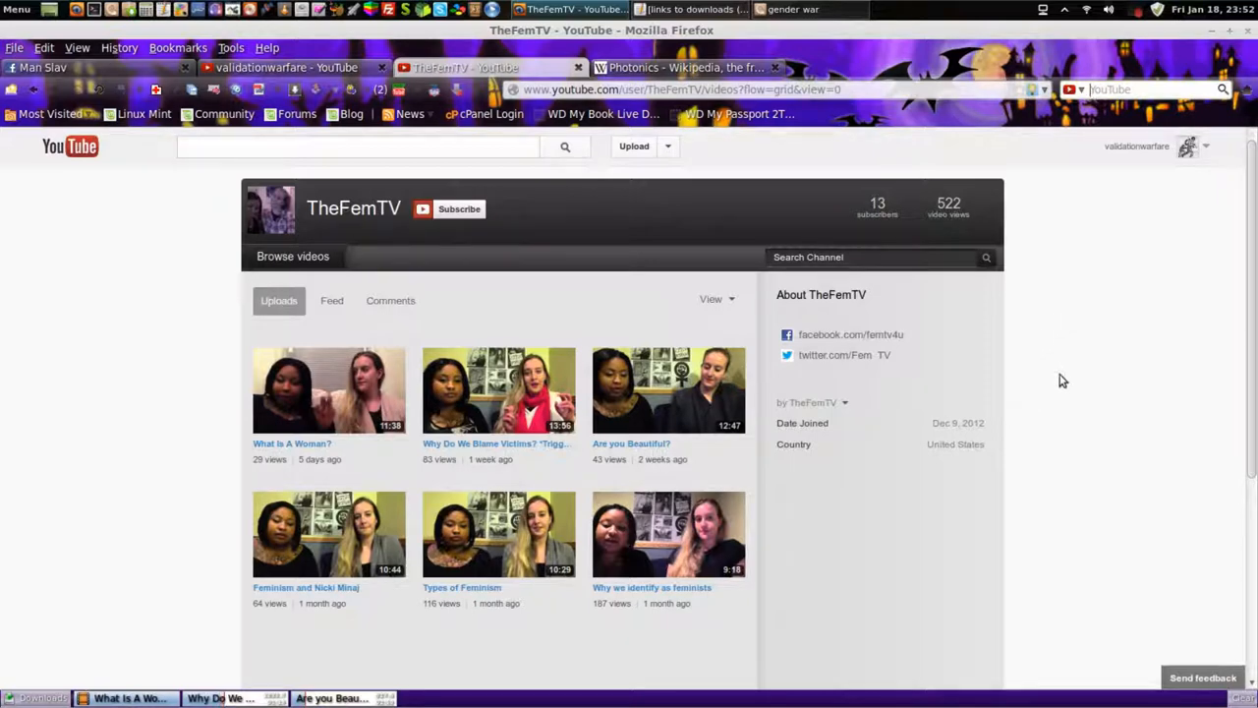
{"action": "mouse_move", "coordinate": [860, 510]}
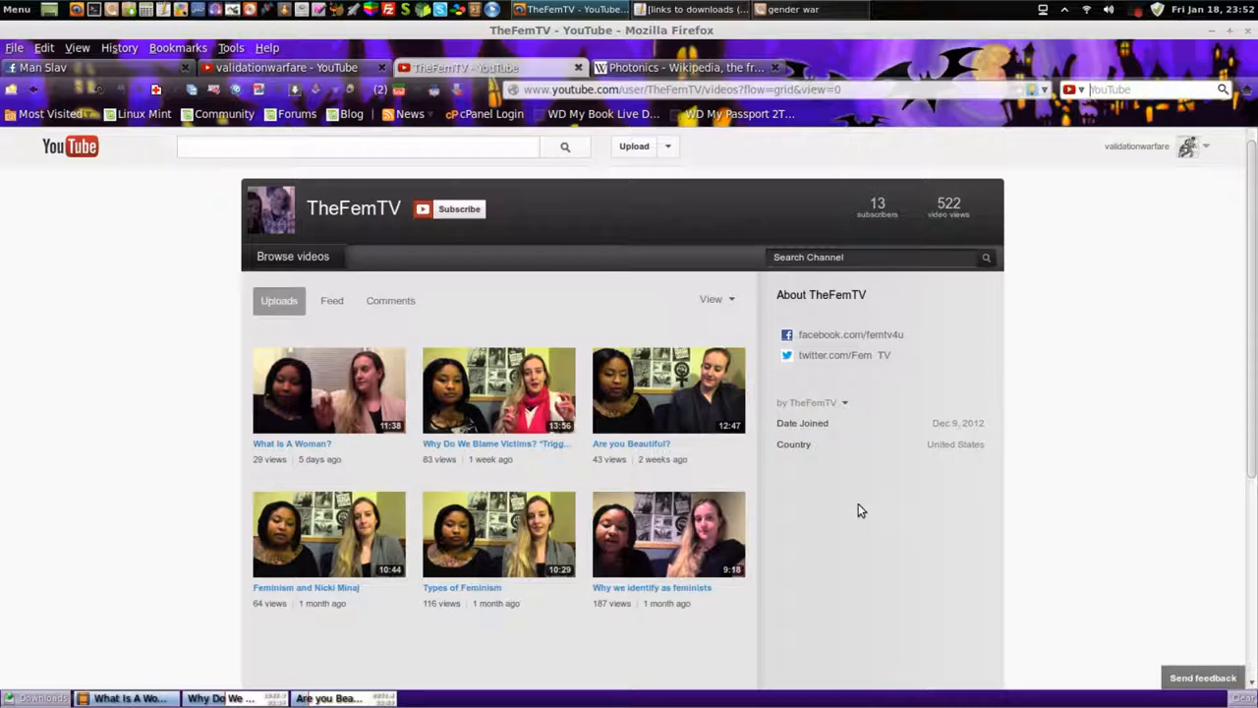
{"action": "mouse_move", "coordinate": [831, 524]}
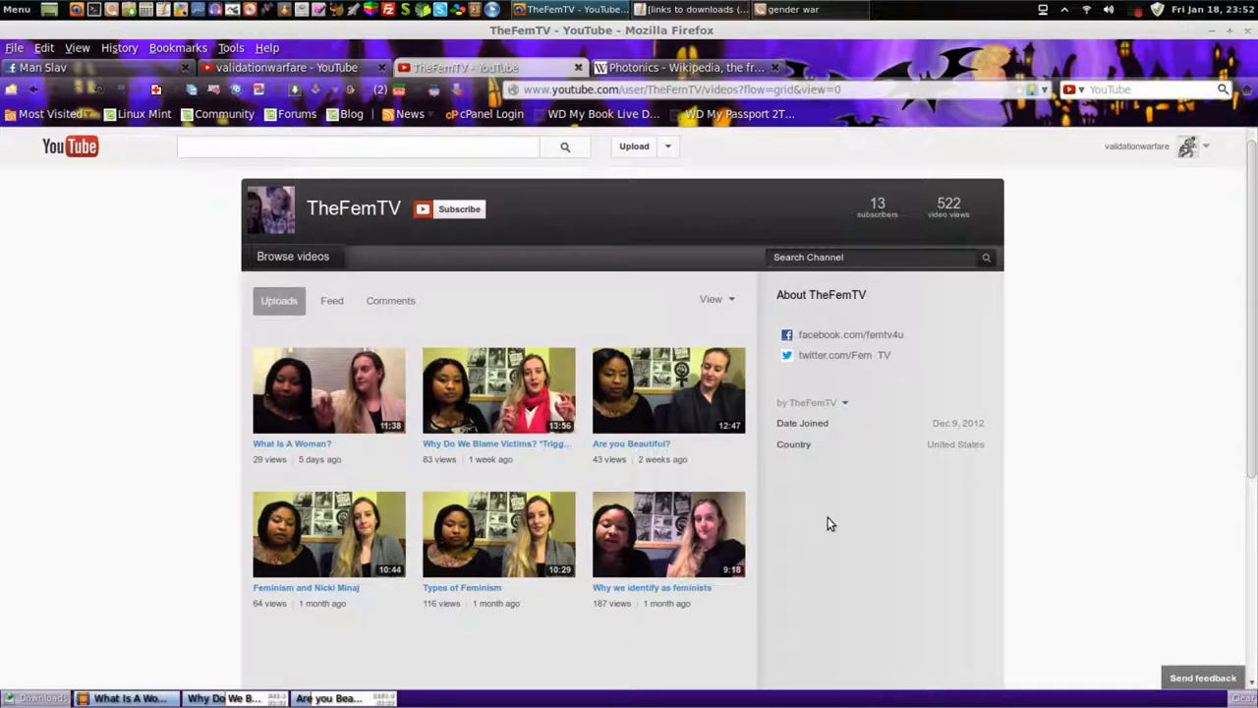
{"action": "mouse_move", "coordinate": [828, 526]}
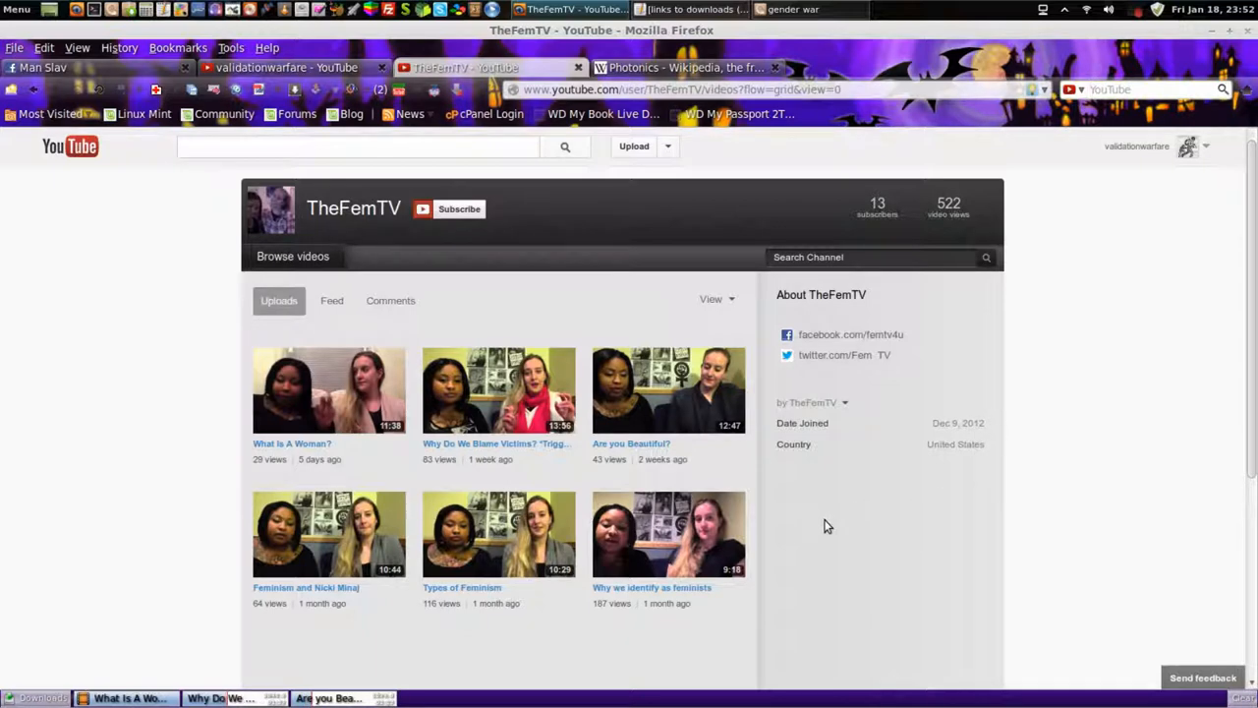
{"action": "mouse_move", "coordinate": [818, 534]}
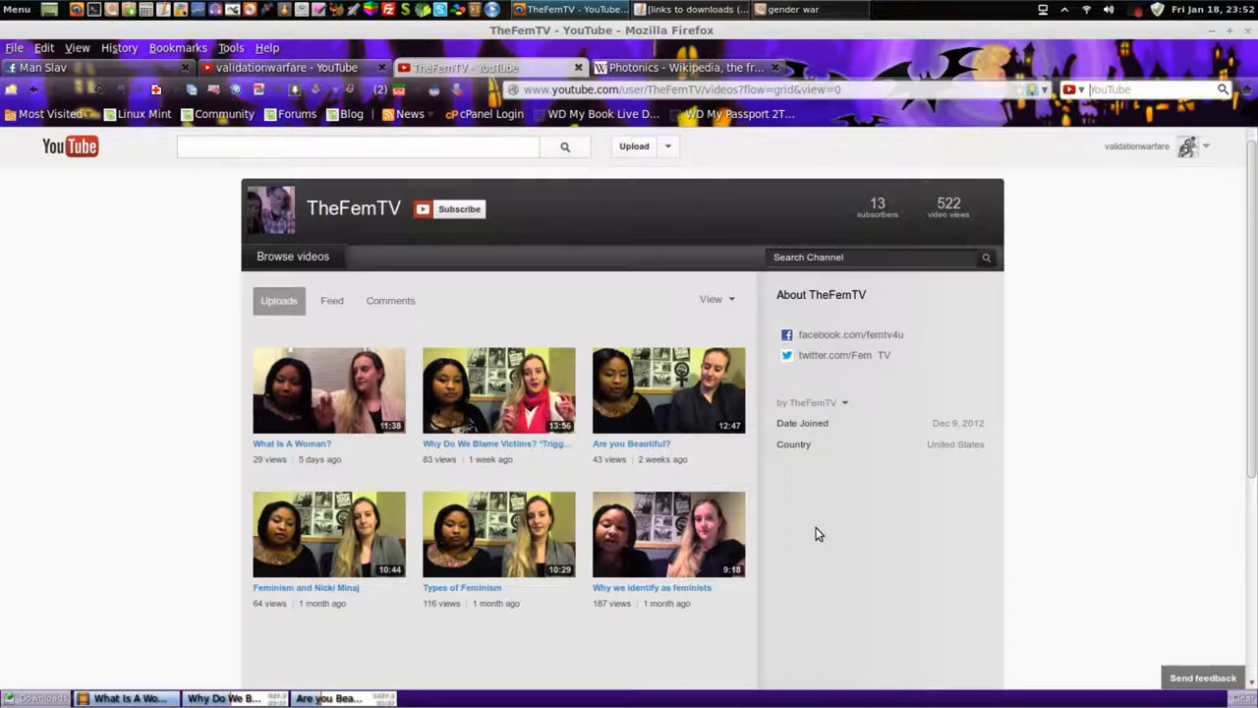
{"action": "mouse_move", "coordinate": [328, 603]}
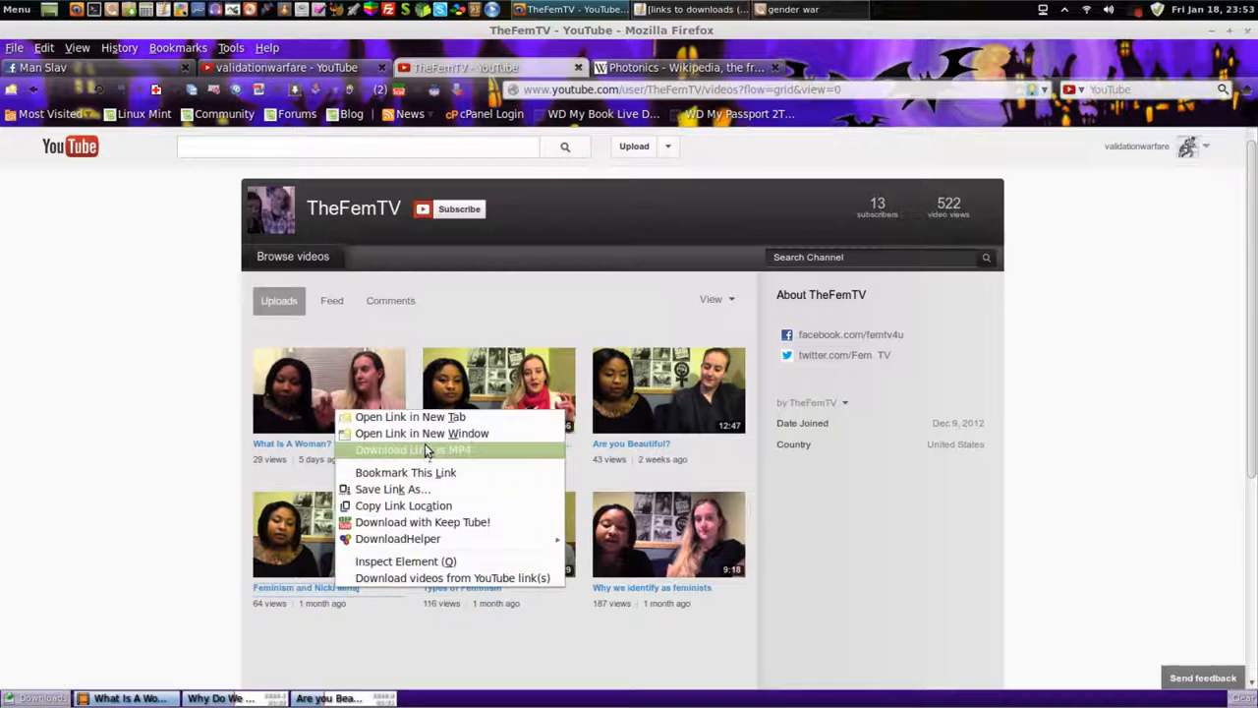
Try saving the Feminism and Nicki Minaj MP4, cancel, then reopen it and start downloading.
{"action": "left_click", "coordinate": [413, 449]}
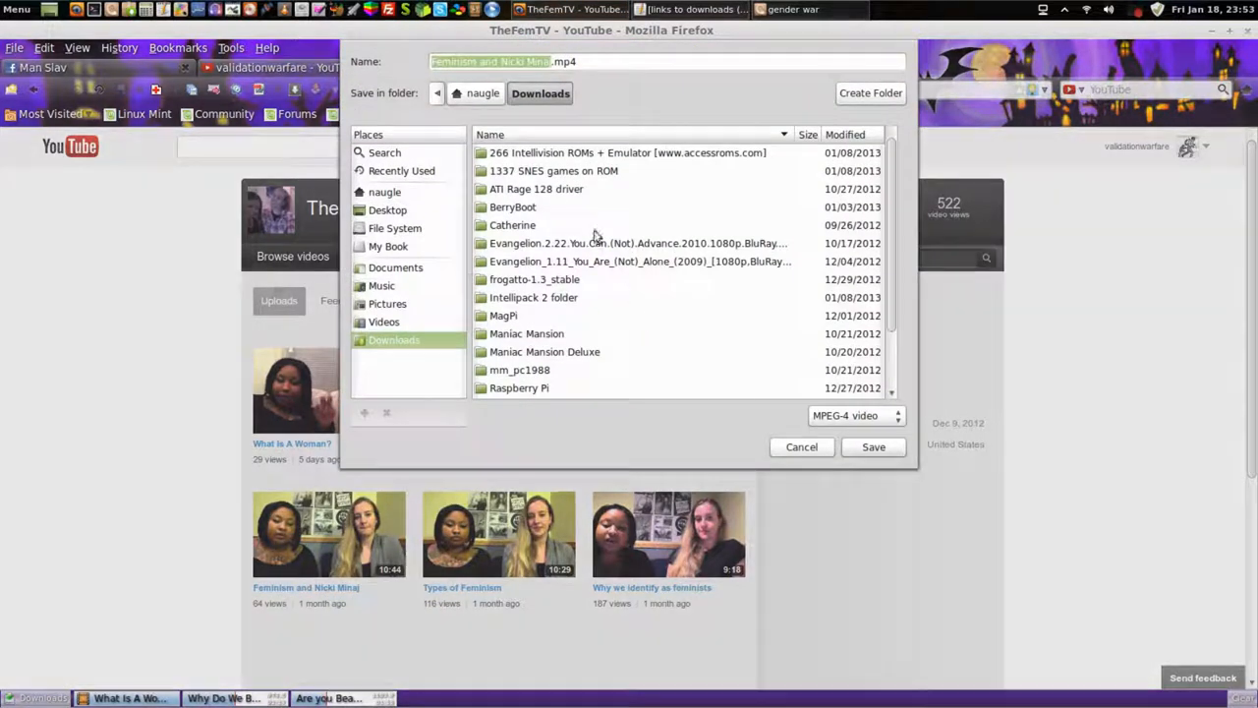
{"action": "left_click", "coordinate": [384, 322]}
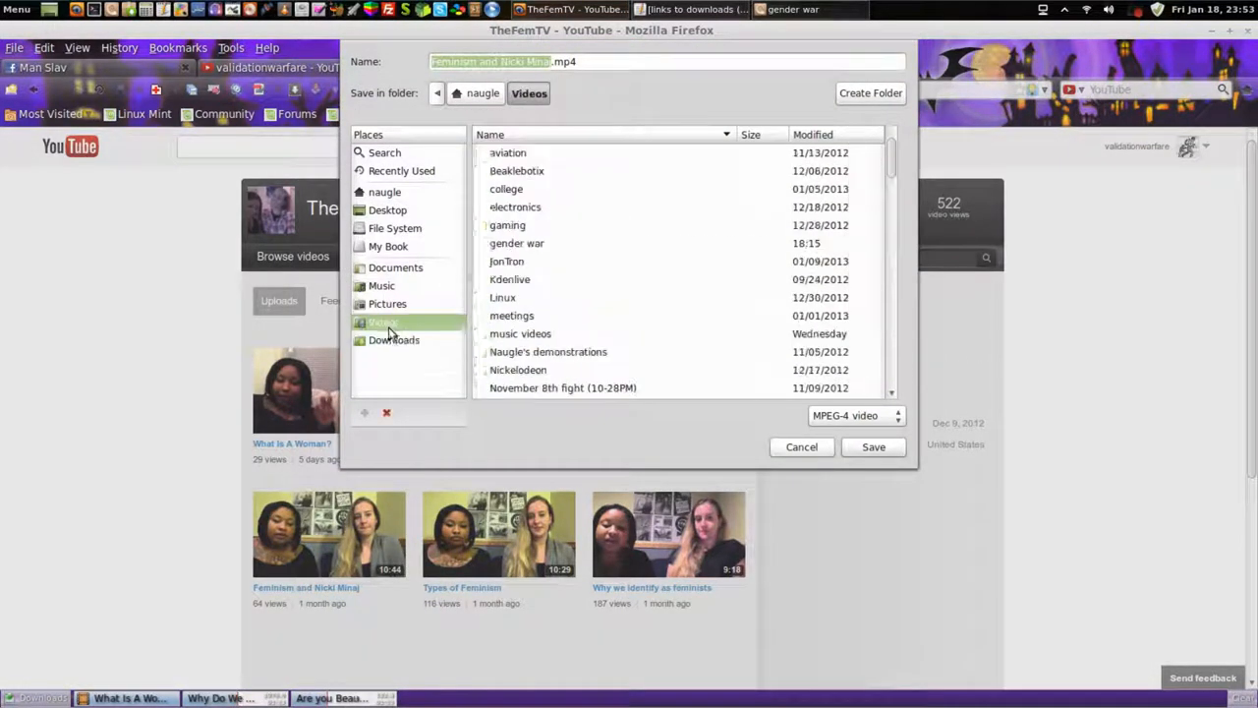
{"action": "left_click", "coordinate": [801, 447]}
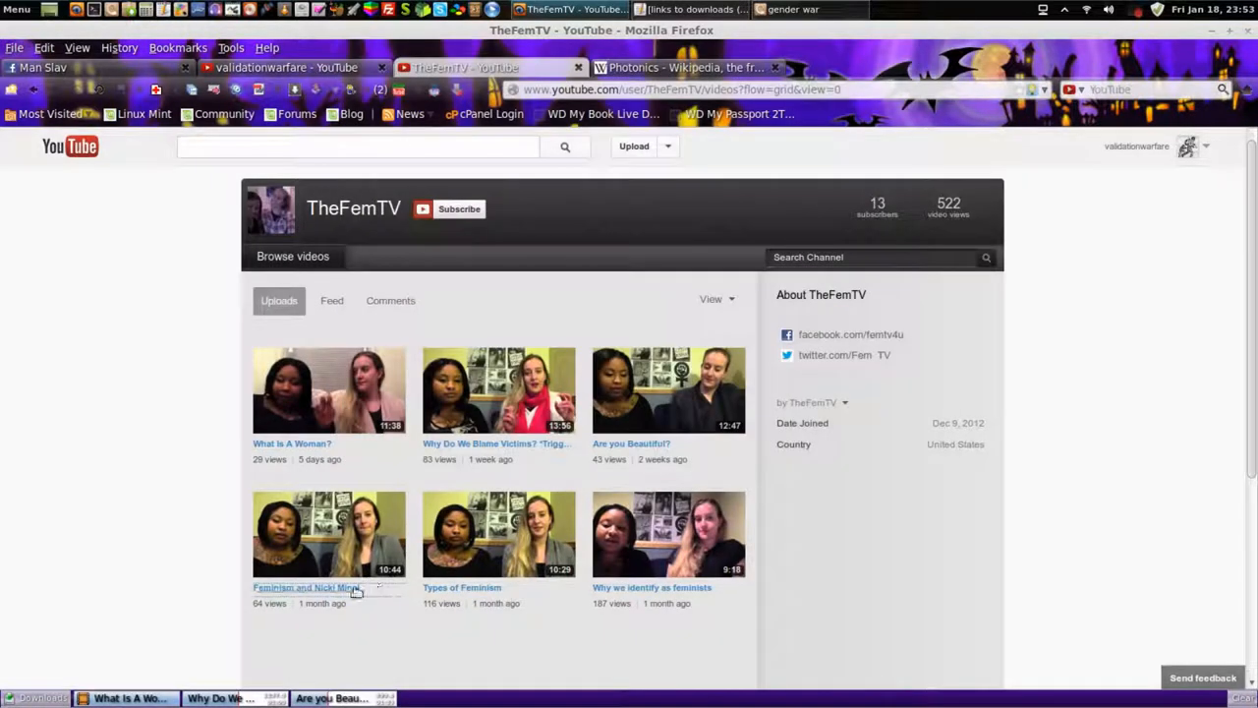
{"action": "mouse_move", "coordinate": [437, 420]}
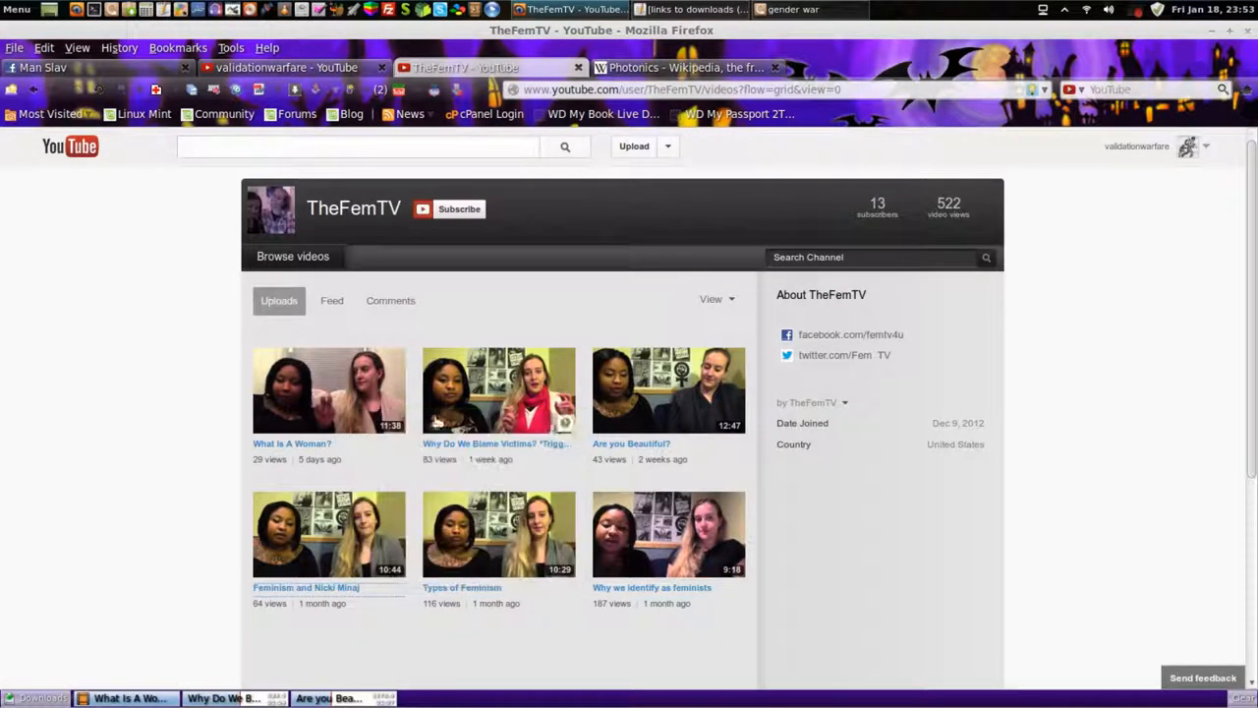
{"action": "left_click", "coordinate": [329, 534]}
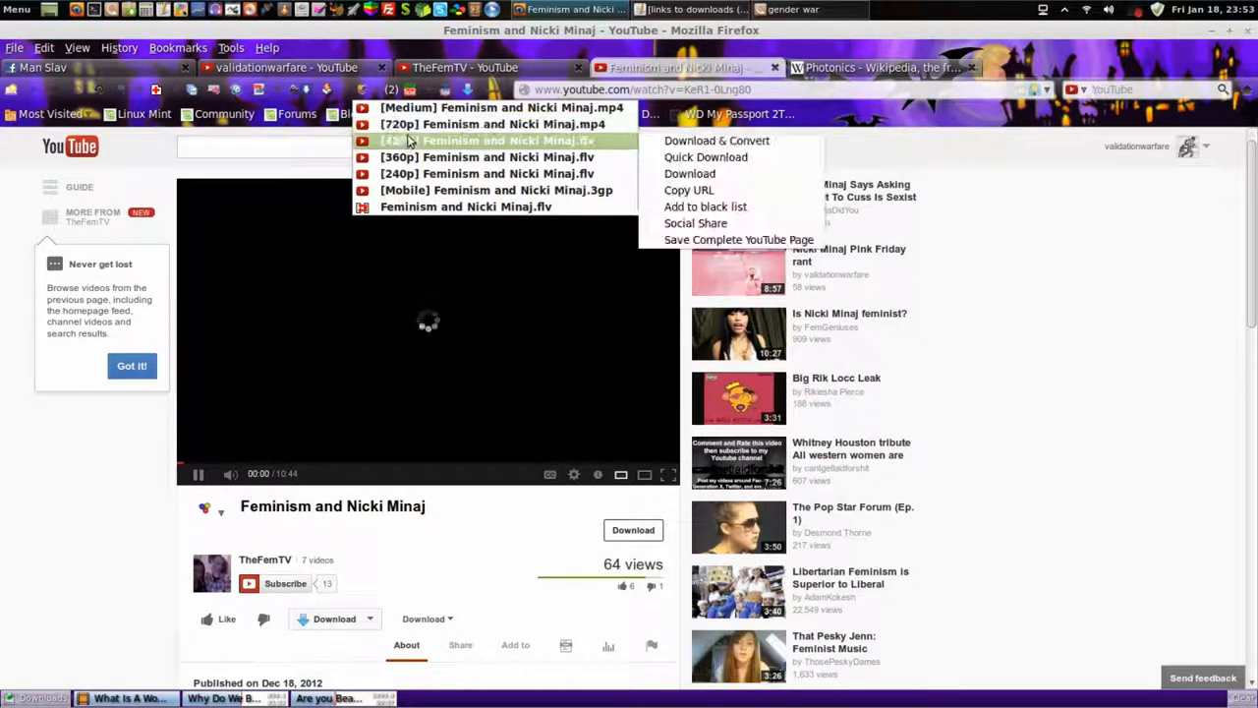
{"action": "left_click", "coordinate": [689, 173]}
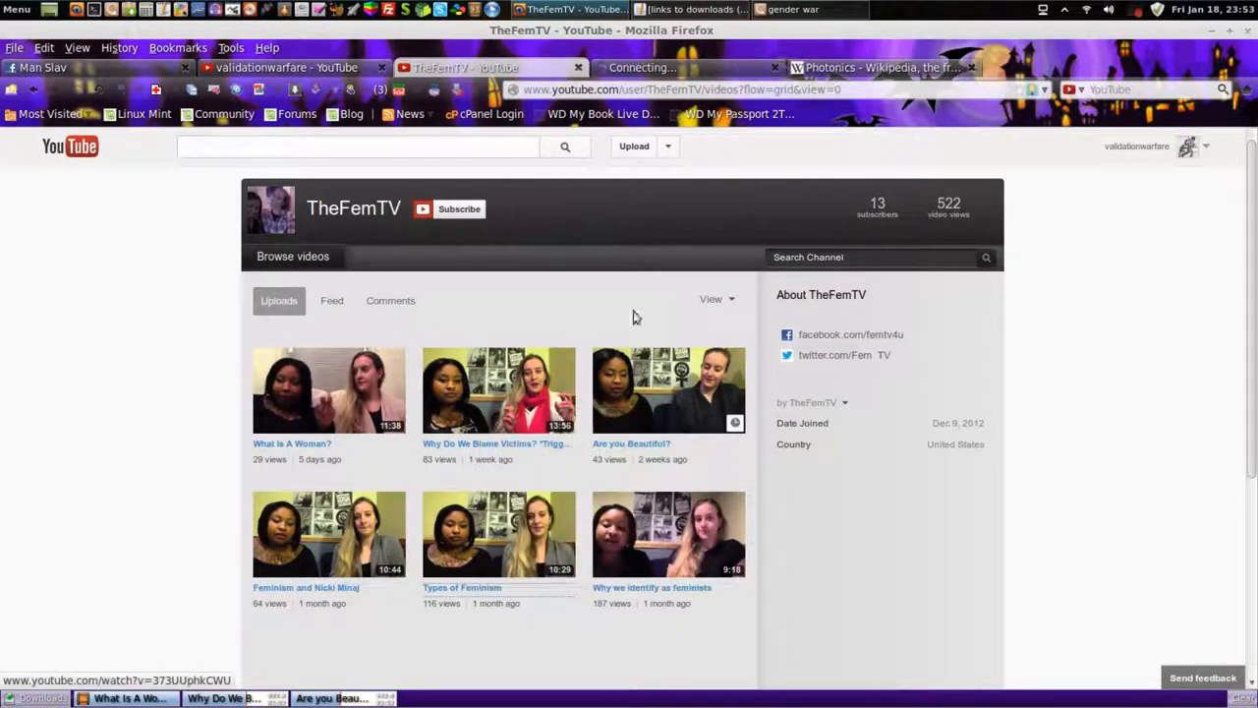
Save the 'Types of Feminism' video as an MP4 into the FemTV folder.
{"action": "left_click", "coordinate": [498, 534]}
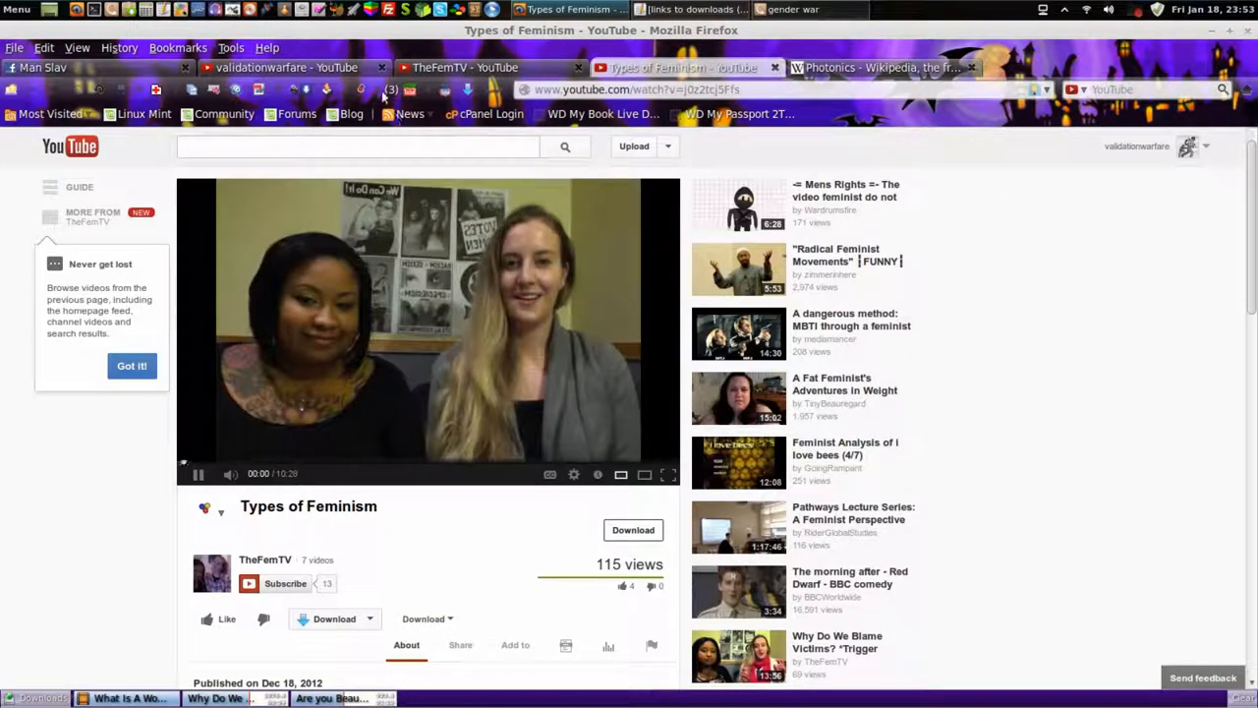
{"action": "left_click", "coordinate": [633, 529]}
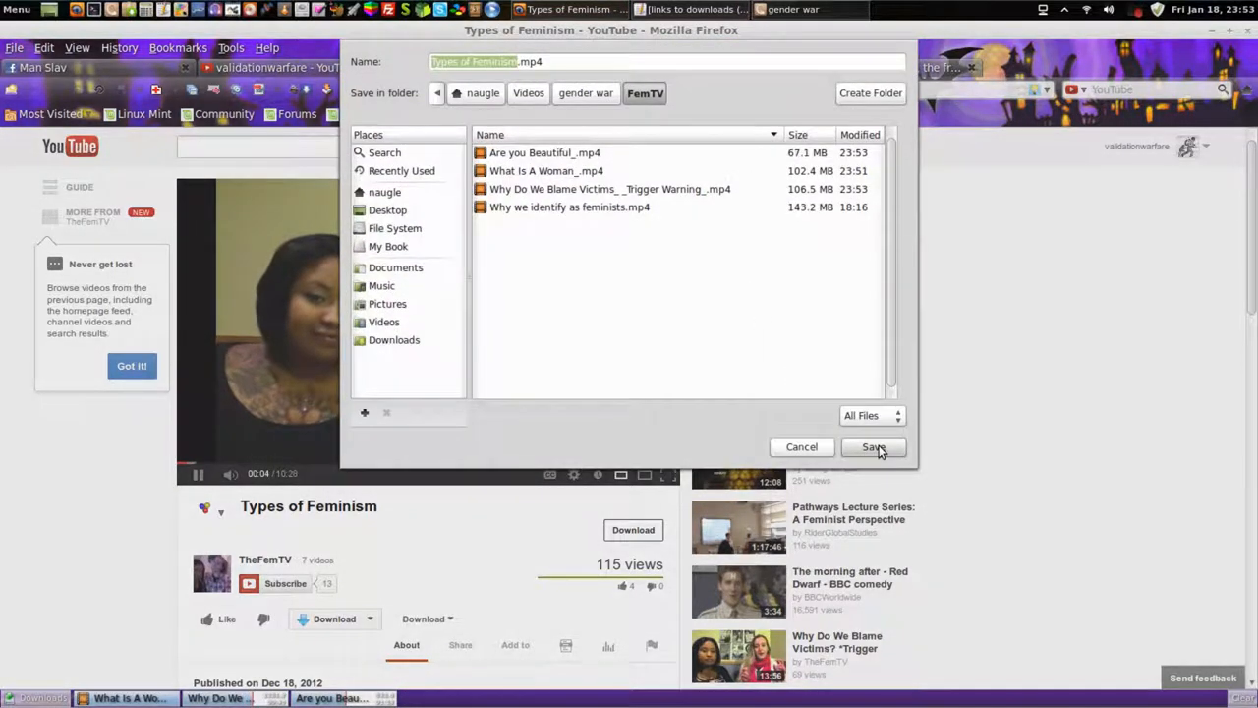
{"action": "left_click", "coordinate": [873, 447]}
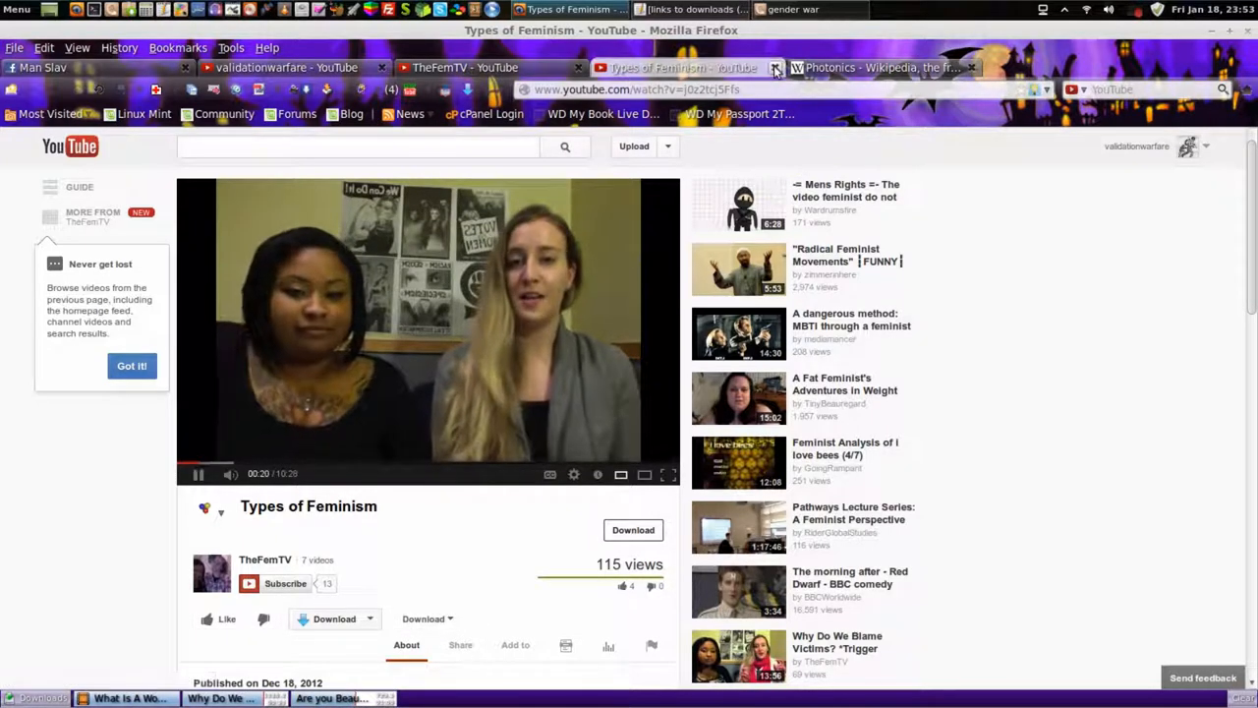
Open 'Why we identify as feminists' in a new tab and follow TheFemTV's facebook.com/femtv4u link.
{"action": "right_click", "coordinate": [644, 588]}
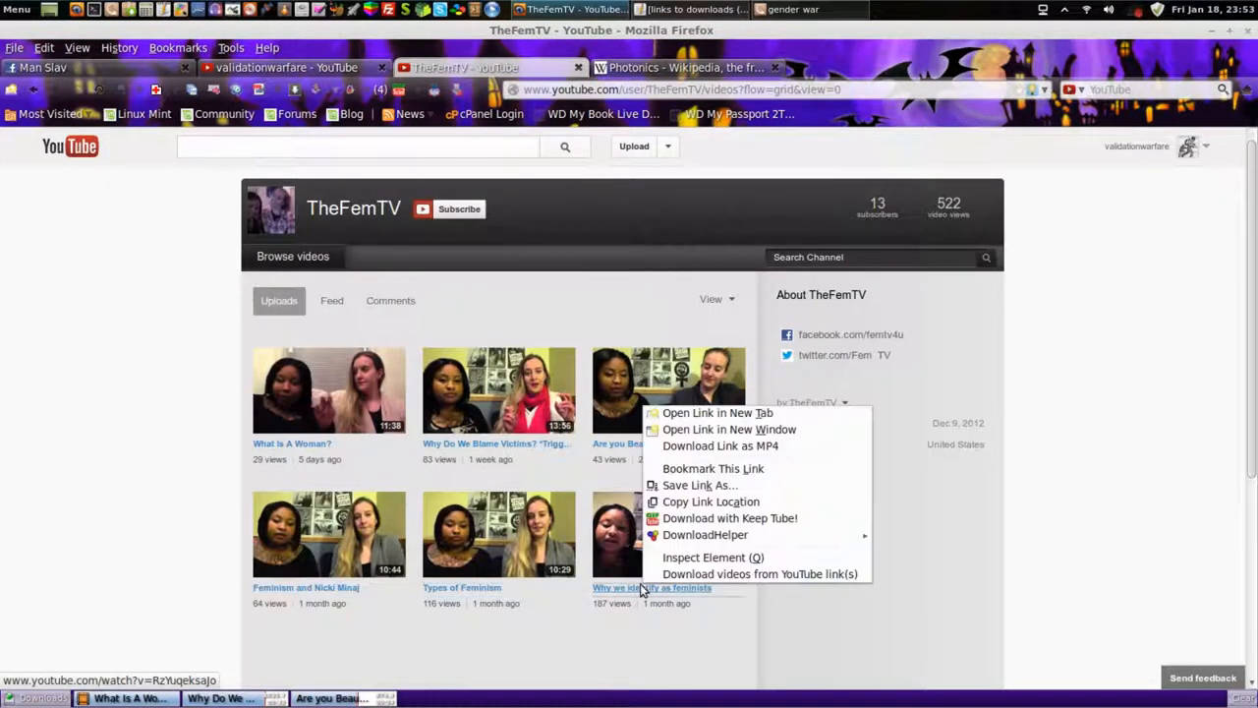
{"action": "left_click", "coordinate": [717, 412]}
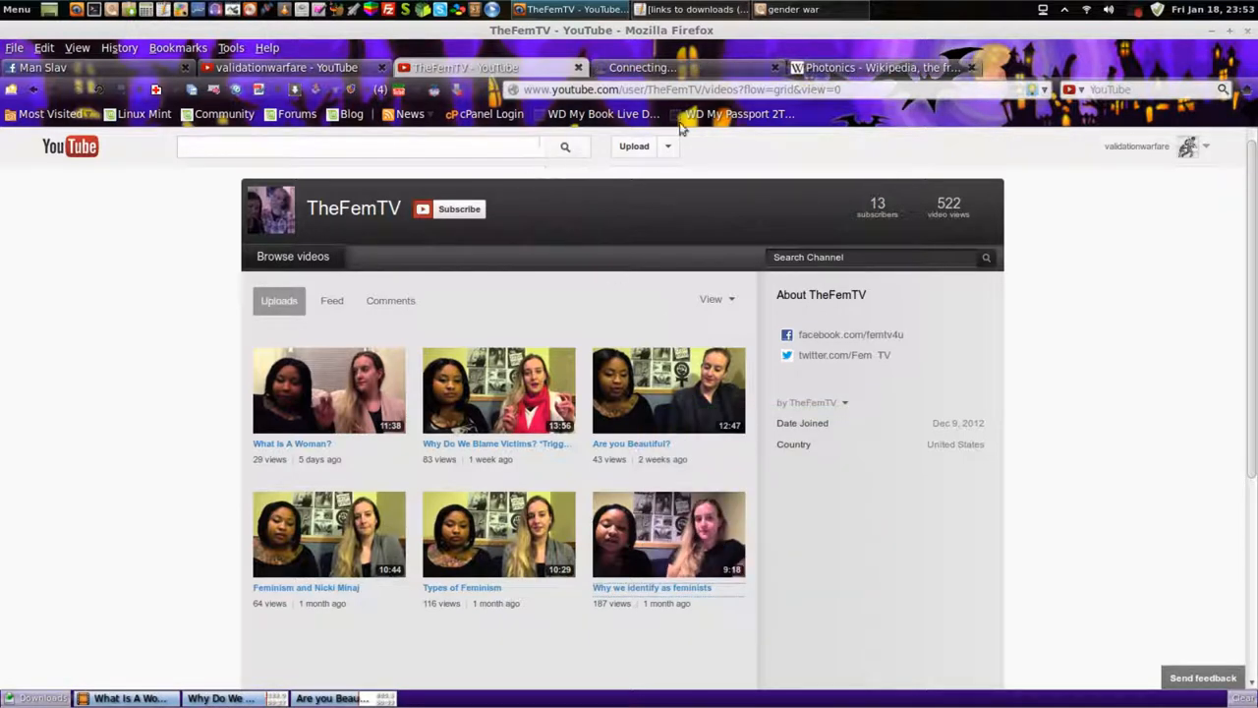
{"action": "left_click", "coordinate": [668, 535]}
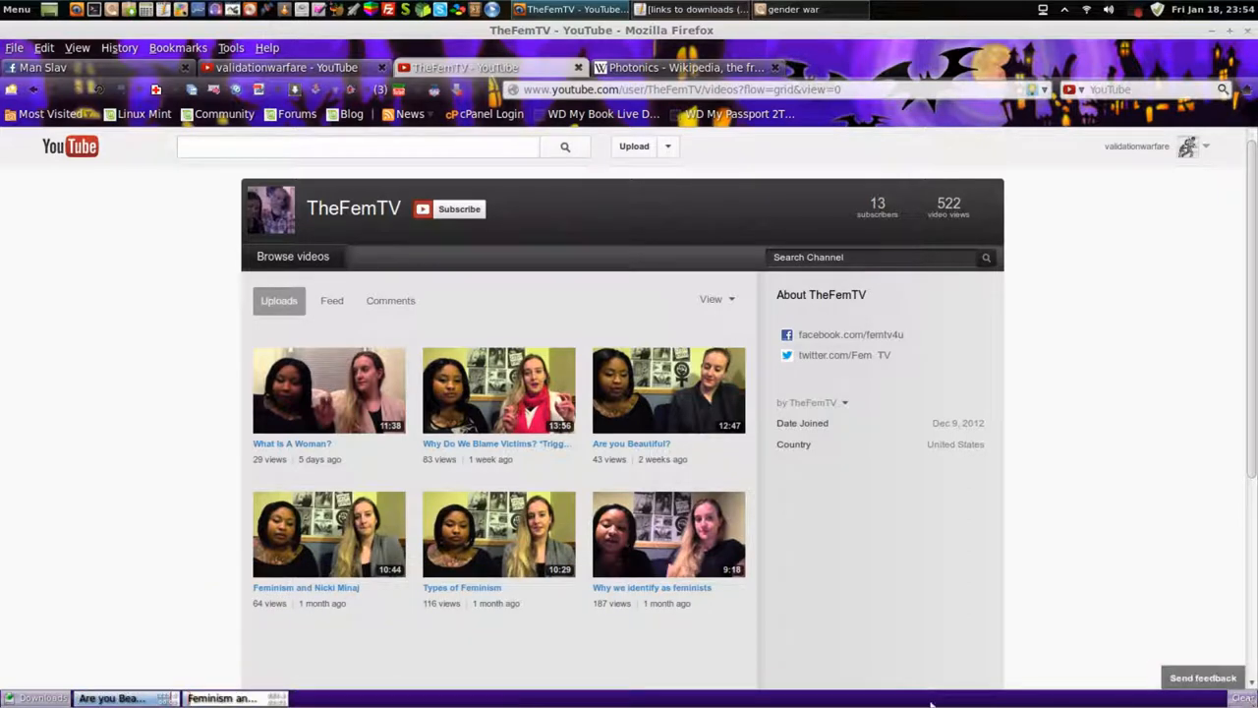
{"action": "mouse_move", "coordinate": [929, 575]}
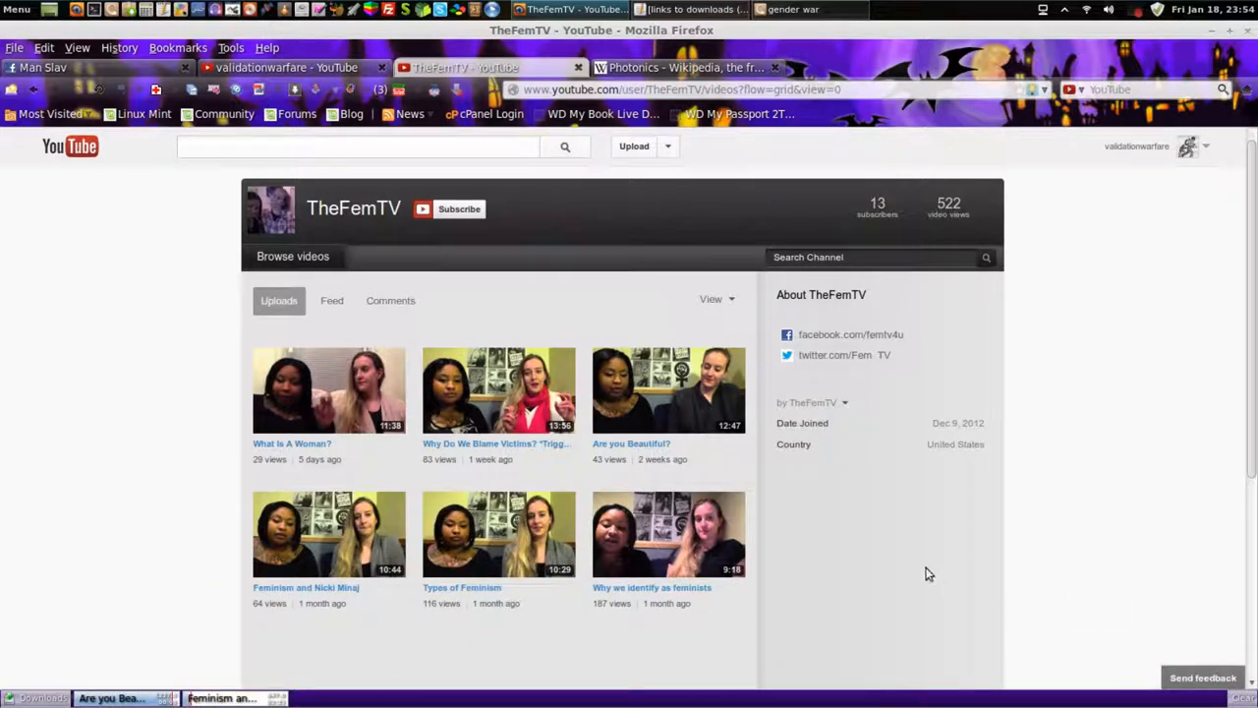
{"action": "mouse_move", "coordinate": [562, 194]}
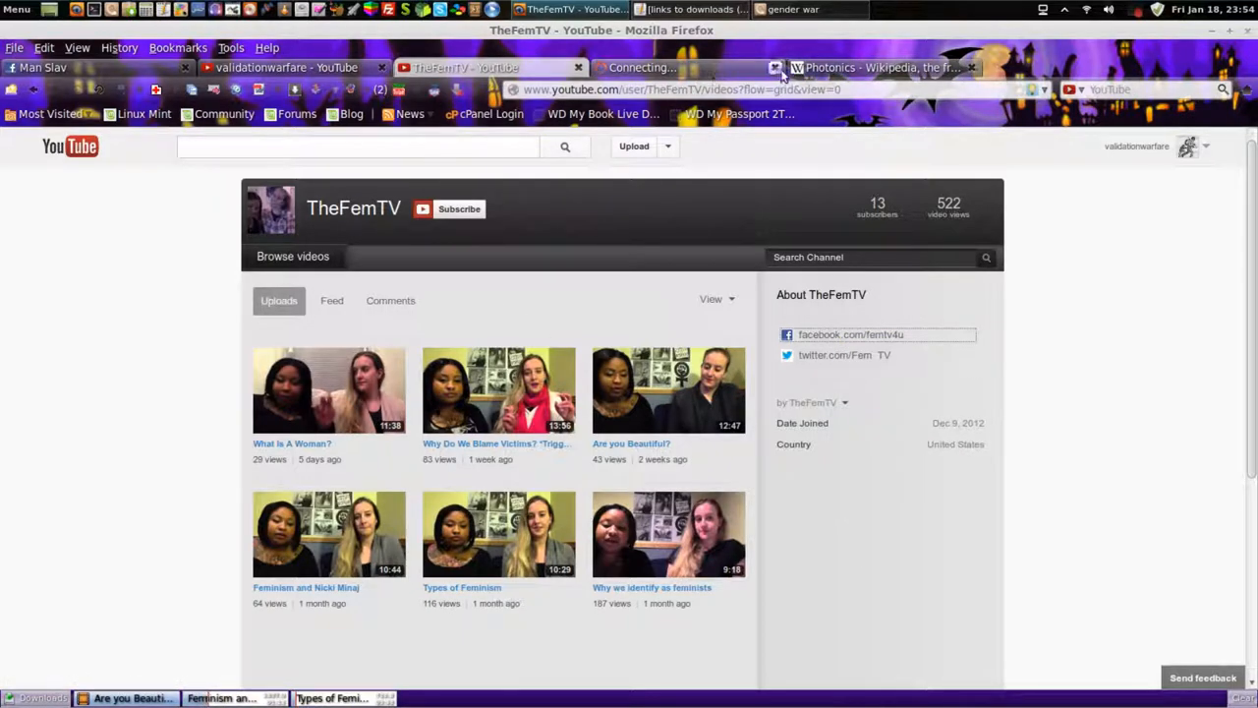
Switch to the Photonics Wikipedia tab and scroll down to See also.
{"action": "left_click", "coordinate": [880, 67]}
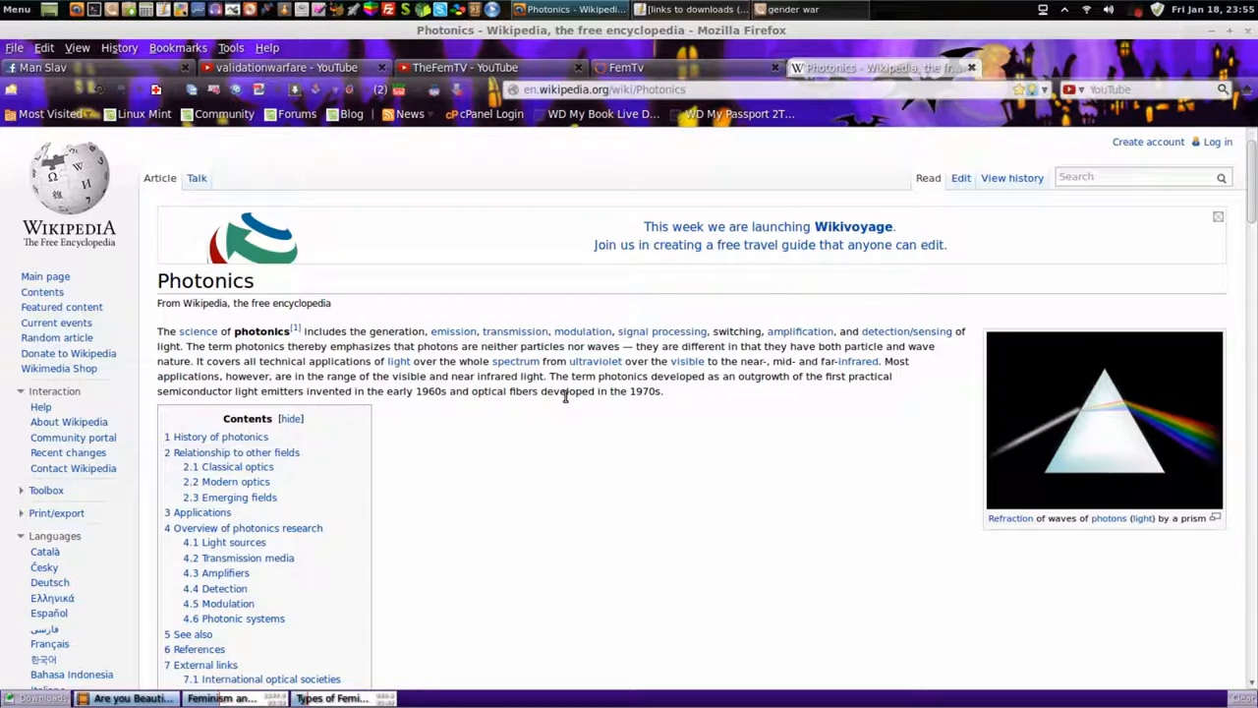
{"action": "mouse_move", "coordinate": [594, 407]}
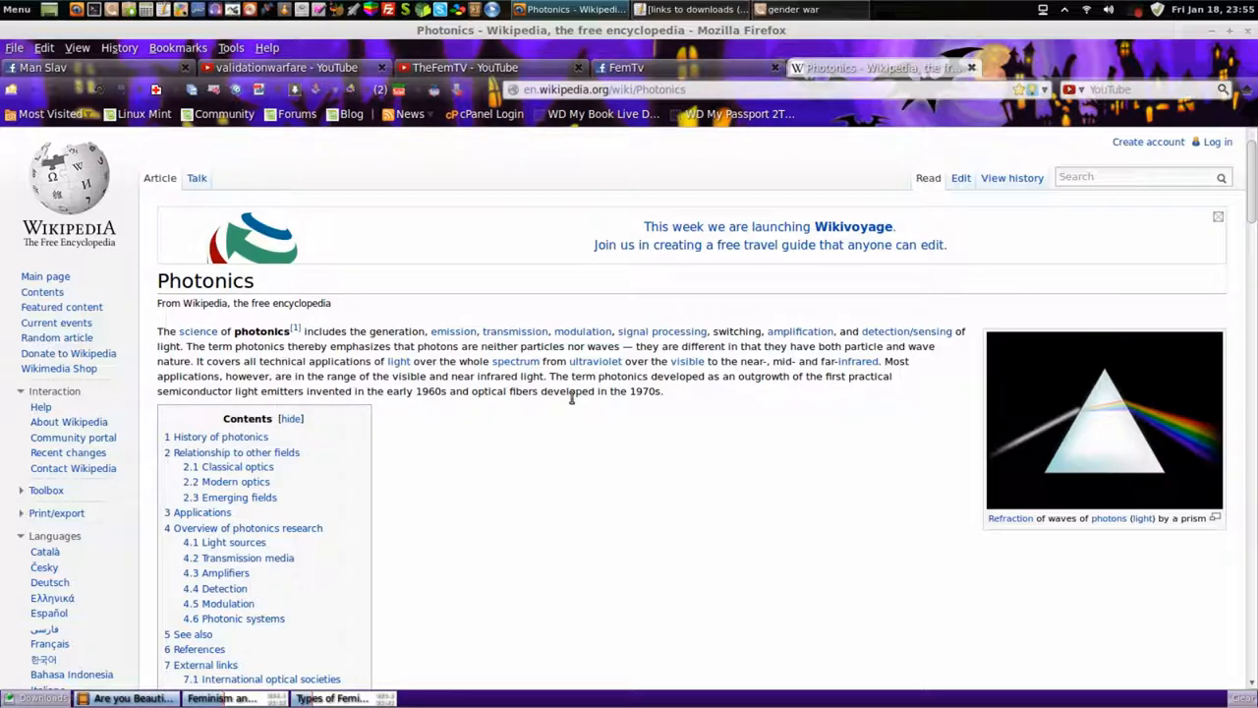
{"action": "mouse_move", "coordinate": [610, 407]}
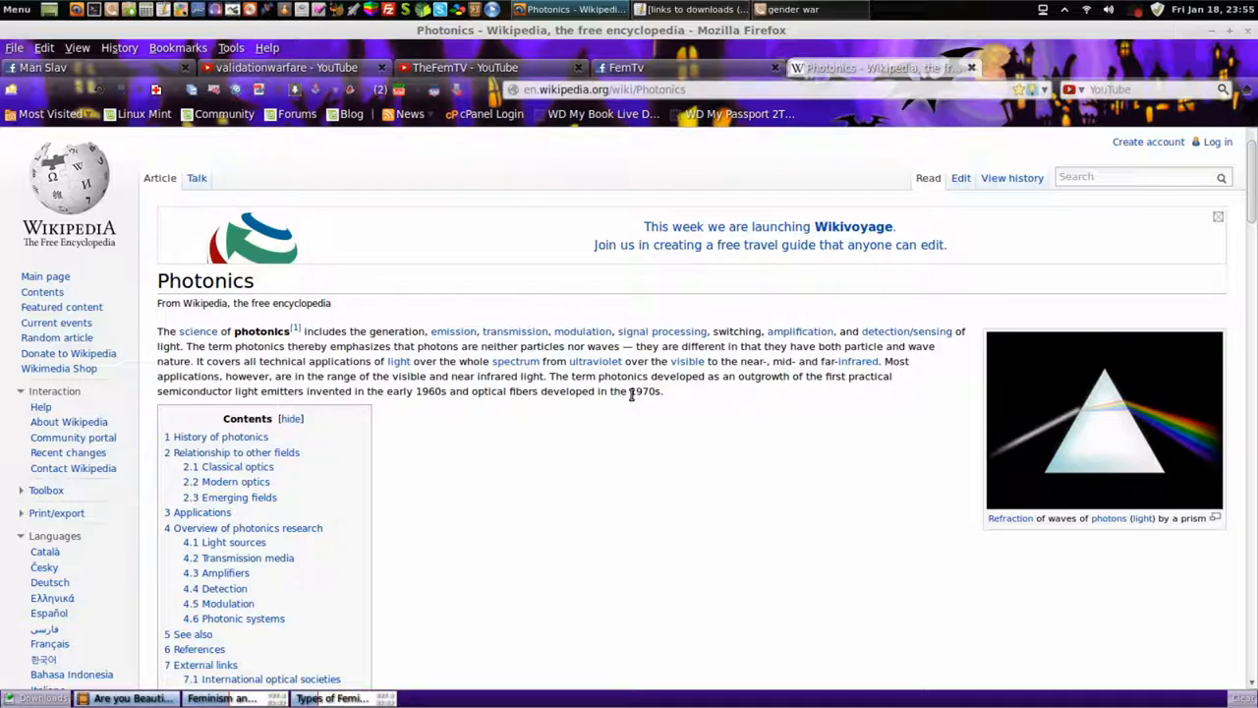
{"action": "mouse_move", "coordinate": [646, 408]}
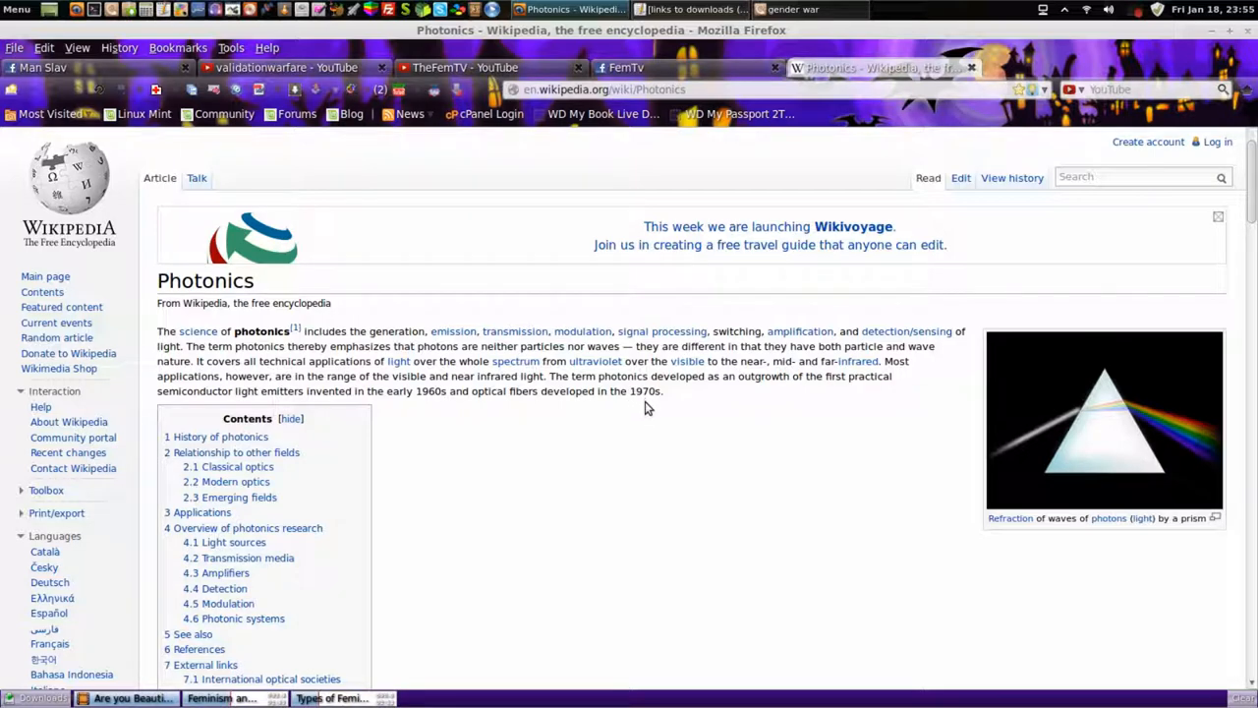
{"action": "mouse_move", "coordinate": [511, 386]}
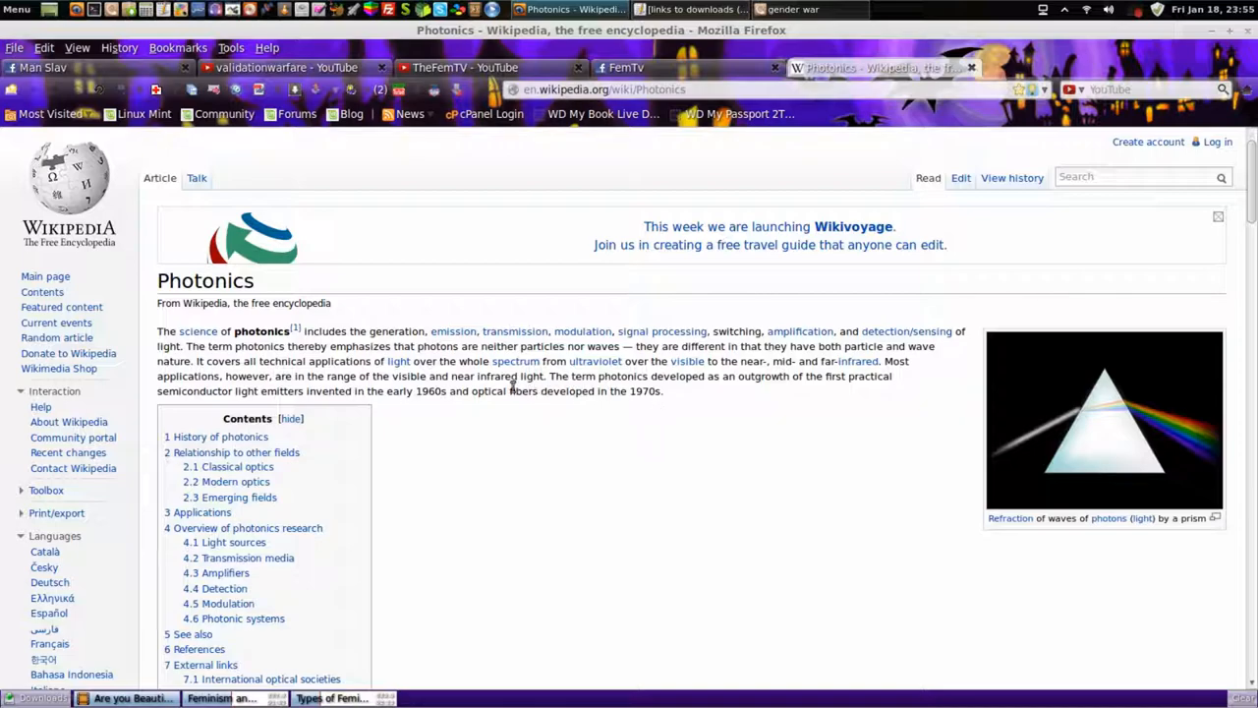
{"action": "scroll", "scroll_direction": "down", "scroll_amount": 3}
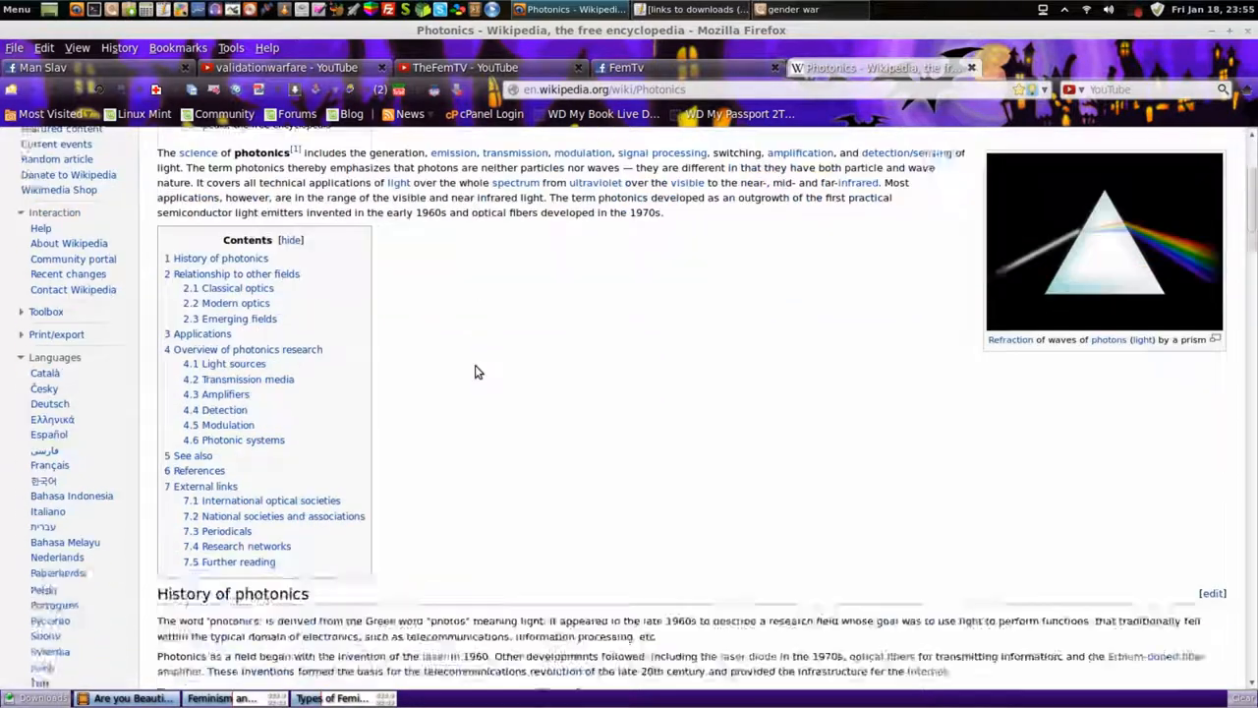
{"action": "scroll", "scroll_direction": "down", "scroll_amount": 3}
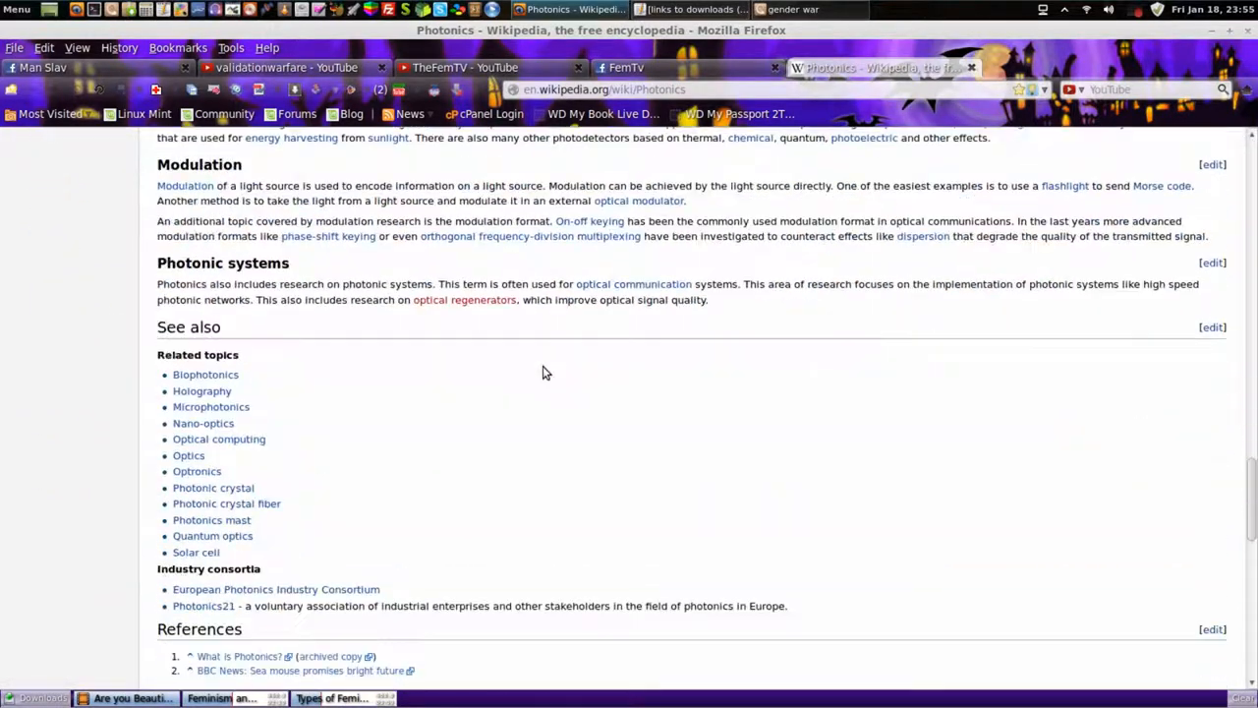
{"action": "mouse_move", "coordinate": [278, 459]}
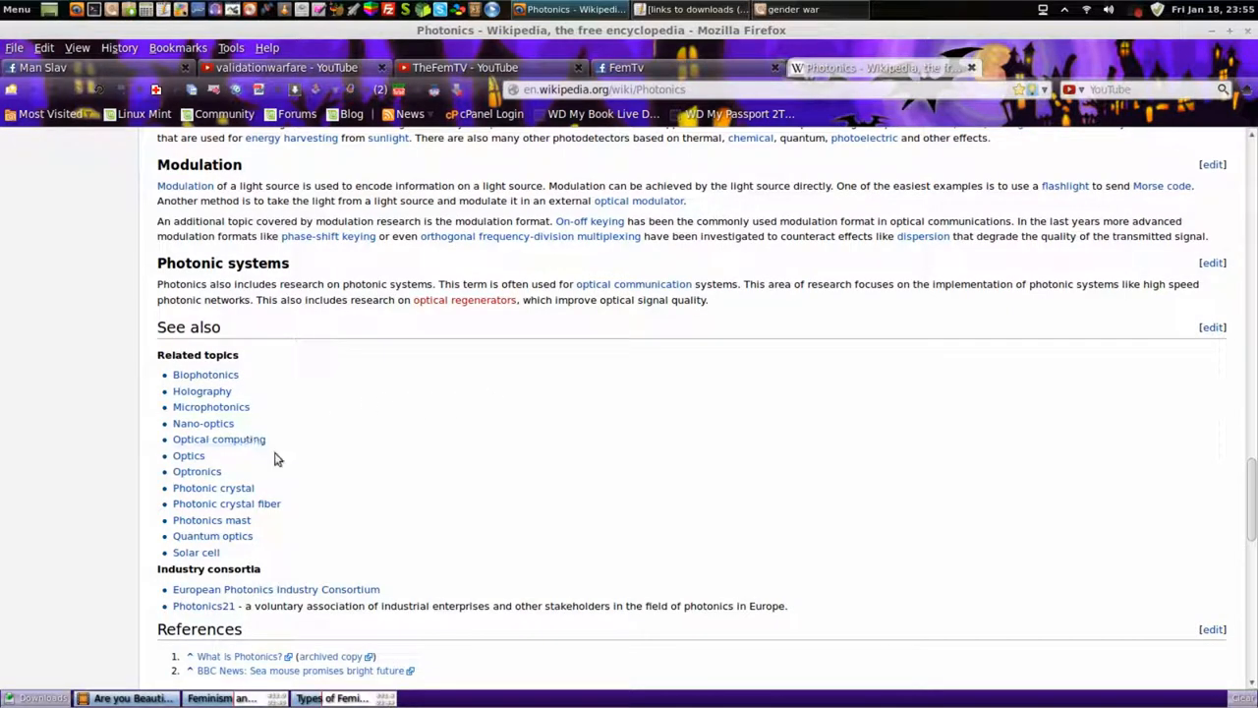
Open Optical computing, Photonic crystal fiber and Nano-optics from See also in new tabs.
{"action": "right_click", "coordinate": [218, 438]}
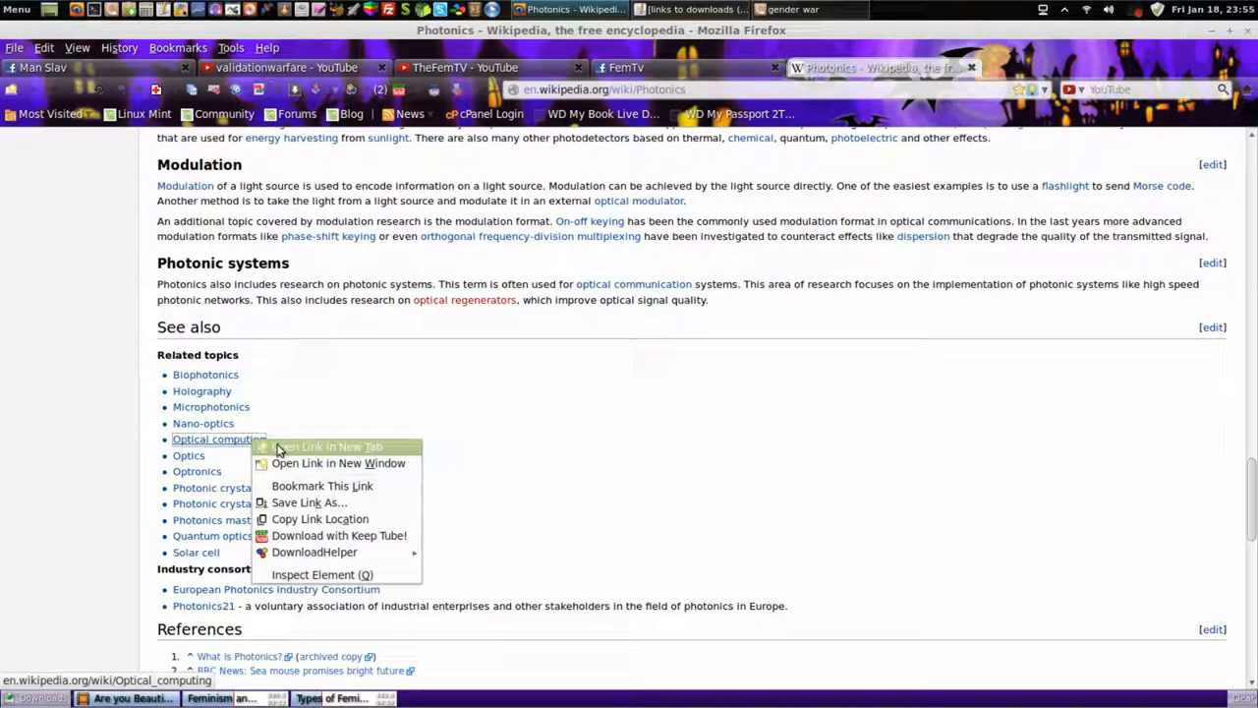
{"action": "left_click", "coordinate": [328, 447]}
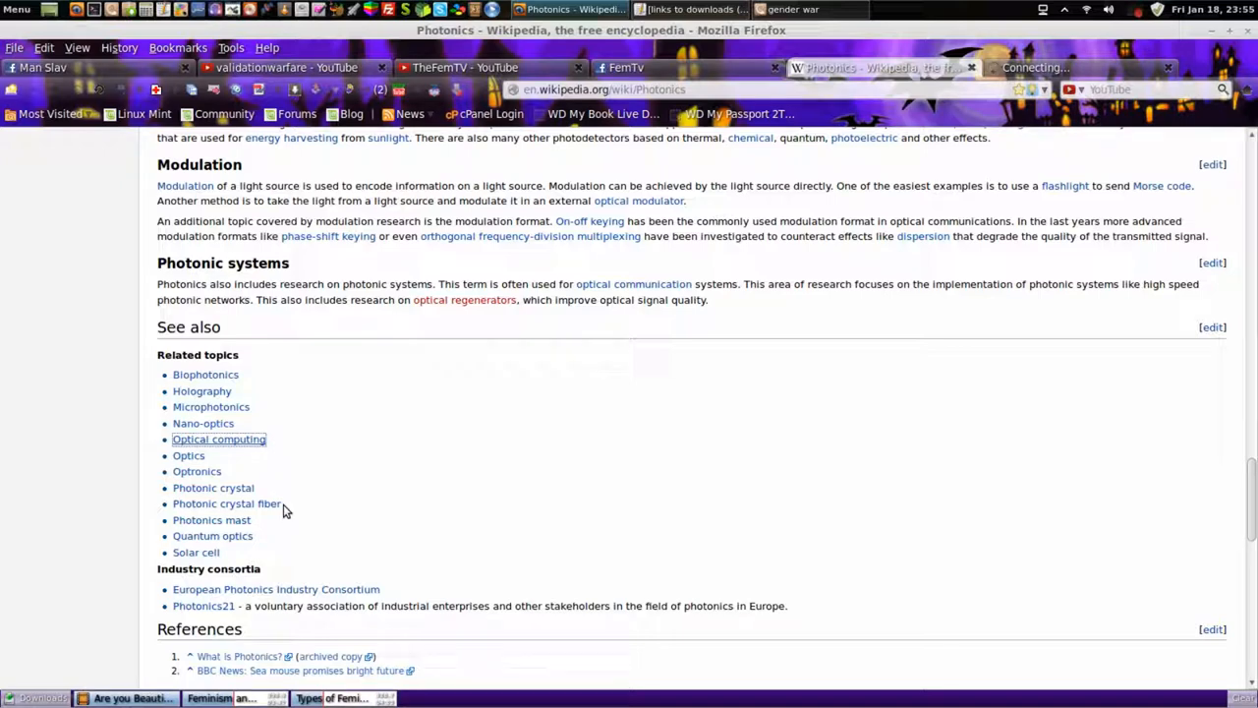
{"action": "left_click", "coordinate": [219, 439]}
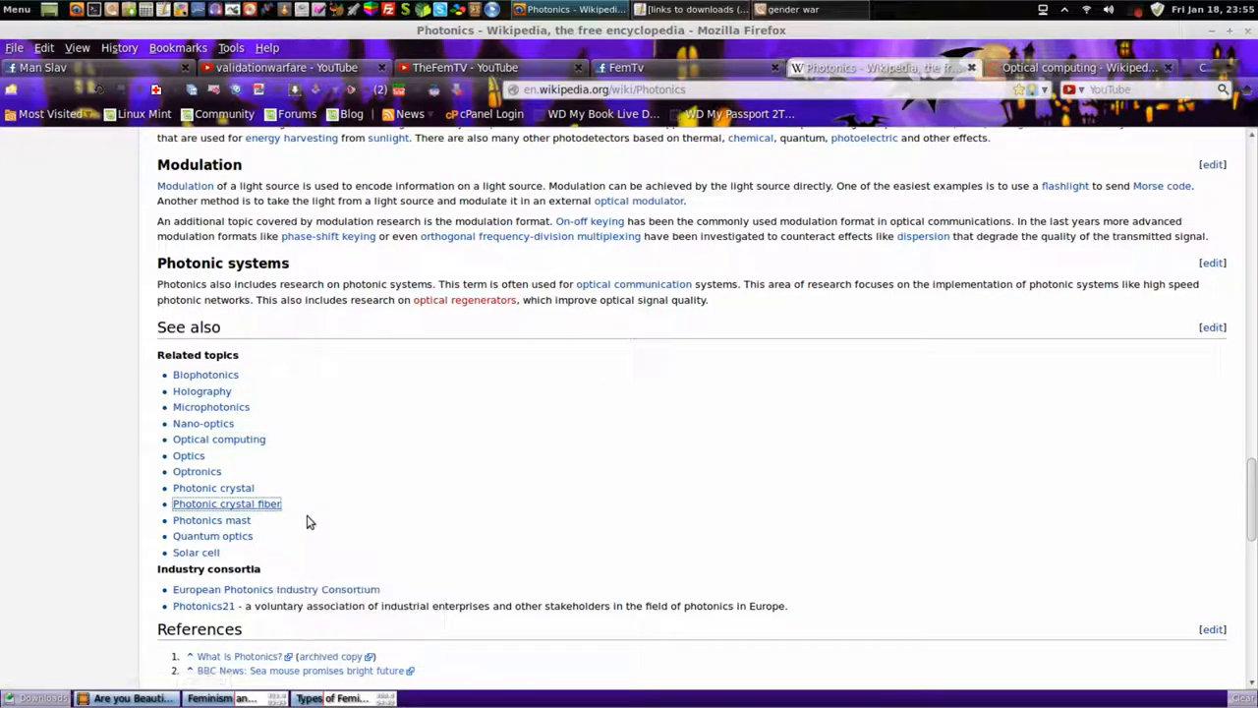
{"action": "left_click", "coordinate": [226, 504]}
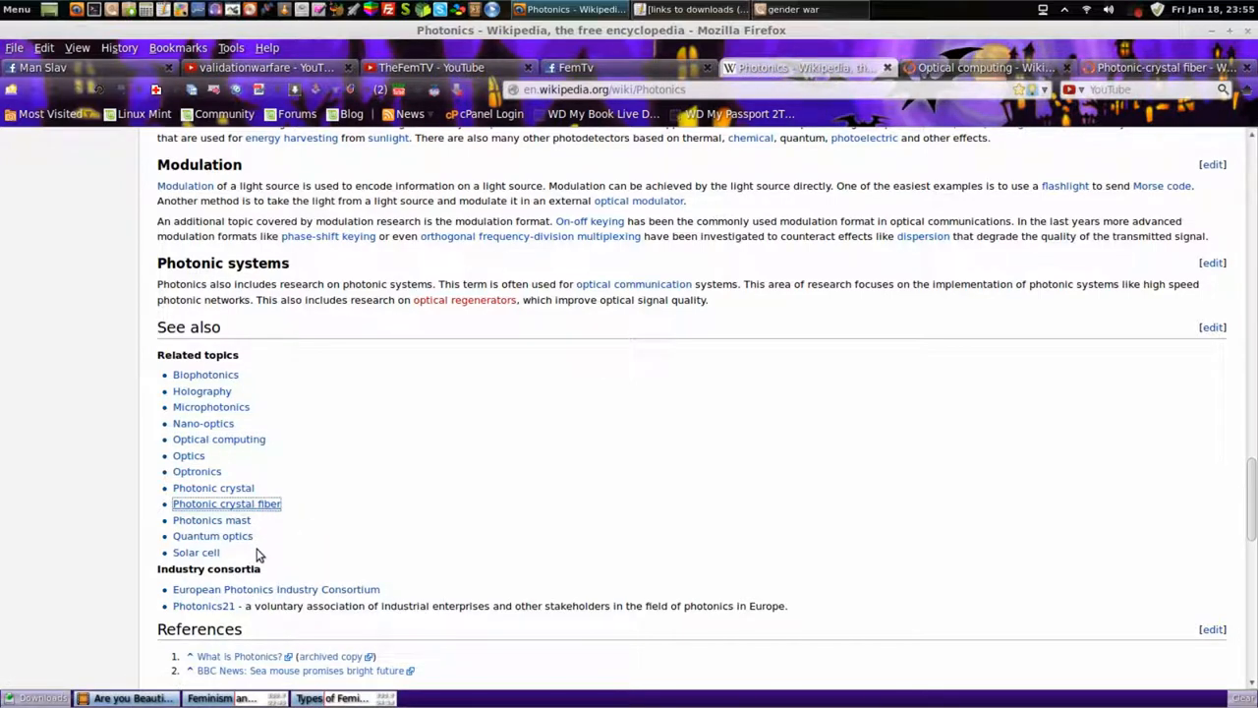
{"action": "mouse_move", "coordinate": [250, 424]}
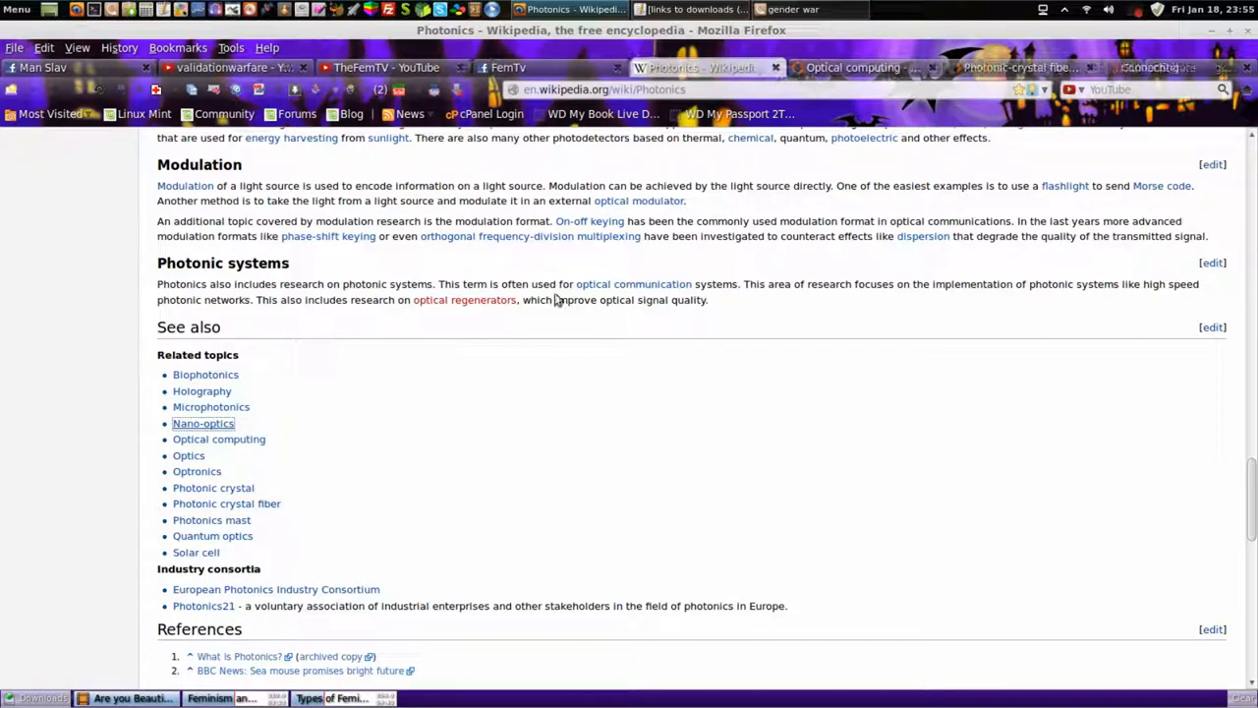
Read through the Optical computing article, then close the Photonic-crystal fiber tab.
{"action": "left_click", "coordinate": [218, 438]}
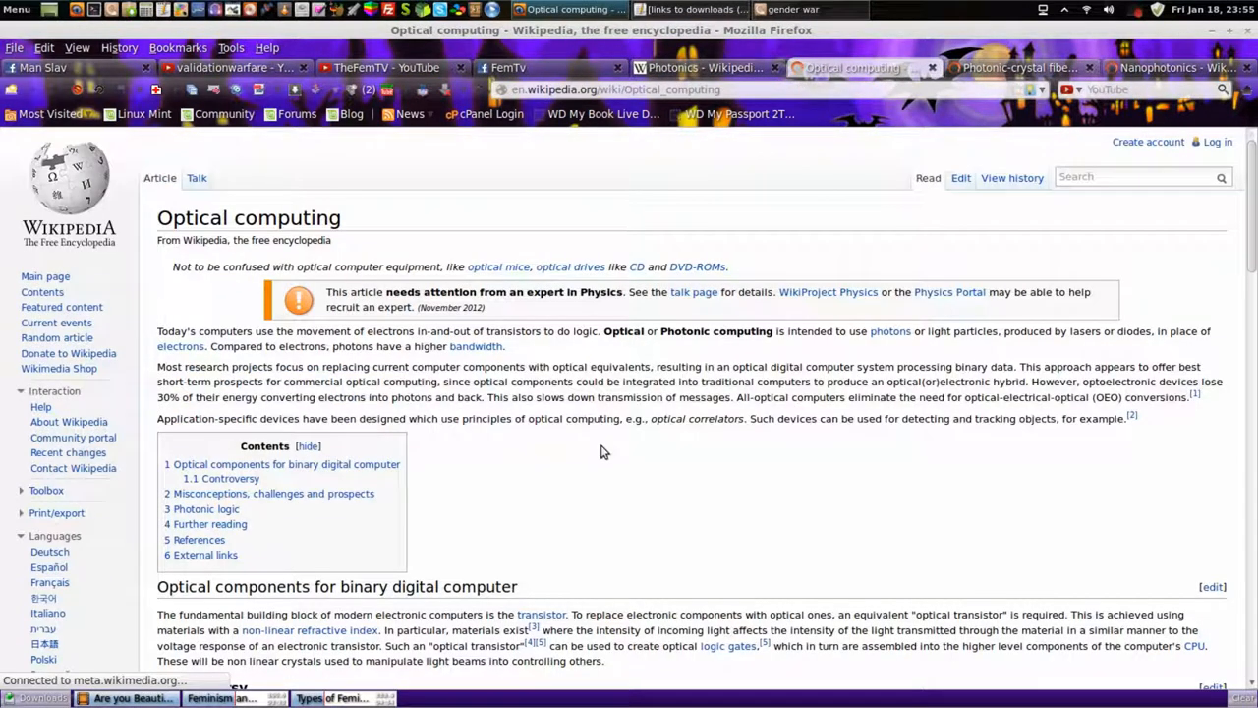
{"action": "scroll", "scroll_direction": "down", "scroll_amount": 3}
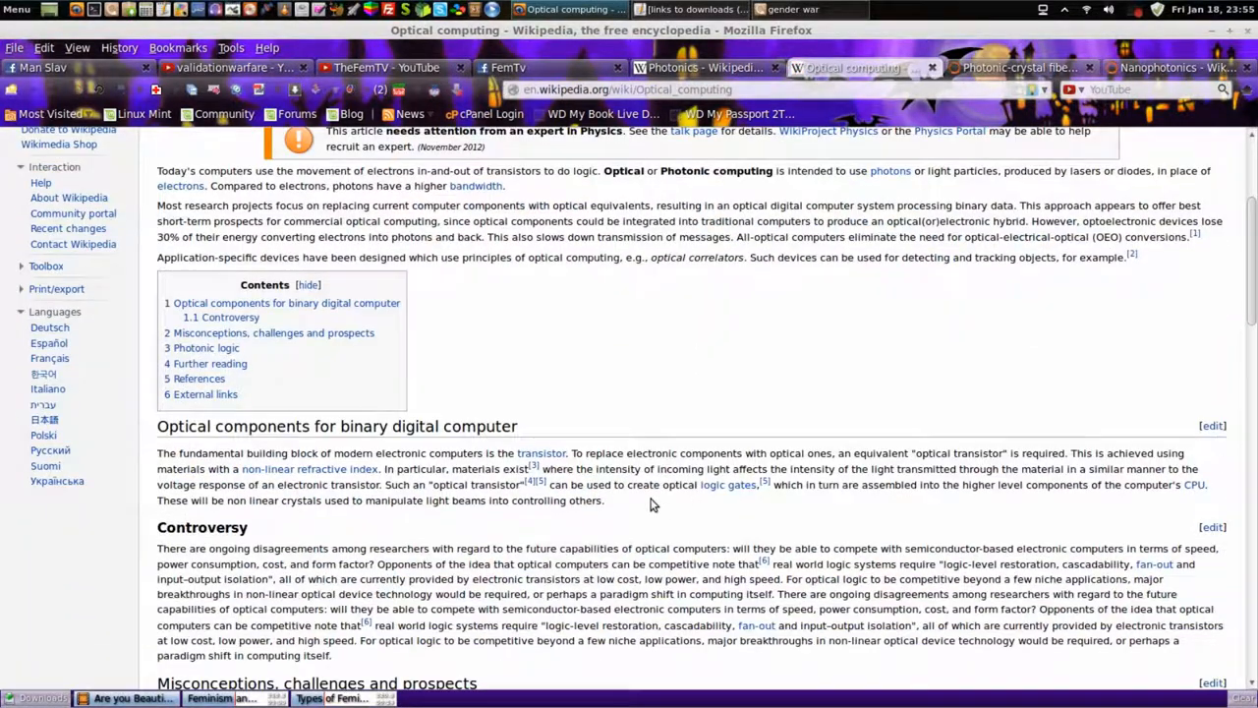
{"action": "scroll", "scroll_direction": "down", "scroll_amount": 3}
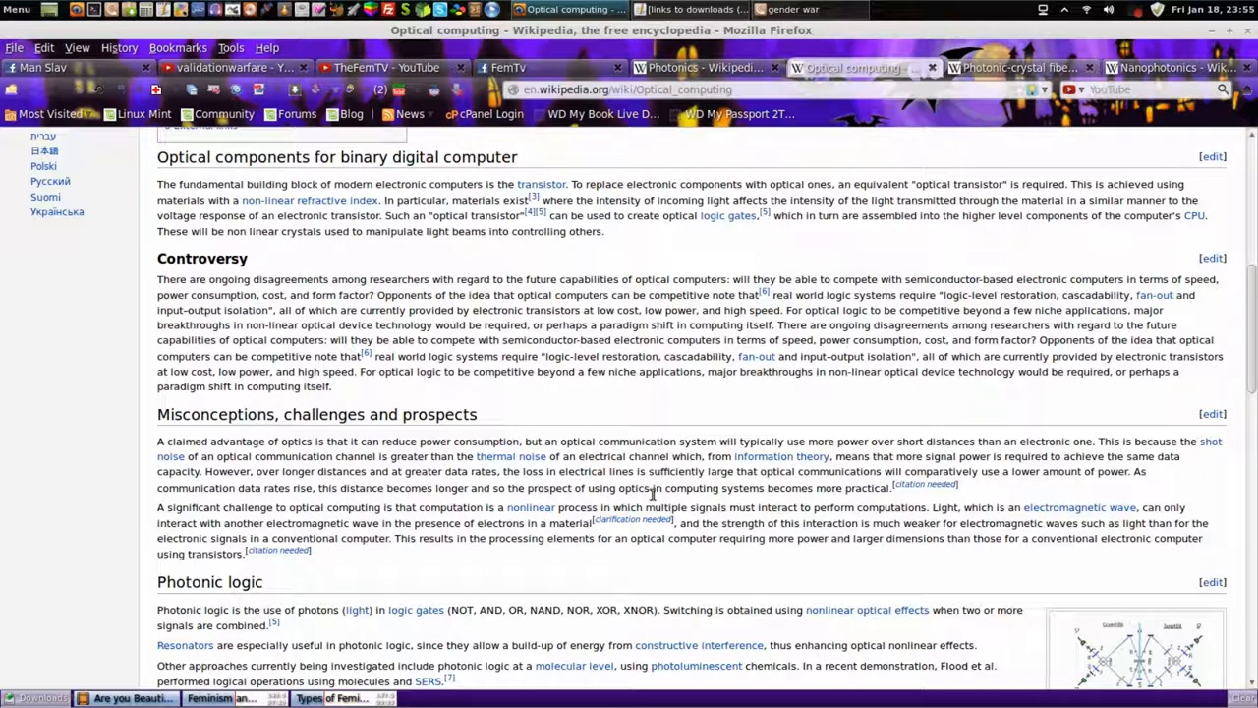
{"action": "mouse_move", "coordinate": [639, 511]}
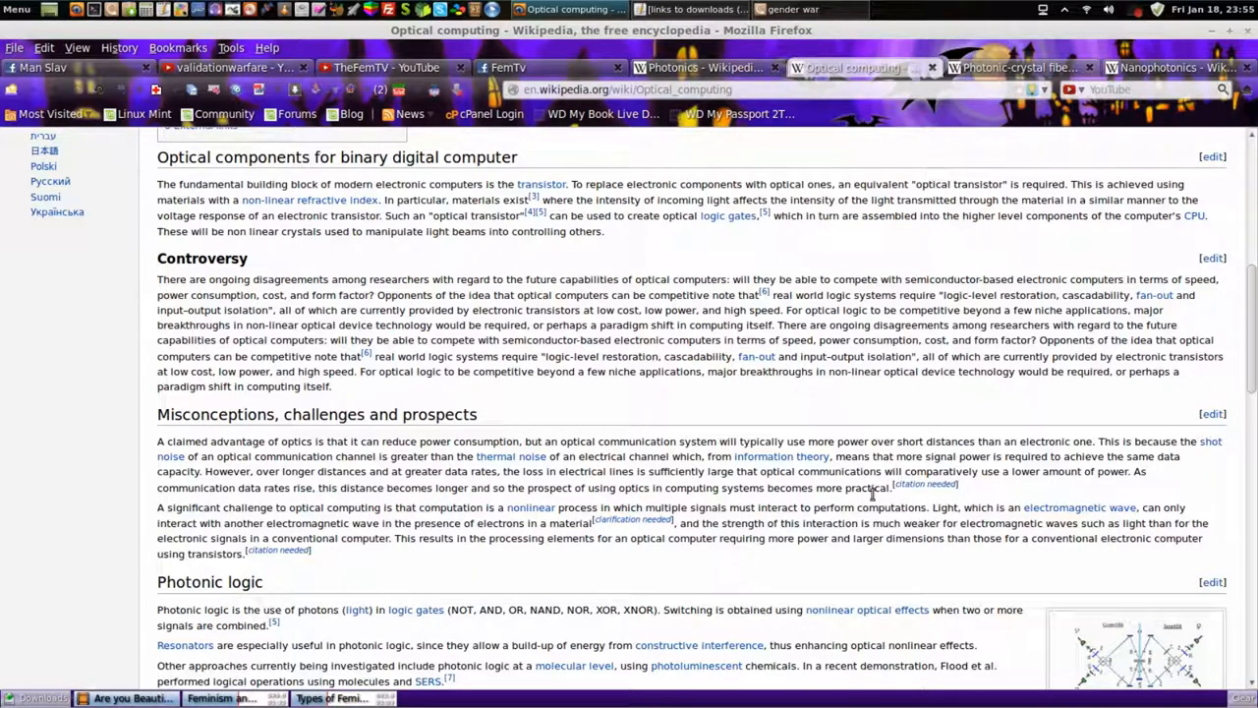
{"action": "mouse_move", "coordinate": [924, 404]}
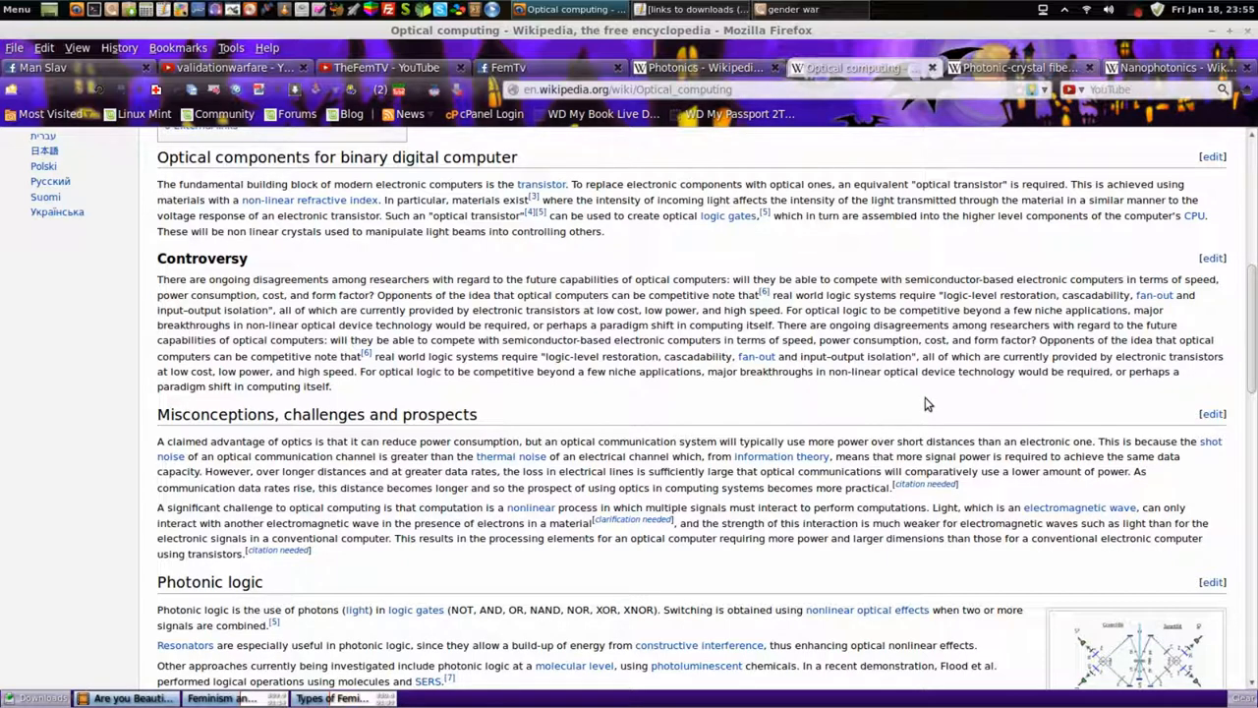
{"action": "scroll", "scroll_direction": "down", "scroll_amount": 3}
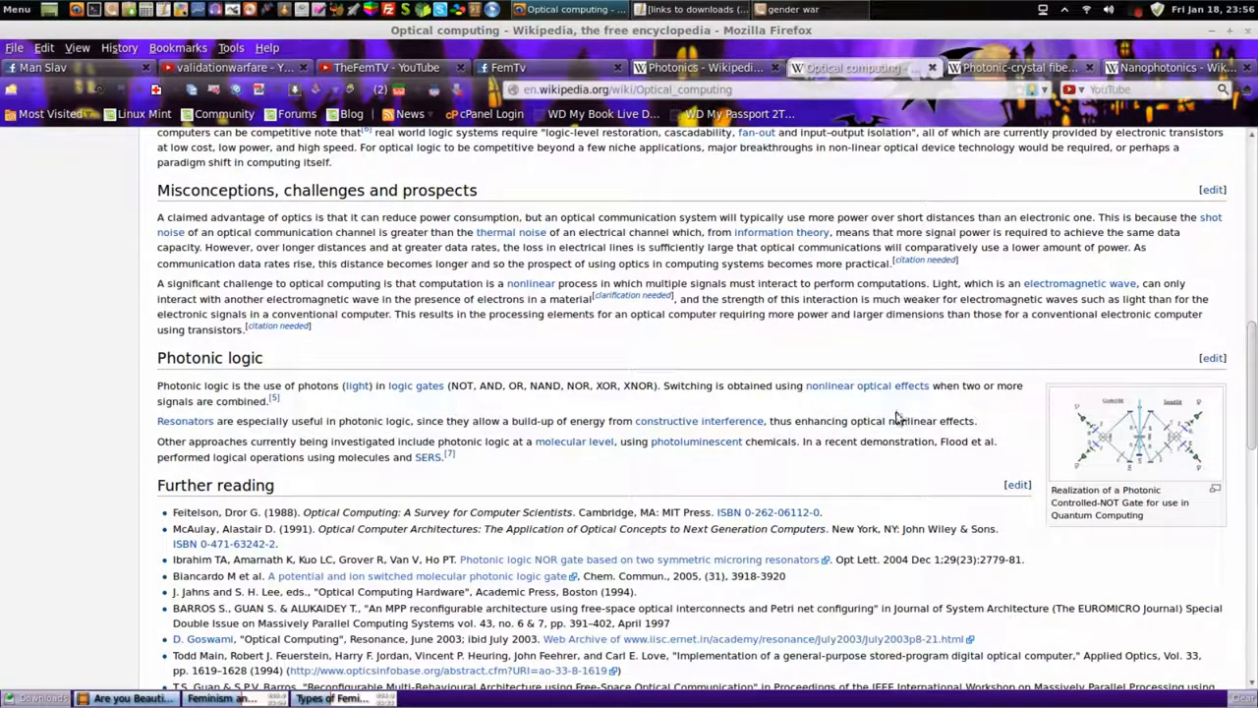
{"action": "mouse_move", "coordinate": [823, 469]}
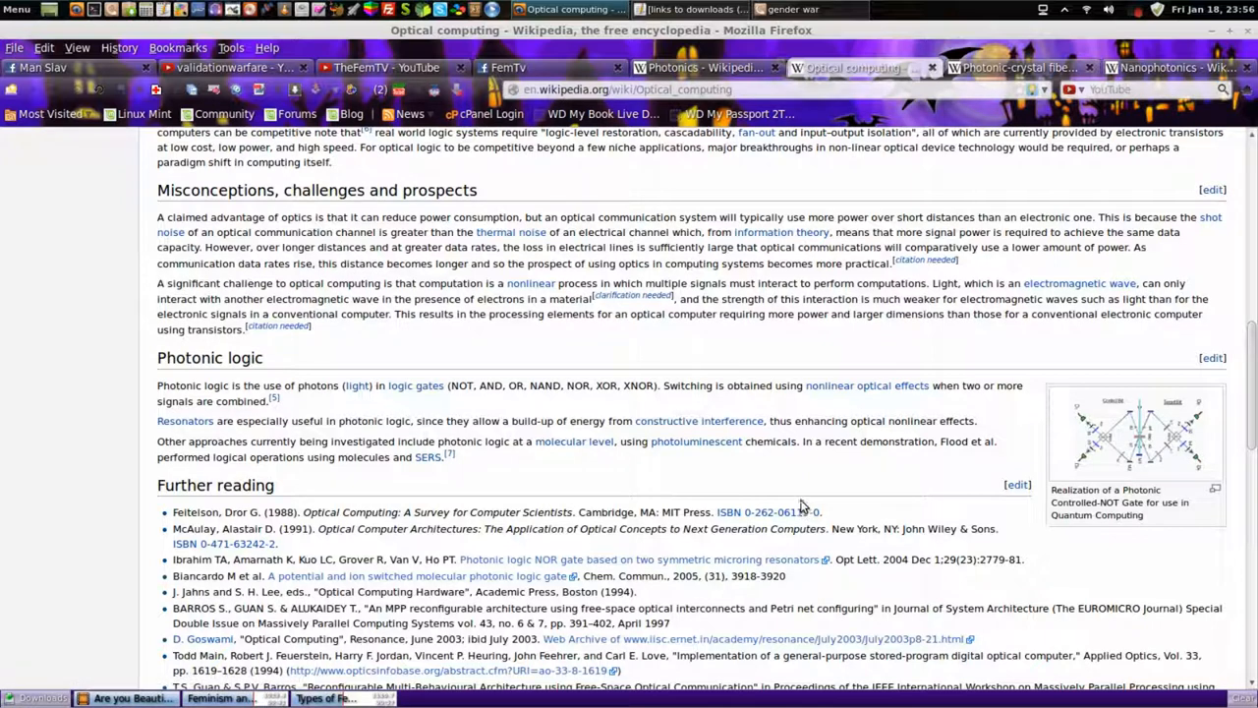
{"action": "mouse_move", "coordinate": [802, 464]}
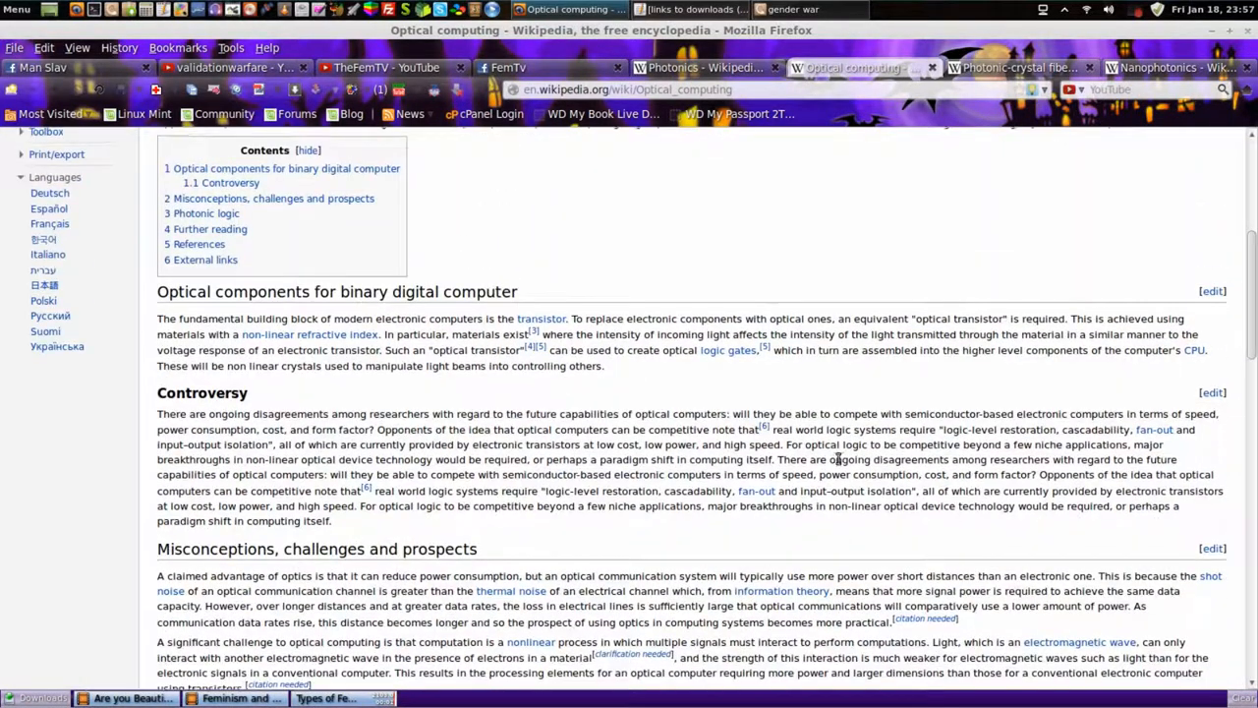
{"action": "scroll", "scroll_direction": "up", "scroll_amount": 3}
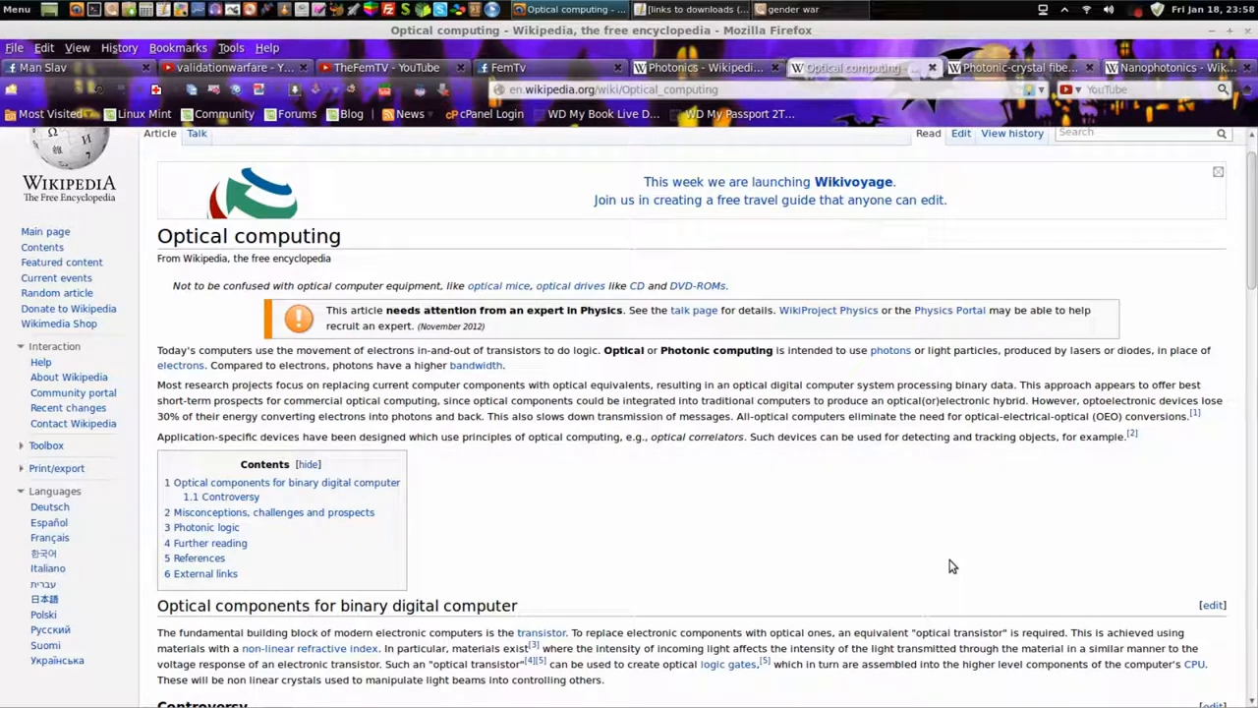
{"action": "mouse_move", "coordinate": [944, 564]}
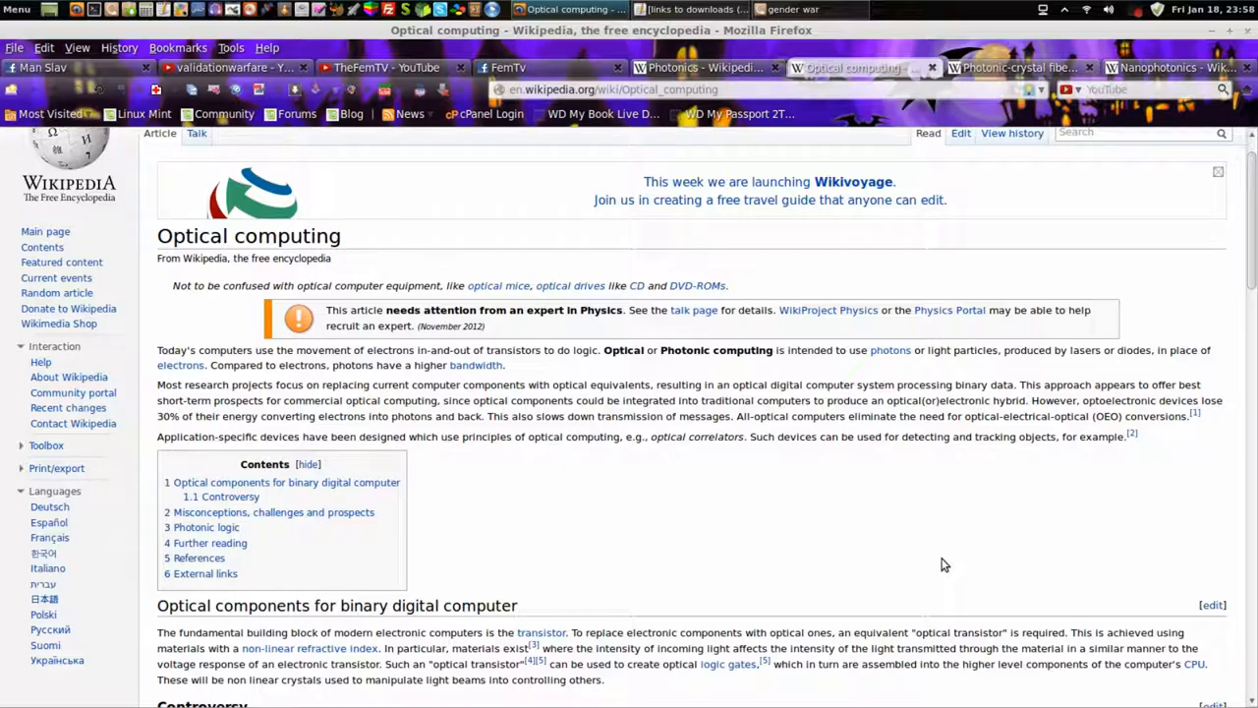
{"action": "mouse_move", "coordinate": [908, 562]}
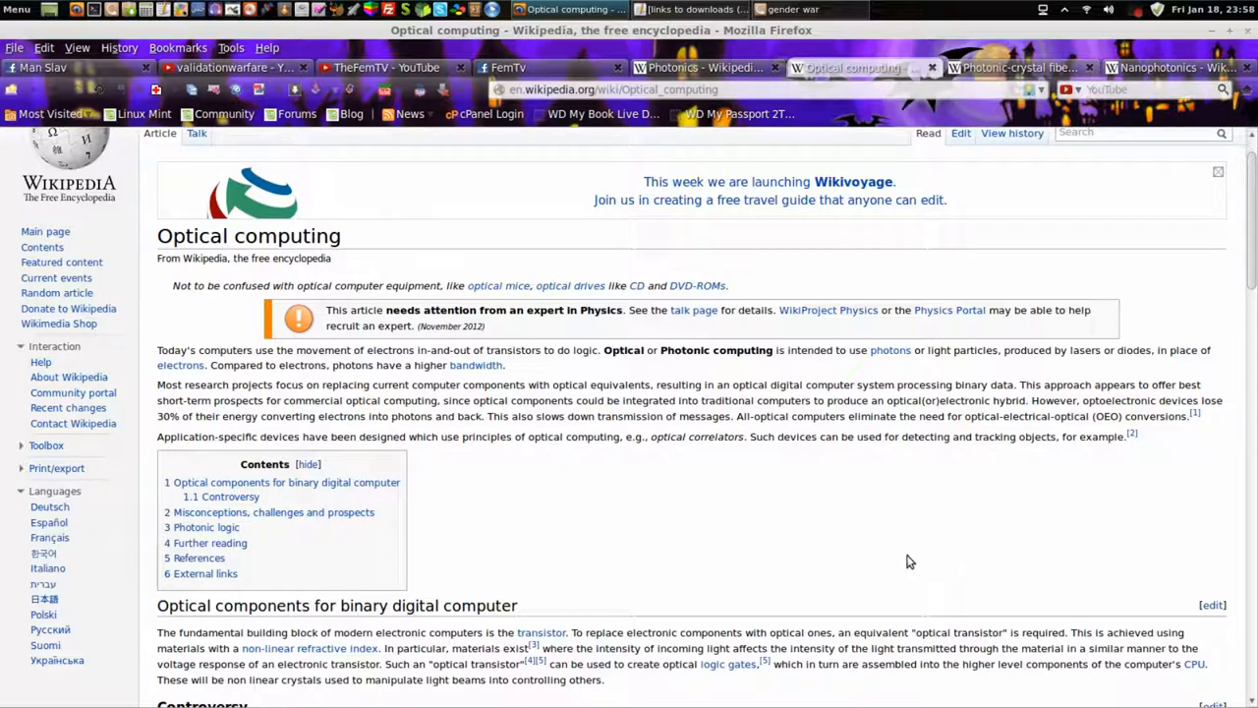
{"action": "scroll", "scroll_direction": "down", "scroll_amount": 3}
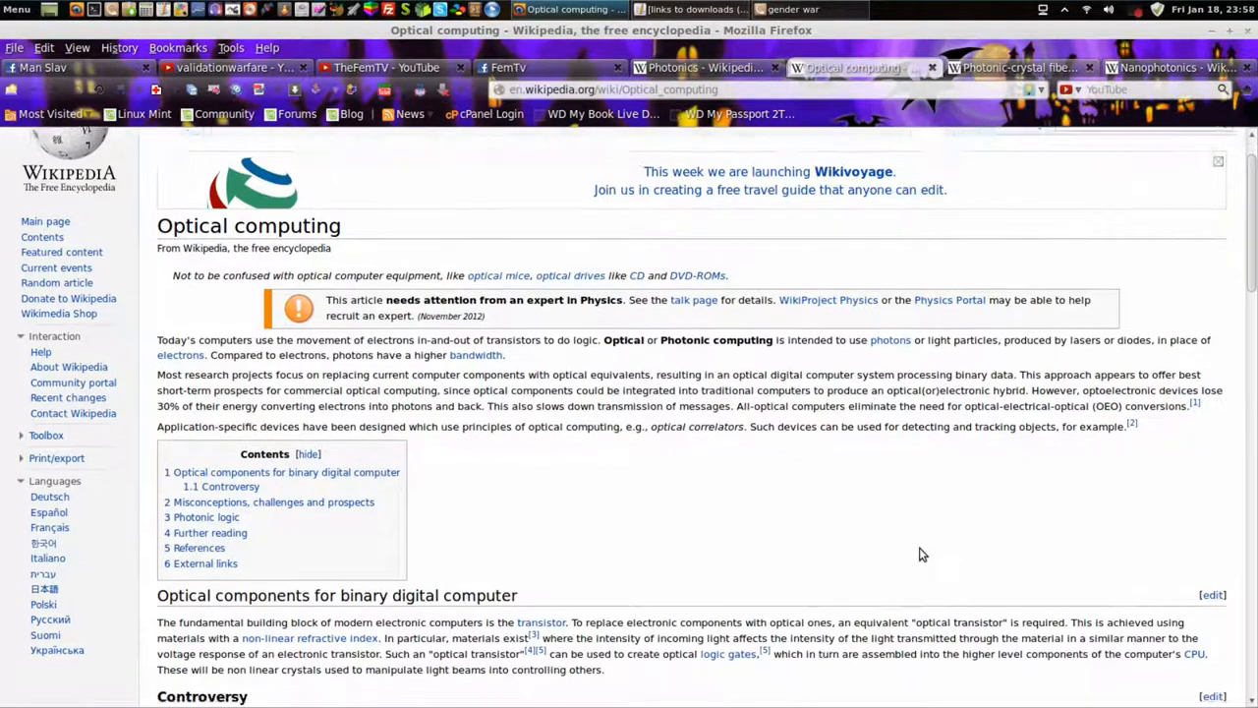
{"action": "scroll", "scroll_direction": "down", "scroll_amount": 3}
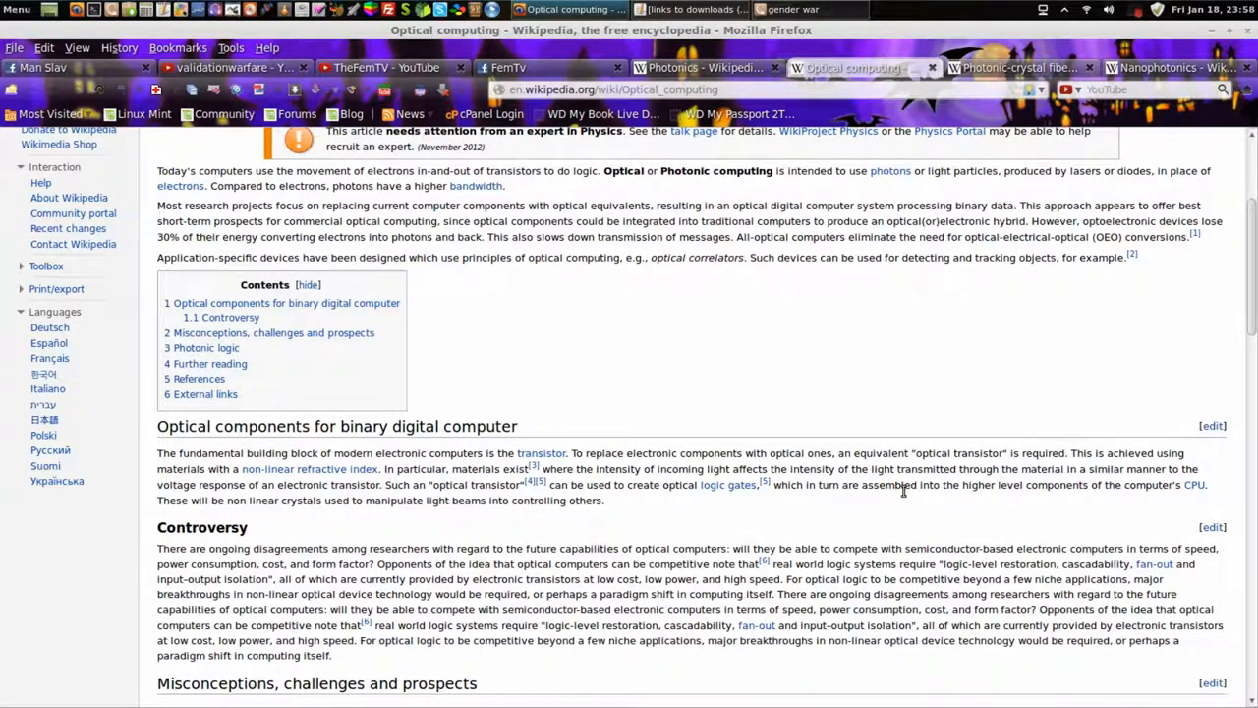
{"action": "scroll", "scroll_direction": "down", "scroll_amount": 3}
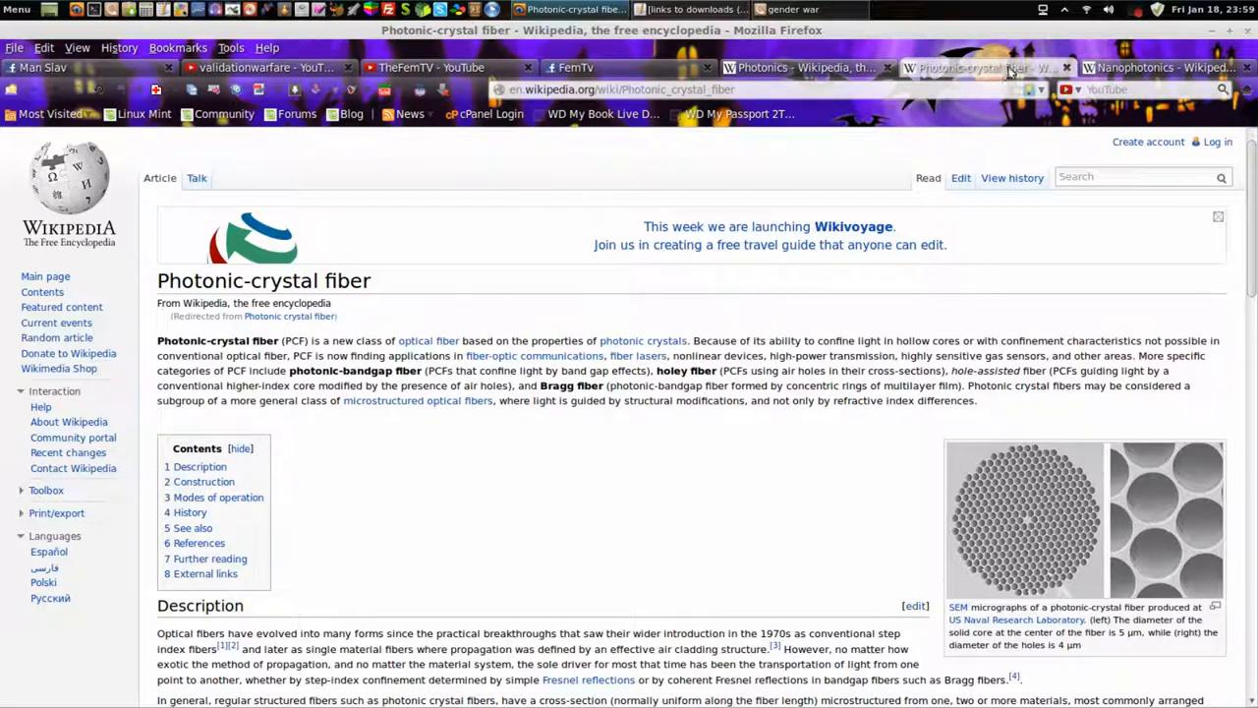
{"action": "left_click", "coordinate": [983, 66]}
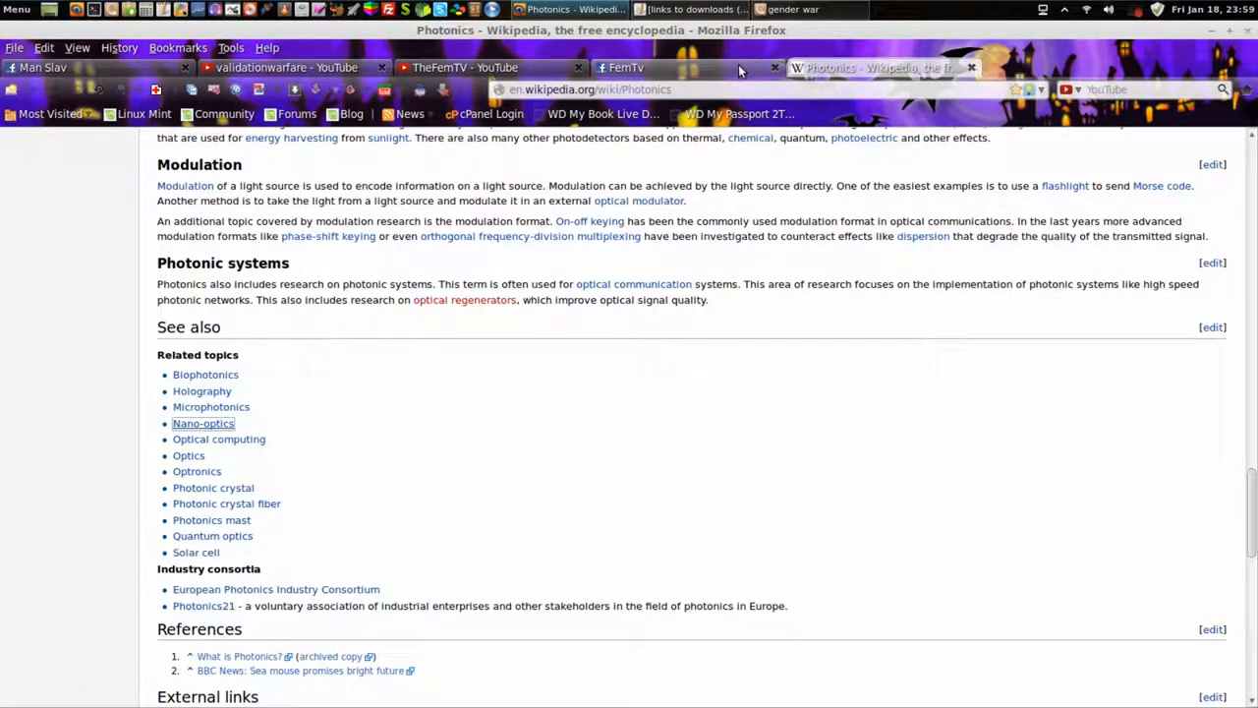
Switch to the FemTv Facebook tab, scroll its timeline, then open About and Photos.
{"action": "left_click", "coordinate": [624, 67]}
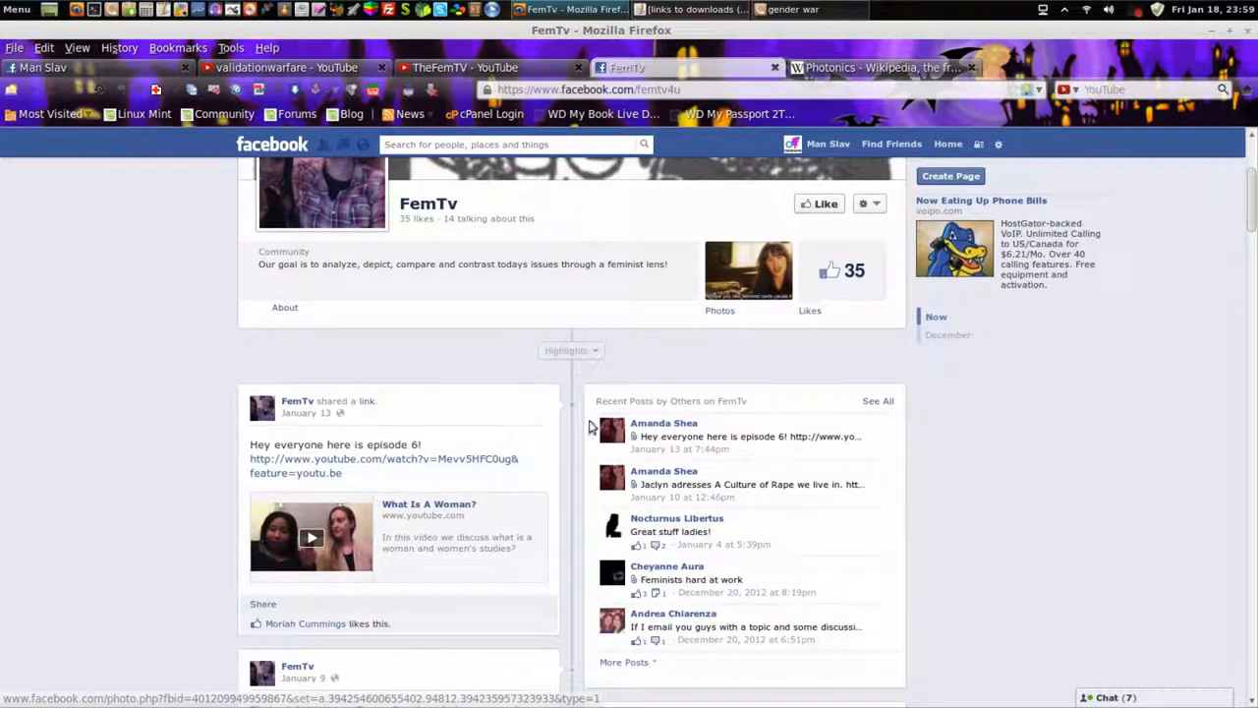
{"action": "scroll", "scroll_direction": "down", "scroll_amount": 3}
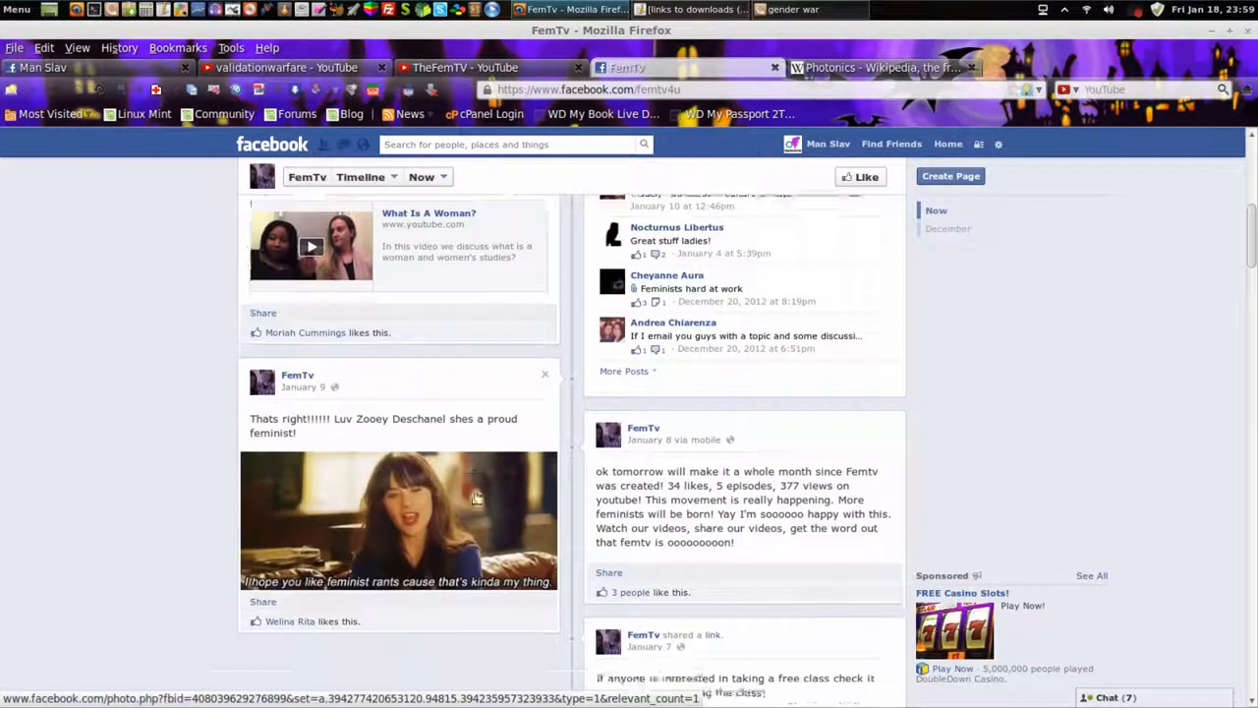
{"action": "scroll", "scroll_direction": "down", "scroll_amount": 3}
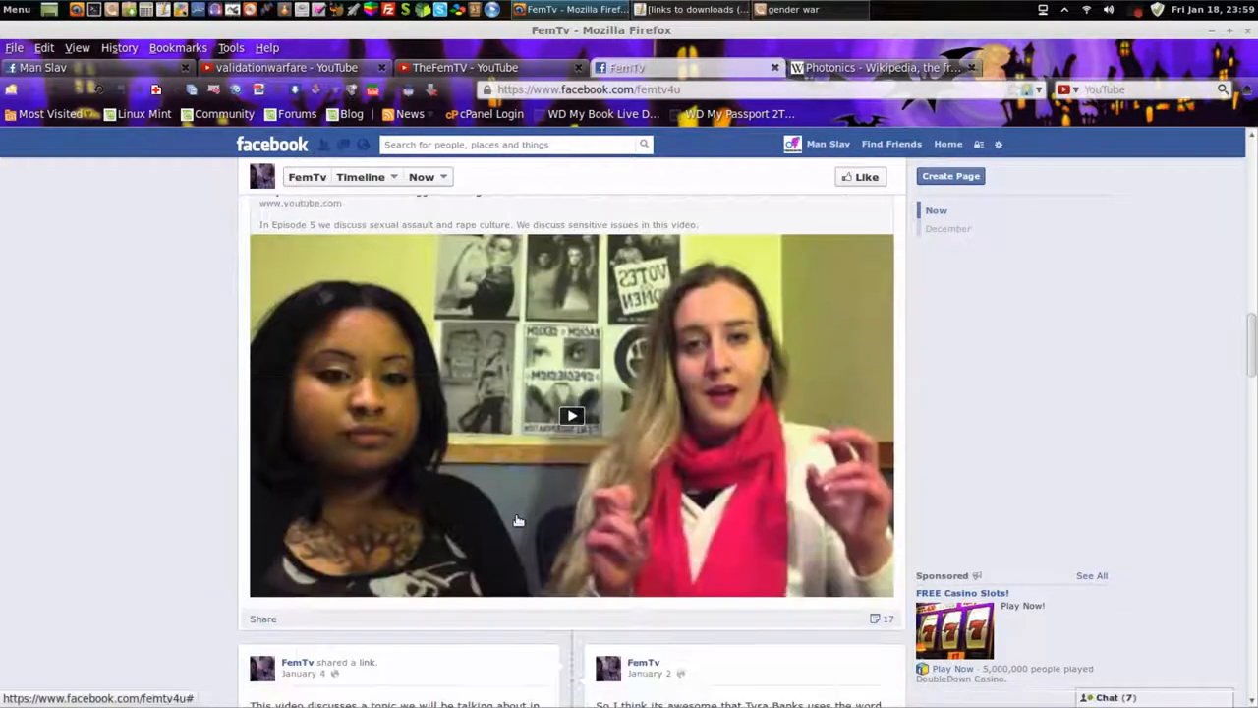
{"action": "scroll", "scroll_direction": "down", "scroll_amount": 3}
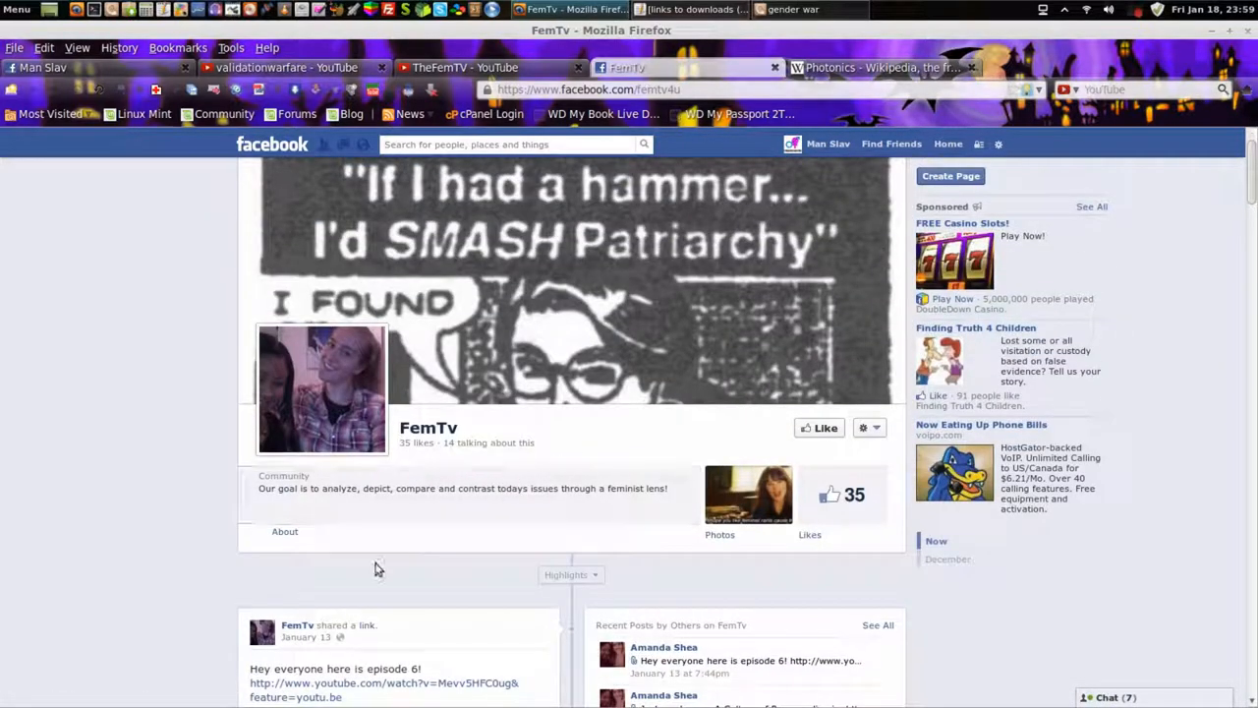
{"action": "left_click", "coordinate": [284, 530]}
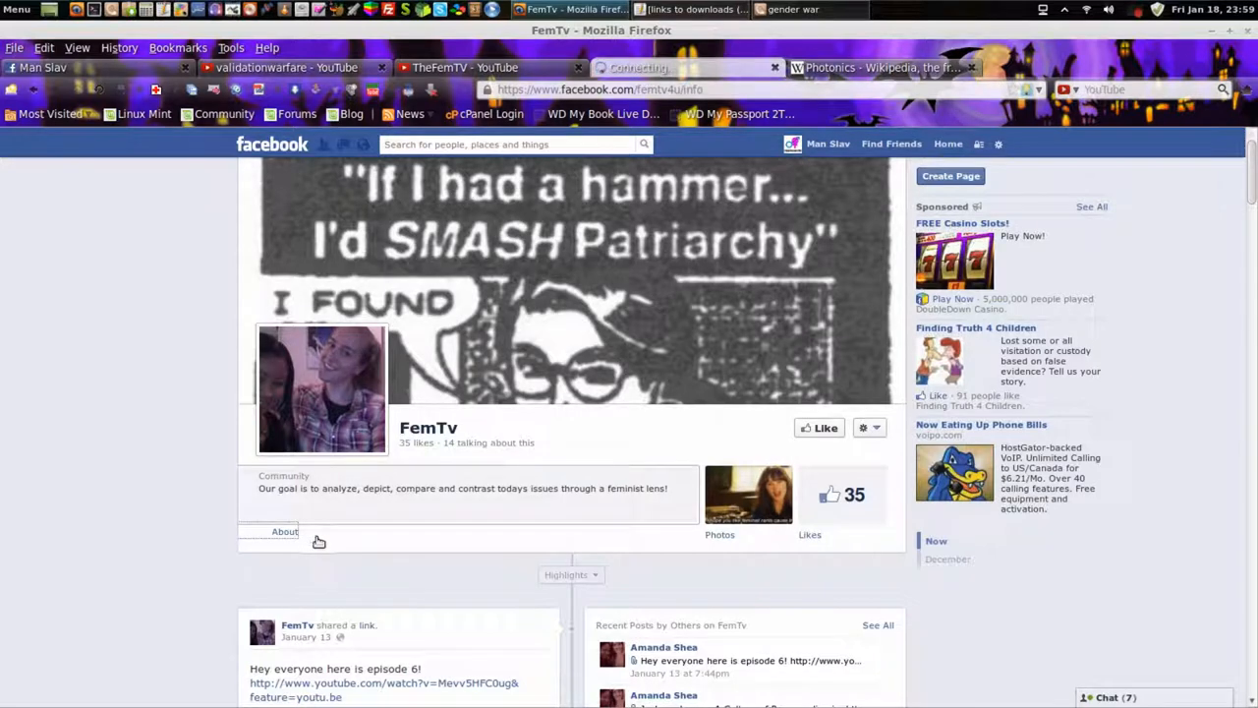
{"action": "left_click", "coordinate": [284, 531]}
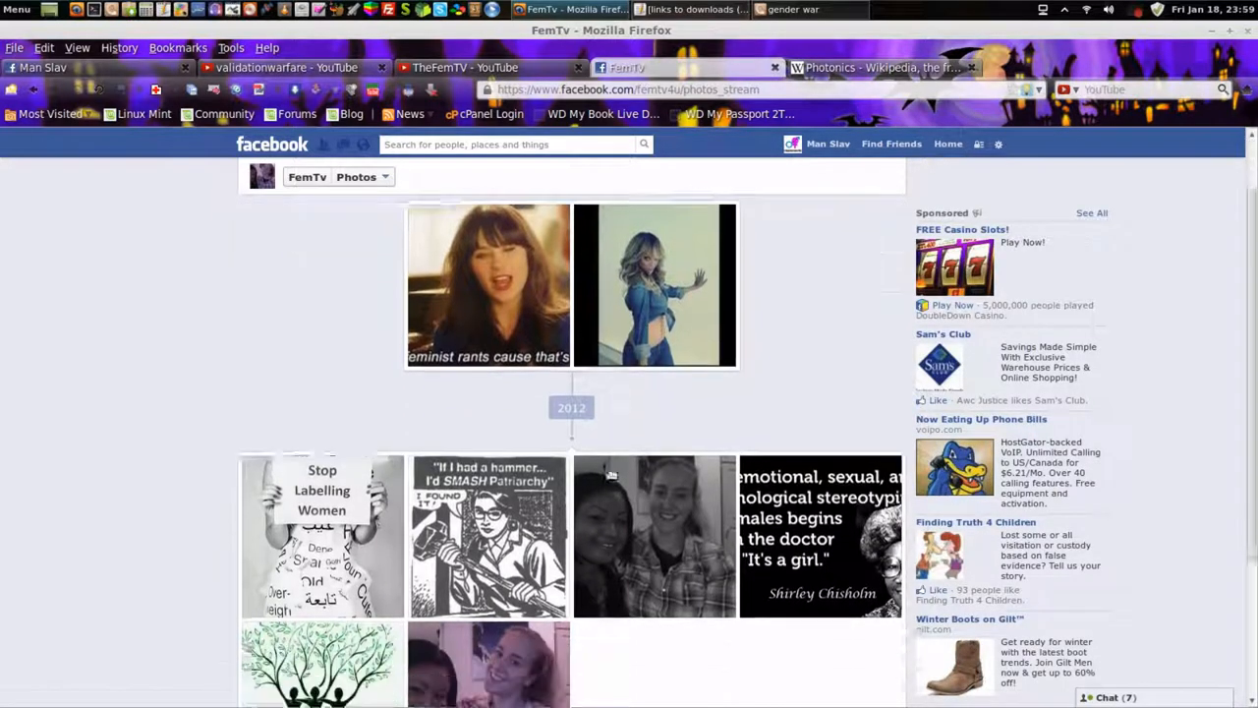
{"action": "left_click", "coordinate": [489, 536]}
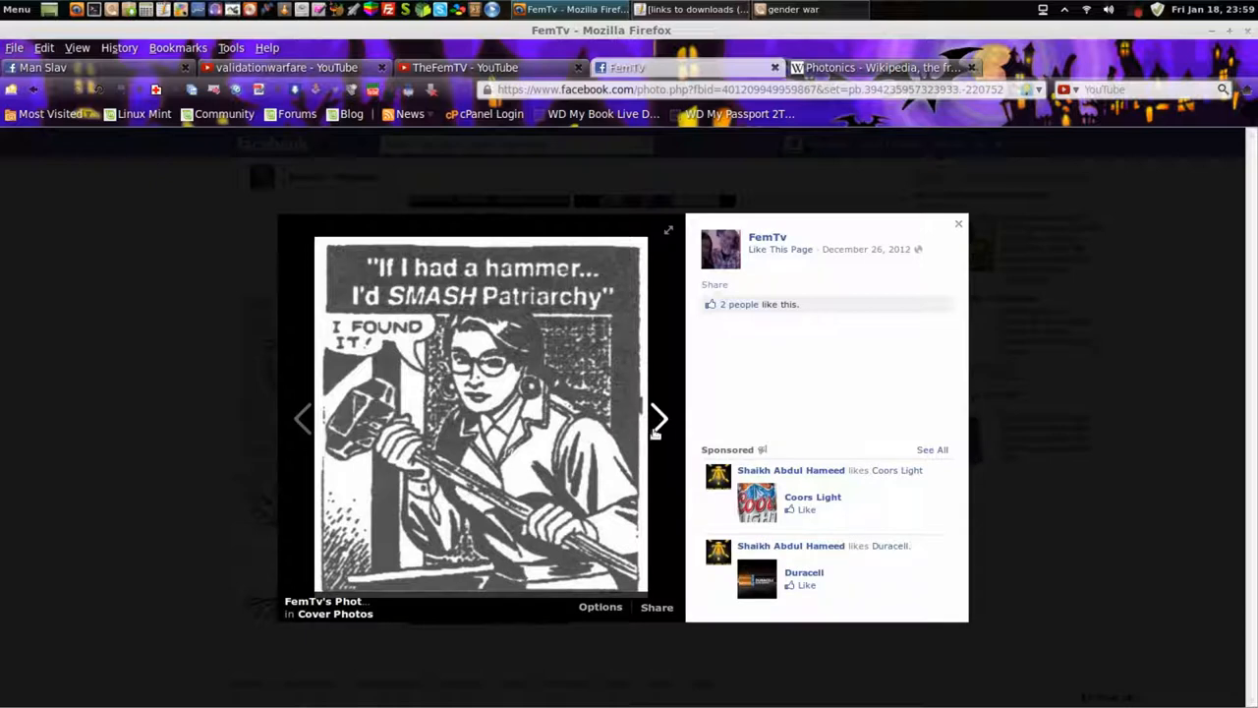
{"action": "left_click", "coordinate": [658, 418]}
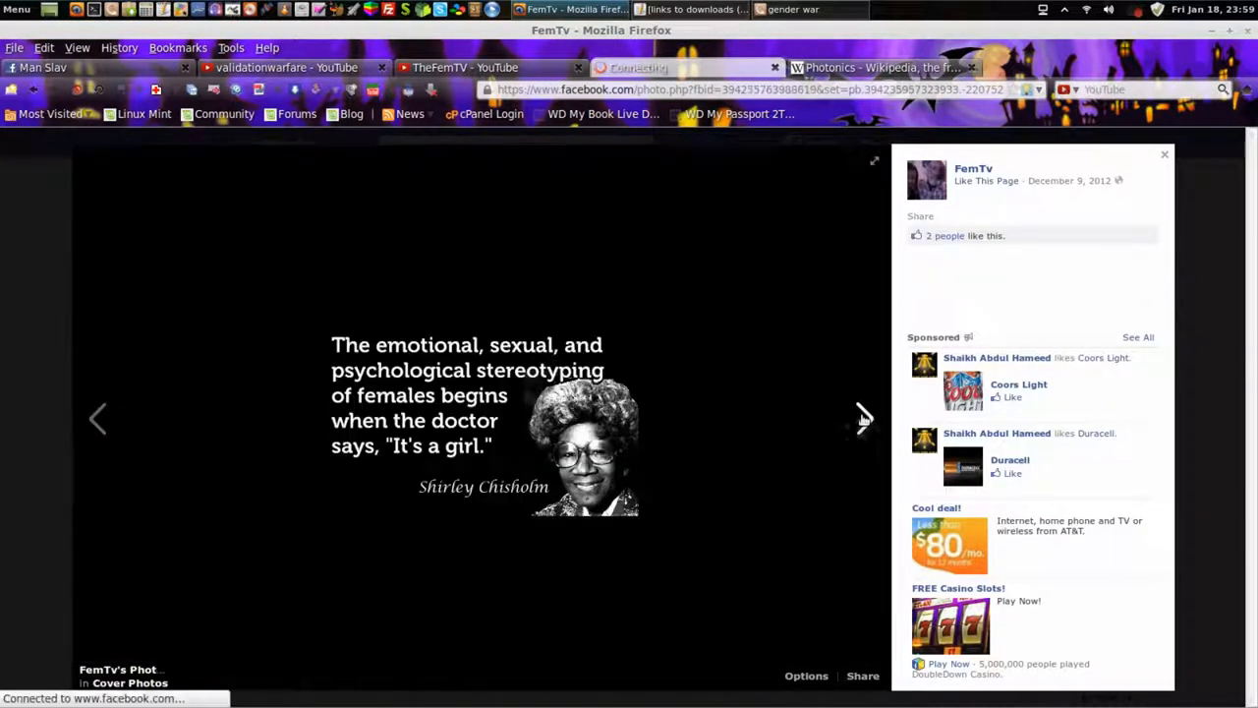
{"action": "left_click", "coordinate": [864, 417]}
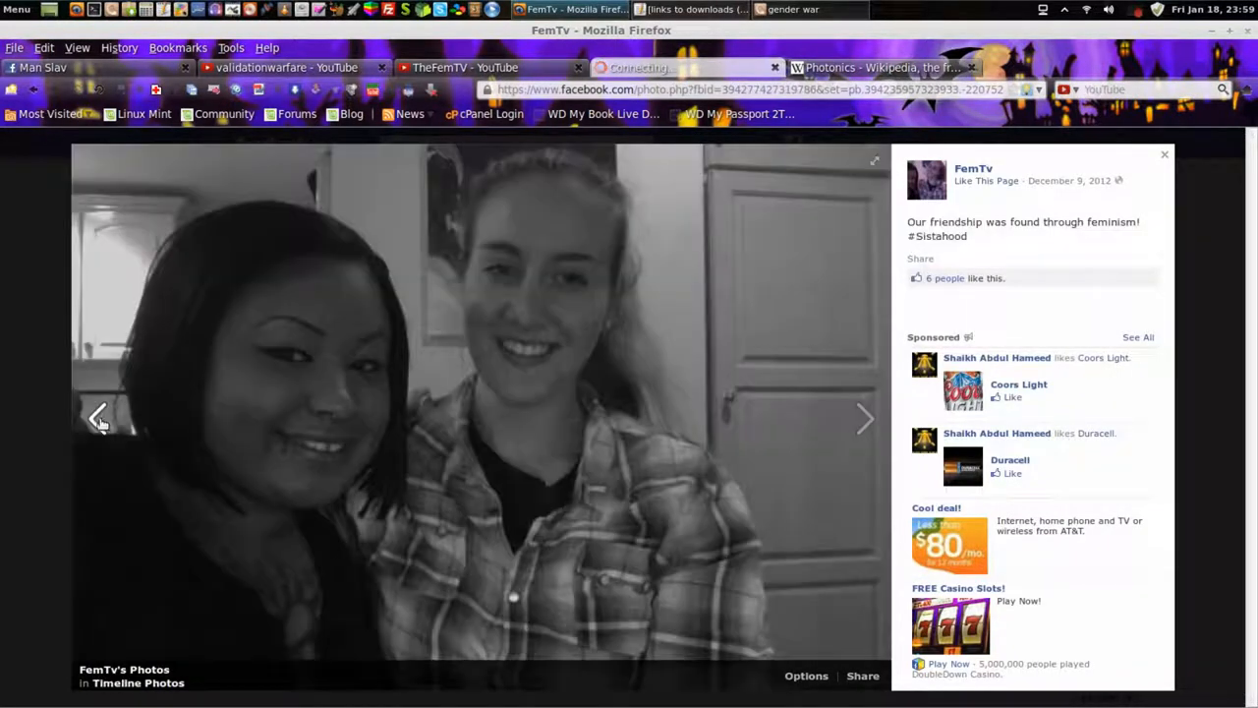
{"action": "left_click", "coordinate": [864, 418]}
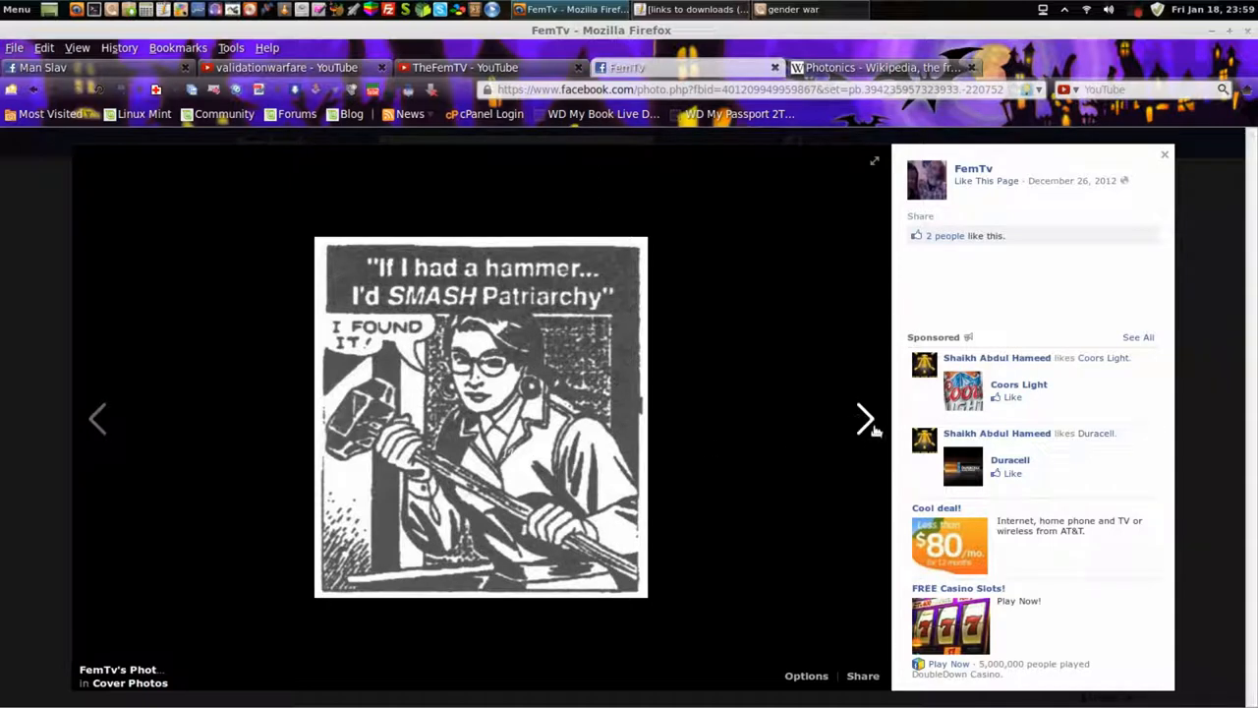
{"action": "left_click", "coordinate": [864, 418]}
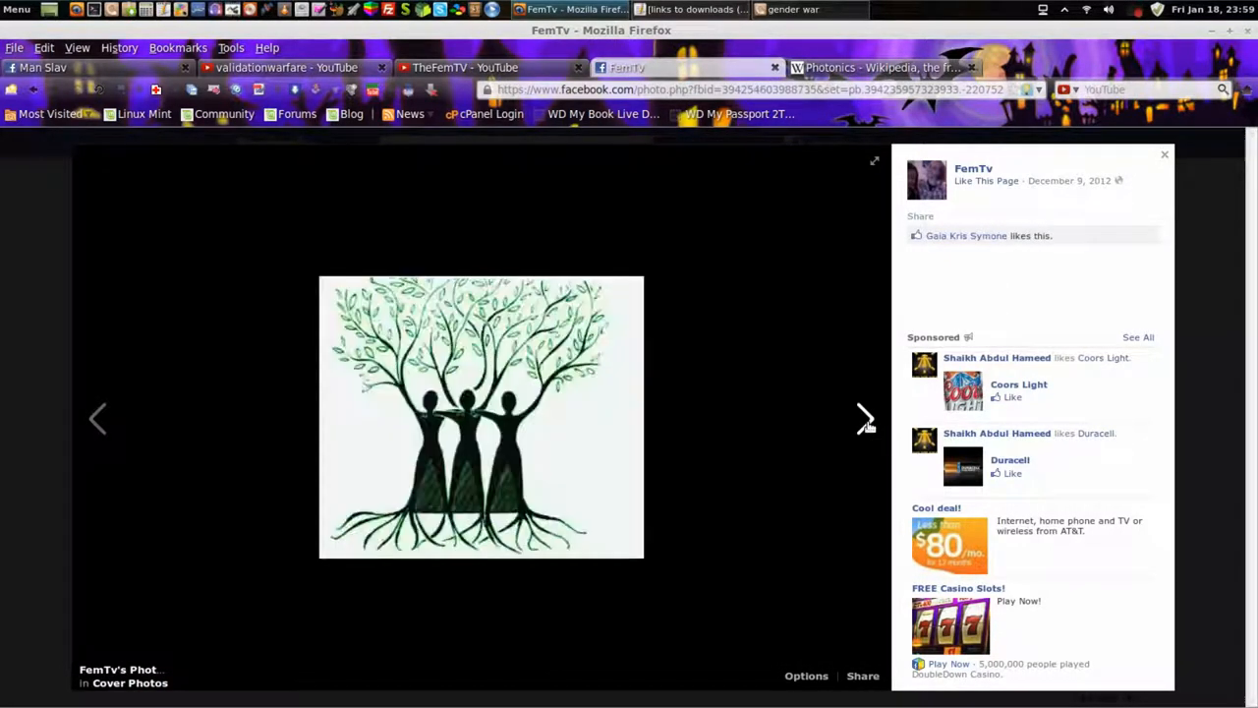
{"action": "left_click", "coordinate": [864, 418]}
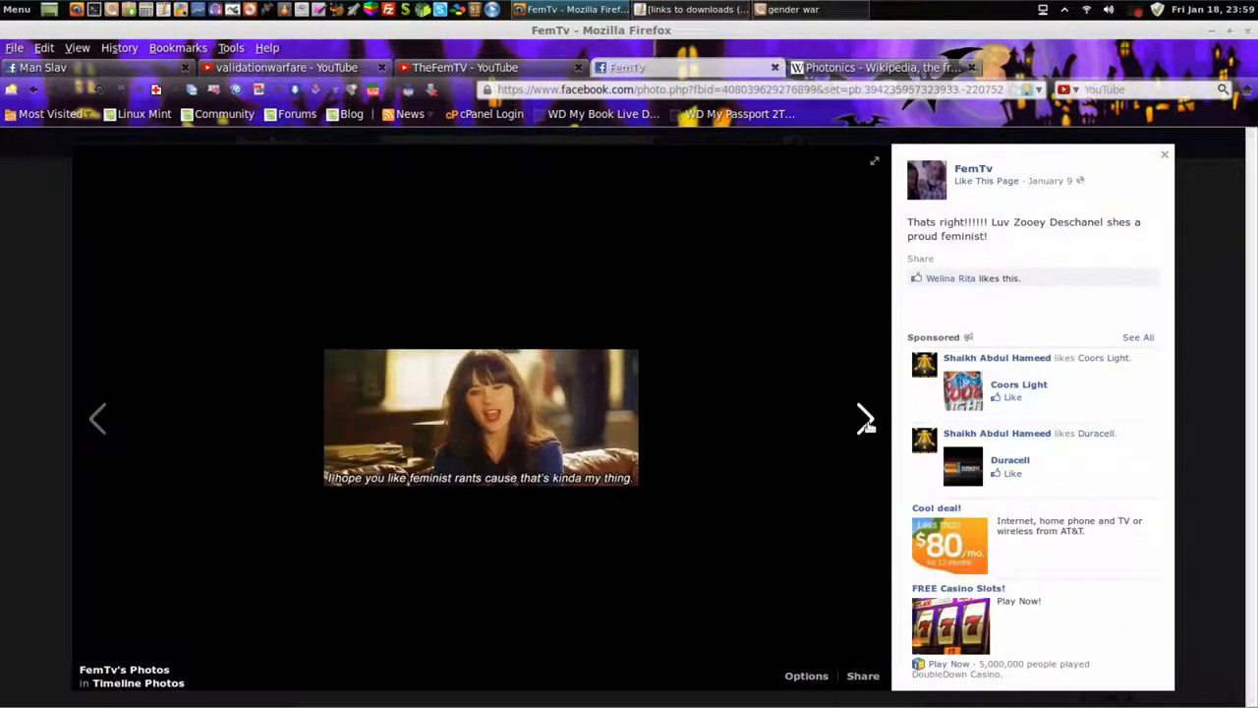
{"action": "mouse_move", "coordinate": [99, 418]}
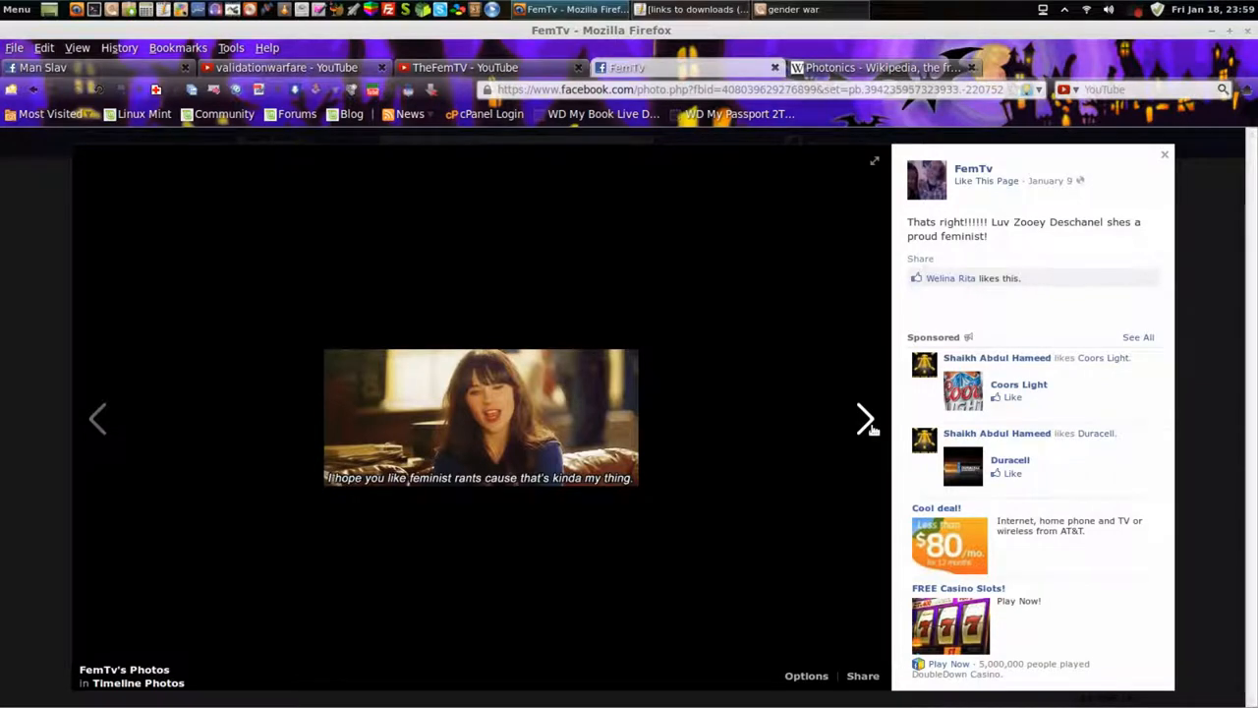
{"action": "left_click", "coordinate": [98, 418]}
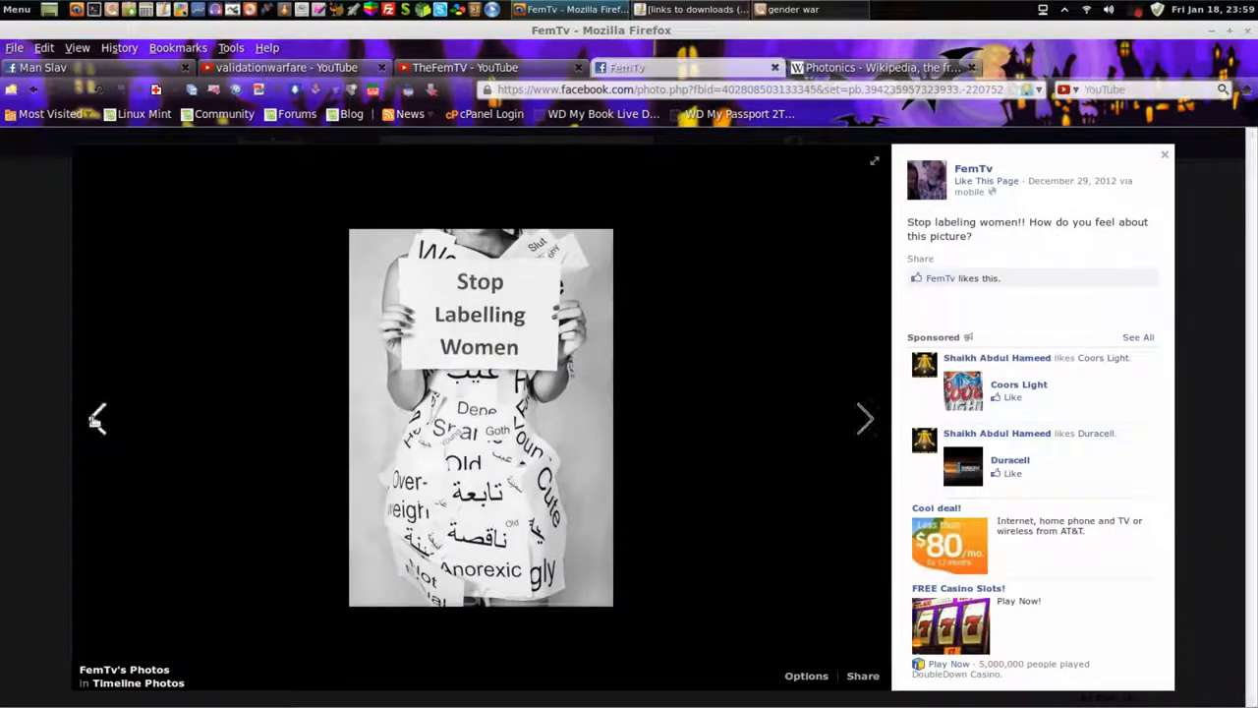
{"action": "left_click", "coordinate": [865, 418]}
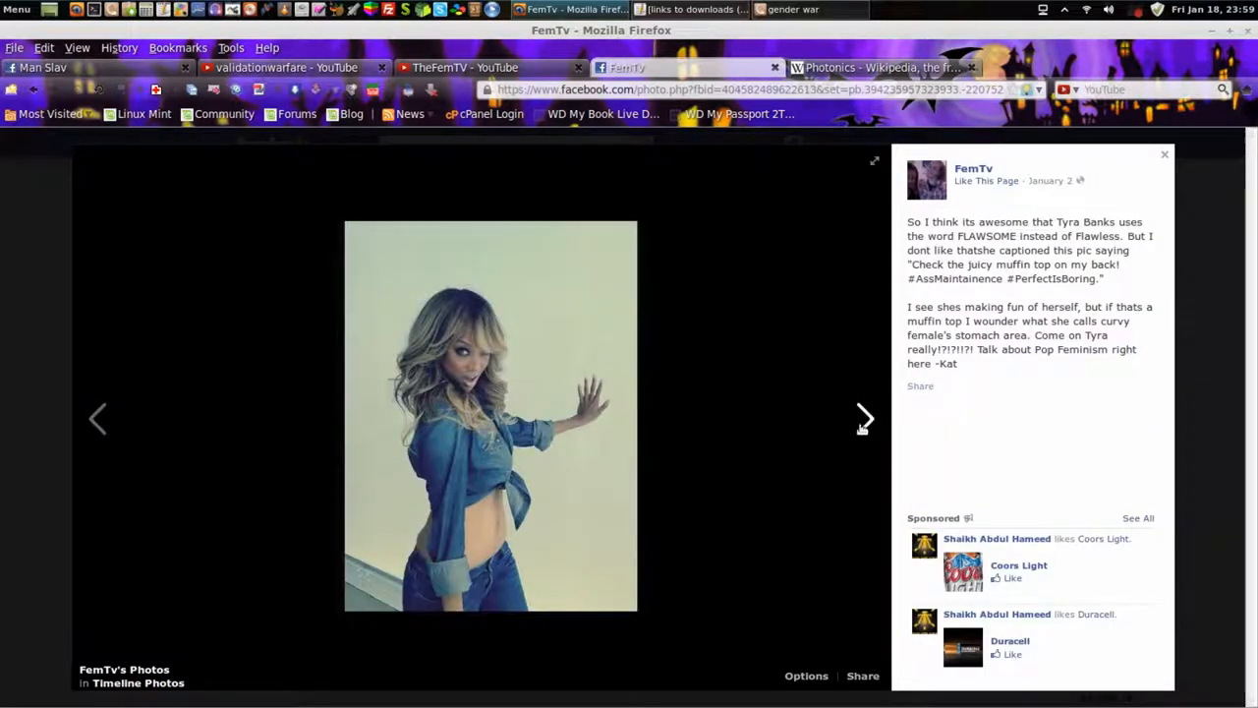
{"action": "left_click", "coordinate": [863, 418]}
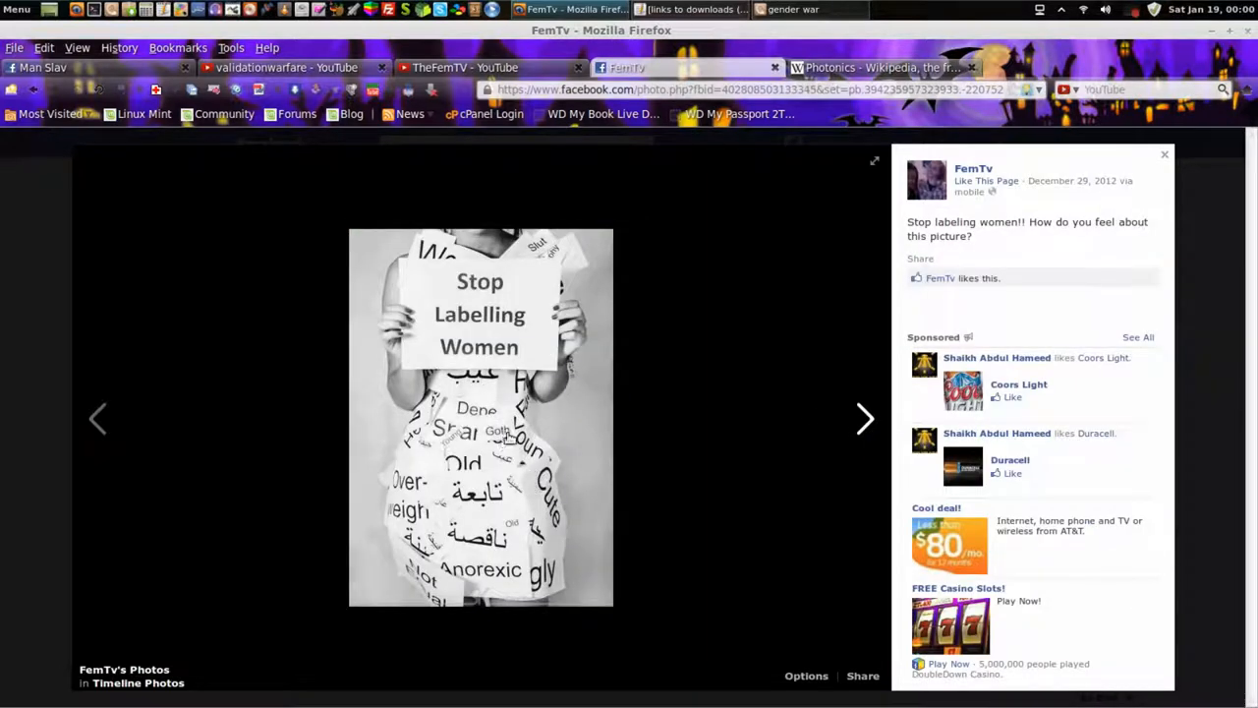
{"action": "mouse_move", "coordinate": [613, 432]}
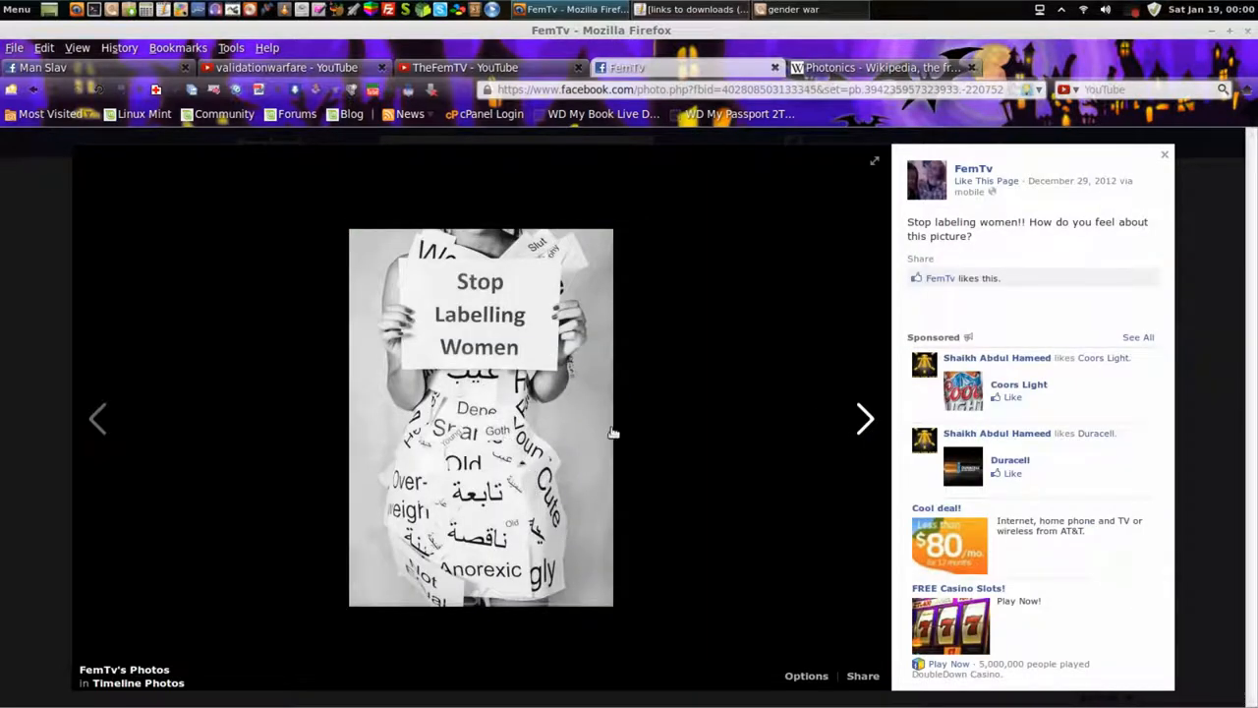
{"action": "mouse_move", "coordinate": [604, 397]}
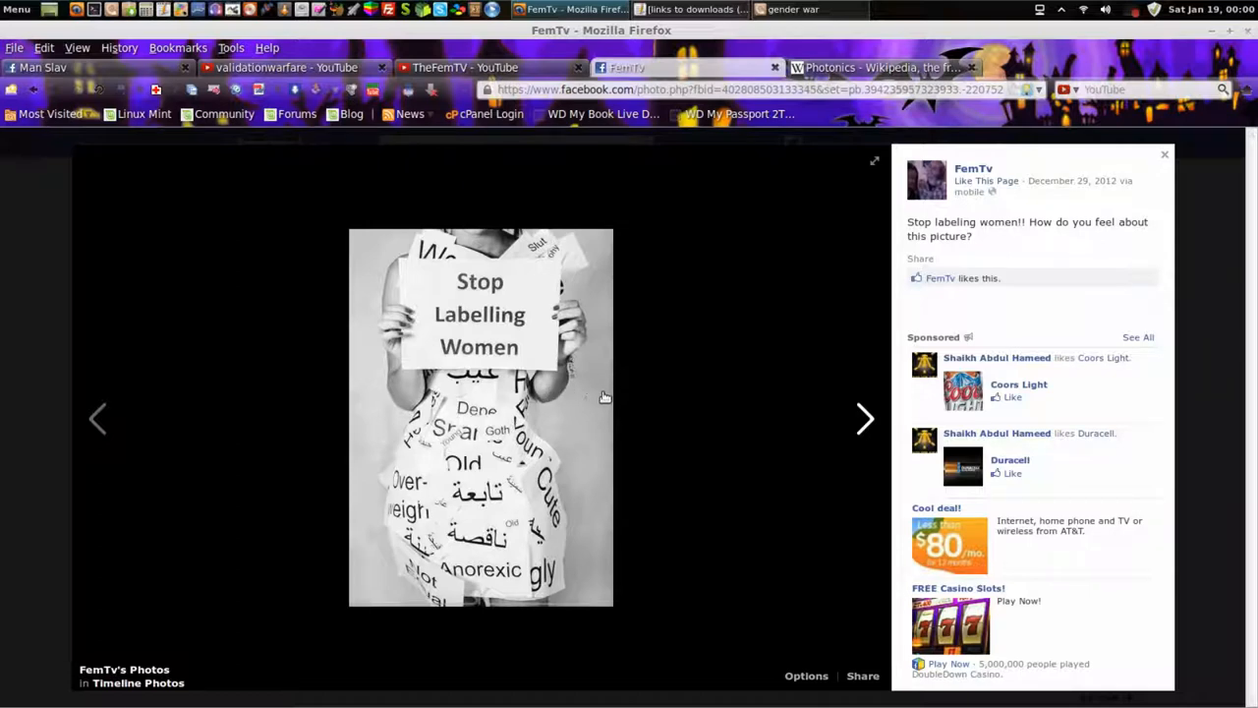
{"action": "mouse_move", "coordinate": [660, 443]}
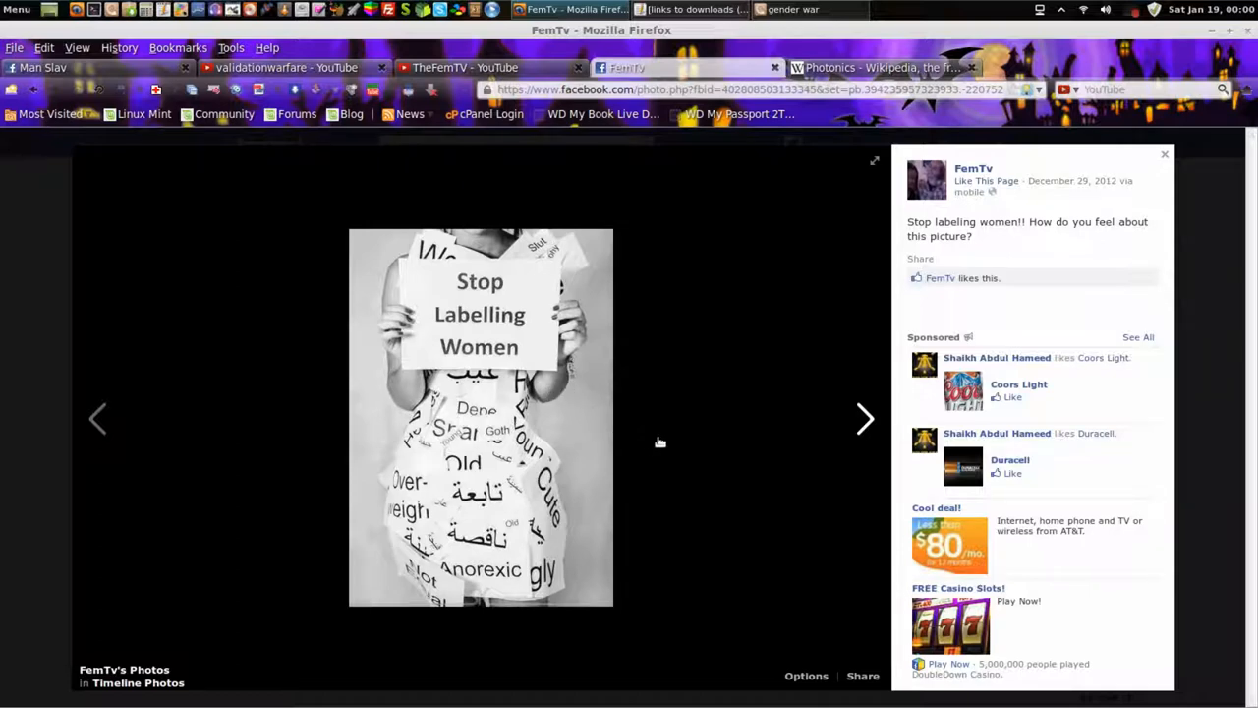
{"action": "mouse_move", "coordinate": [781, 439]}
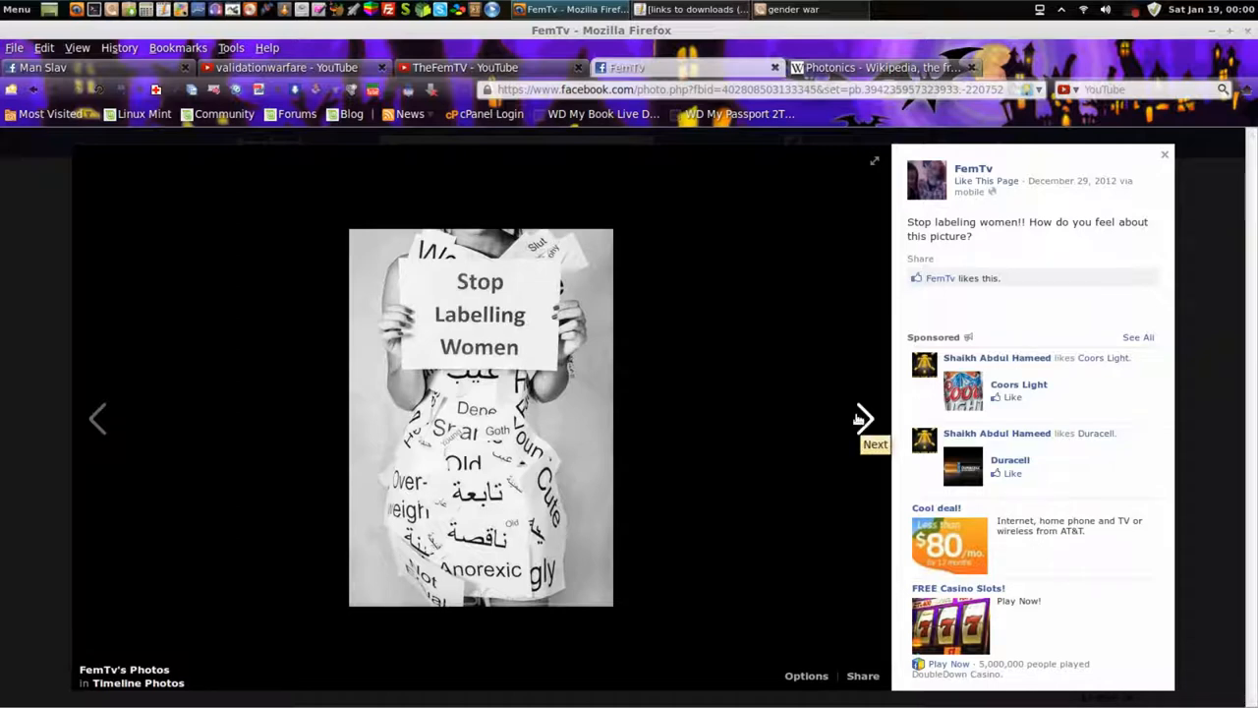
{"action": "left_click", "coordinate": [863, 418]}
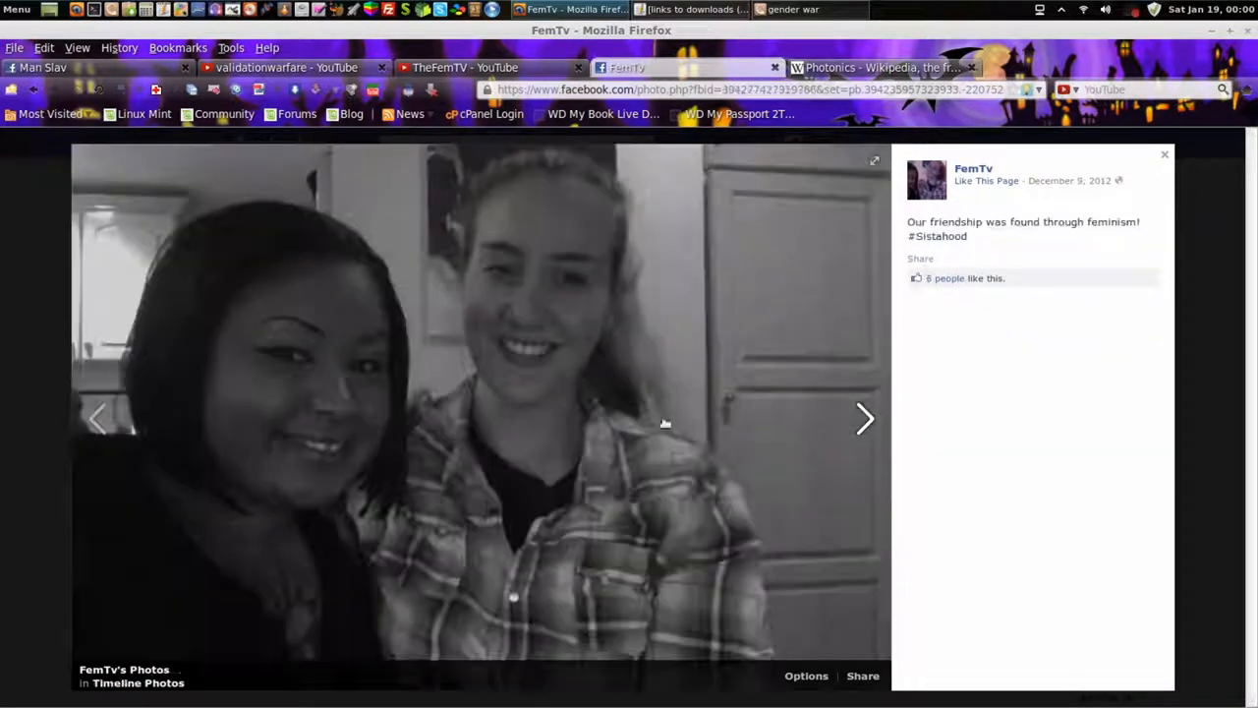
{"action": "left_click", "coordinate": [864, 418]}
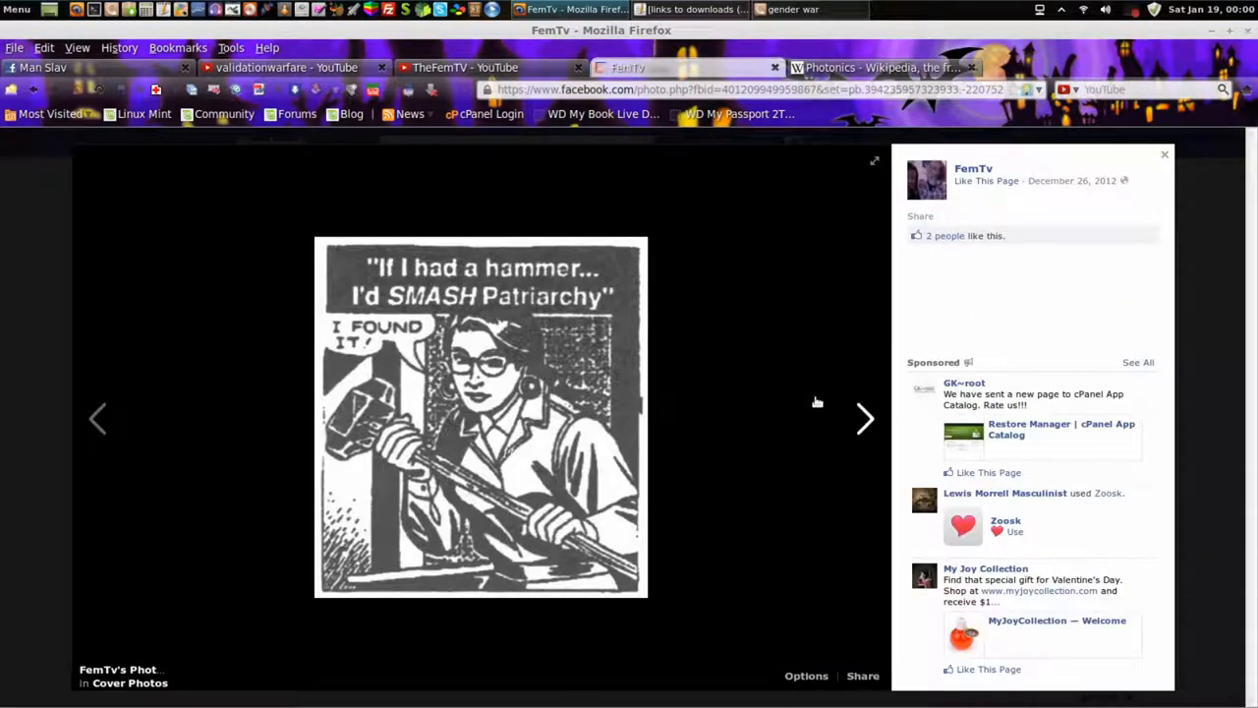
{"action": "left_click", "coordinate": [864, 419]}
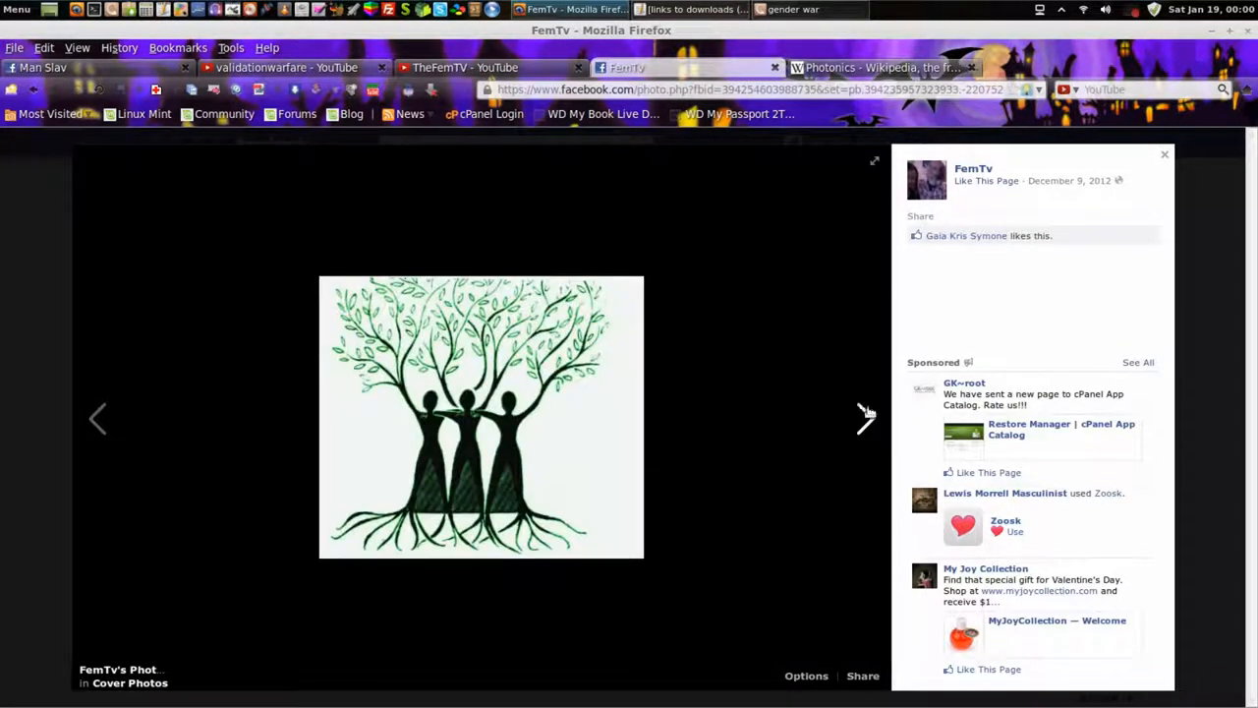
{"action": "left_click", "coordinate": [1165, 154]}
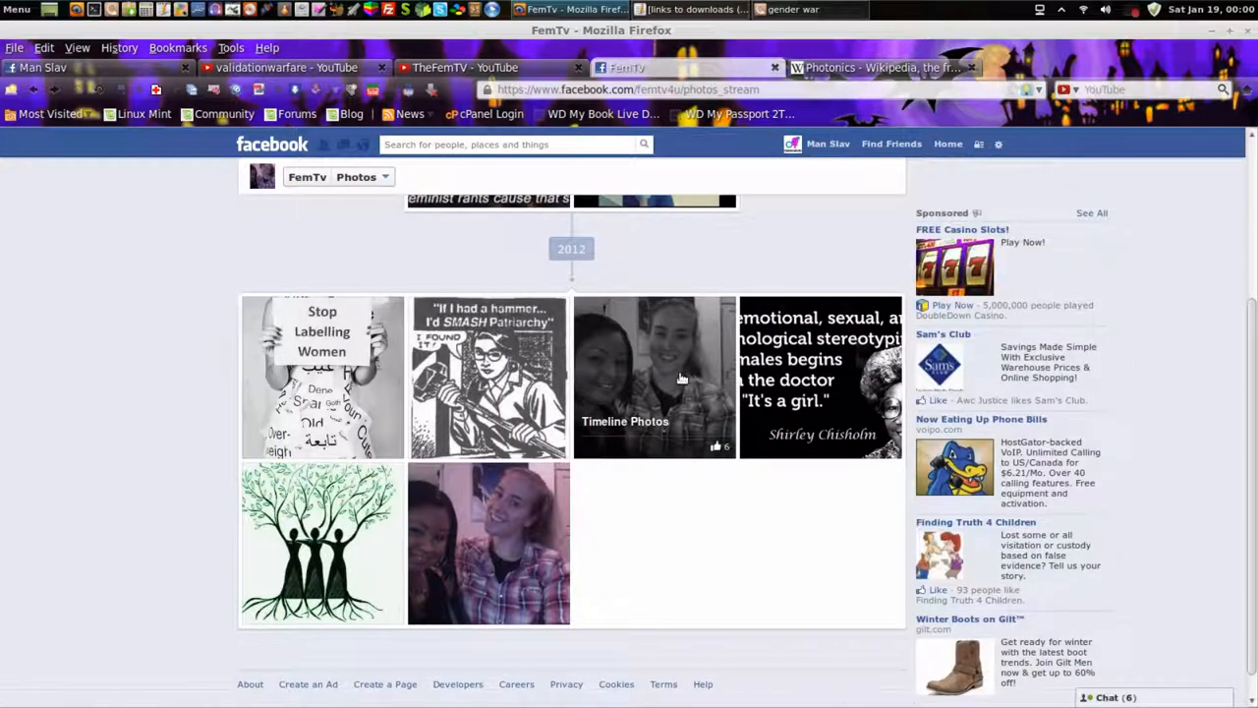
Open FemTv's Cover Photos album and view the hammer cartoon.
{"action": "scroll", "scroll_direction": "down", "scroll_amount": 3}
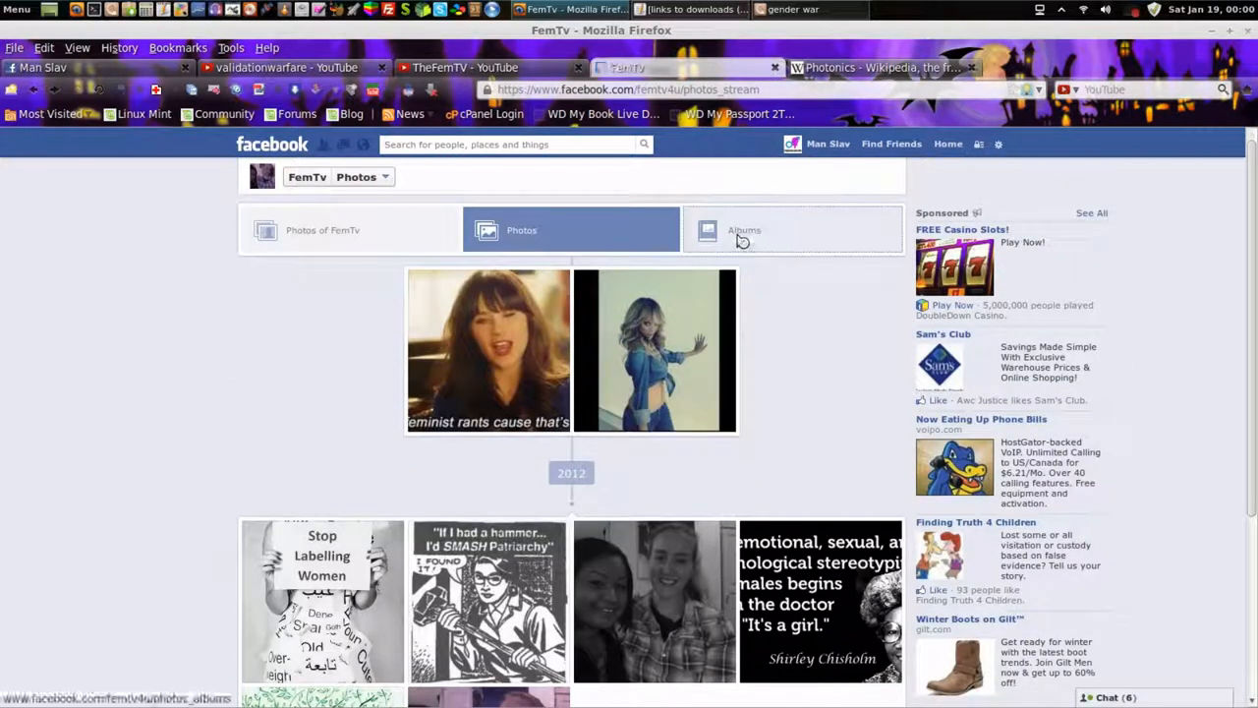
{"action": "left_click", "coordinate": [744, 229]}
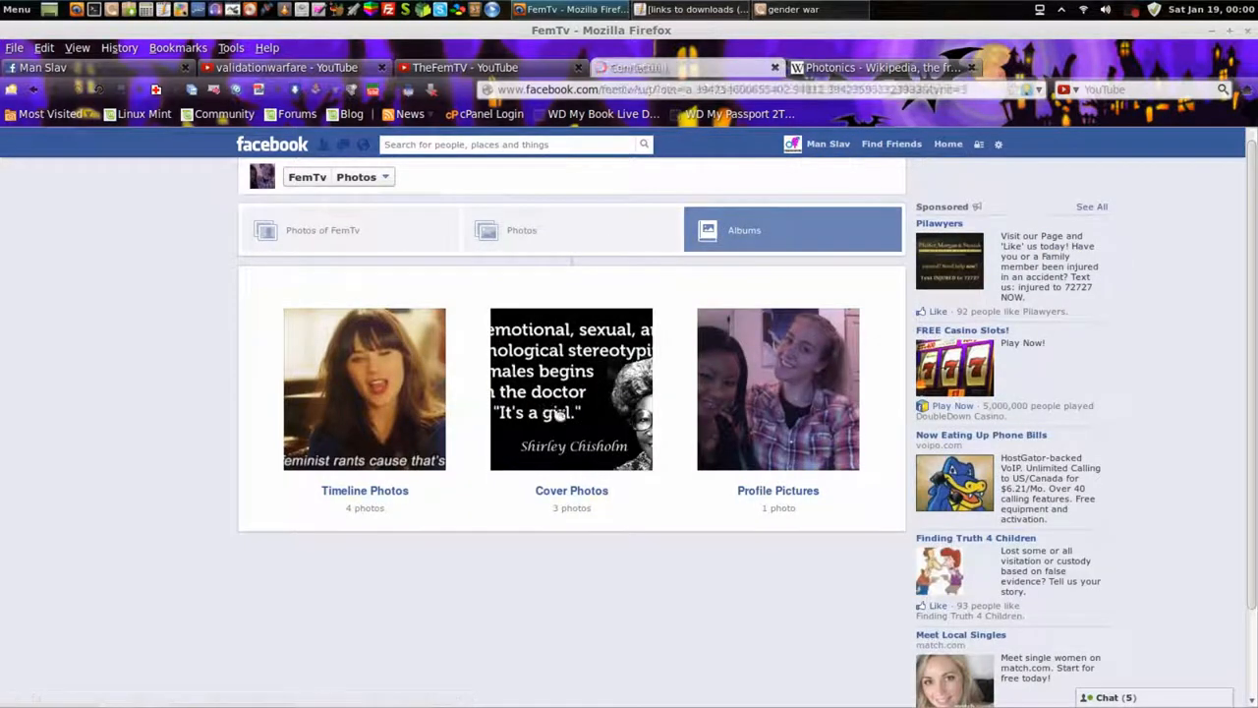
{"action": "left_click", "coordinate": [571, 389]}
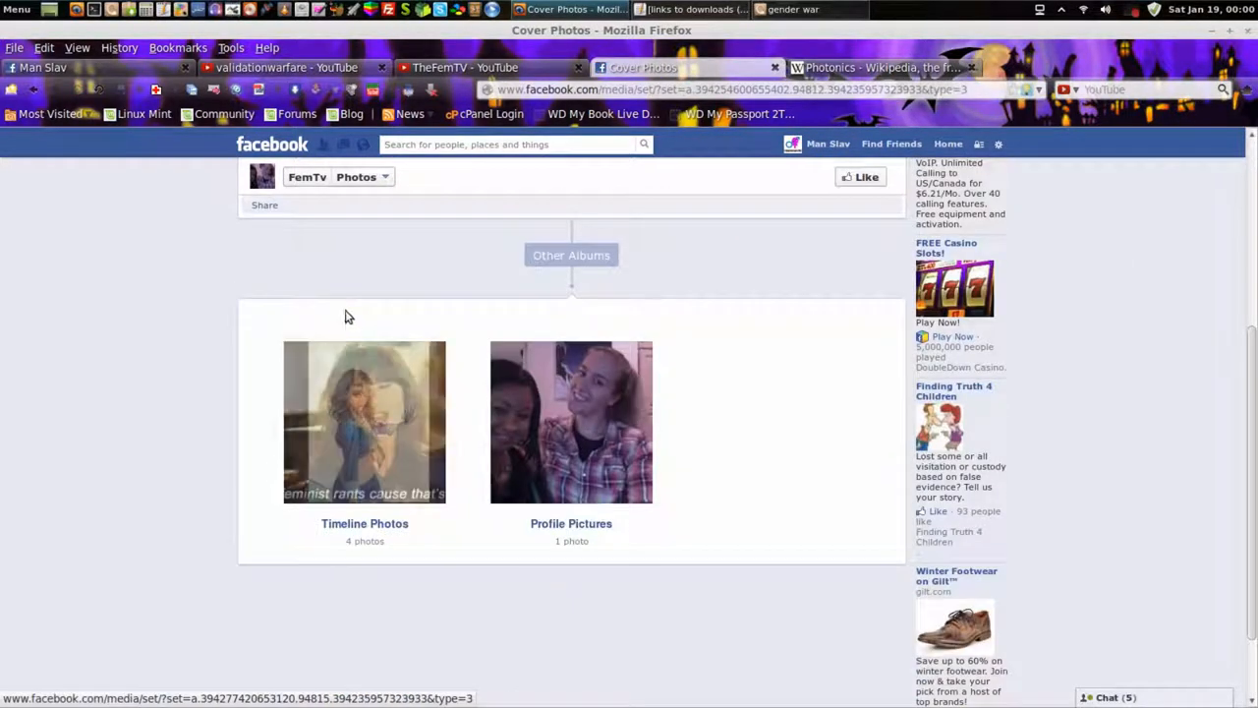
{"action": "left_click", "coordinate": [365, 422]}
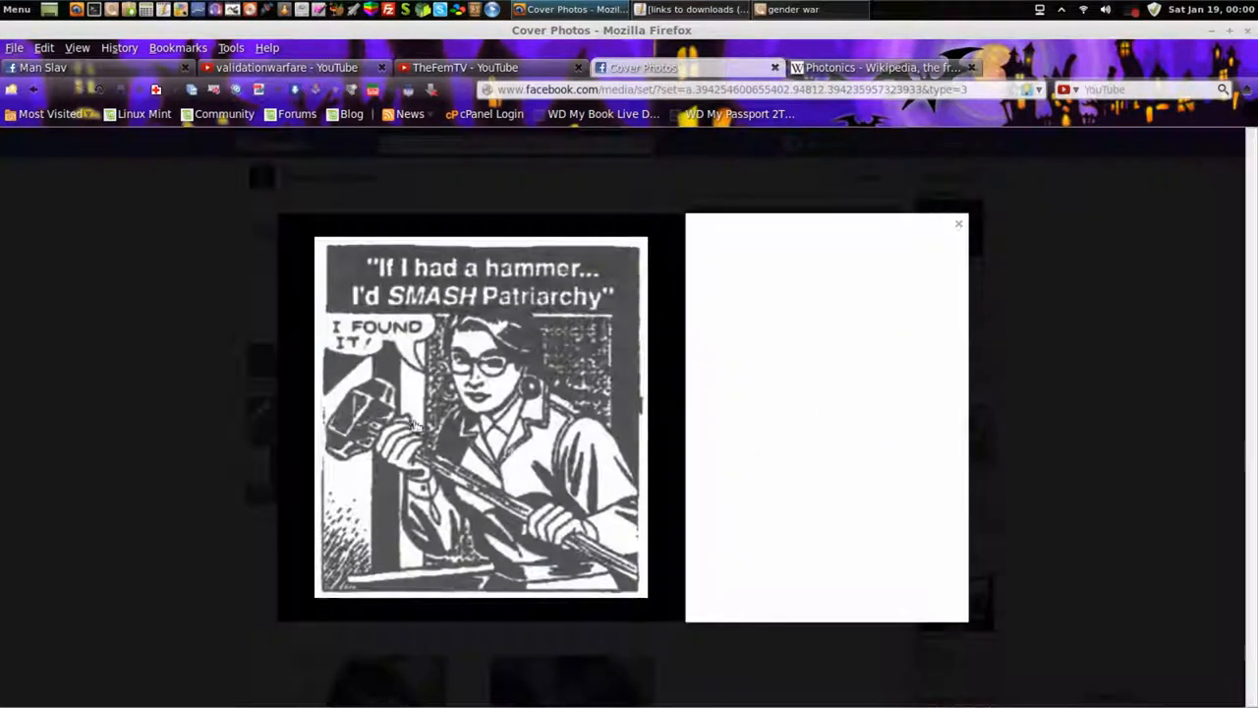
{"action": "left_click", "coordinate": [958, 223]}
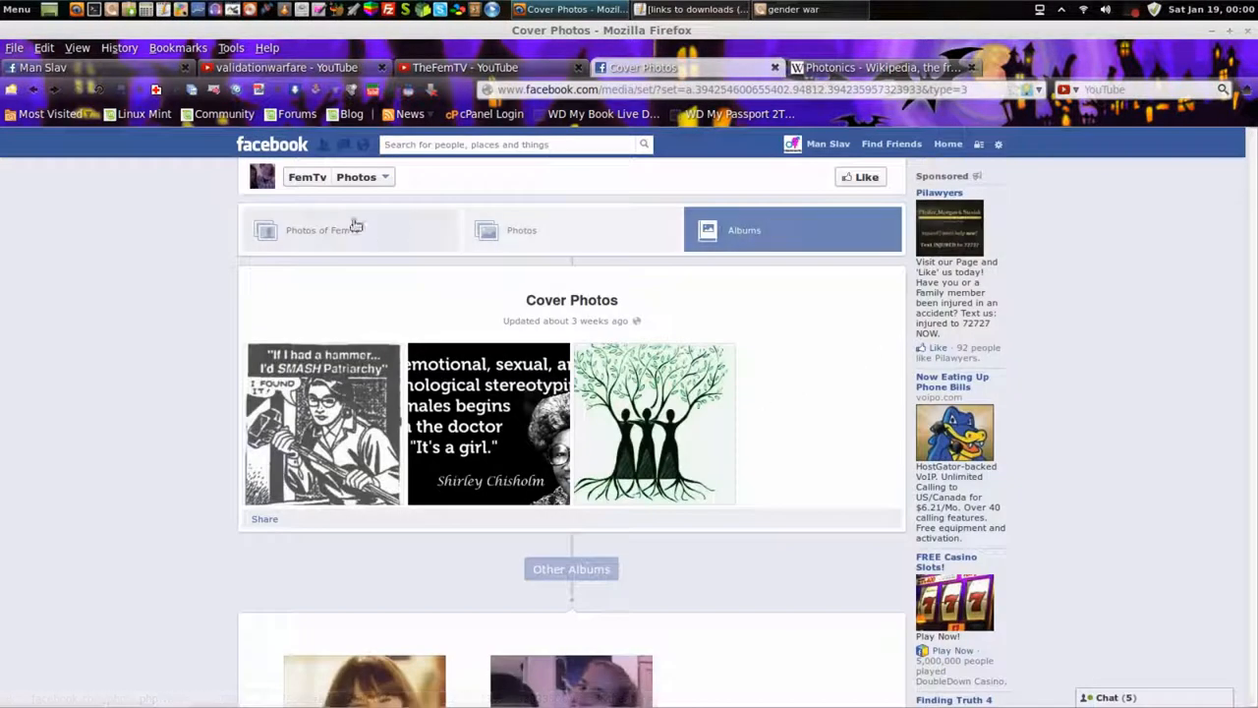
Browse Photos of FemTv, close the tab, and switch to the 'gender war' Nemo window.
{"action": "left_click", "coordinate": [323, 229]}
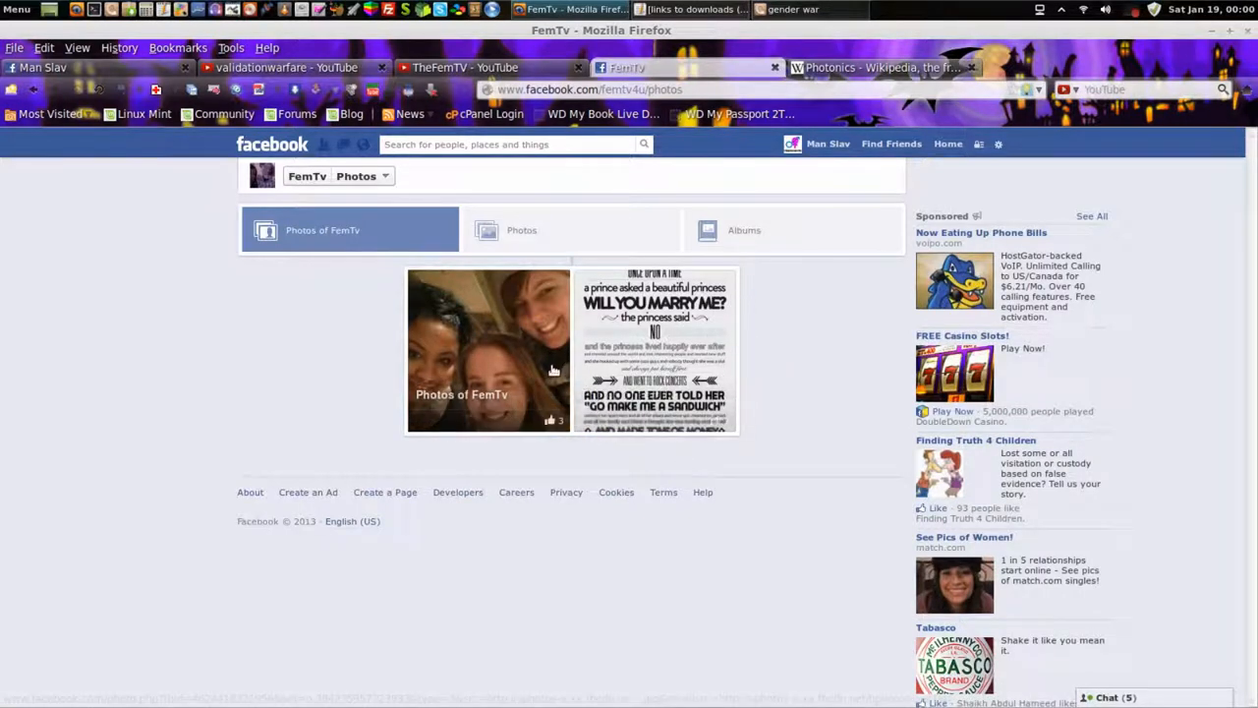
{"action": "left_click", "coordinate": [654, 349]}
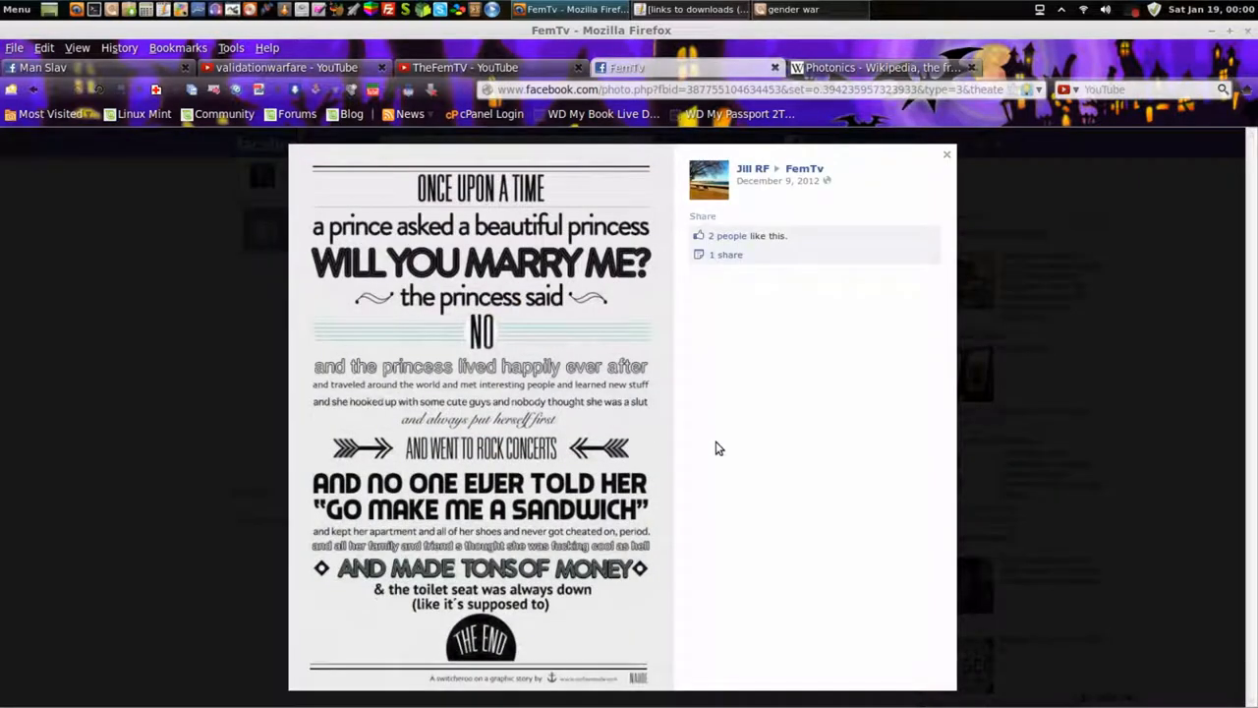
{"action": "mouse_move", "coordinate": [684, 468]}
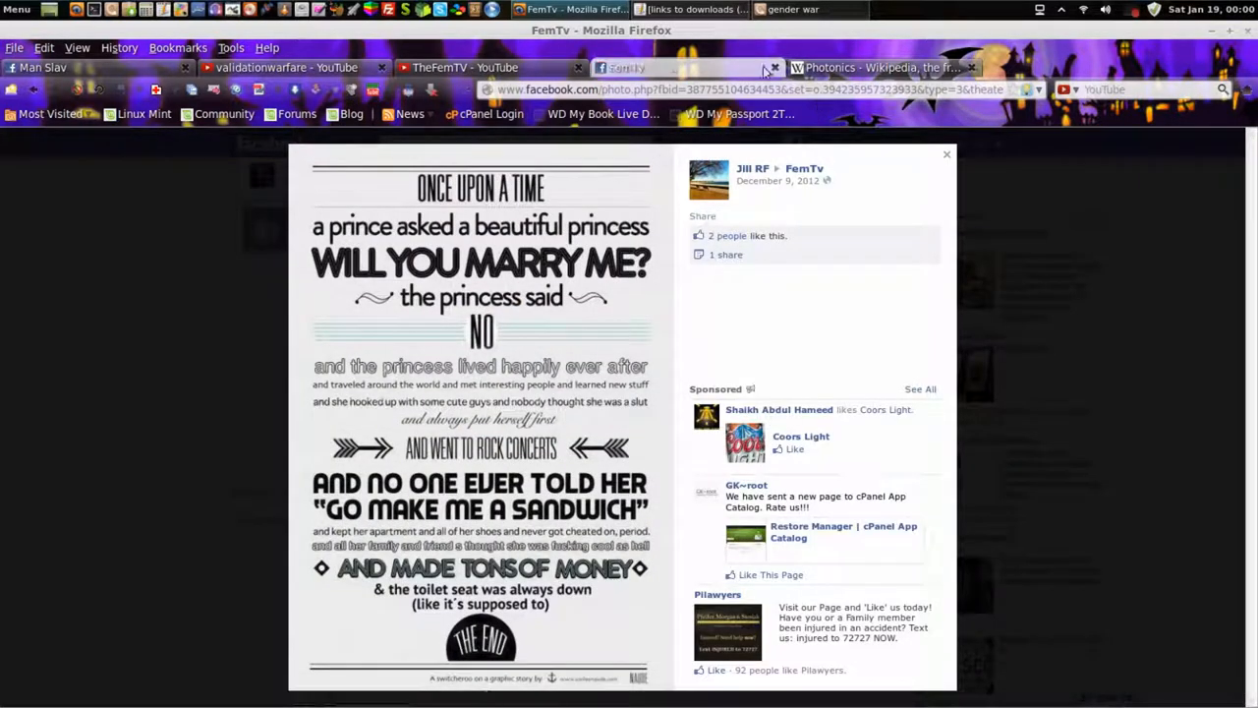
{"action": "left_click", "coordinate": [678, 67]}
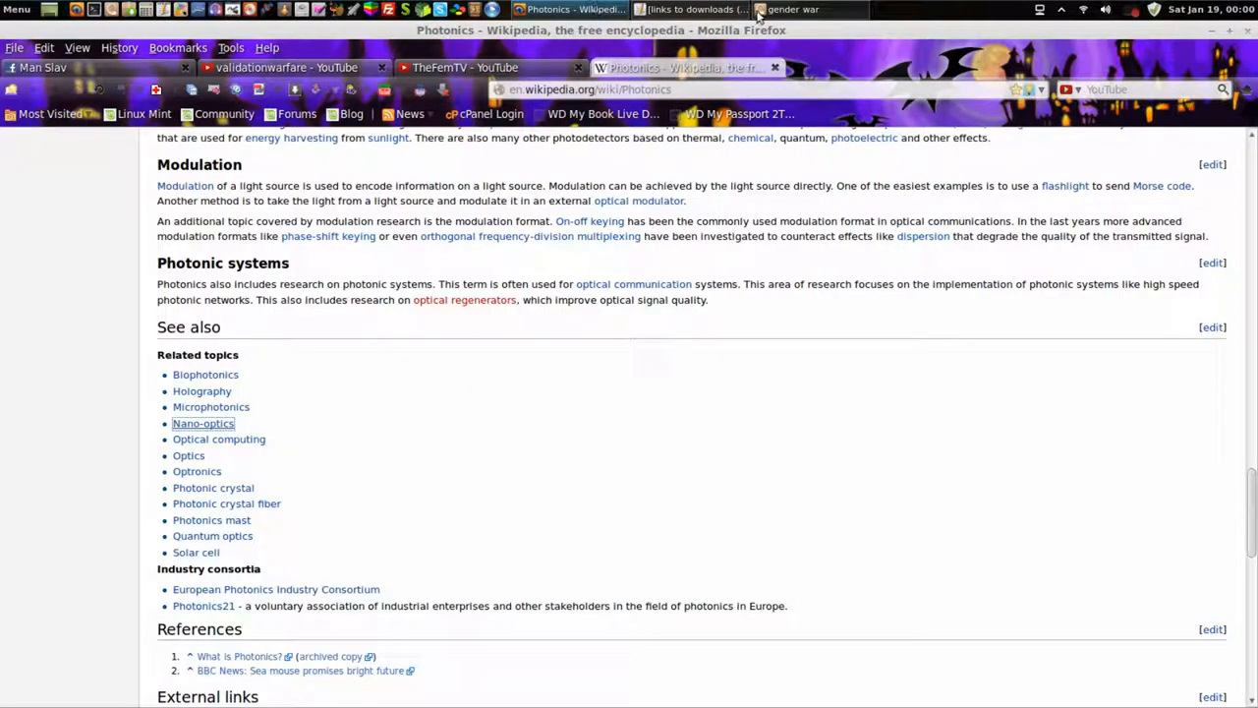
{"action": "left_click", "coordinate": [793, 9]}
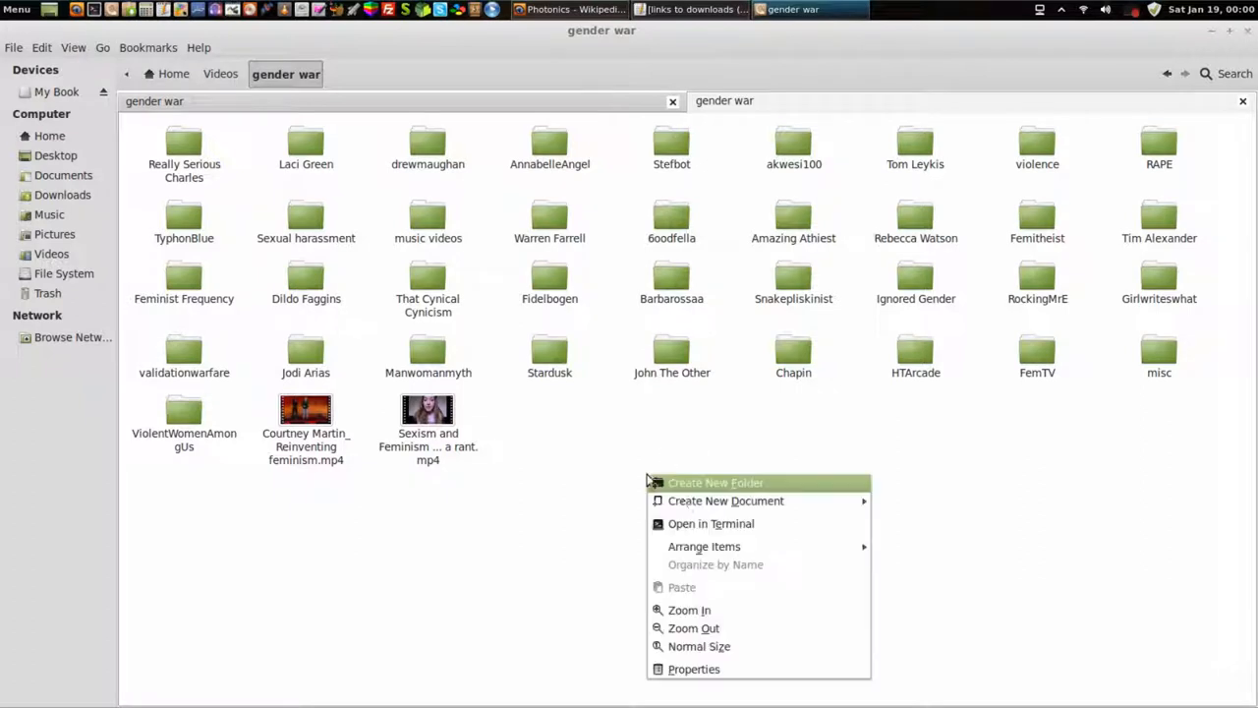
Dismiss the open menu and enter the ViolentWomenAmongUs news-clip folder.
{"action": "left_click", "coordinate": [440, 318]}
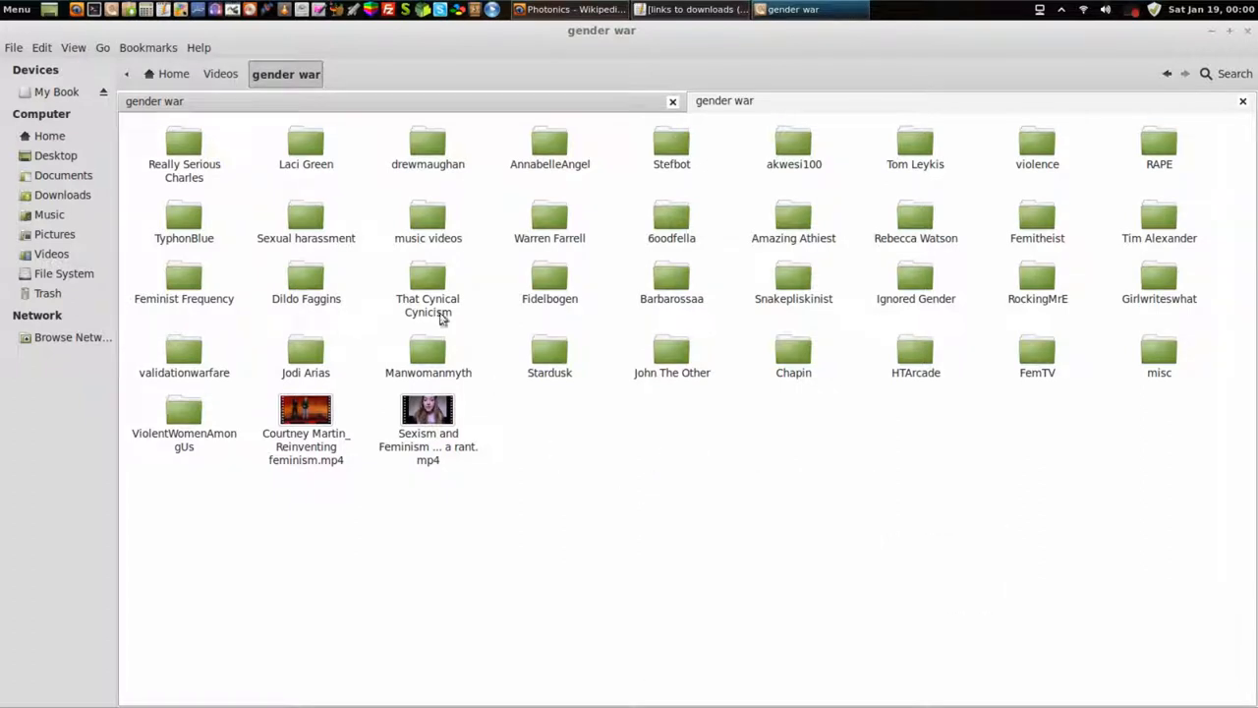
{"action": "left_click", "coordinate": [102, 47]}
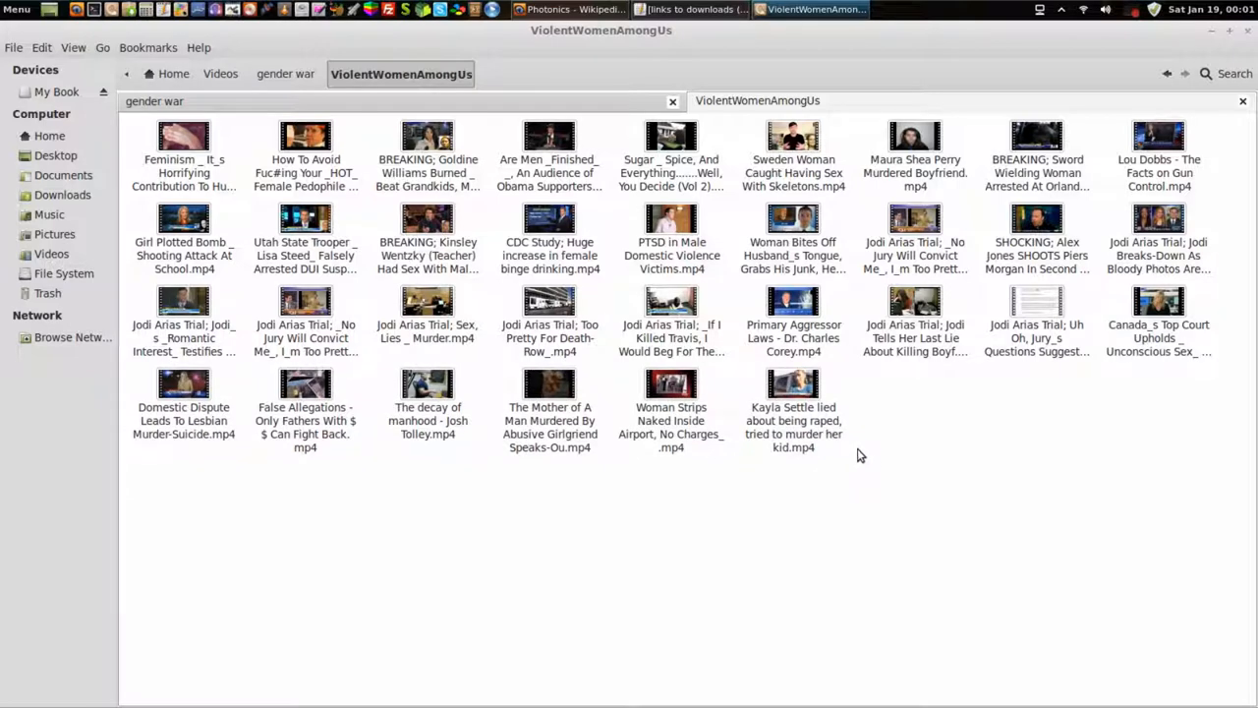
{"action": "mouse_move", "coordinate": [245, 469]}
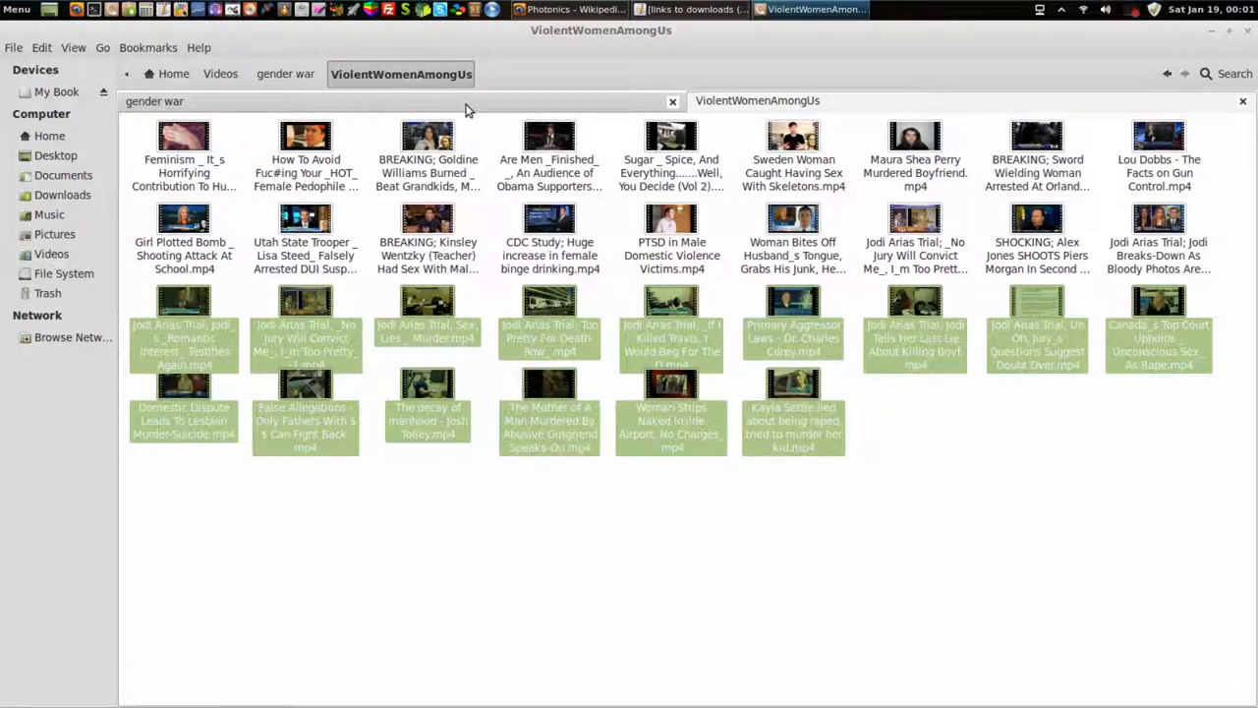
Switch to the My Book gender war tab and open ViolentWomenAmongUs there.
{"action": "left_click", "coordinate": [286, 73]}
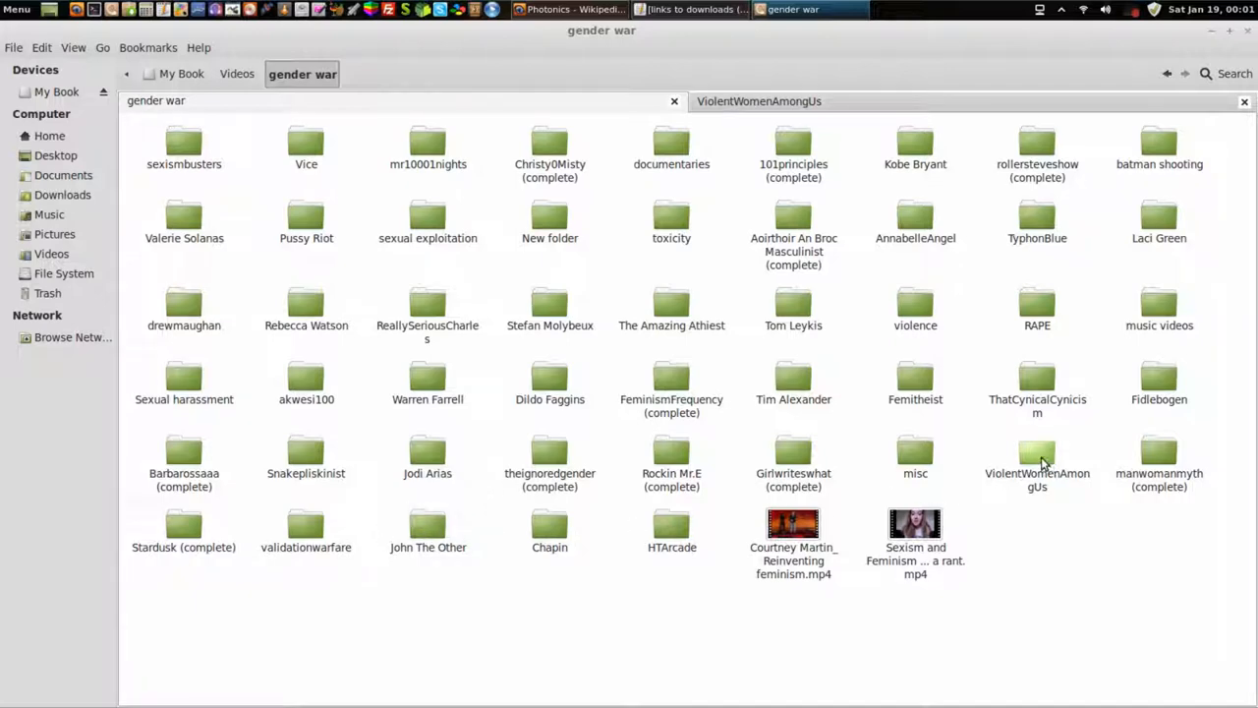
{"action": "double_click", "coordinate": [1037, 454]}
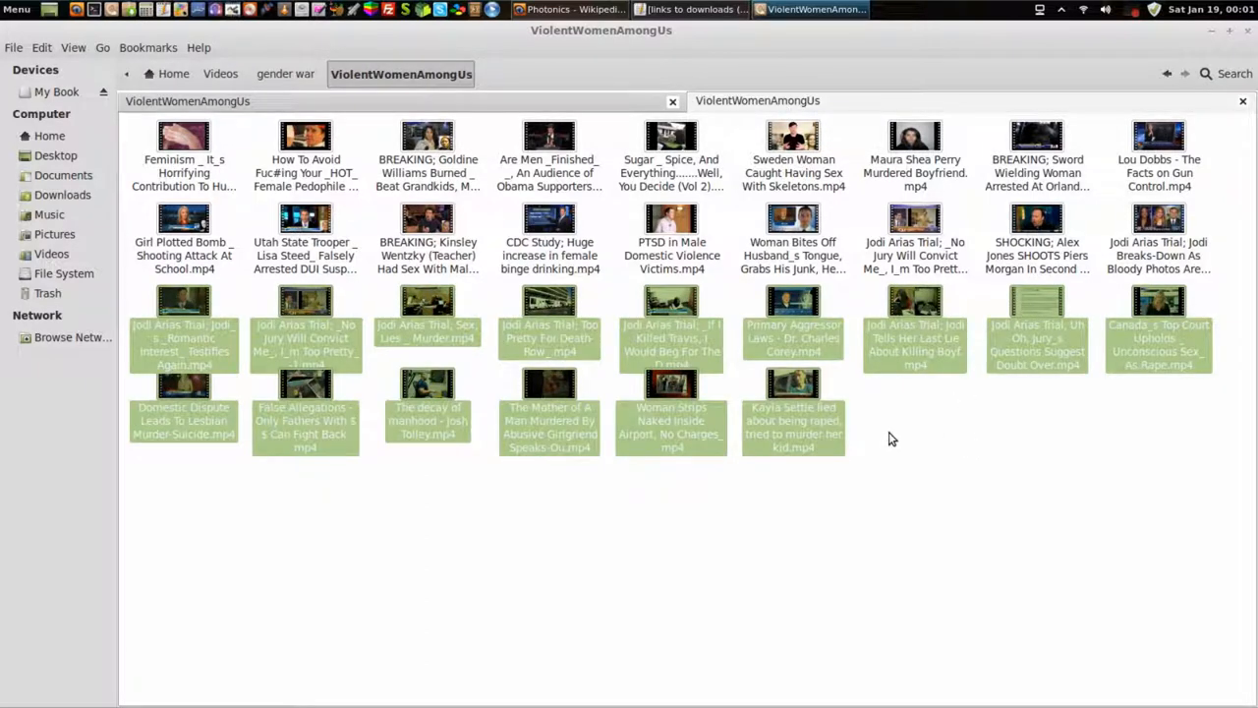
{"action": "mouse_move", "coordinate": [904, 443]}
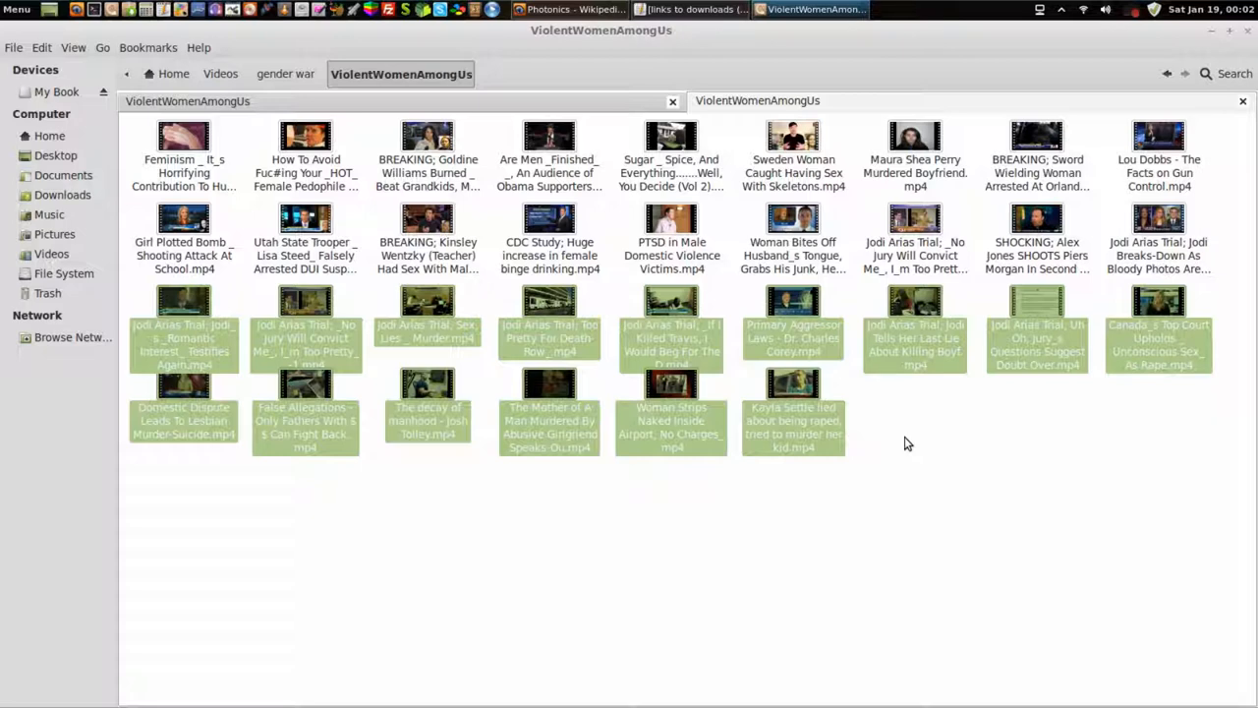
{"action": "mouse_move", "coordinate": [932, 440]}
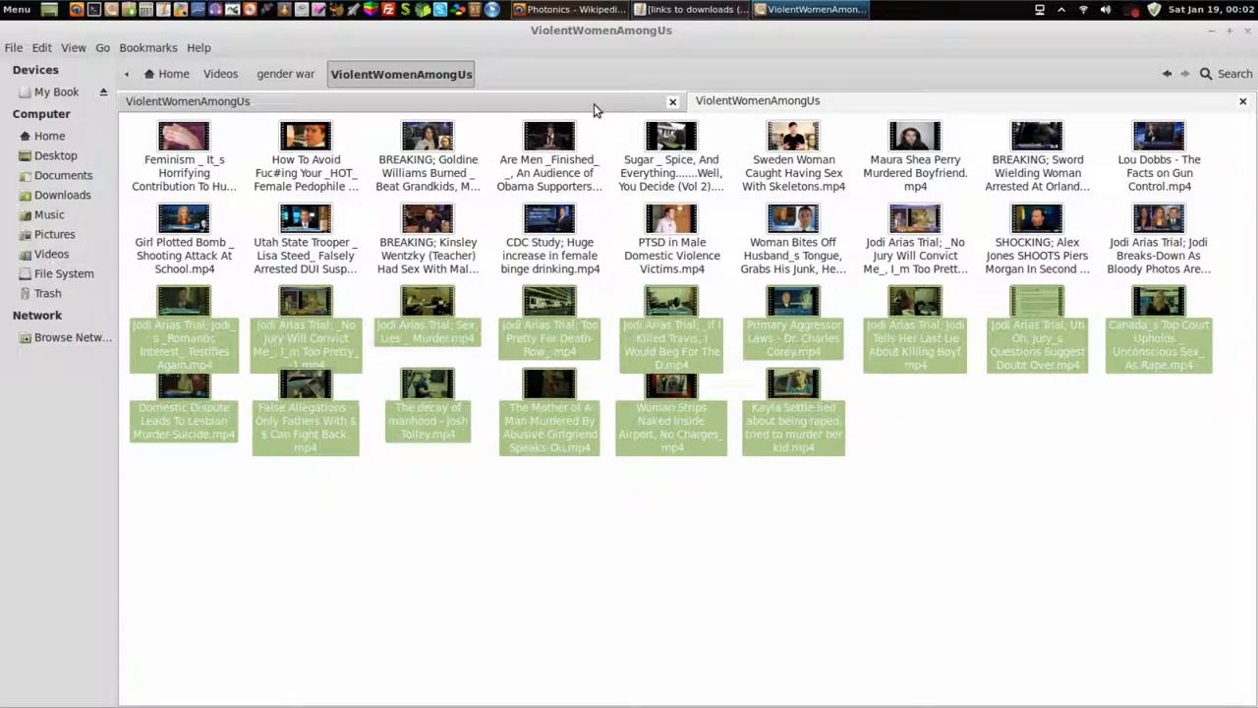
{"action": "mouse_move", "coordinate": [1105, 8]}
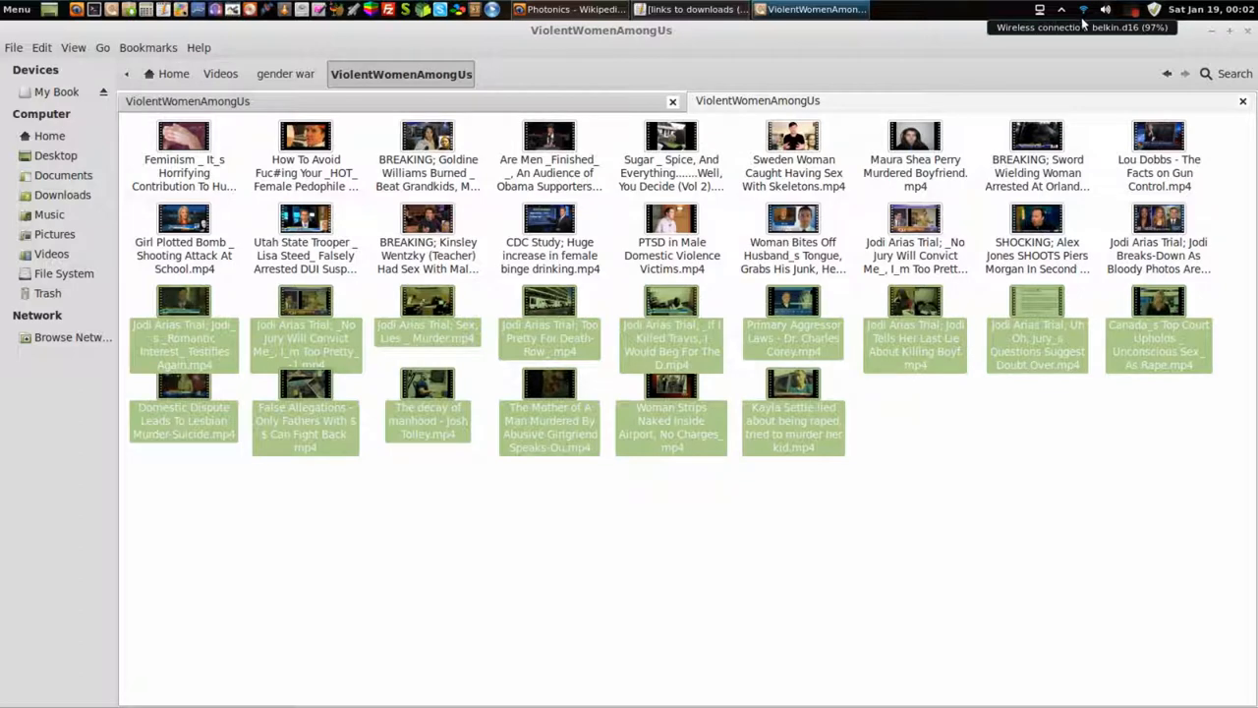
{"action": "mouse_move", "coordinate": [1081, 43]}
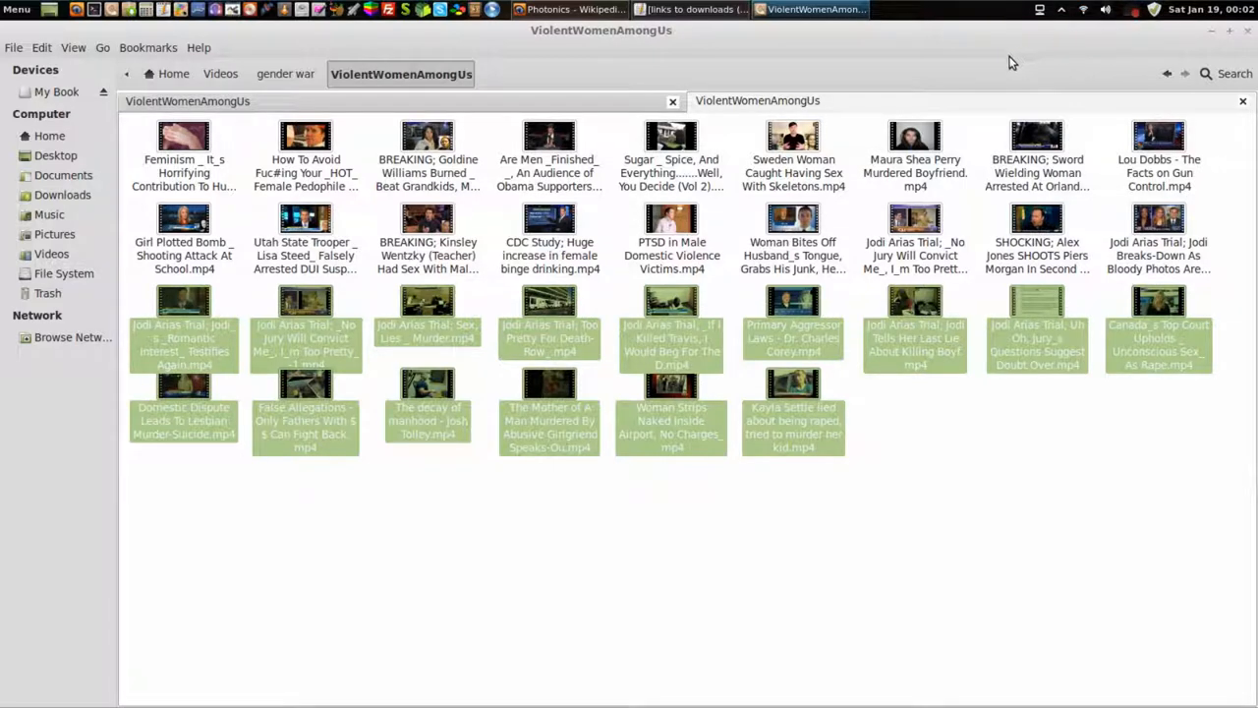
{"action": "mouse_move", "coordinate": [295, 121]}
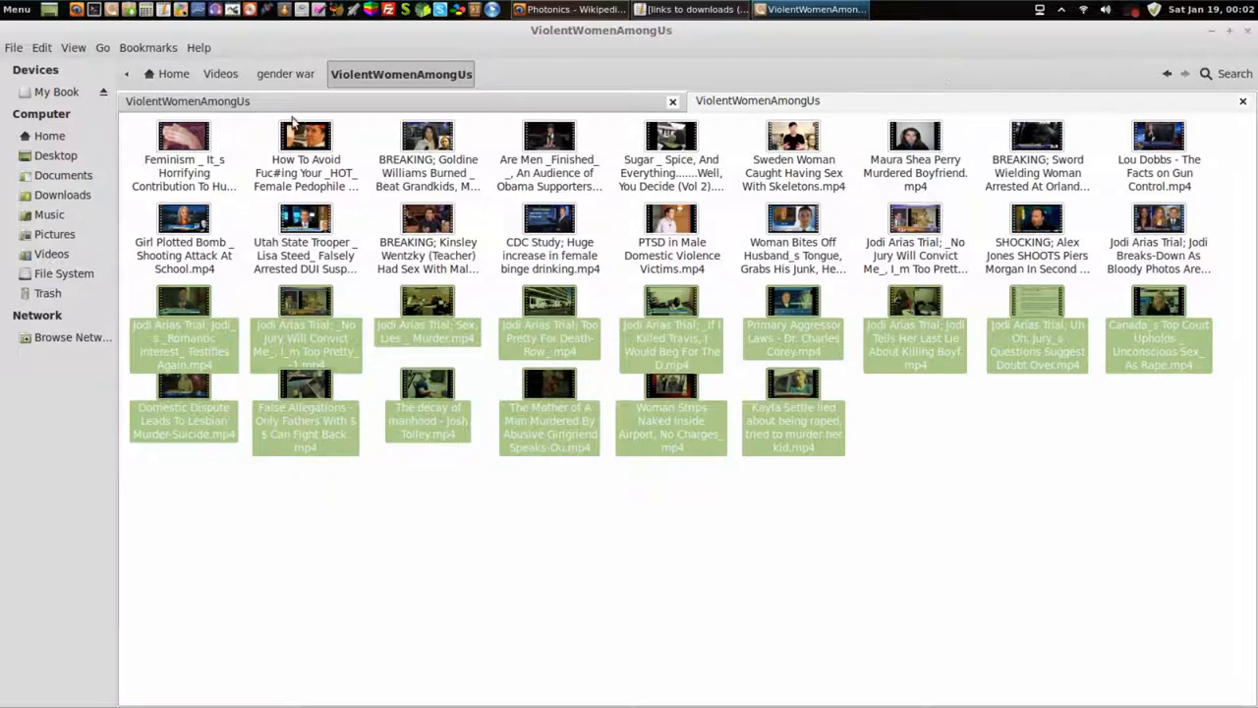
Scroll the Ralink Wikipedia article down to its Linux, BSD and references sections.
{"action": "left_click", "coordinate": [816, 9]}
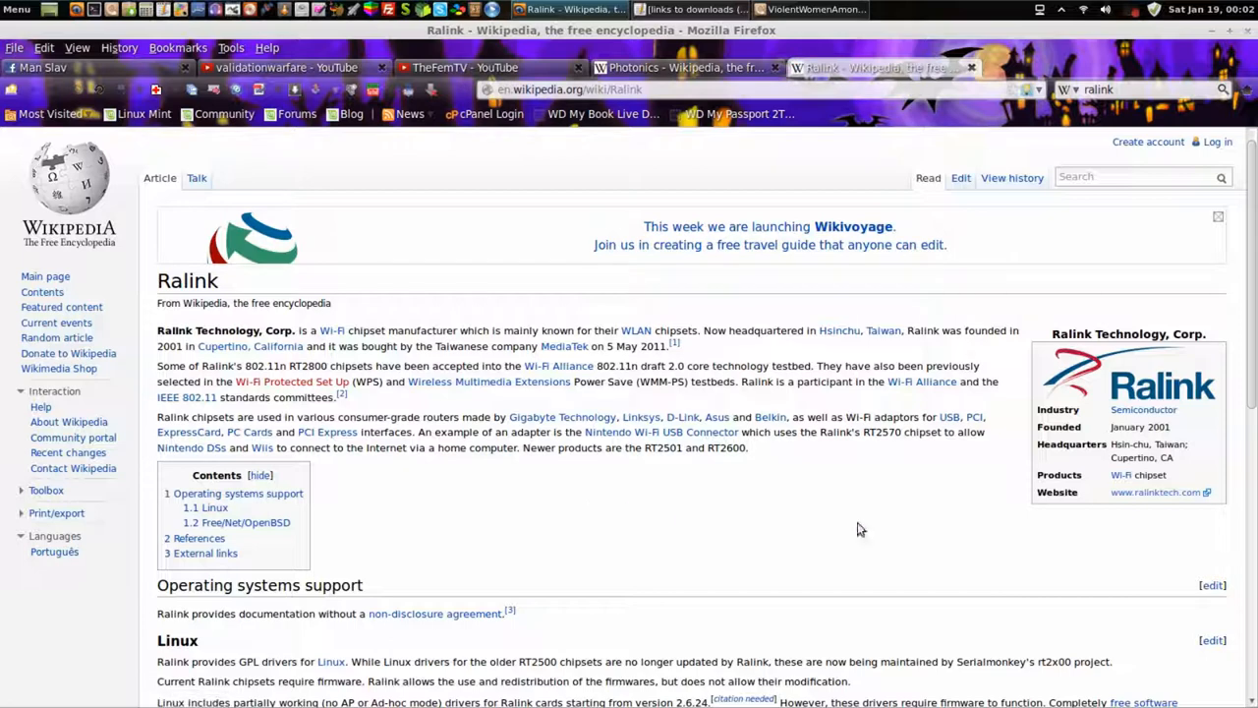
{"action": "mouse_move", "coordinate": [629, 485]}
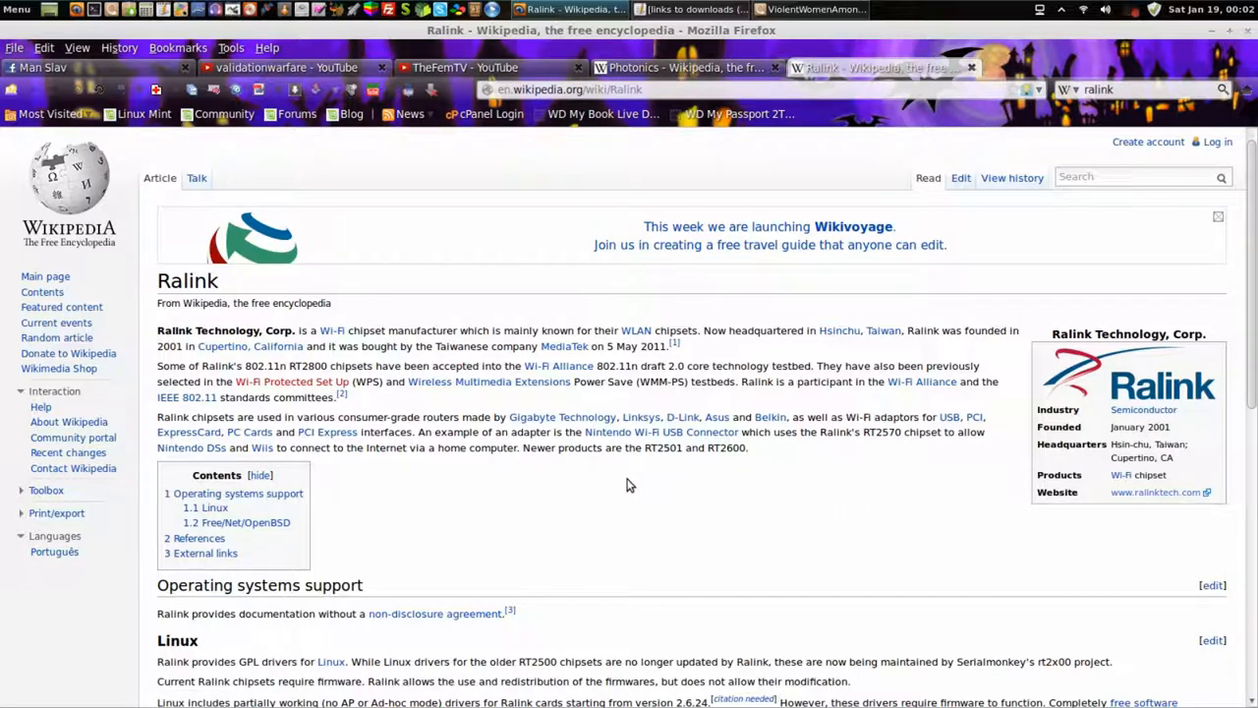
{"action": "mouse_move", "coordinate": [606, 483]}
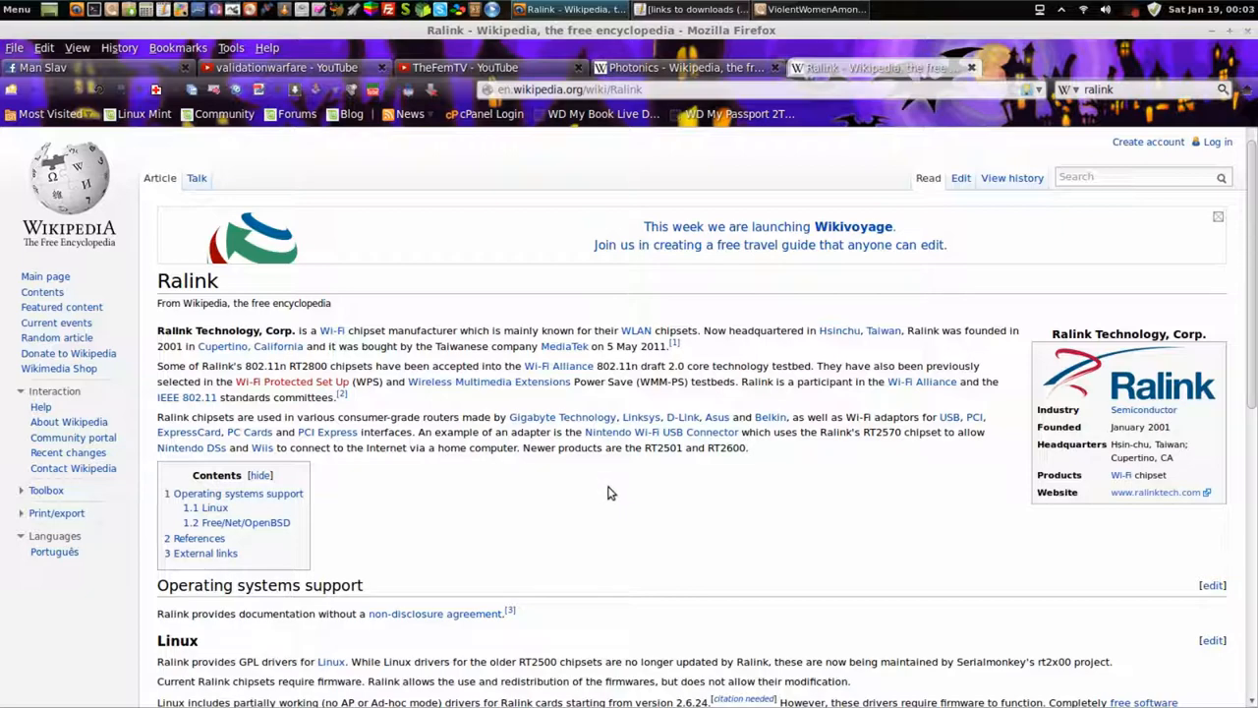
{"action": "mouse_move", "coordinate": [617, 496]}
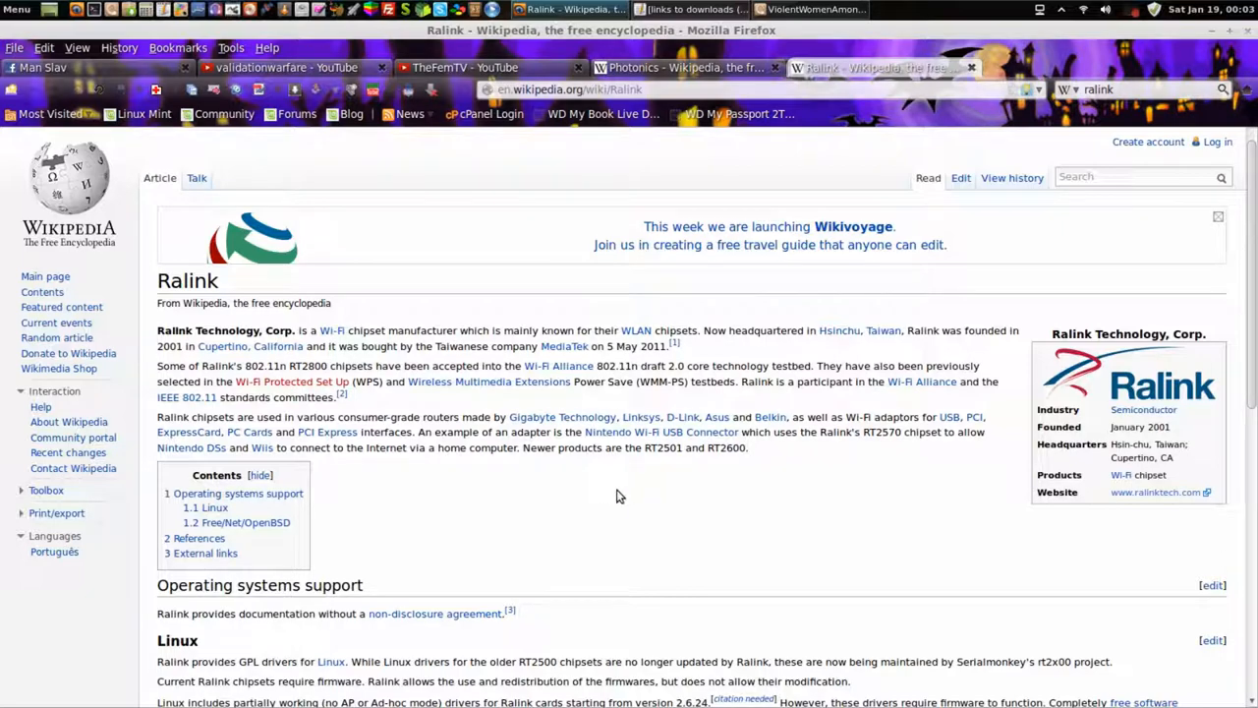
{"action": "scroll", "scroll_direction": "down", "scroll_amount": 3}
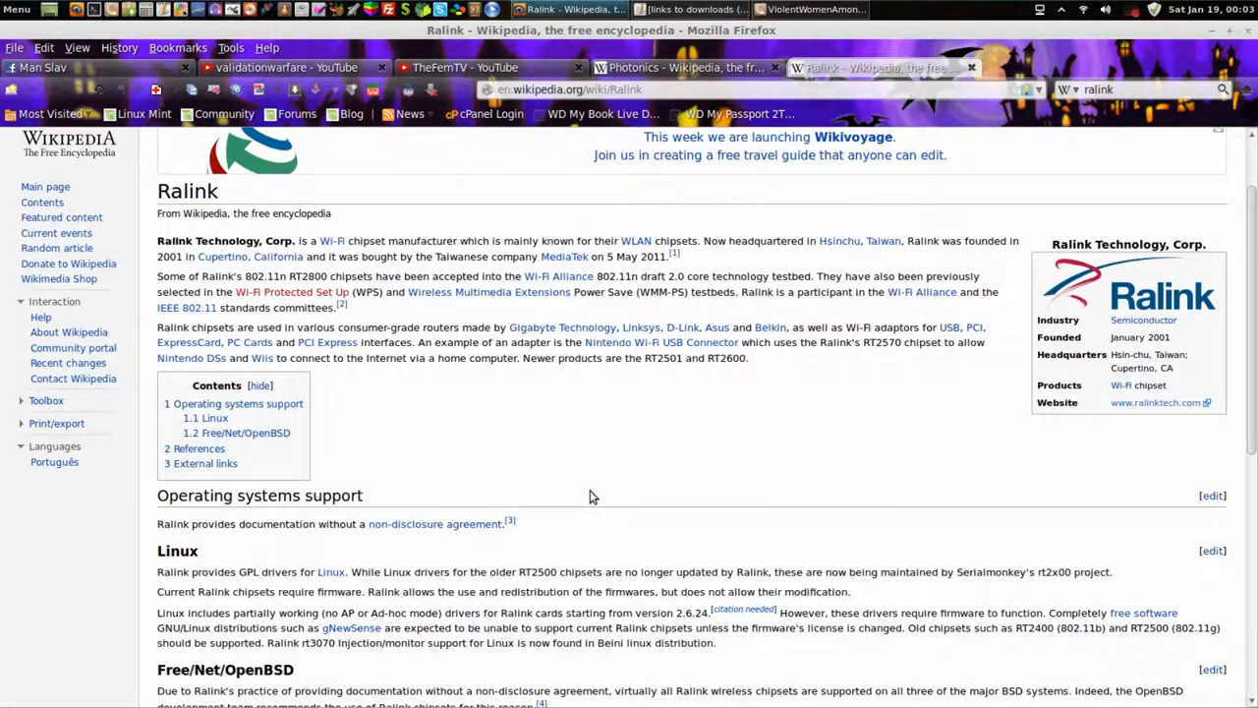
{"action": "scroll", "scroll_direction": "down", "scroll_amount": 3}
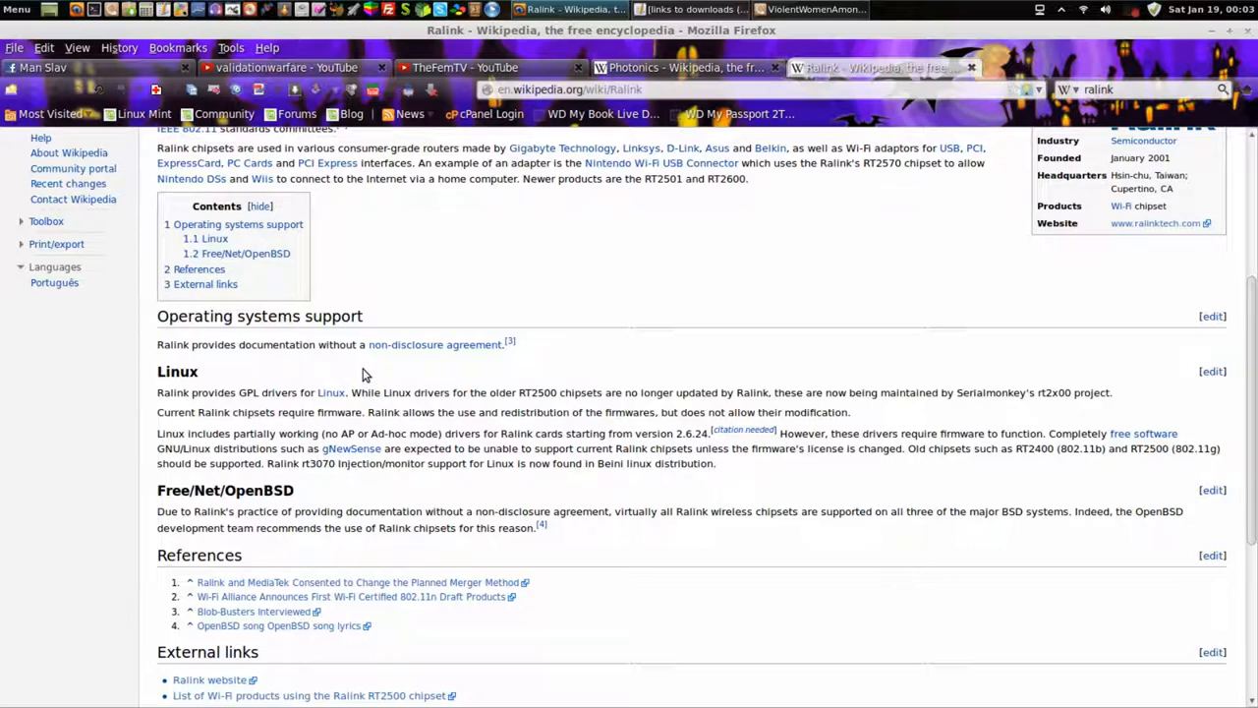
{"action": "mouse_move", "coordinate": [383, 418]}
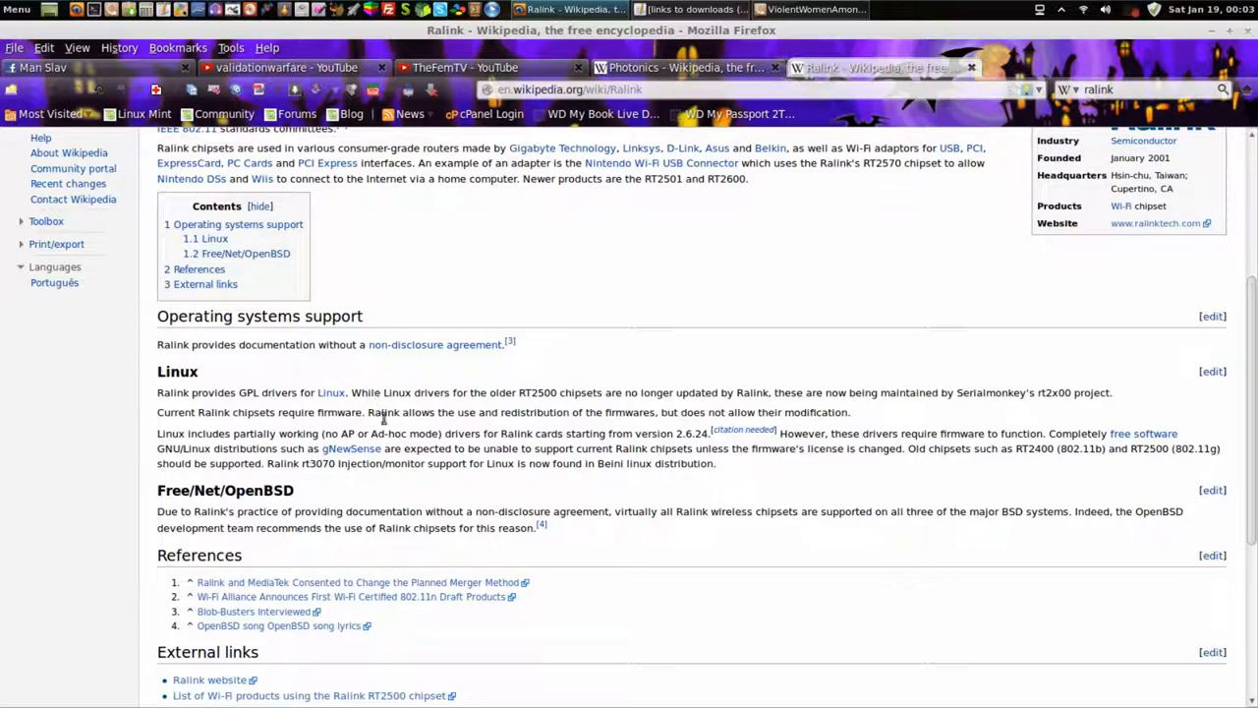
{"action": "mouse_move", "coordinate": [427, 387]}
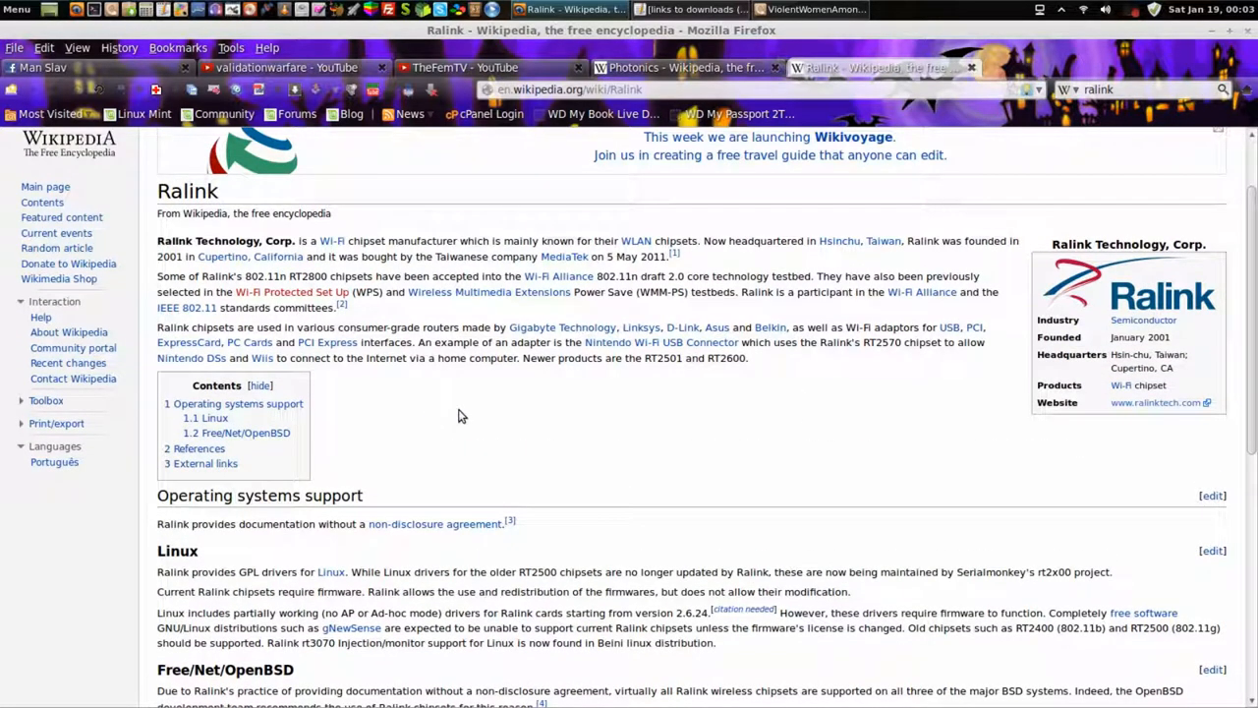
{"action": "mouse_move", "coordinate": [617, 358]}
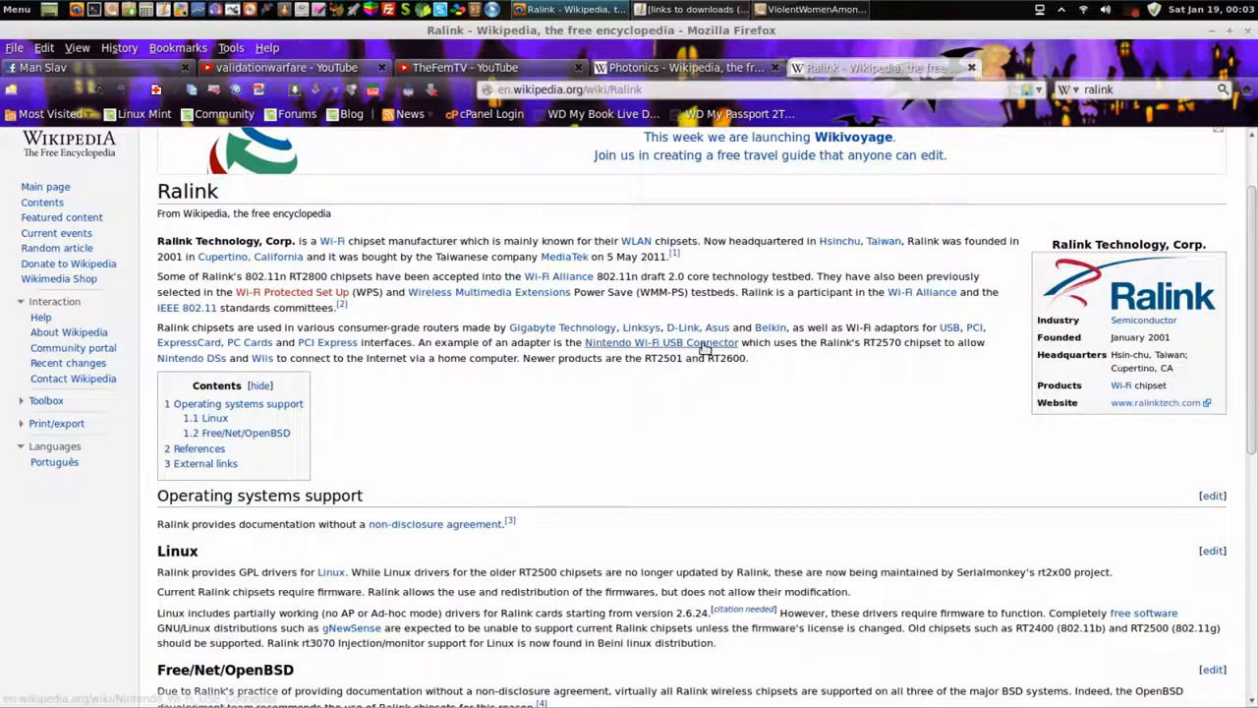
{"action": "mouse_move", "coordinate": [705, 342]}
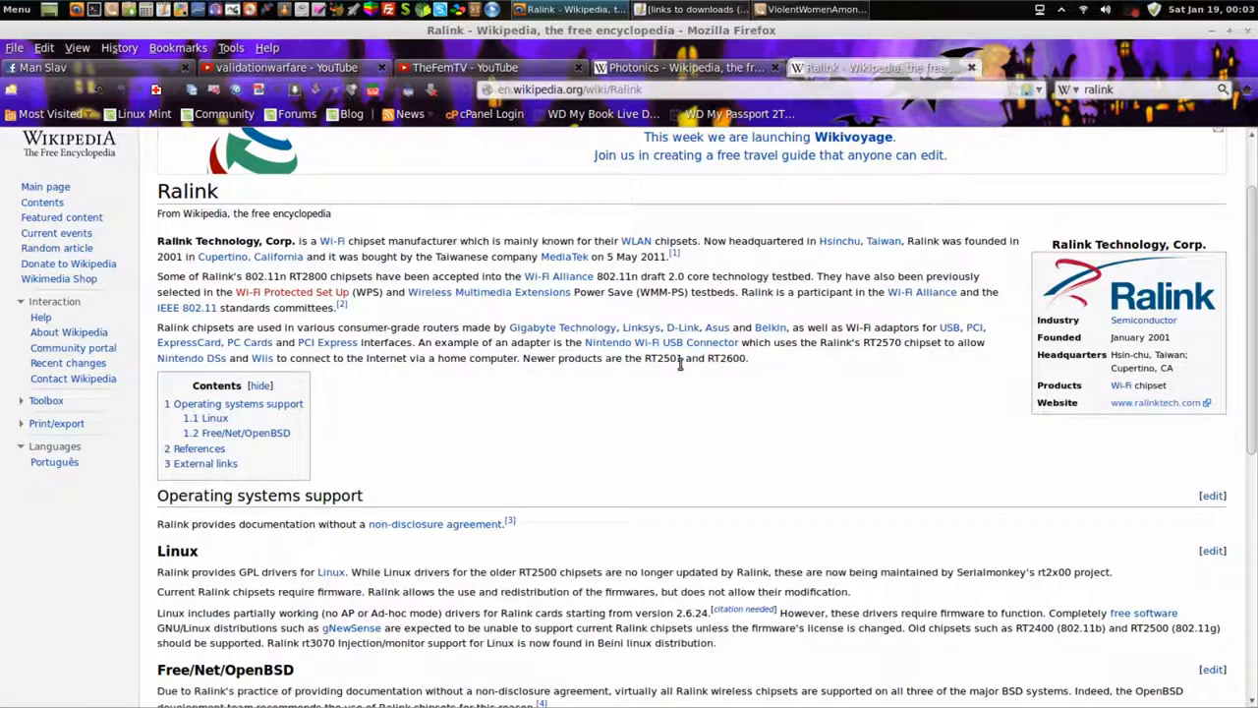
{"action": "mouse_move", "coordinate": [686, 397]}
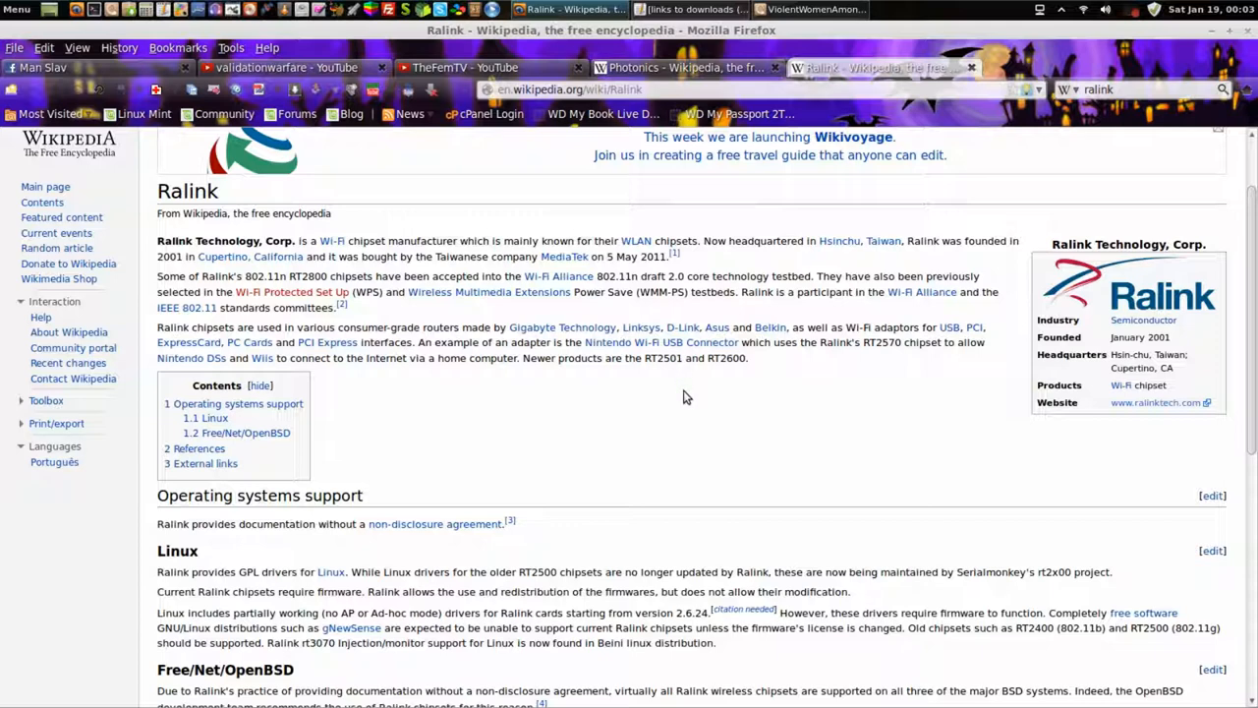
{"action": "mouse_move", "coordinate": [667, 407]}
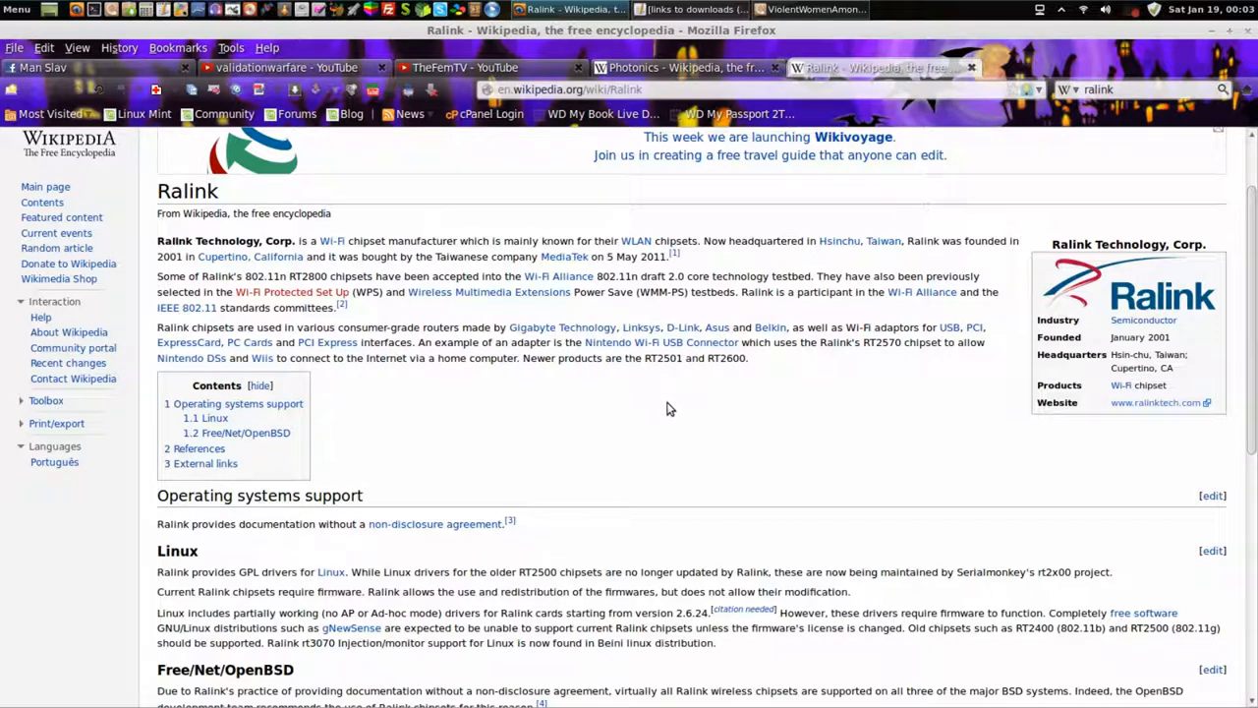
{"action": "mouse_move", "coordinate": [721, 421]}
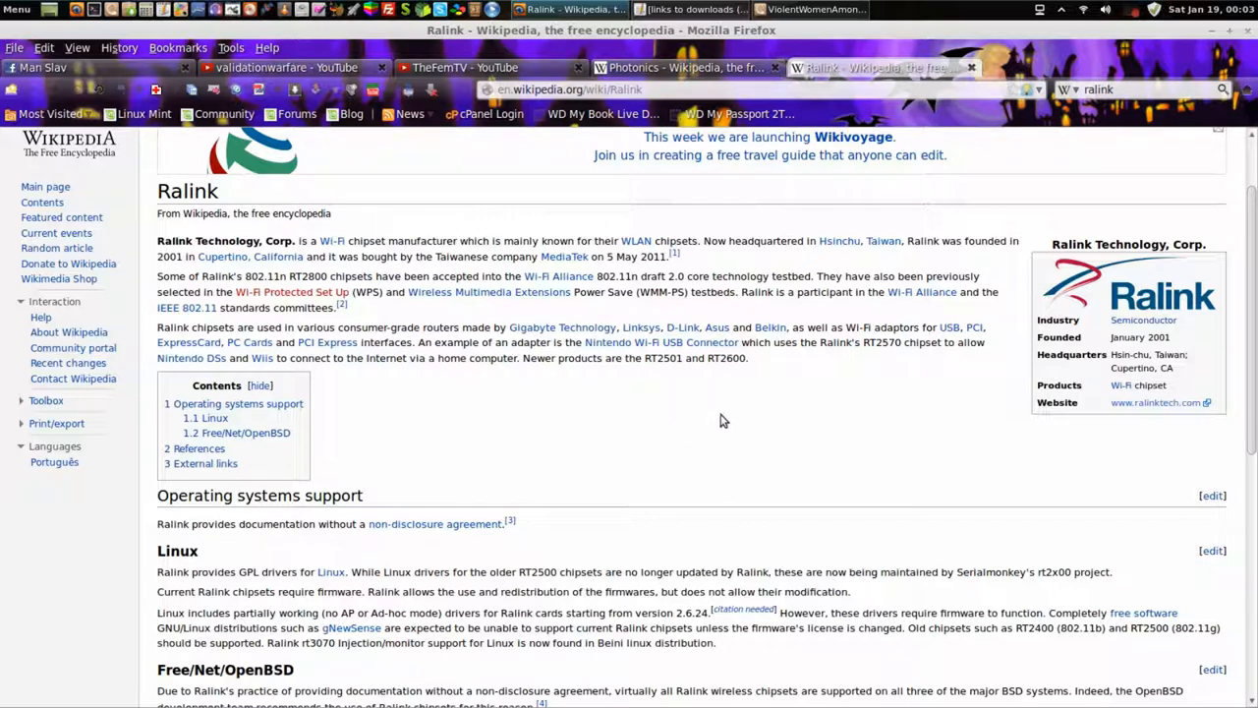
{"action": "mouse_move", "coordinate": [726, 421]}
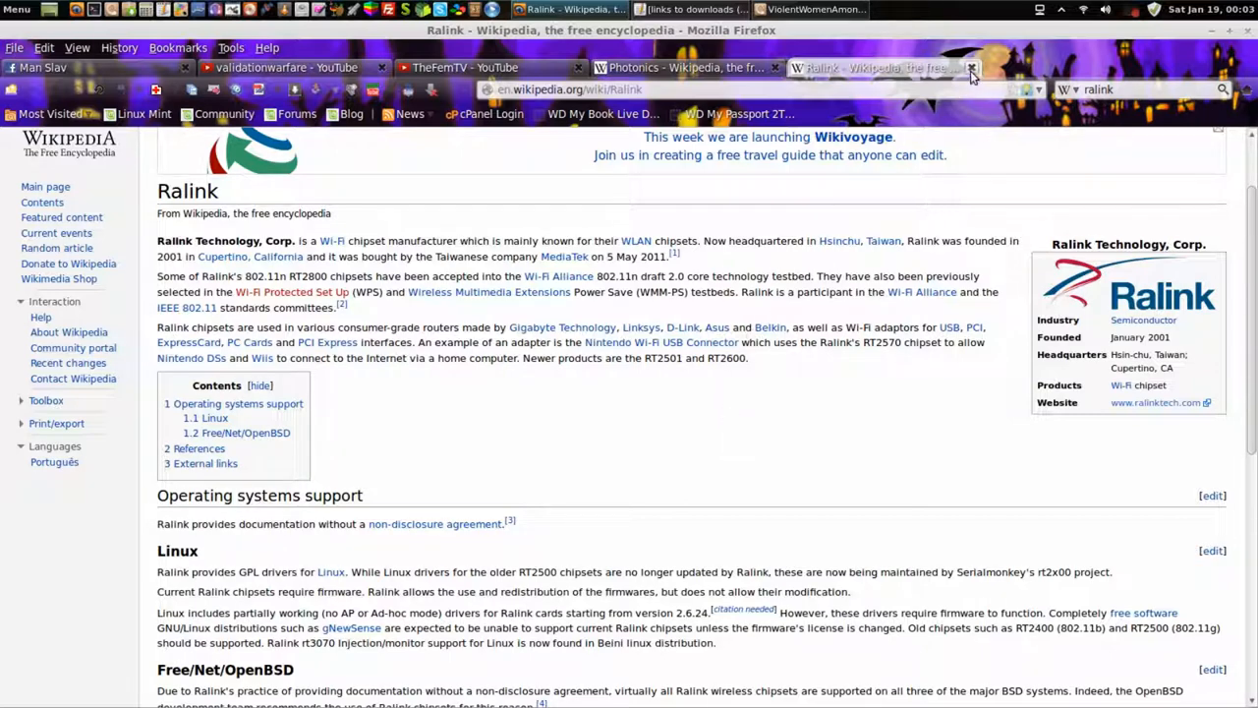
Close the Ralink Wikipedia tab to bring Nemo back to the front.
{"action": "left_click", "coordinate": [814, 8]}
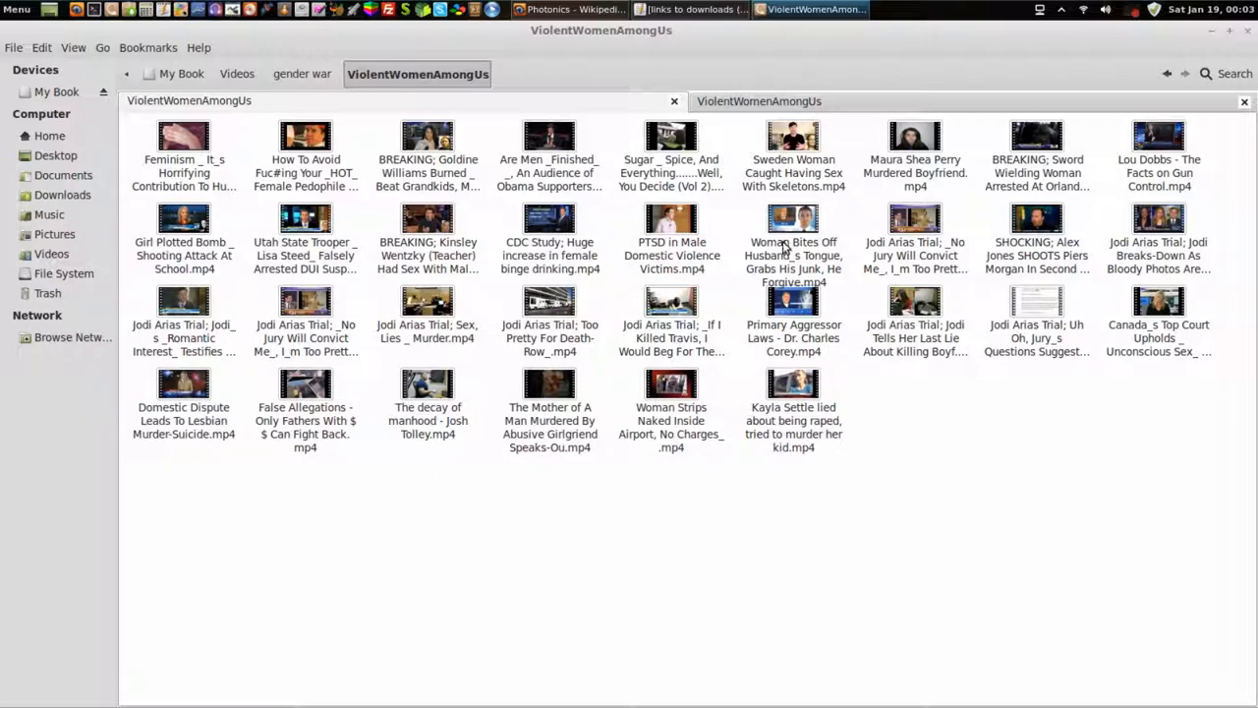
{"action": "mouse_move", "coordinate": [787, 241]}
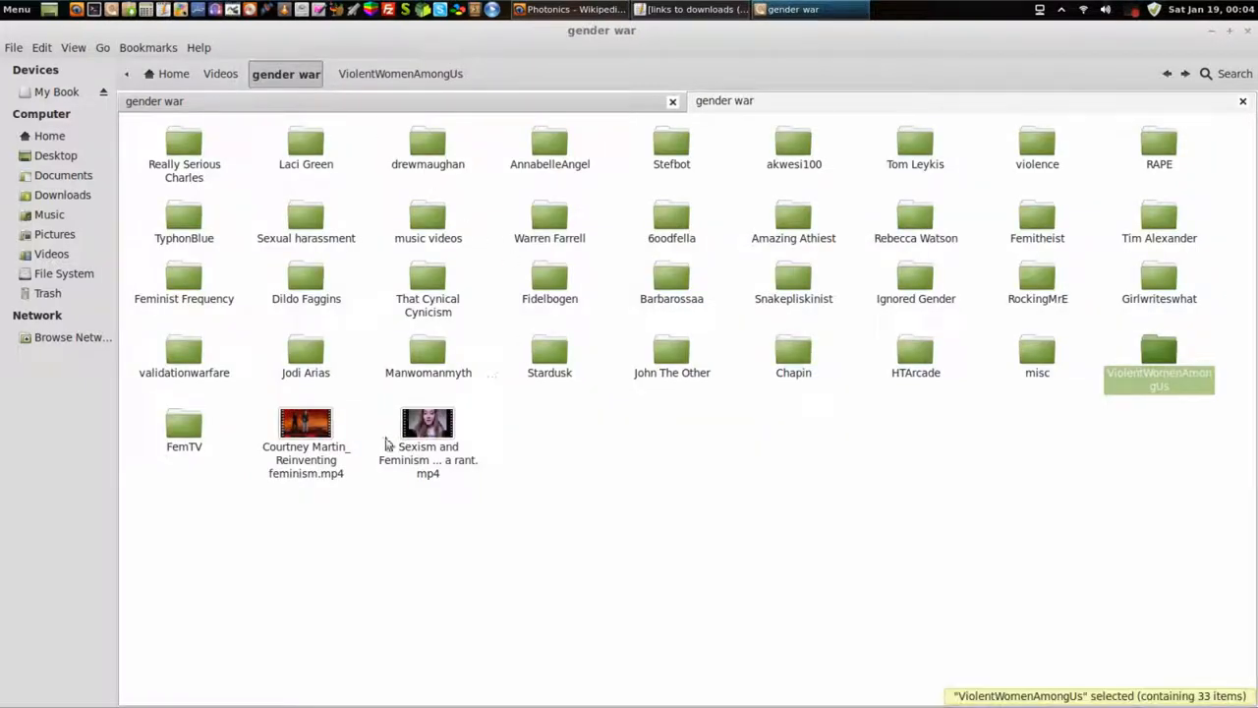
Return to gender war on My Book and use the FemTV folder's context menu.
{"action": "left_click", "coordinate": [184, 430]}
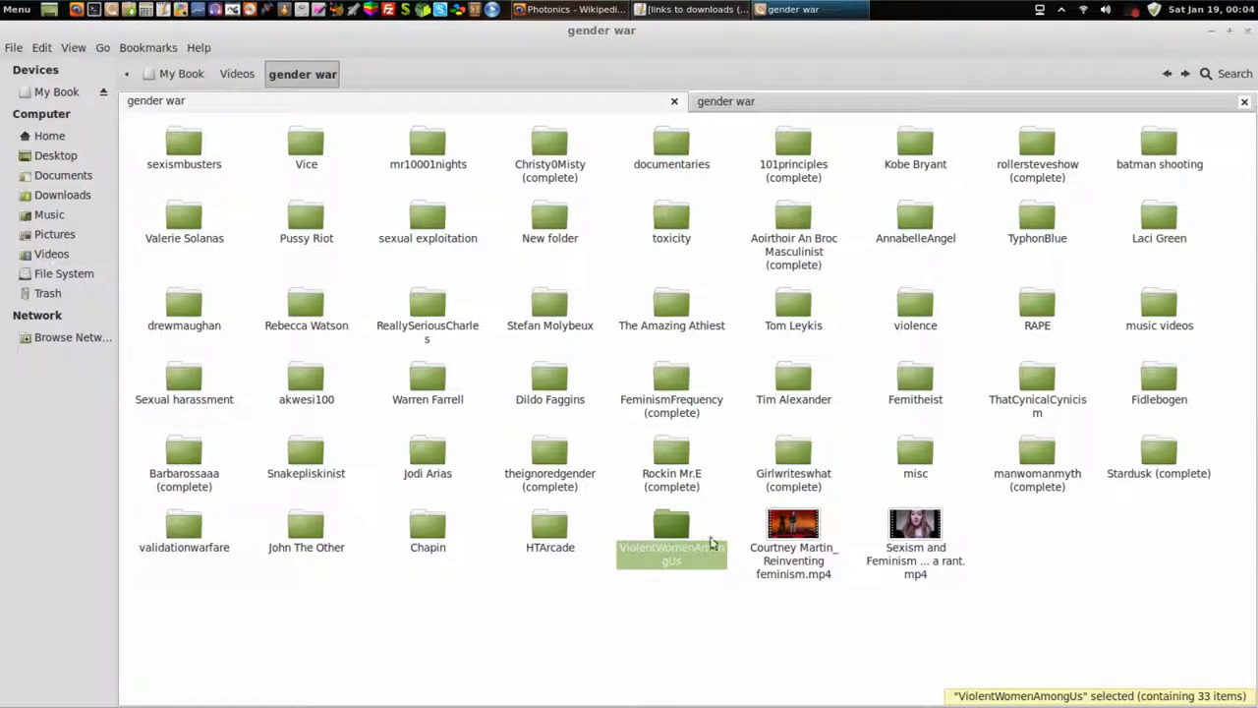
{"action": "mouse_move", "coordinate": [383, 570]}
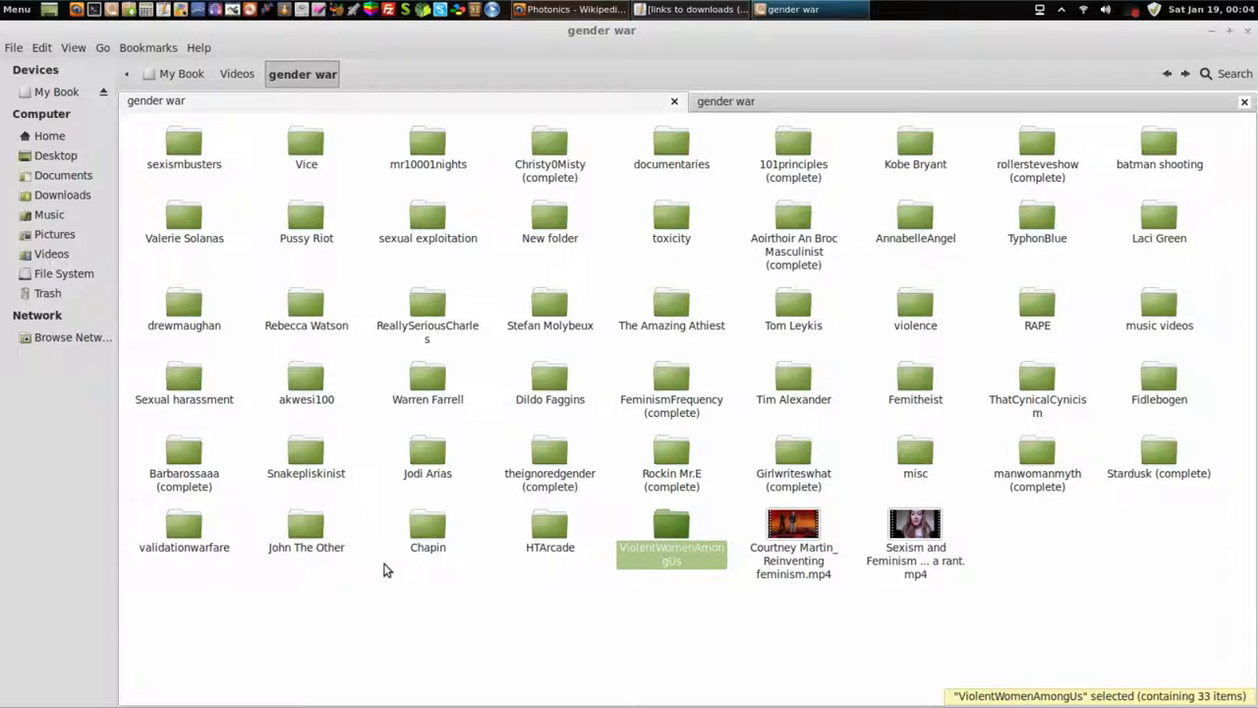
{"action": "right_click", "coordinate": [958, 428]}
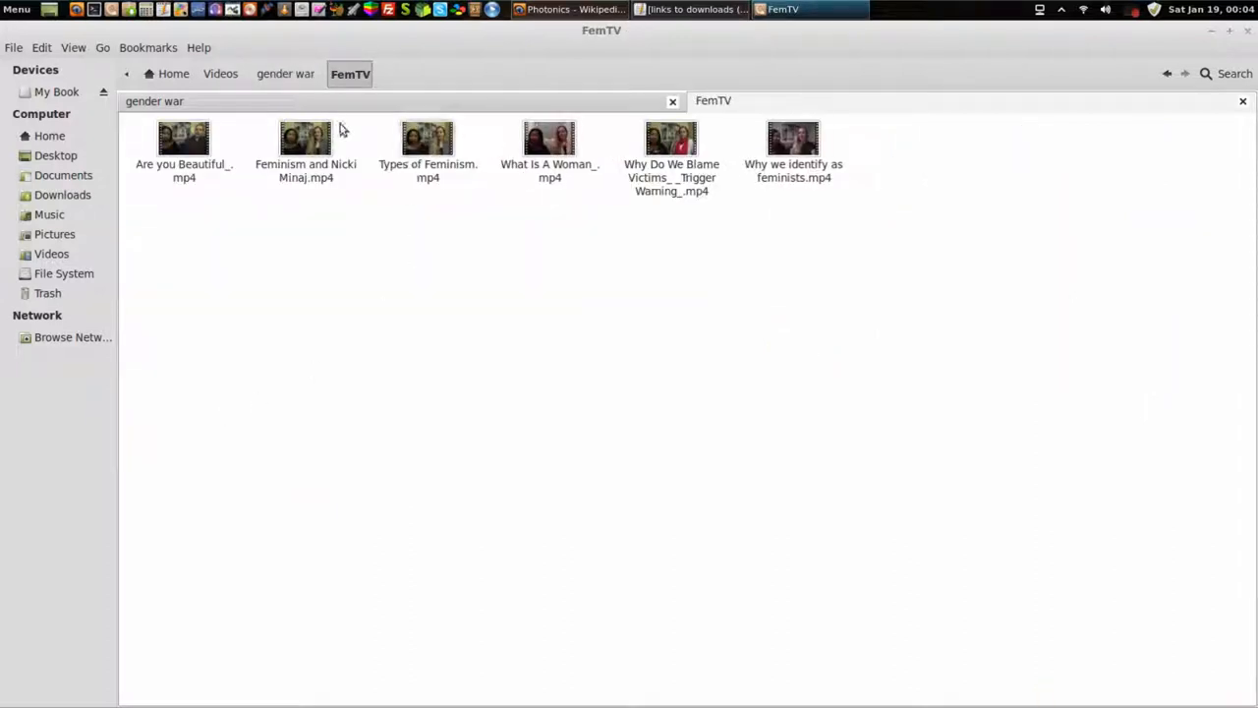
{"action": "right_click", "coordinate": [184, 428]}
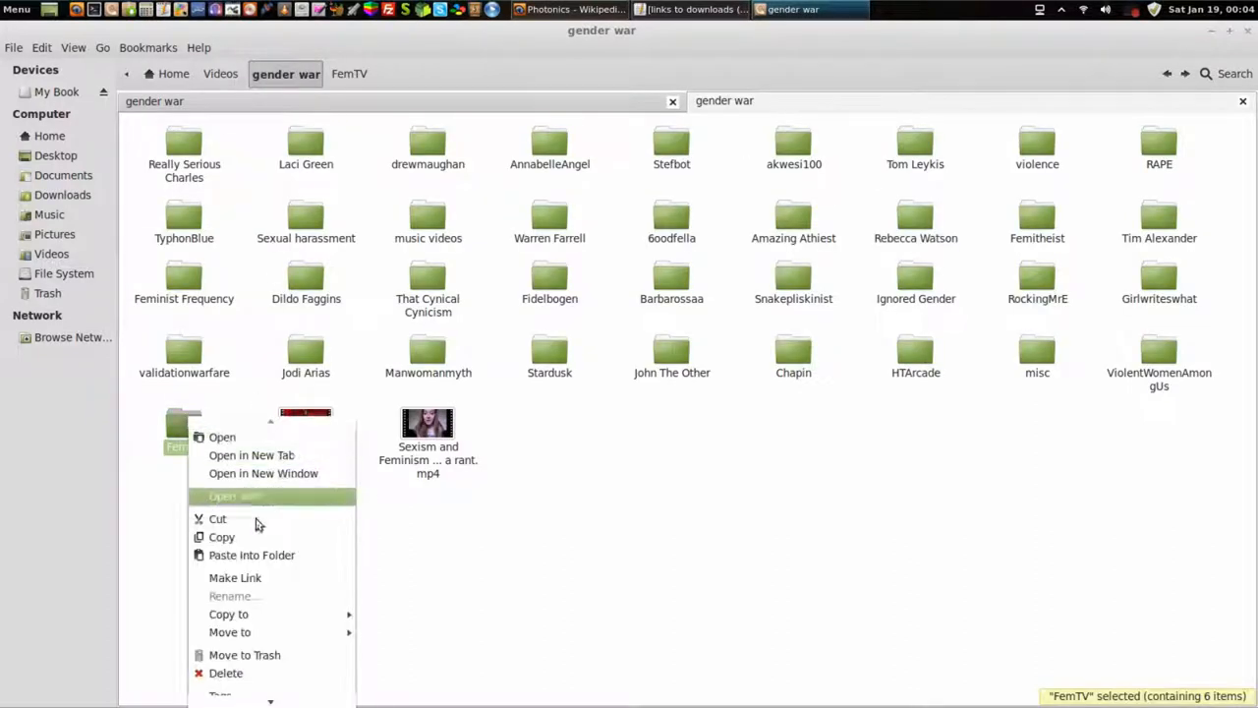
{"action": "left_click", "coordinate": [440, 113]}
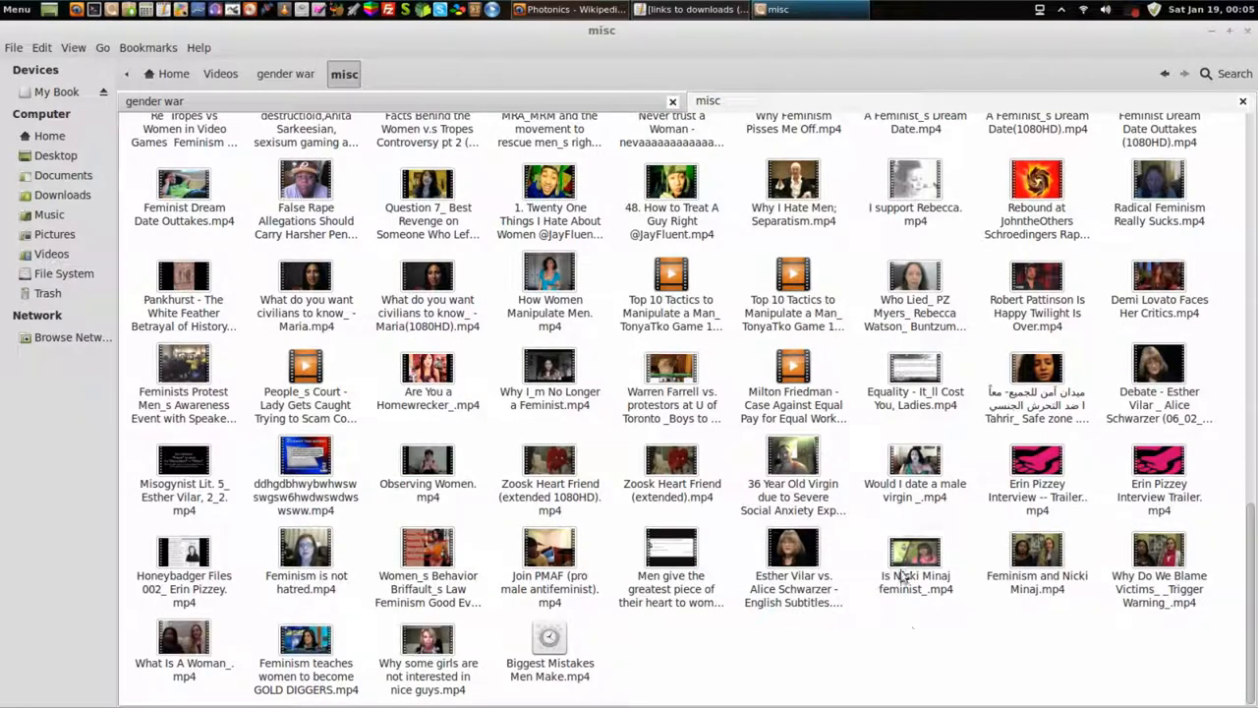
Copy the seven newly added videos into misc, then go back to gender war.
{"action": "left_click", "coordinate": [914, 550]}
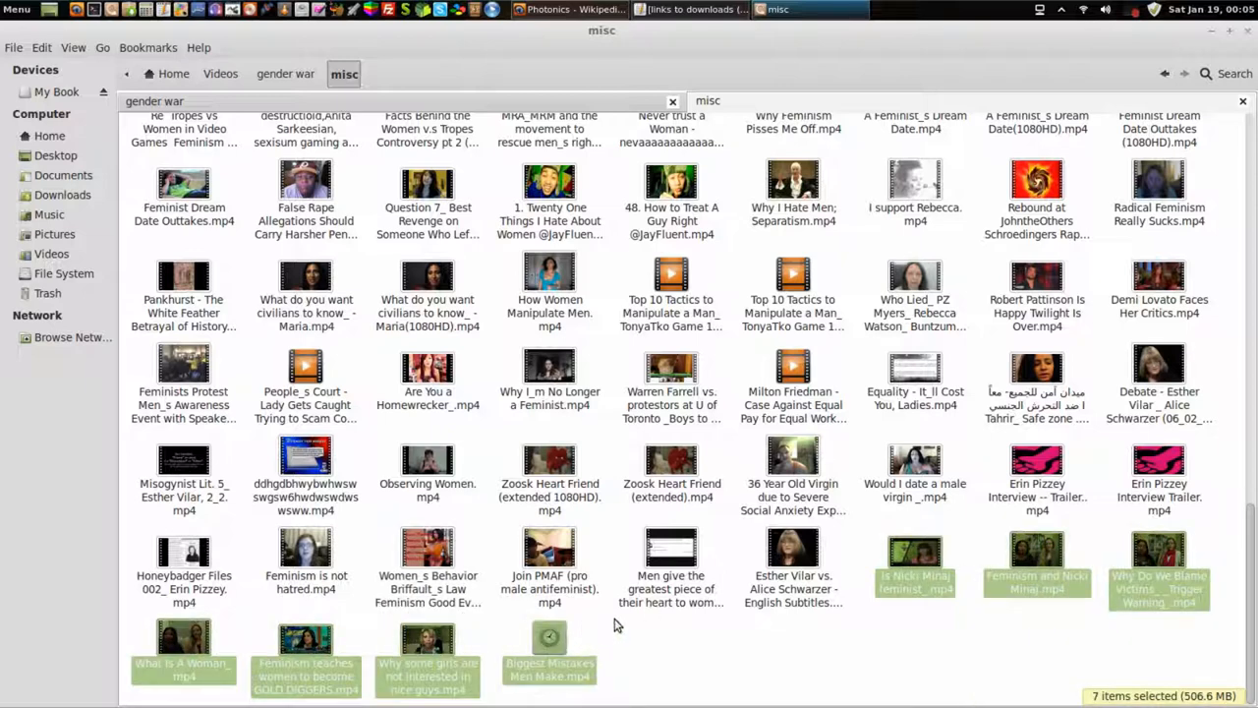
{"action": "right_click", "coordinate": [1013, 271]}
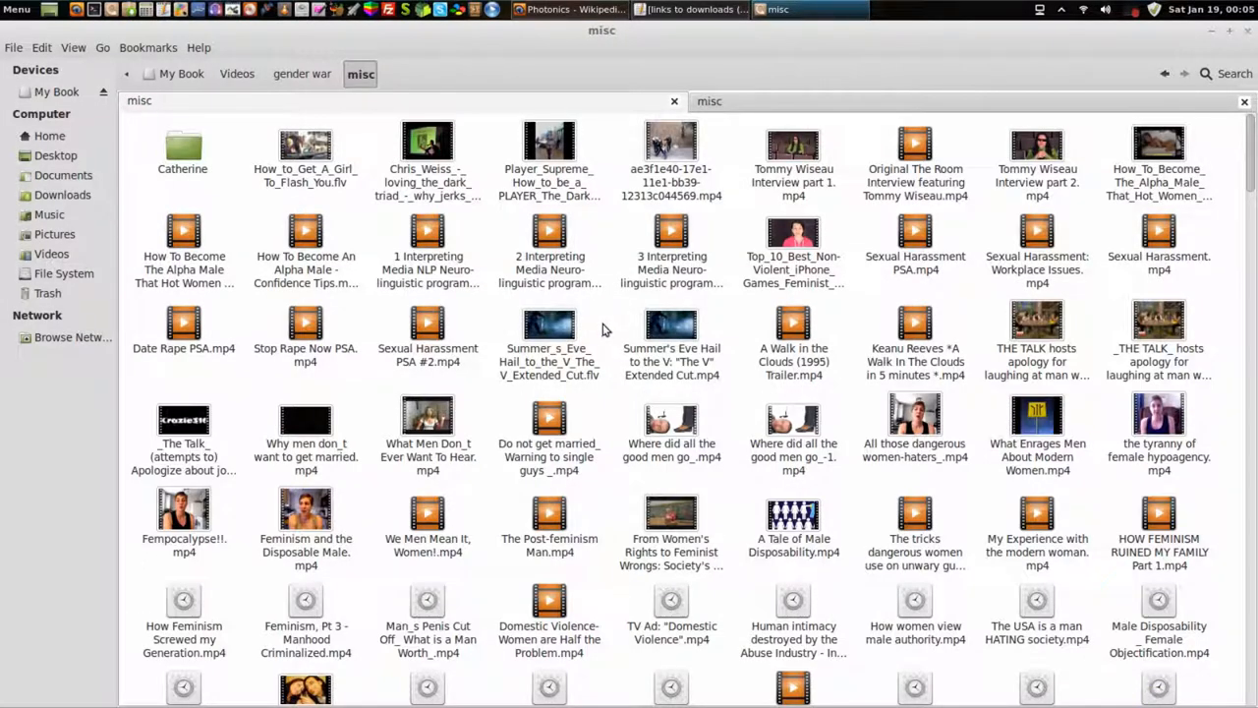
{"action": "mouse_move", "coordinate": [595, 388]}
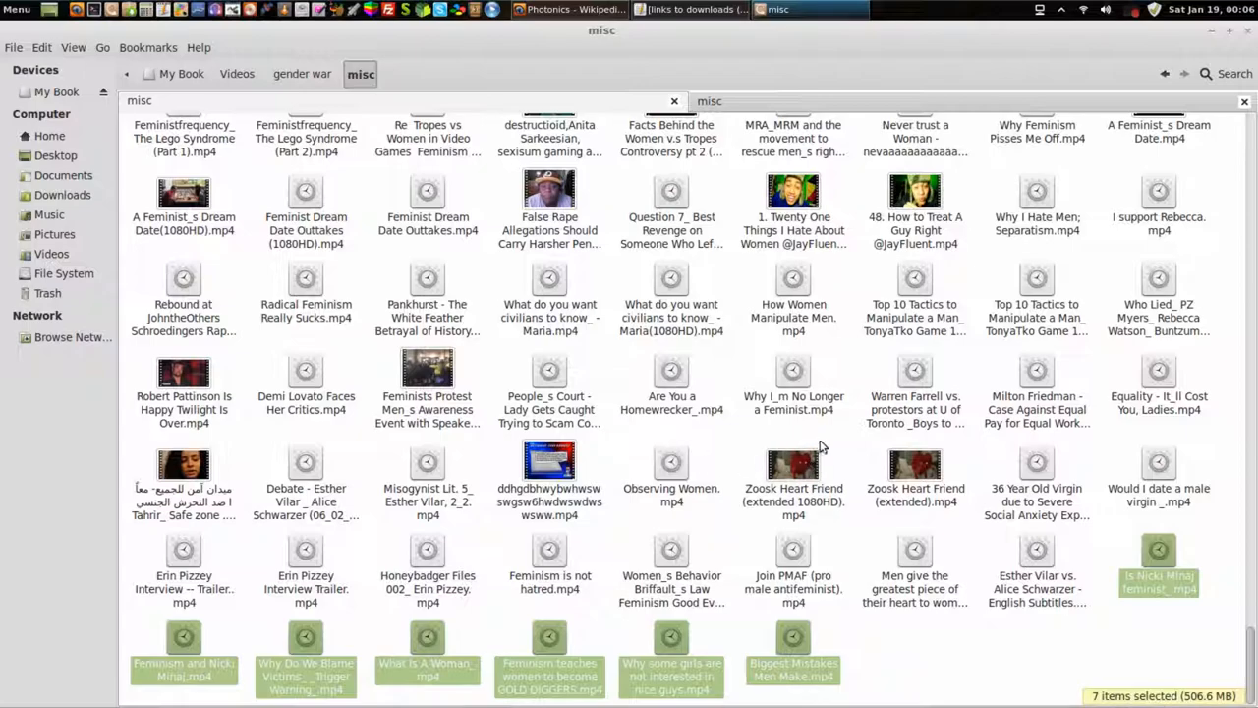
{"action": "scroll", "scroll_direction": "down", "scroll_amount": 3}
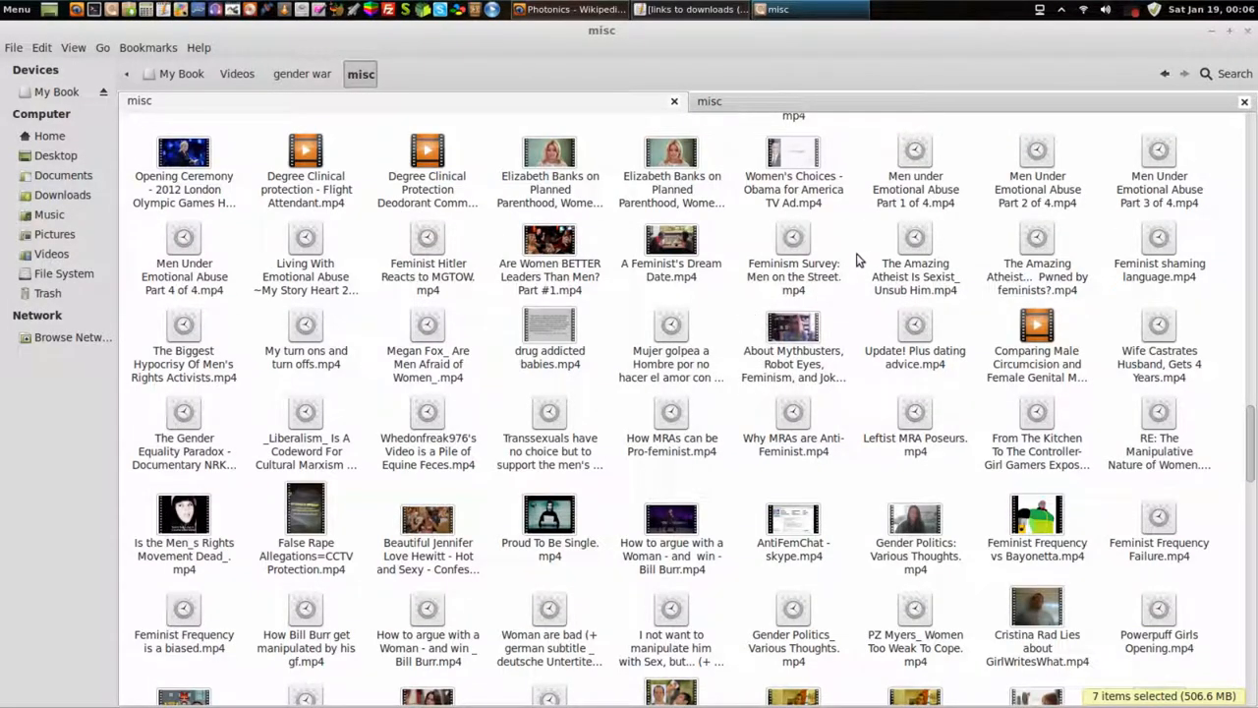
{"action": "mouse_move", "coordinate": [867, 281]}
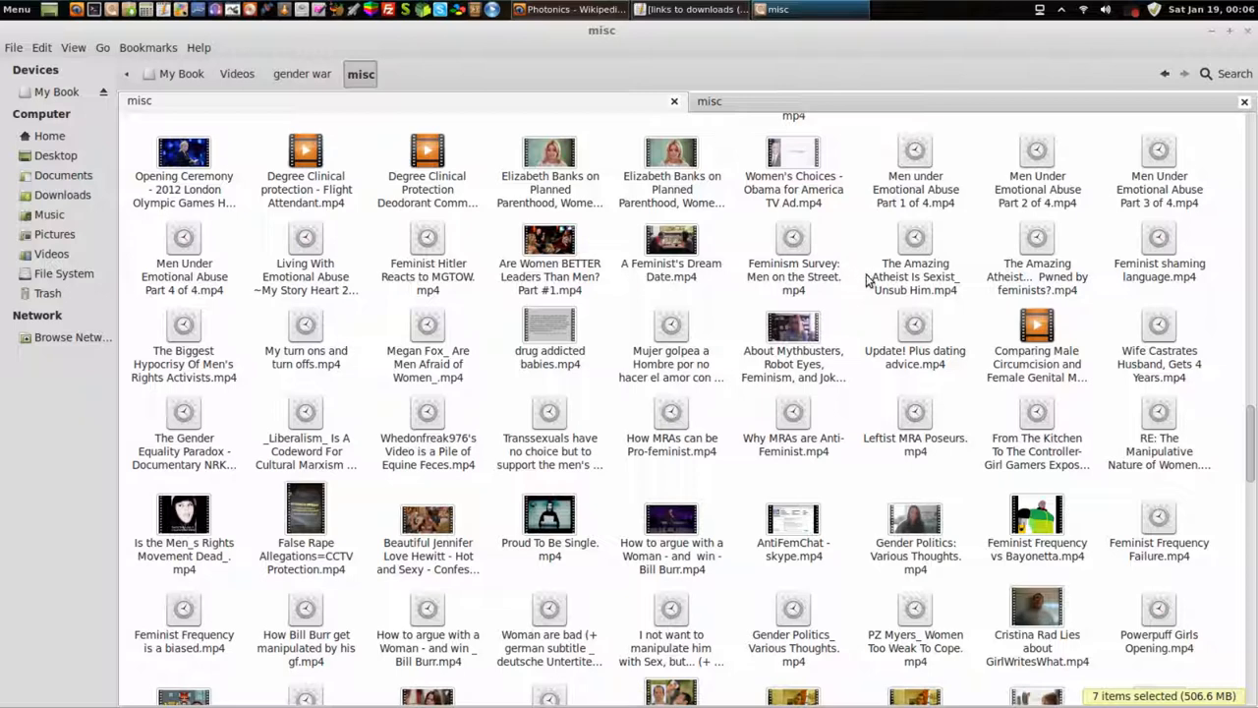
{"action": "mouse_move", "coordinate": [594, 108]}
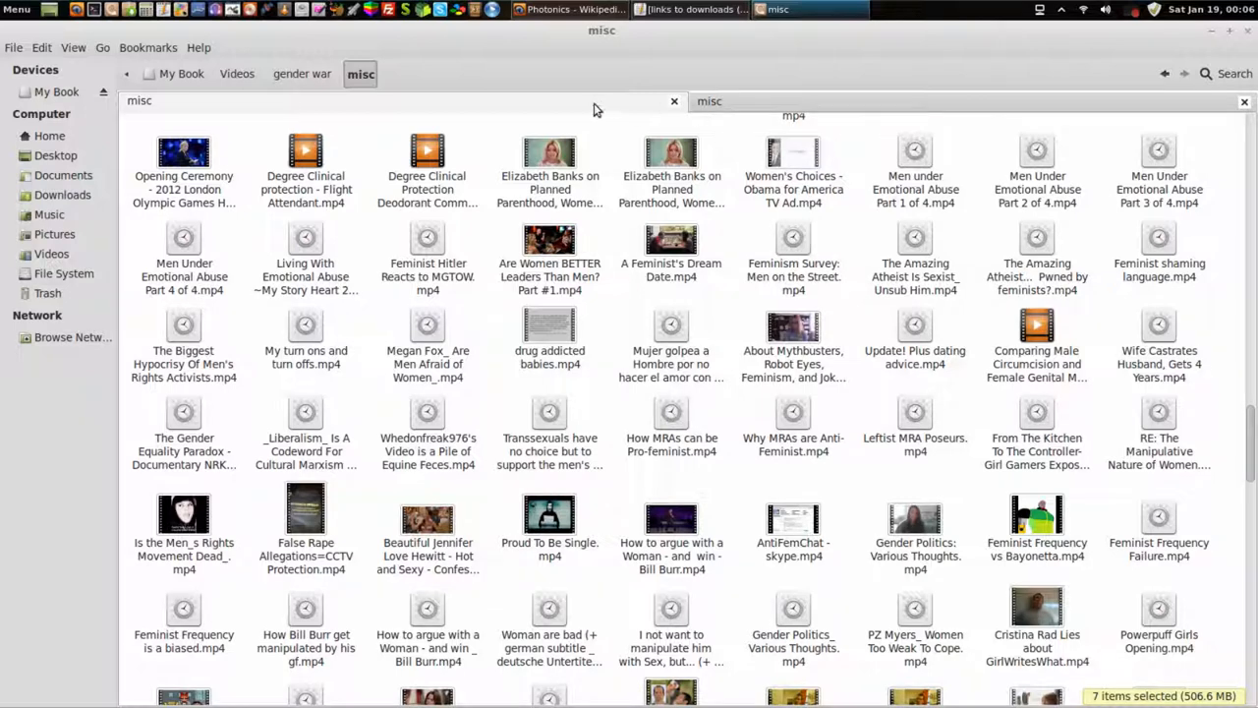
{"action": "mouse_move", "coordinate": [1247, 32]}
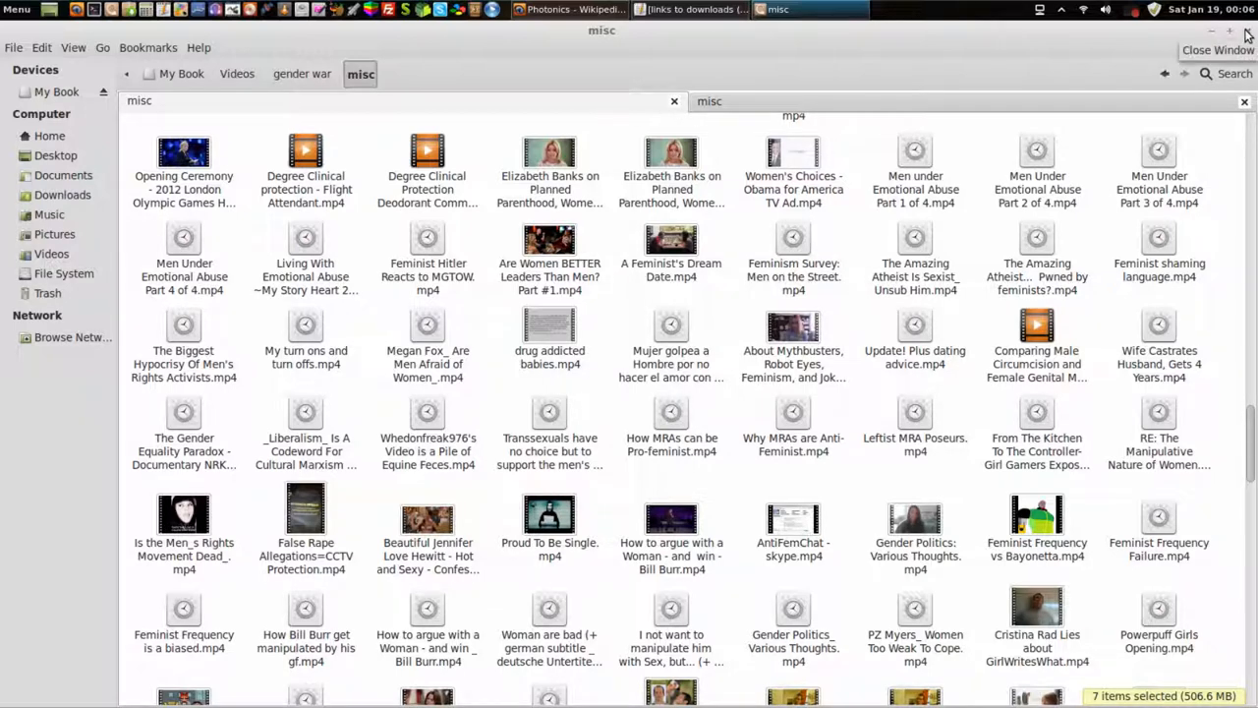
{"action": "scroll", "scroll_direction": "down", "scroll_amount": 3}
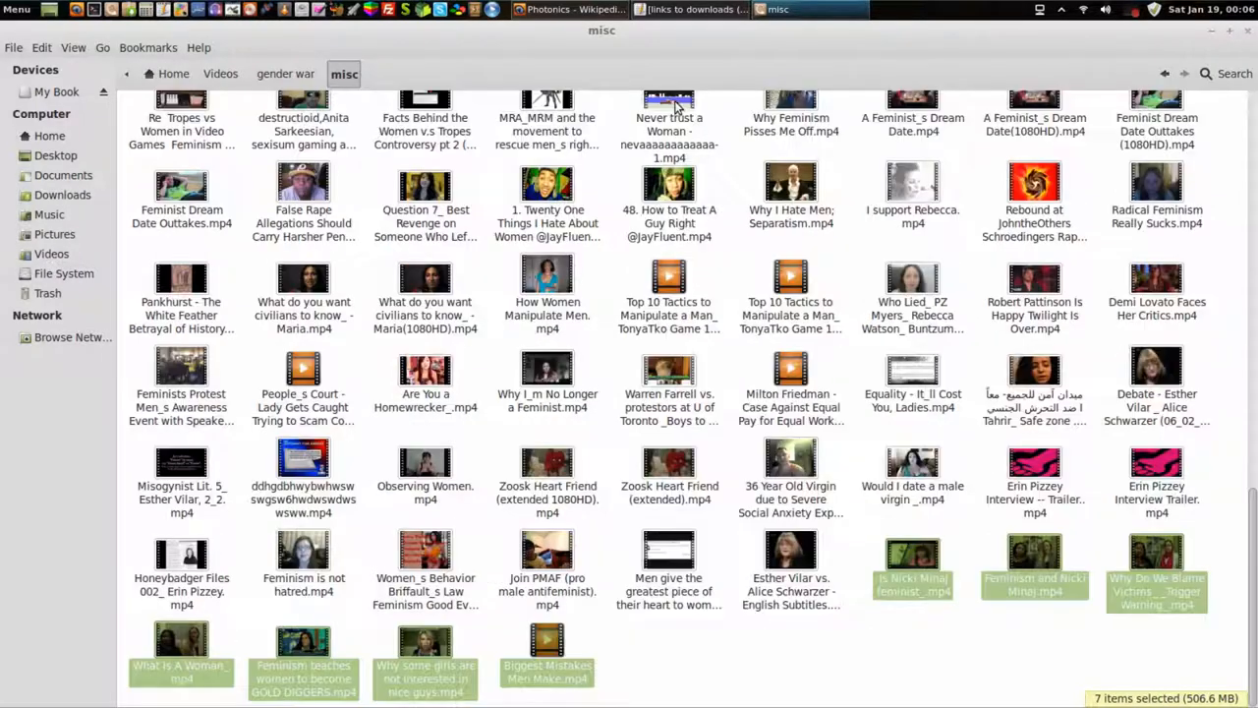
{"action": "scroll", "scroll_direction": "down", "scroll_amount": 3}
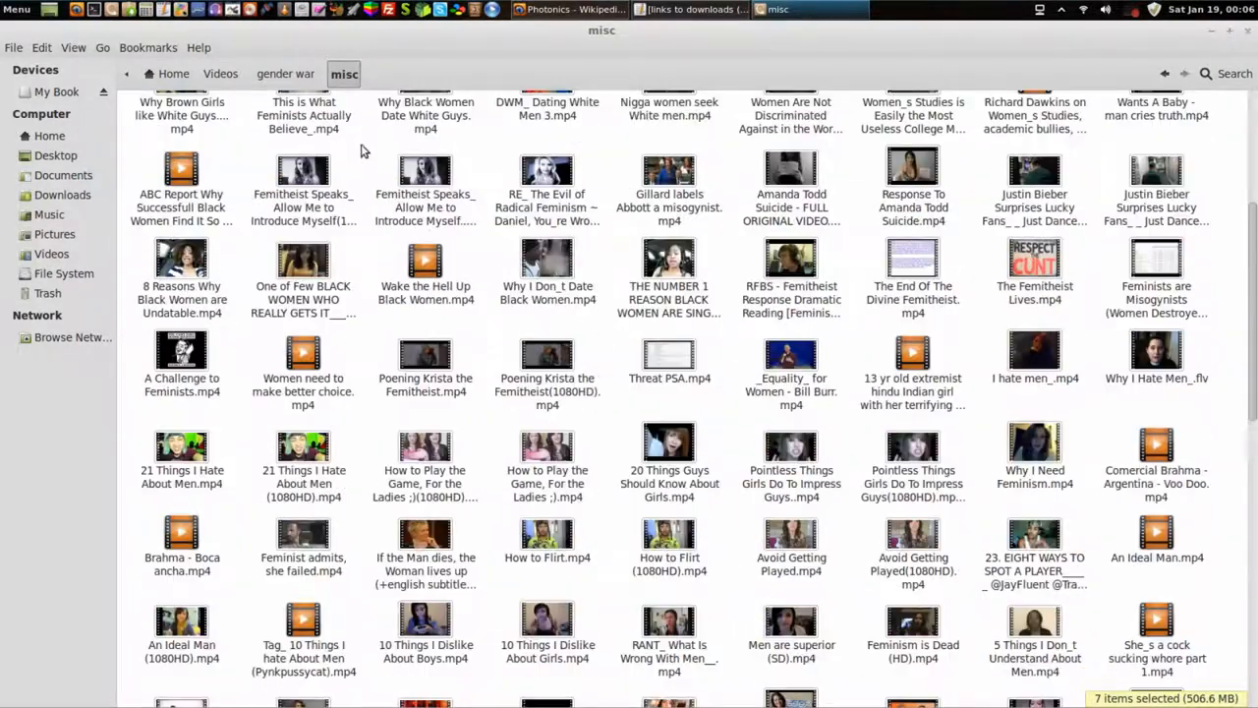
{"action": "left_click", "coordinate": [285, 74]}
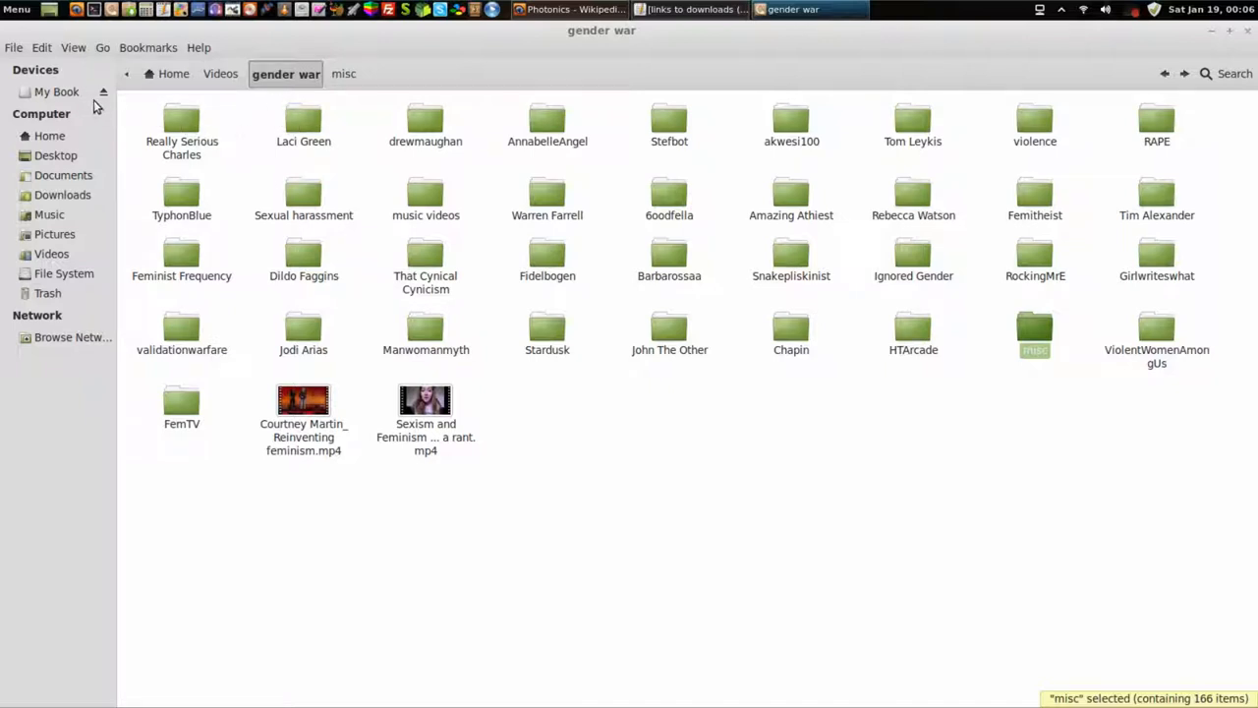
Browse My Book > movies > High-Quality > Gender war to its mkv films.
{"action": "left_click", "coordinate": [55, 92]}
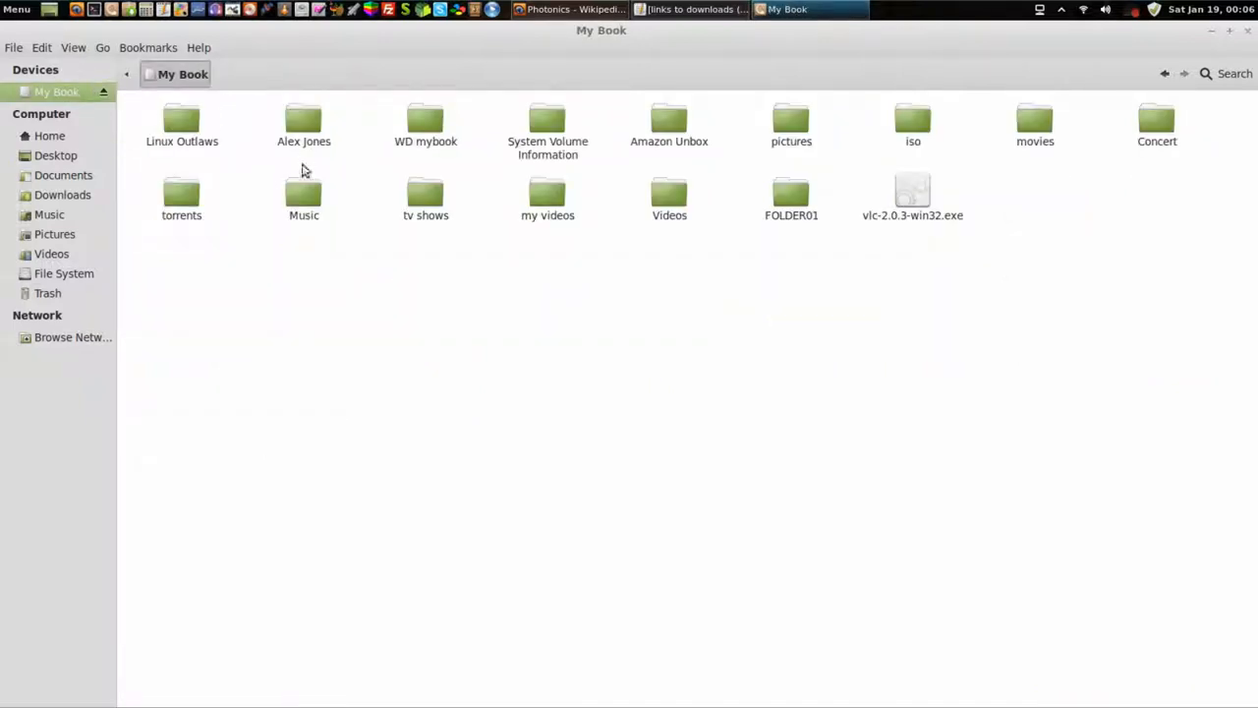
{"action": "left_click", "coordinate": [547, 196]}
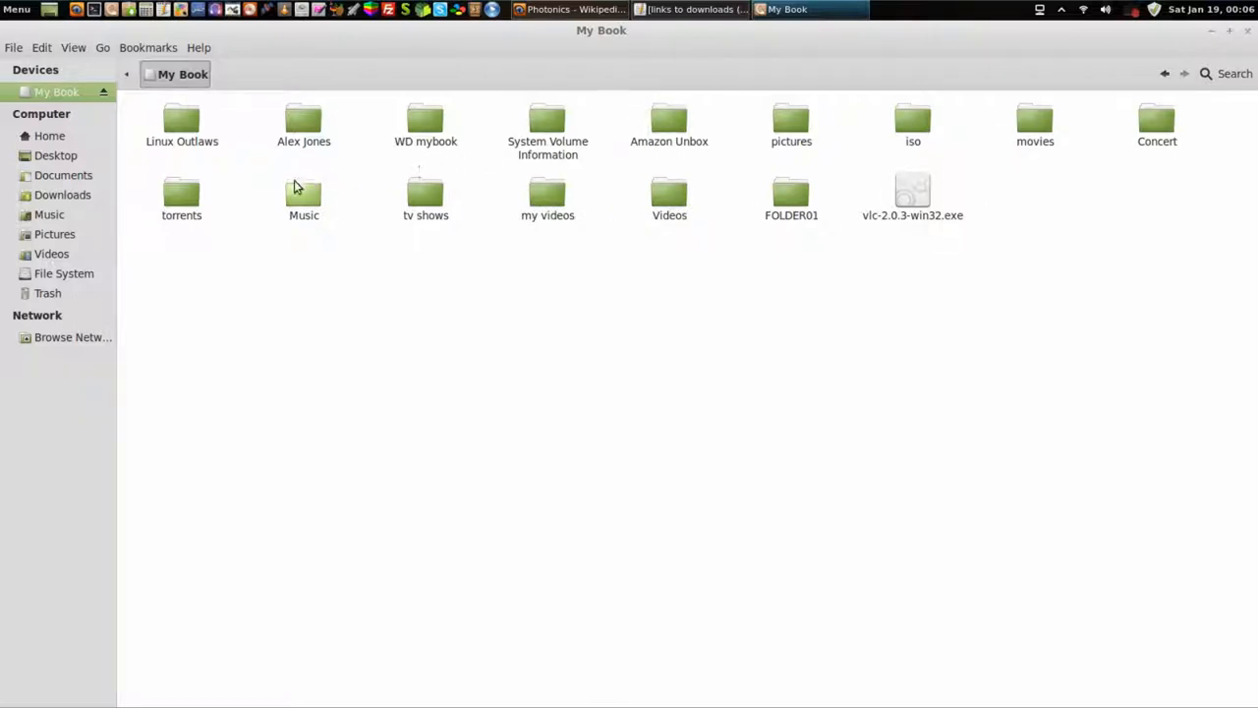
{"action": "mouse_move", "coordinate": [791, 193]}
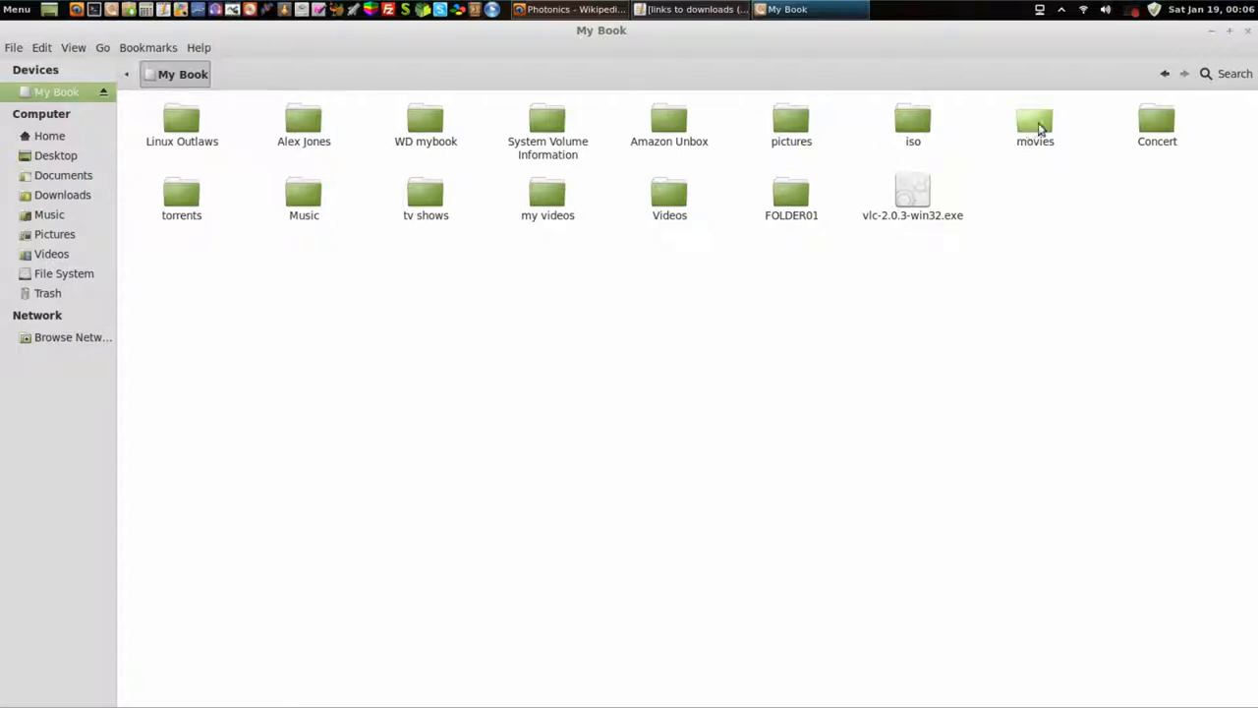
{"action": "double_click", "coordinate": [1034, 123]}
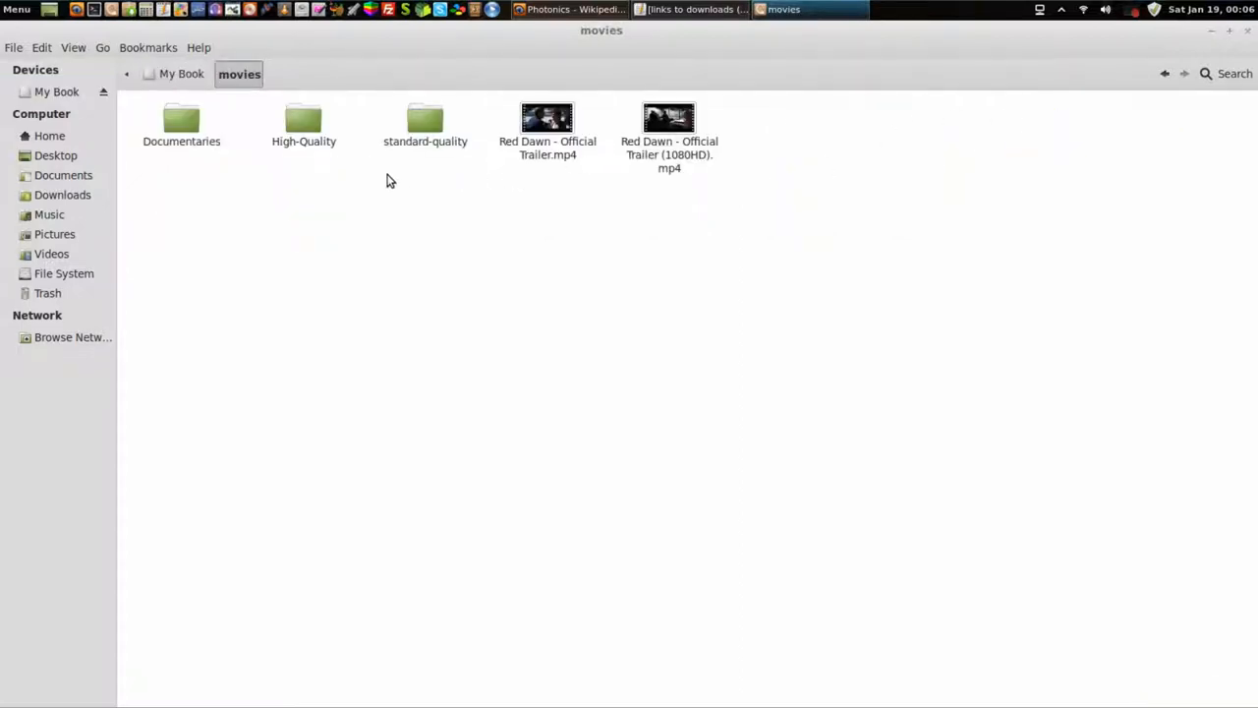
{"action": "double_click", "coordinate": [304, 118]}
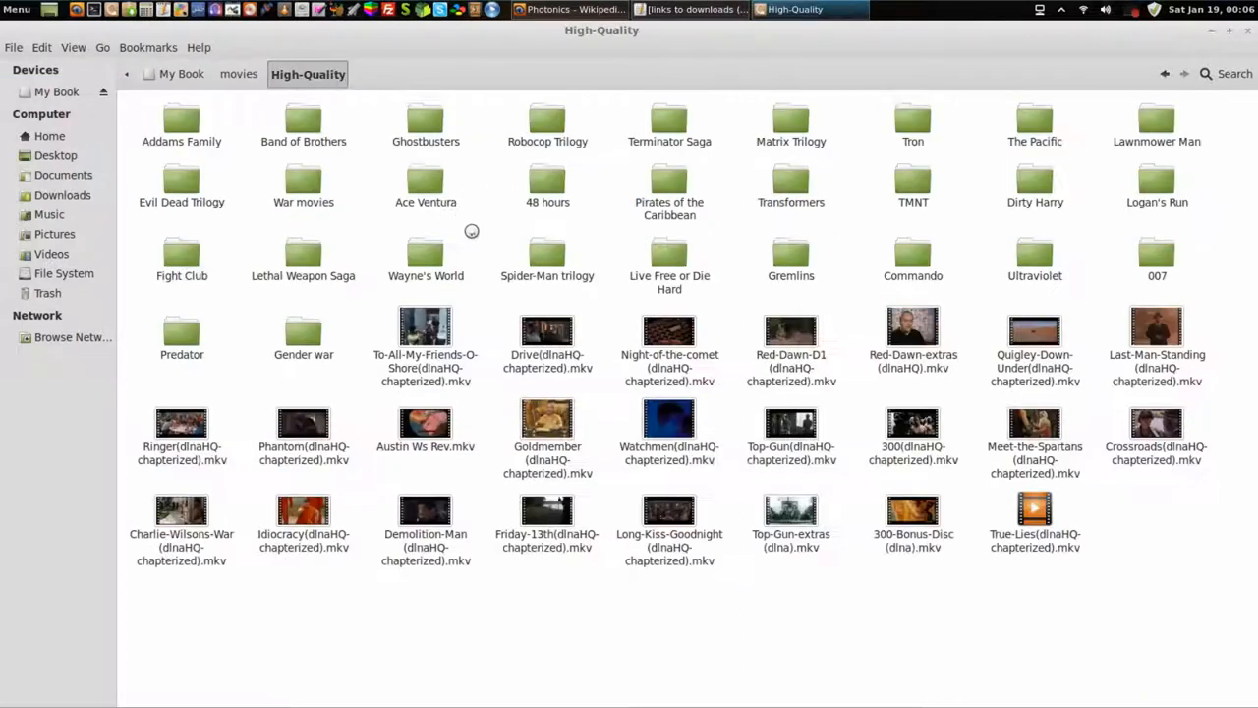
{"action": "double_click", "coordinate": [303, 332]}
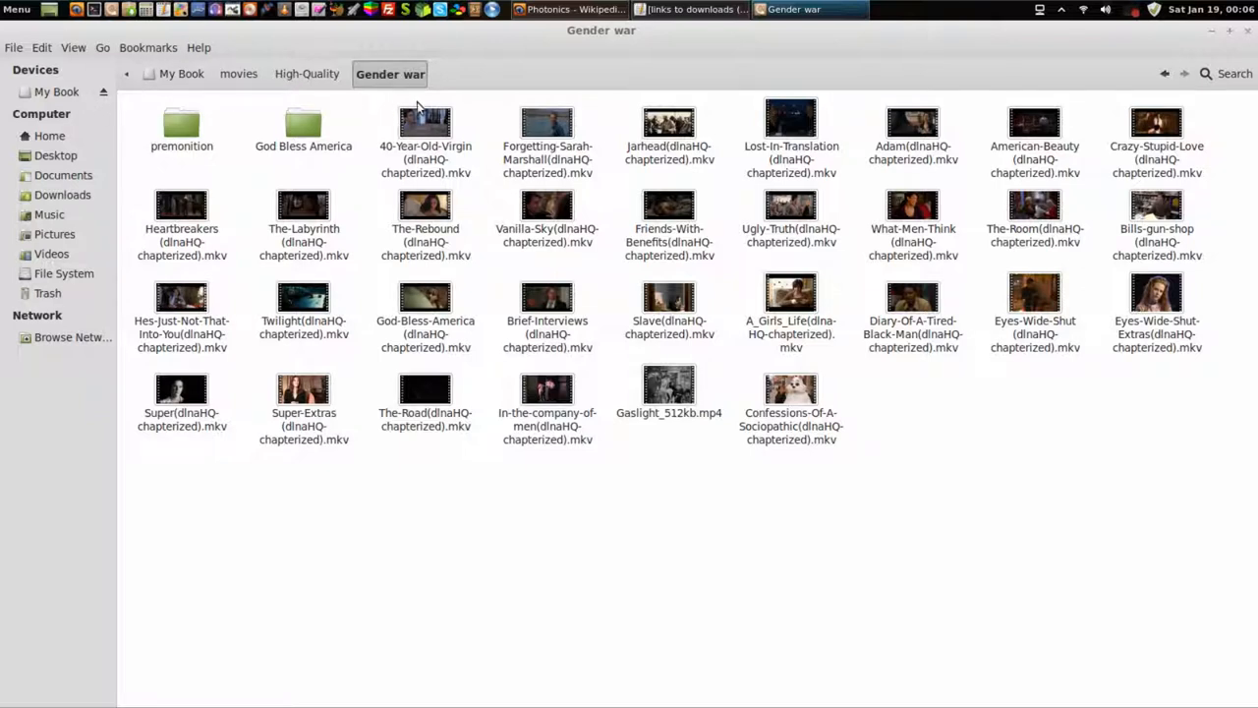
{"action": "mouse_move", "coordinate": [462, 189]}
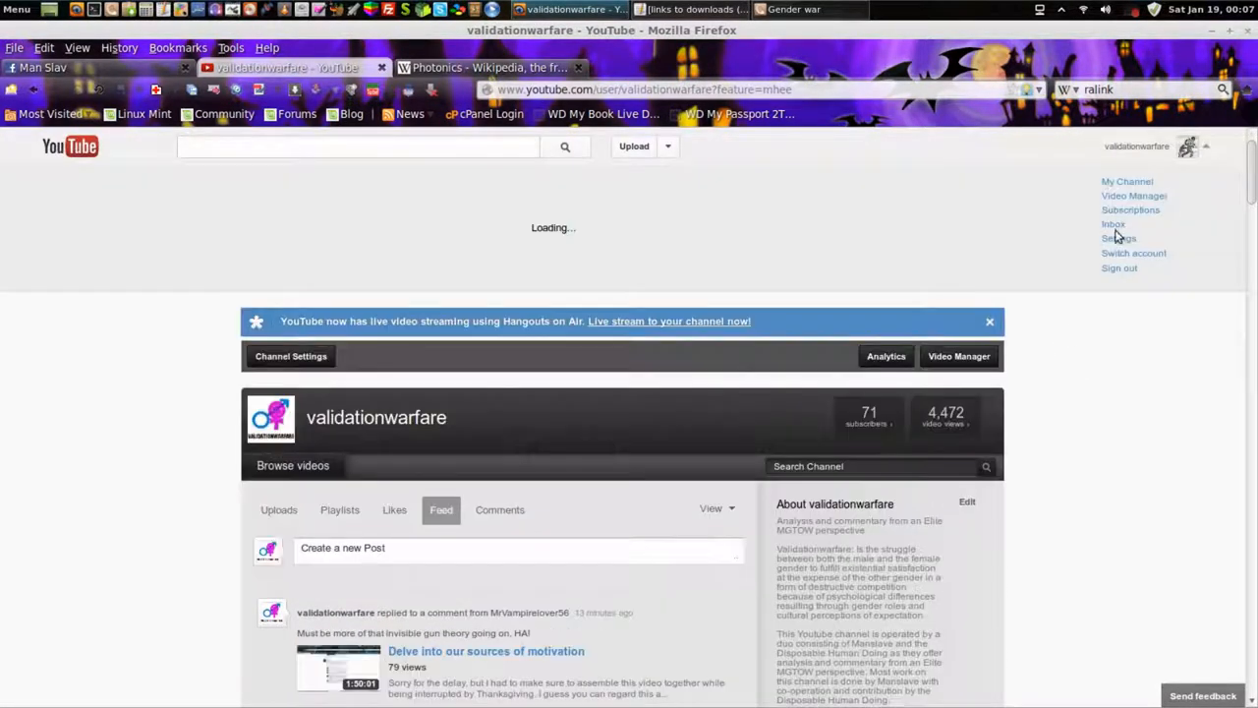
From the inbox notification, read the full comment thread and open a commenter's channel.
{"action": "left_click", "coordinate": [1112, 223]}
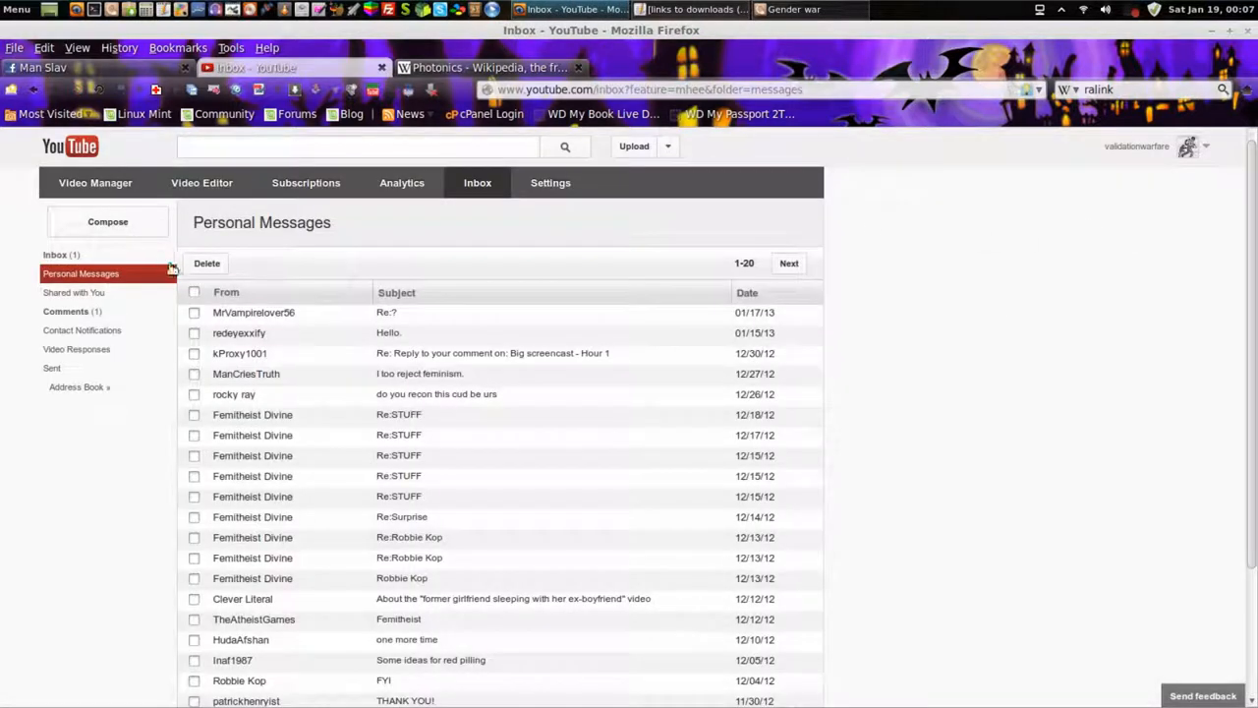
{"action": "left_click", "coordinate": [55, 255]}
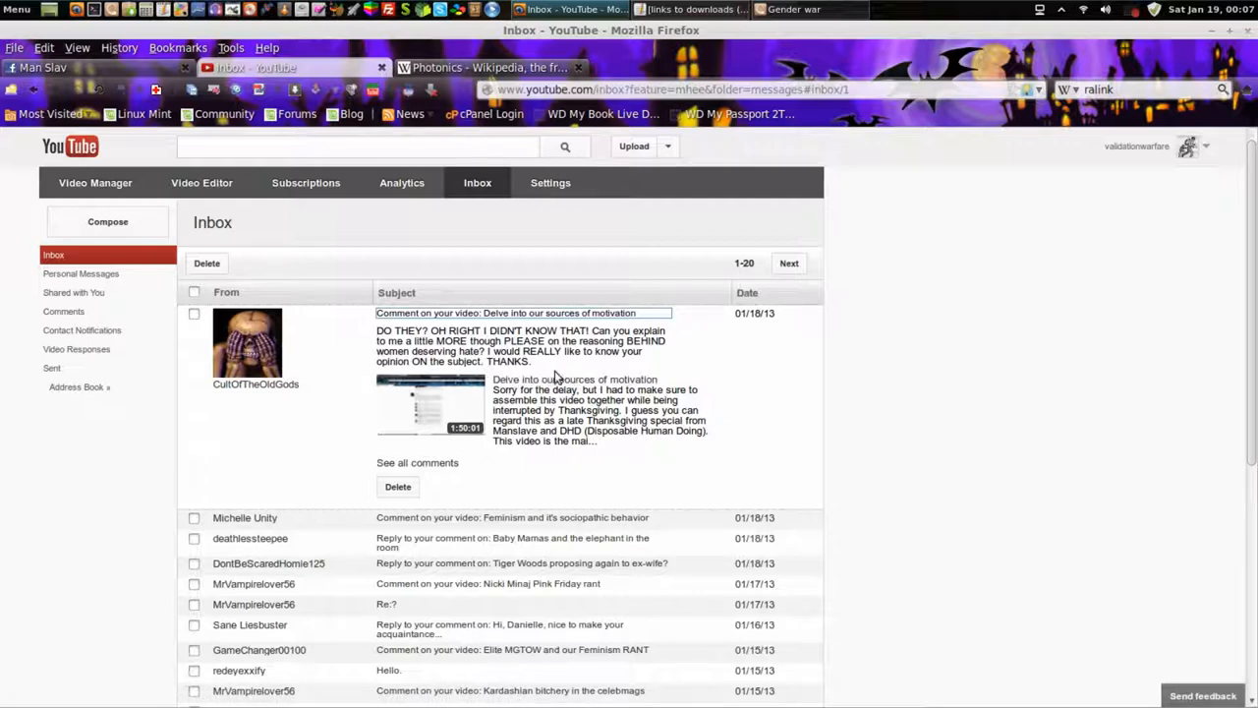
{"action": "mouse_move", "coordinate": [470, 377]}
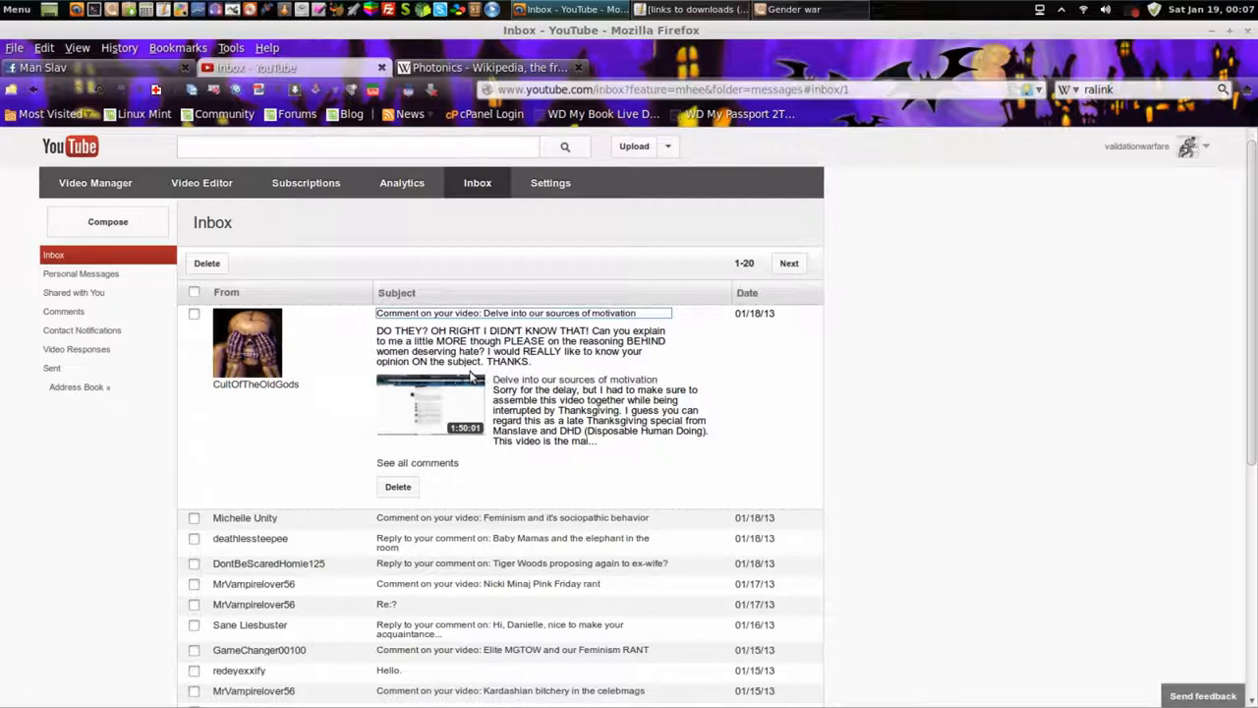
{"action": "mouse_move", "coordinate": [546, 369]}
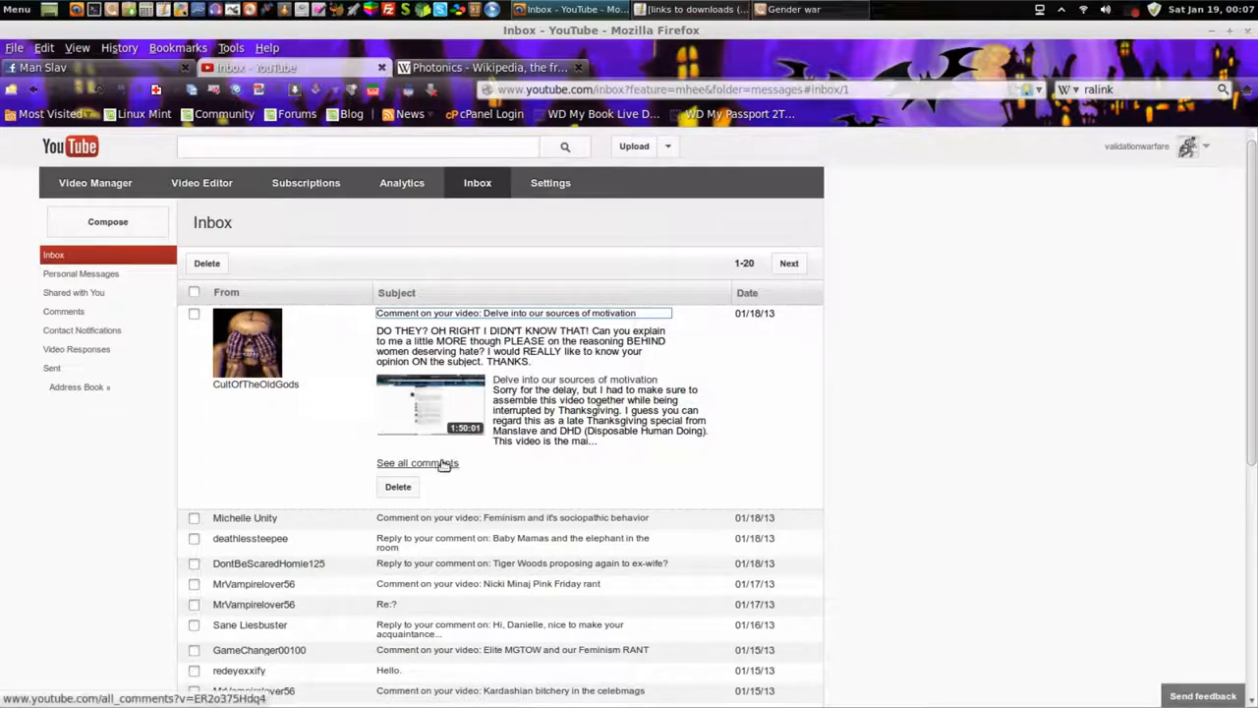
{"action": "left_click", "coordinate": [417, 462]}
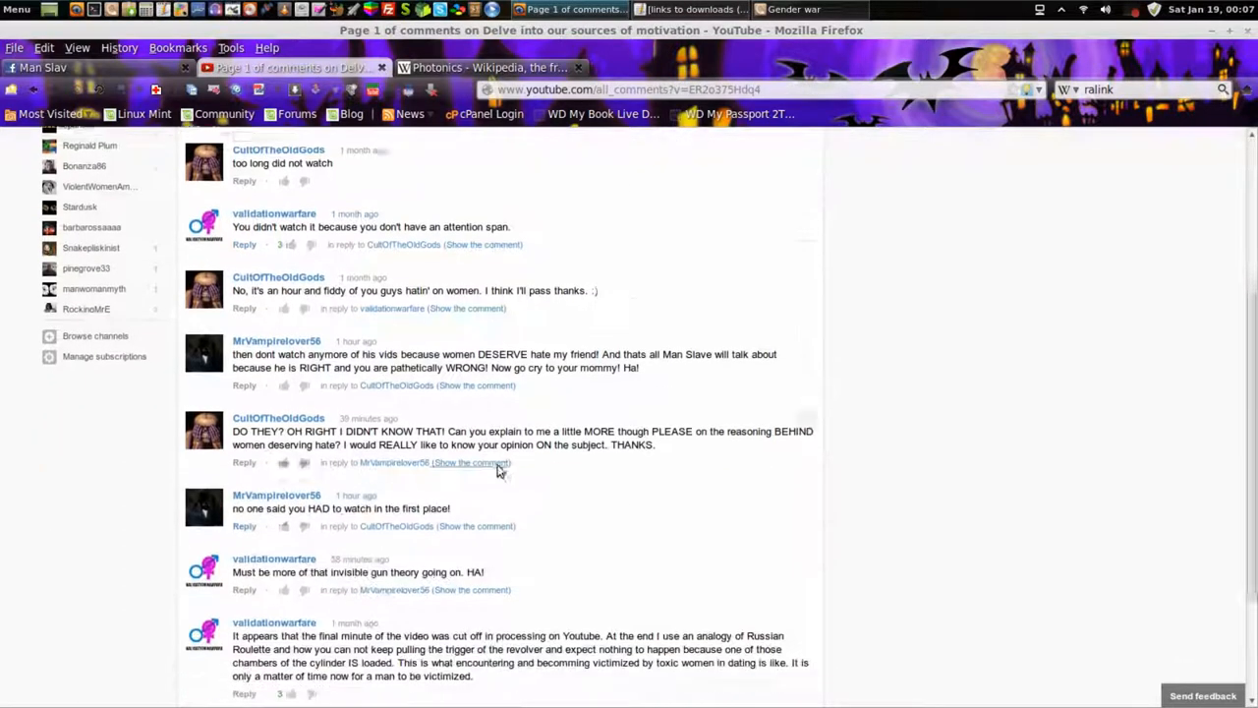
{"action": "scroll", "scroll_direction": "down", "scroll_amount": 3}
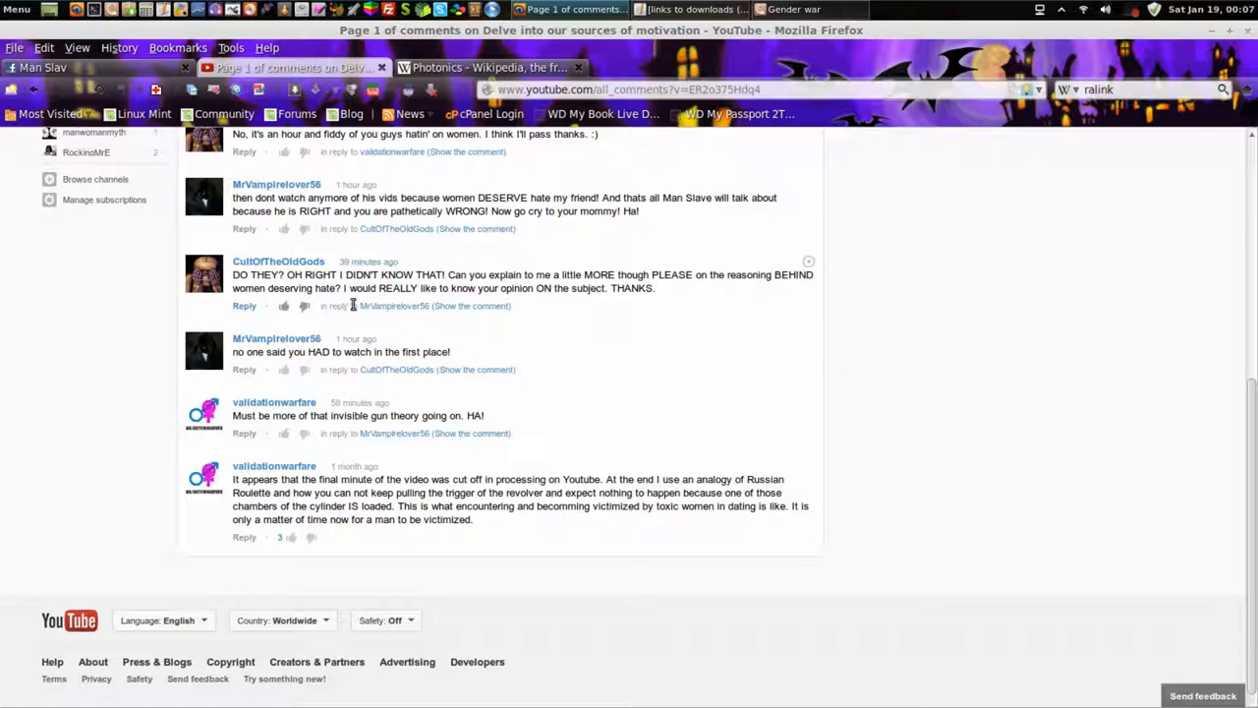
{"action": "mouse_move", "coordinate": [420, 310]}
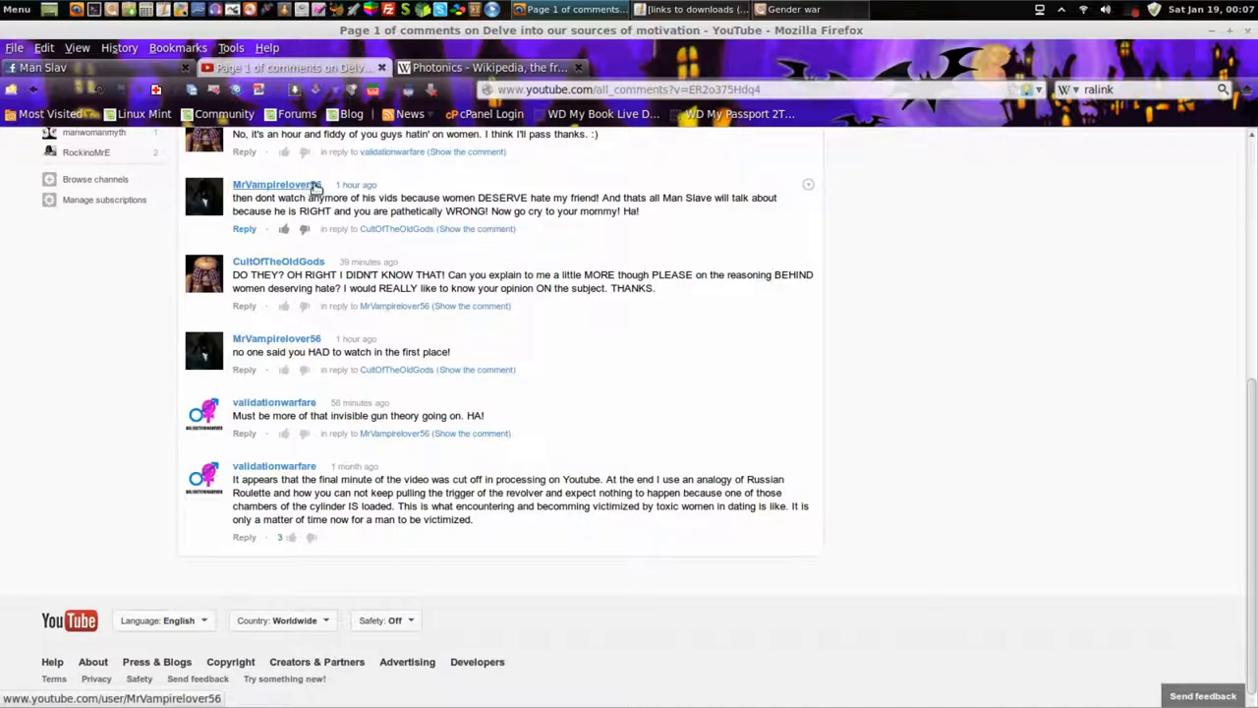
{"action": "mouse_move", "coordinate": [426, 187]}
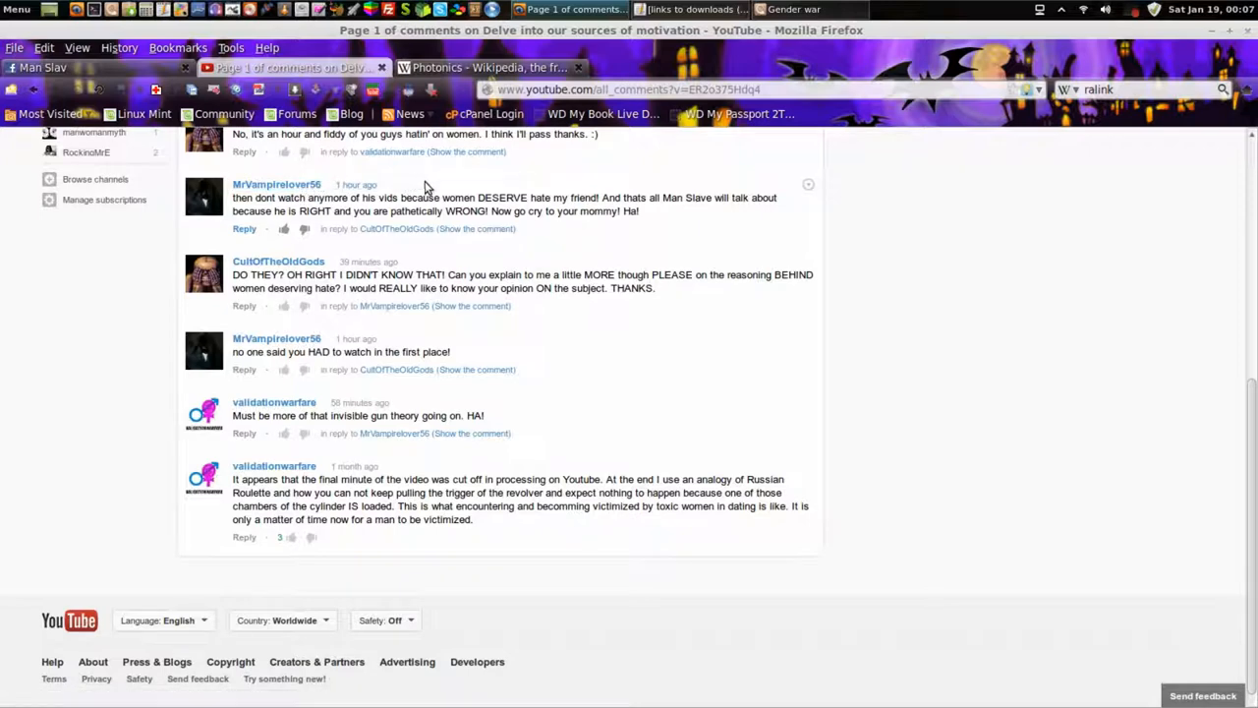
{"action": "mouse_move", "coordinate": [435, 188]}
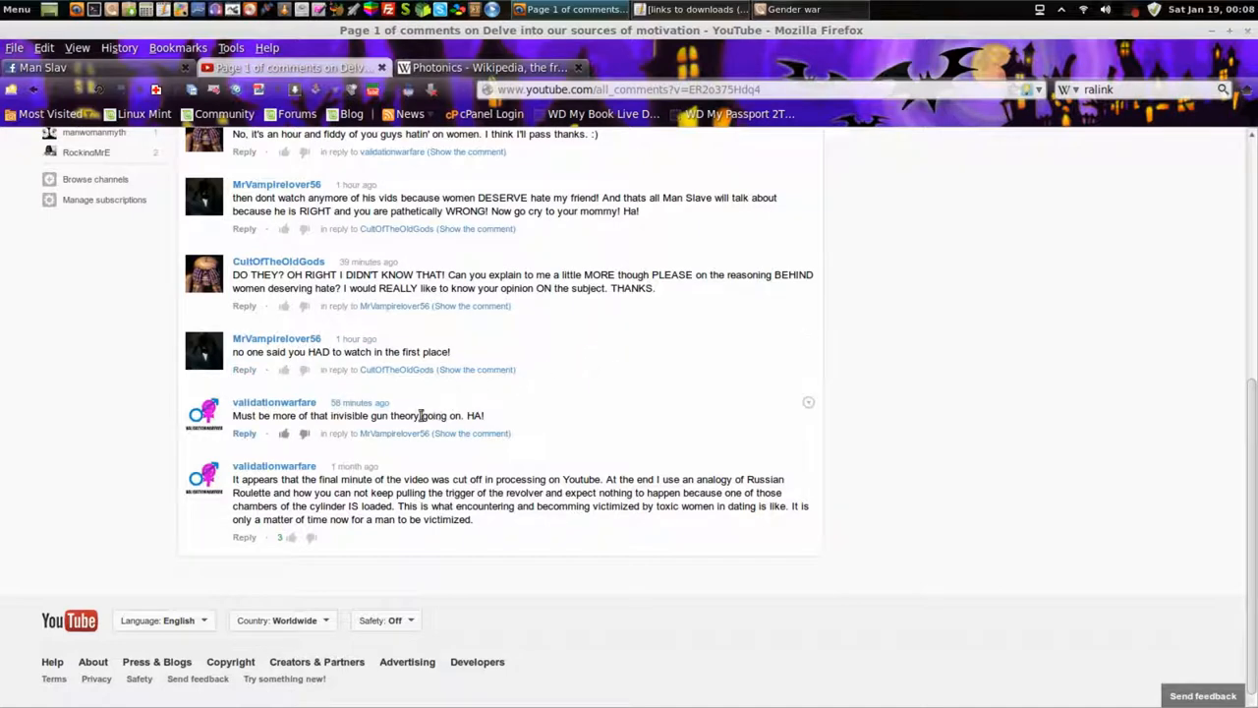
{"action": "mouse_move", "coordinate": [376, 432]}
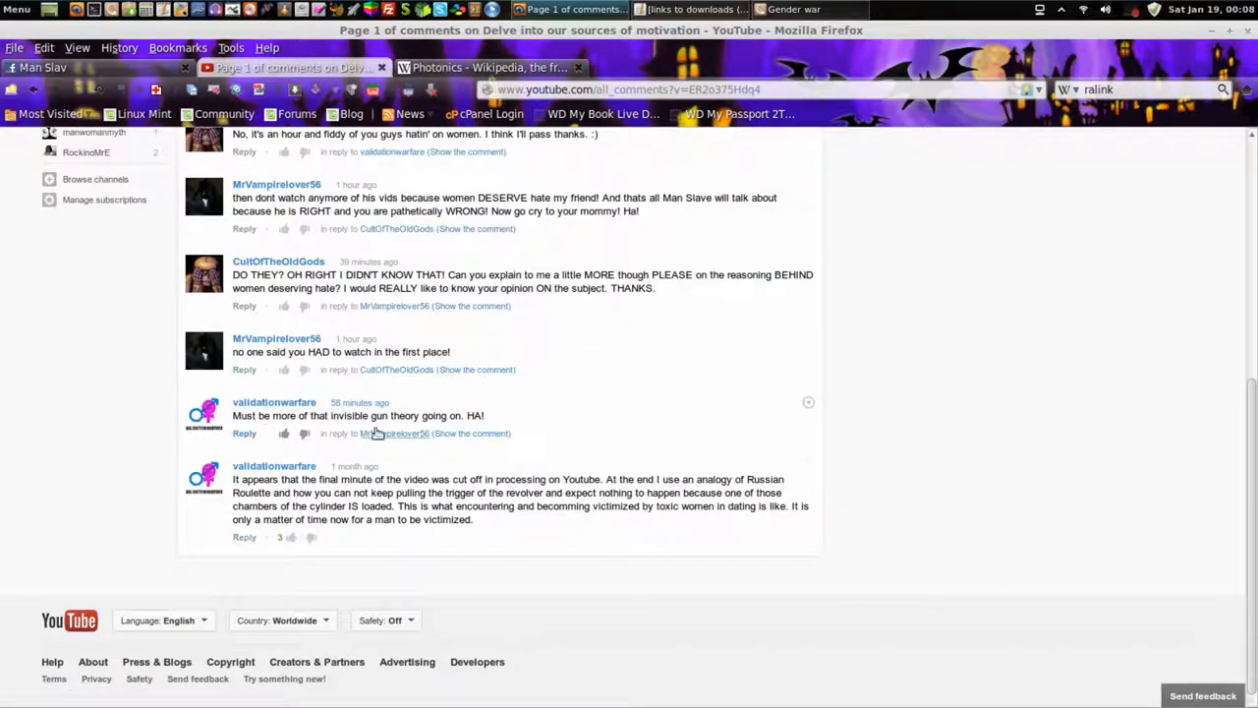
{"action": "mouse_move", "coordinate": [472, 513]}
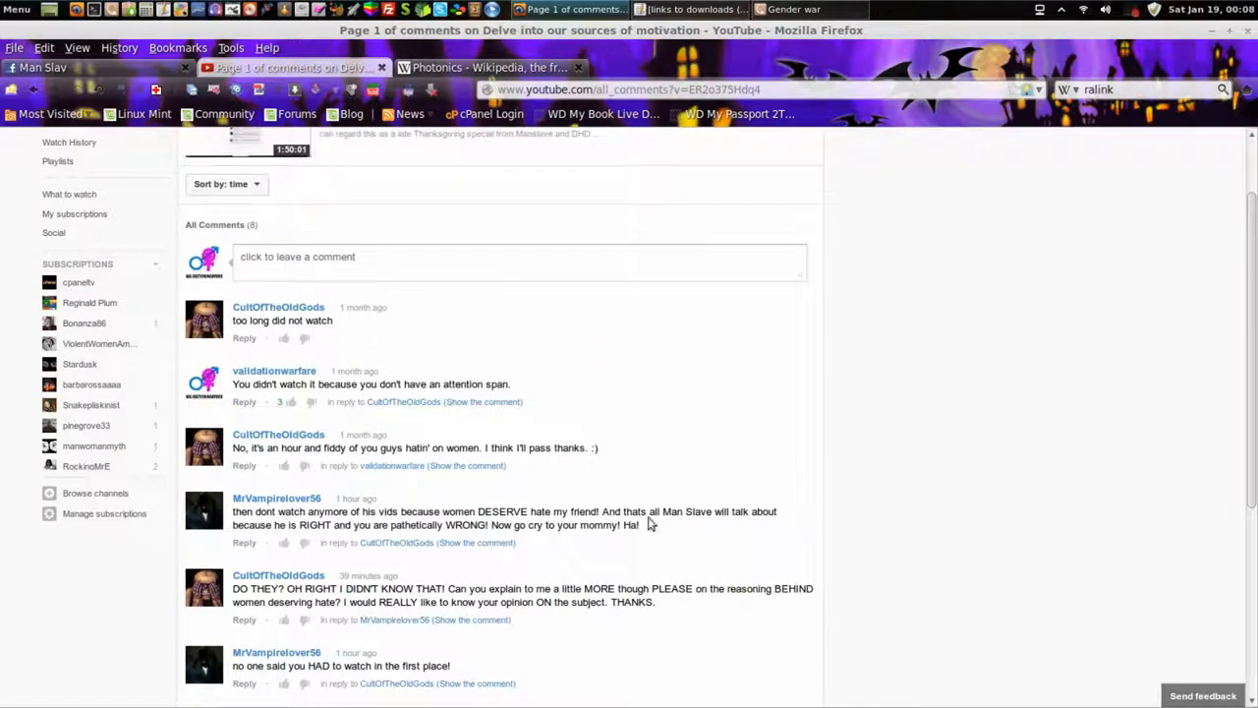
{"action": "left_click", "coordinate": [276, 499]}
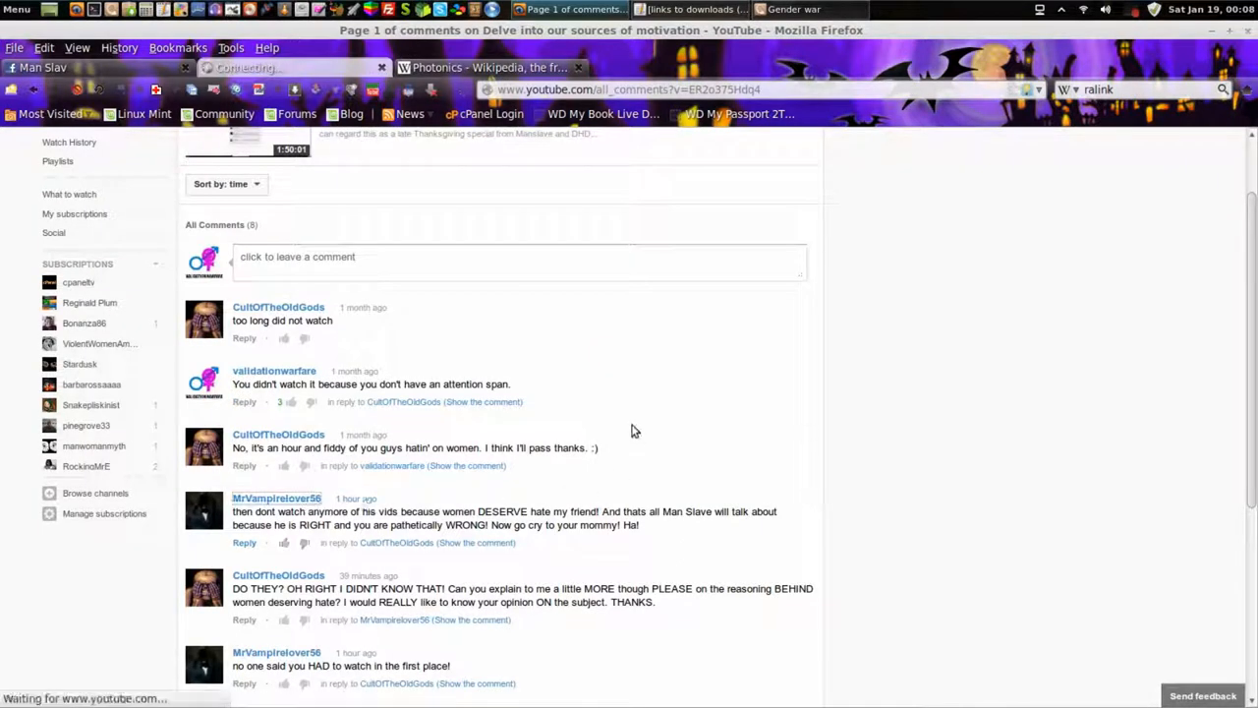
{"action": "left_click", "coordinate": [276, 497]}
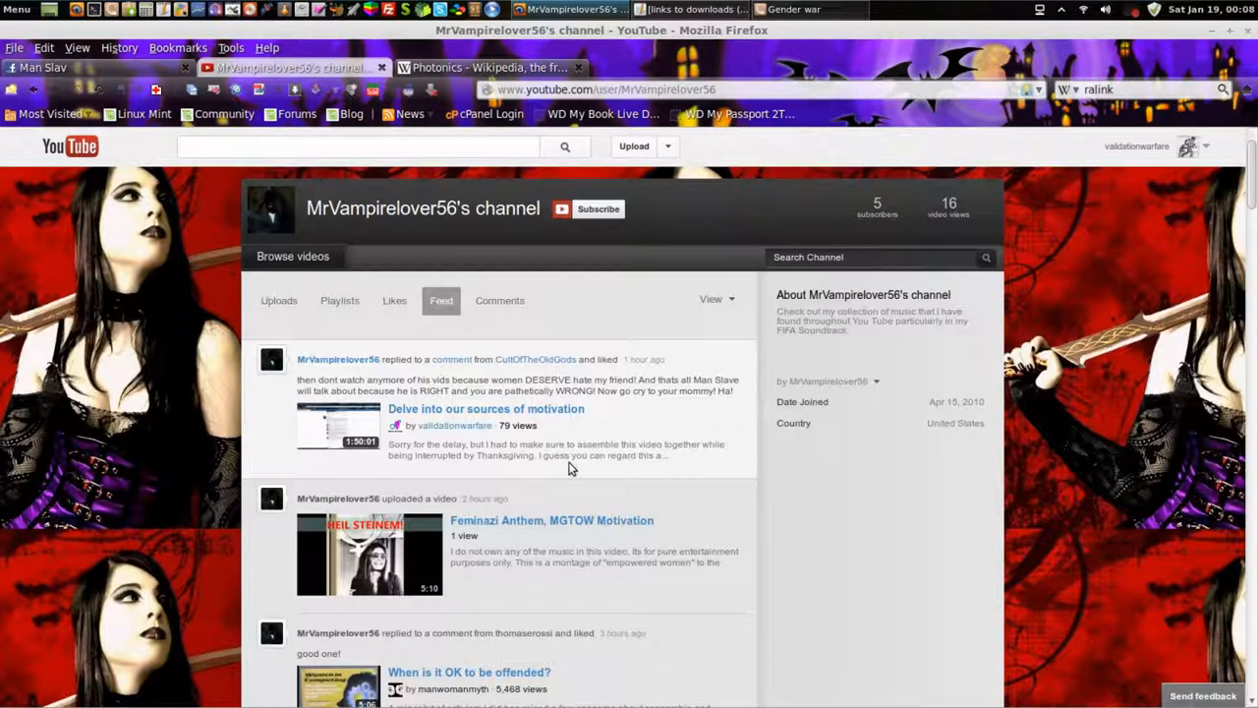
{"action": "mouse_move", "coordinate": [577, 482]}
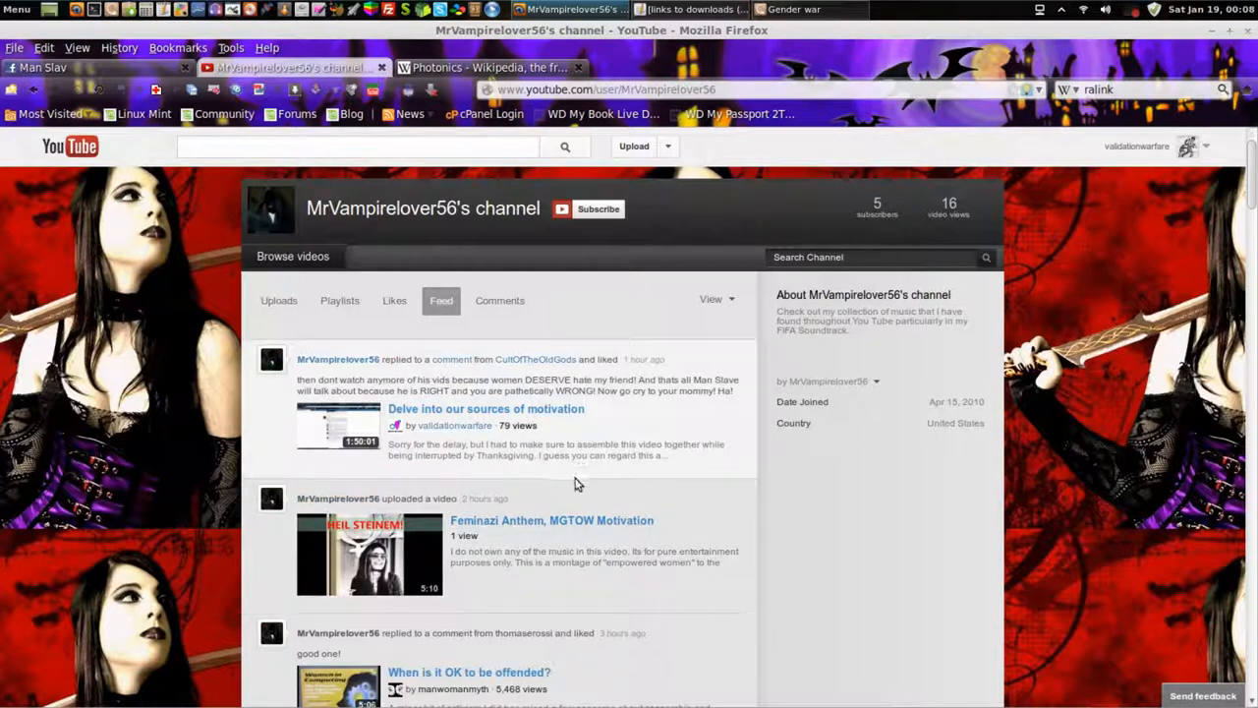
{"action": "mouse_move", "coordinate": [626, 356]}
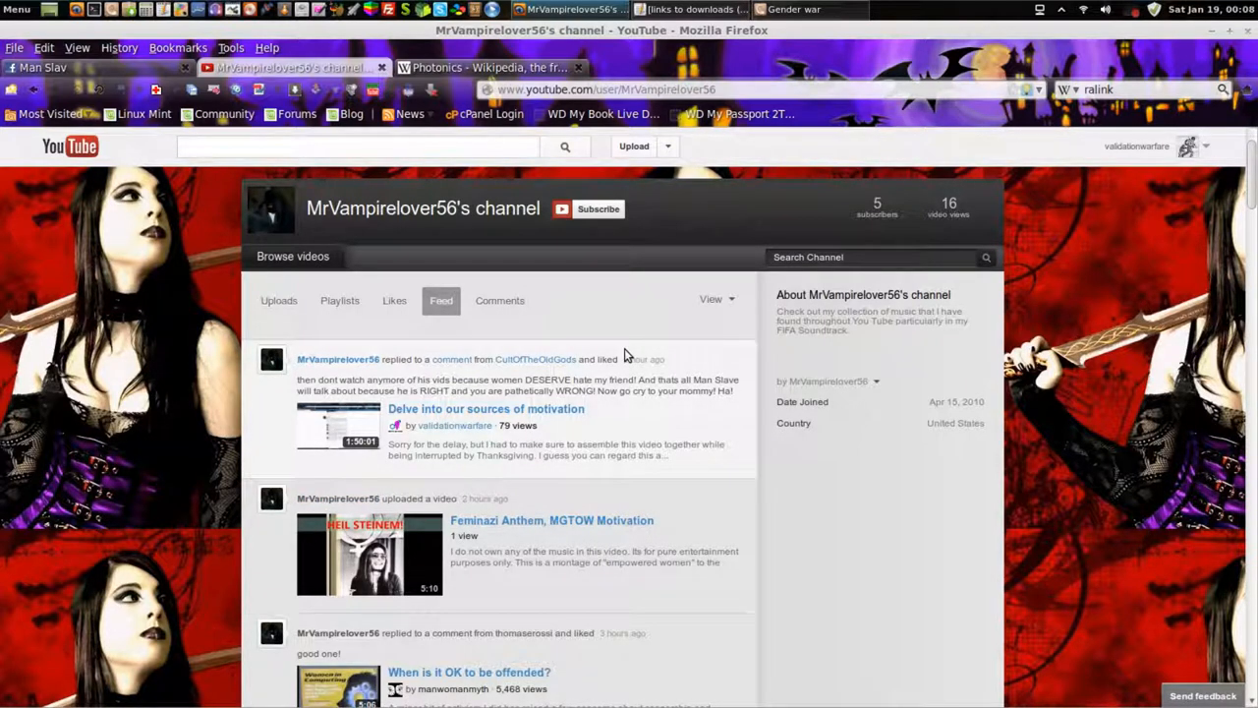
{"action": "mouse_move", "coordinate": [745, 398]}
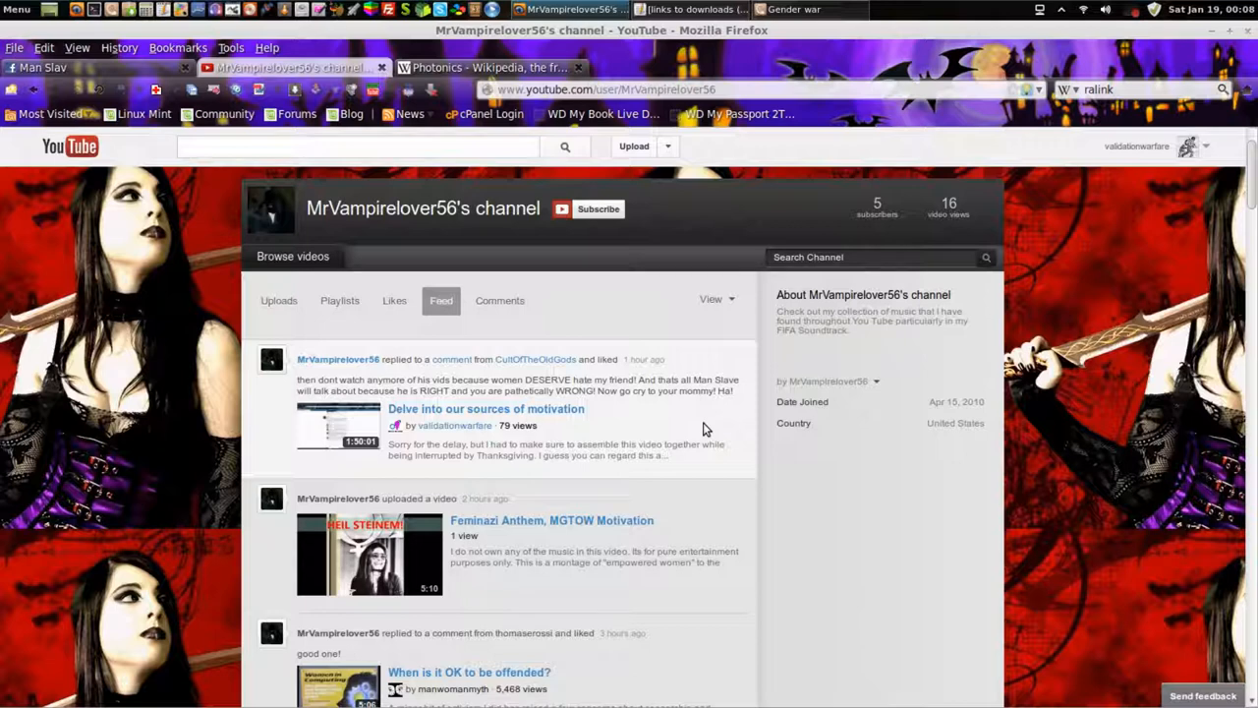
{"action": "mouse_move", "coordinate": [477, 194]}
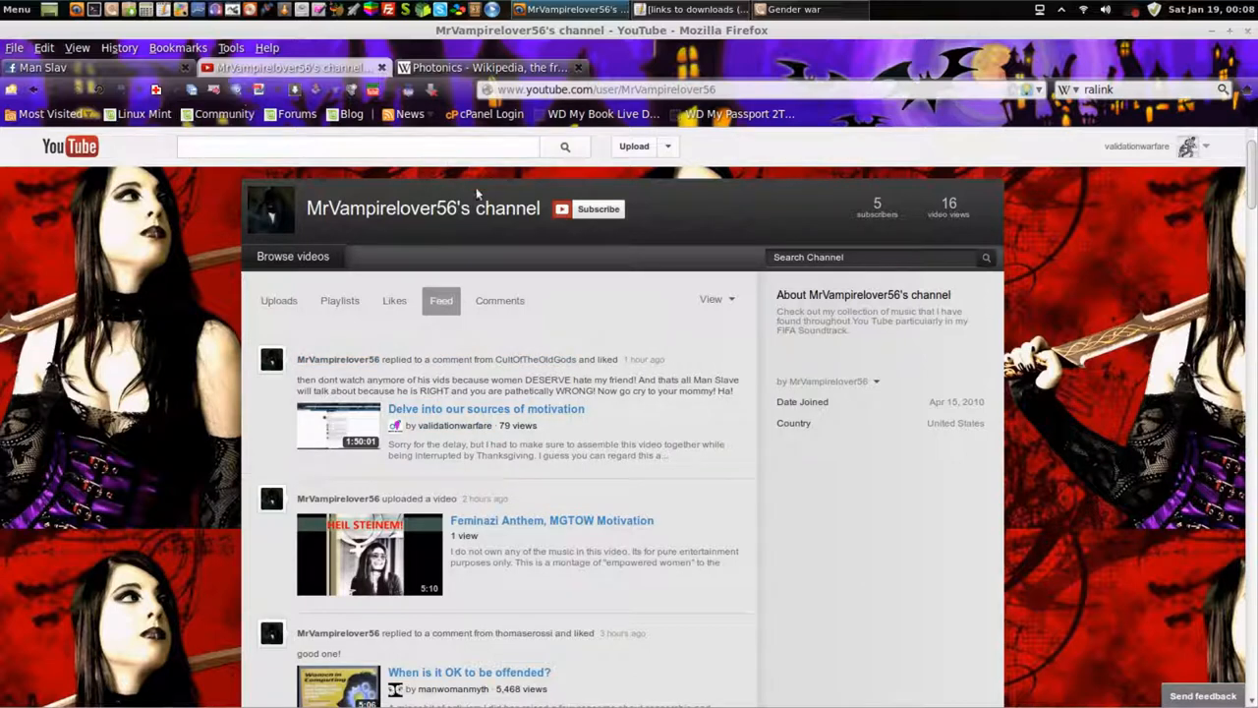
Search 'feminist frequency', browse the Feminist Frequency channel page, then close it.
{"action": "type", "text": "femij"}
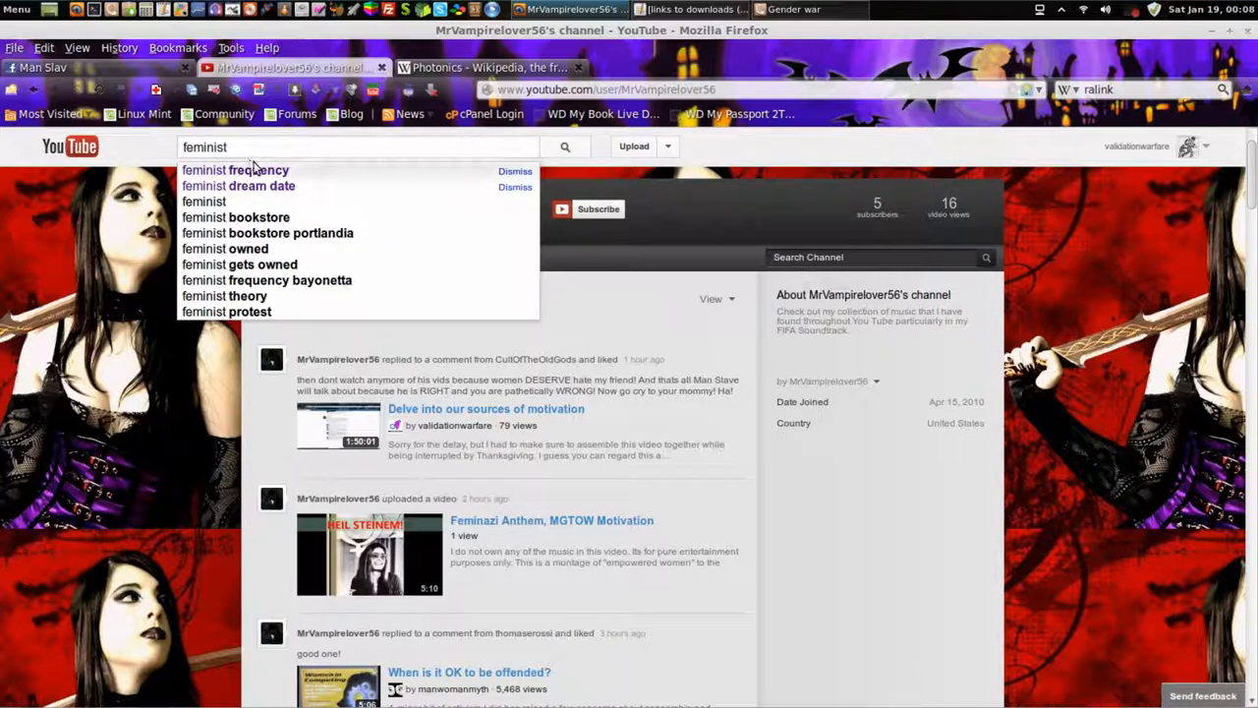
{"action": "left_click", "coordinate": [236, 170]}
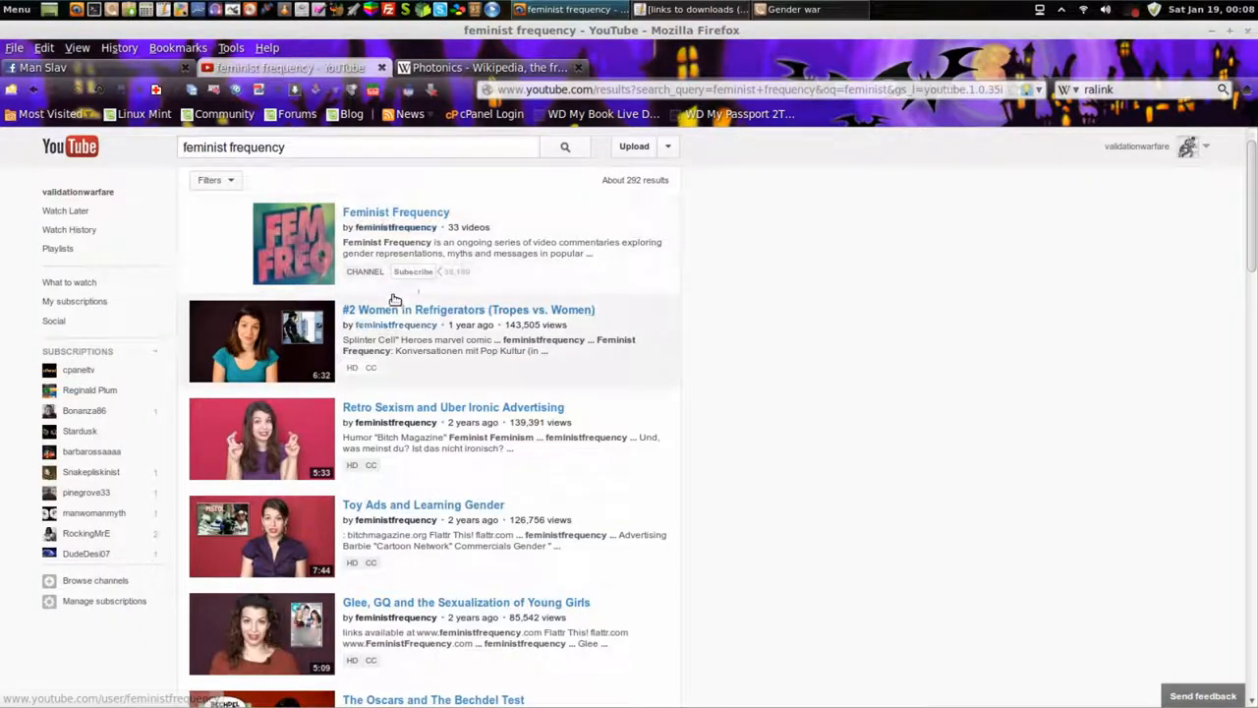
{"action": "left_click", "coordinate": [396, 211]}
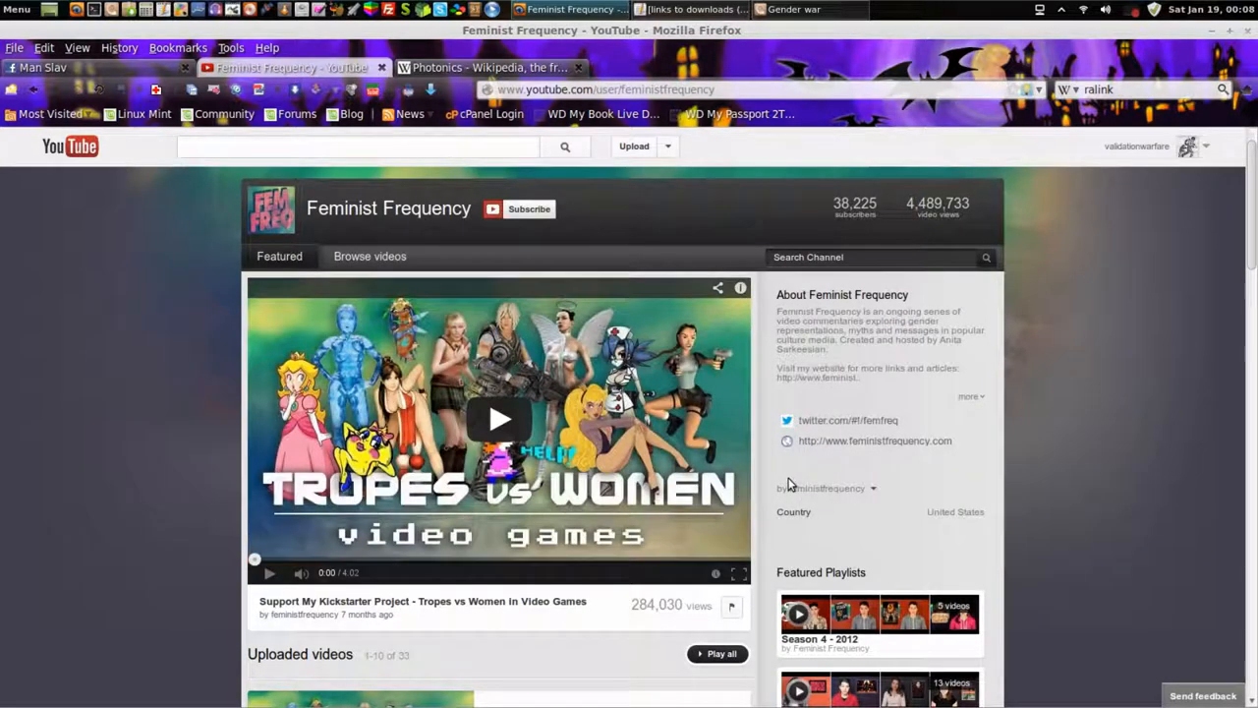
{"action": "mouse_move", "coordinate": [830, 515]}
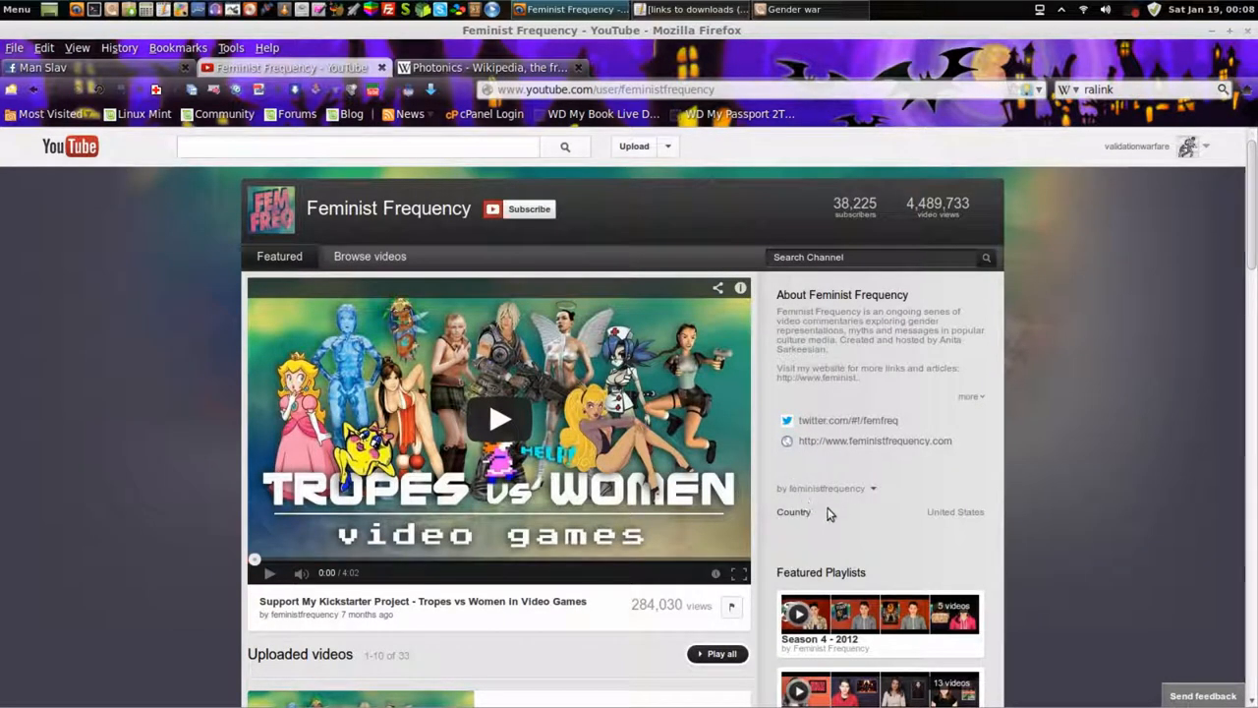
{"action": "mouse_move", "coordinate": [857, 516]}
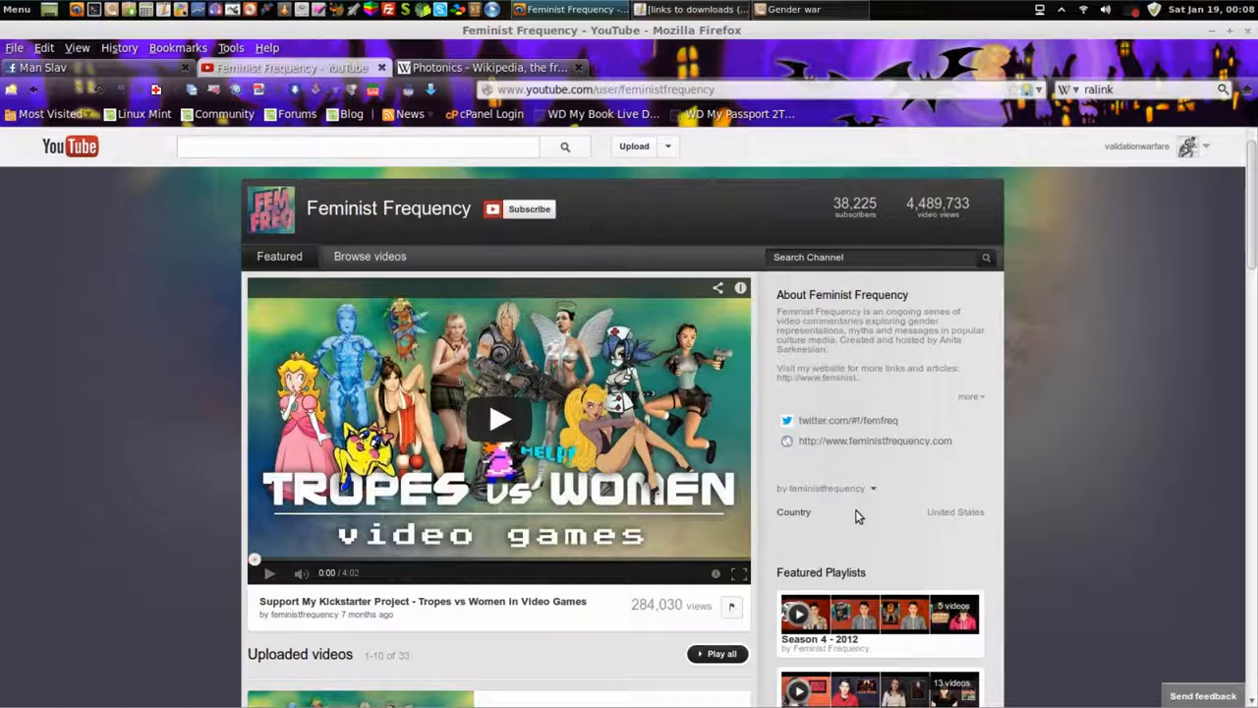
{"action": "mouse_move", "coordinate": [880, 534]}
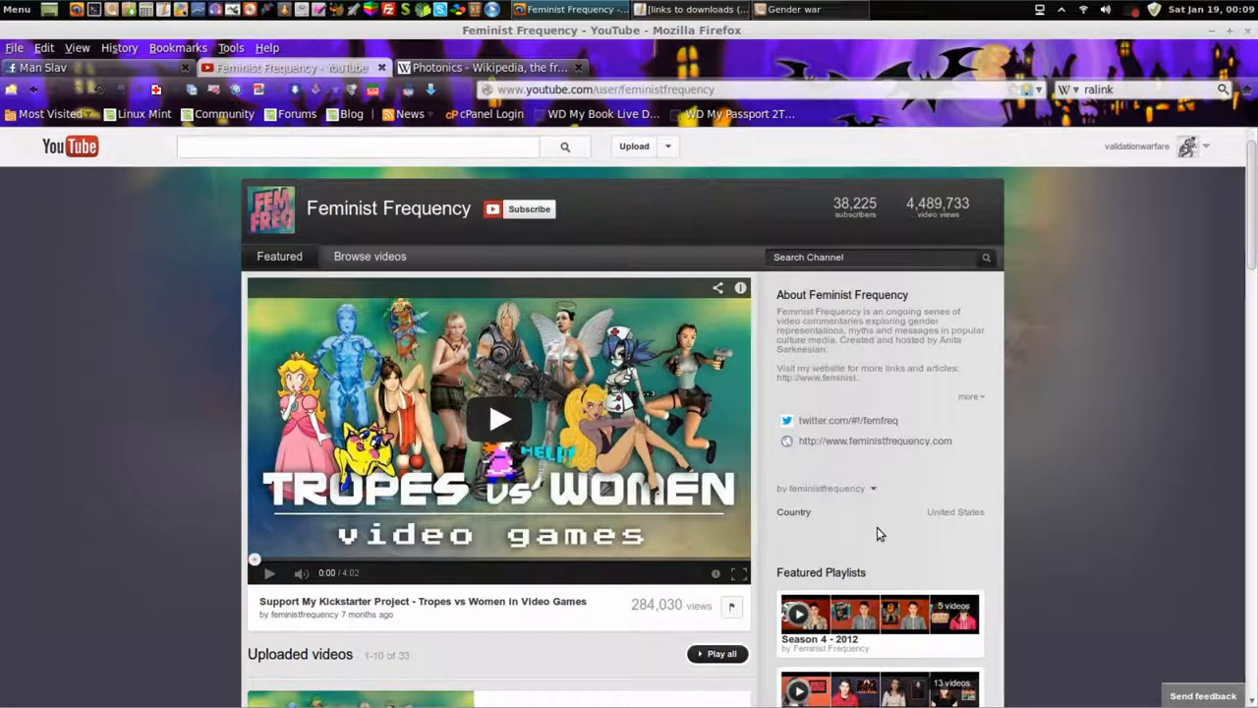
{"action": "mouse_move", "coordinate": [1052, 503]}
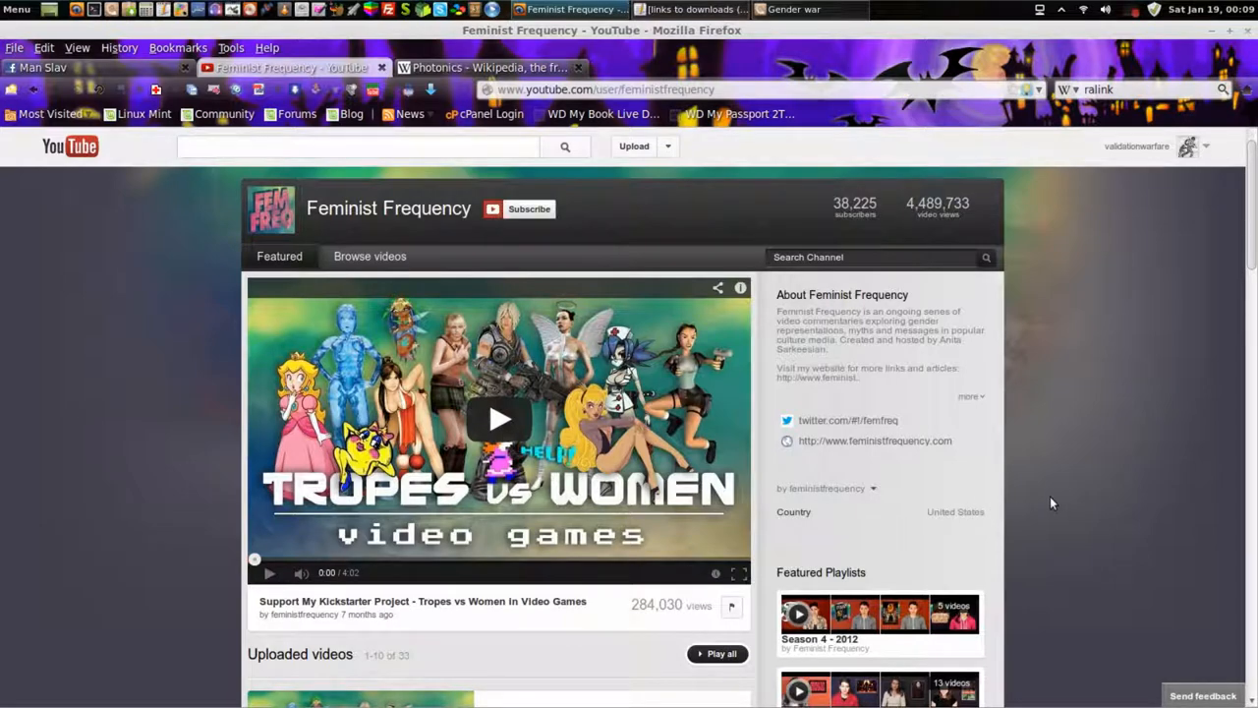
{"action": "scroll", "scroll_direction": "down", "scroll_amount": 3}
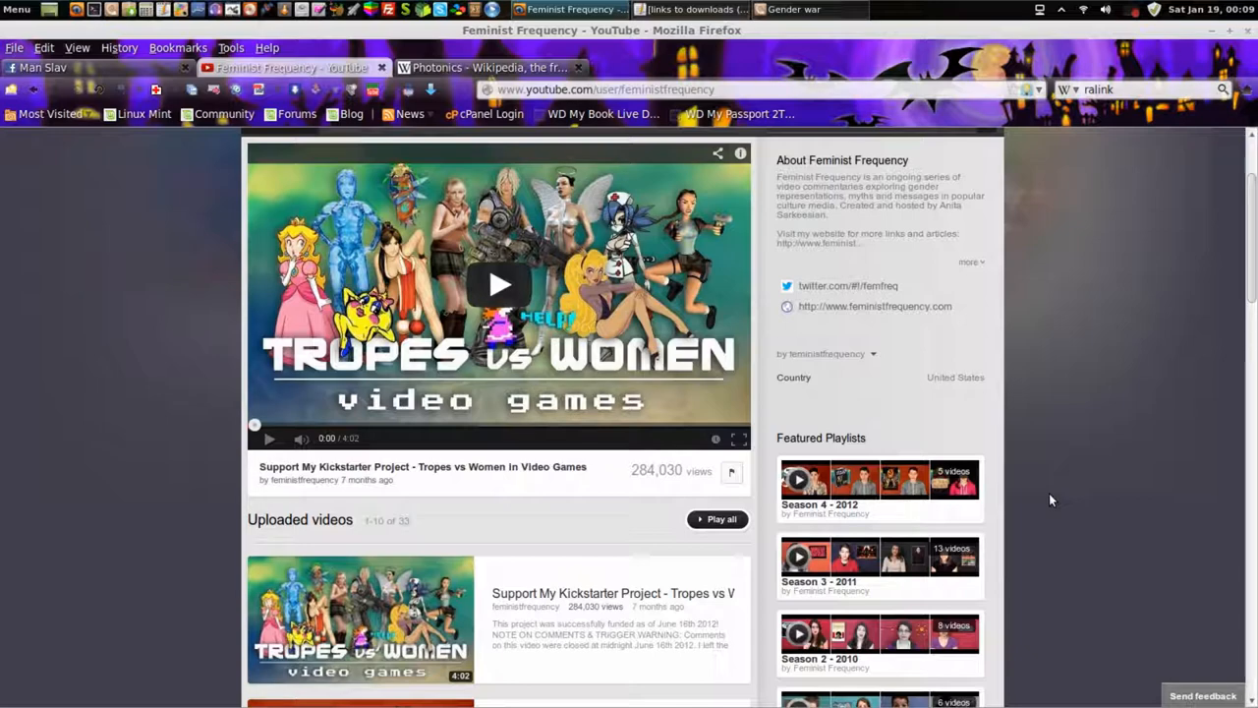
{"action": "scroll", "scroll_direction": "down", "scroll_amount": 3}
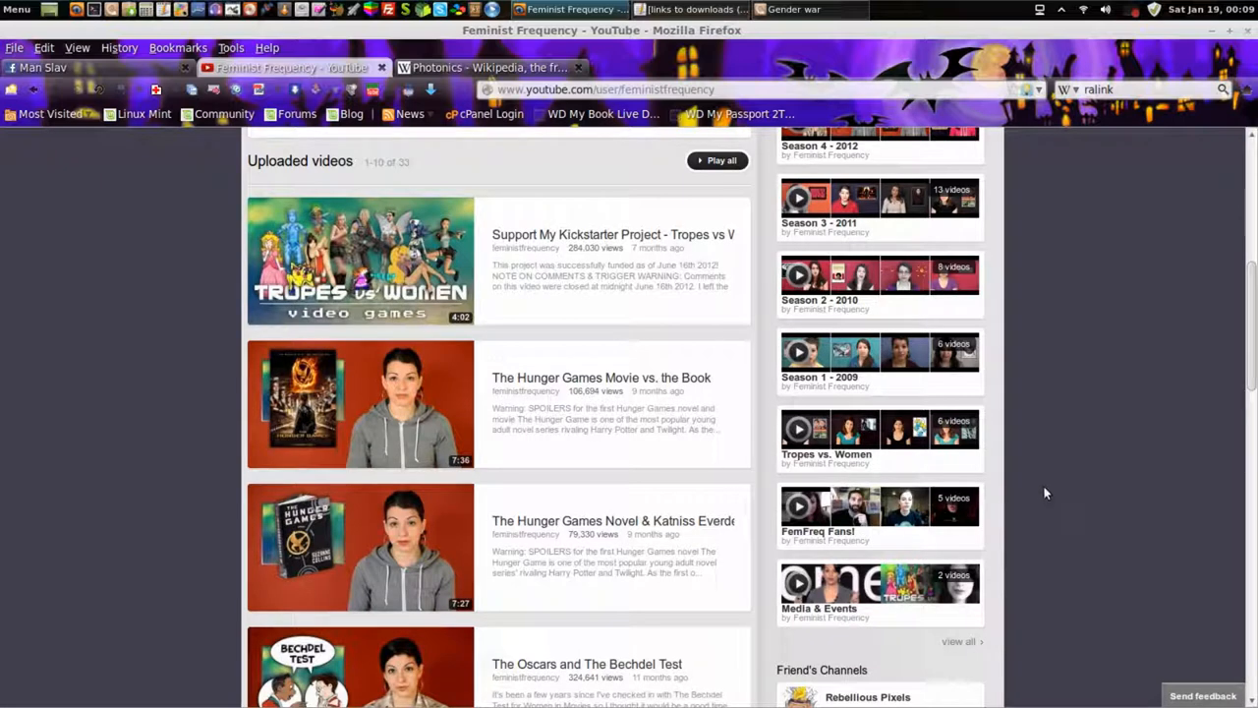
{"action": "mouse_move", "coordinate": [1041, 489]}
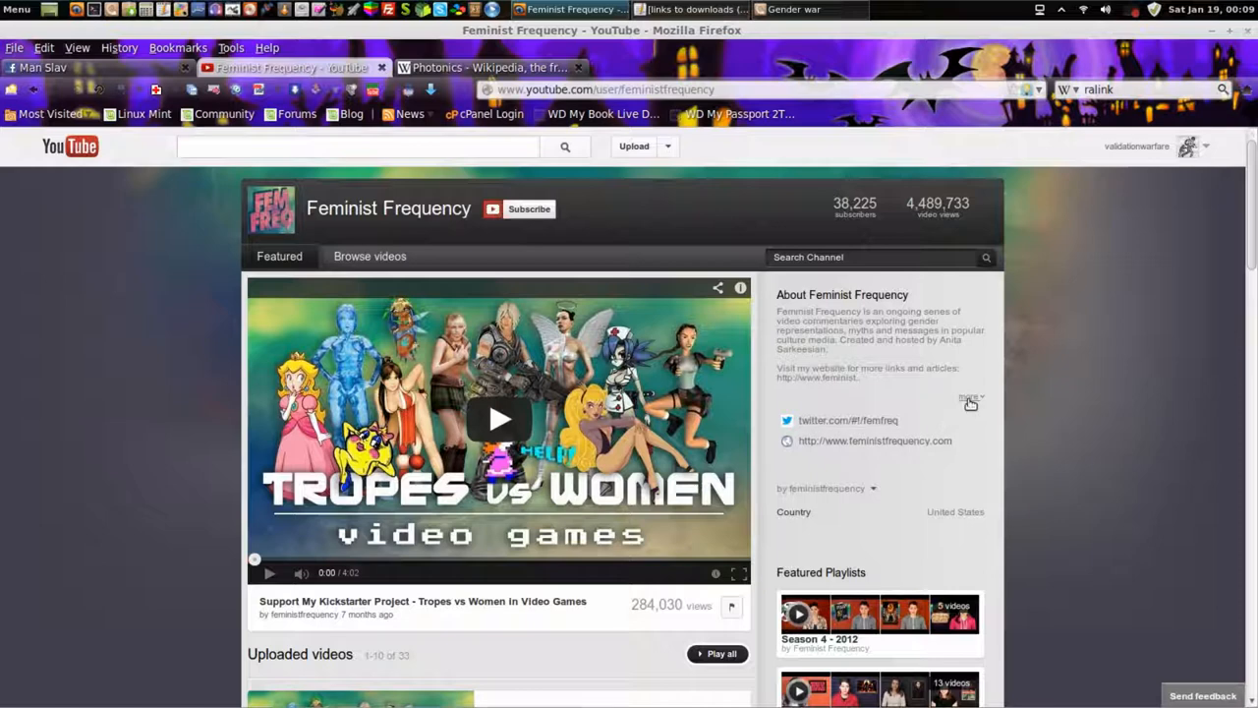
{"action": "left_click", "coordinate": [970, 396]}
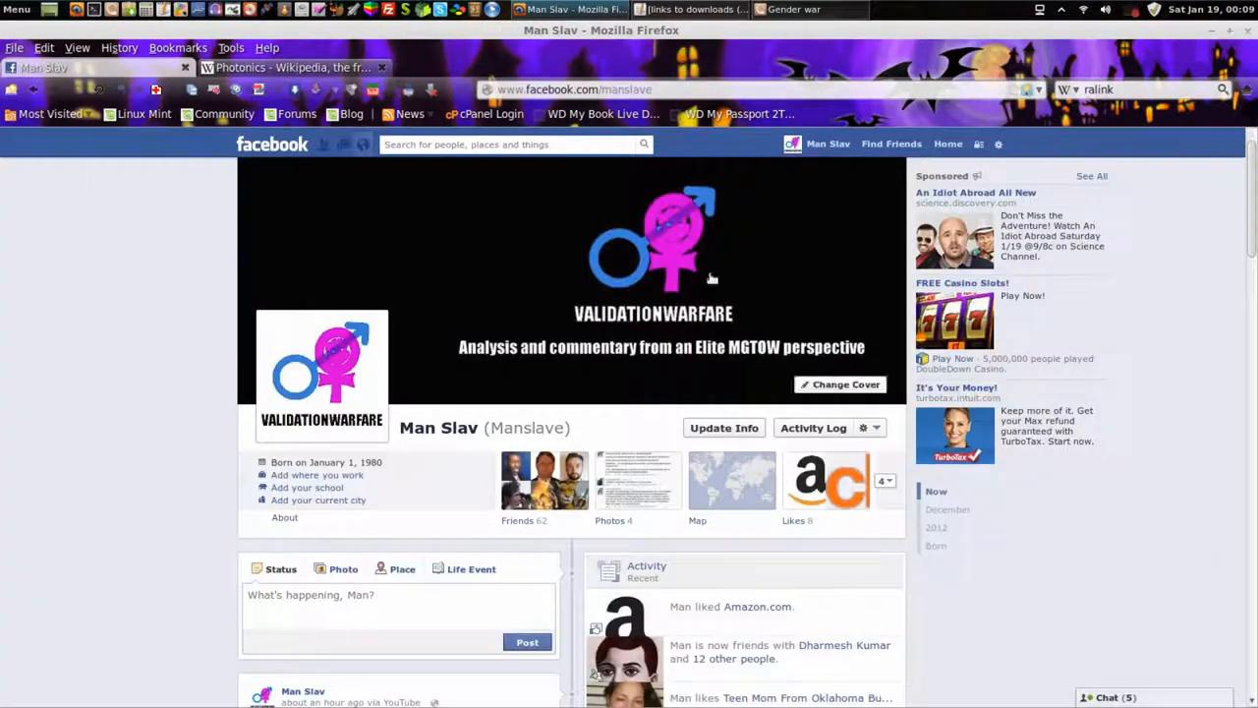
{"action": "scroll", "scroll_direction": "down", "scroll_amount": 3}
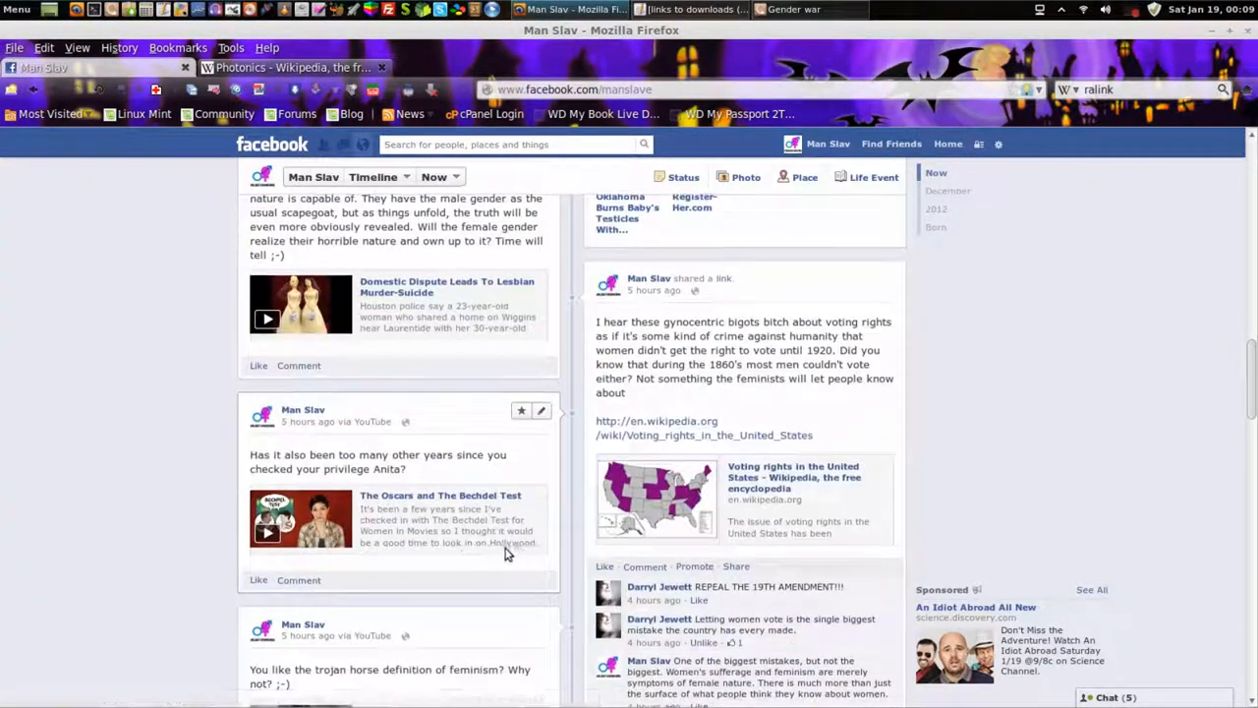
{"action": "scroll", "scroll_direction": "down", "scroll_amount": 3}
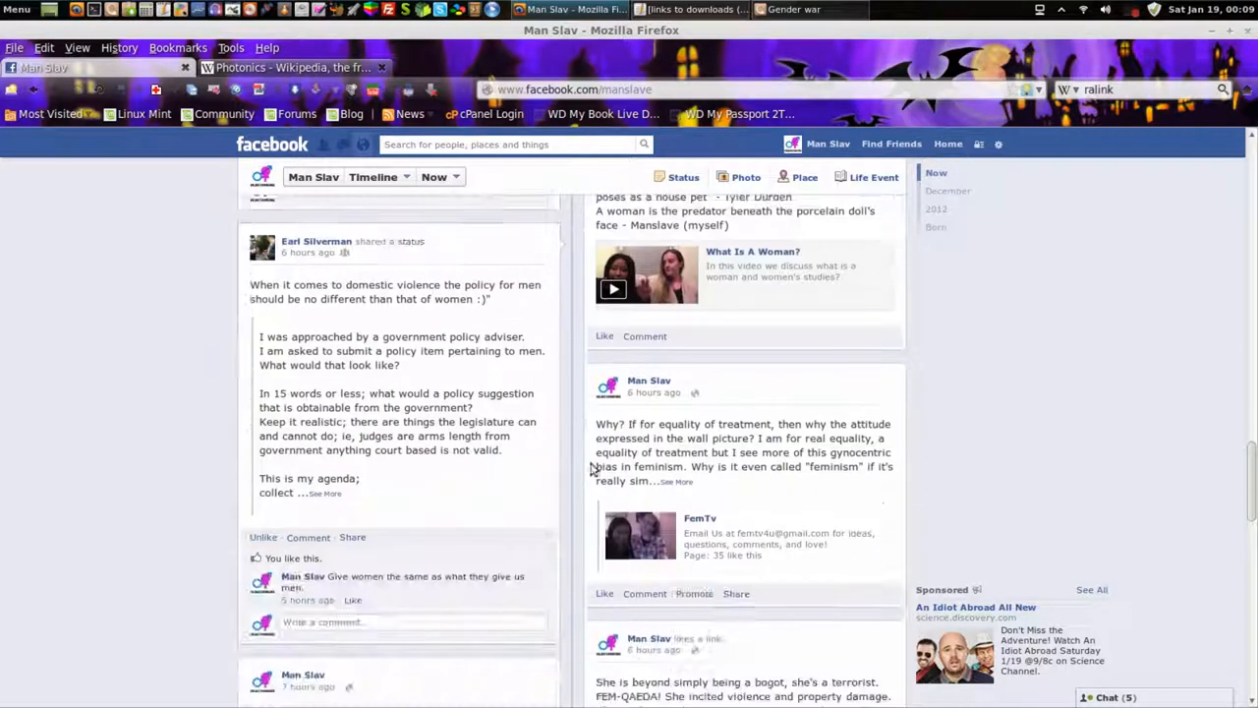
{"action": "scroll", "scroll_direction": "down", "scroll_amount": 3}
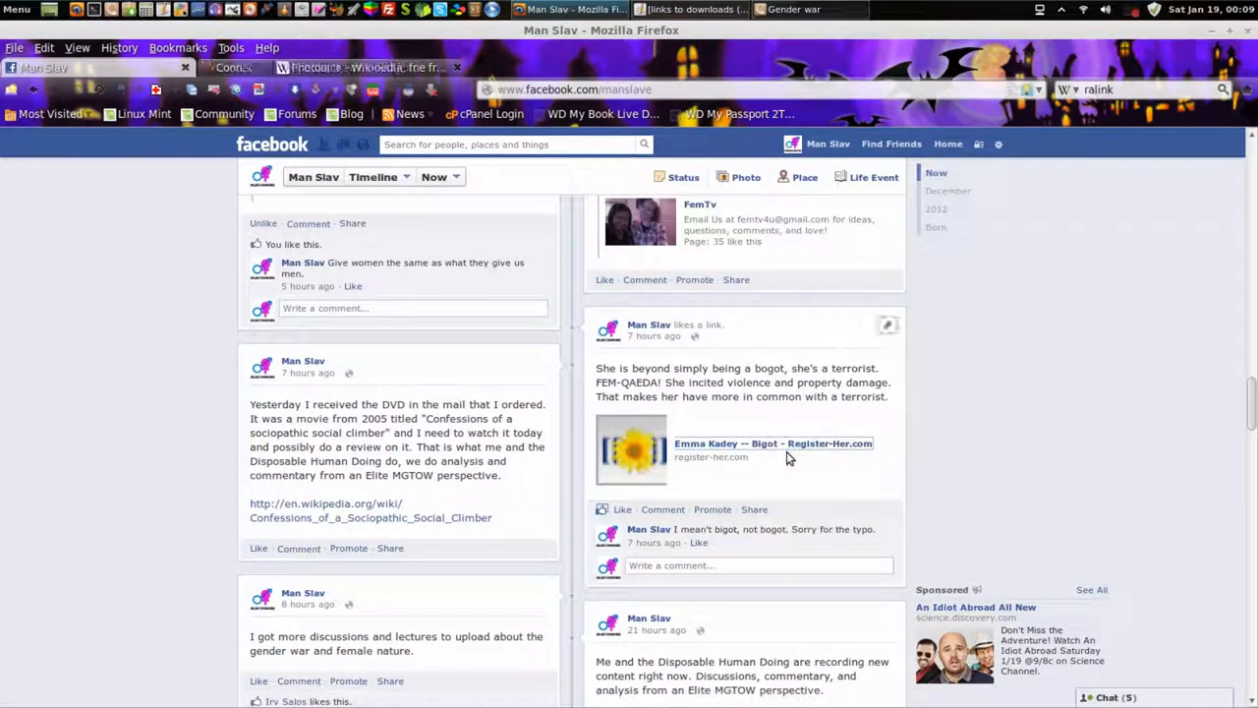
{"action": "left_click", "coordinate": [772, 443]}
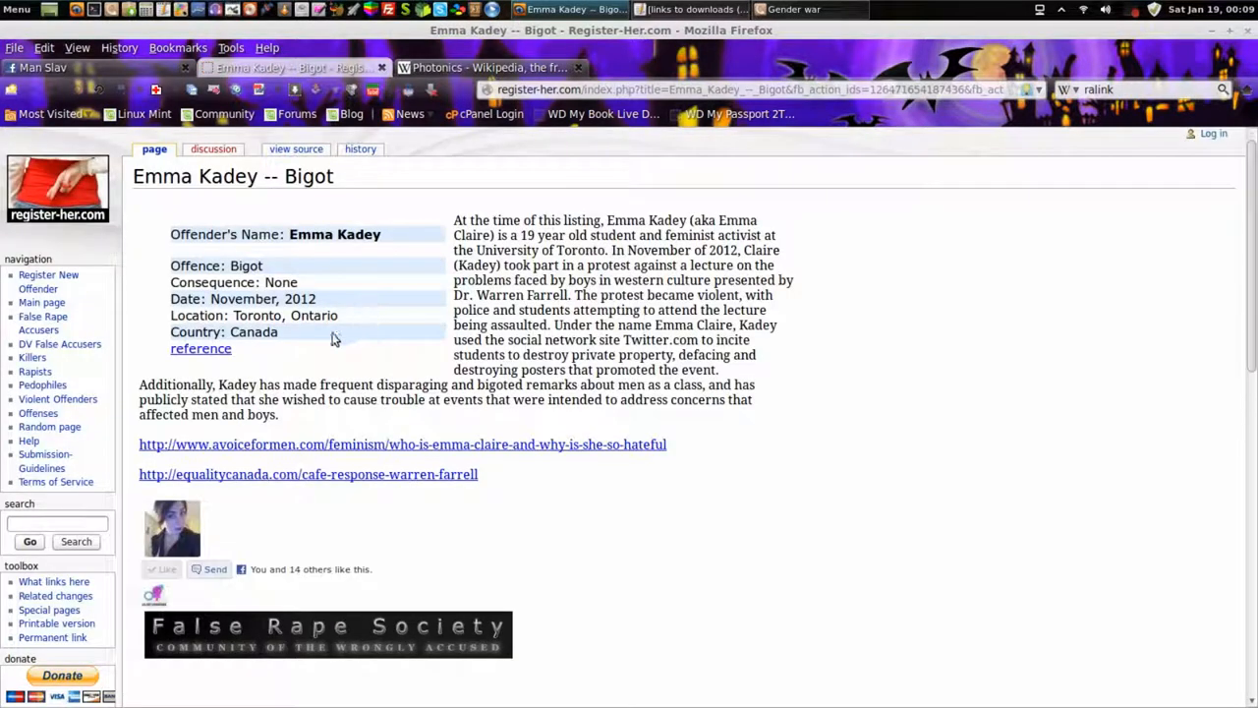
{"action": "mouse_move", "coordinate": [575, 301]}
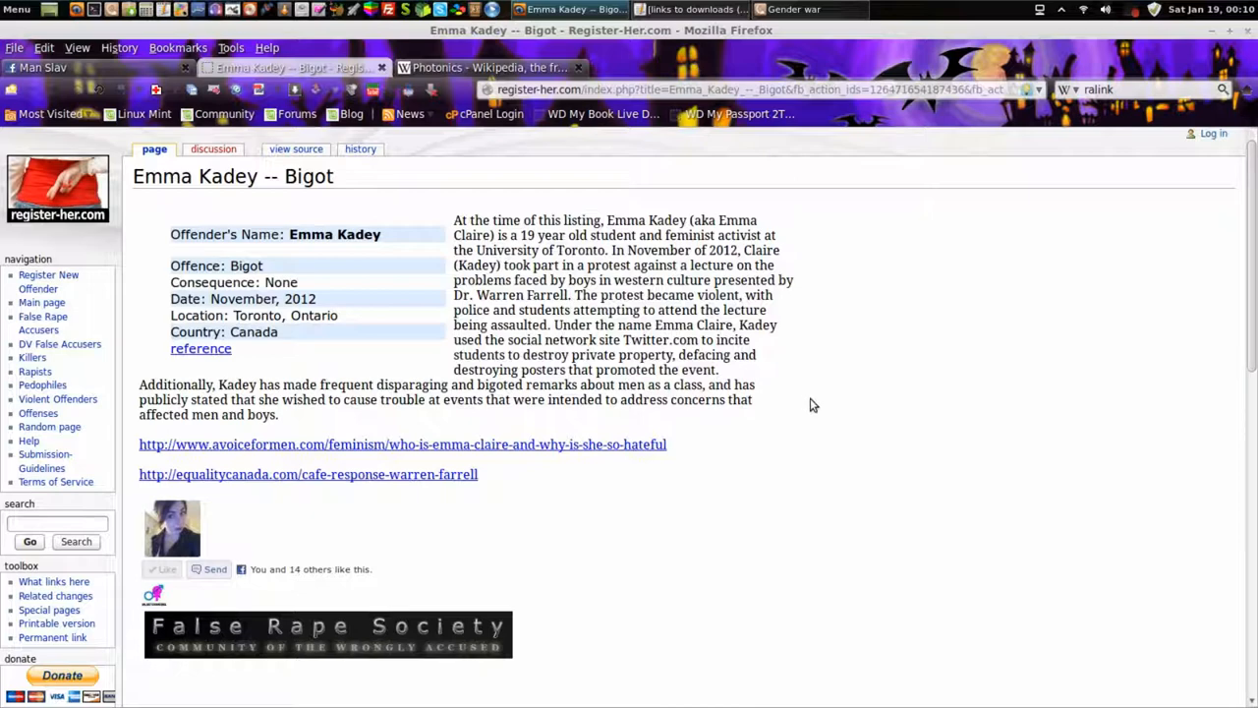
{"action": "mouse_move", "coordinate": [363, 445]}
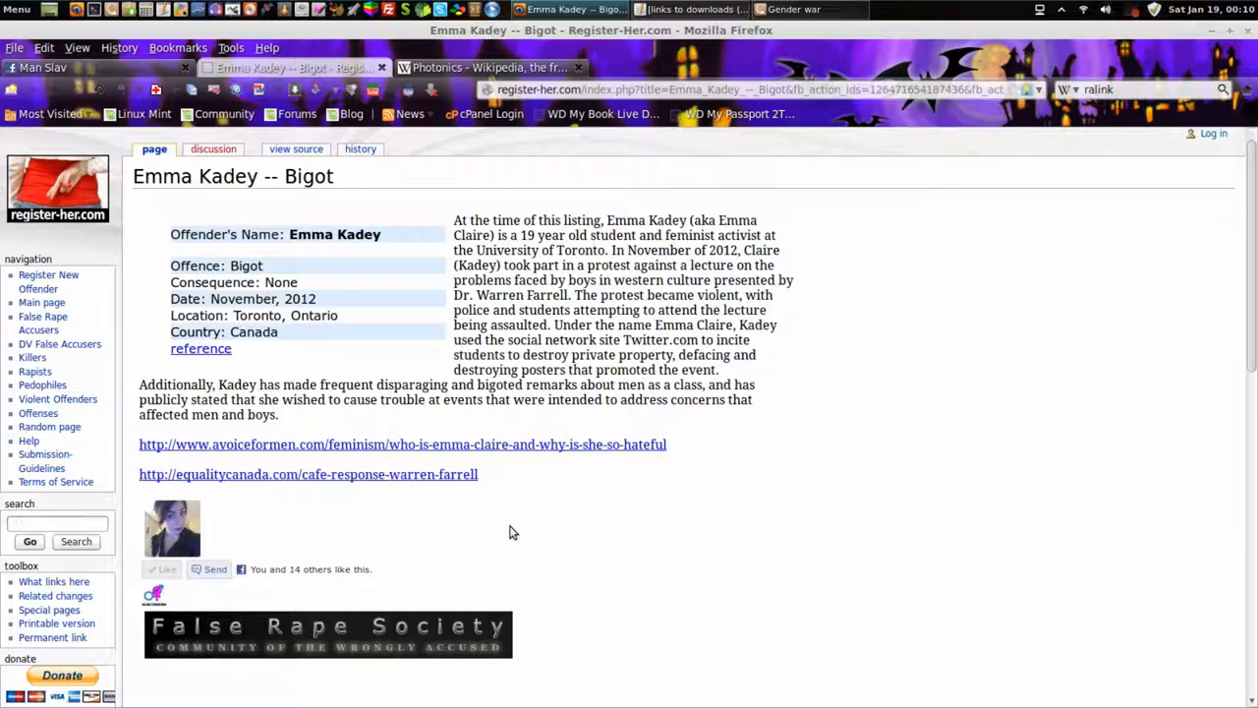
{"action": "mouse_move", "coordinate": [521, 528]}
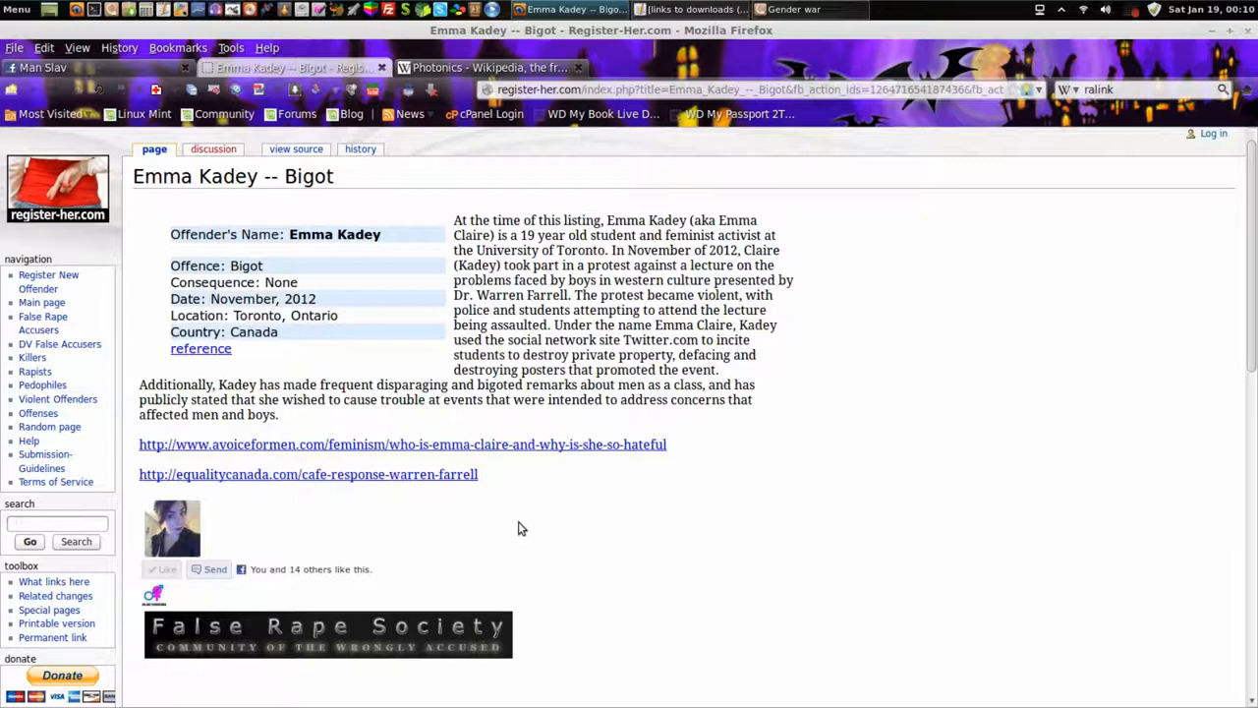
{"action": "mouse_move", "coordinate": [551, 482]}
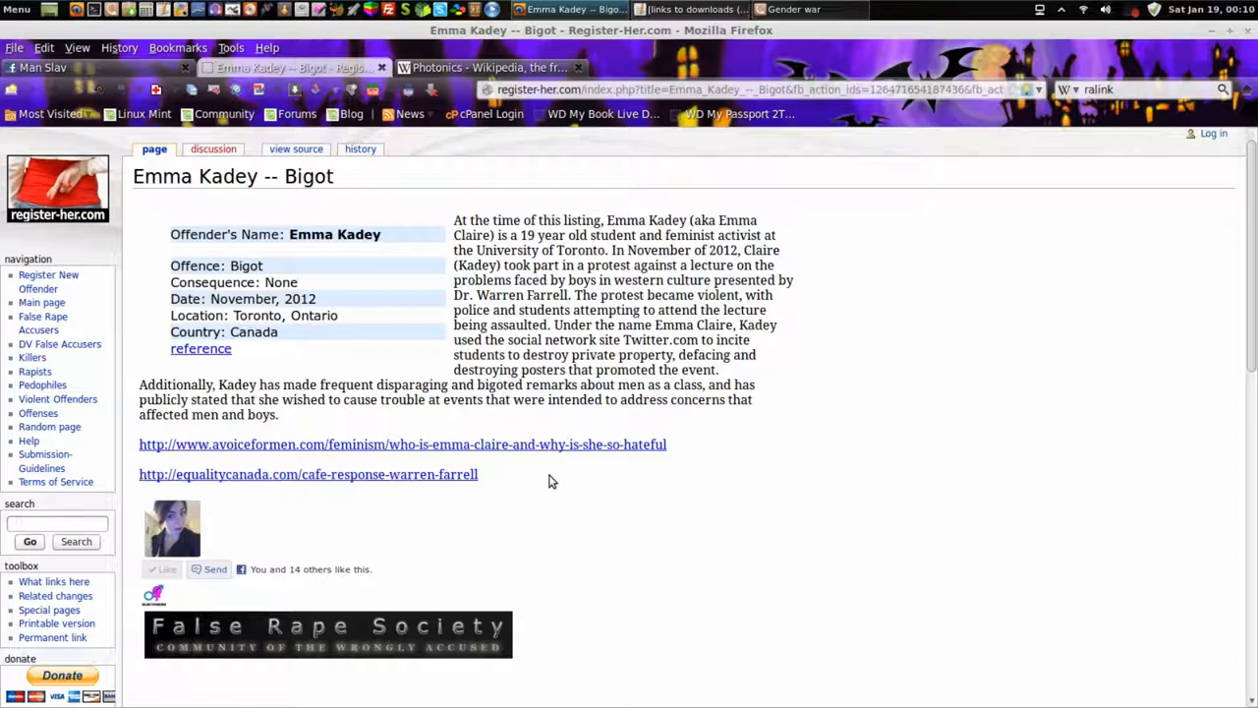
{"action": "mouse_move", "coordinate": [539, 206]}
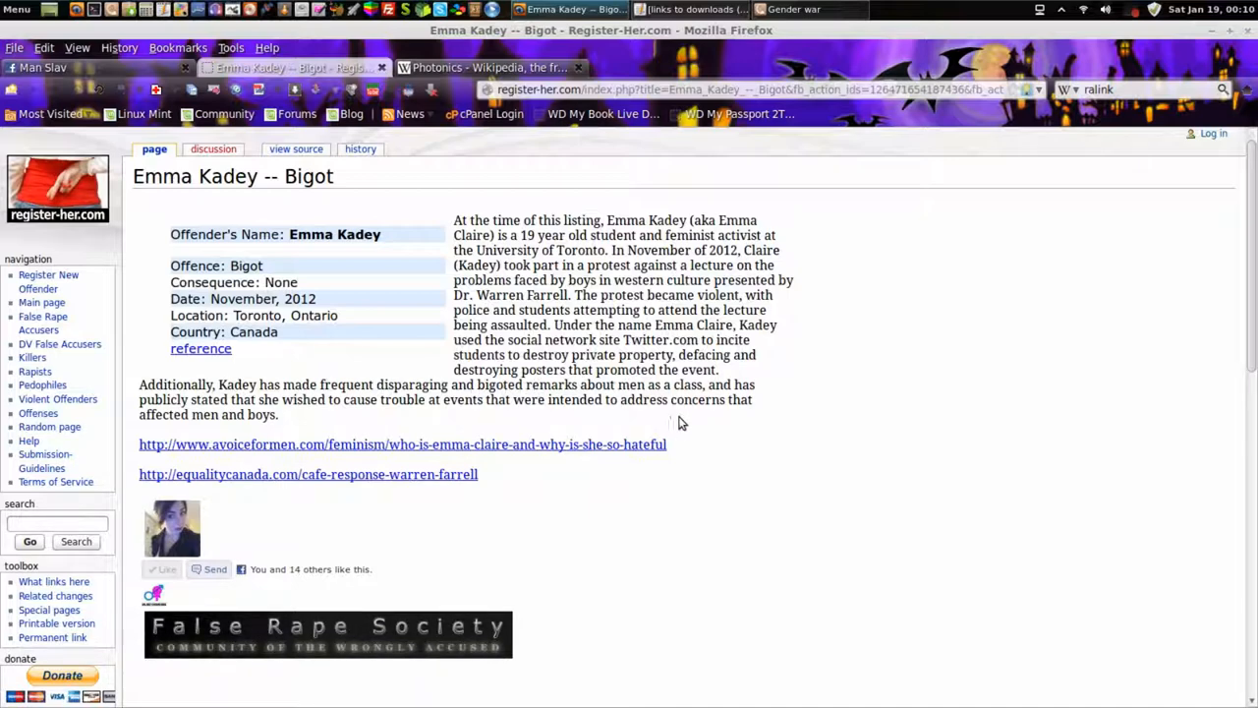
{"action": "mouse_move", "coordinate": [714, 437]}
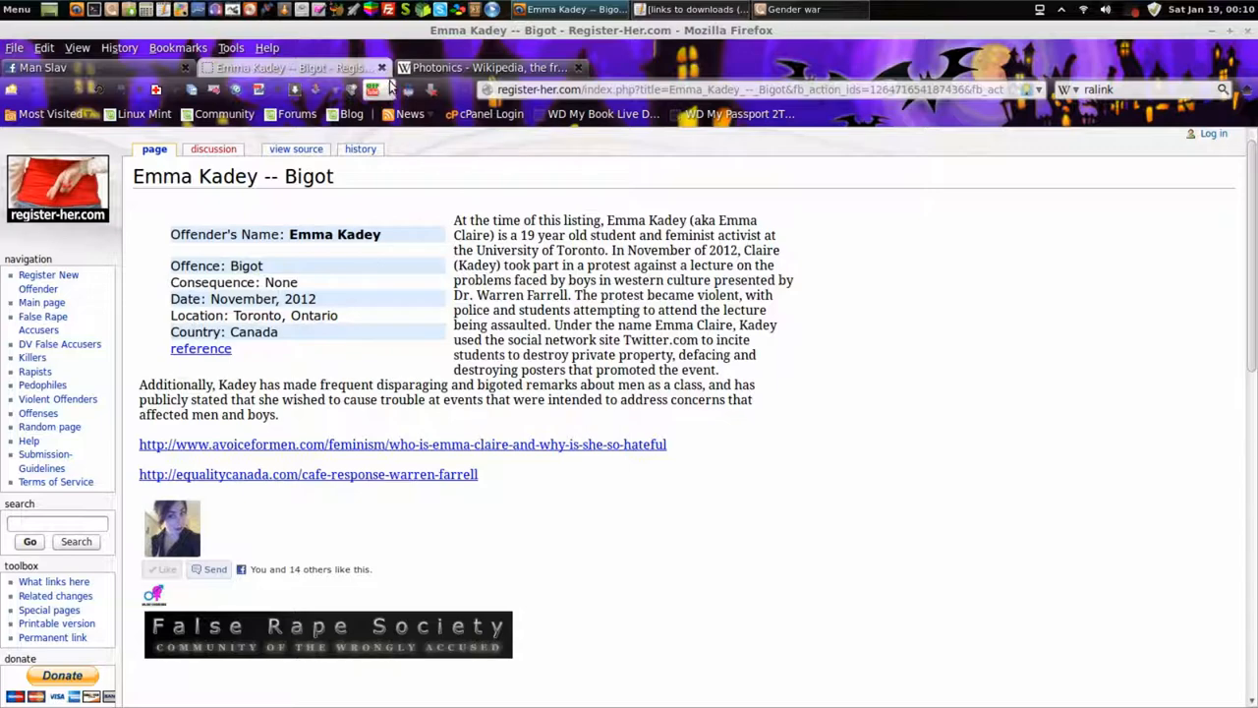
Close the Register-Her listing tab and scroll further down the Man Slav timeline.
{"action": "left_click", "coordinate": [88, 67]}
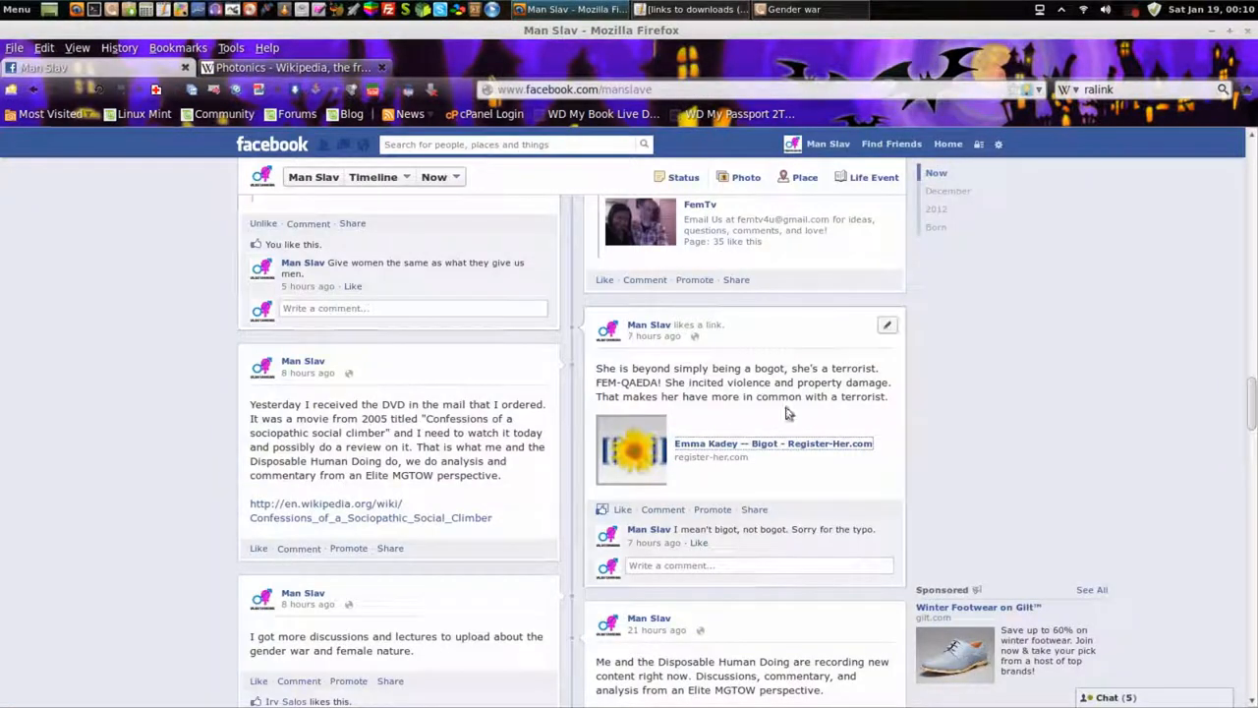
{"action": "scroll", "scroll_direction": "down", "scroll_amount": 3}
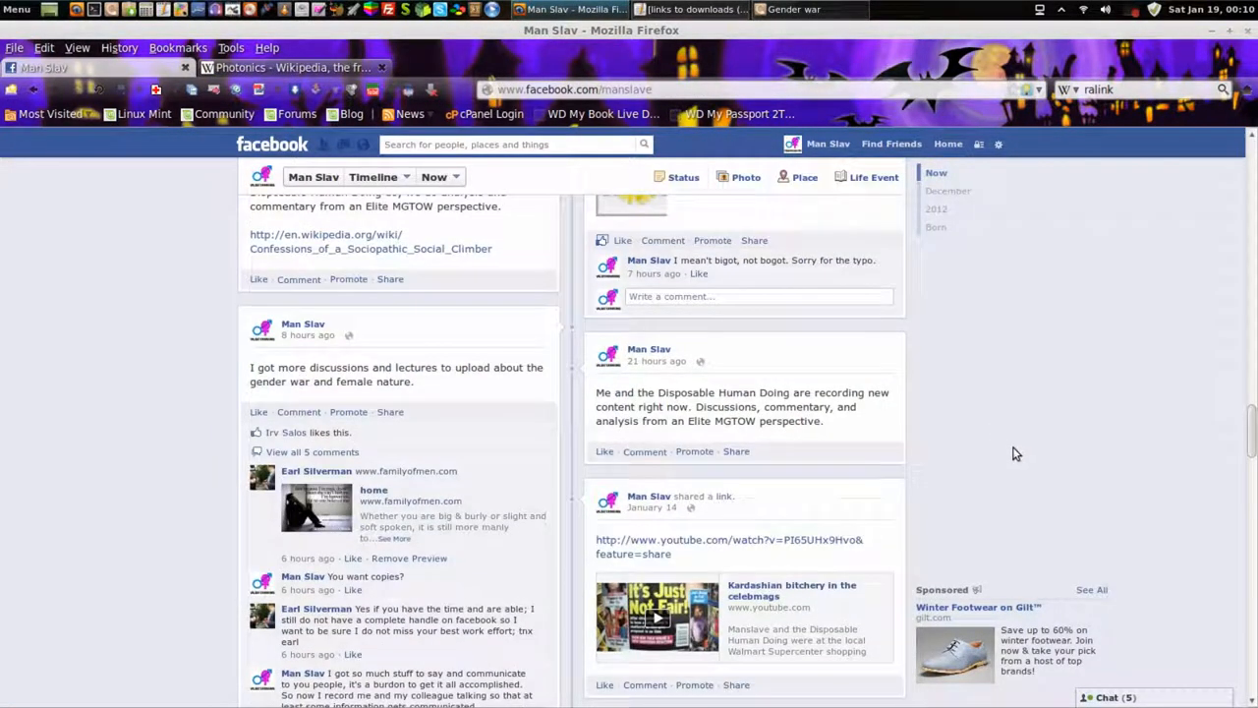
{"action": "mouse_move", "coordinate": [1000, 420]}
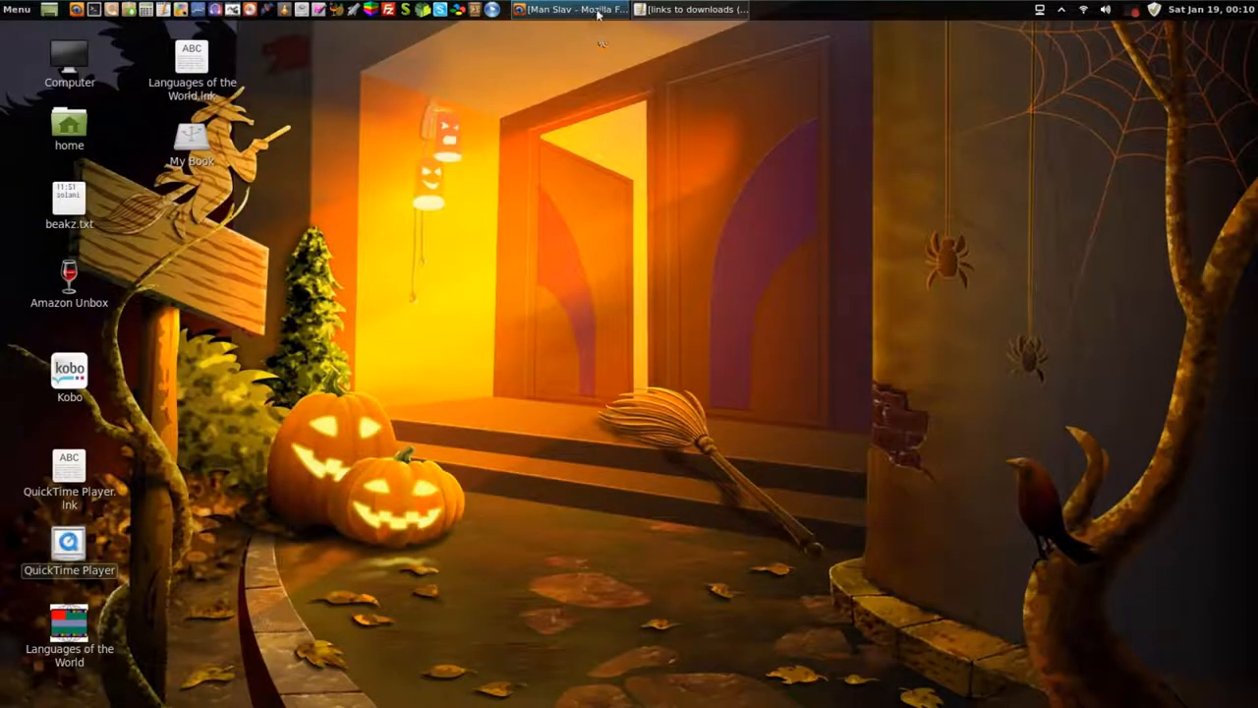
Restore the Firefox window from the taskbar and scroll the Man Slav timeline.
{"action": "left_click", "coordinate": [568, 9]}
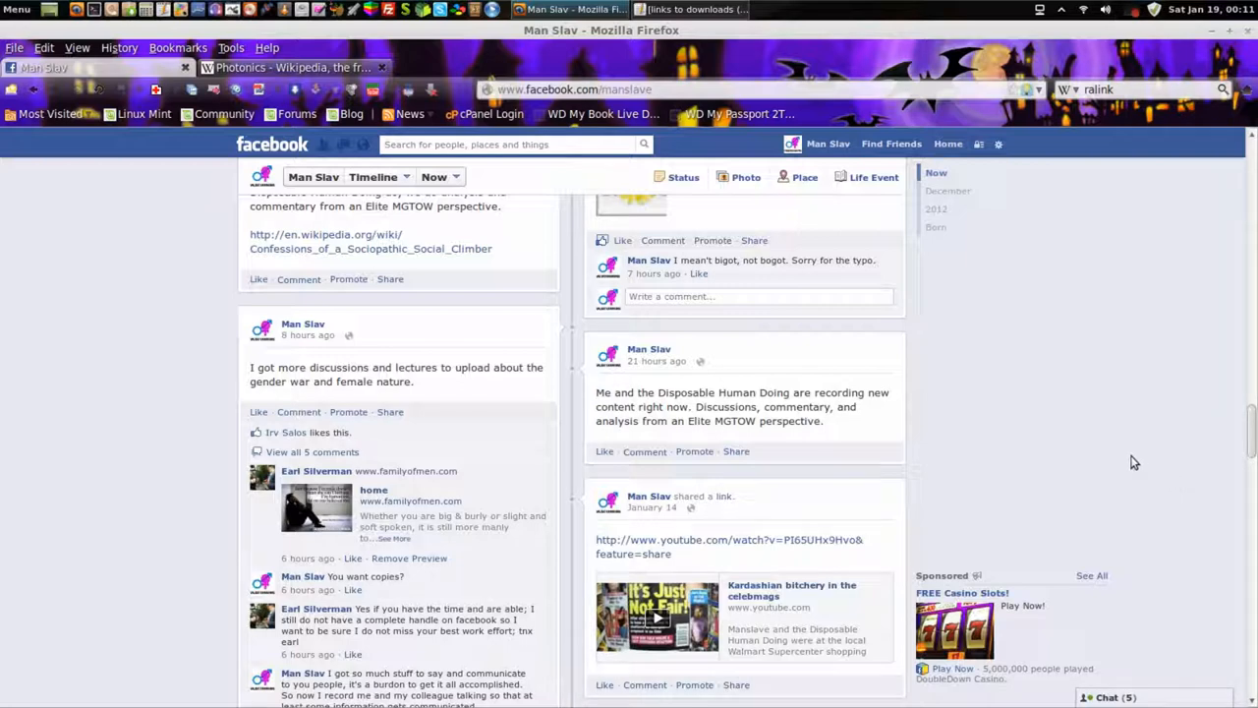
{"action": "scroll", "scroll_direction": "down", "scroll_amount": 3}
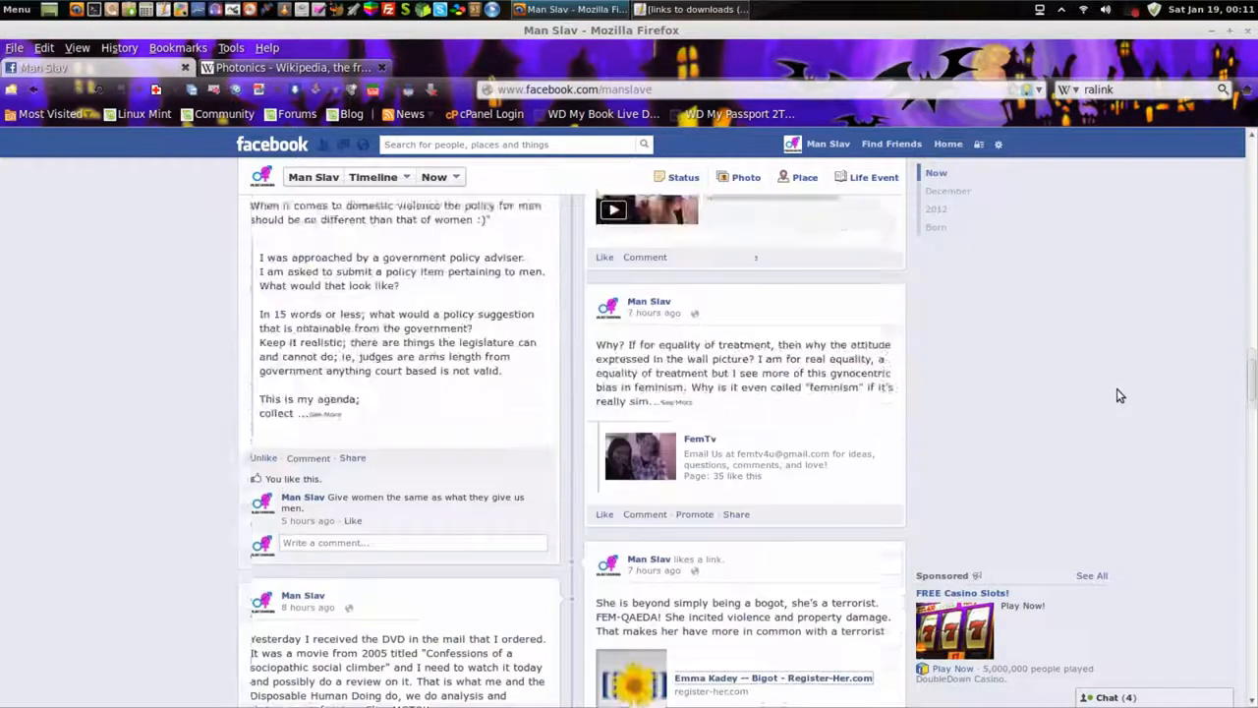